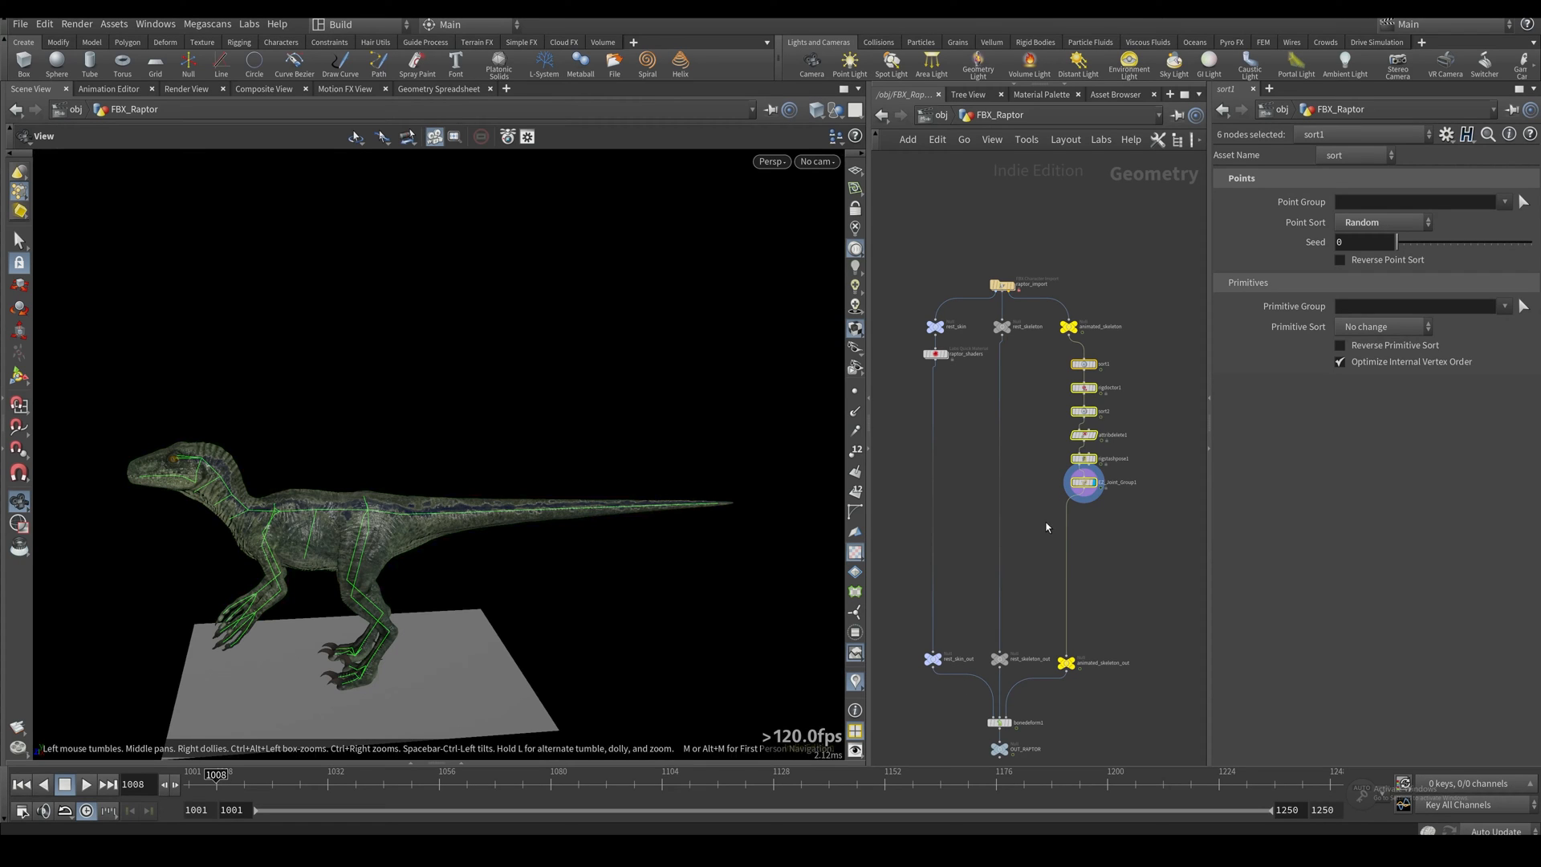
mouse_move(1046, 527)
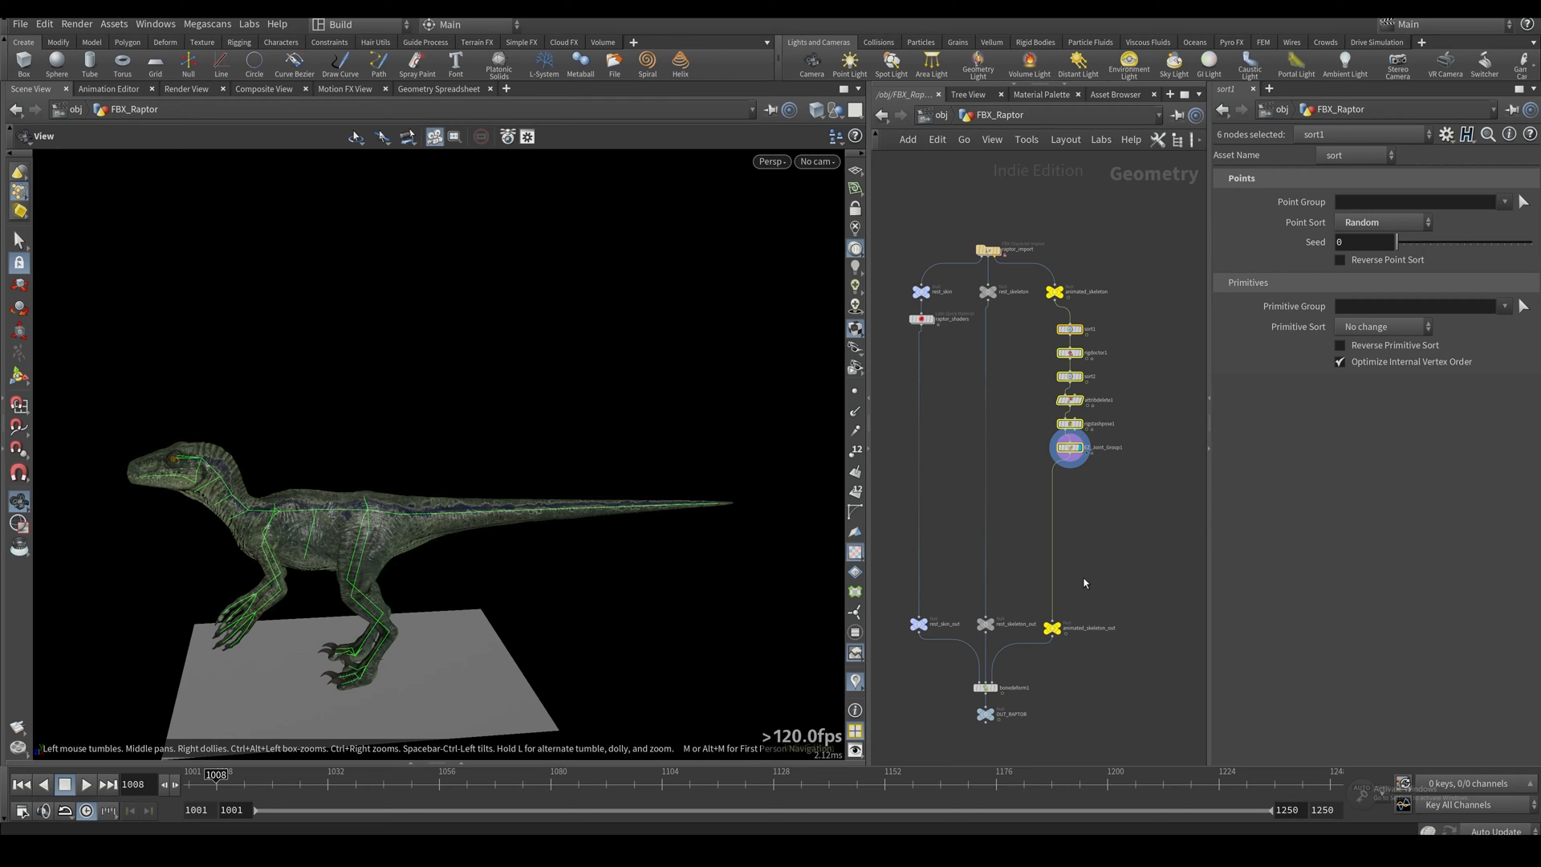
mouse_move(1128, 562)
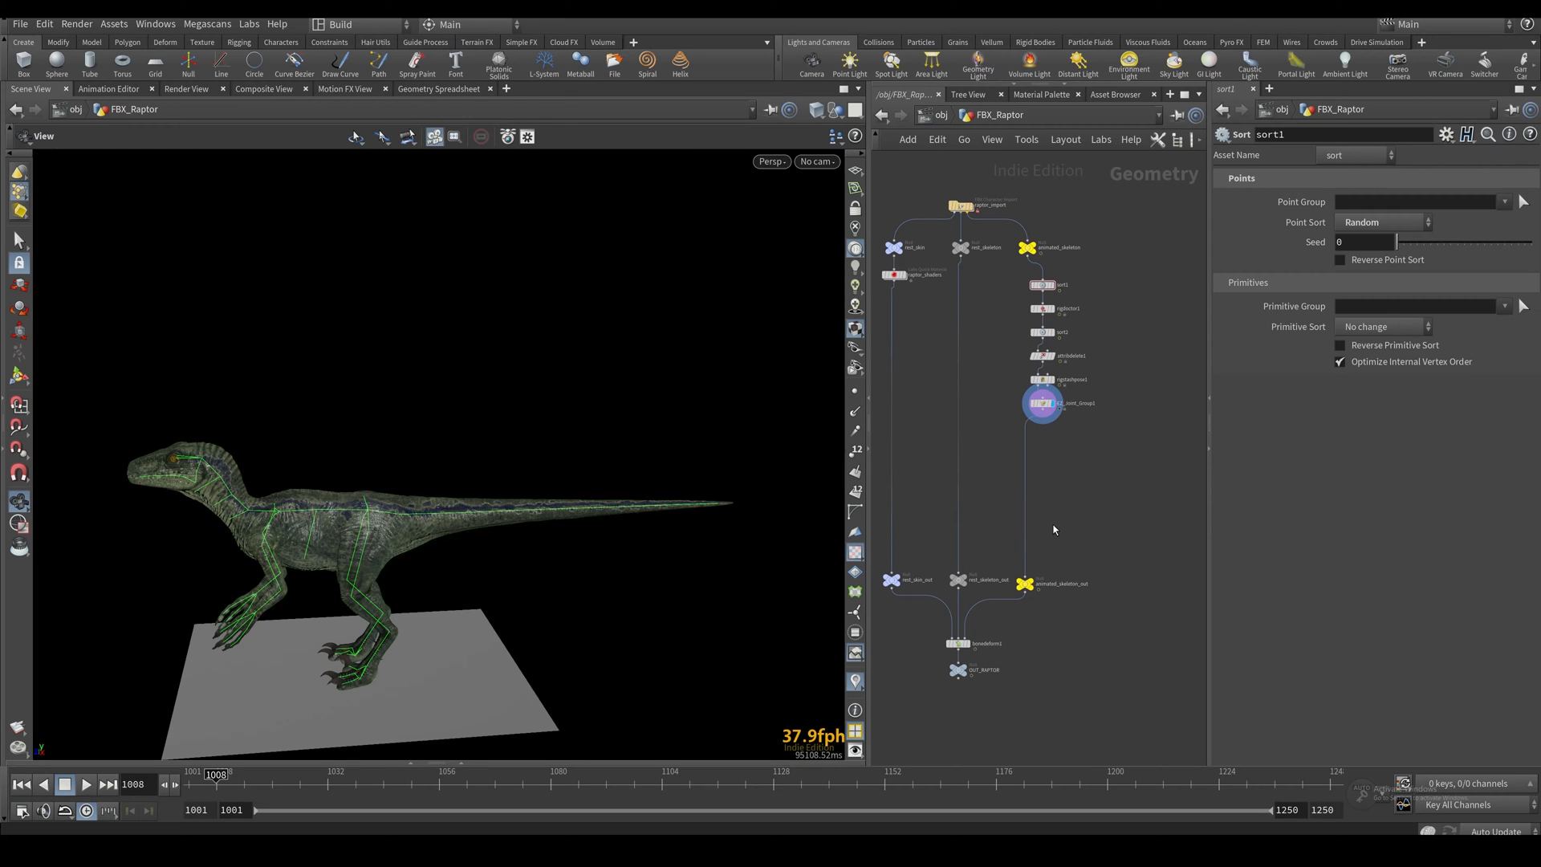
mouse_move(1061, 513)
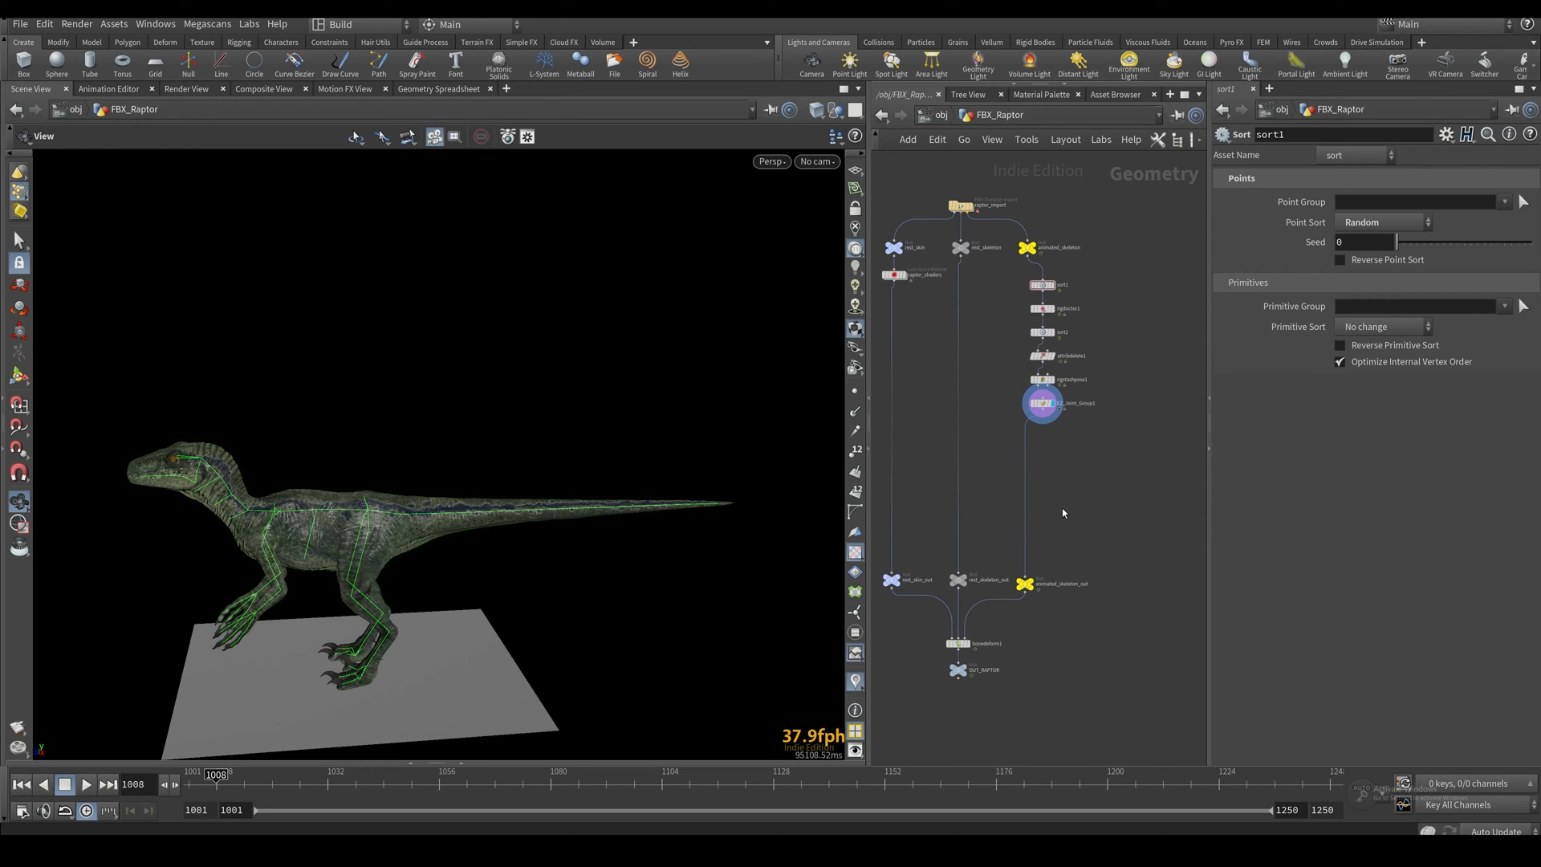
mouse_move(1053, 460)
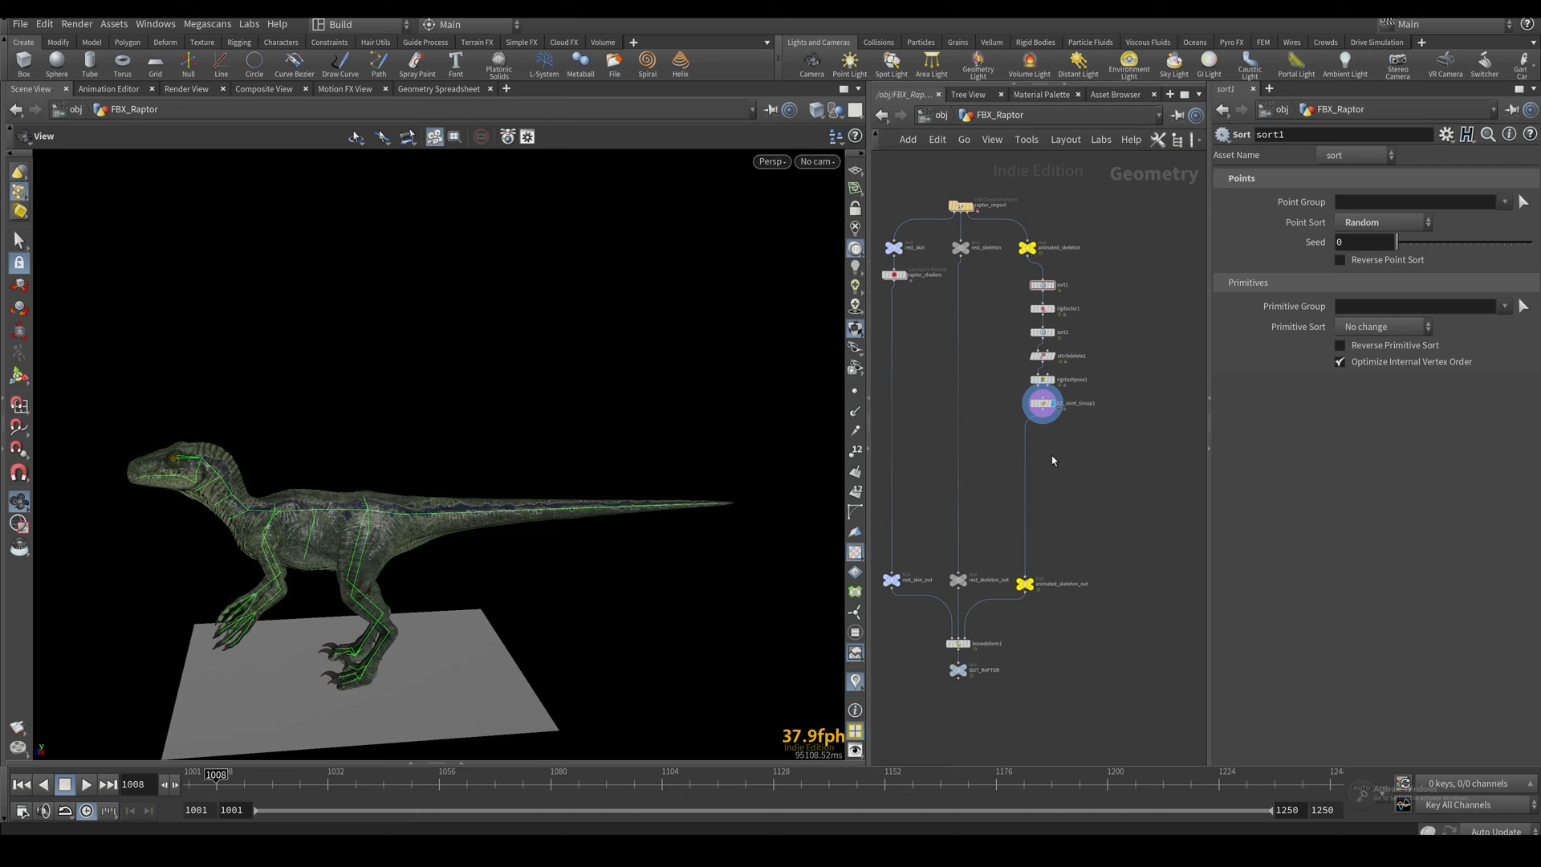
mouse_move(1069, 465)
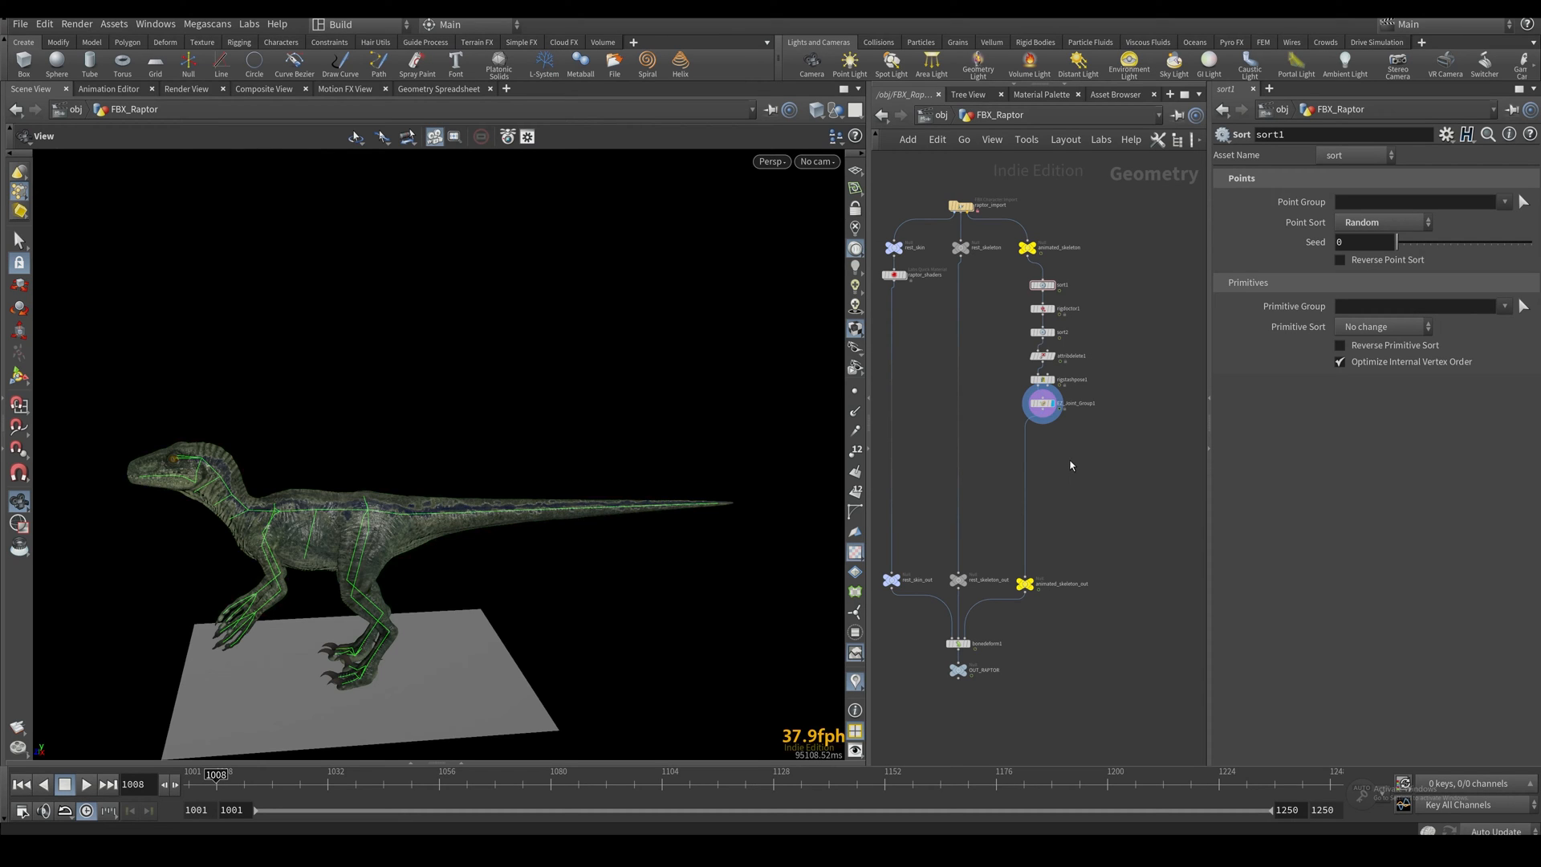
mouse_move(1057, 443)
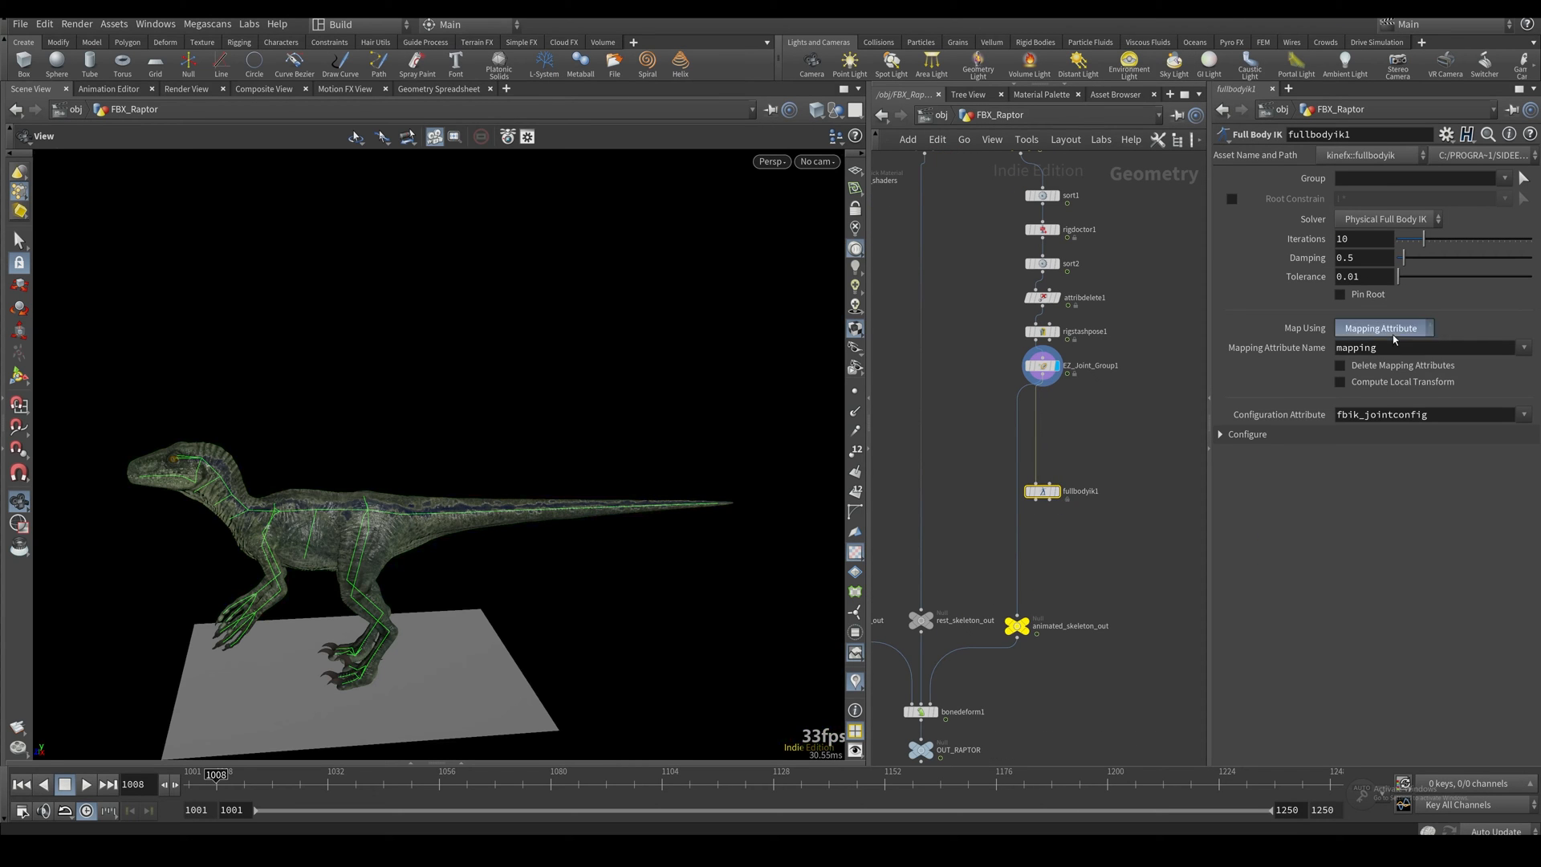
Step: Set the Blast to keep only the FBIK joint group (Delete Non Selected)
click(1381, 327)
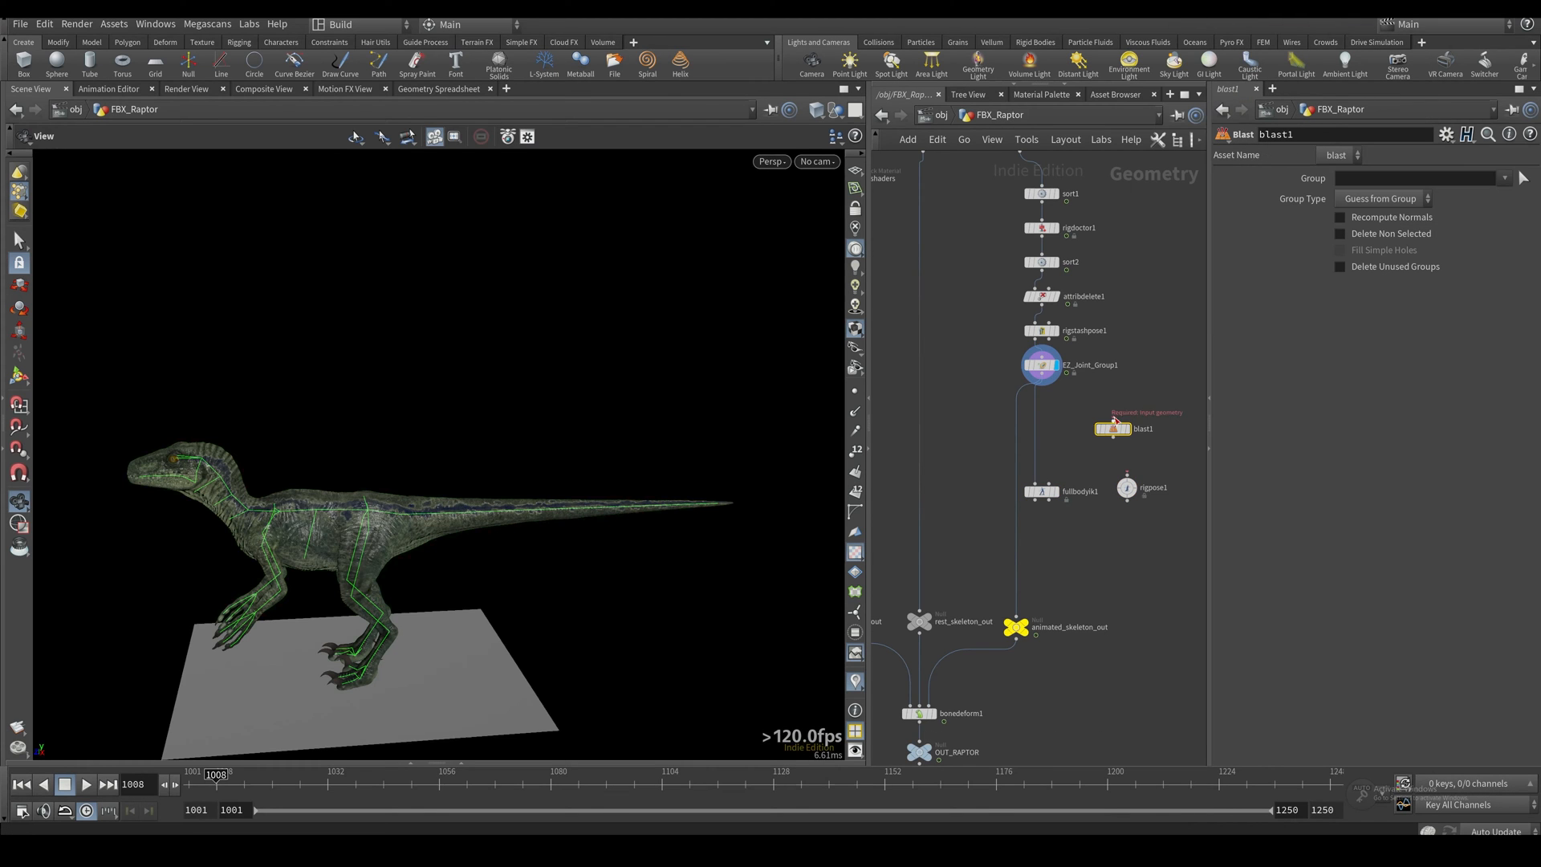
click(1517, 179)
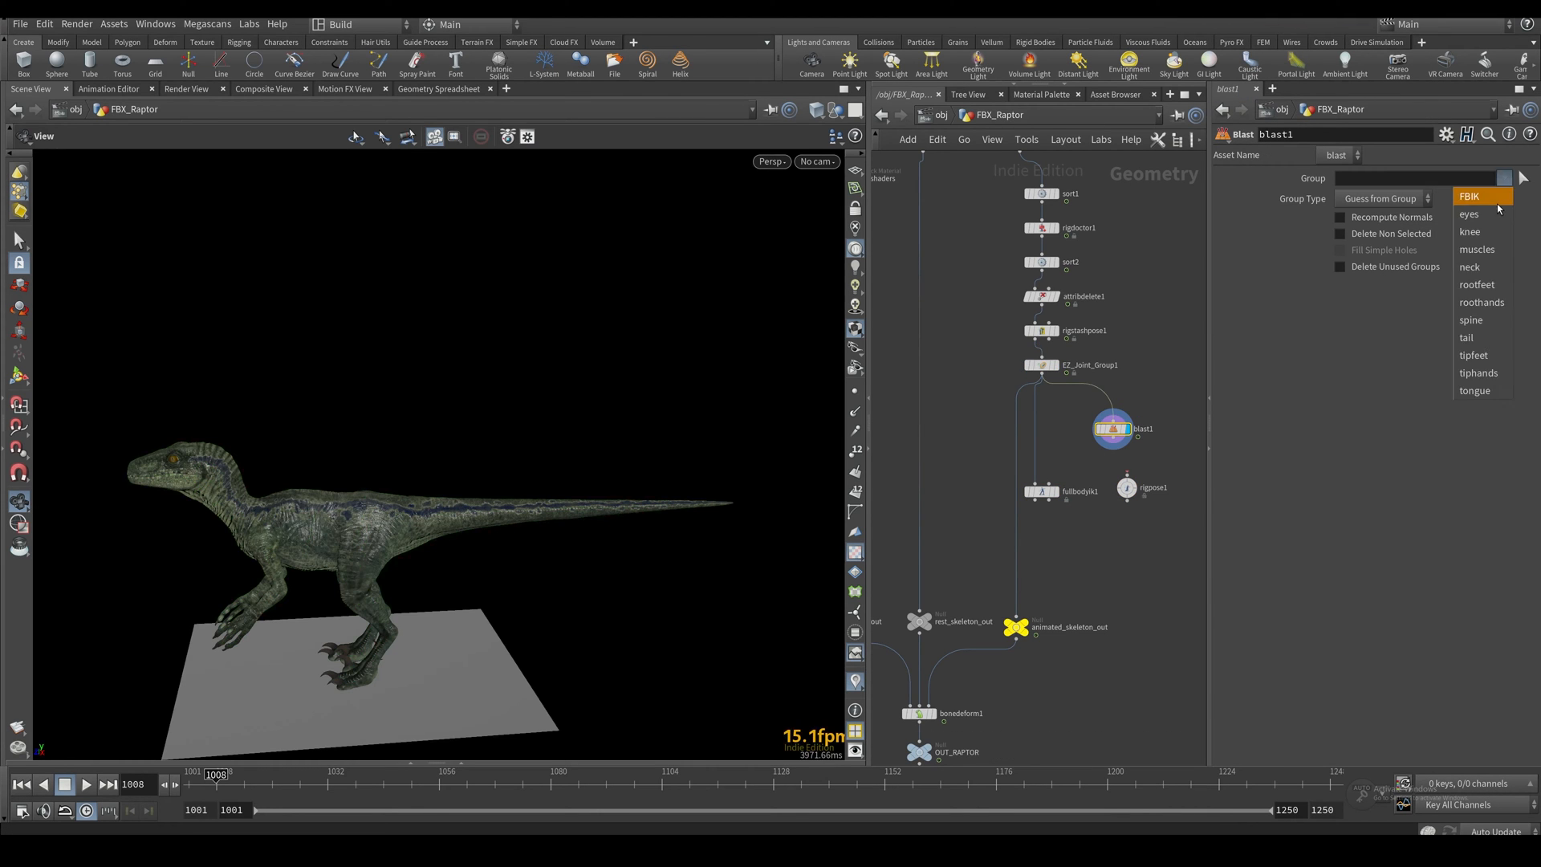
click(1469, 196)
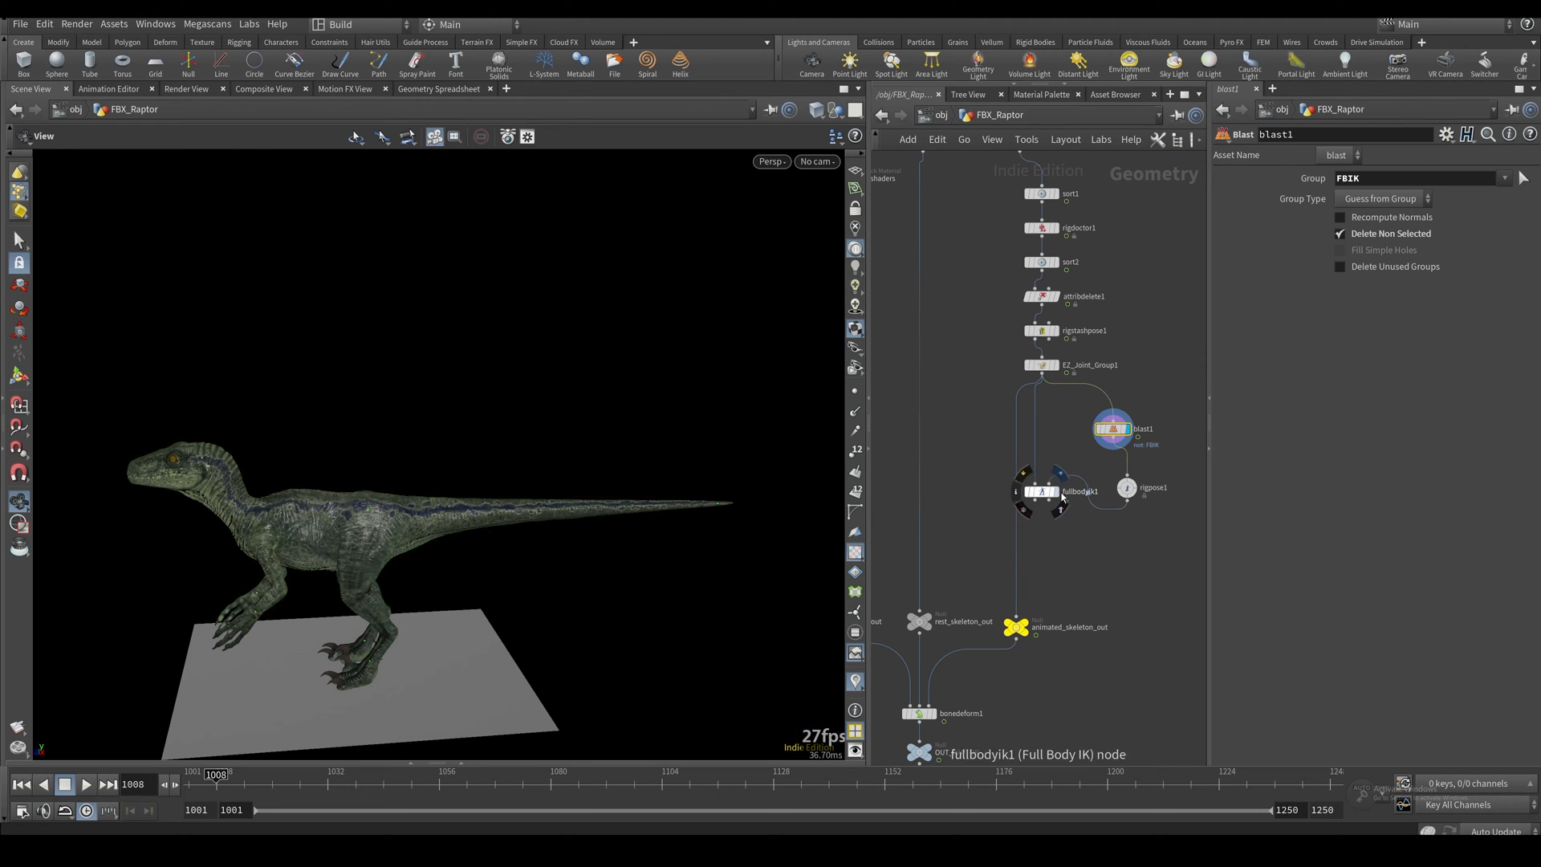
Step: Set Full Body IK's Map Using to Match By Attribute
click(1040, 492)
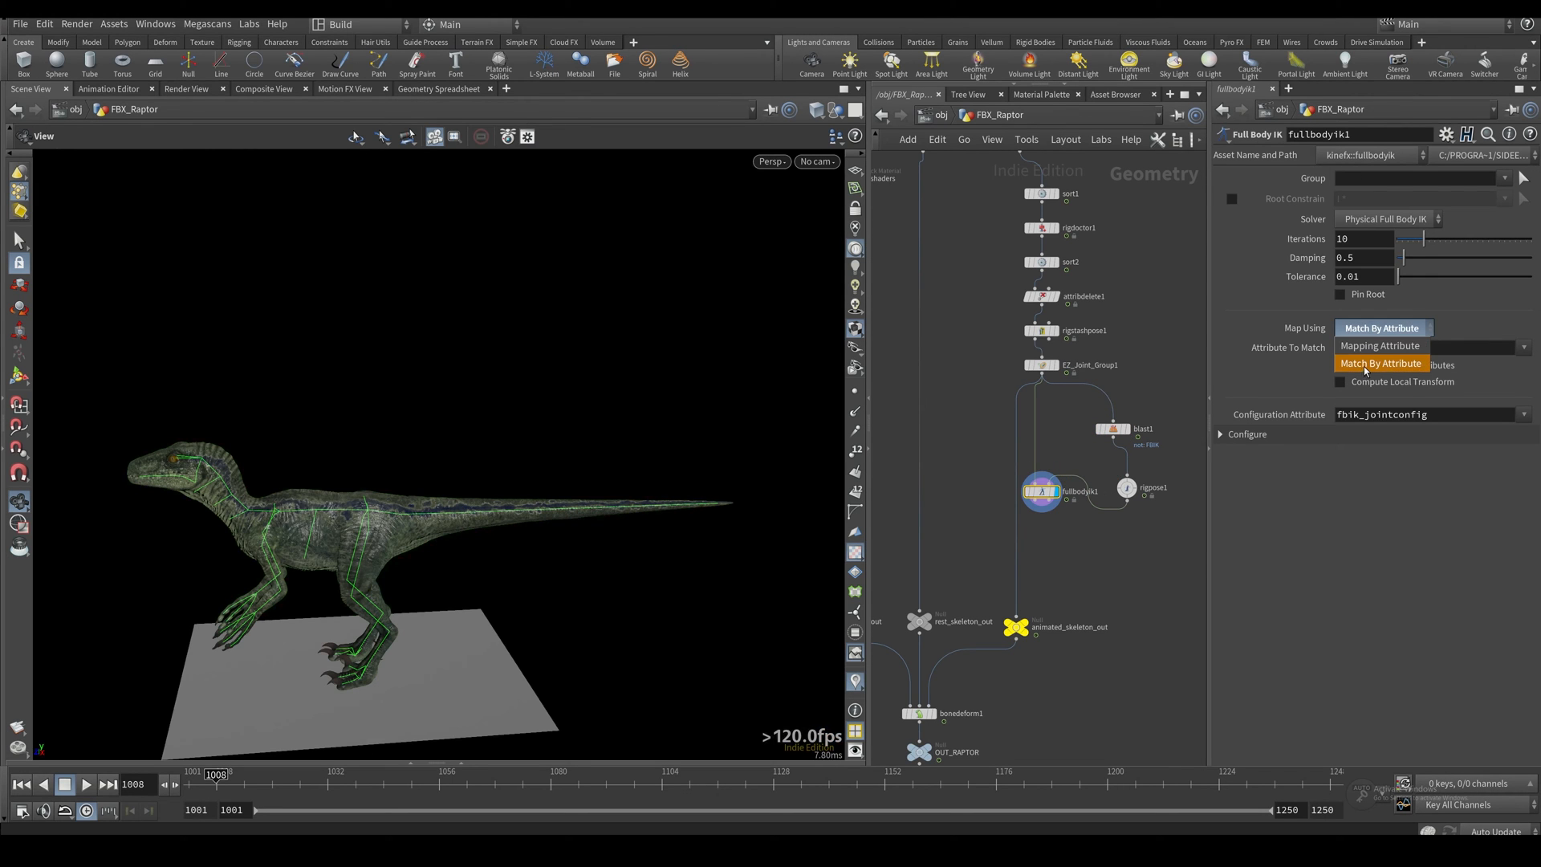
click(1153, 487)
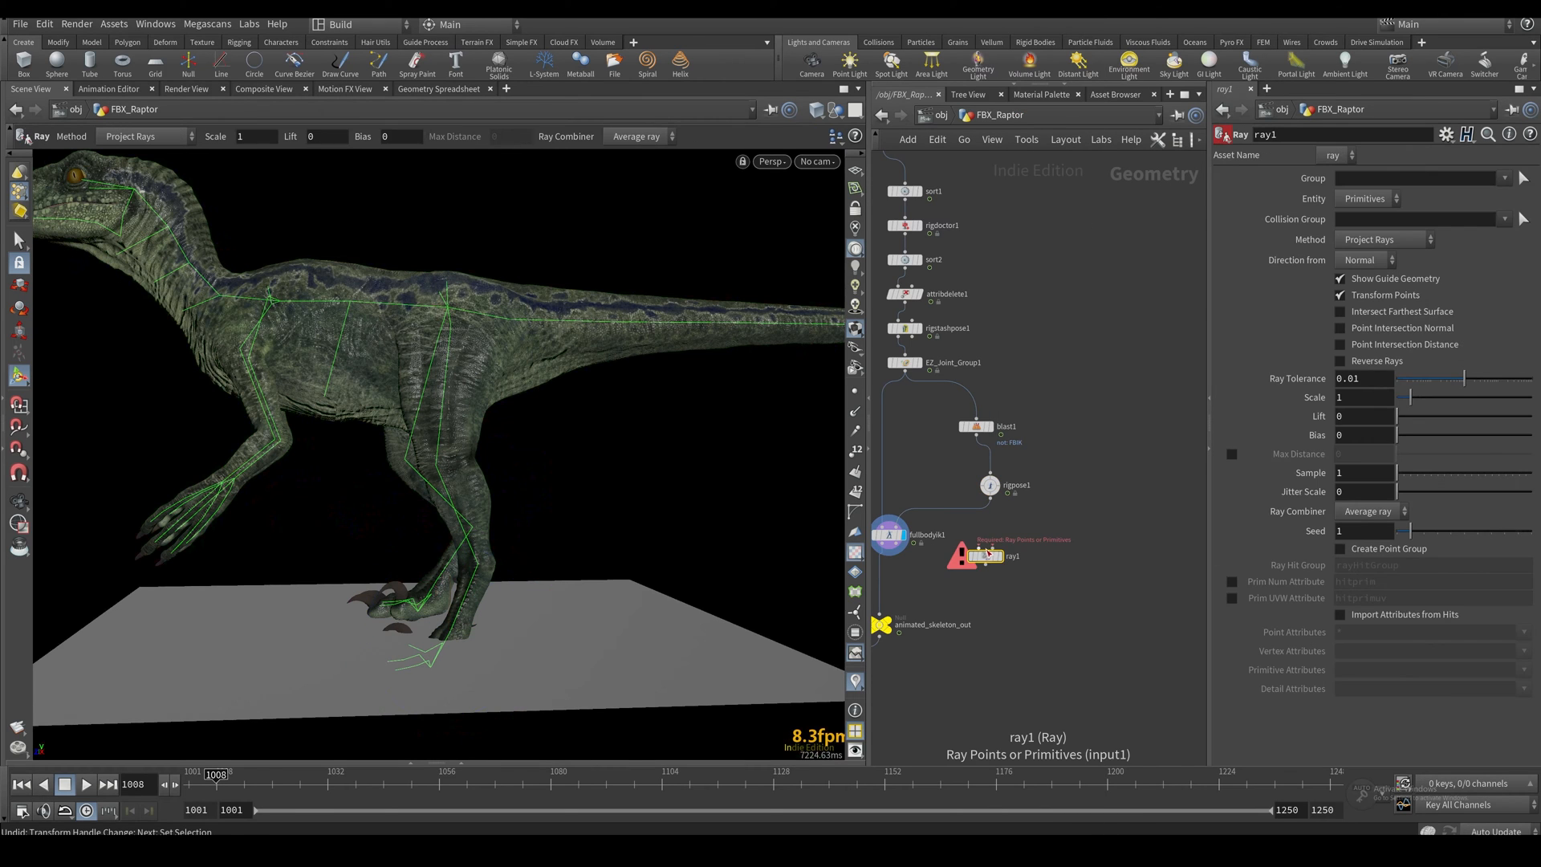
mouse_move(977, 554)
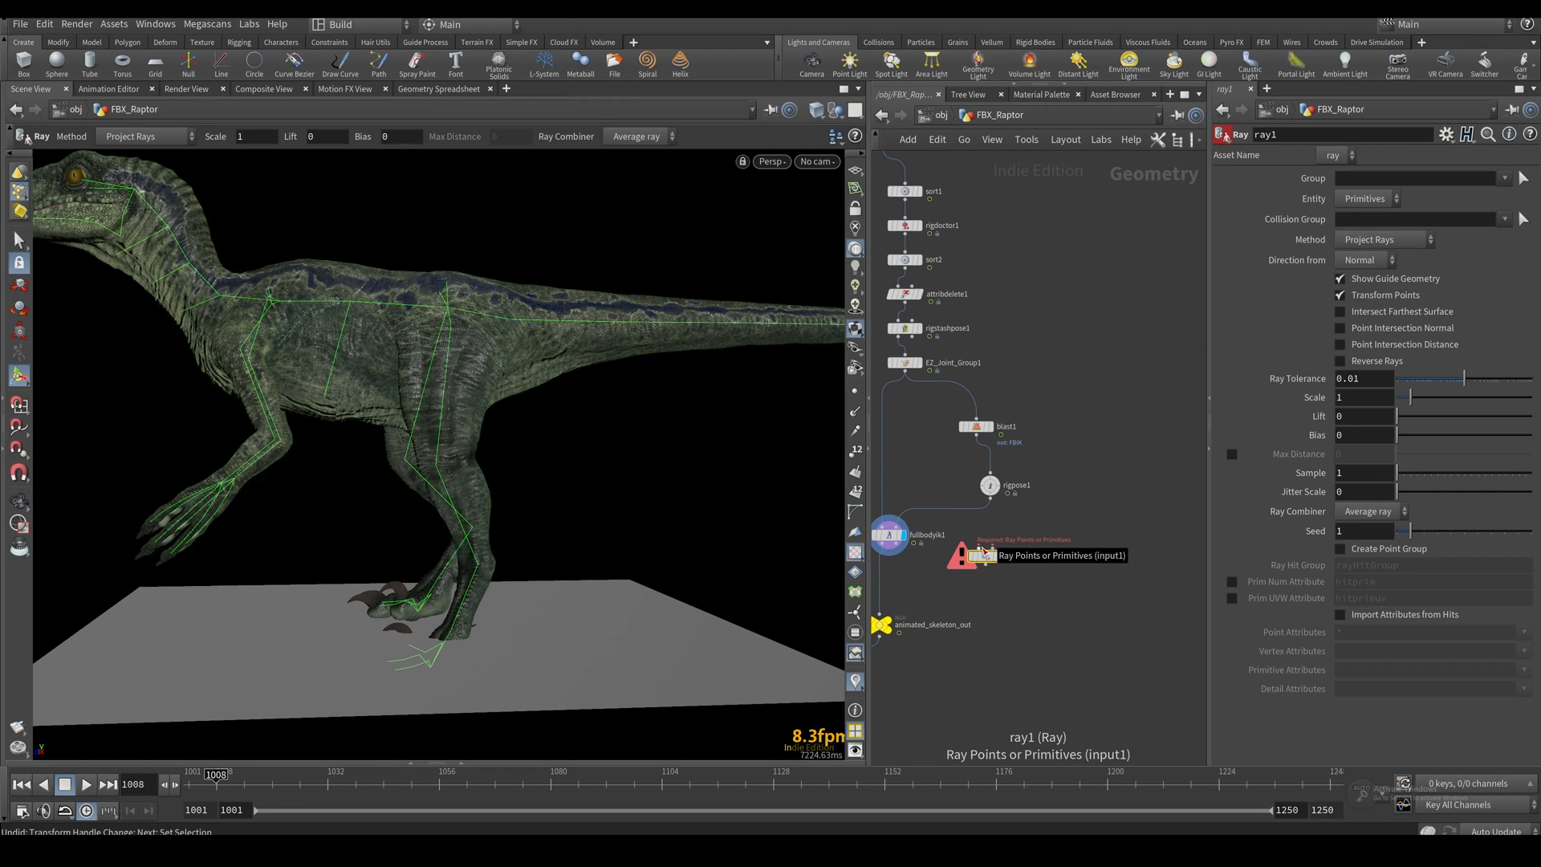
mouse_move(1050, 520)
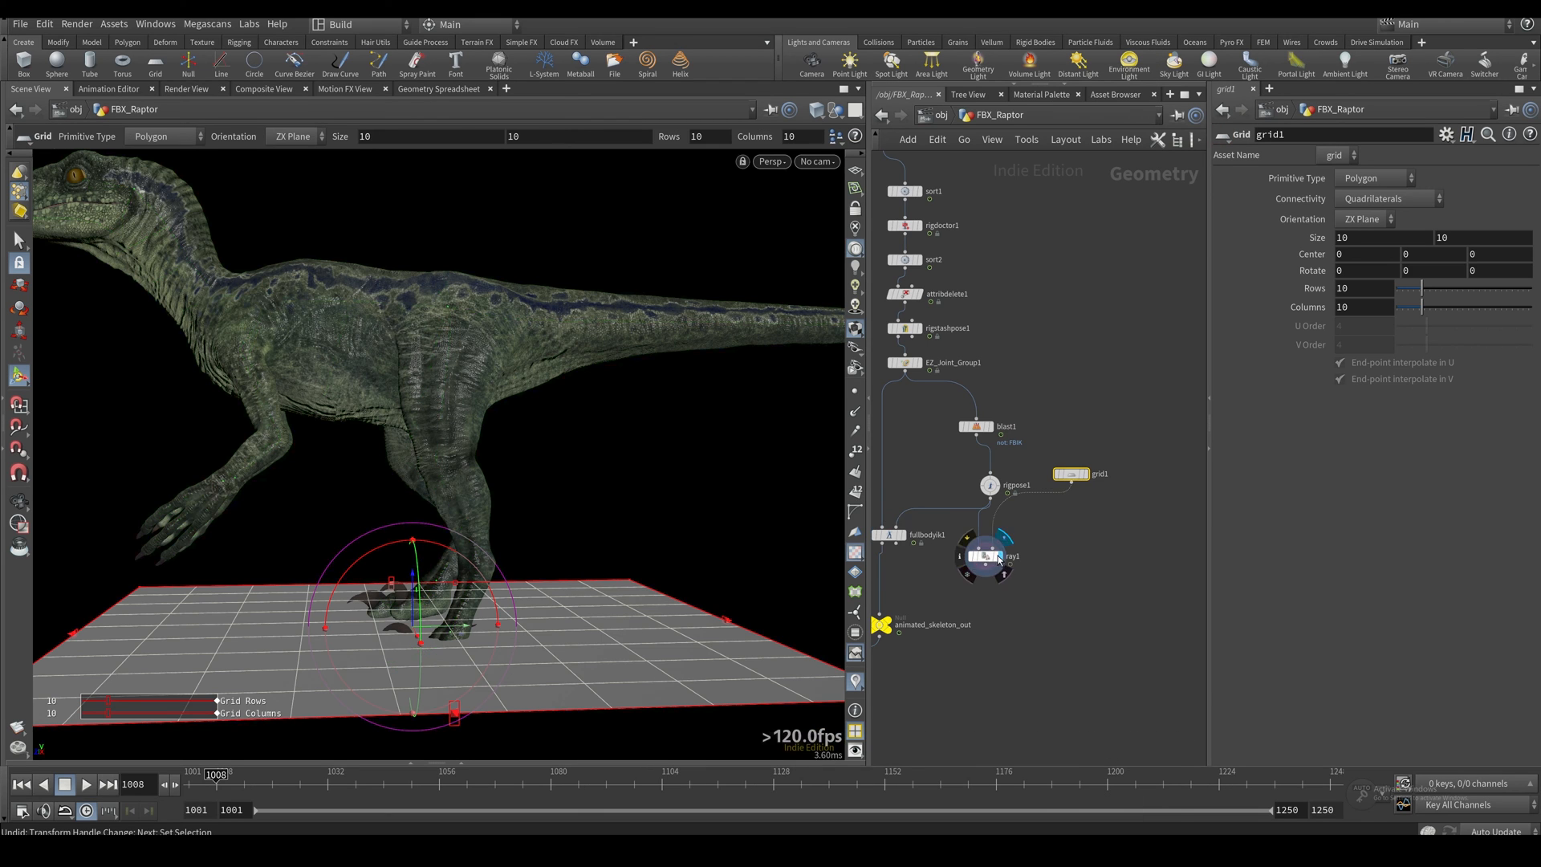
Step: Wire the grid as the Ray node's collision surface and add an Ankle_L transform in Rig Pose
click(984, 555)
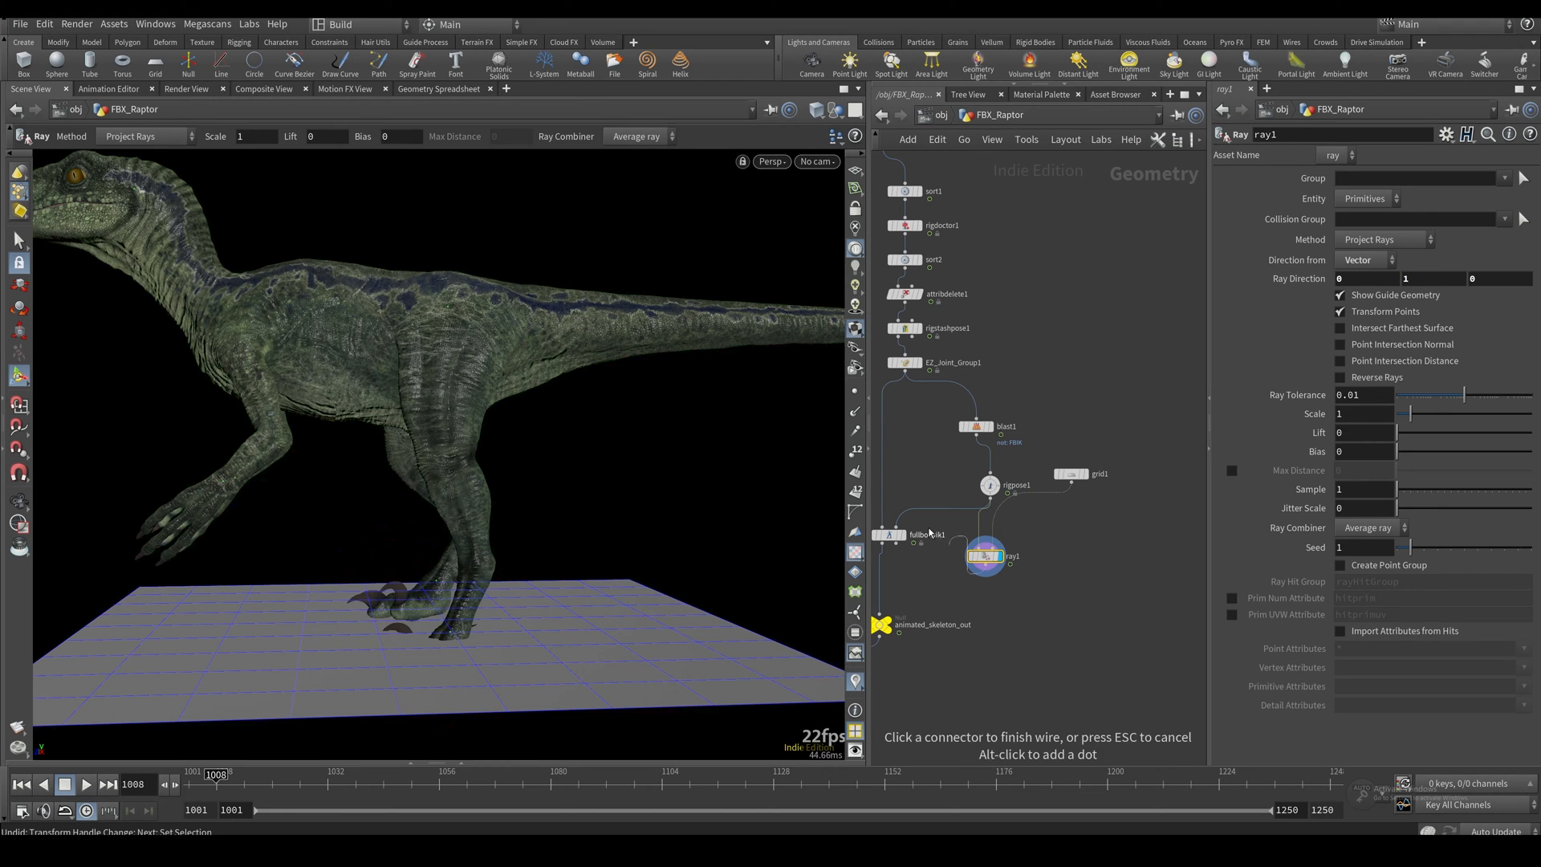
click(991, 485)
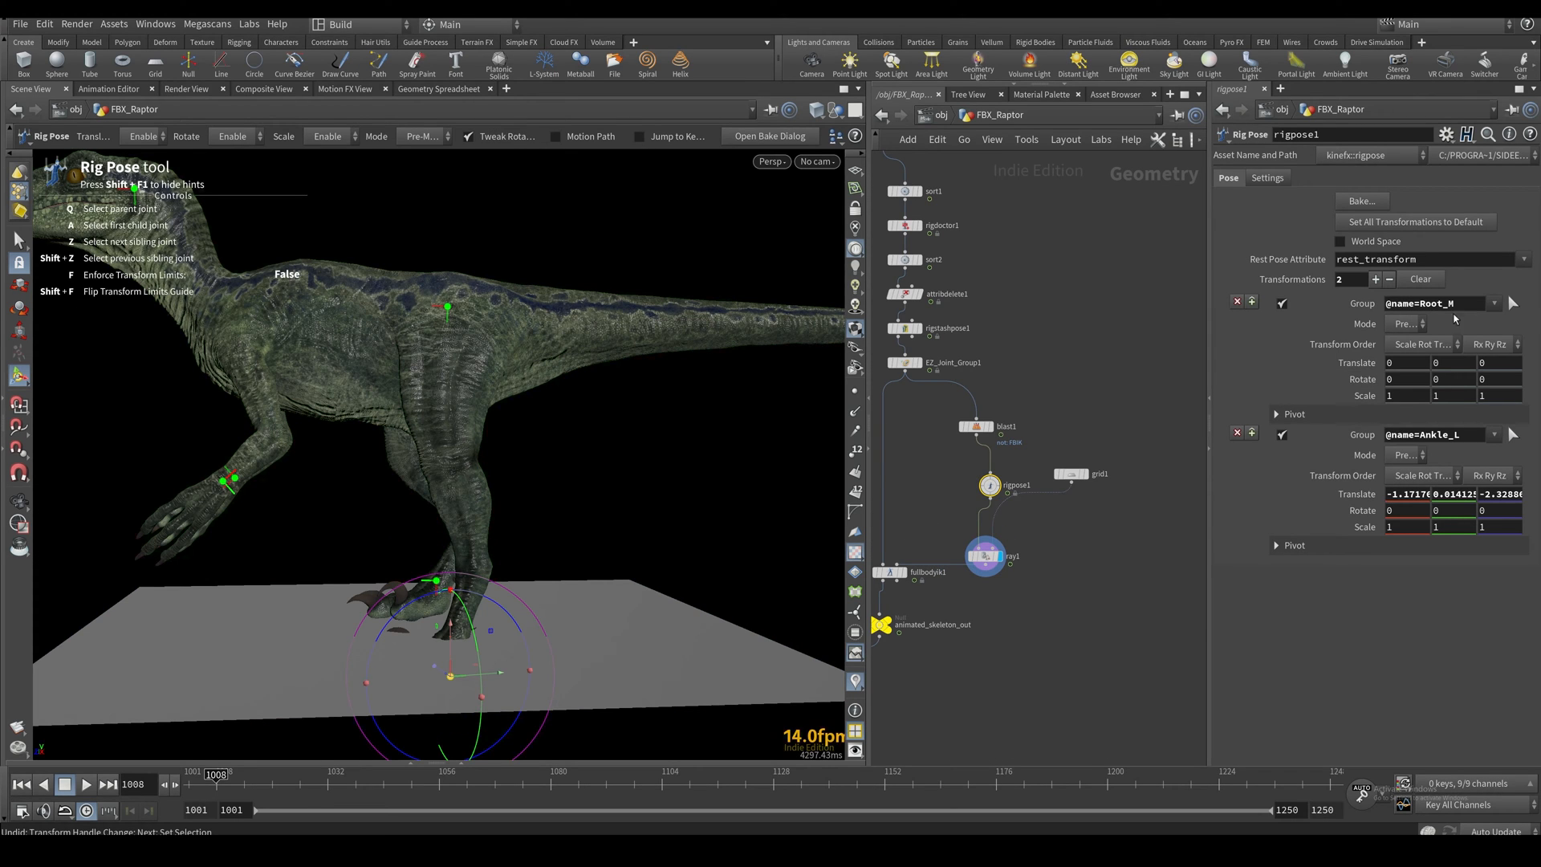
click(1419, 280)
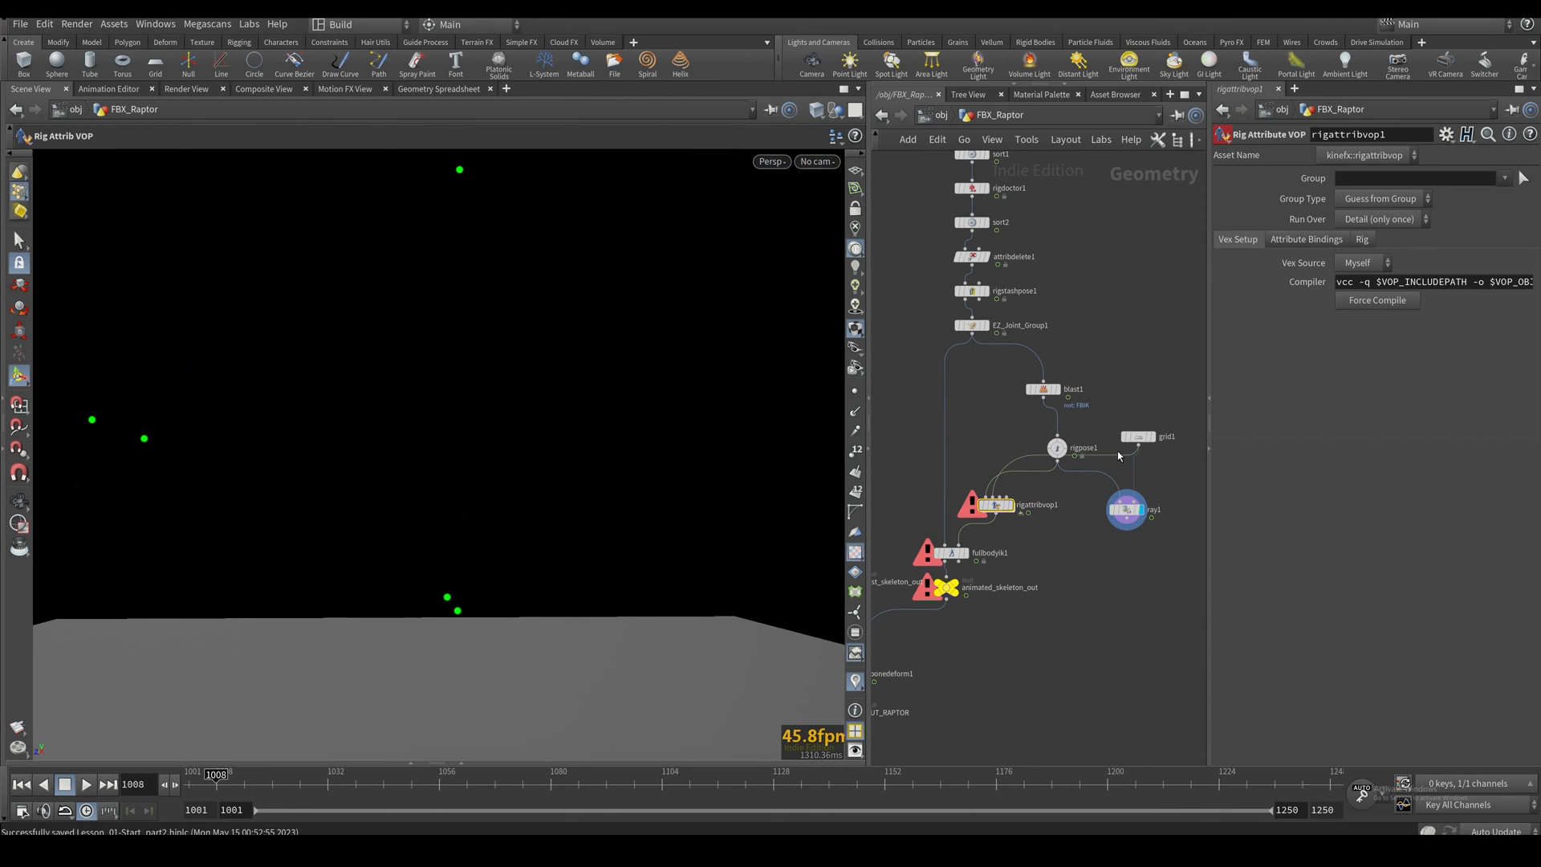
mouse_move(1059, 509)
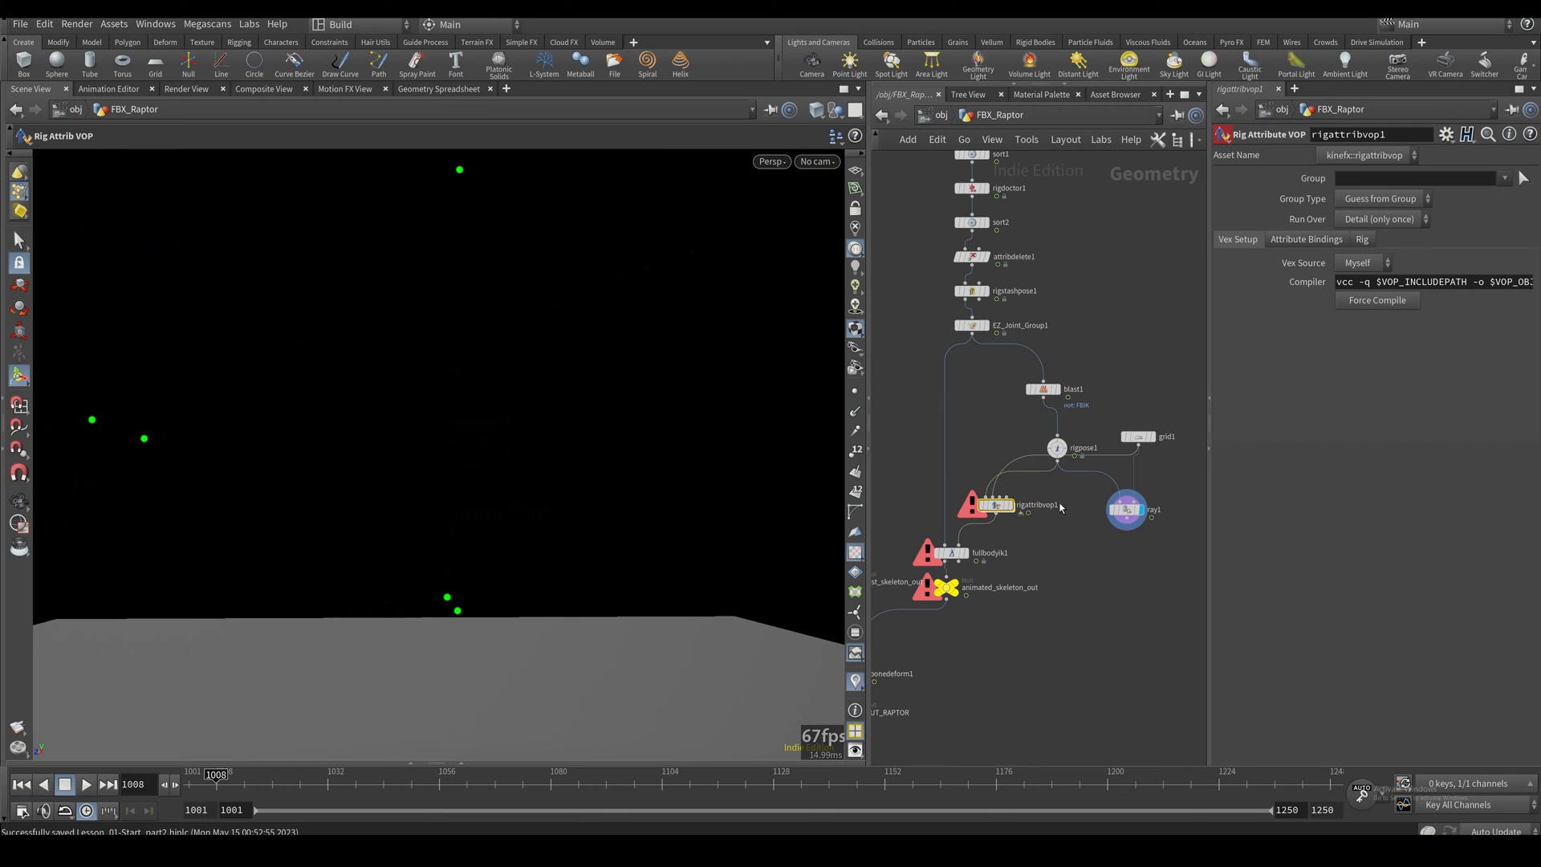
Step: On the Rig tab, uncheck Compute Transforms for Input #2 (the grid)
click(1127, 509)
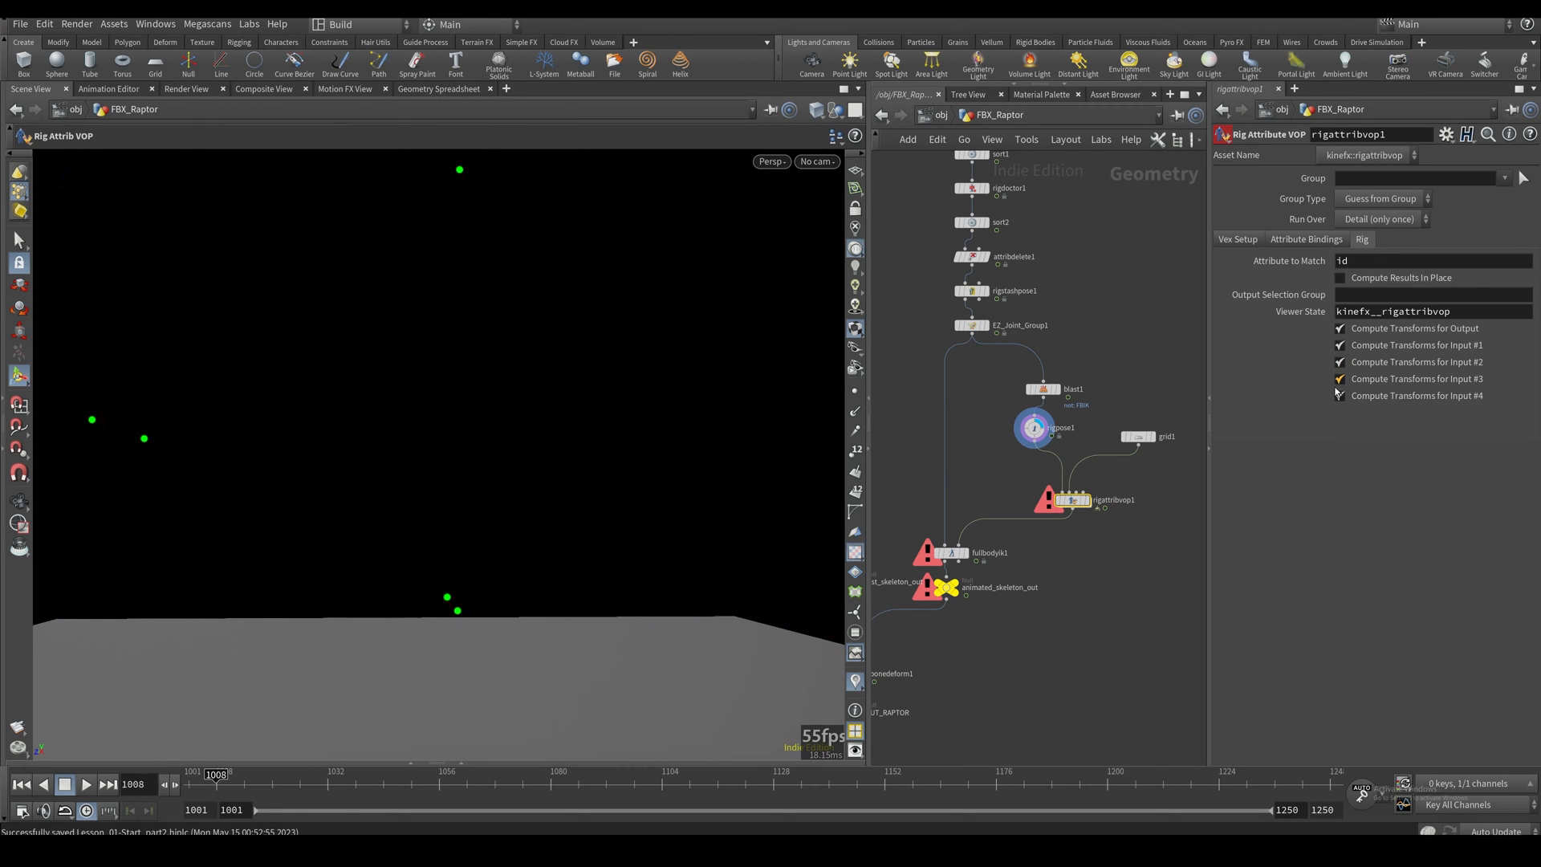
click(1338, 395)
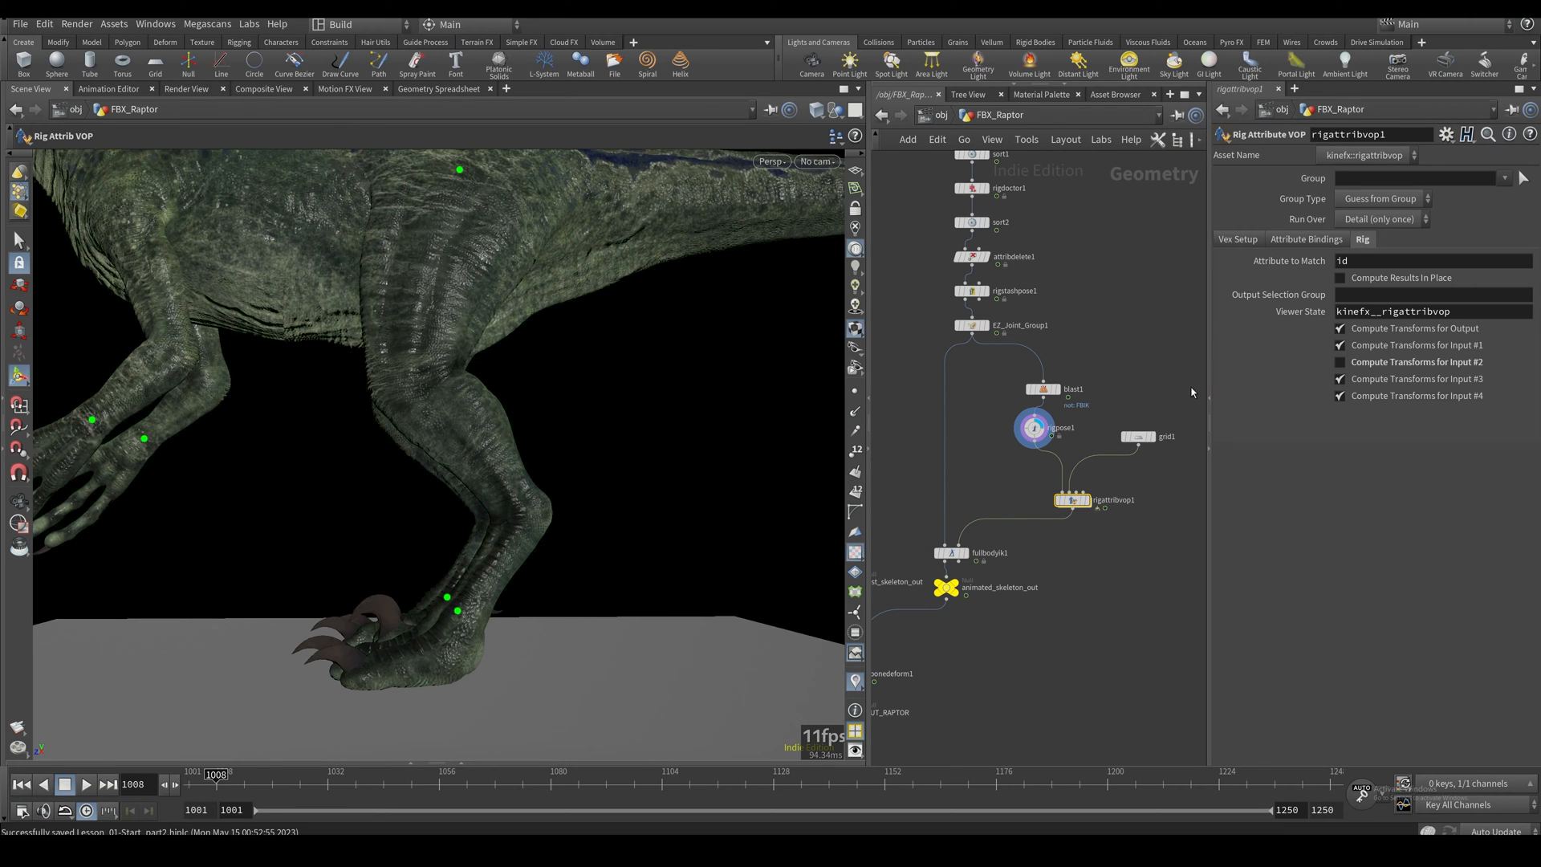
mouse_move(1136, 480)
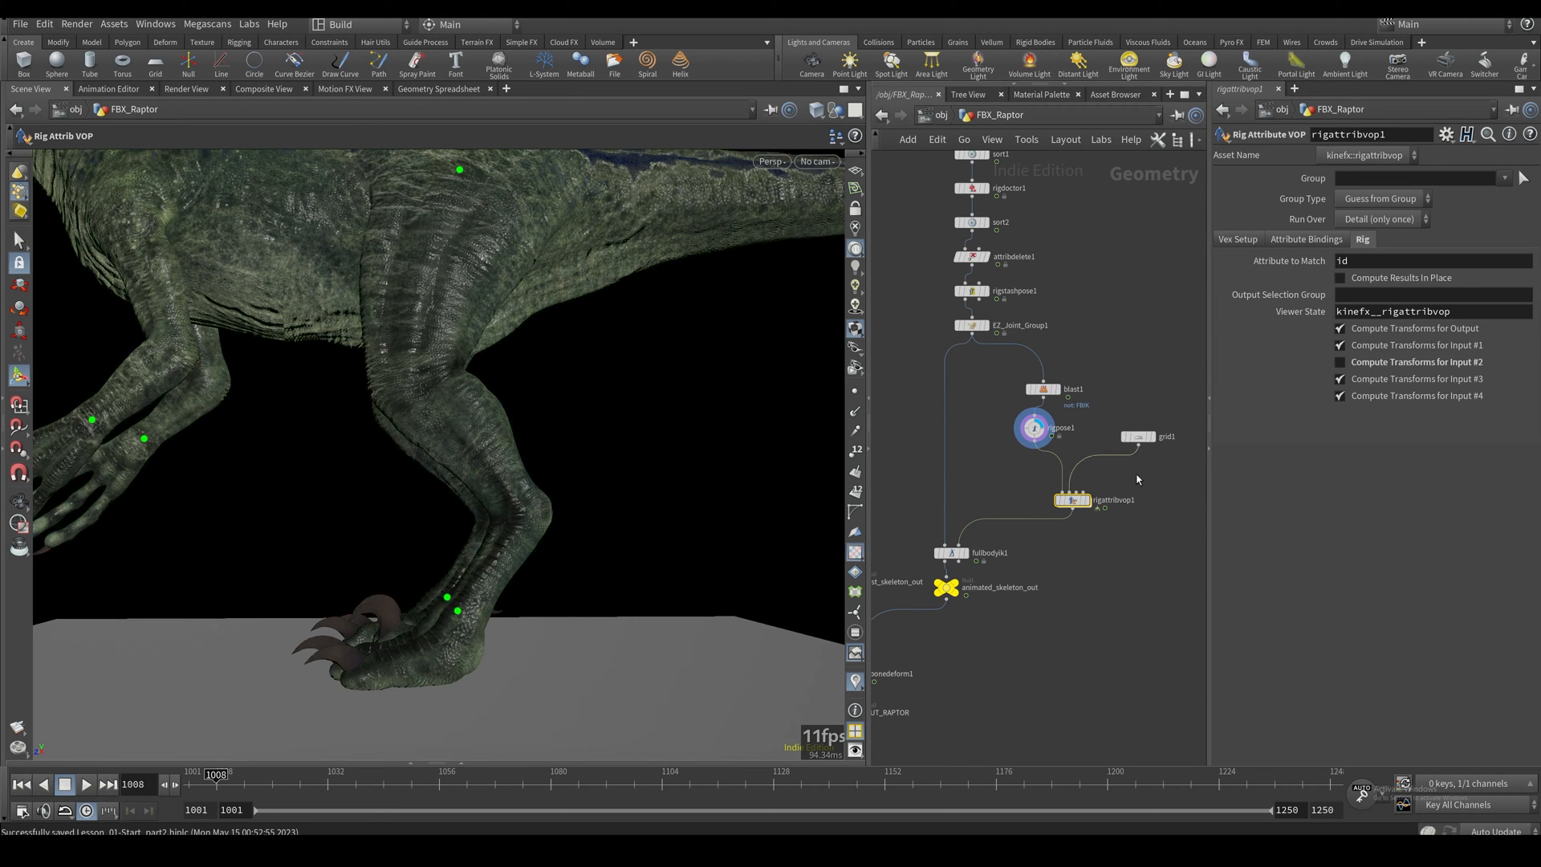
mouse_move(1132, 440)
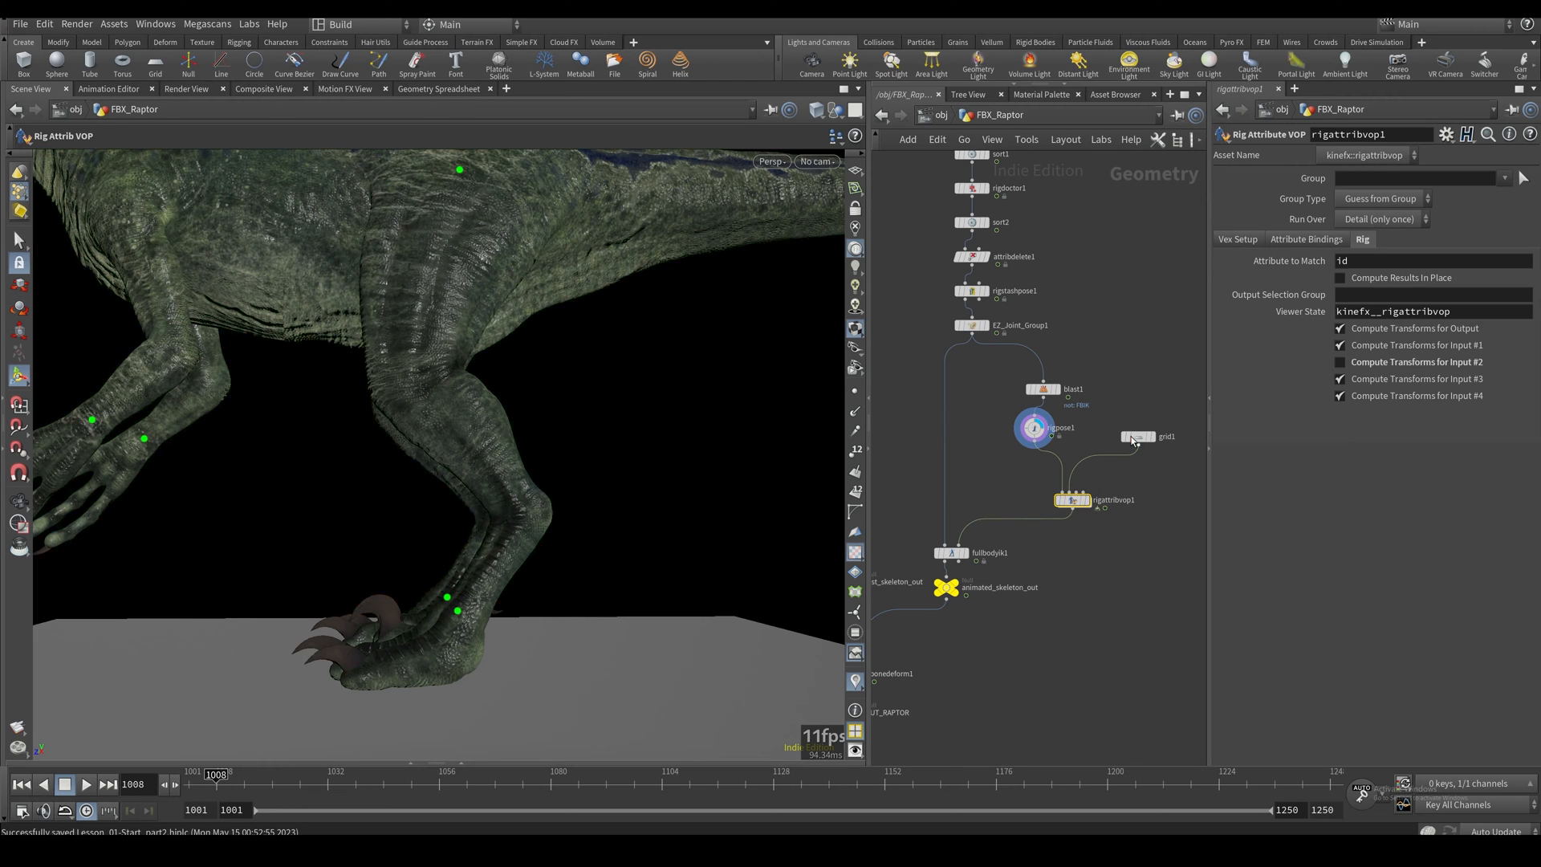
mouse_move(1393, 369)
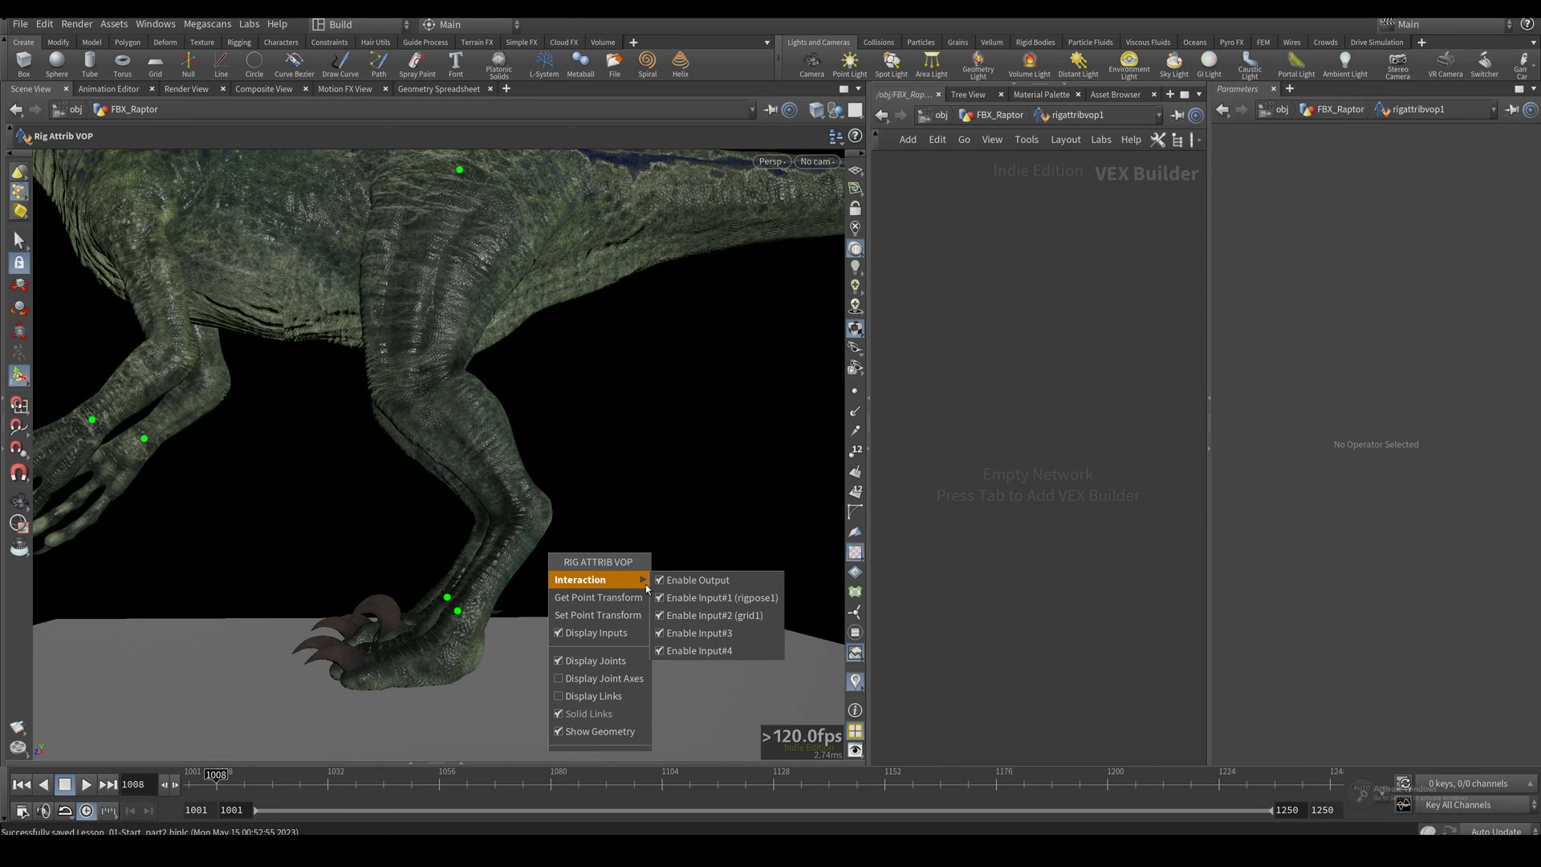
mouse_move(699, 579)
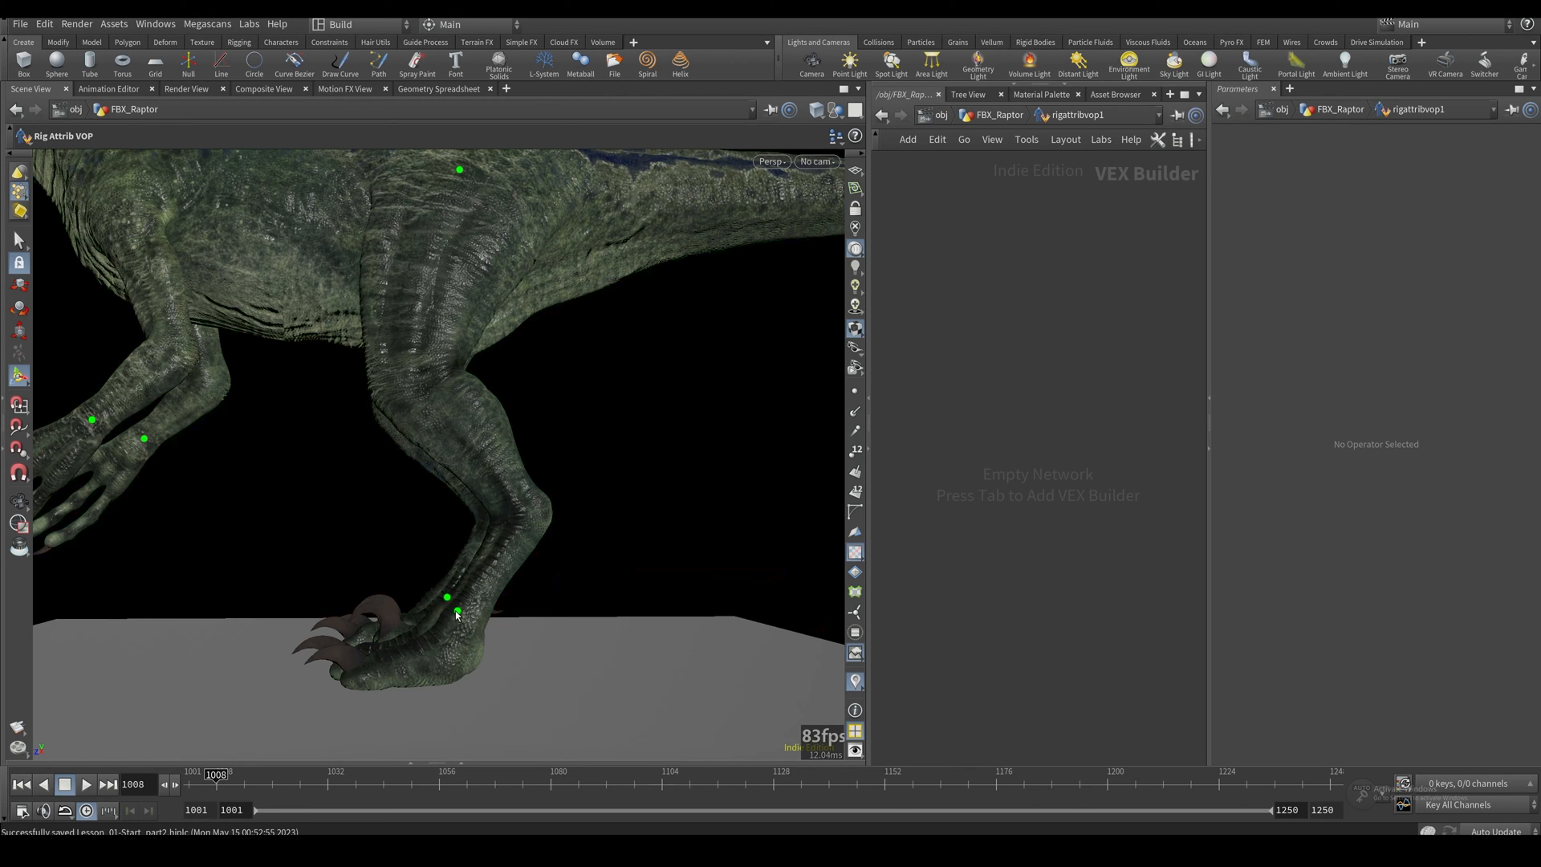
Step: Get Point Transform for Ankle_L and Ankle_R from the viewport into the VOP network
right_click(458, 610)
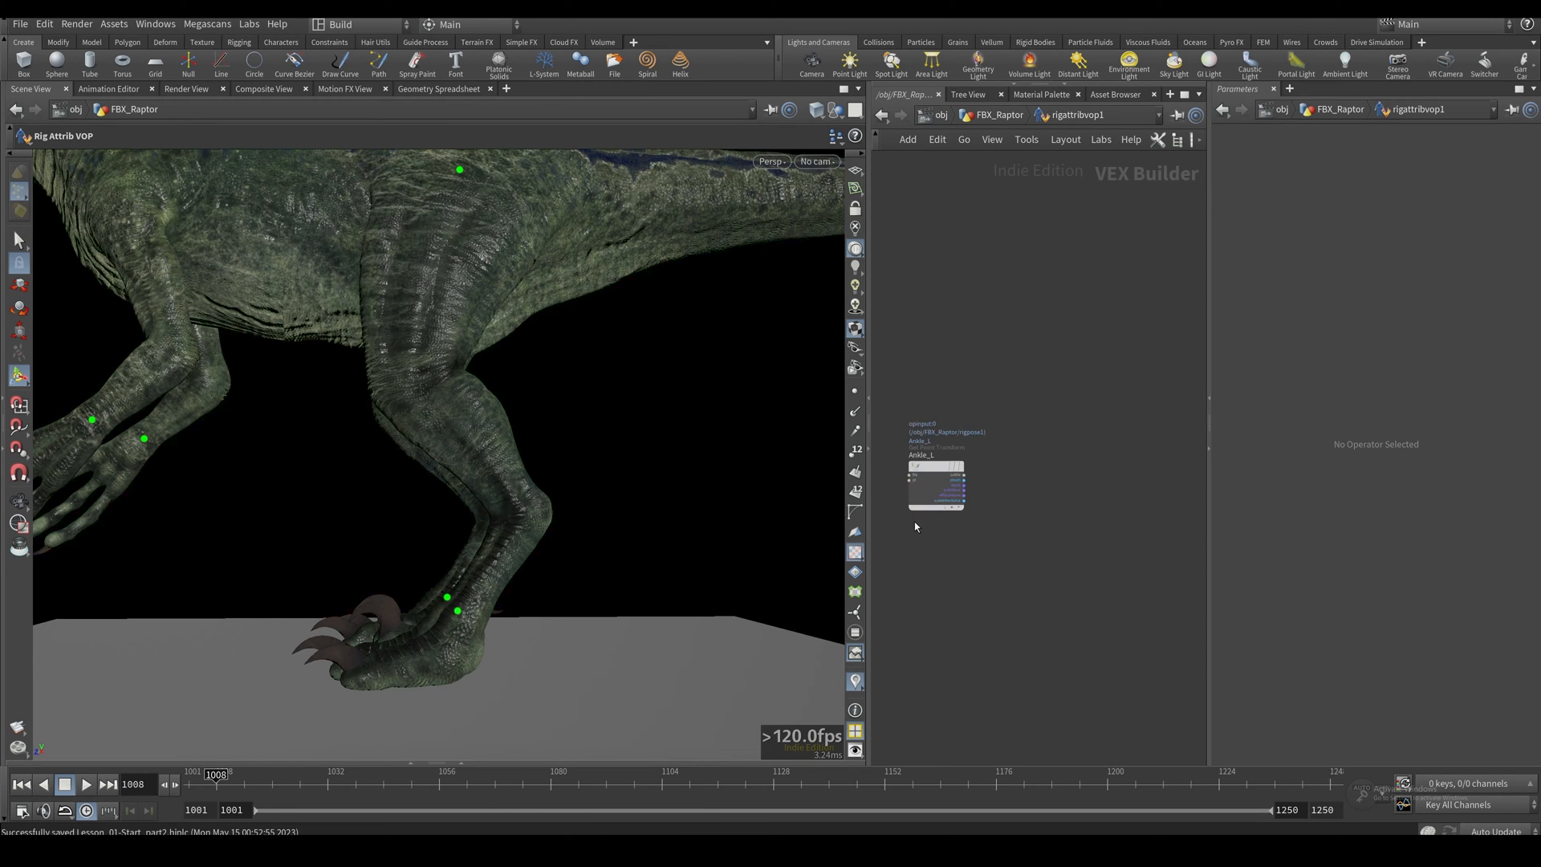
mouse_move(428, 586)
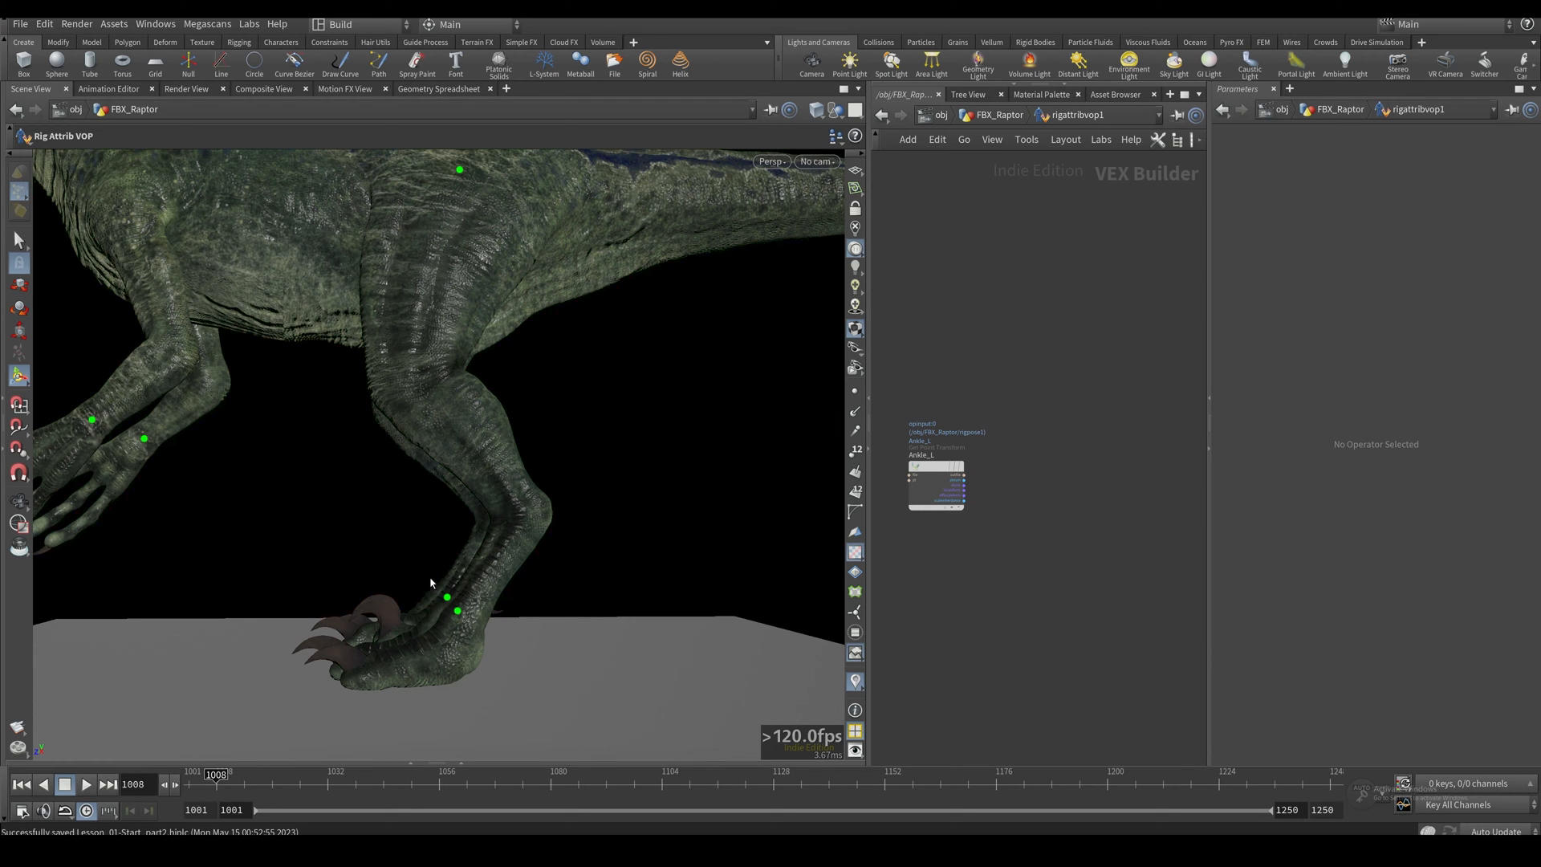
mouse_move(445, 597)
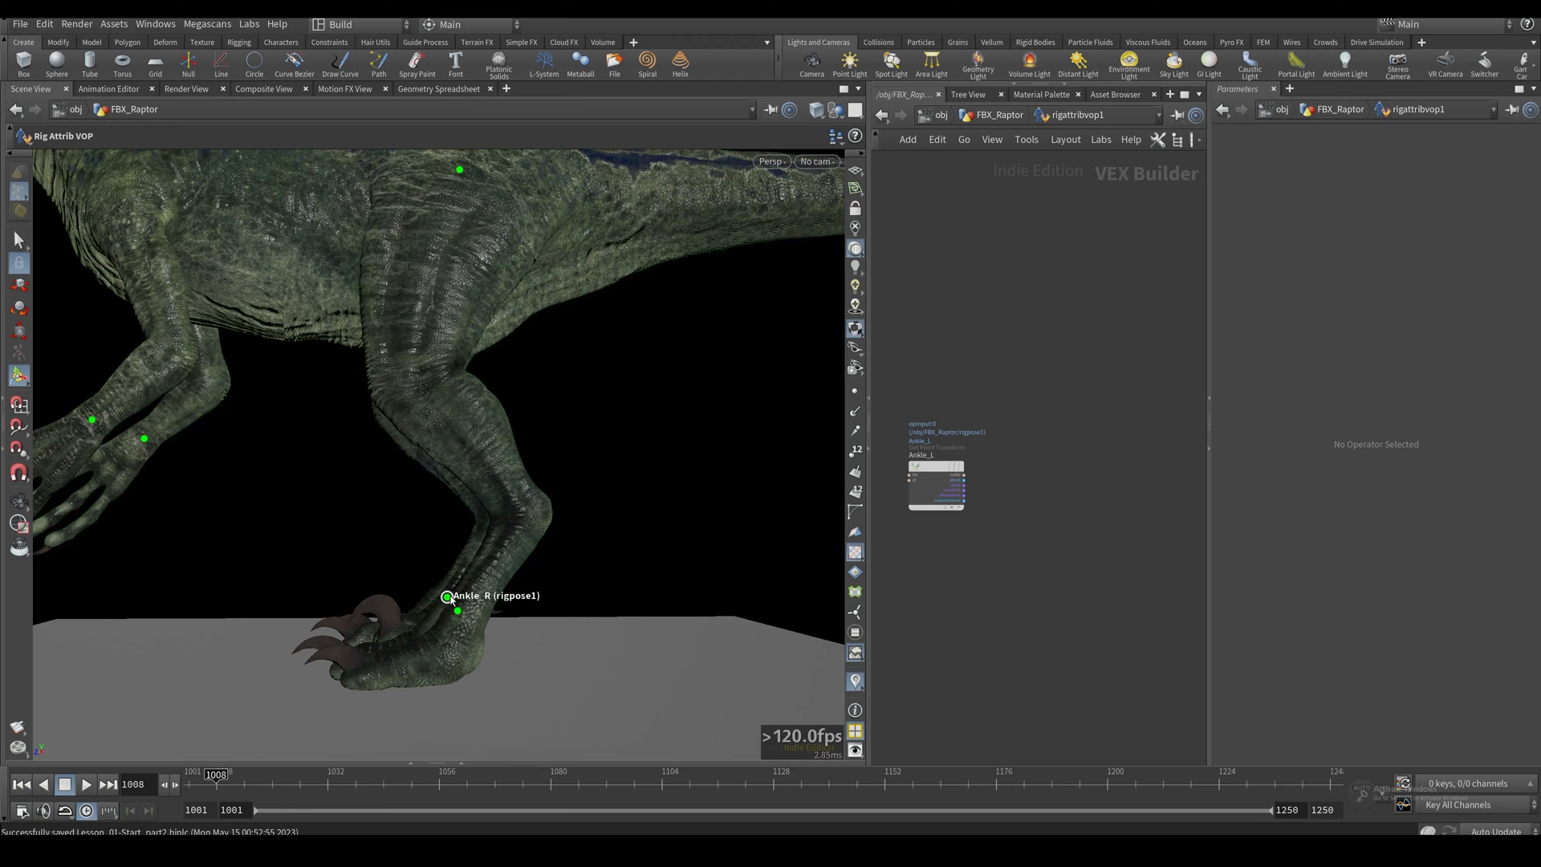
right_click(446, 598)
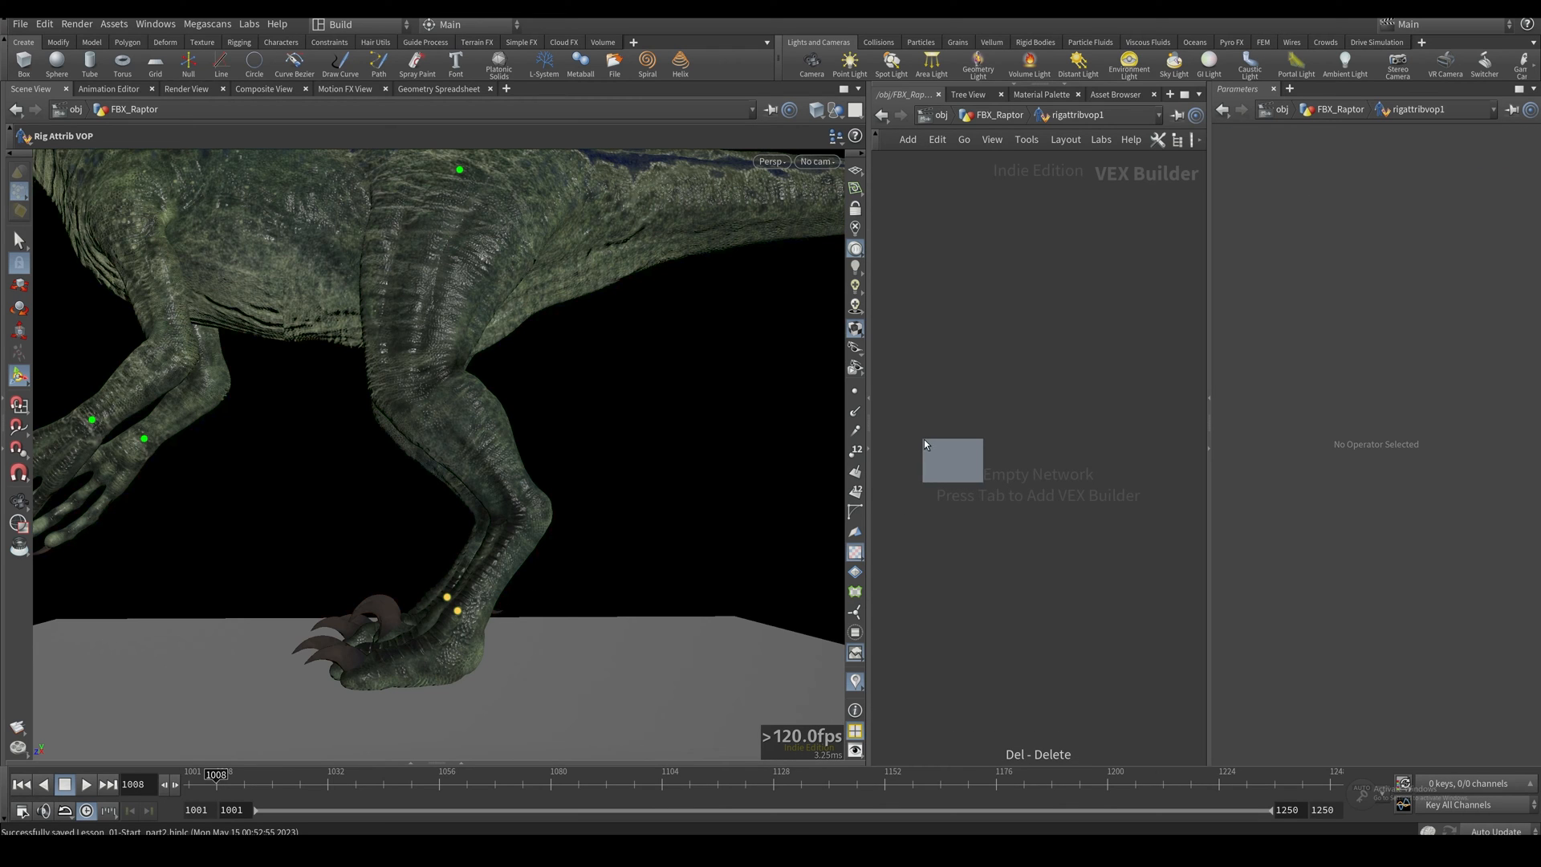
key(Tab)
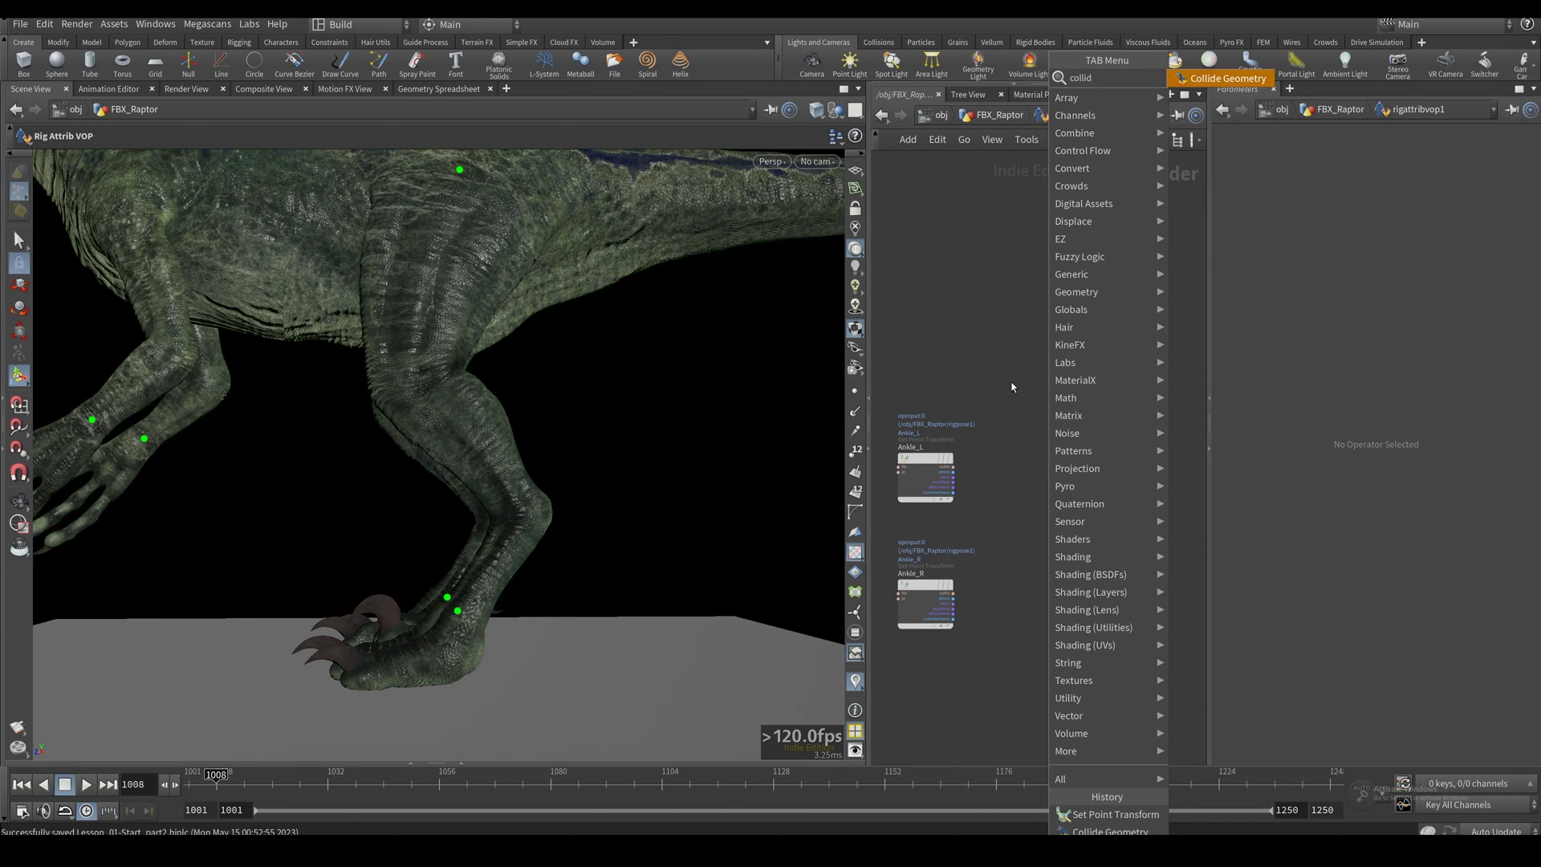
Step: Add a Collide Geometry node fed by the Ankle_L point transform
click(1111, 813)
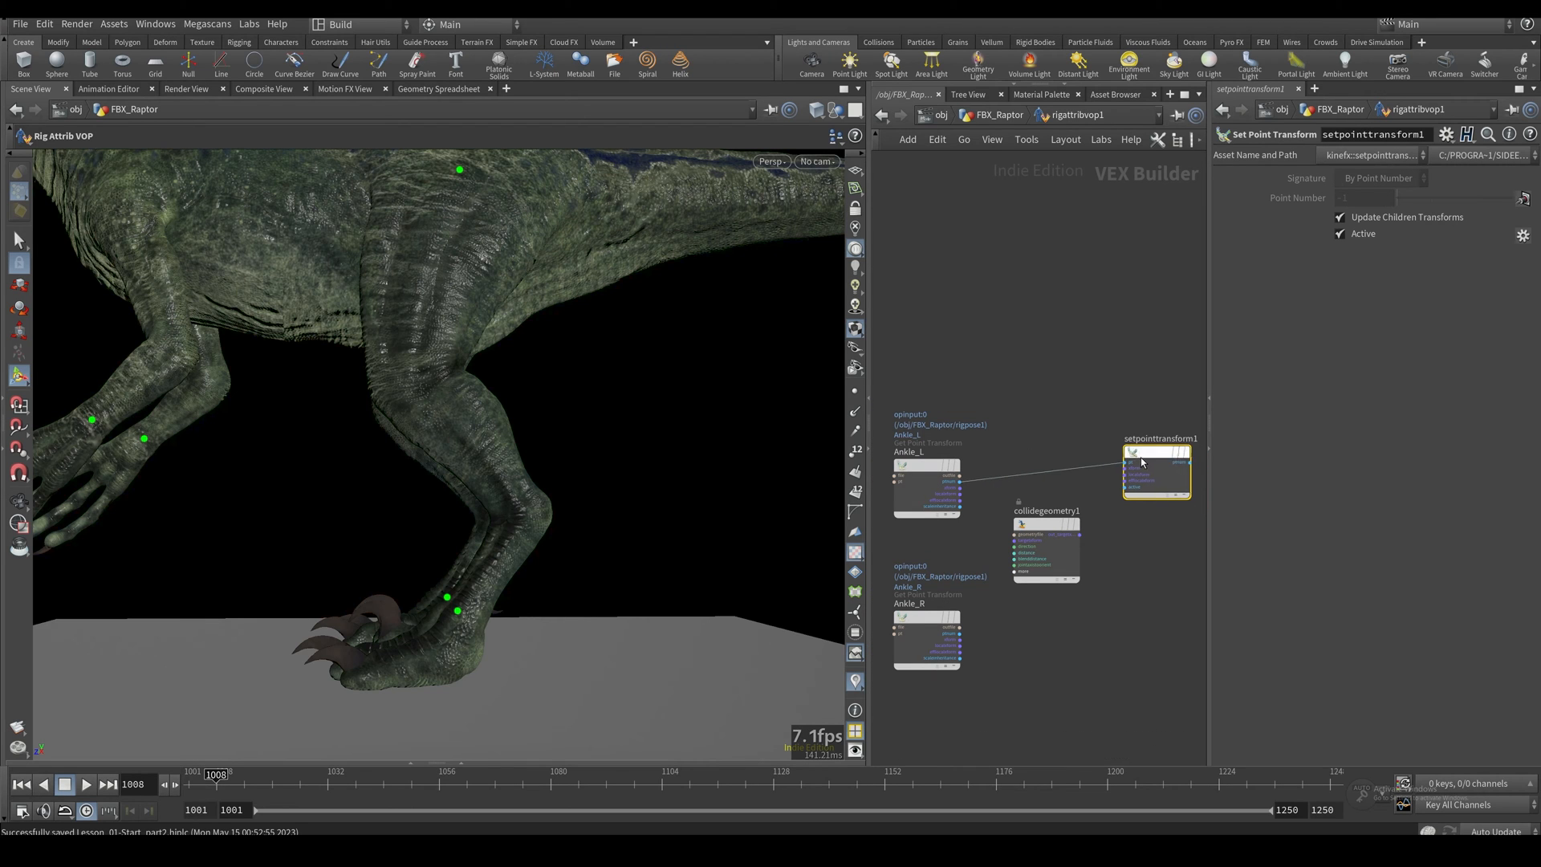
click(1045, 523)
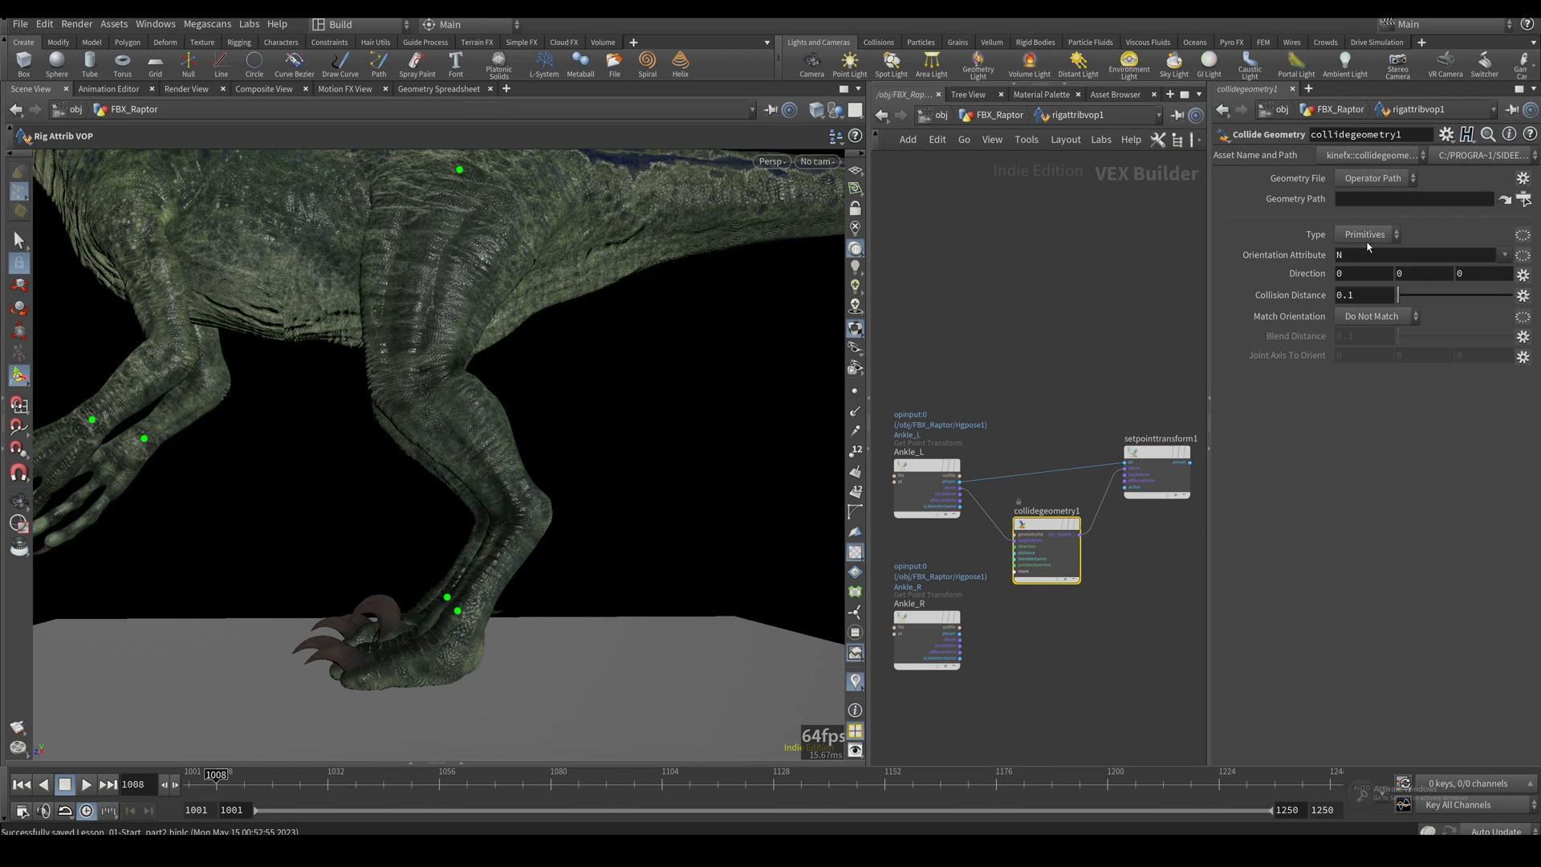
mouse_move(962, 493)
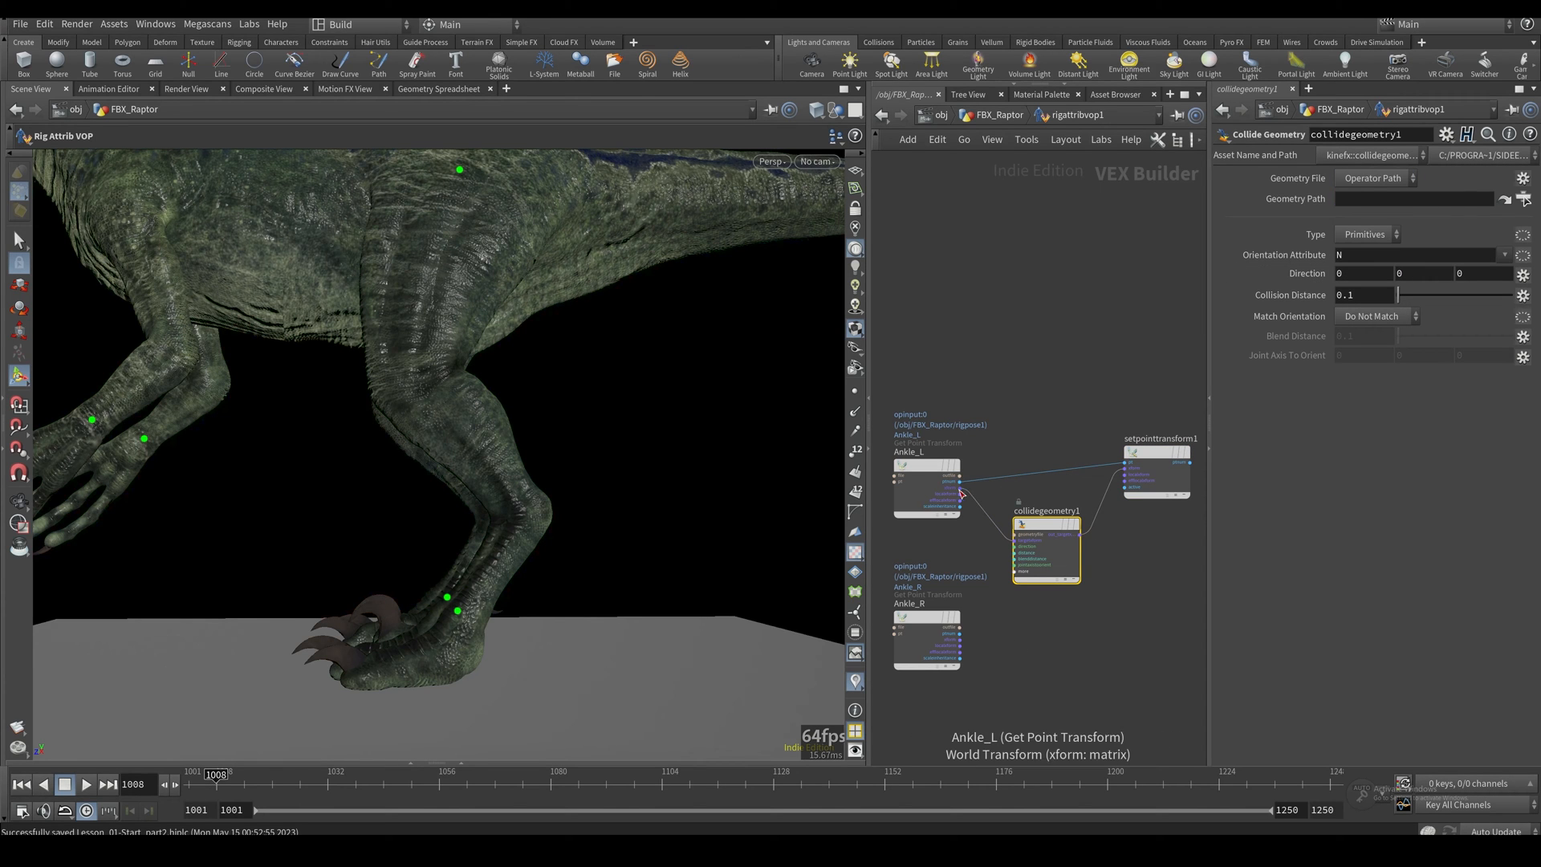
click(925, 488)
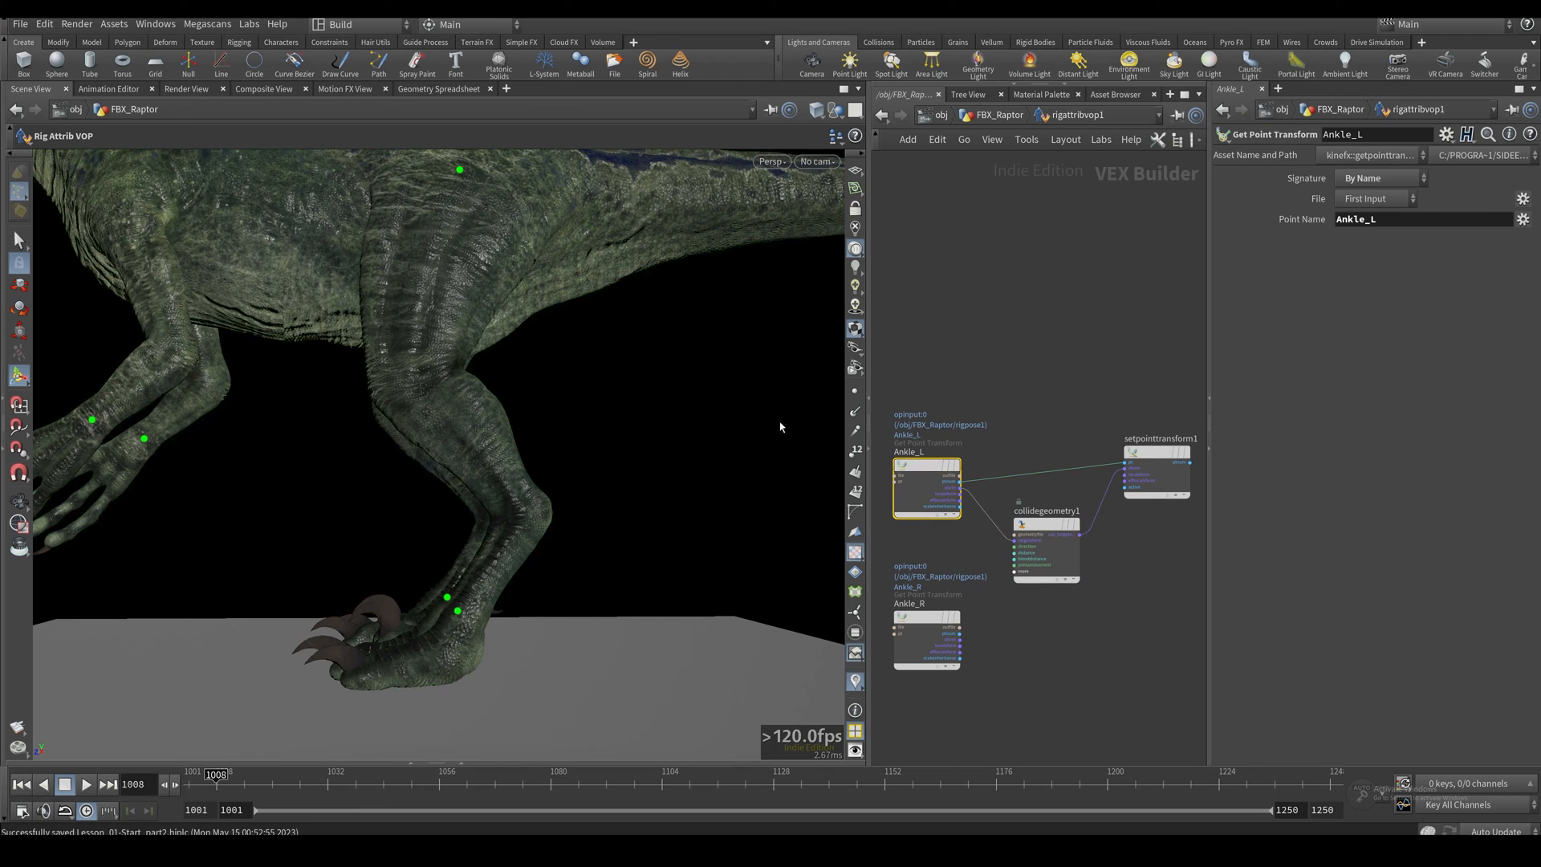
click(1158, 472)
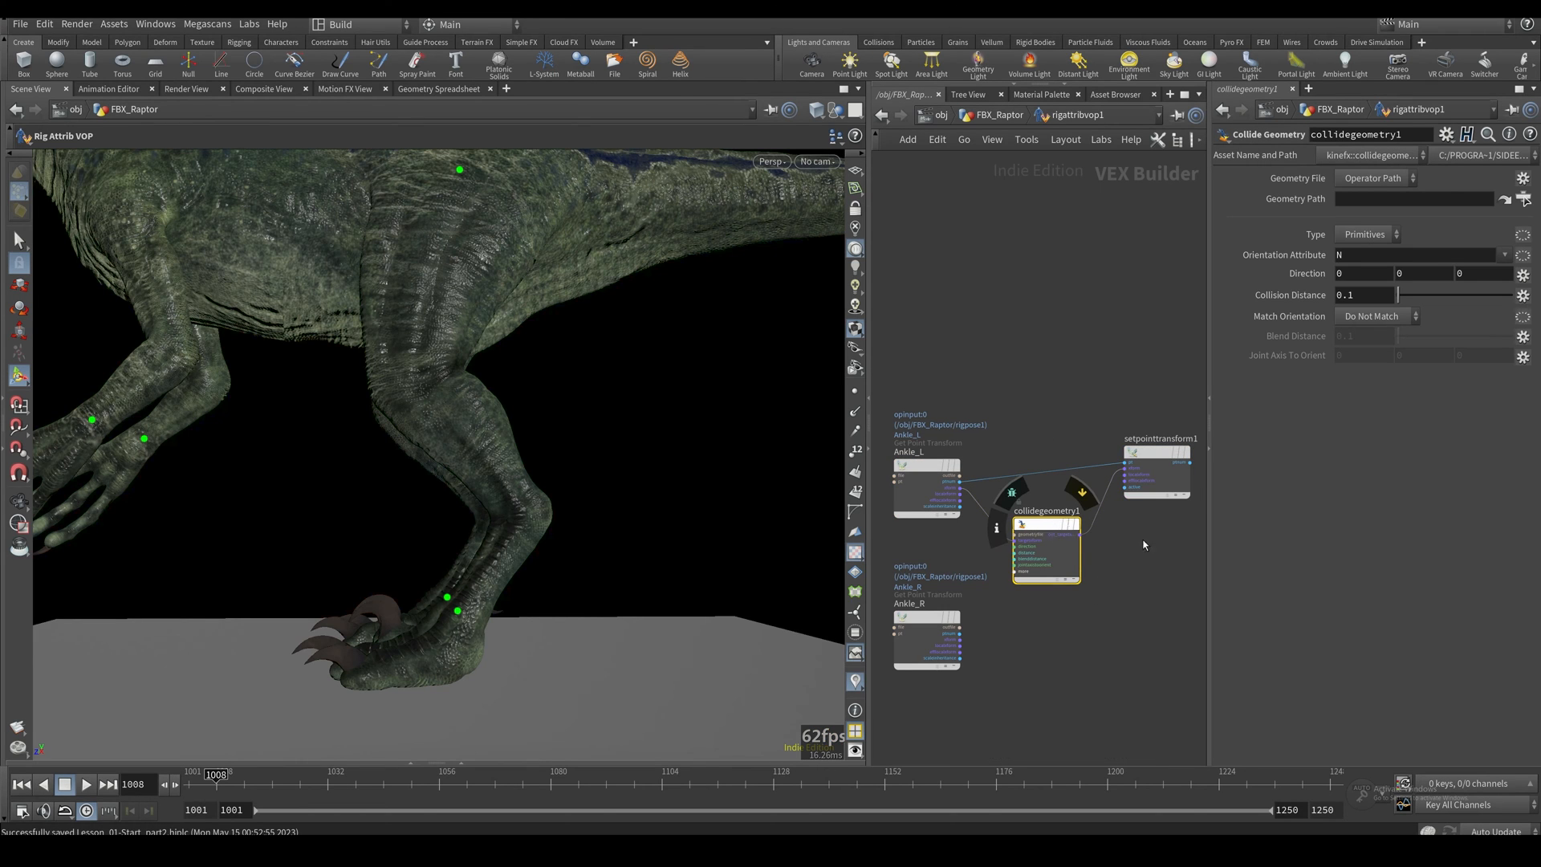
Step: Set the Collide Geometry source from Operator Path to Second Input
click(1374, 178)
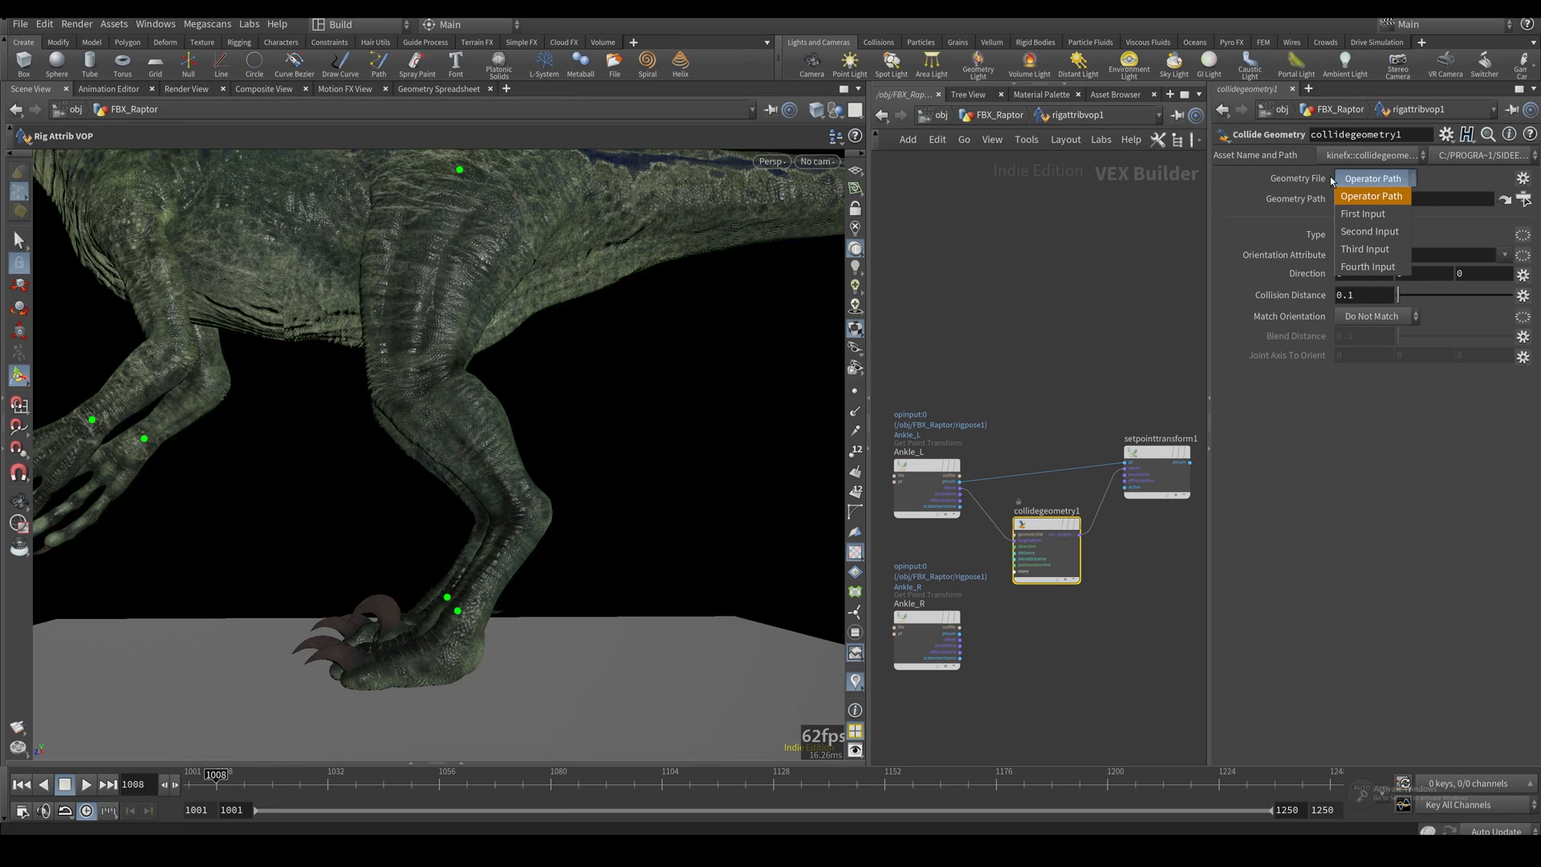
click(1371, 196)
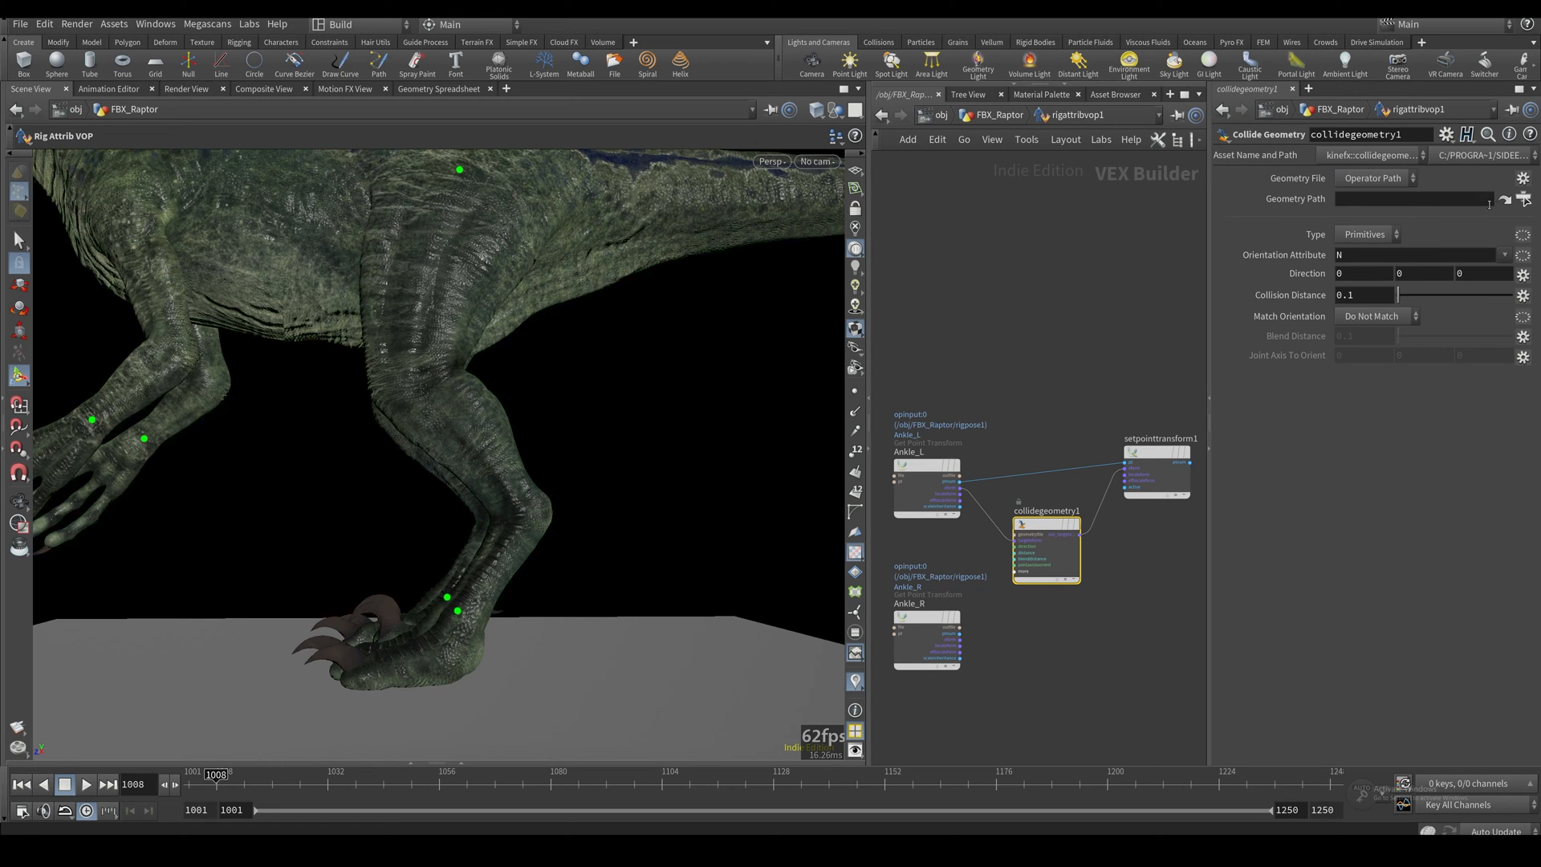
click(1374, 178)
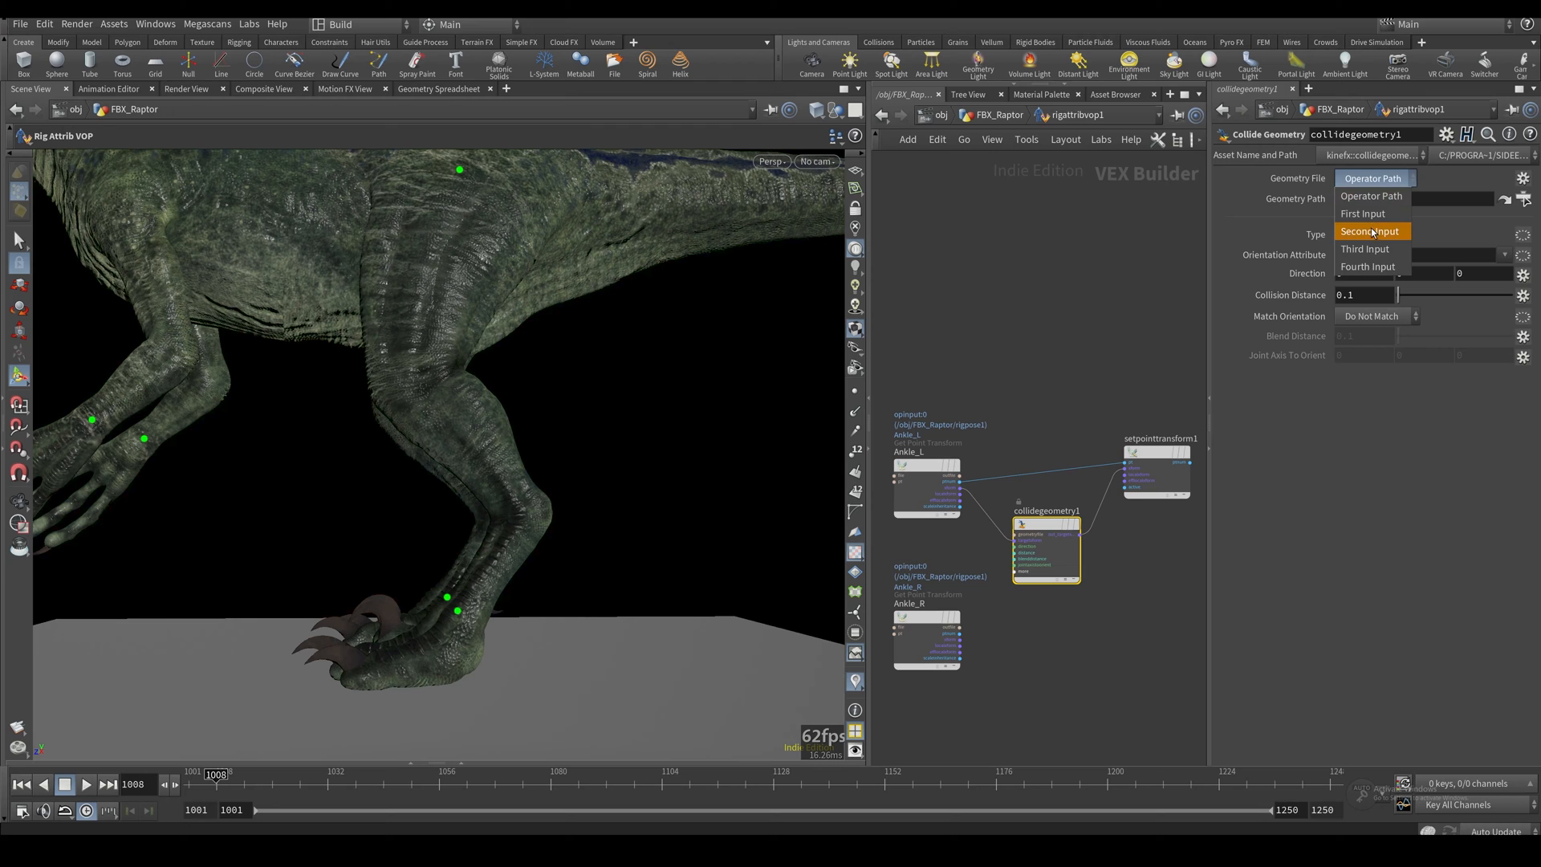
click(1370, 231)
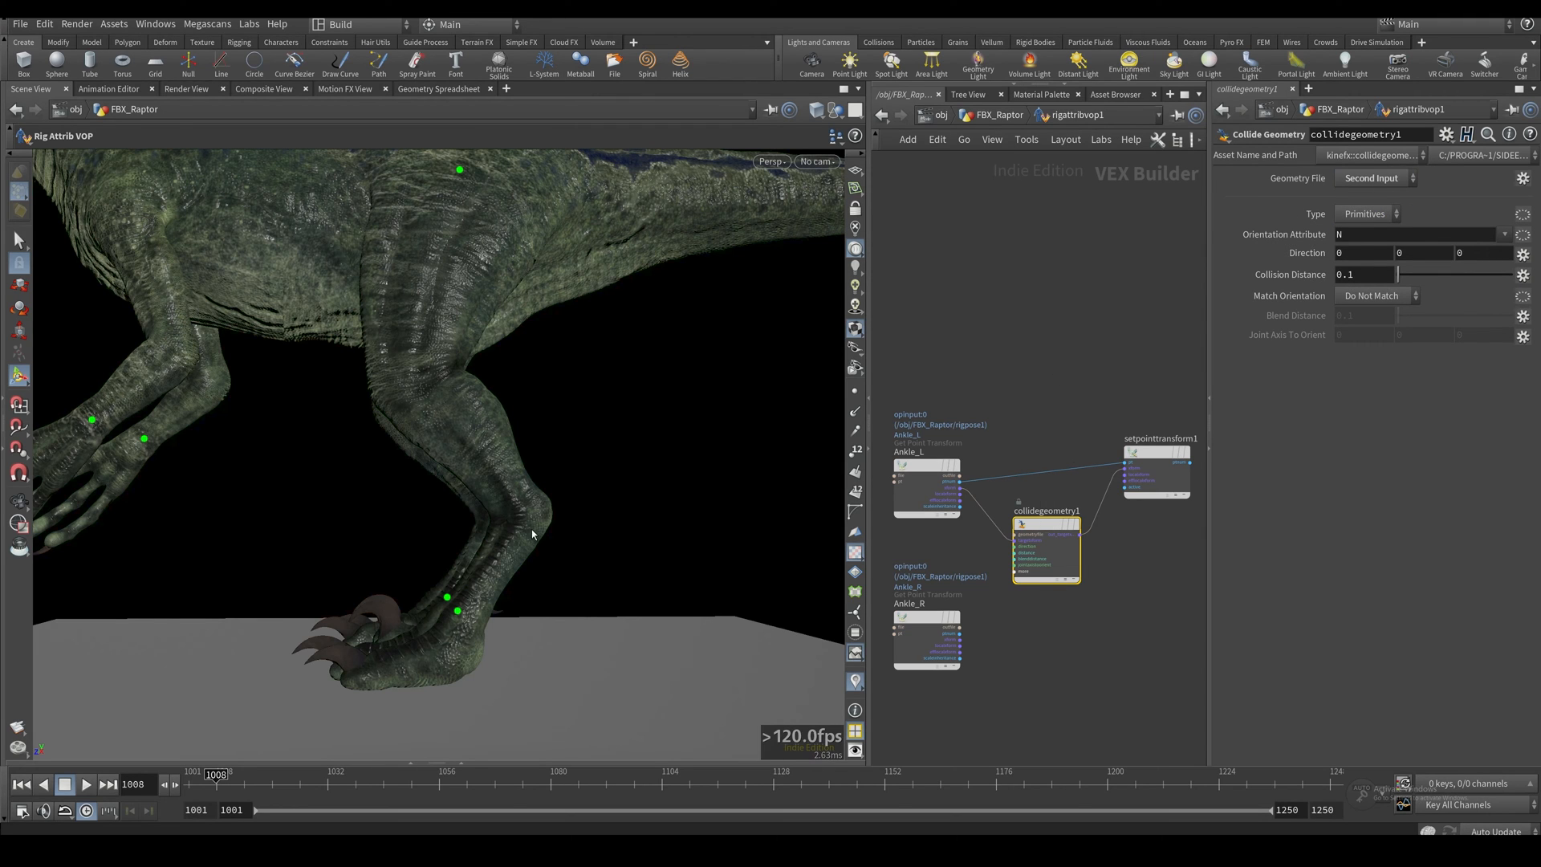
mouse_move(453, 622)
text(1)
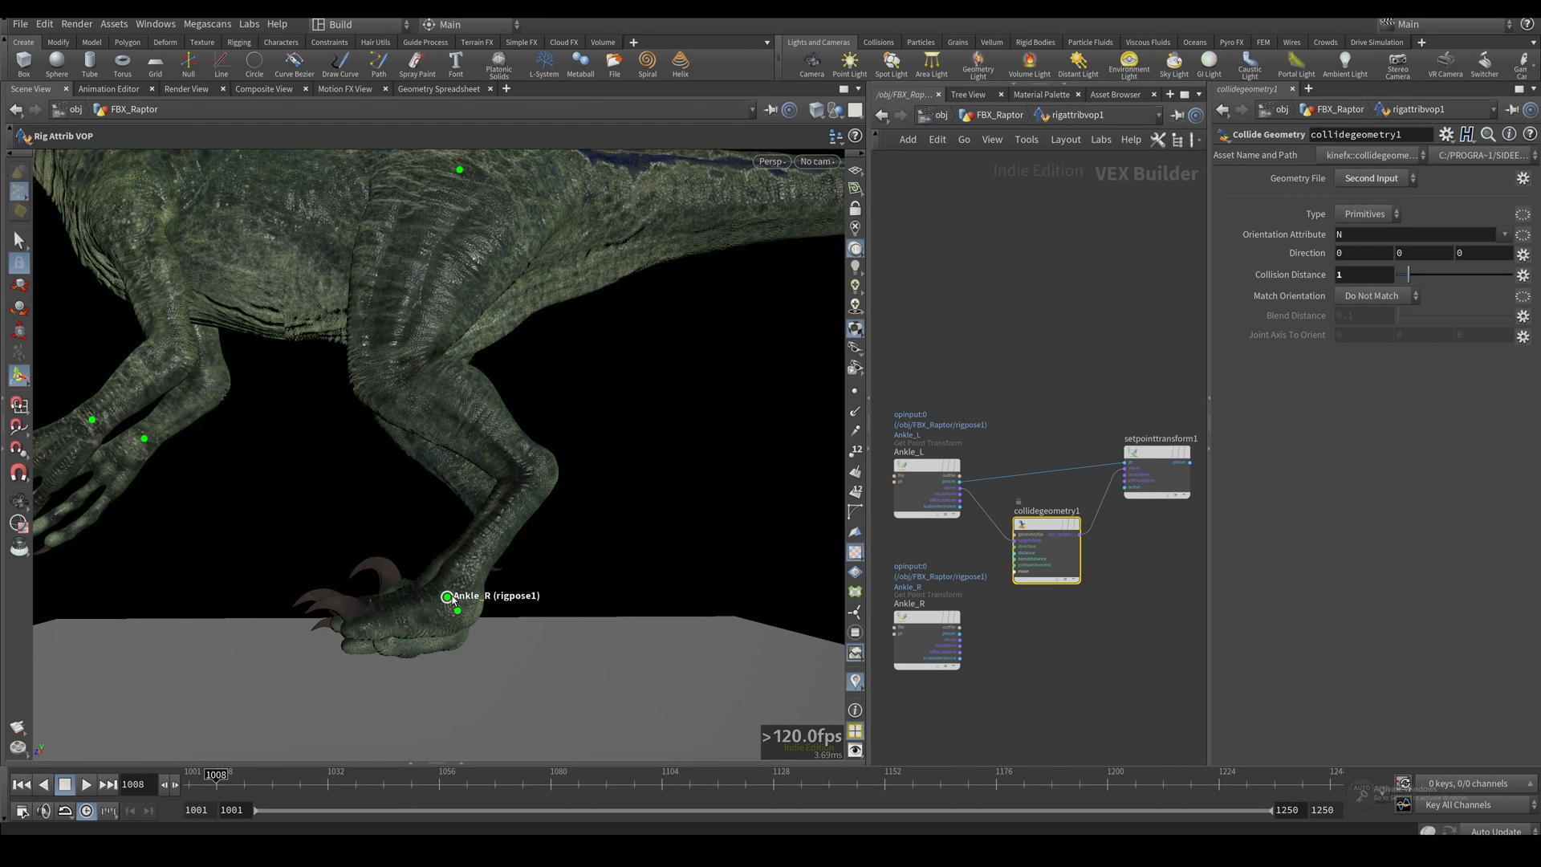
mouse_move(427, 690)
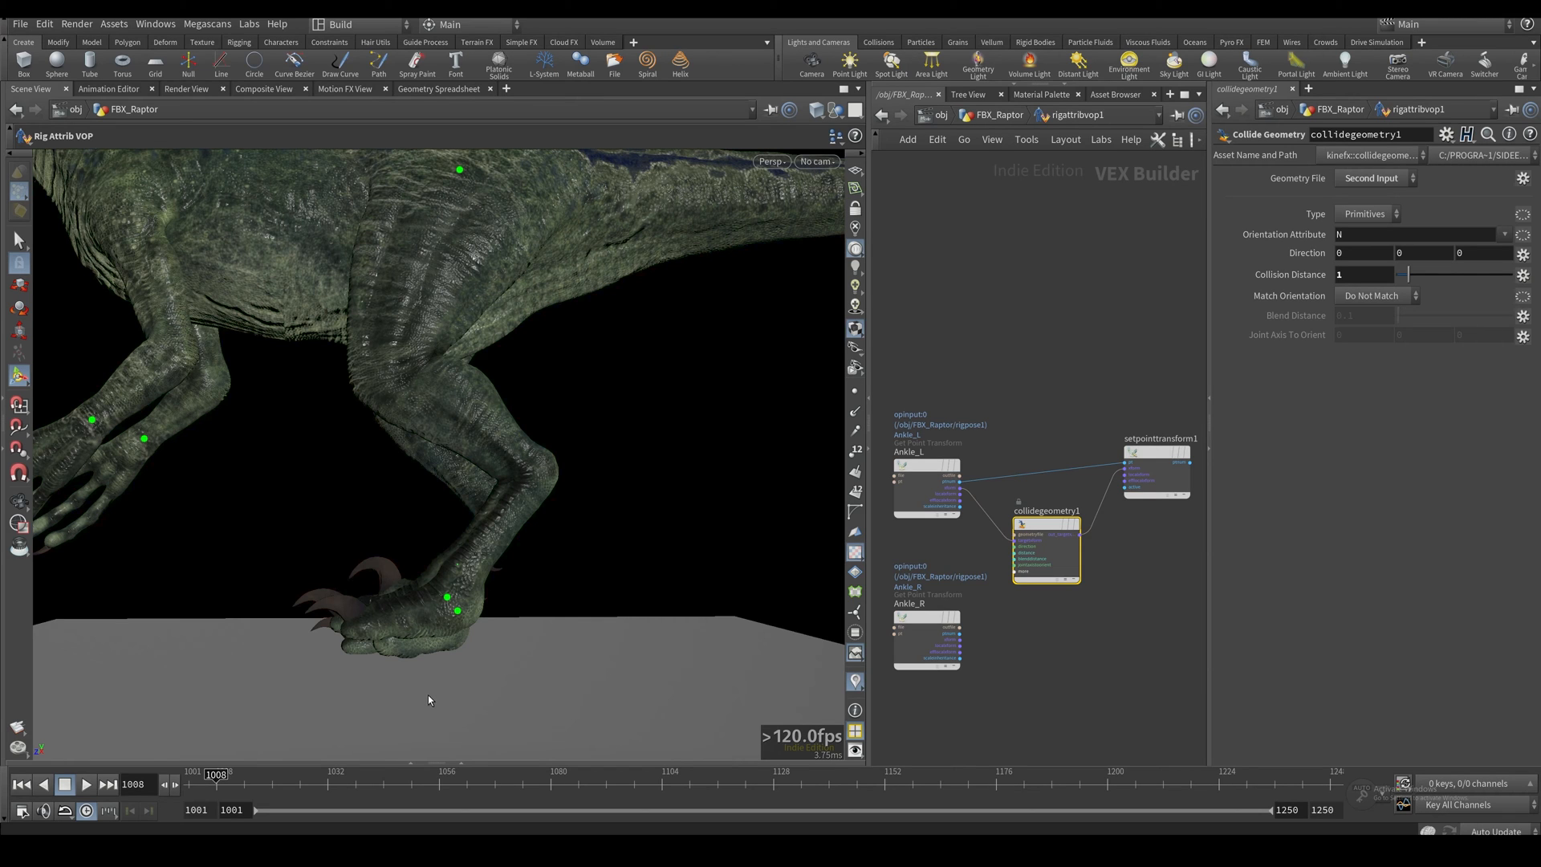
mouse_move(466, 684)
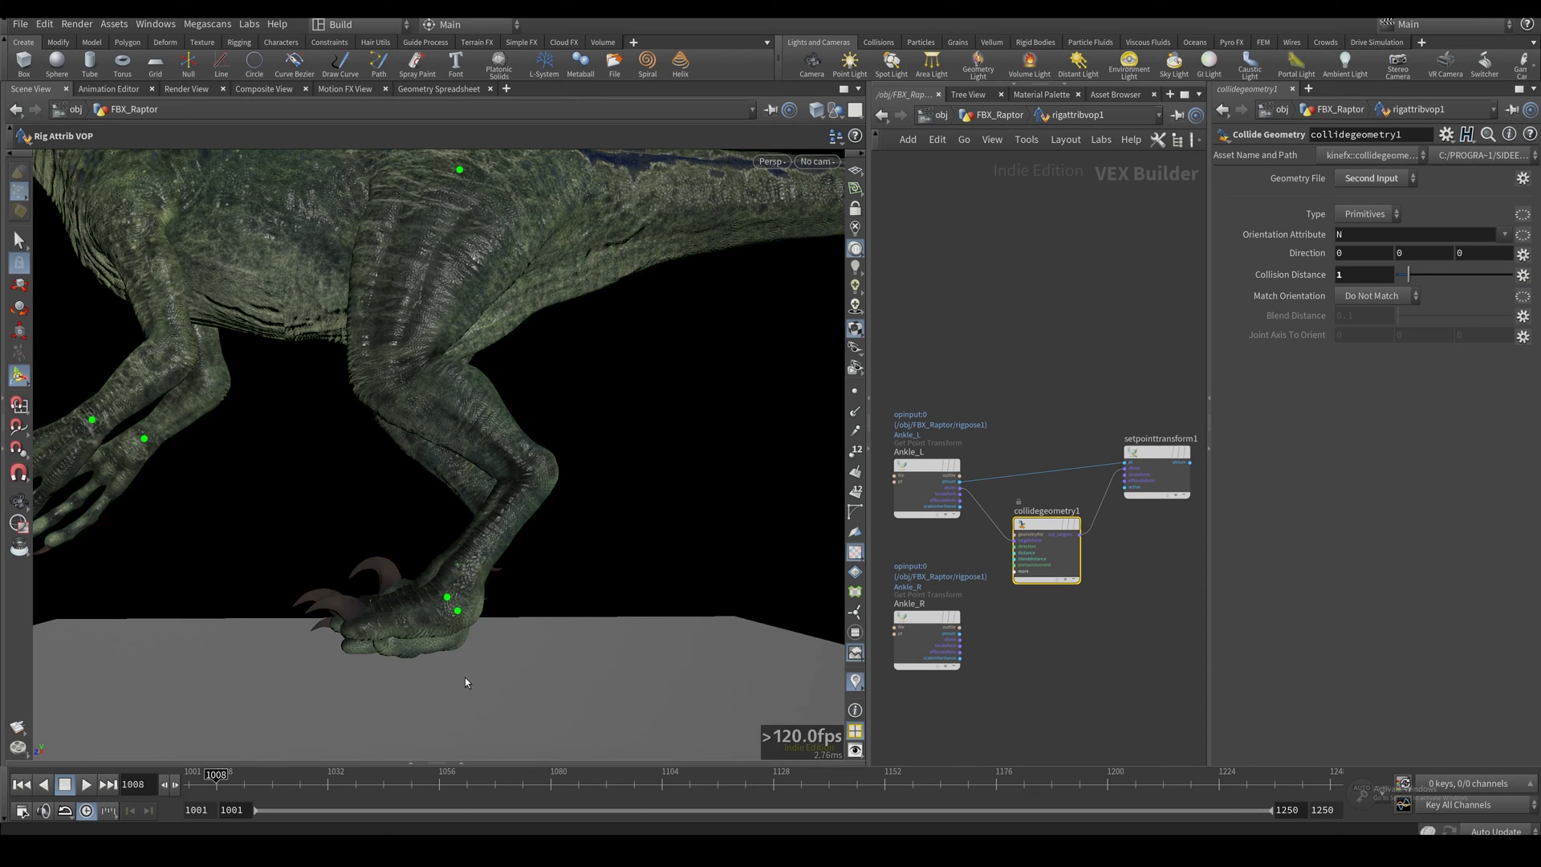
mouse_move(1307, 257)
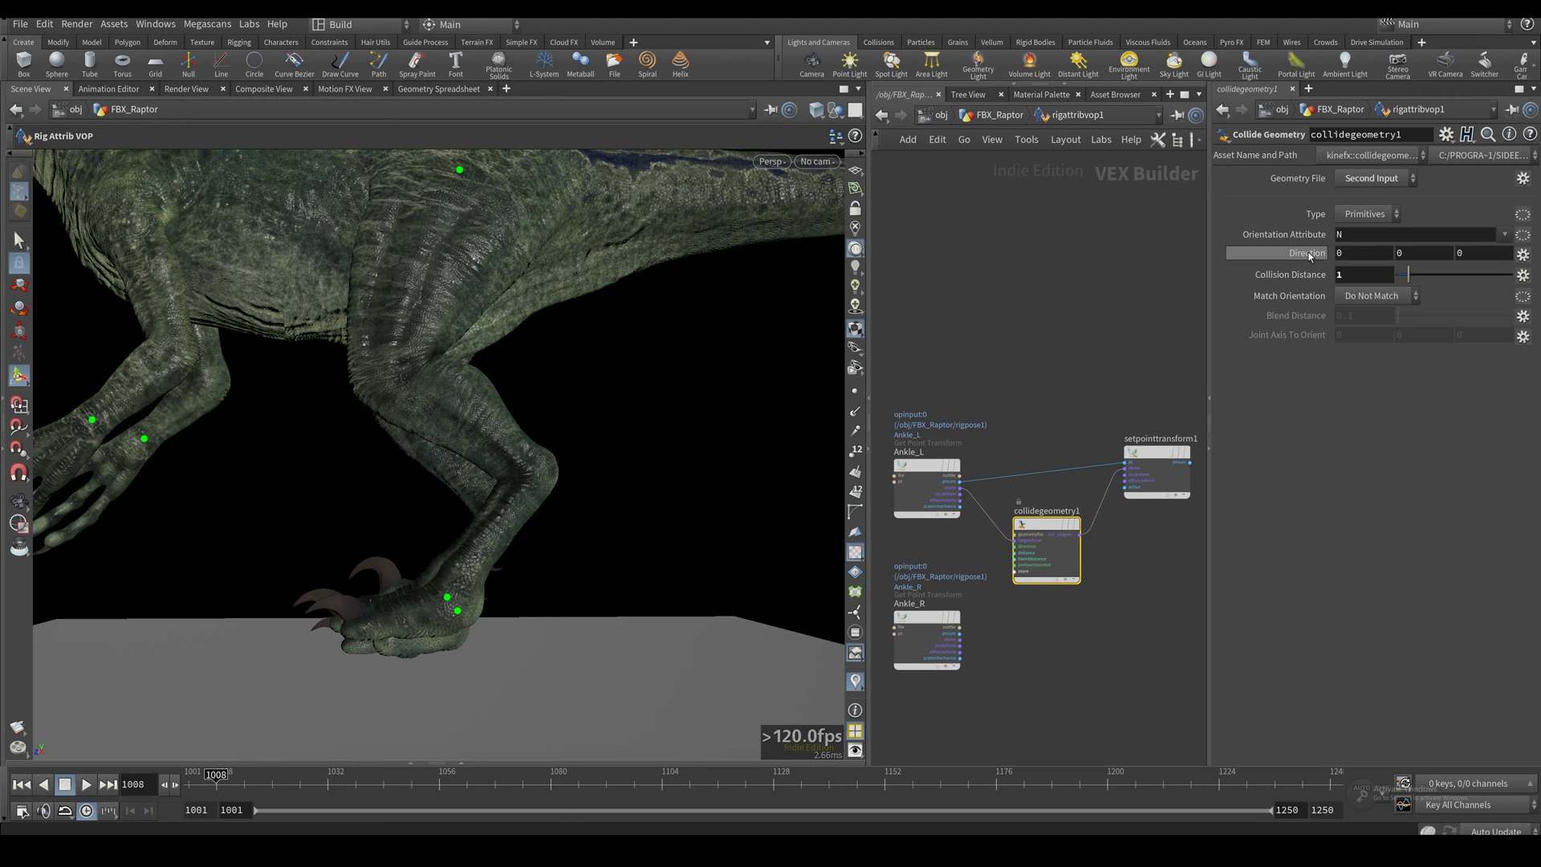
mouse_move(821, 603)
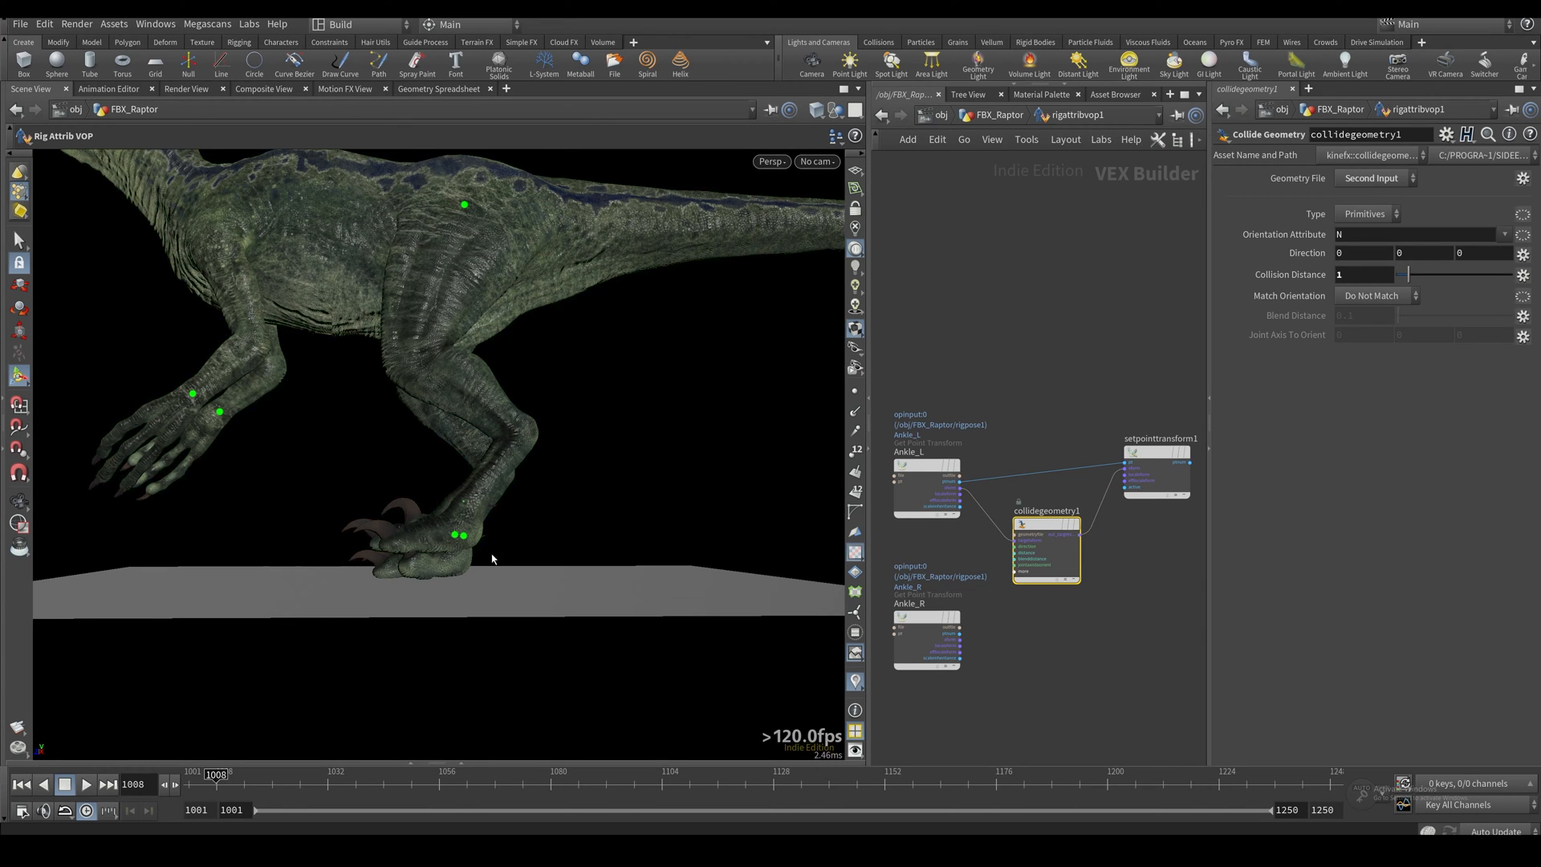
mouse_move(467, 336)
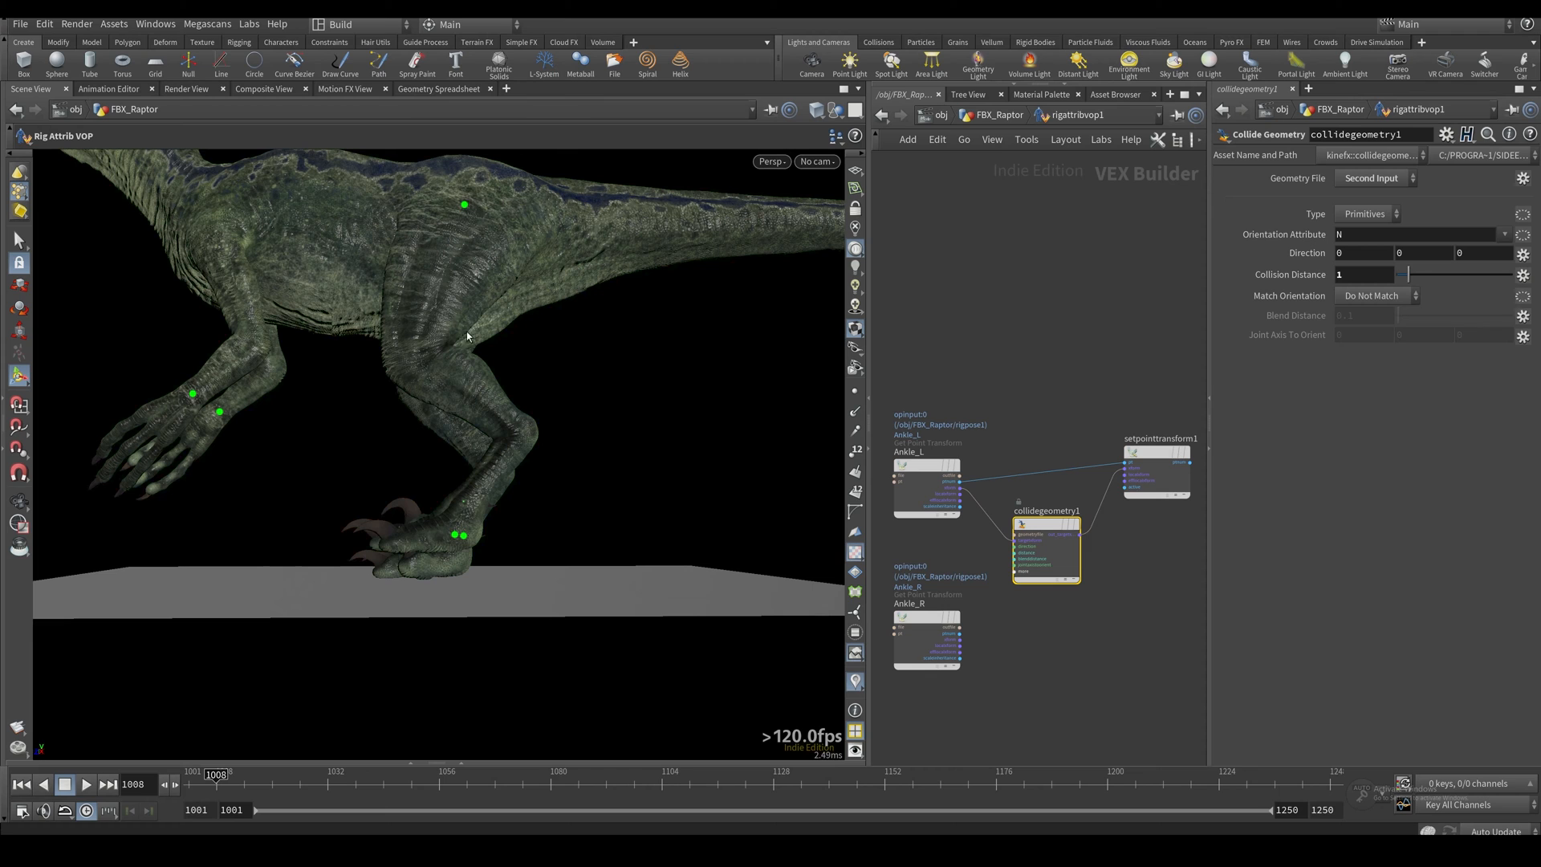
mouse_move(462, 204)
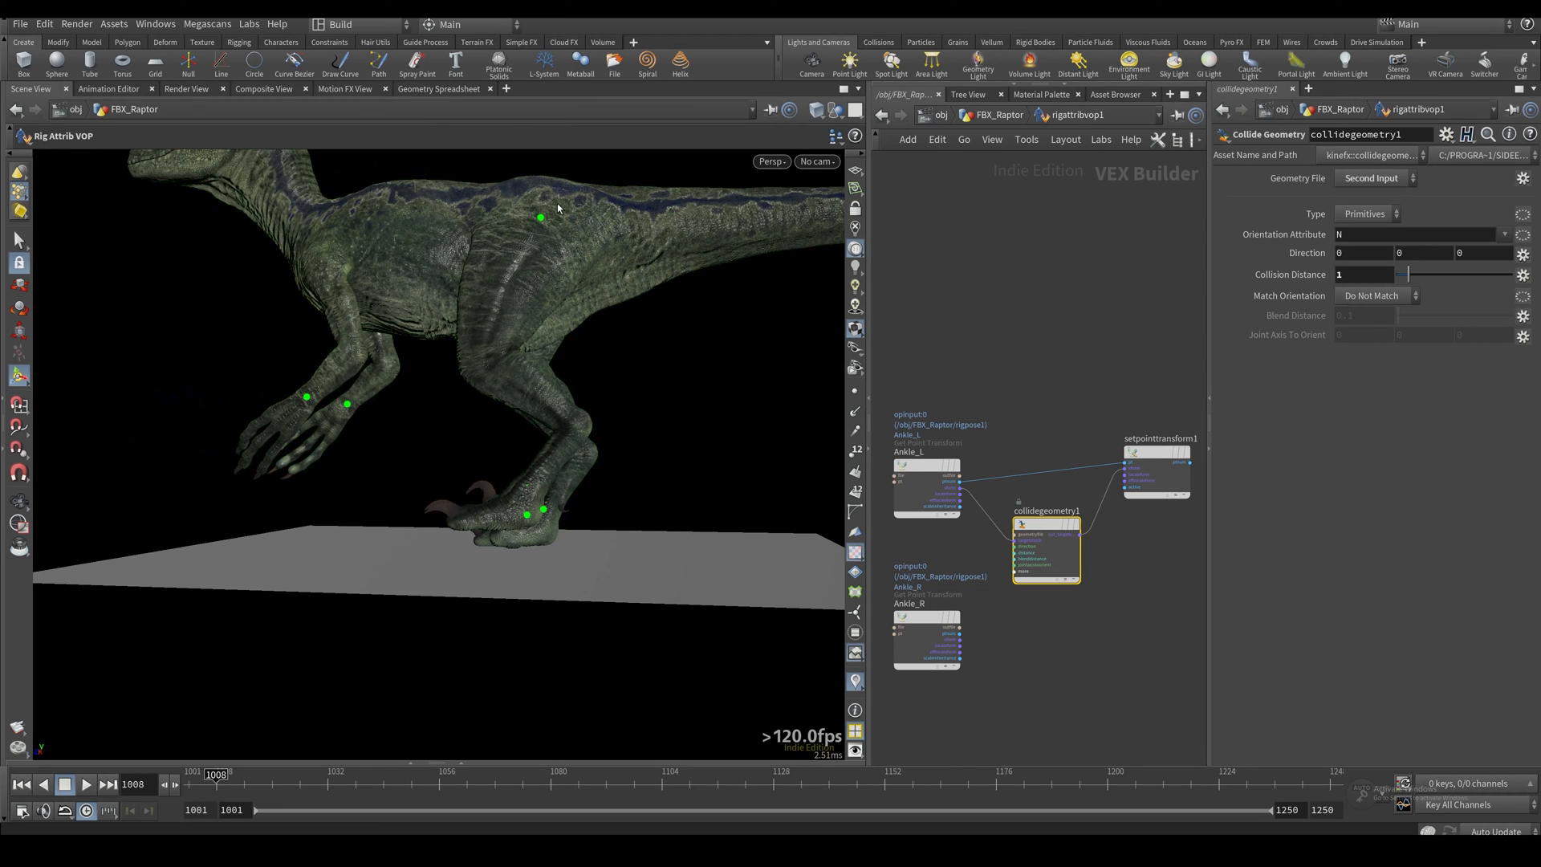
mouse_move(566, 214)
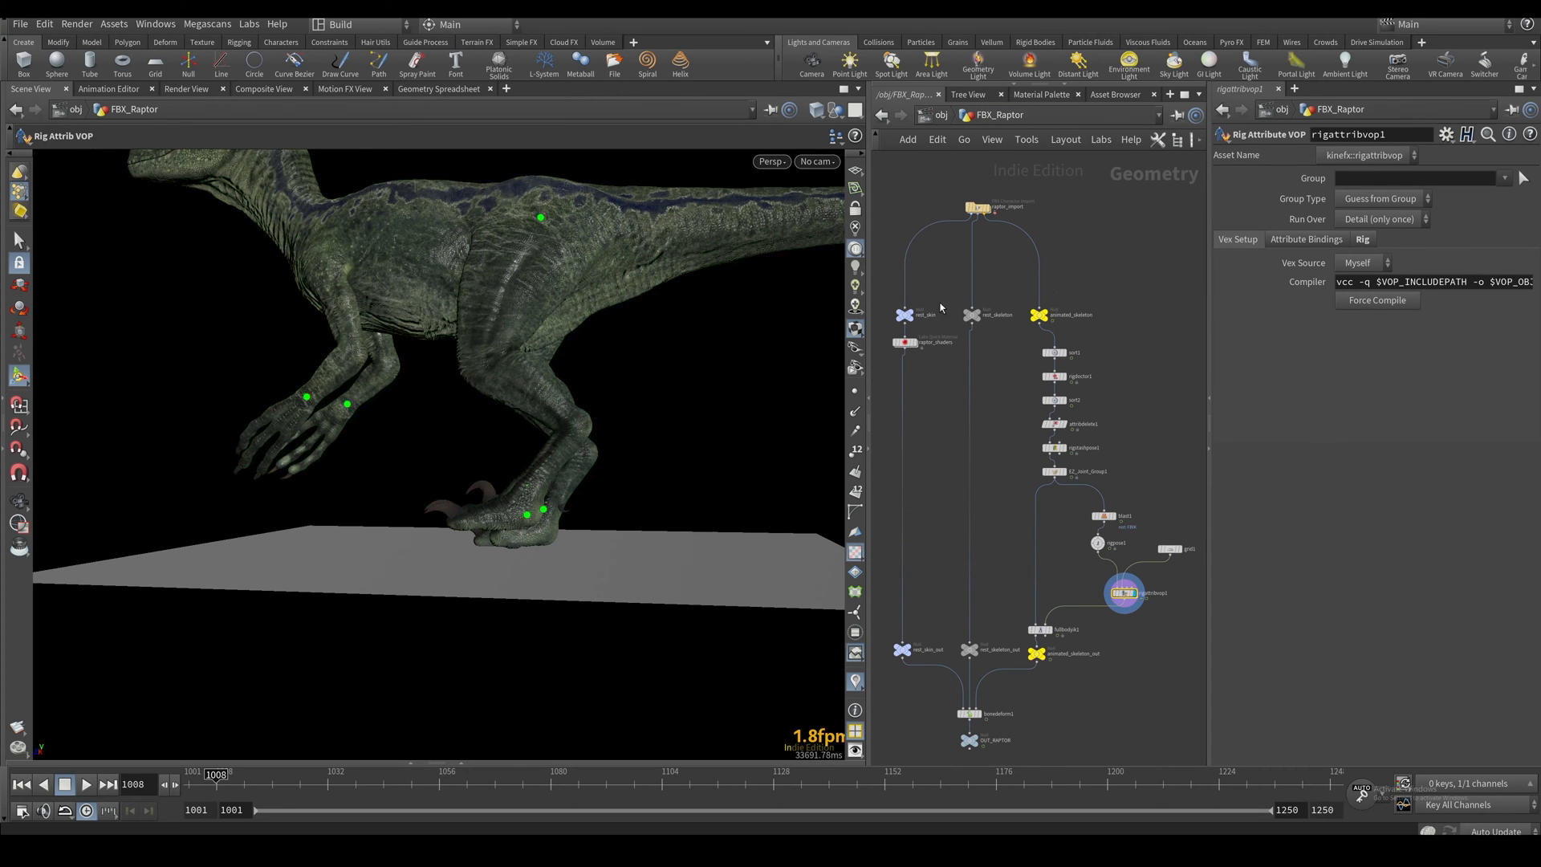
Step: Display rest_skin with MatCap Wire Shaded and start a node search for 'name'
click(903, 315)
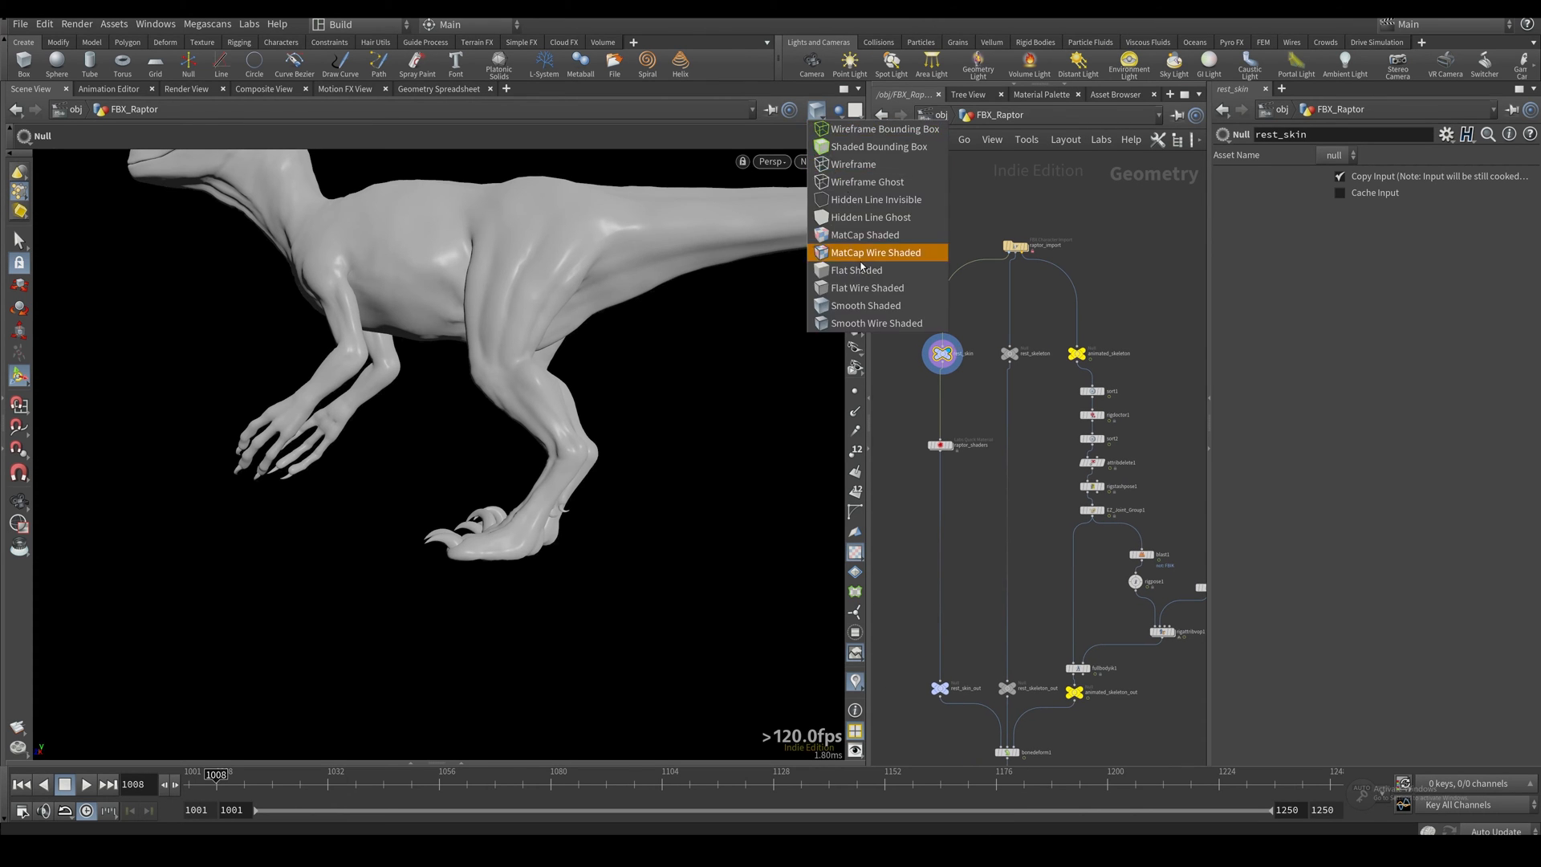
click(875, 252)
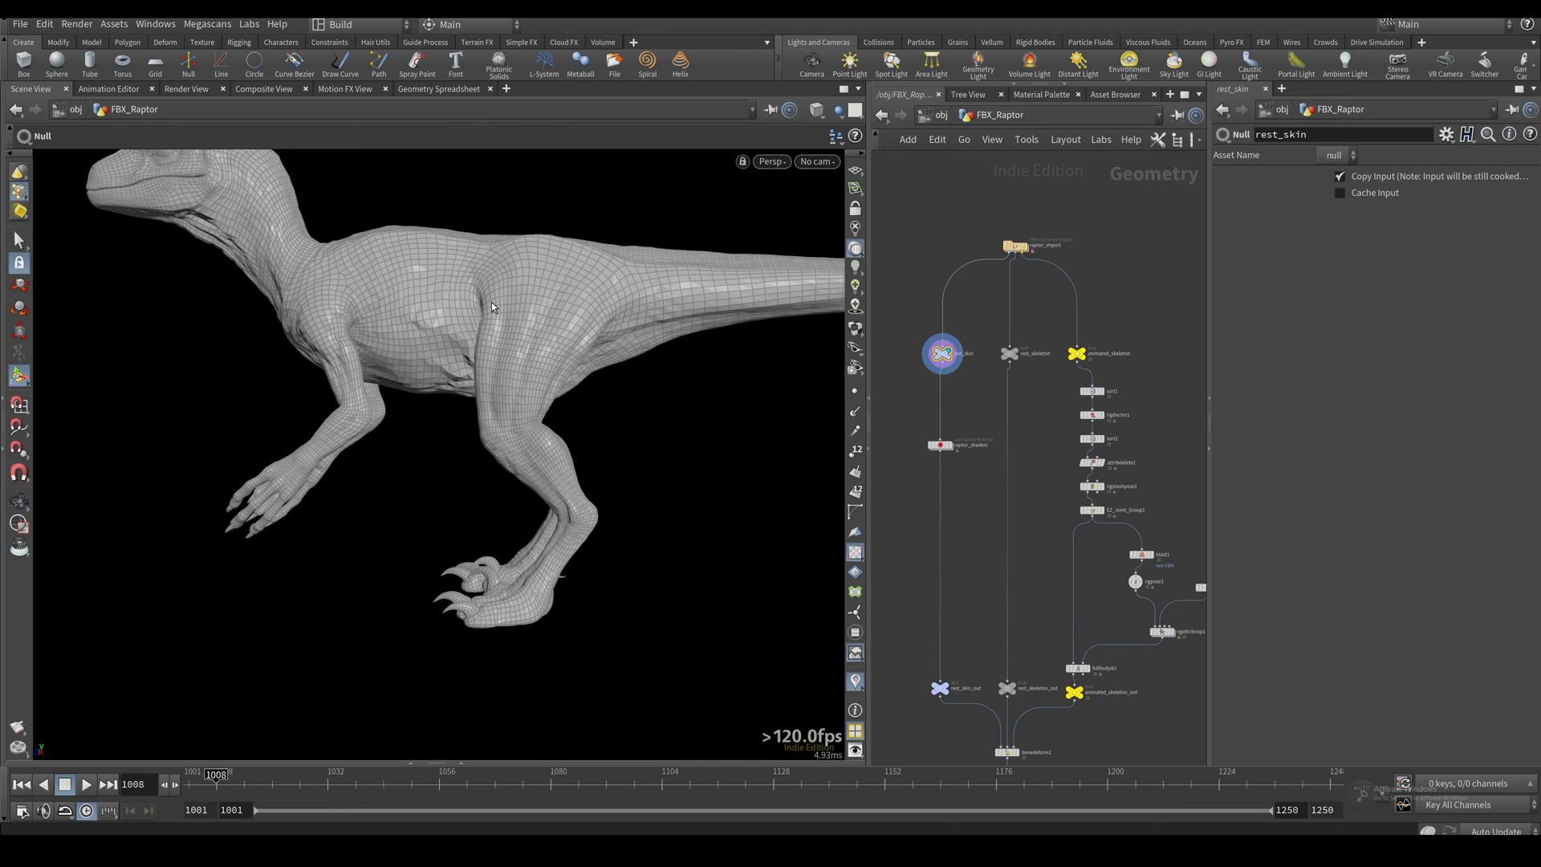
key(tab)
text(name)
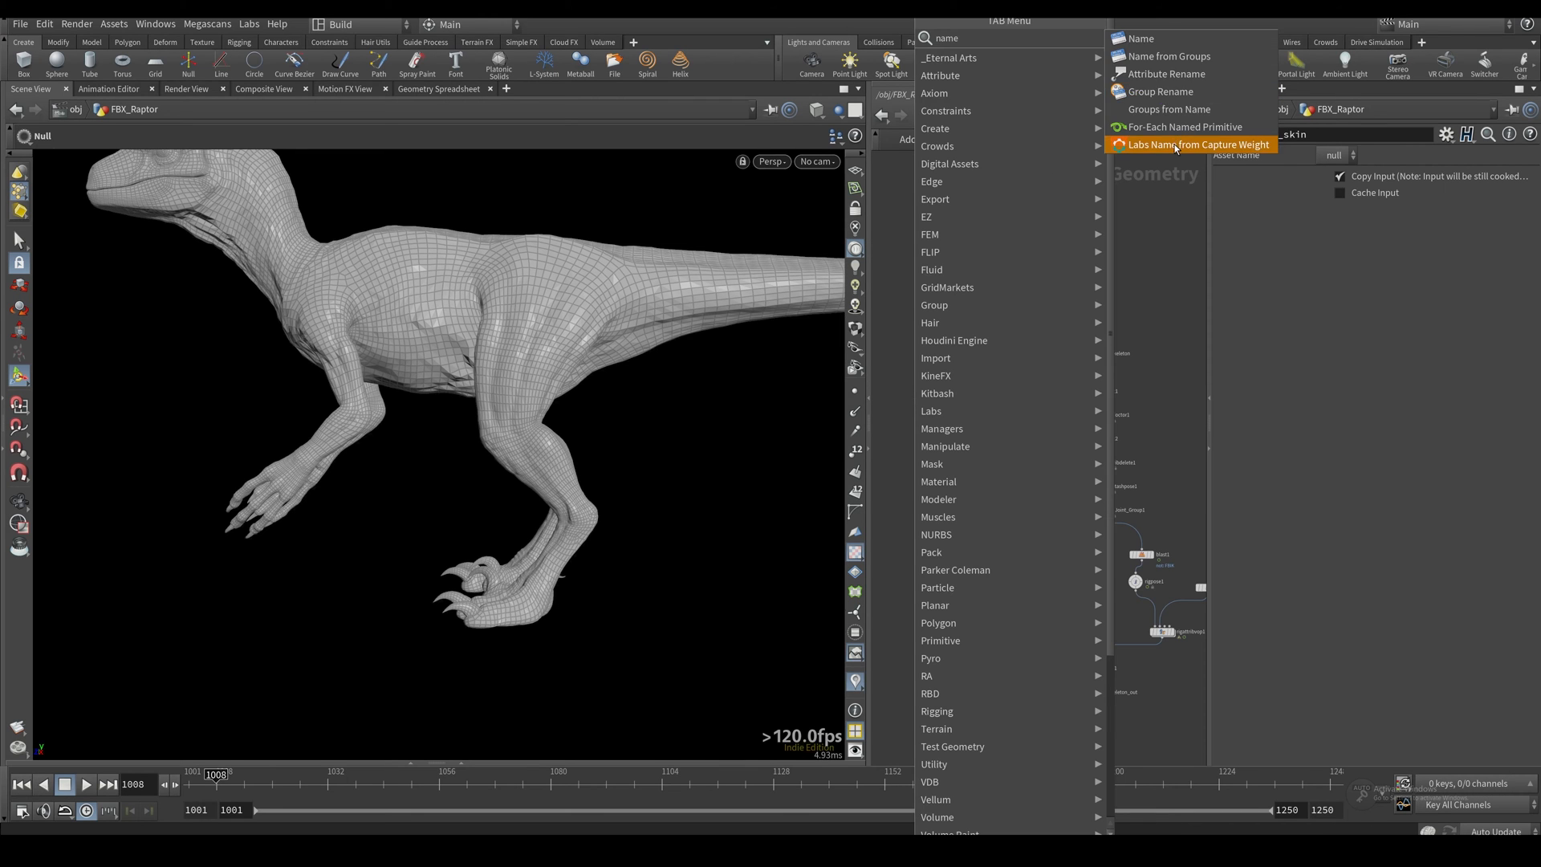
Step: Add Labs Name from Capture Weight below rest_skin and dive inside it
click(1198, 144)
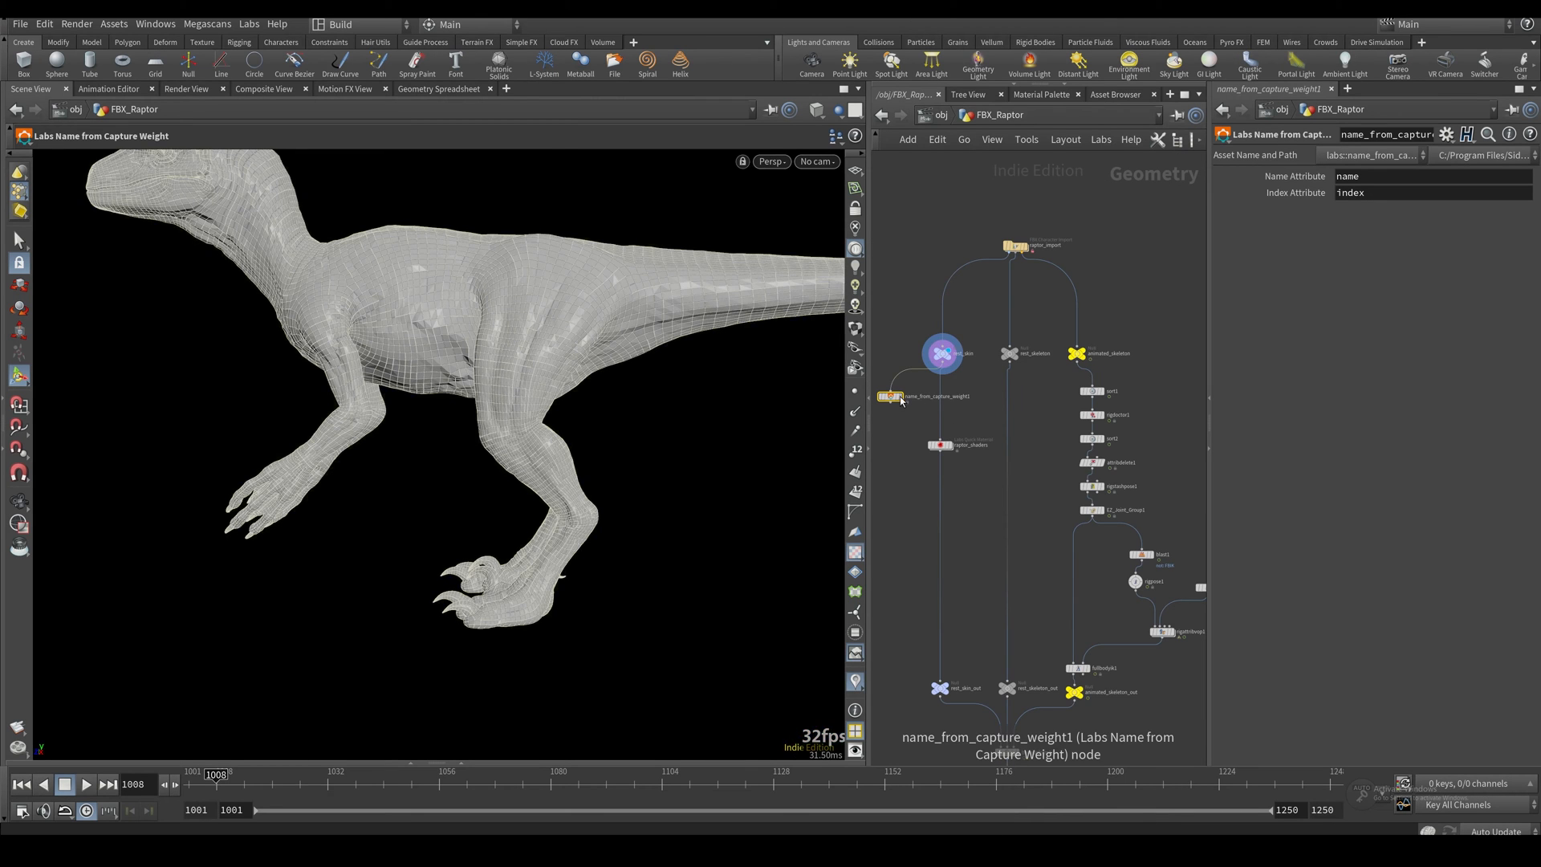
double_click(924, 397)
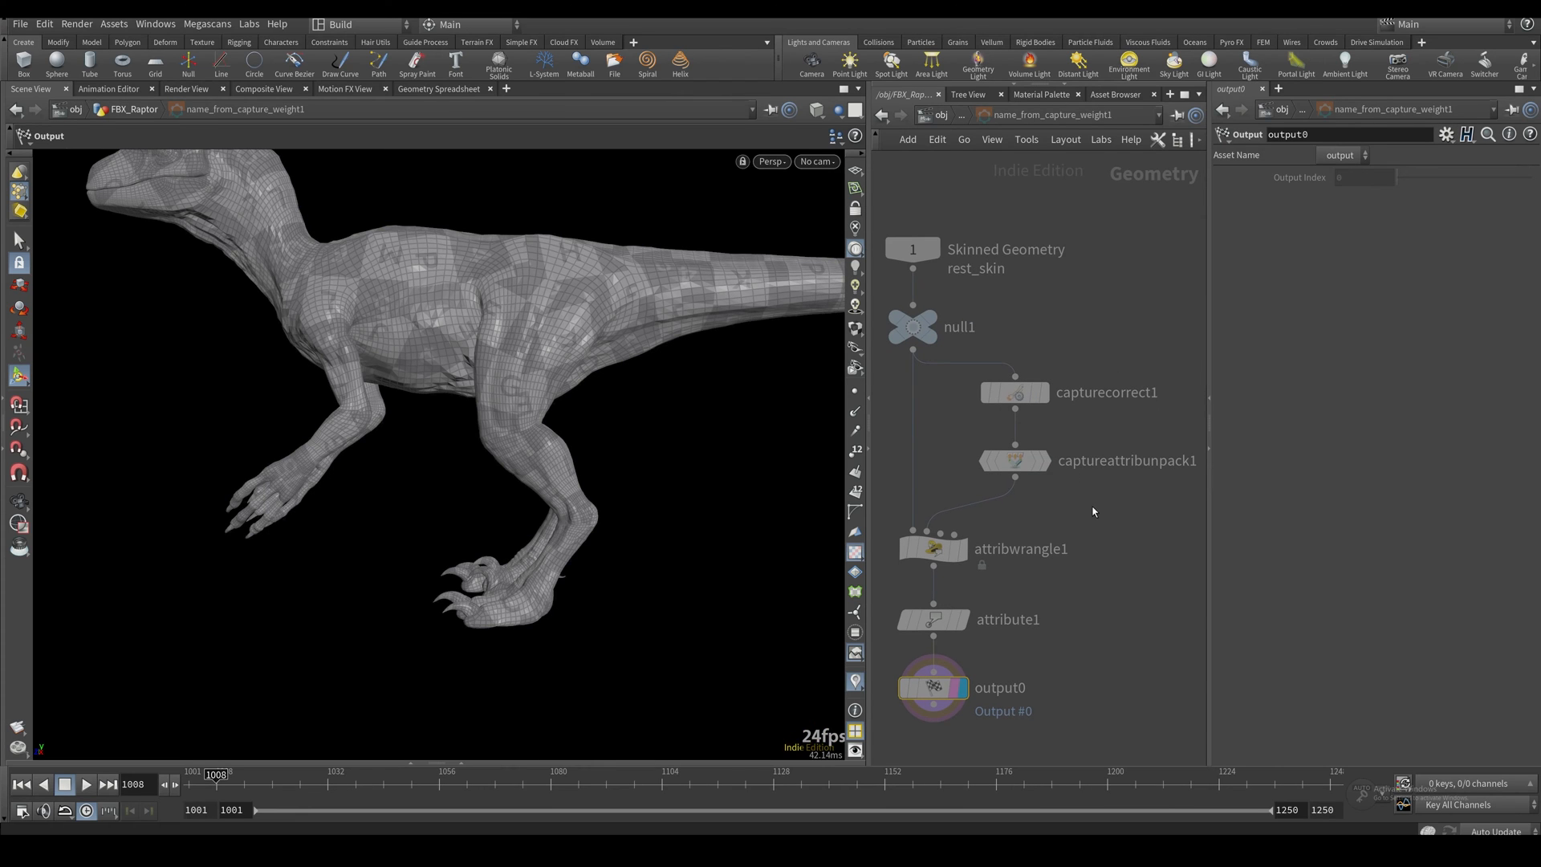
mouse_move(969, 195)
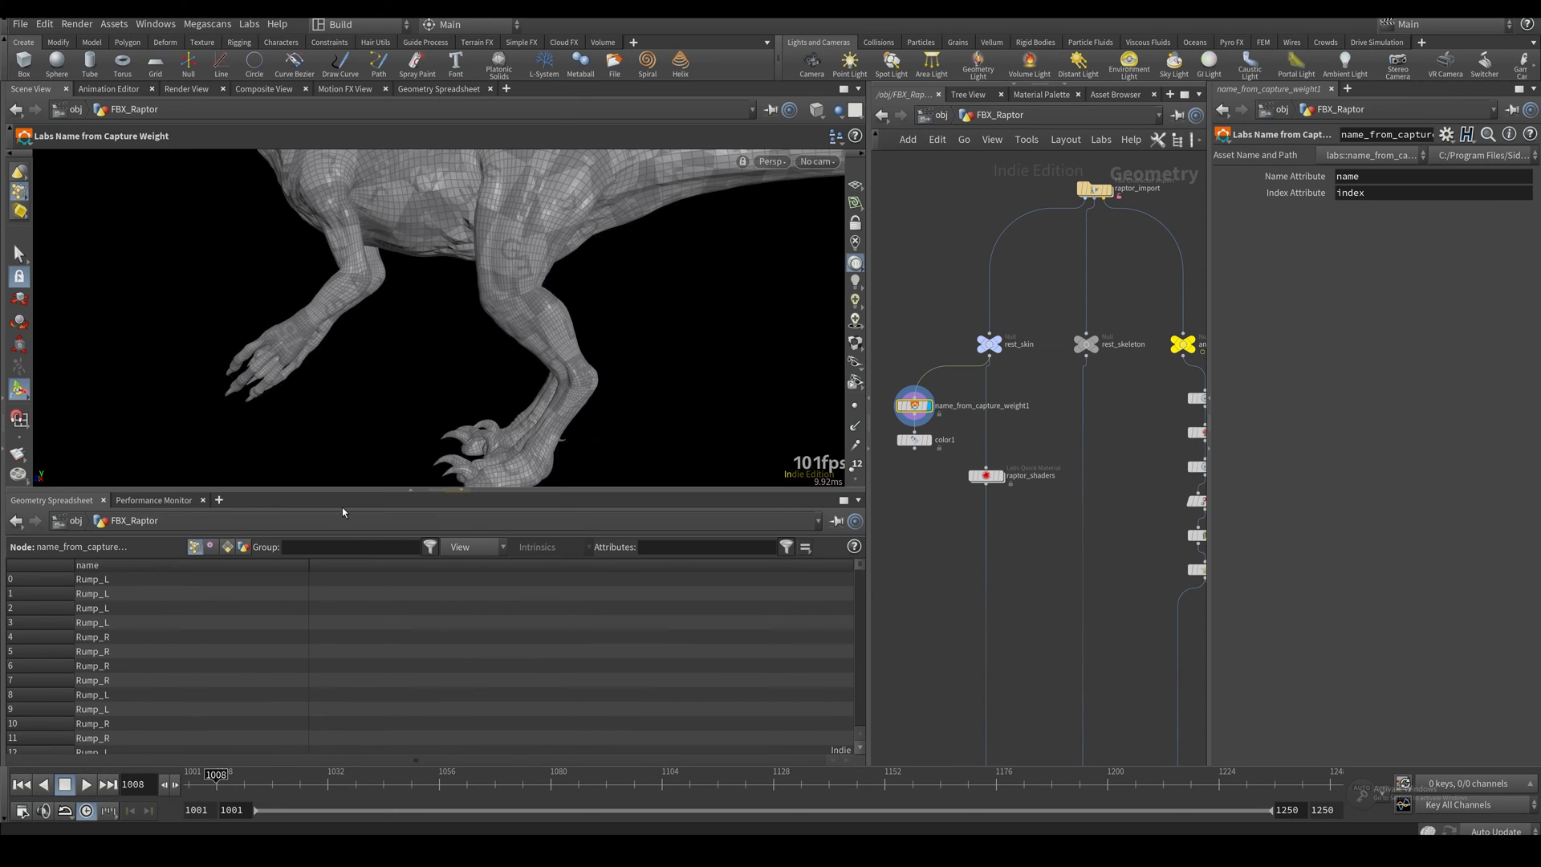
mouse_move(181, 582)
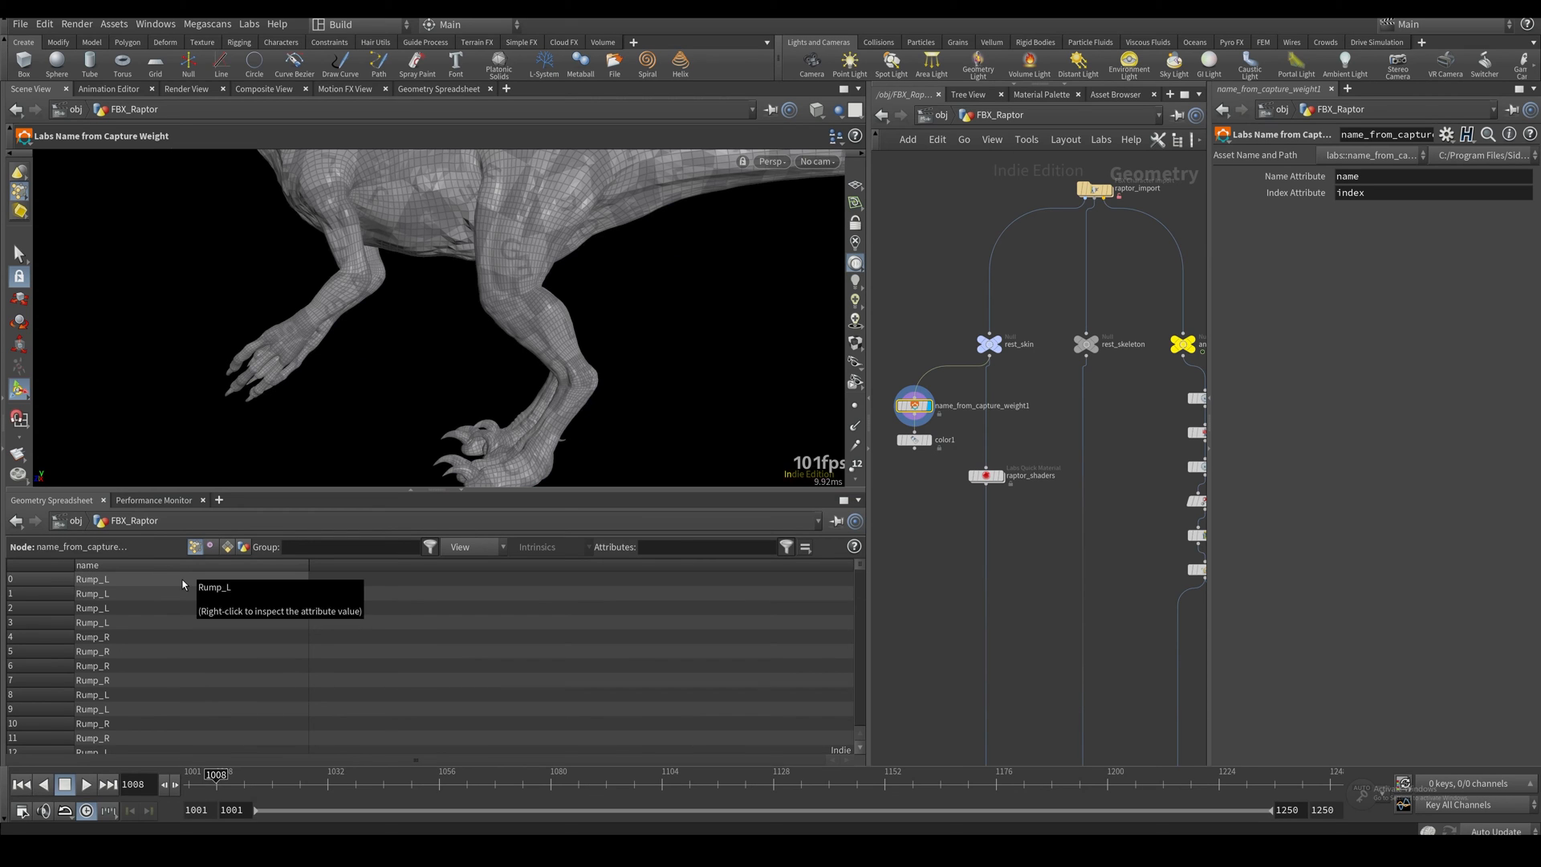
mouse_move(300, 574)
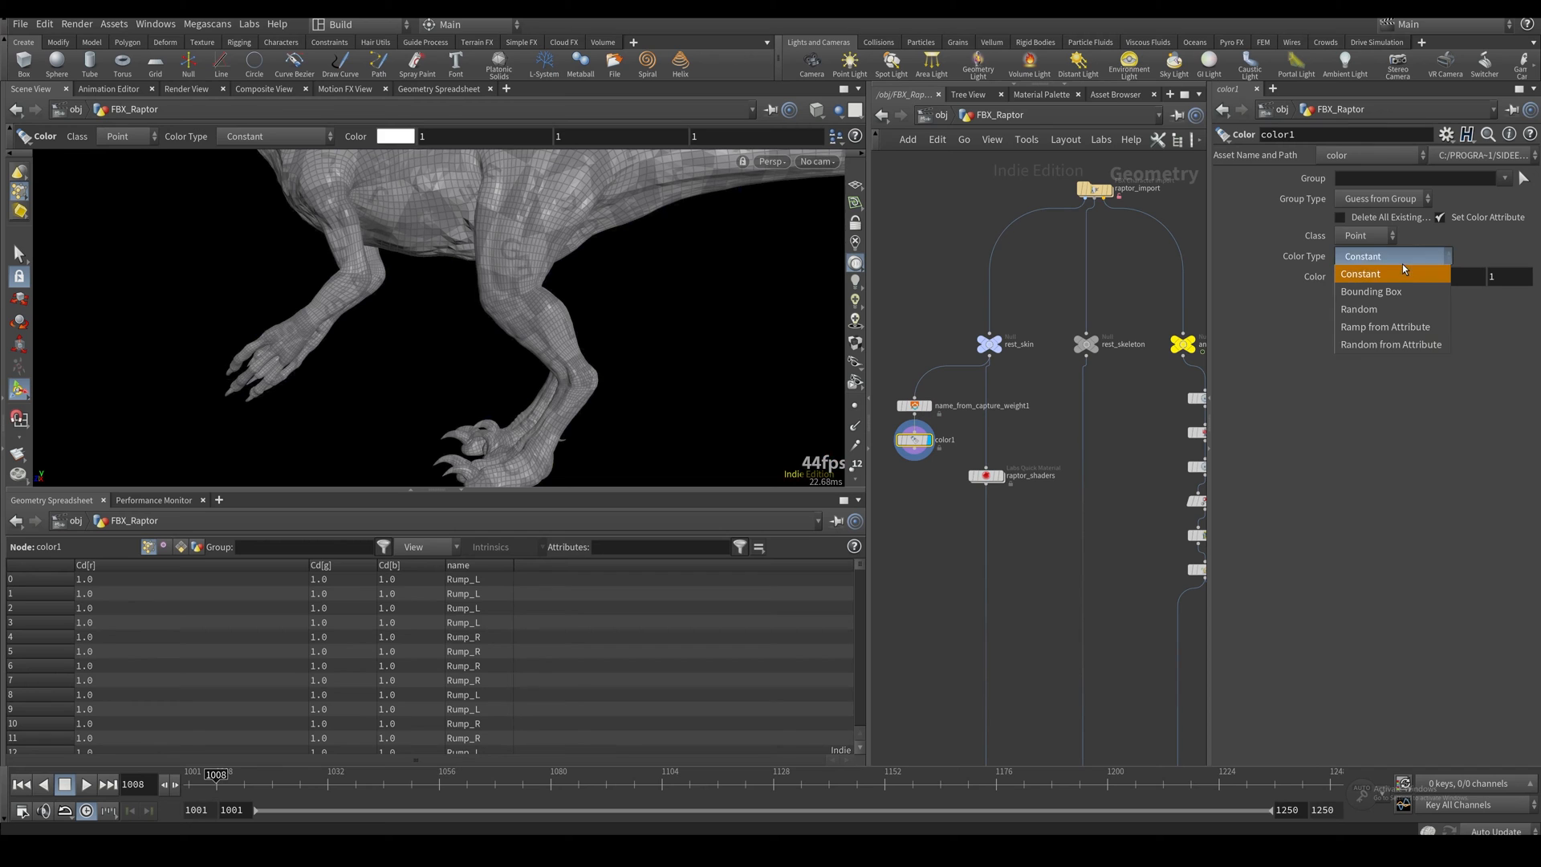
Step: Set color1 to Random from Attribute 'name', then select the animated_skeleton null
click(1390, 344)
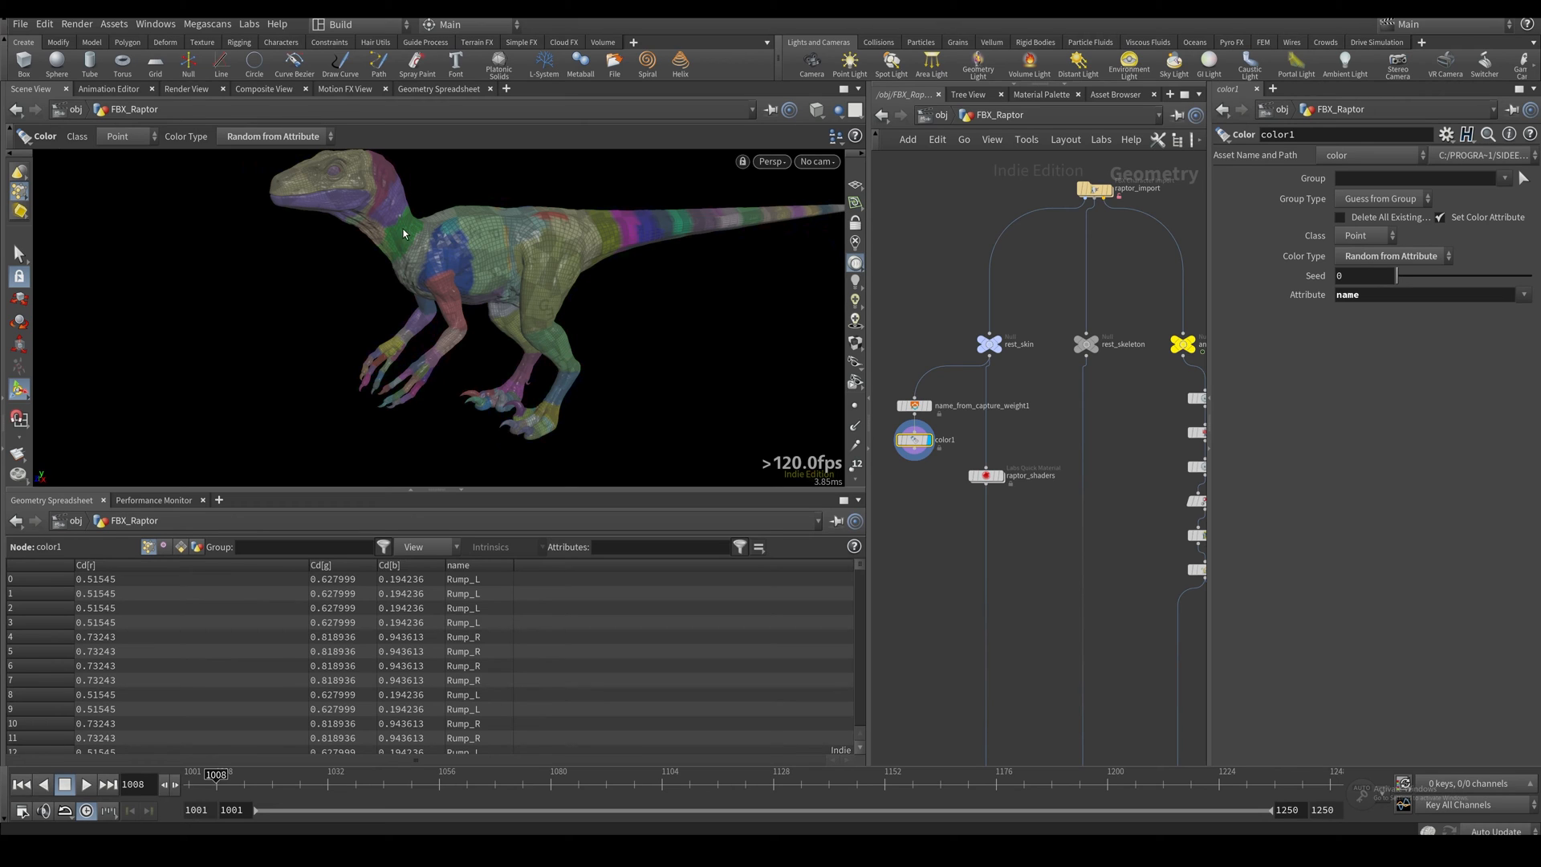
mouse_move(483, 266)
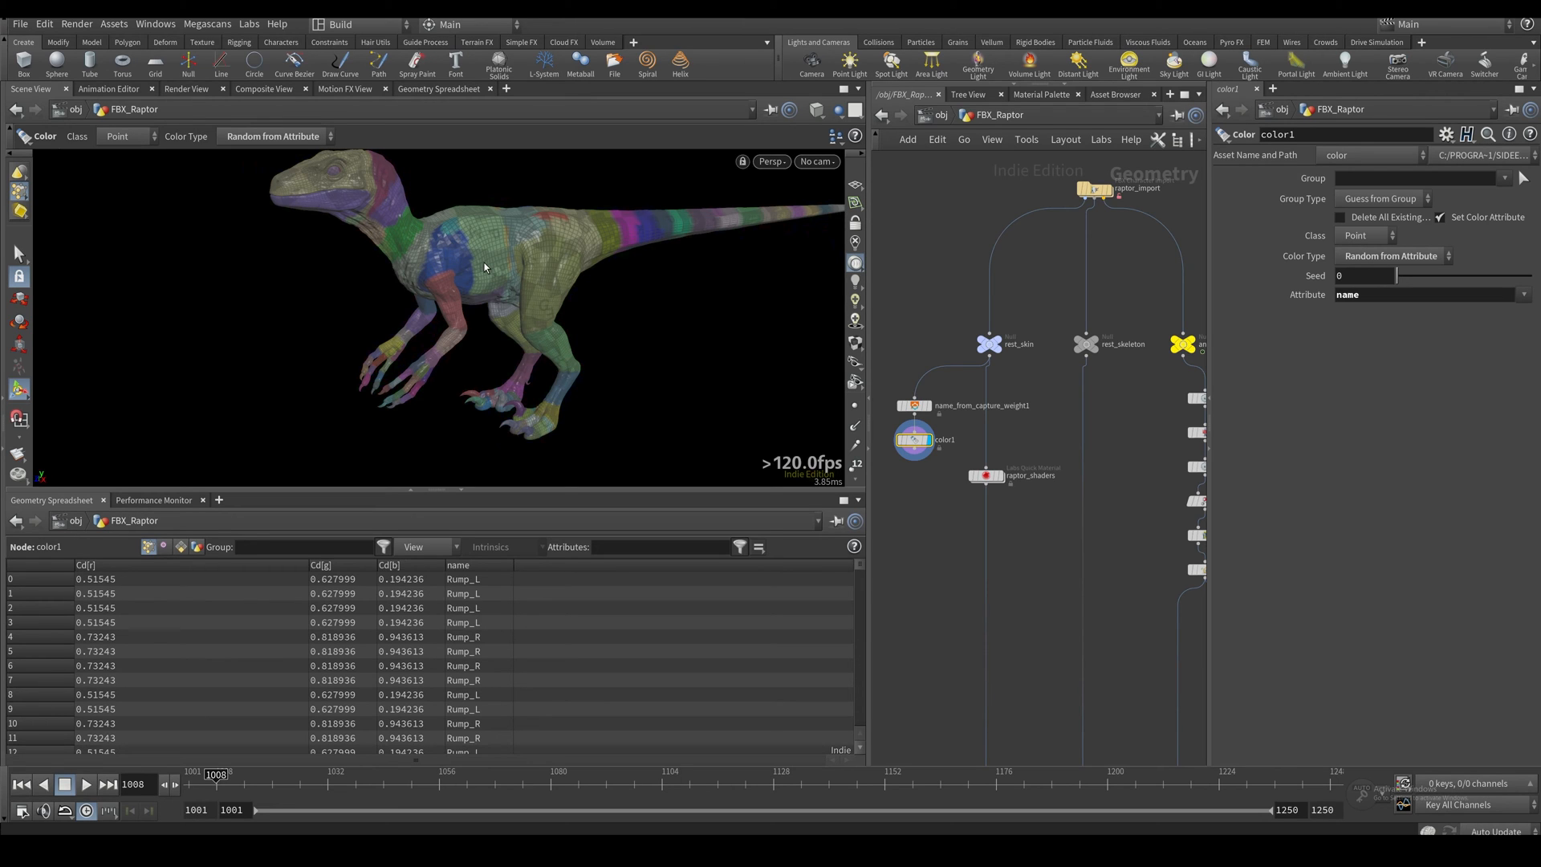
mouse_move(501, 249)
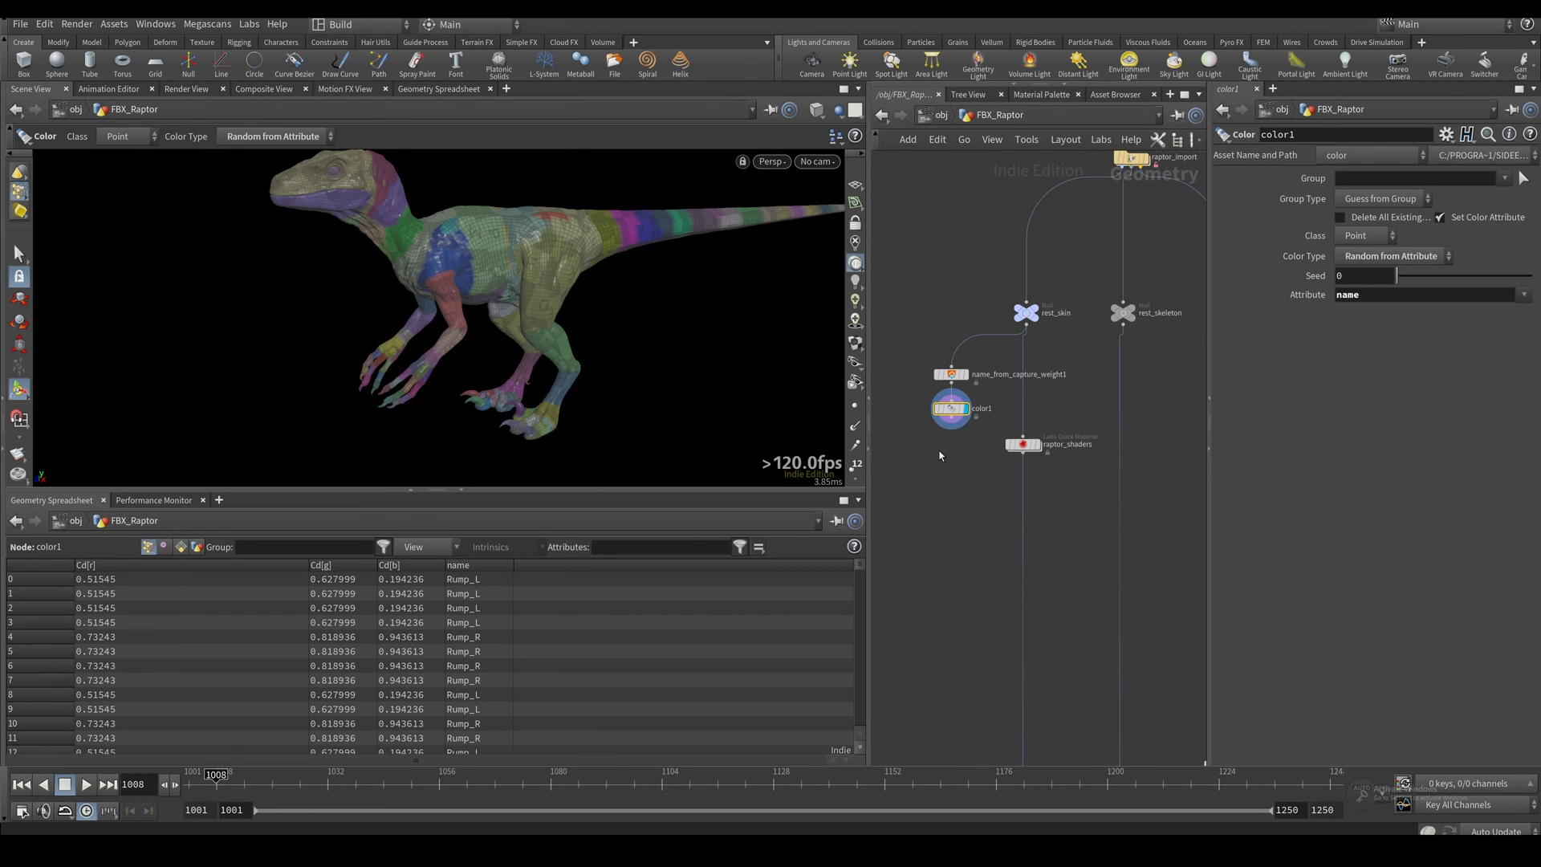
click(1098, 366)
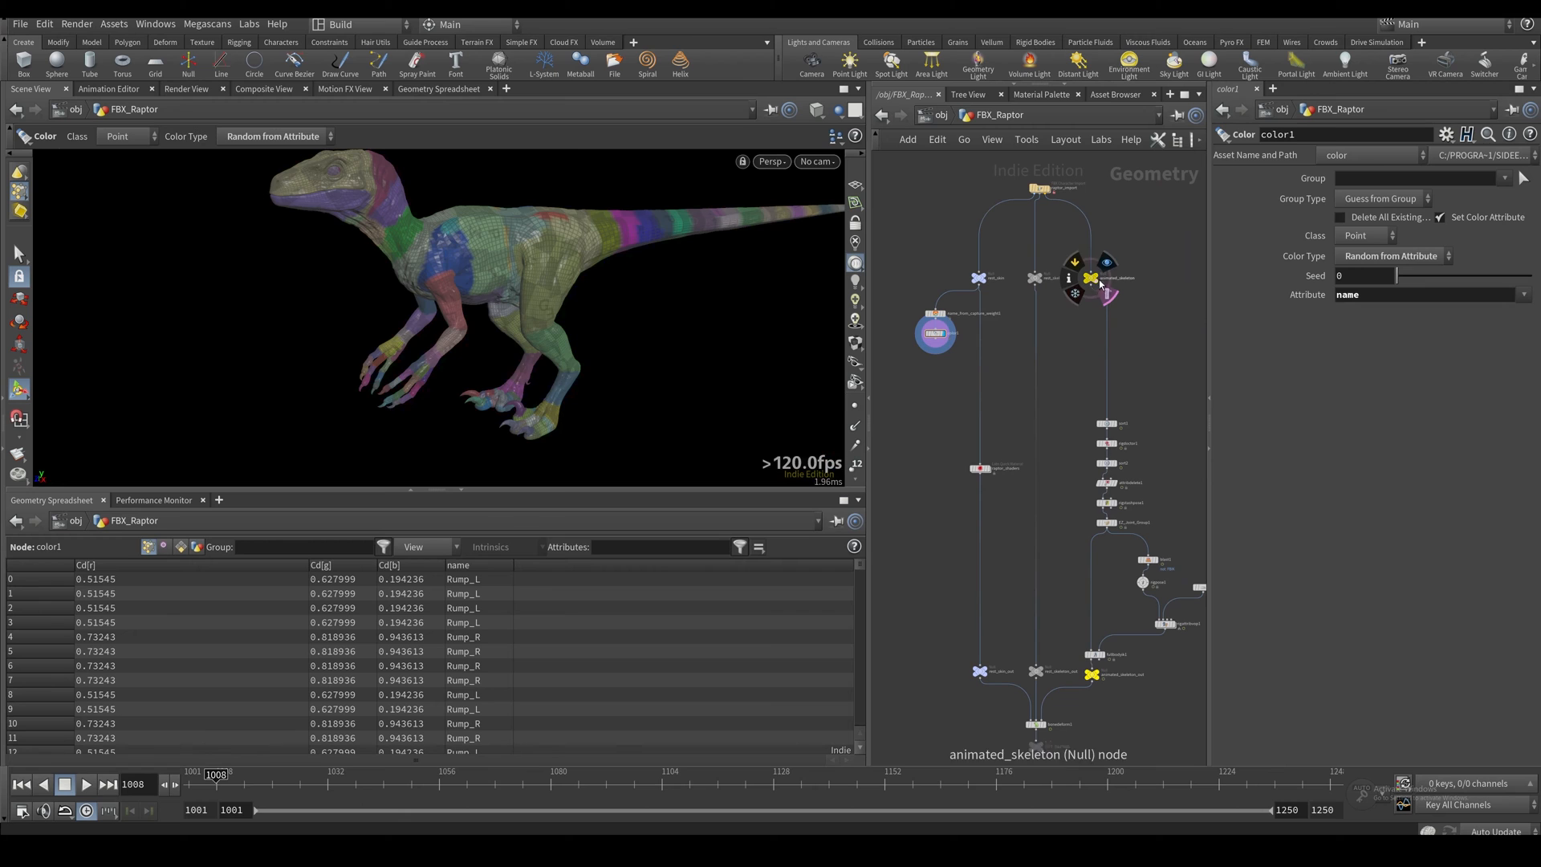
click(1090, 277)
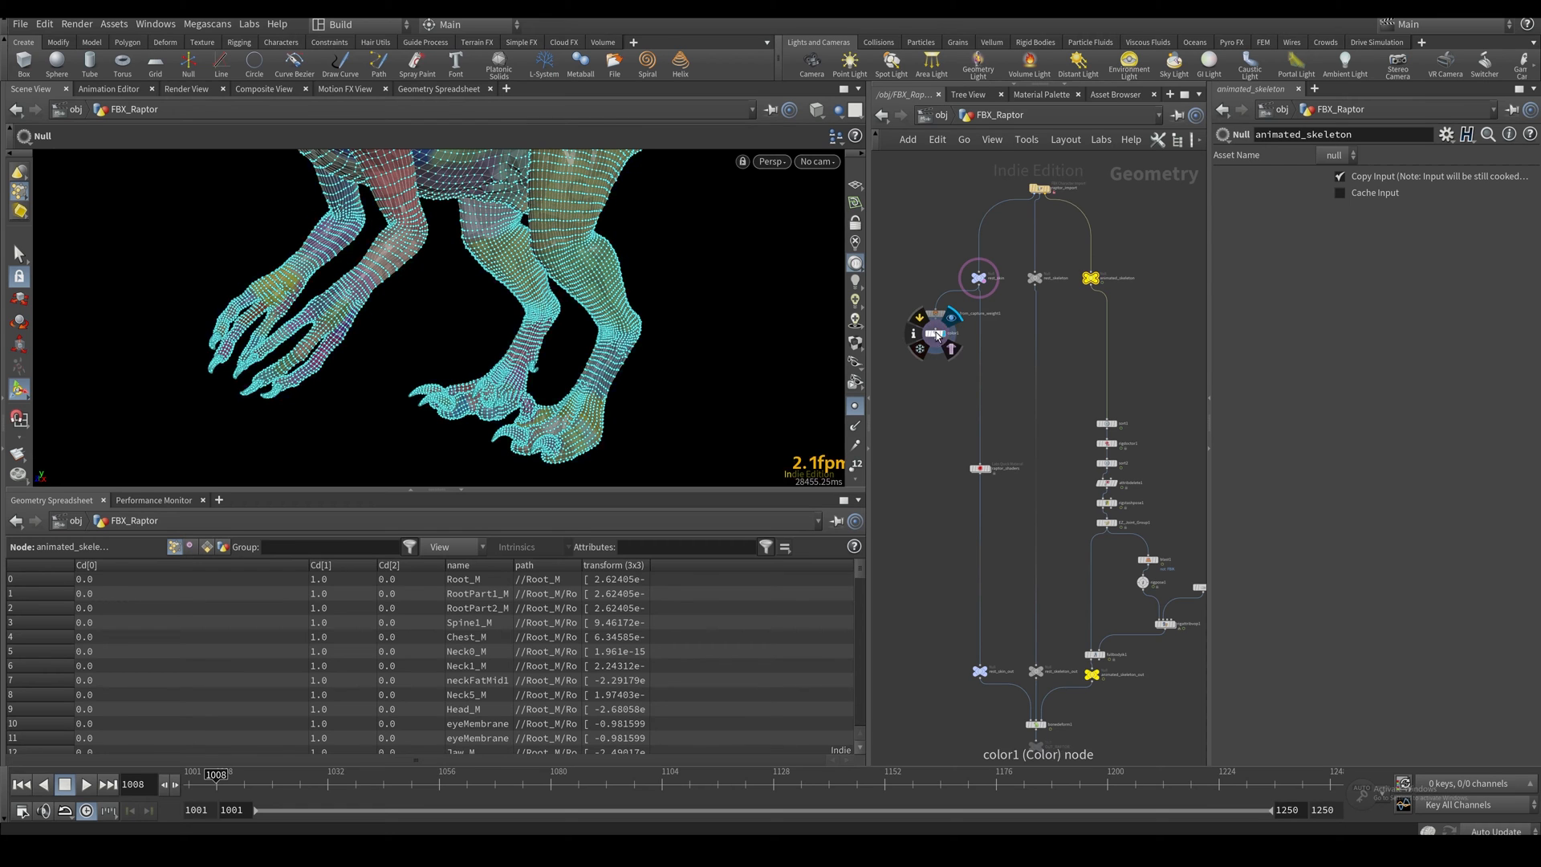
Step: Add a for-each named-piece loop after the coloured skin and an Attribute Promote before it
click(934, 333)
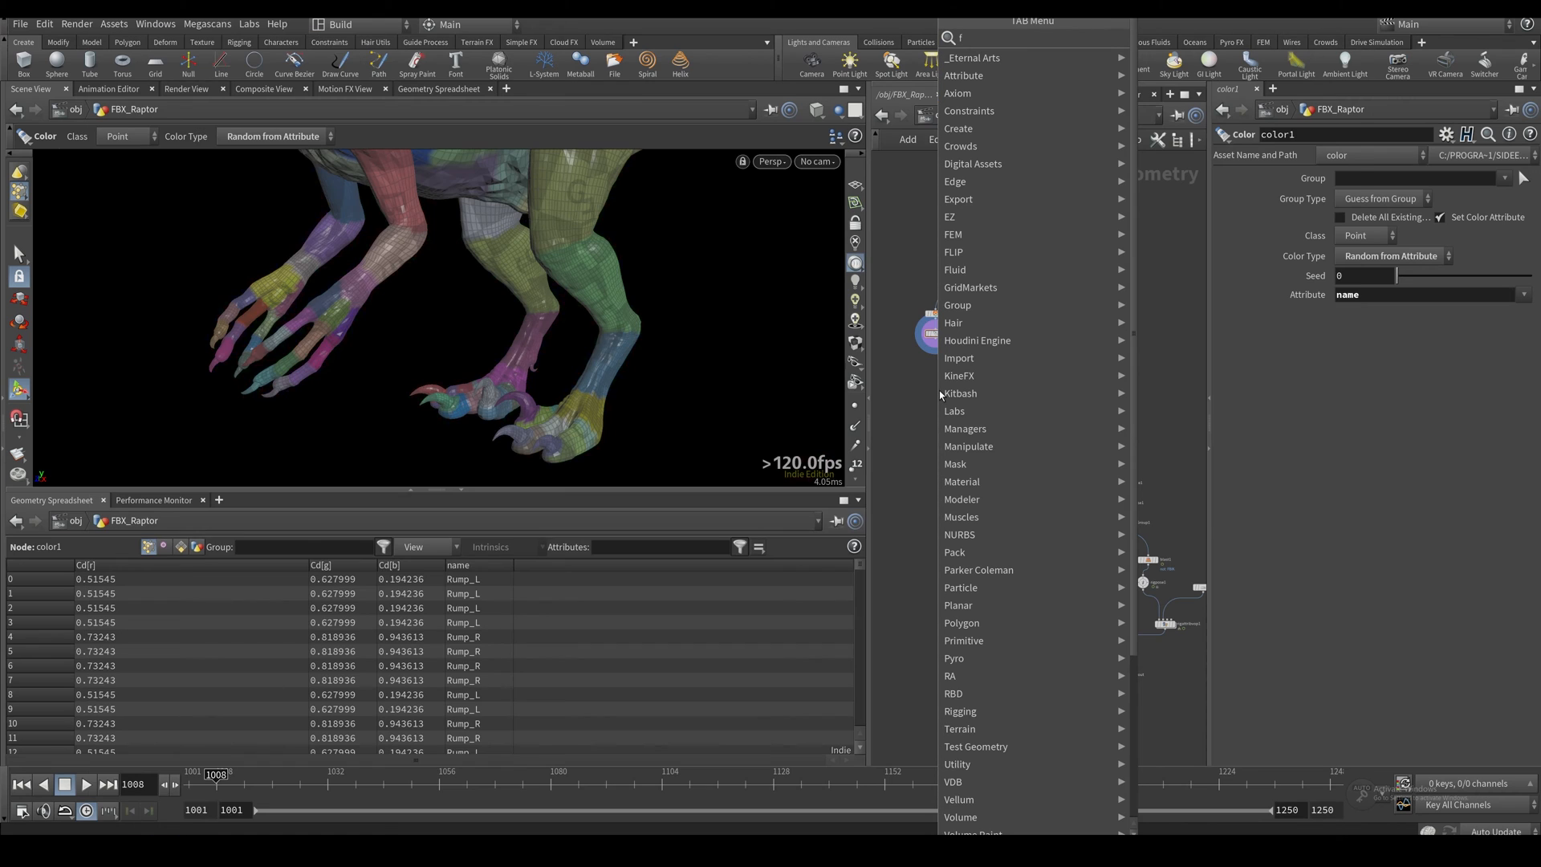
text(oe)
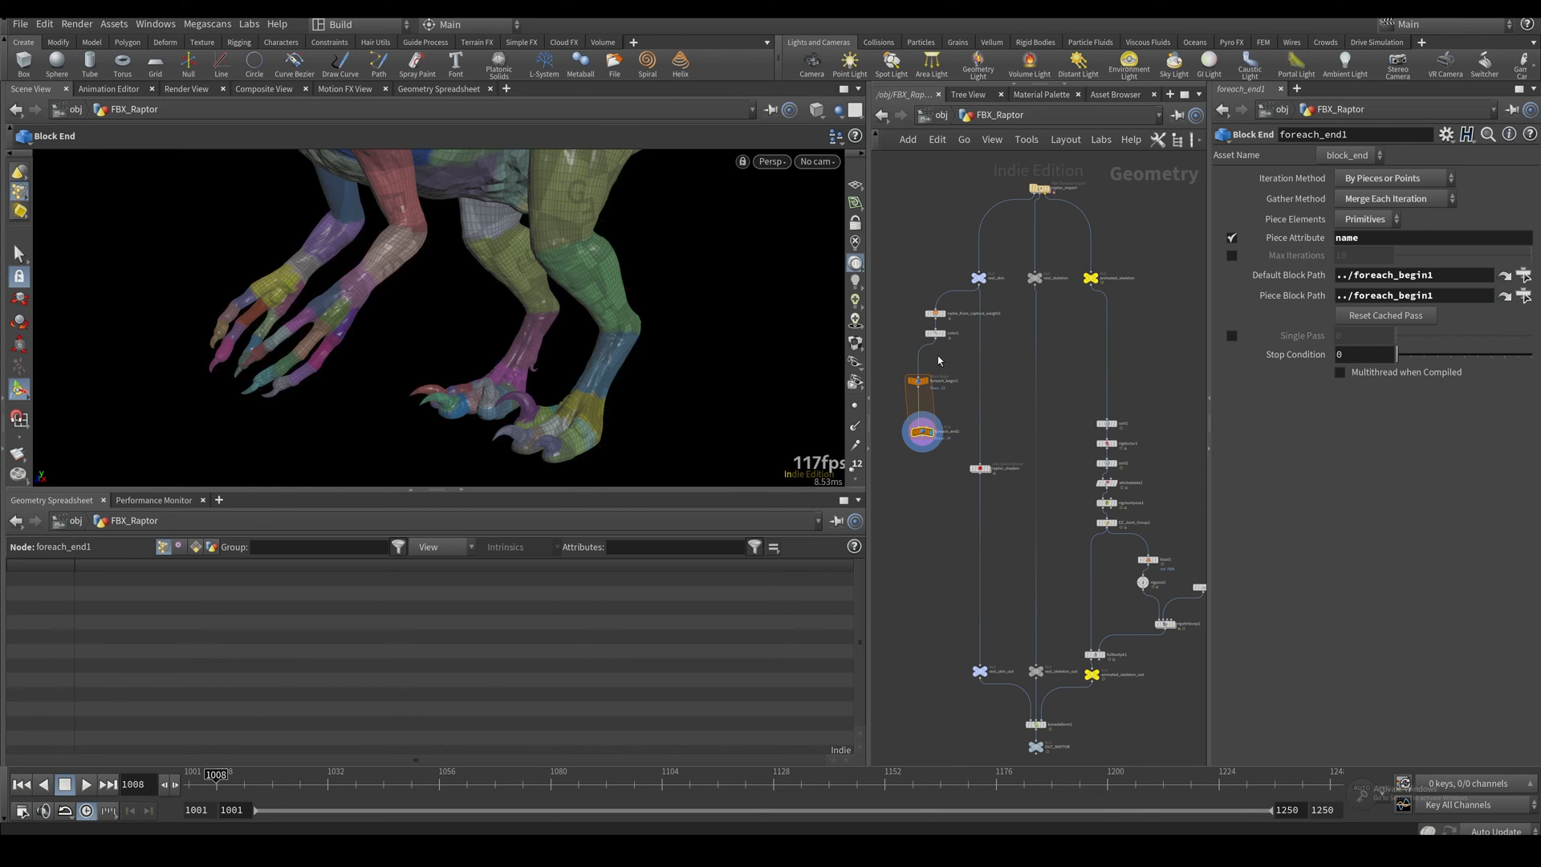
click(935, 332)
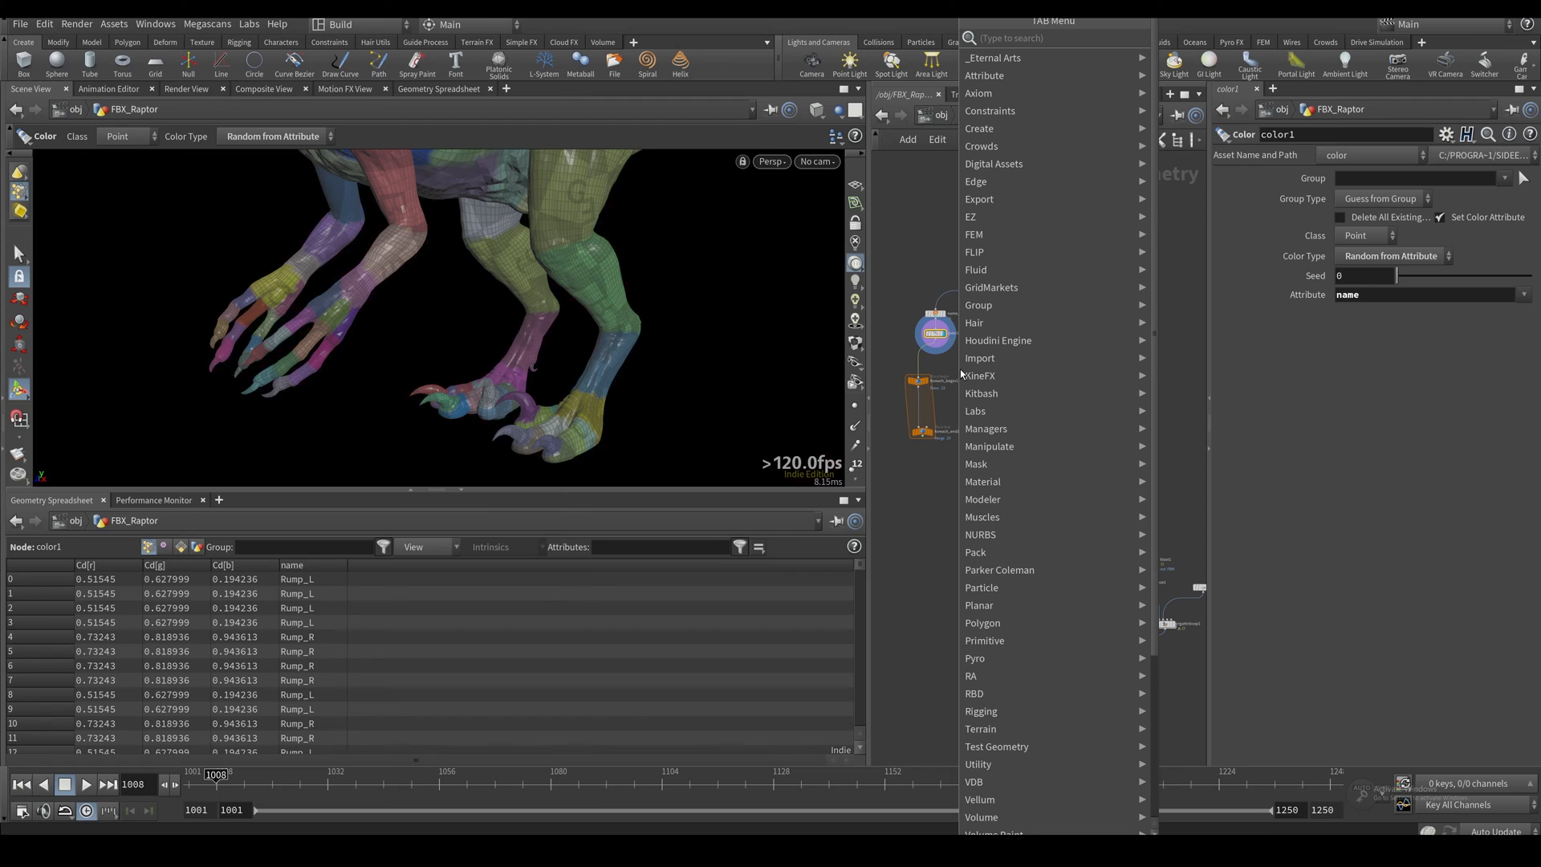
text(p)
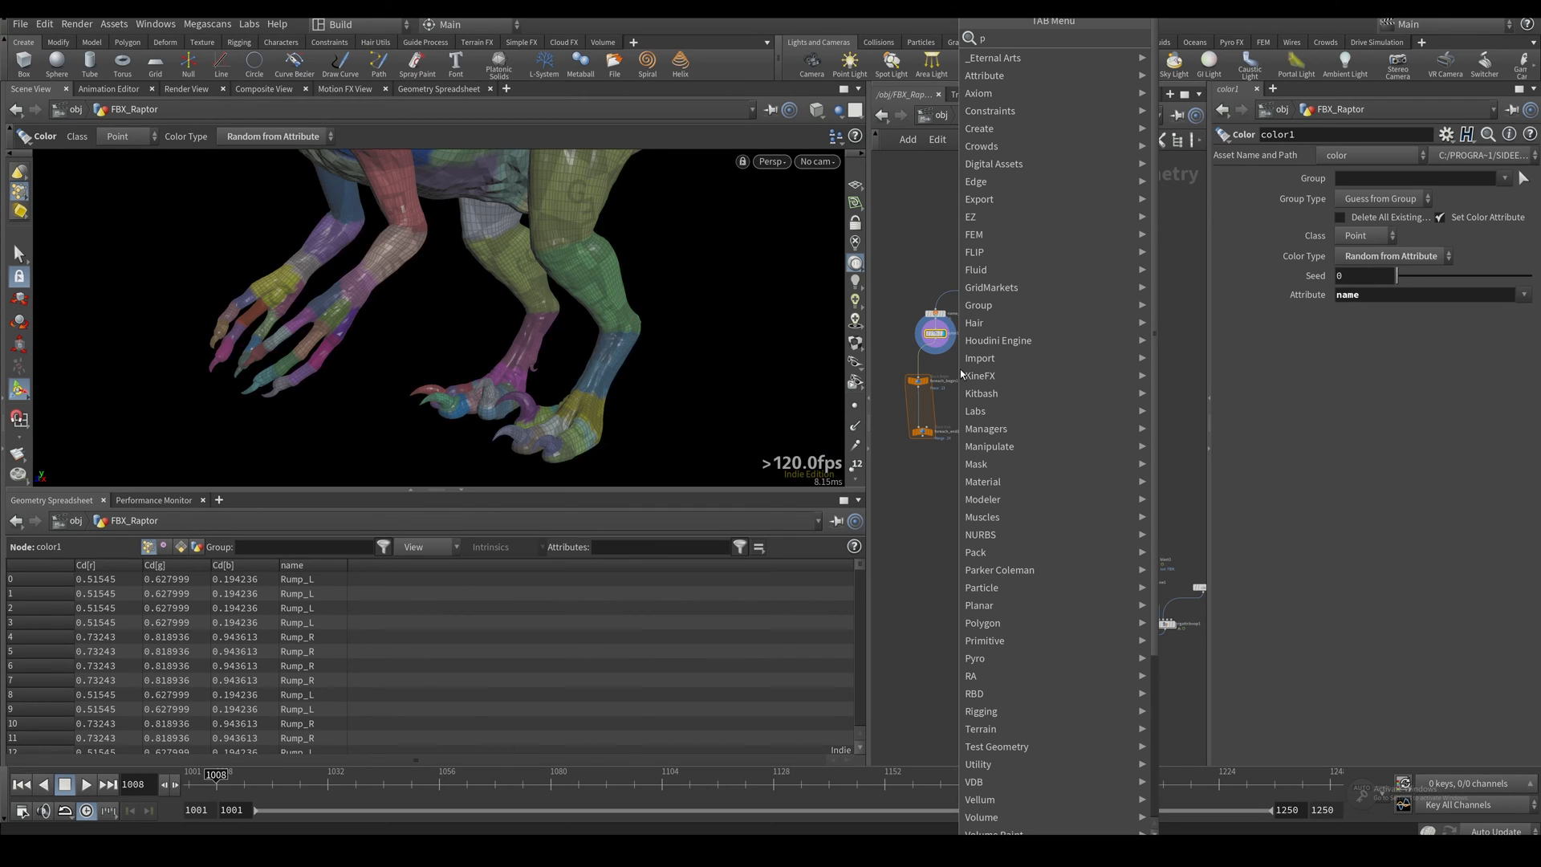
key(Escape)
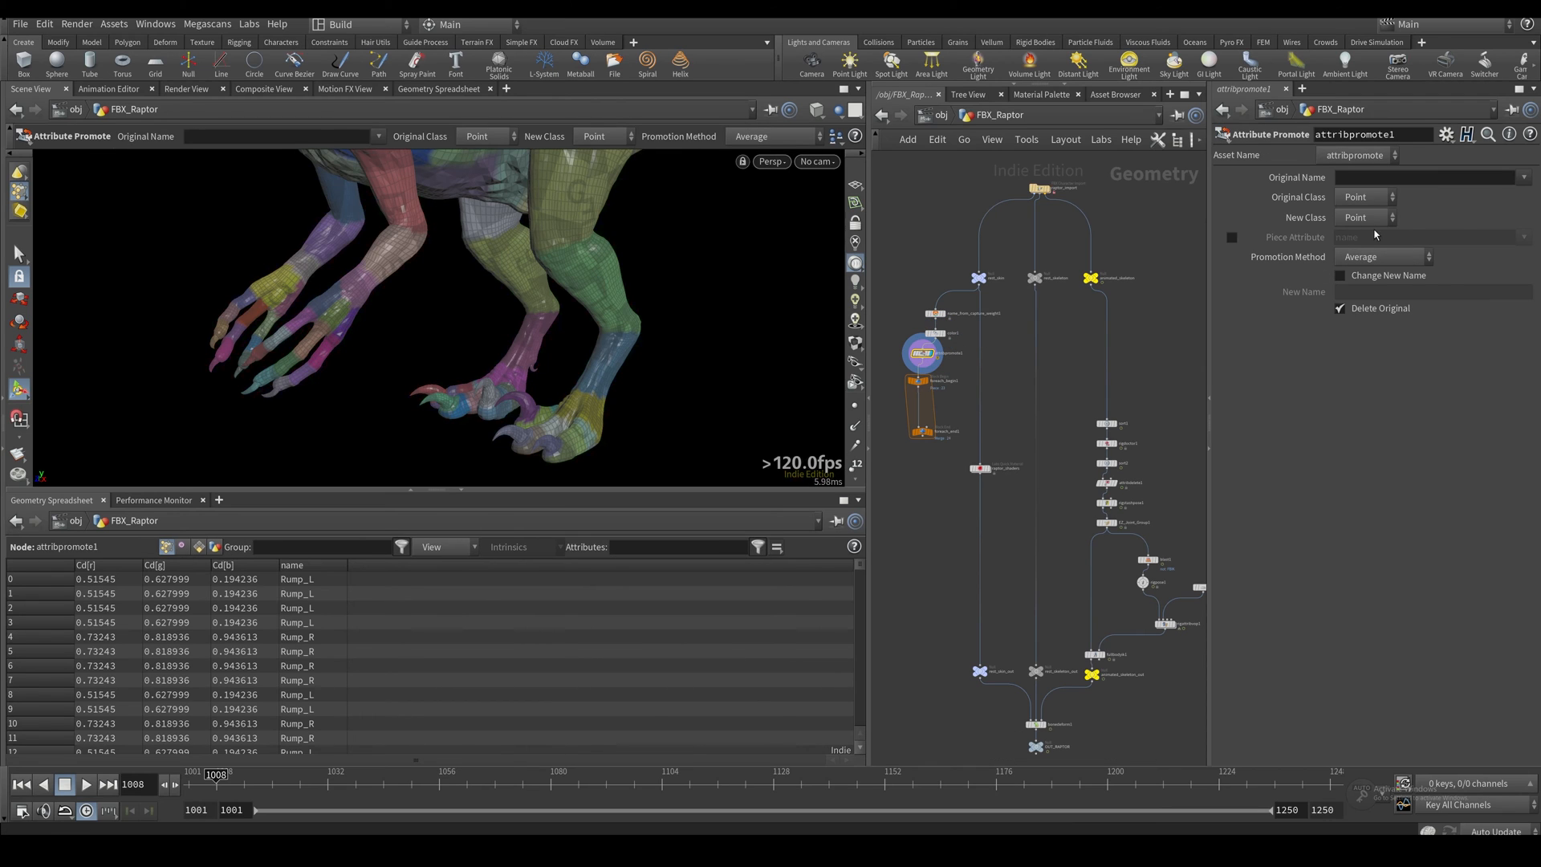
Step: Promote the name attribute to New Class Primitive
click(1363, 217)
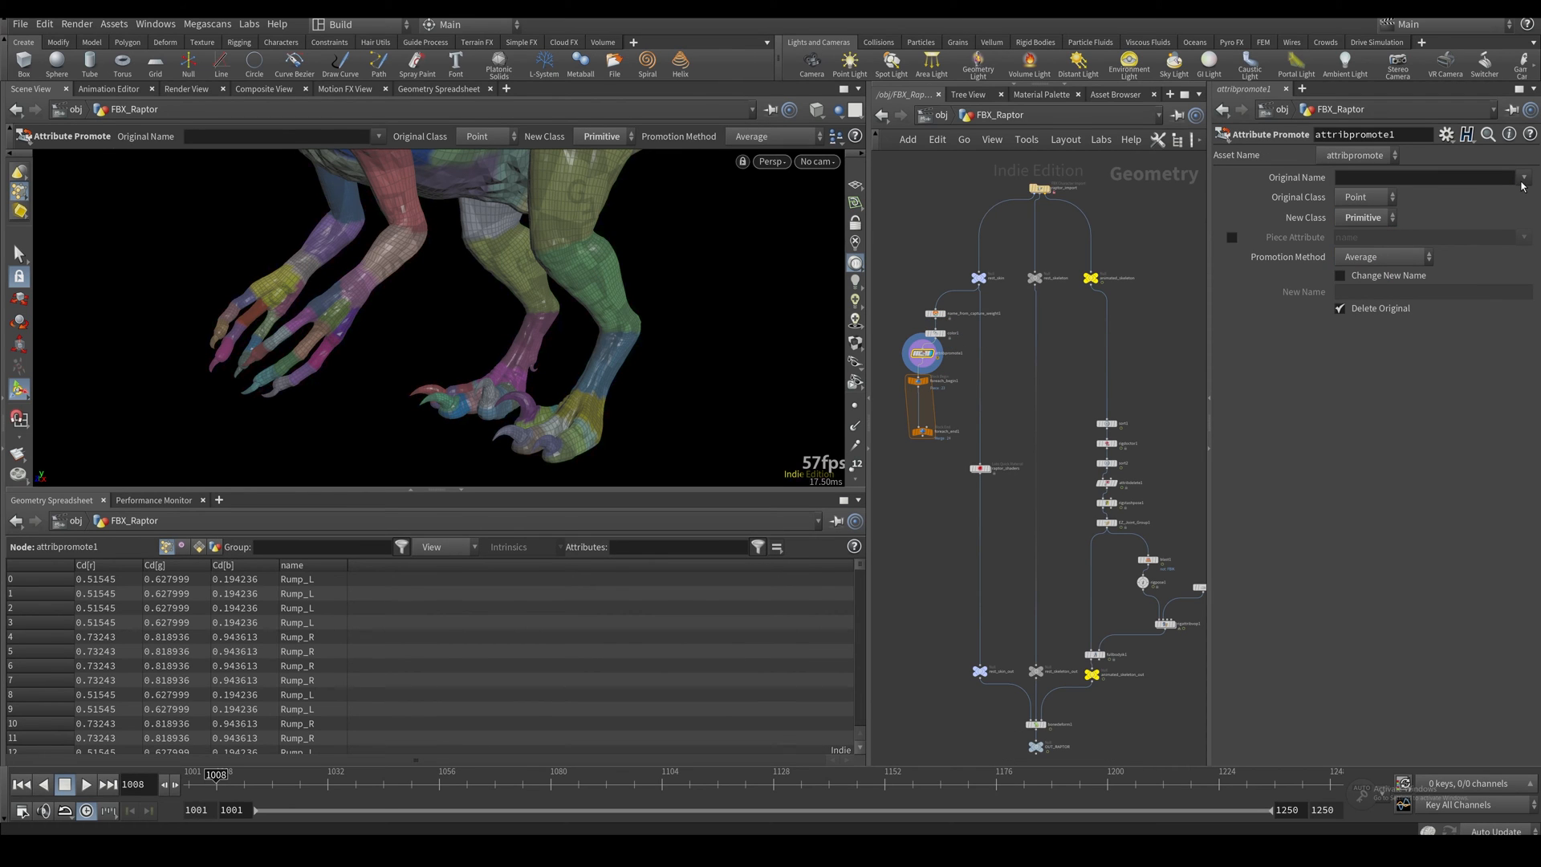
click(1525, 177)
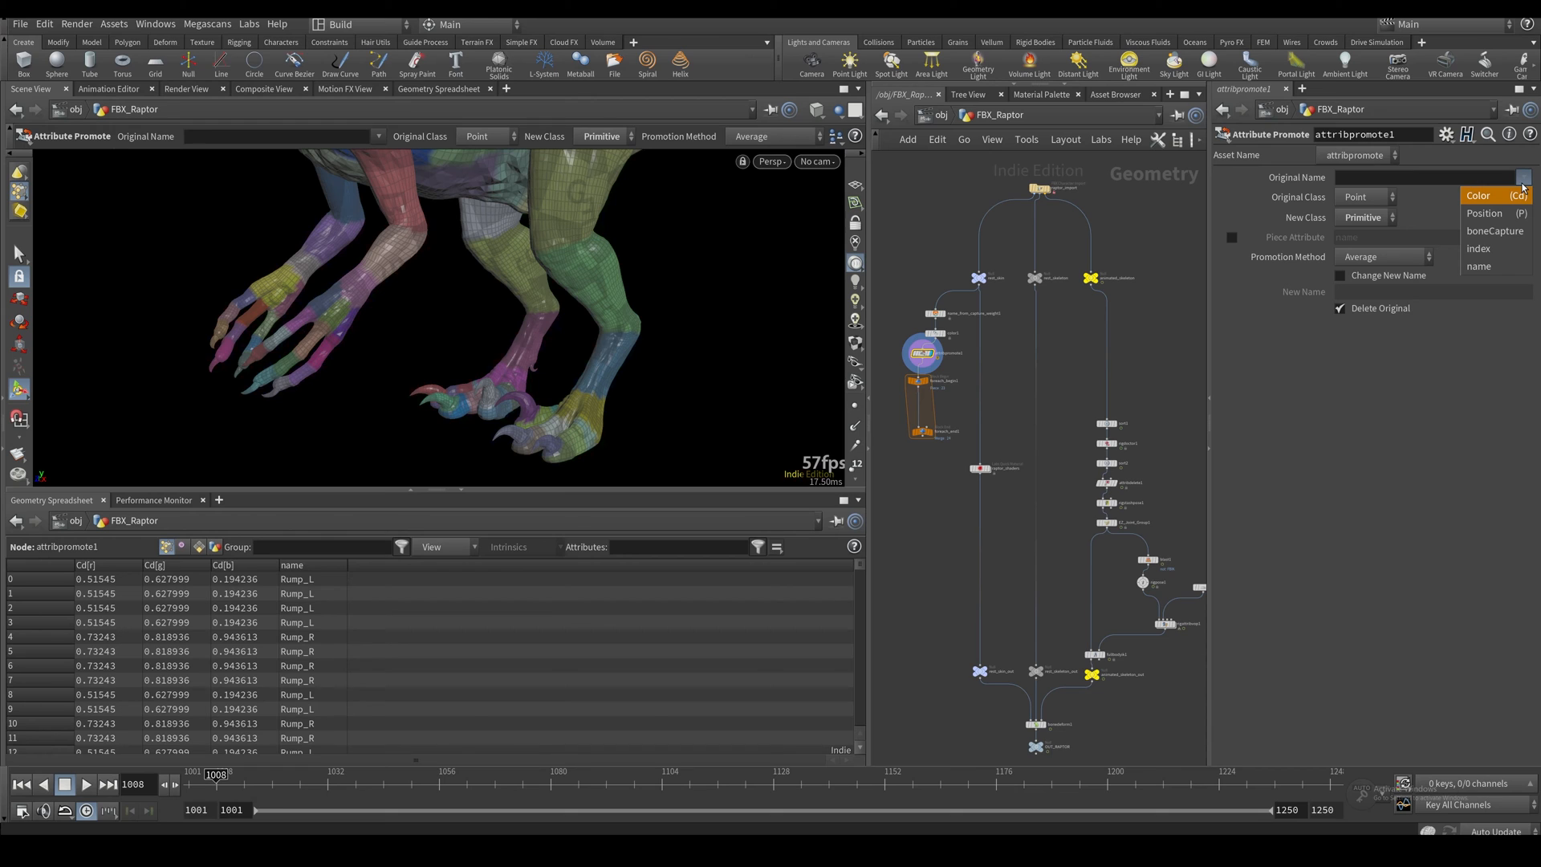
mouse_move(1487, 213)
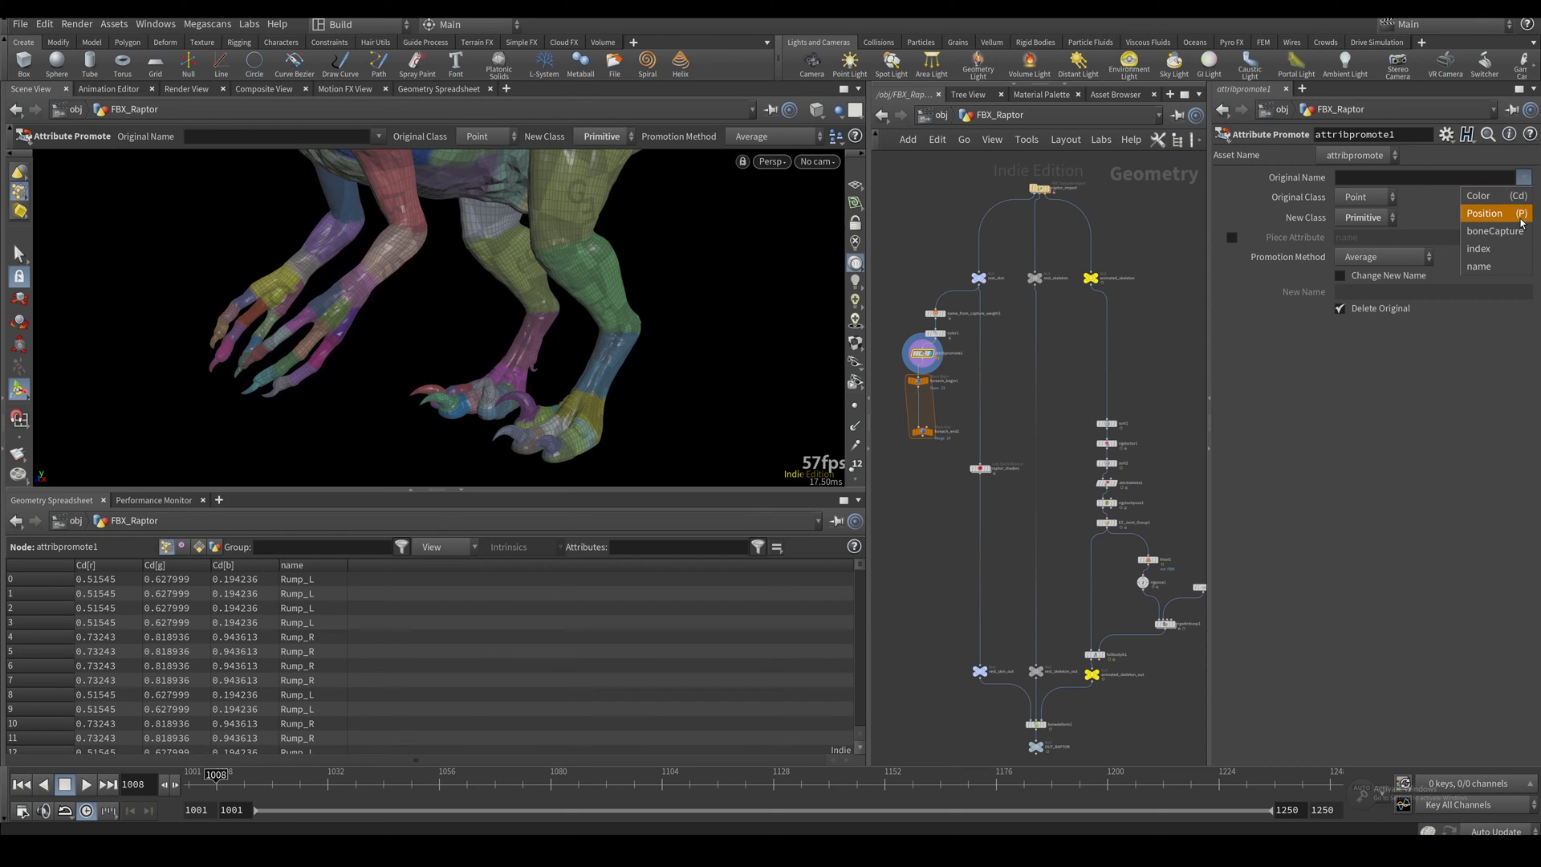
mouse_move(1479, 265)
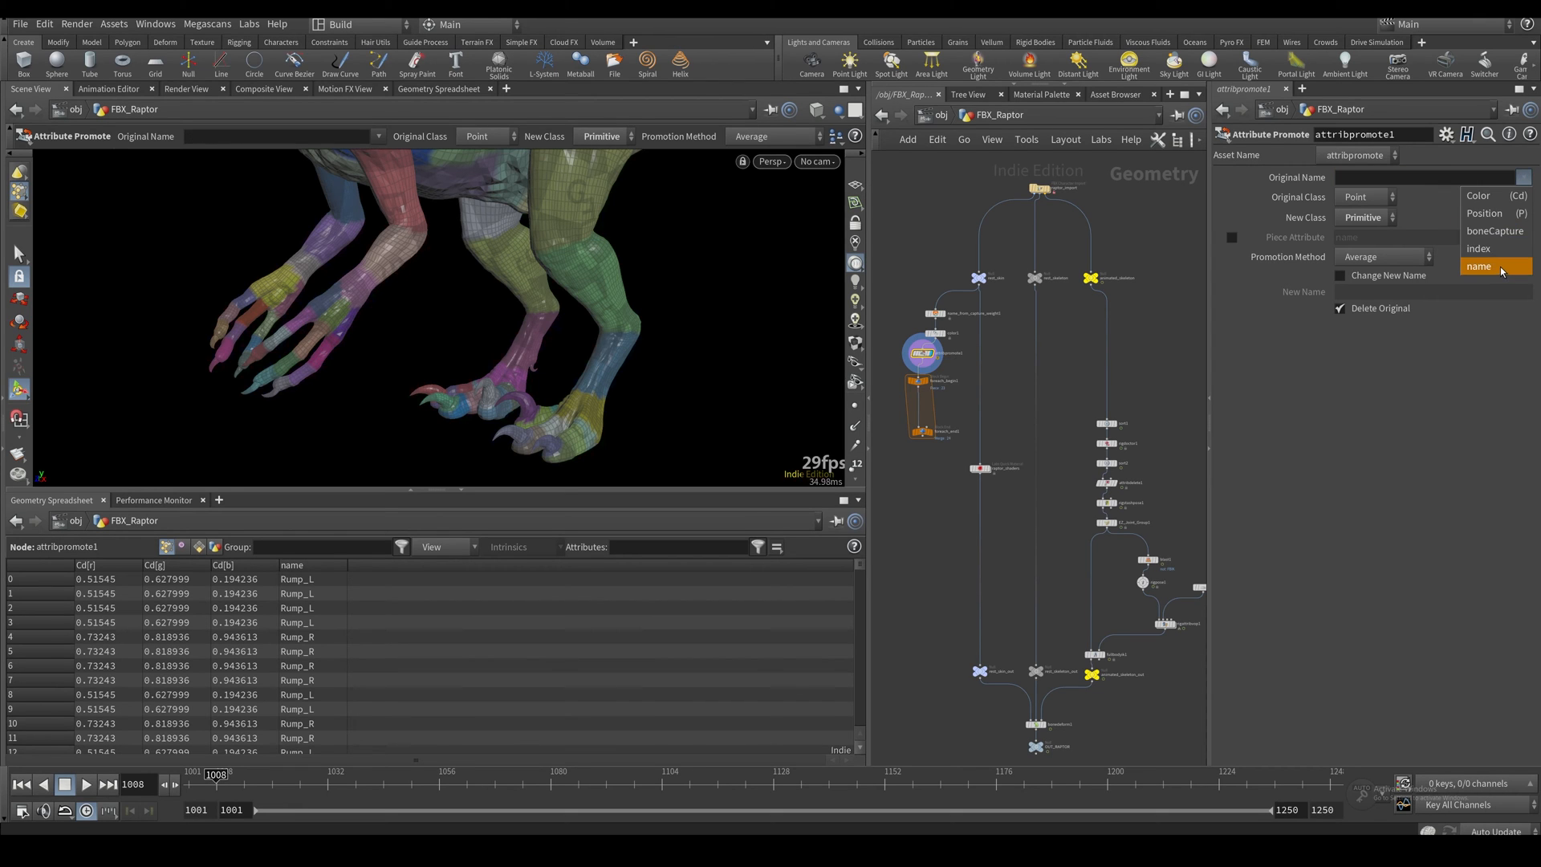
click(1479, 266)
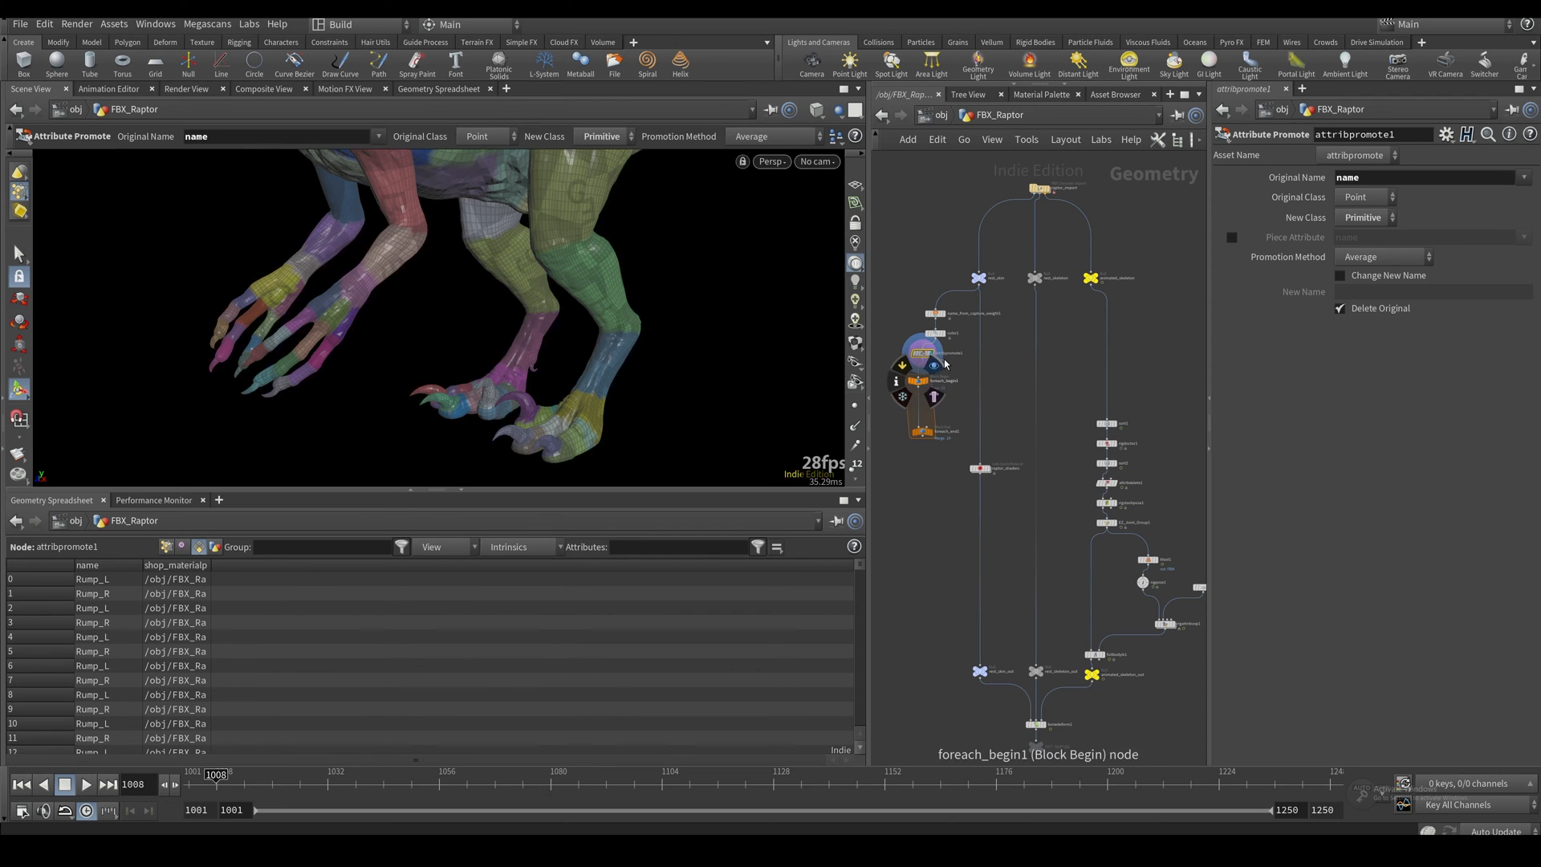
Step: On foreach_end1 iterate primitives by name with Single Pass off, then select the metadata block begin
click(921, 431)
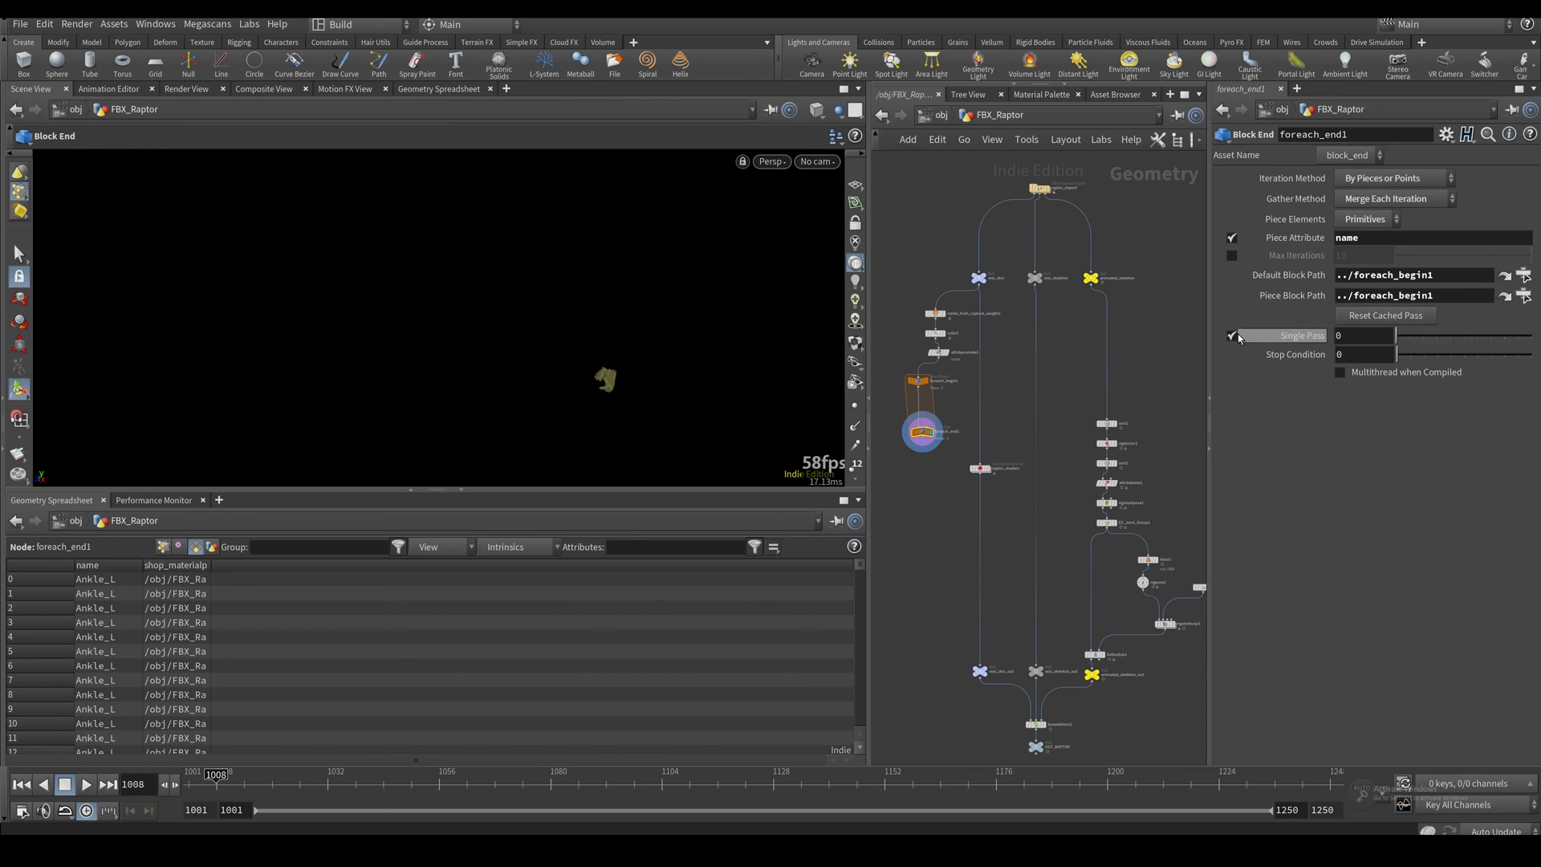
click(1231, 336)
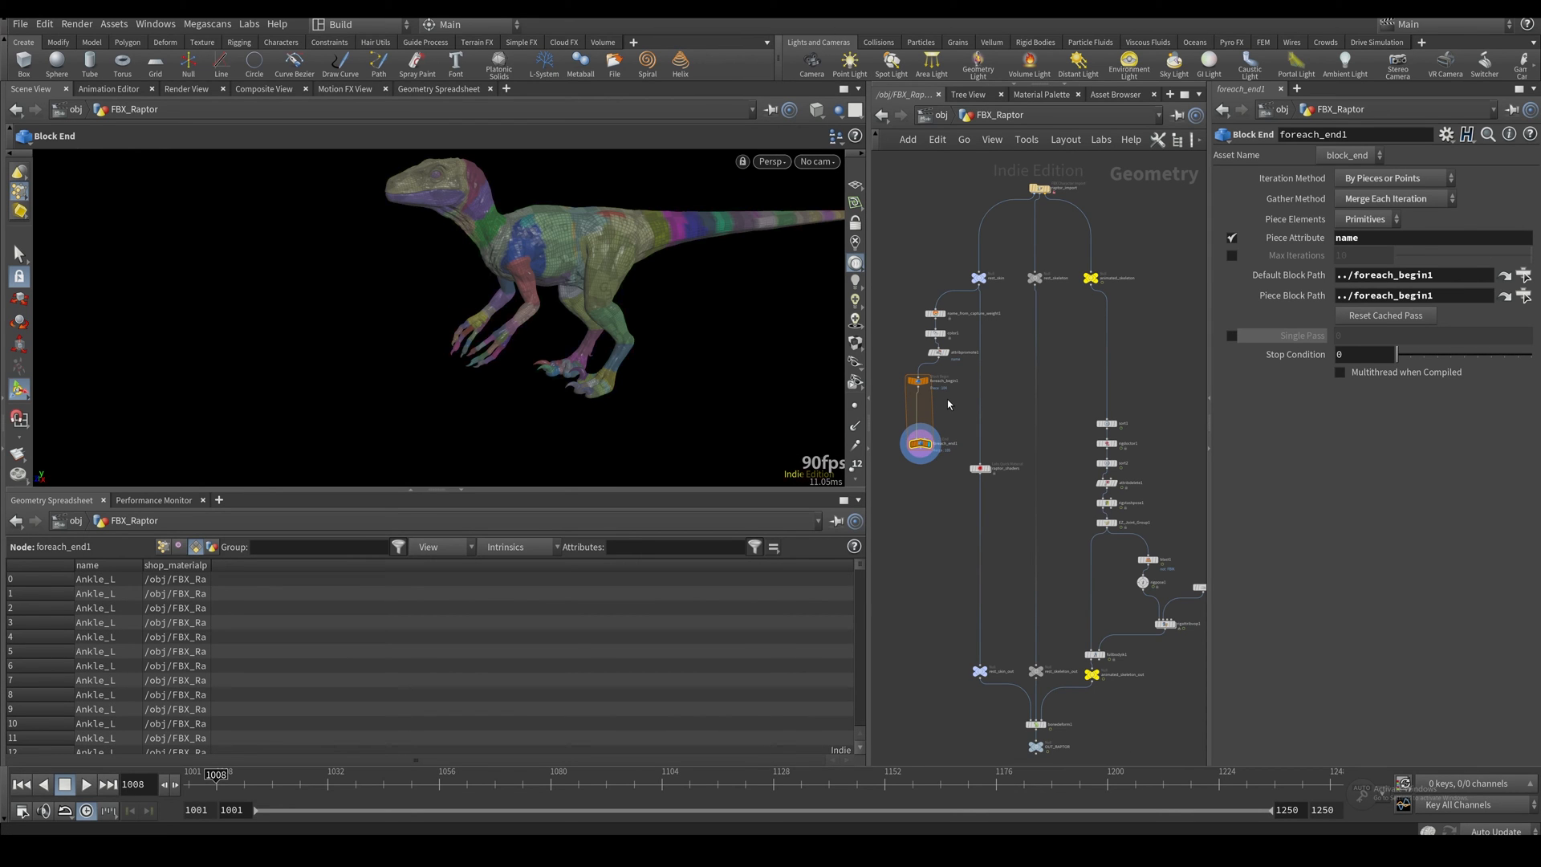
click(918, 382)
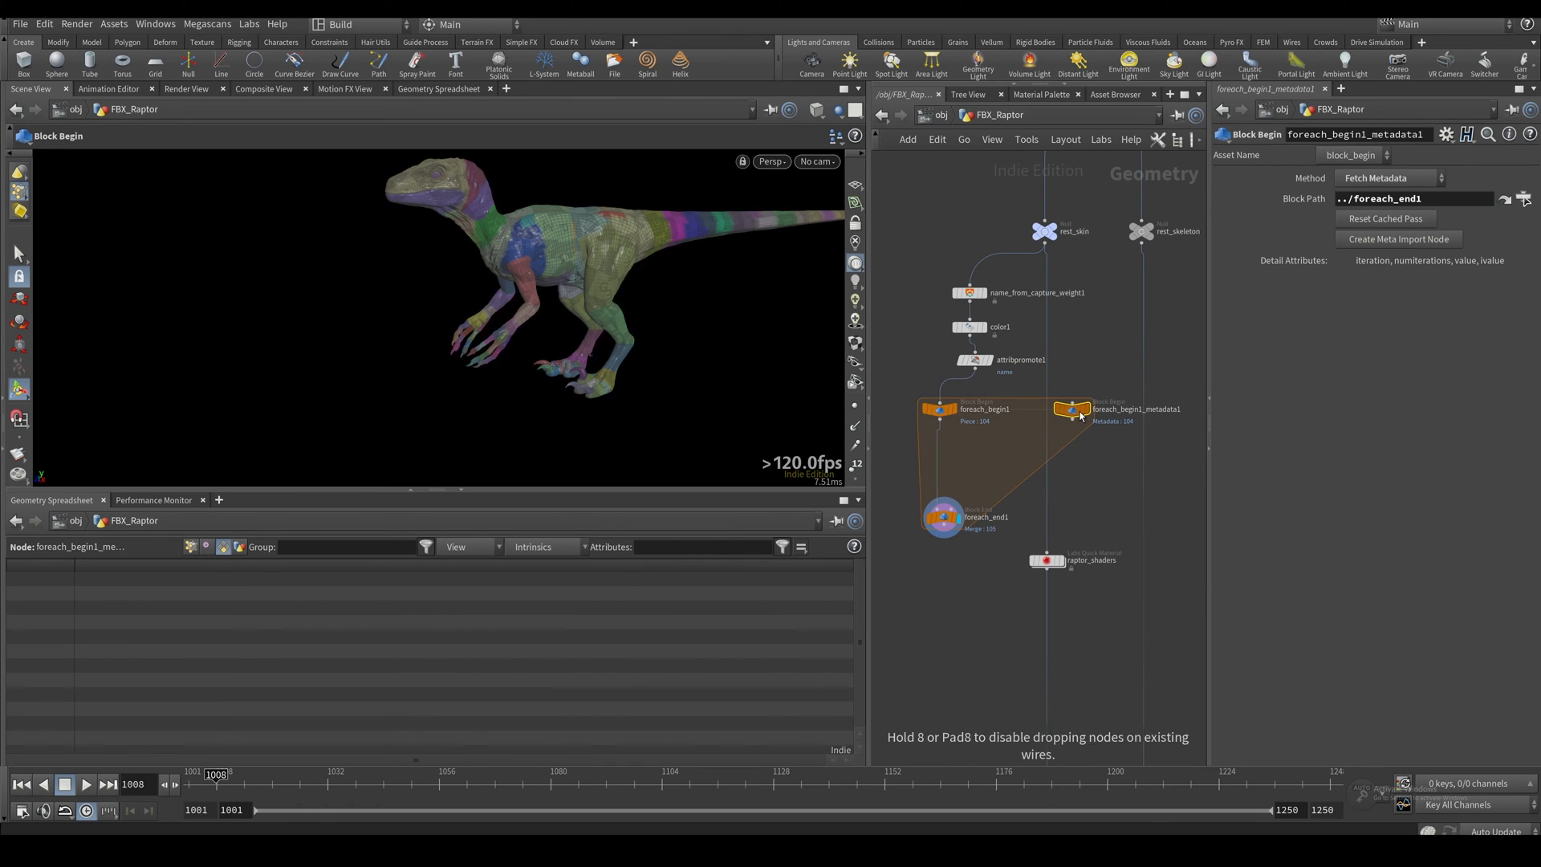
Step: Set foreach_begin1_metadata1 Method to Fetch Input and drop an Attribute Wrangle inside the loop
click(936, 408)
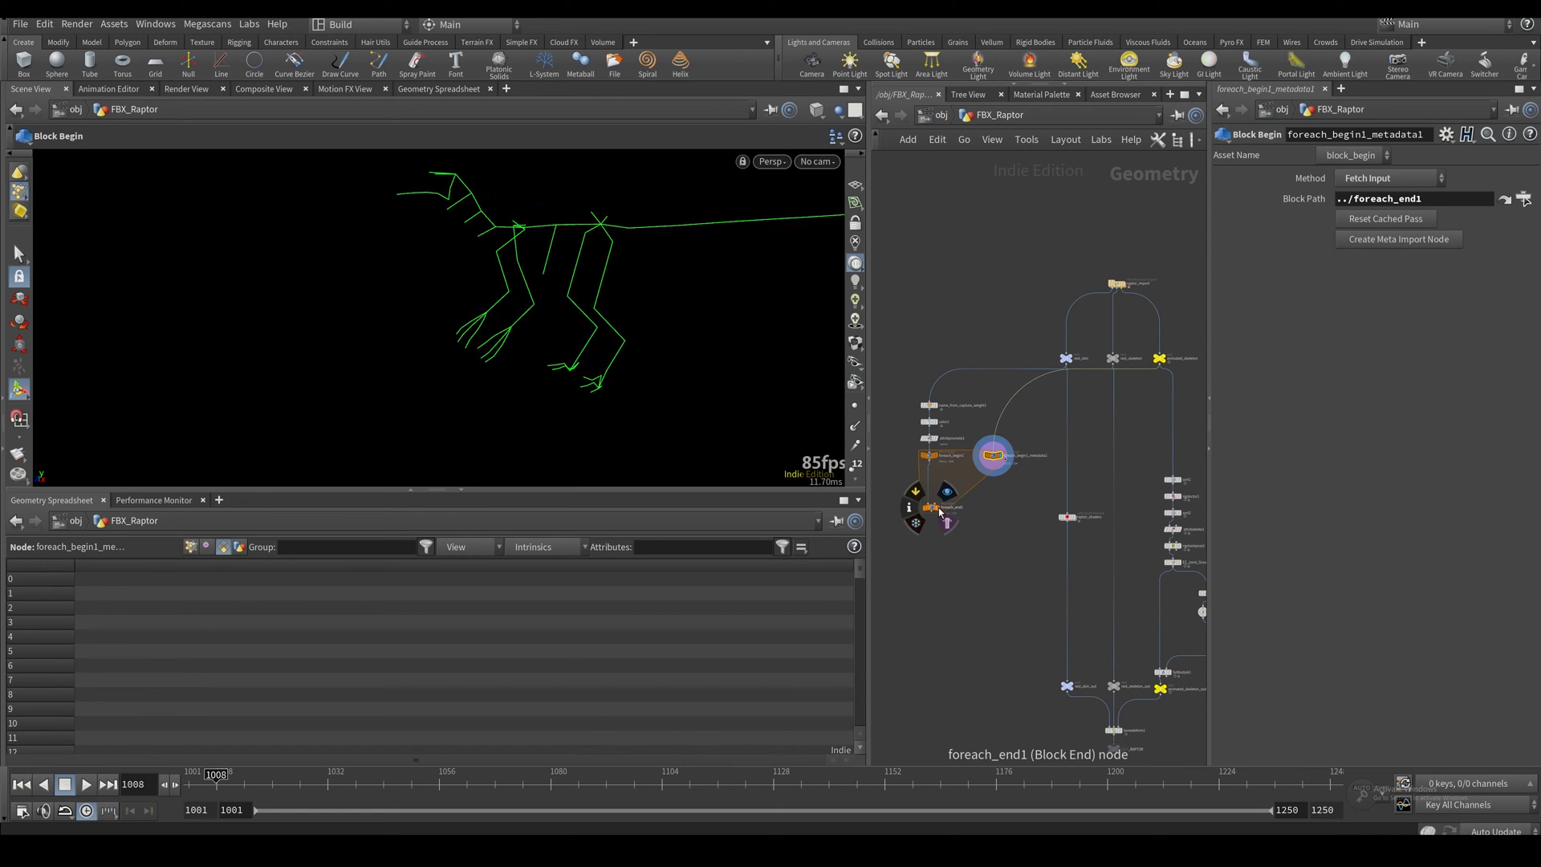
click(930, 509)
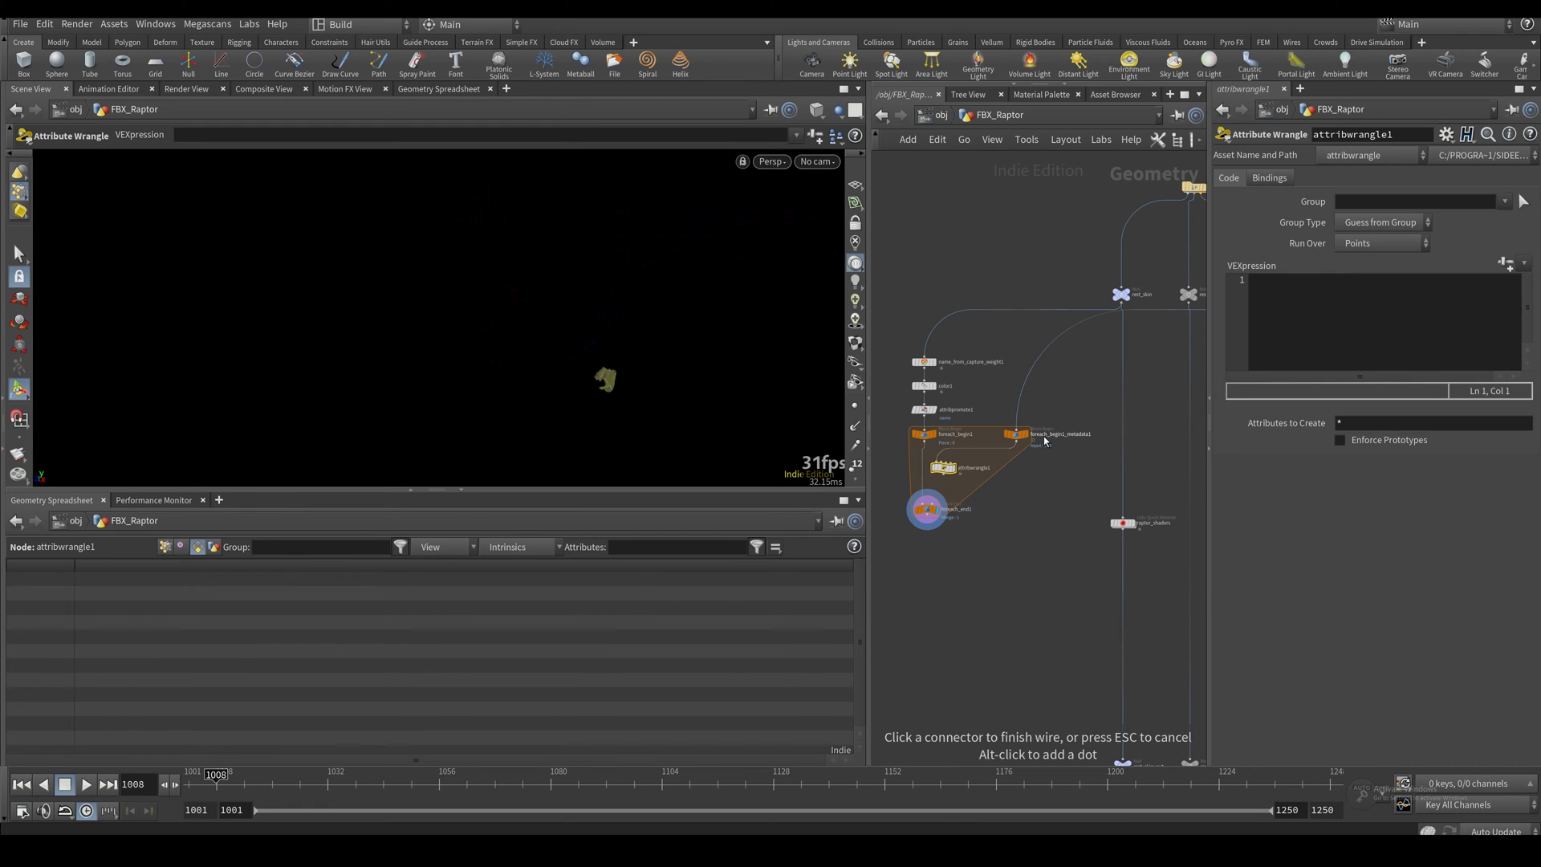
click(944, 467)
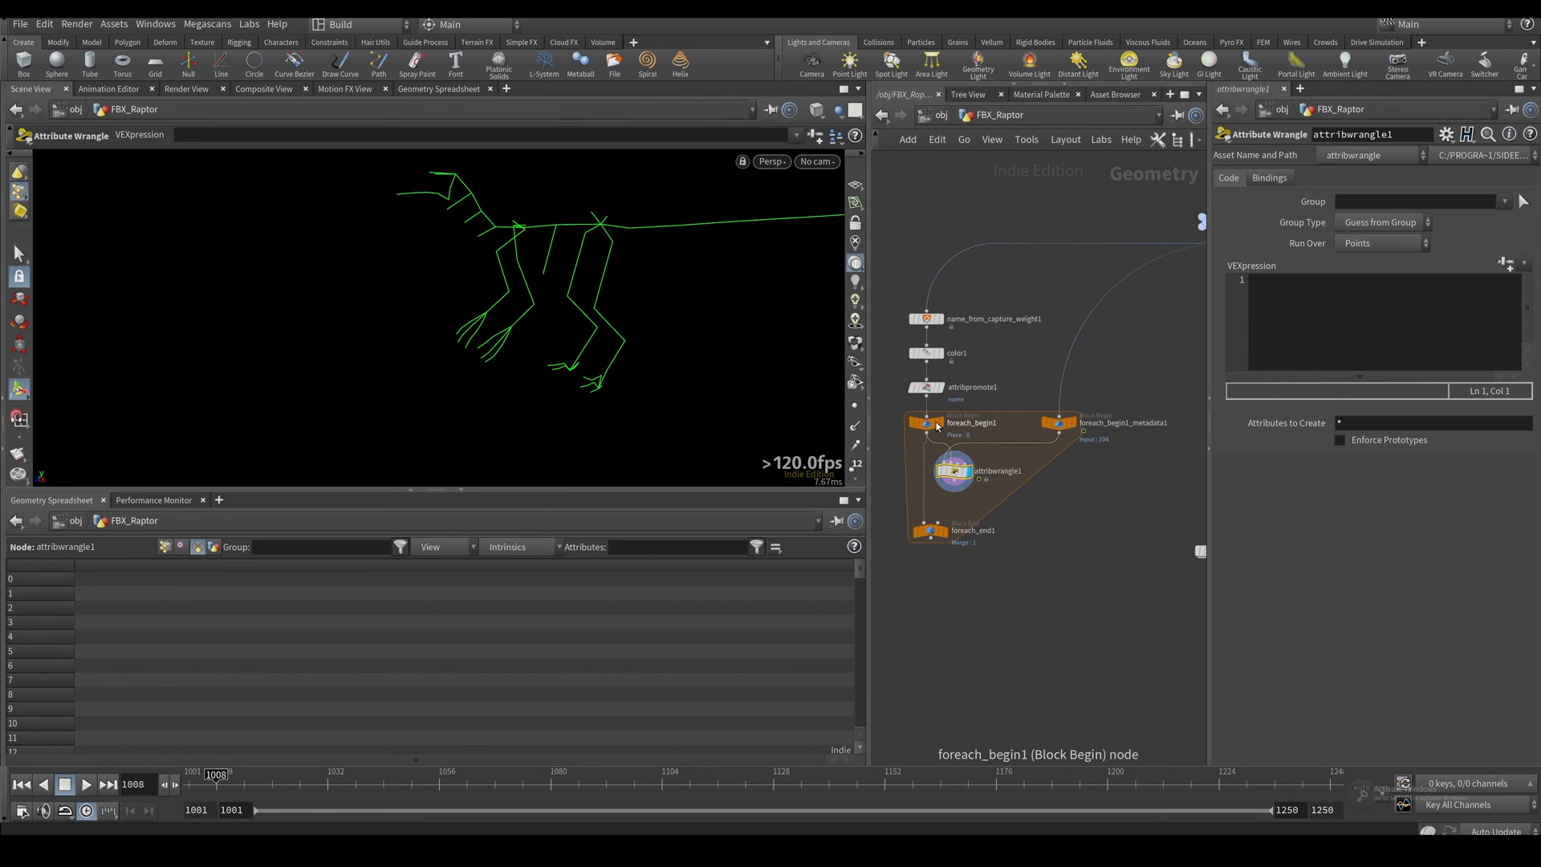
text(if)
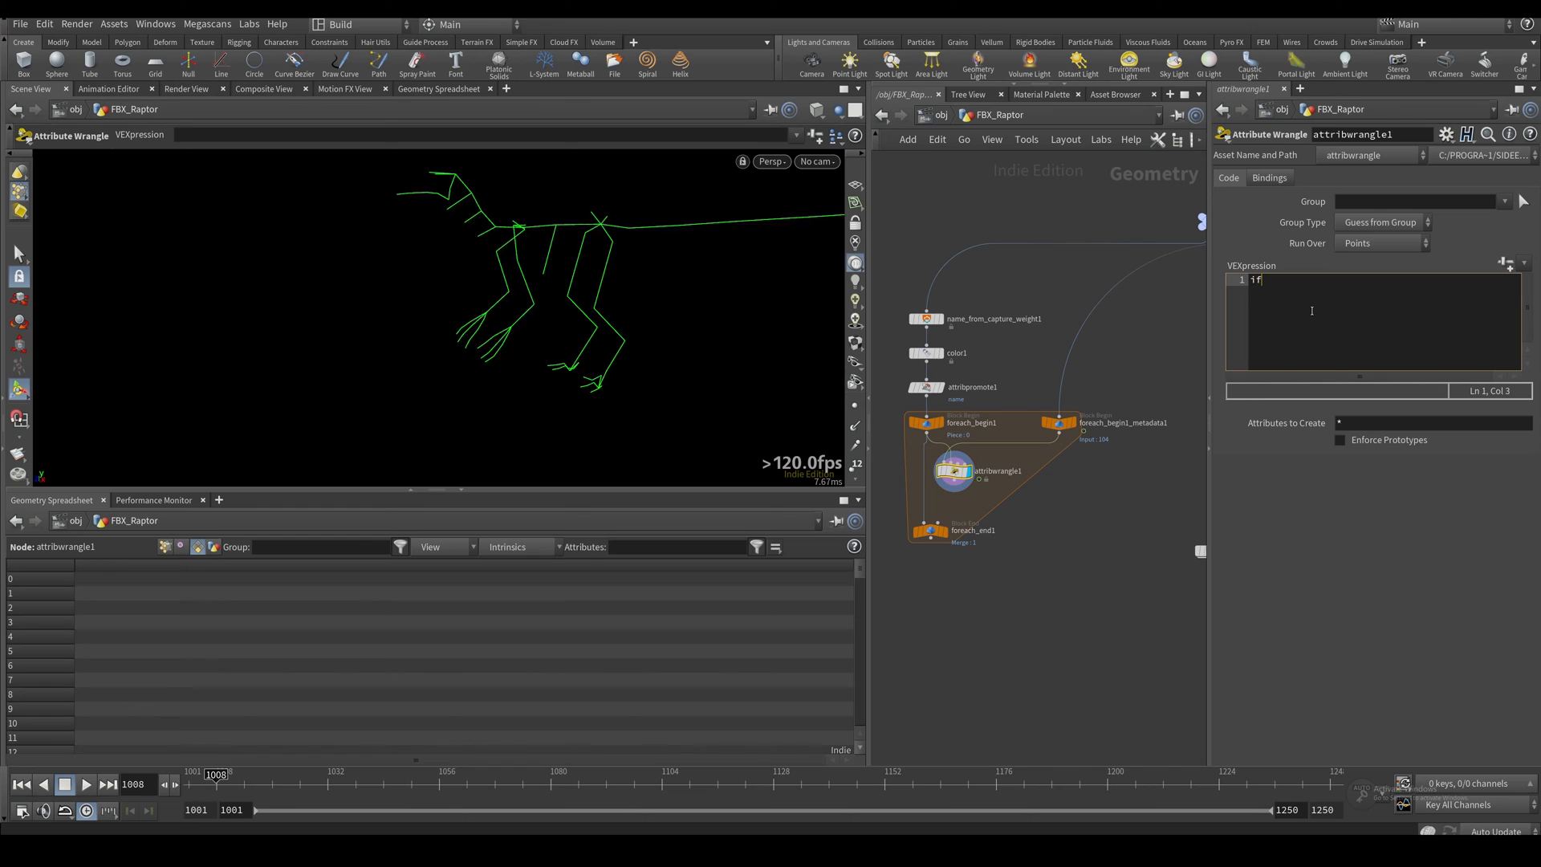
text((@s@)
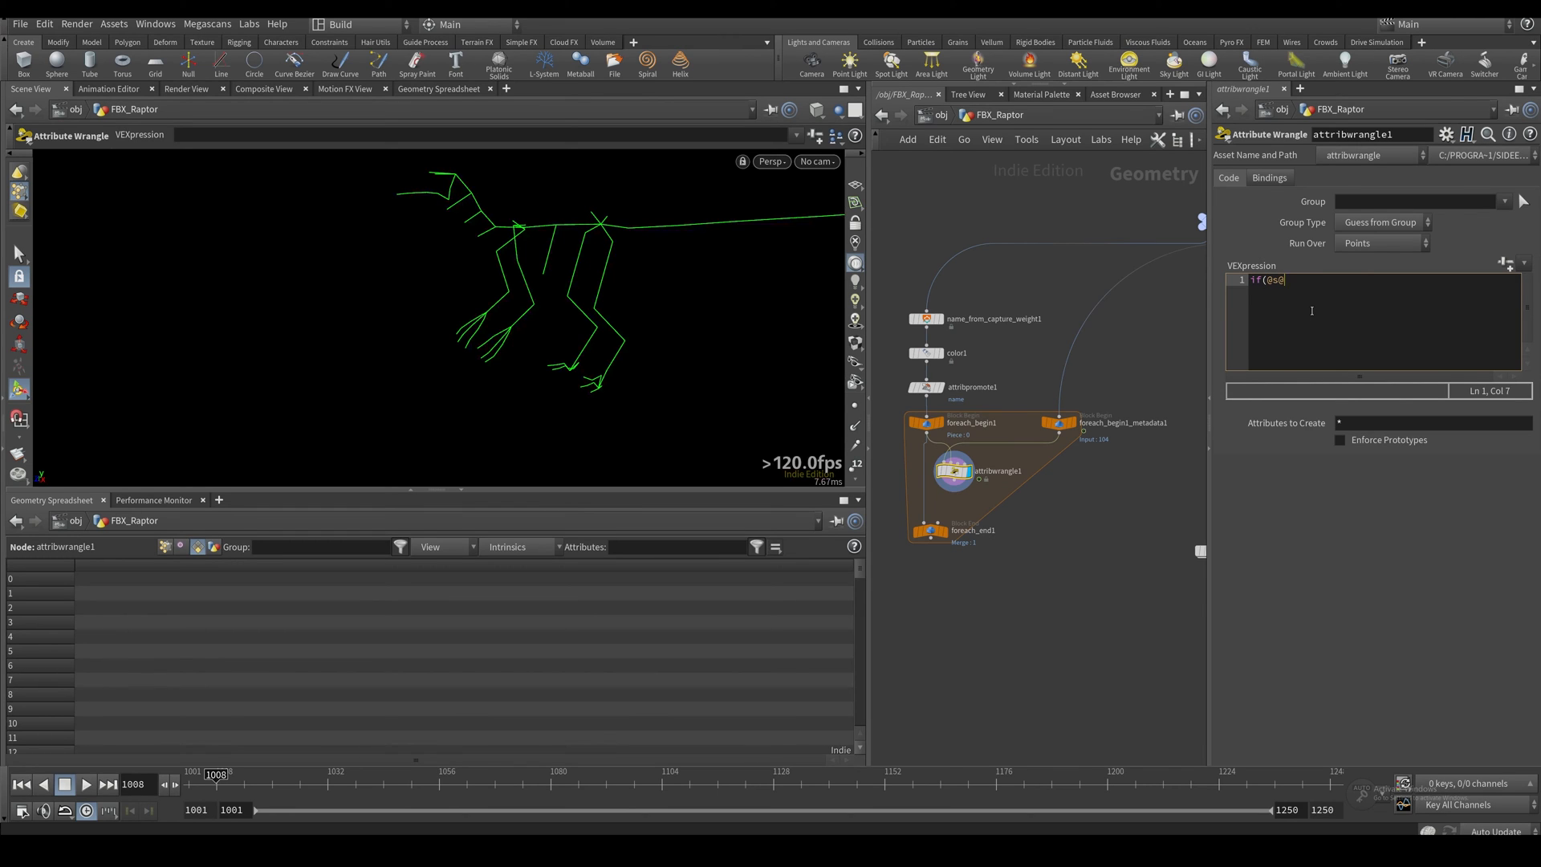
key(BackSpace)
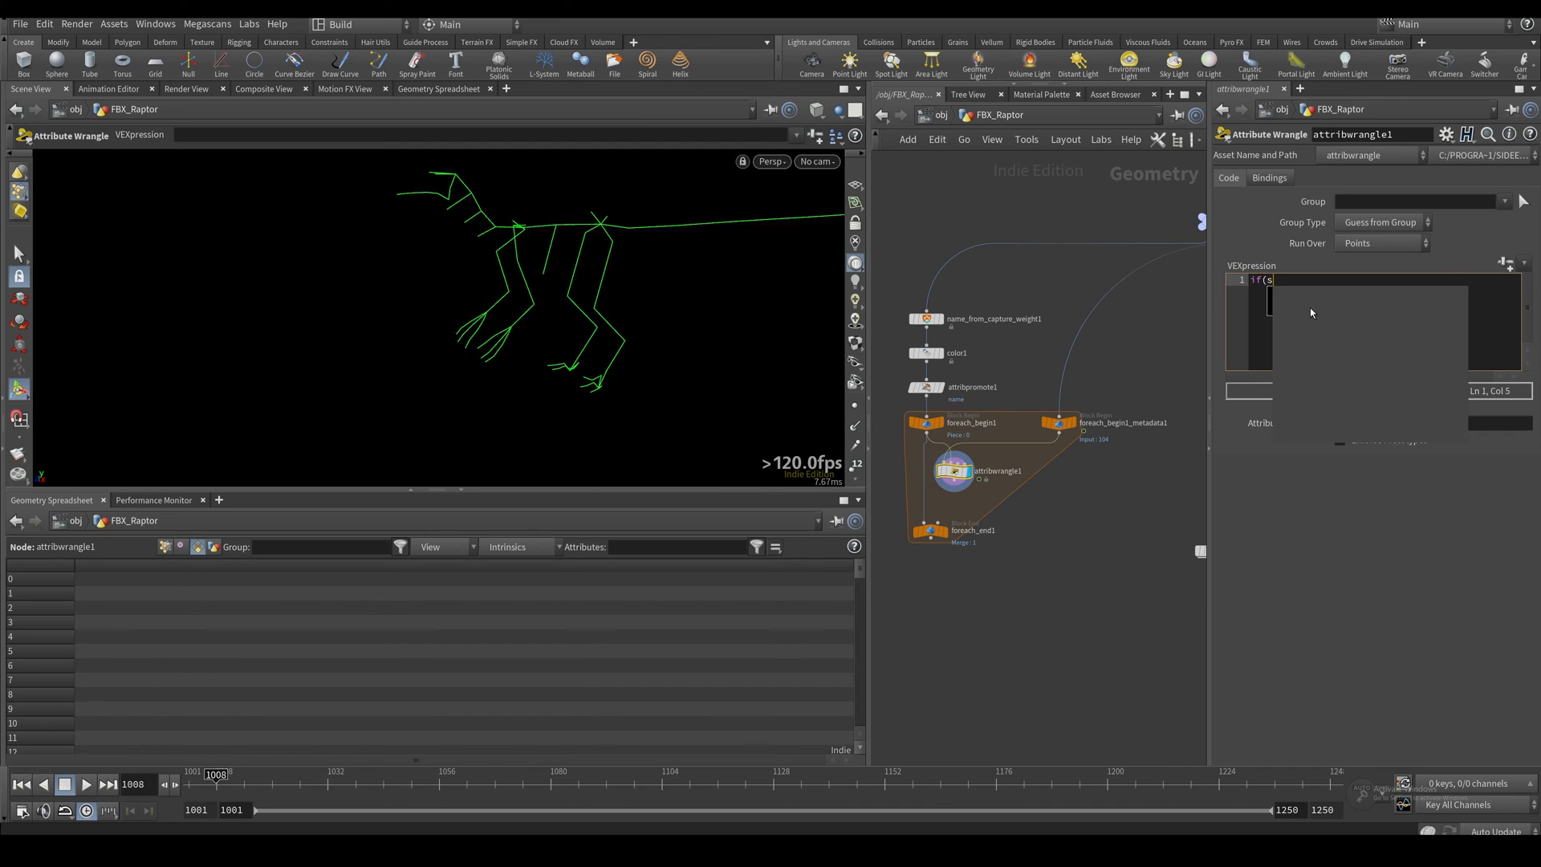
text(@name != p)
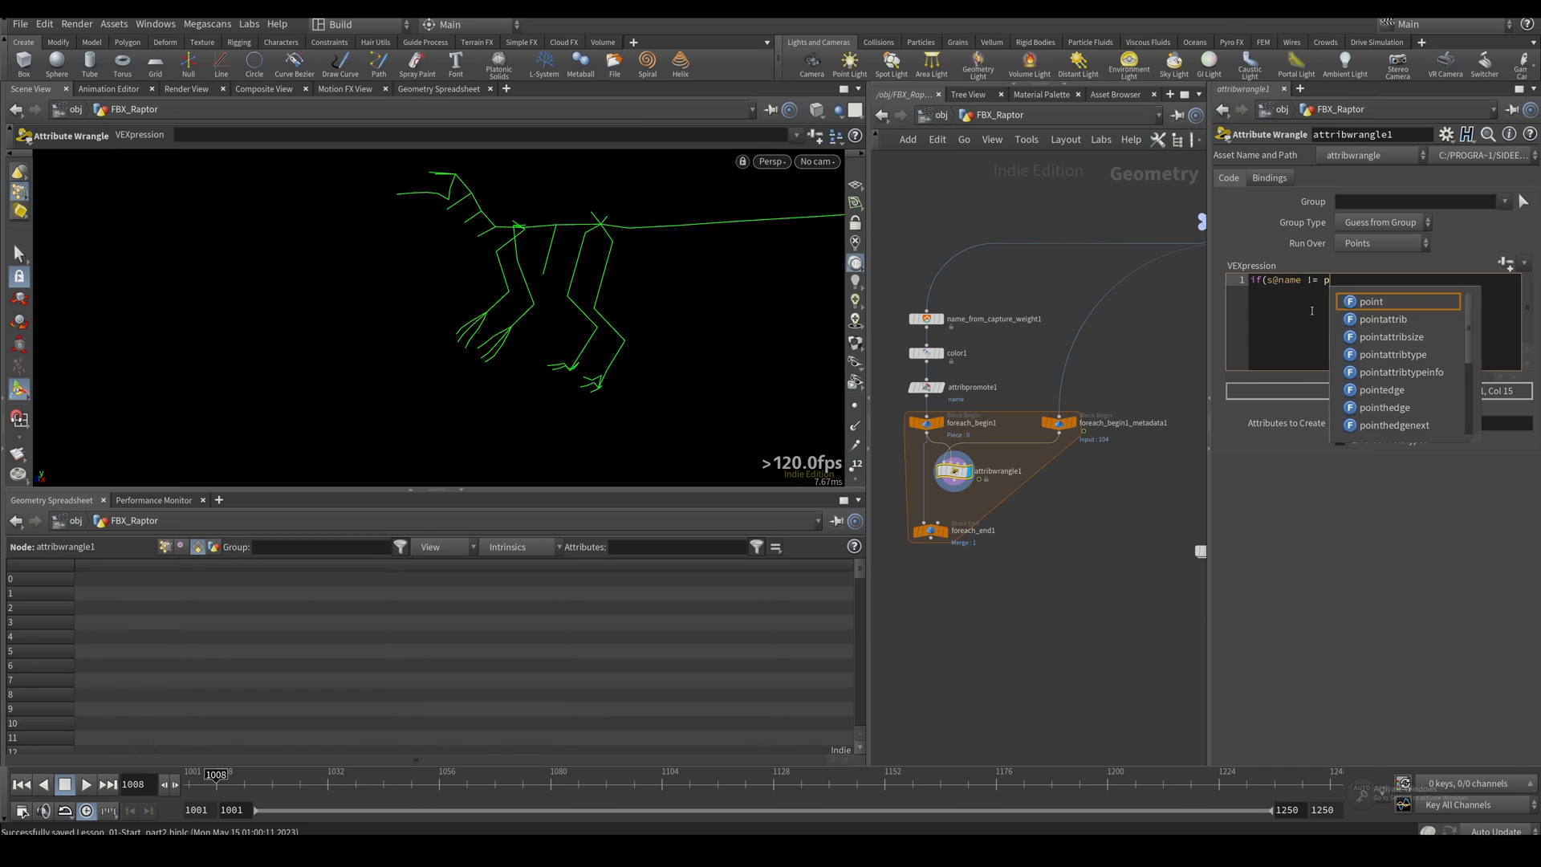
text(rim()
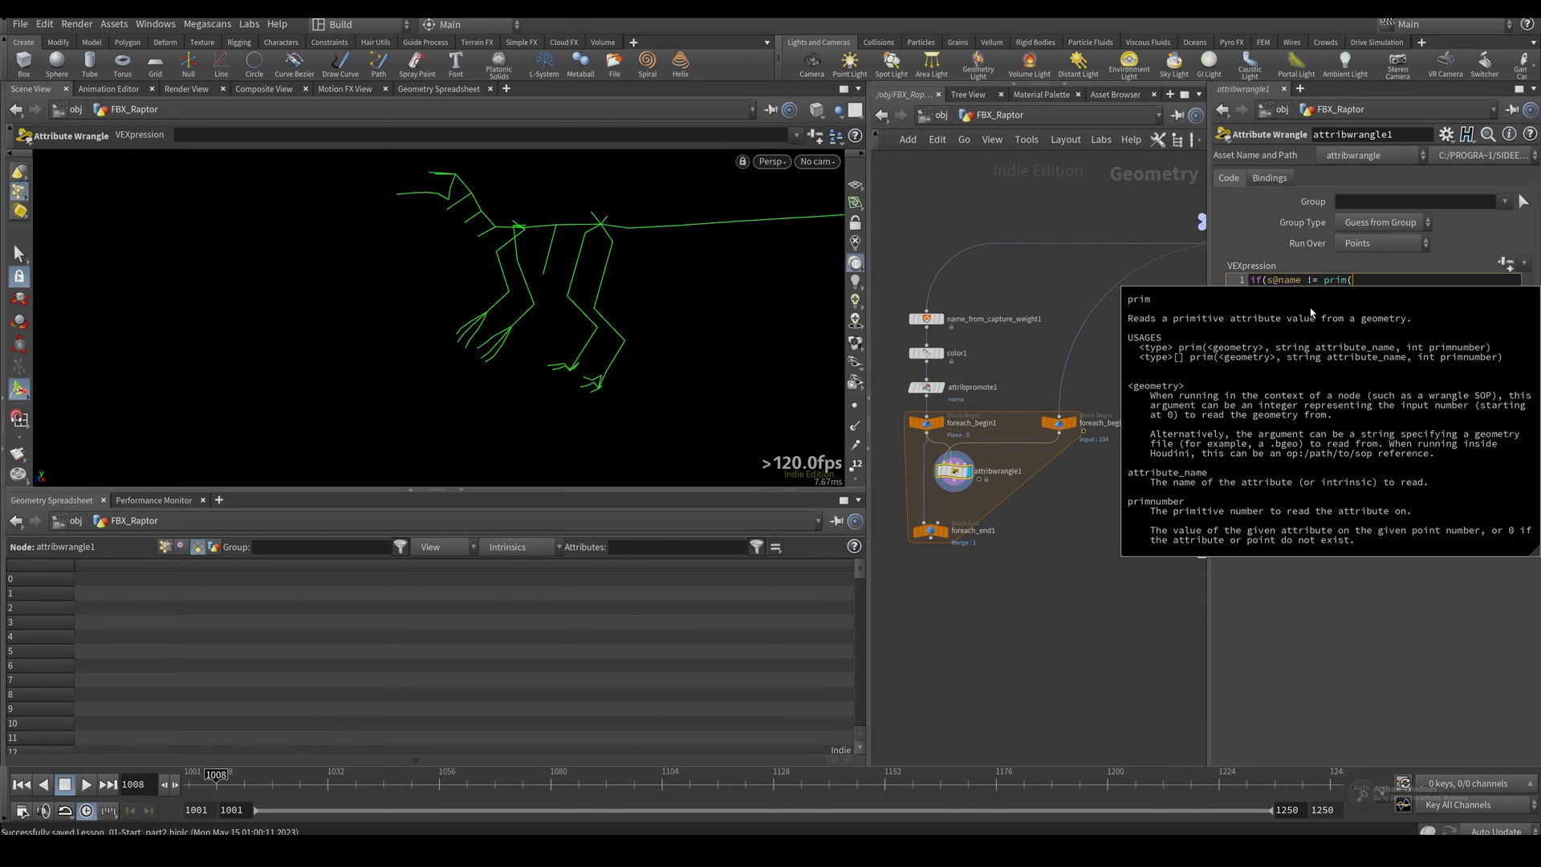
text(1,"name)
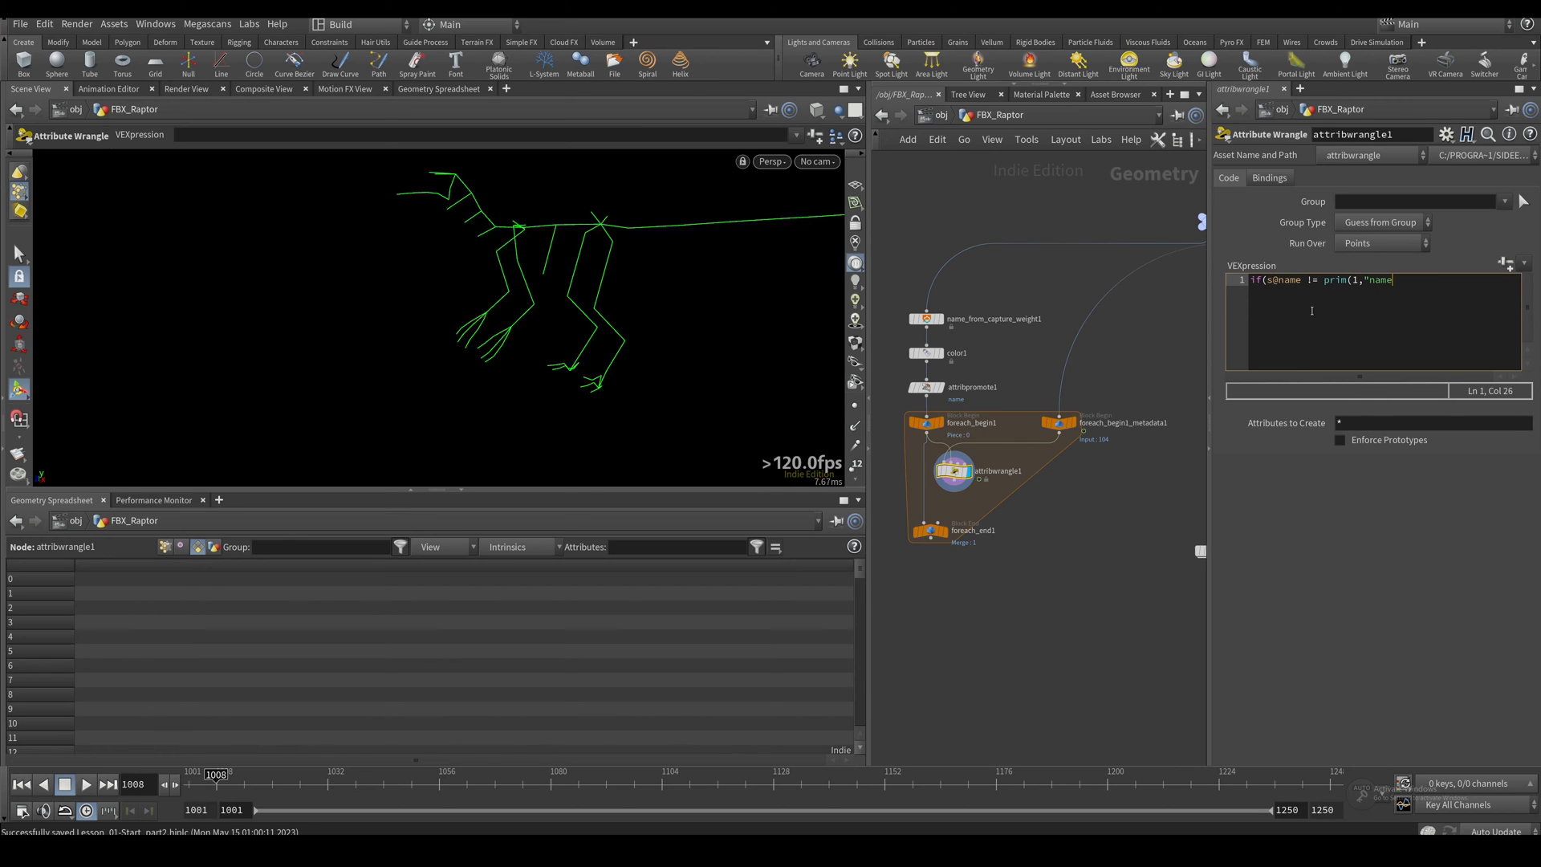
text(")
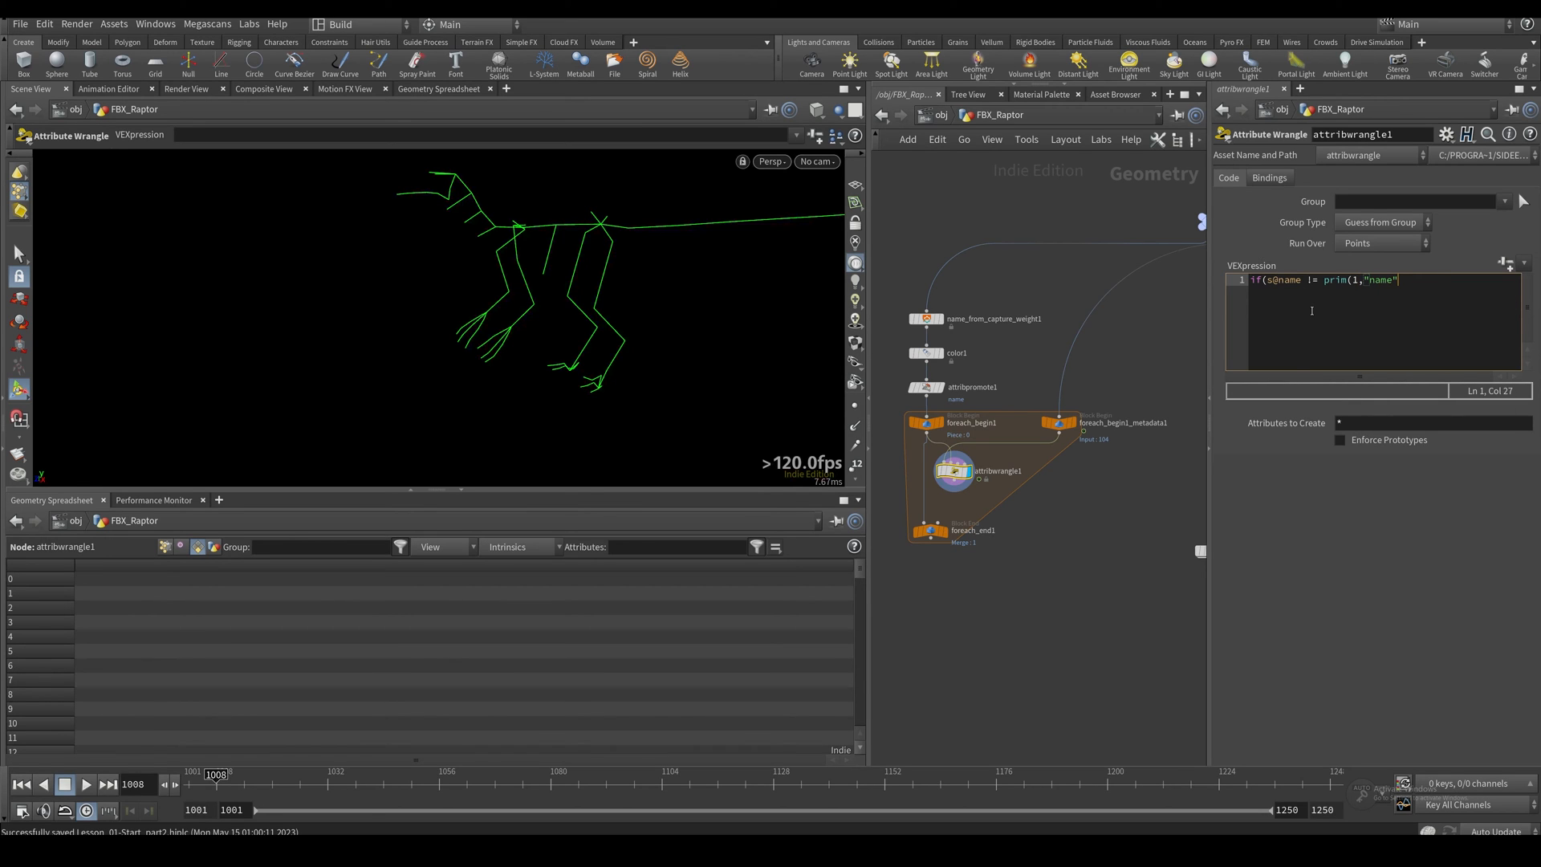
text(,)
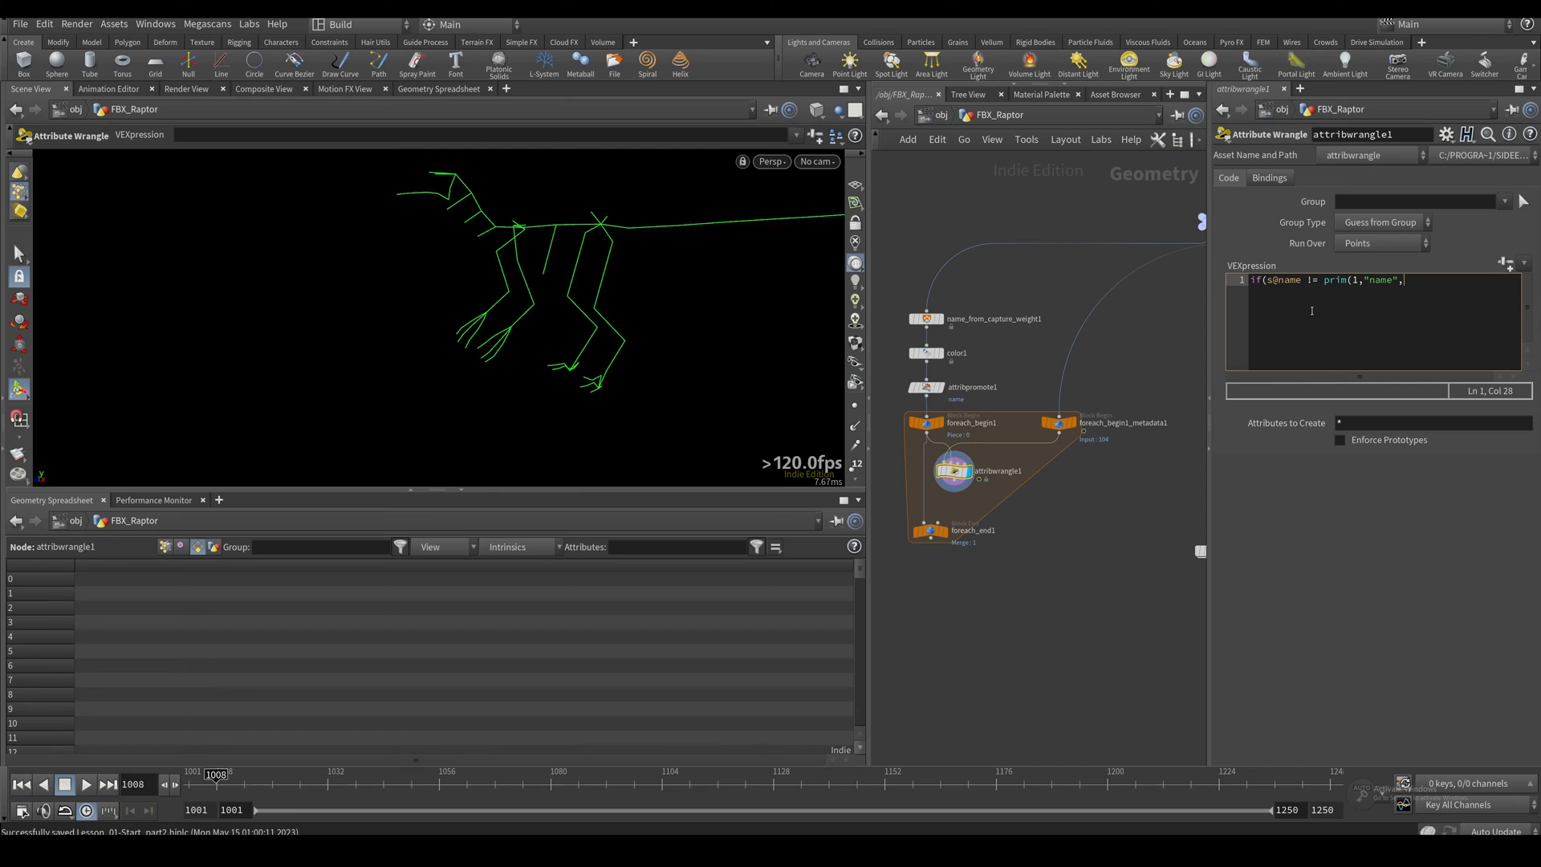
text(0)
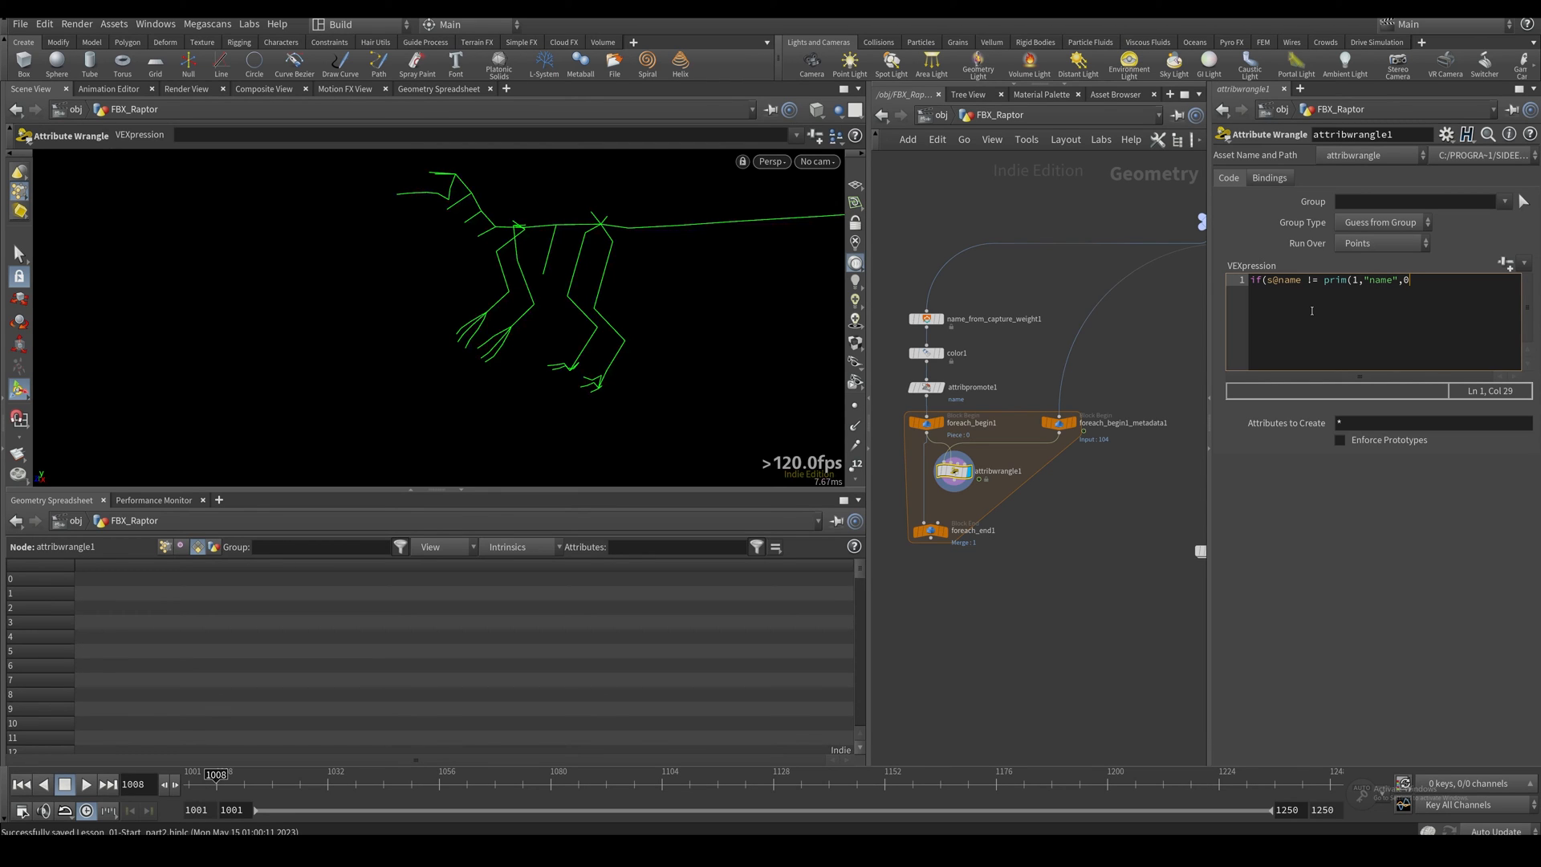
text()){)
text(r)
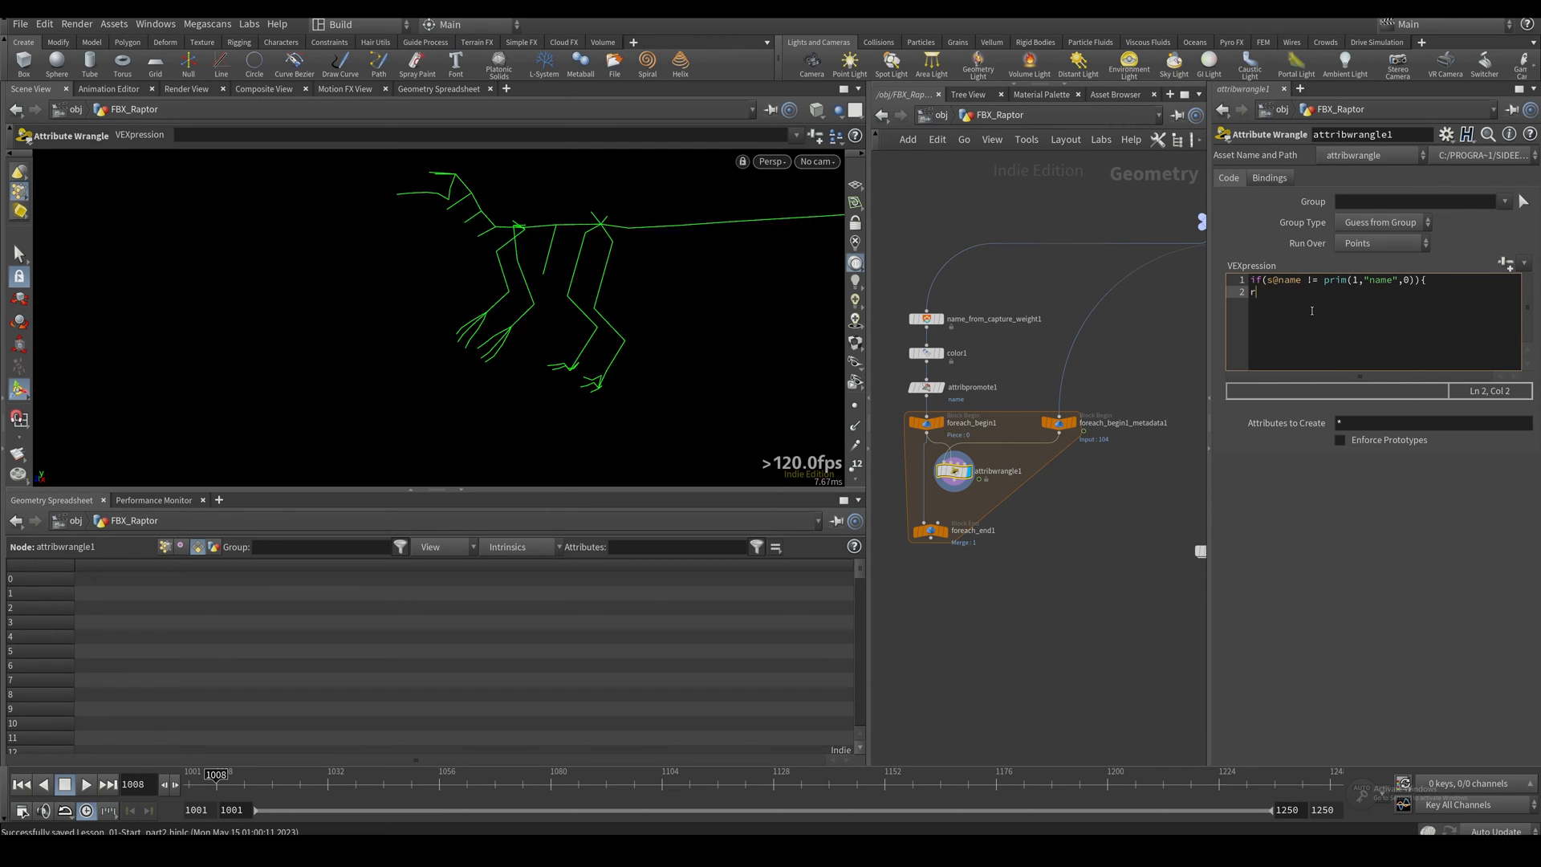
text(emovepoint(0,@ptnum);)
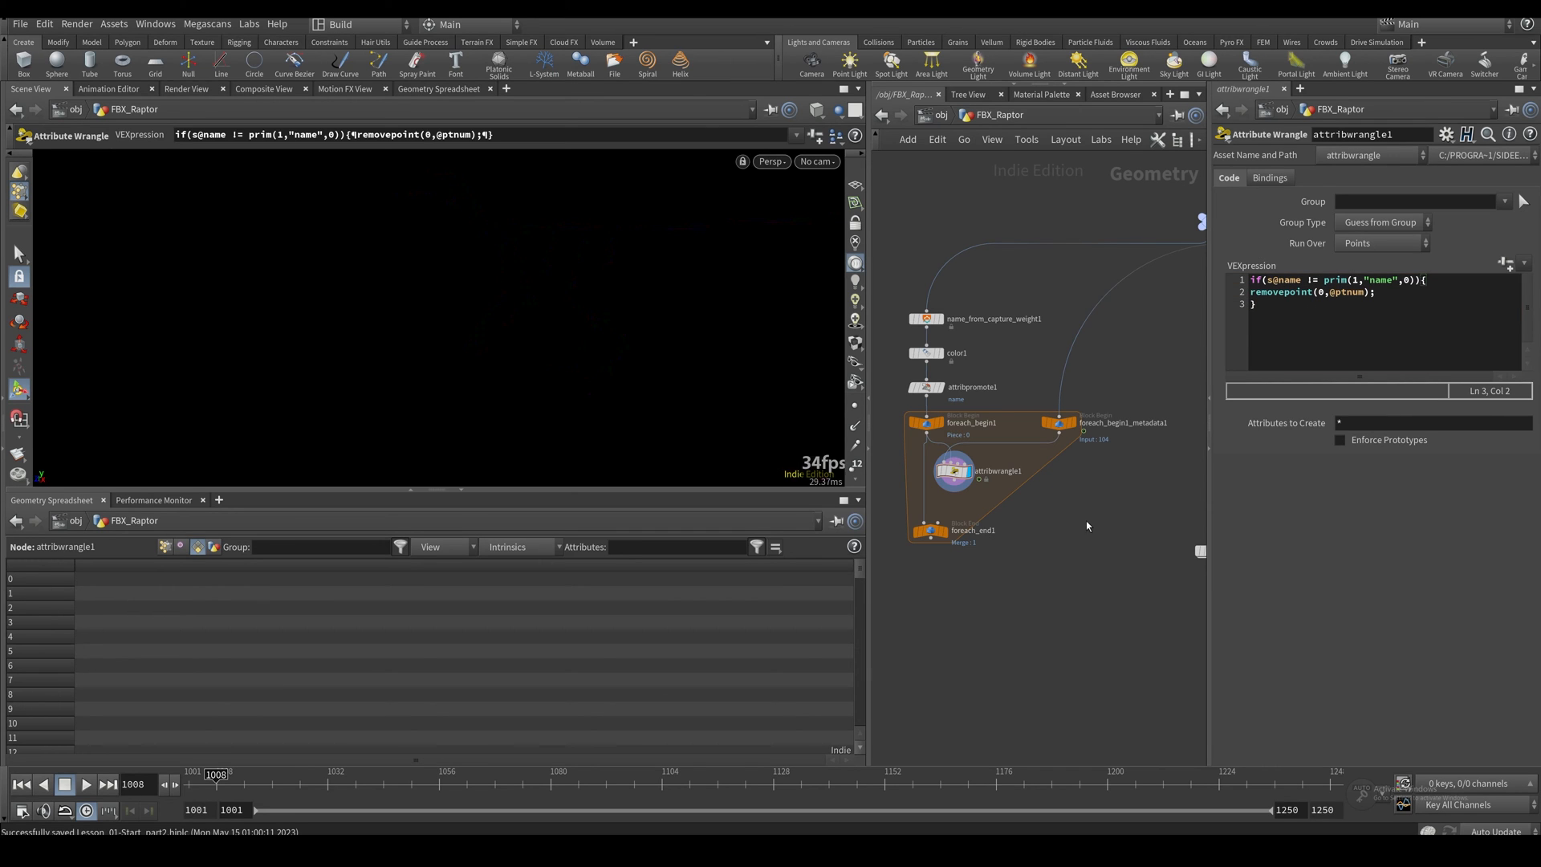
mouse_move(954, 486)
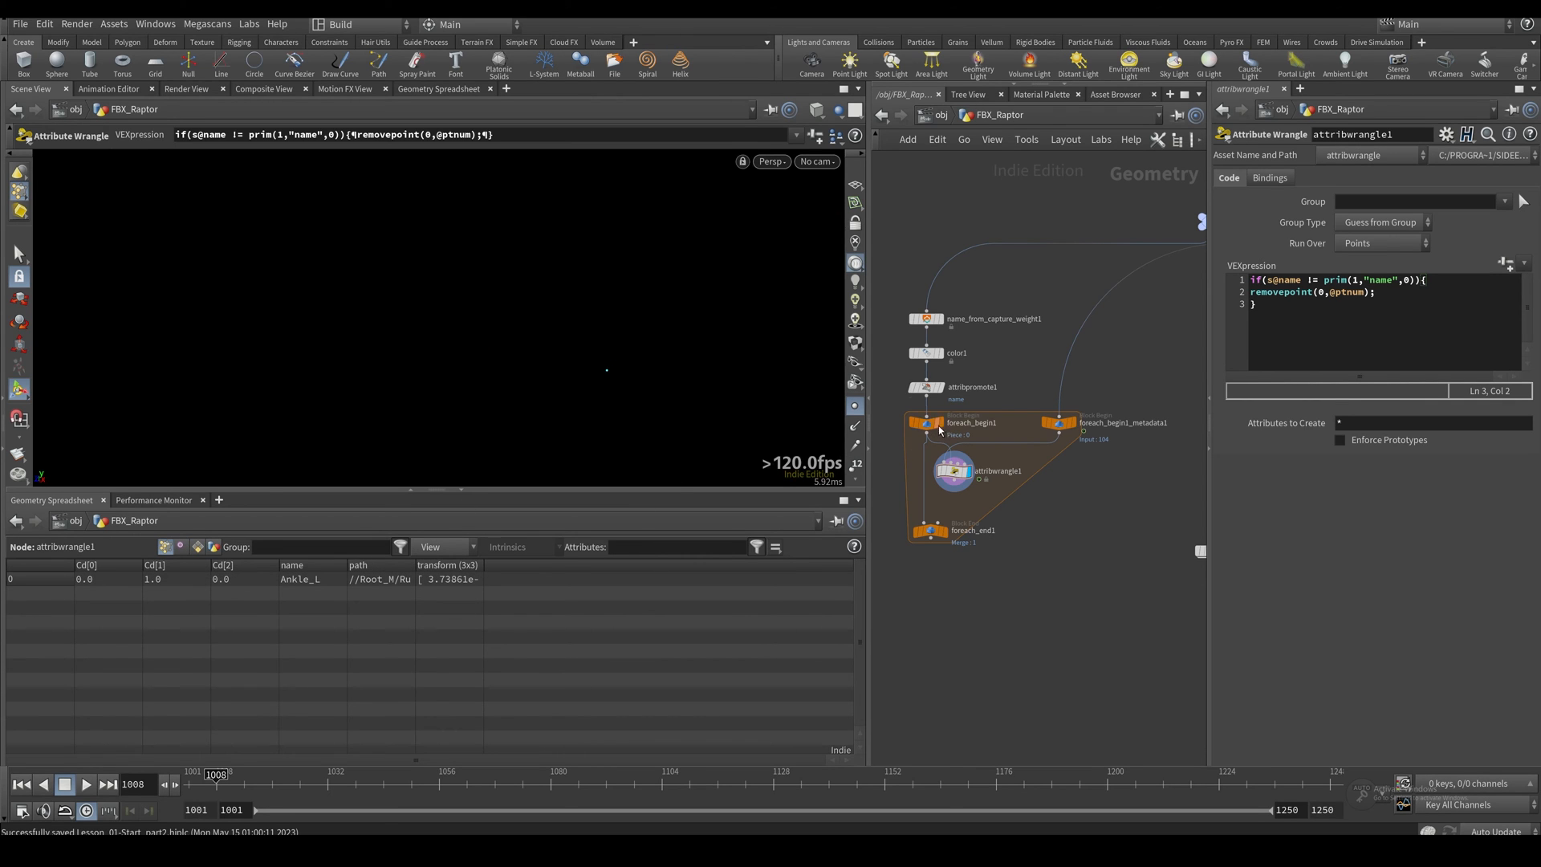
Step: Check the piece entering the loop and add a Ray node after the wrangle
click(927, 422)
text(ra)
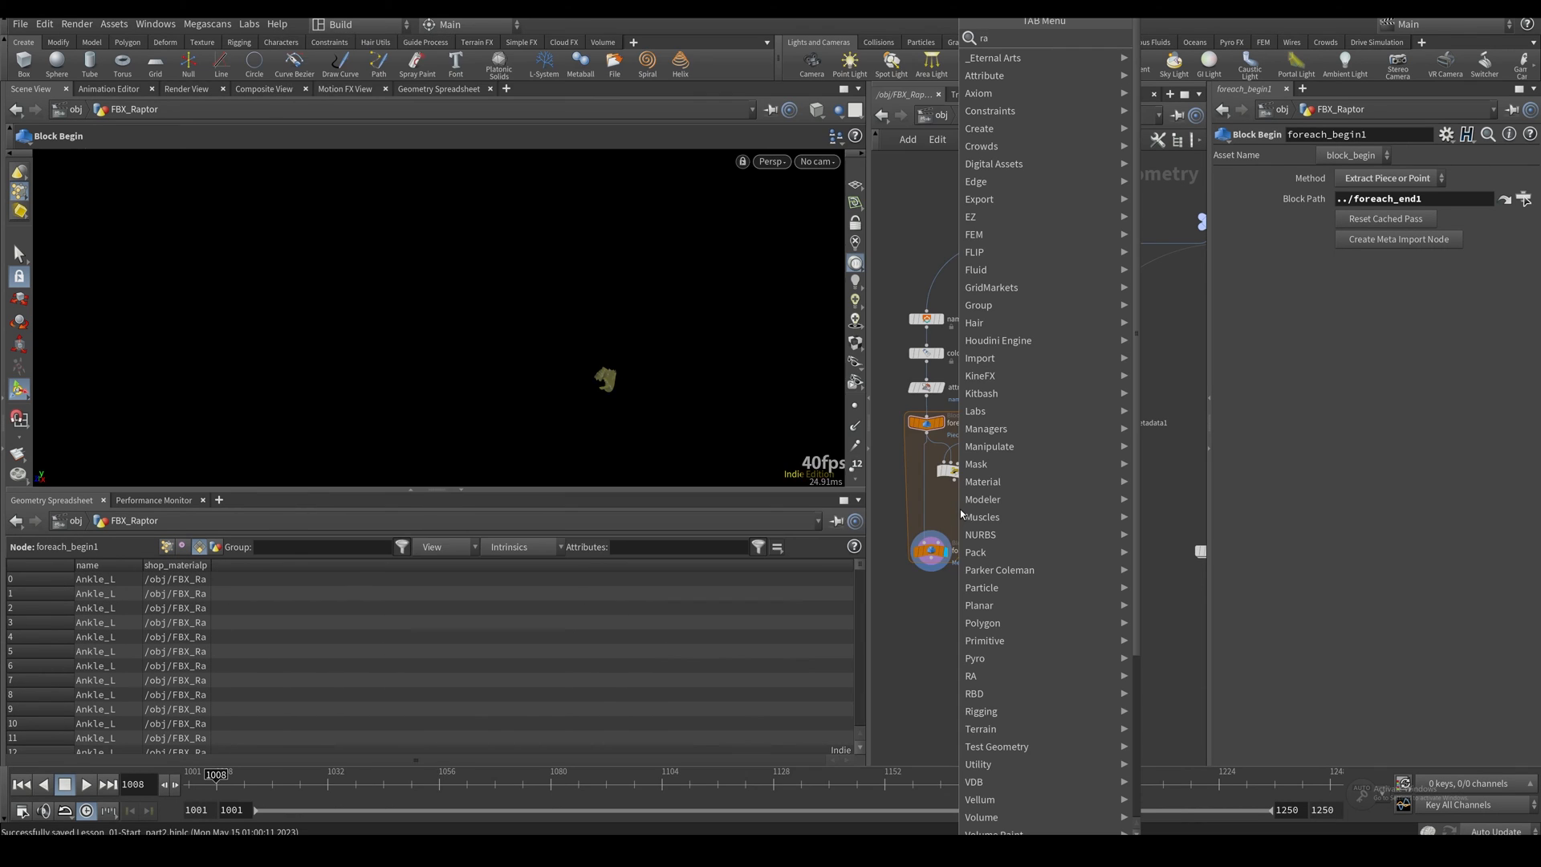
click(970, 676)
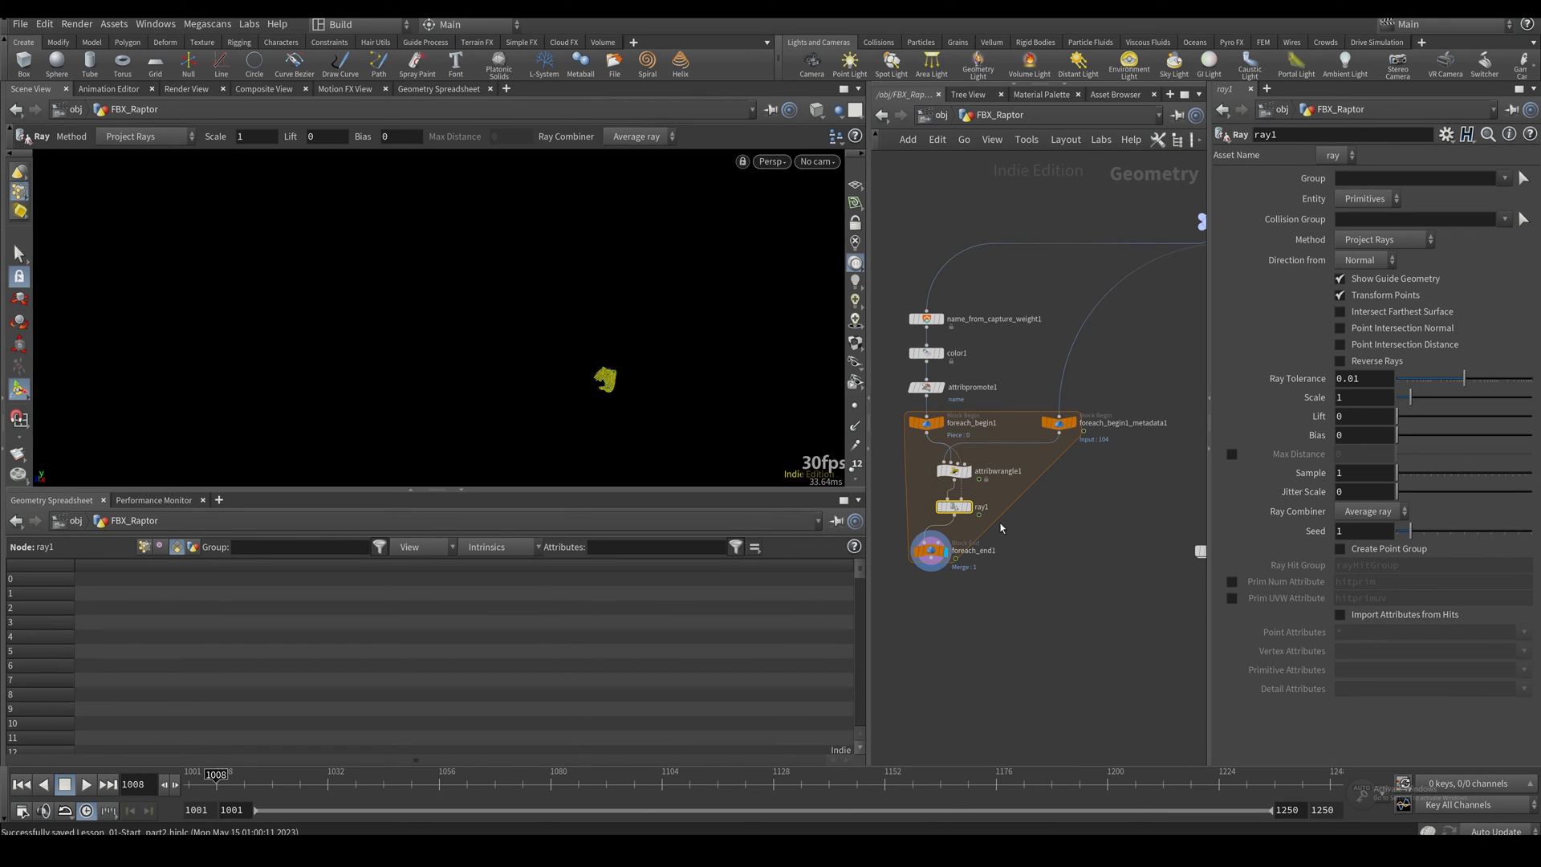
Step: Set ray1 to cast along a fixed vector direction and adjust its vertical component
click(1365, 260)
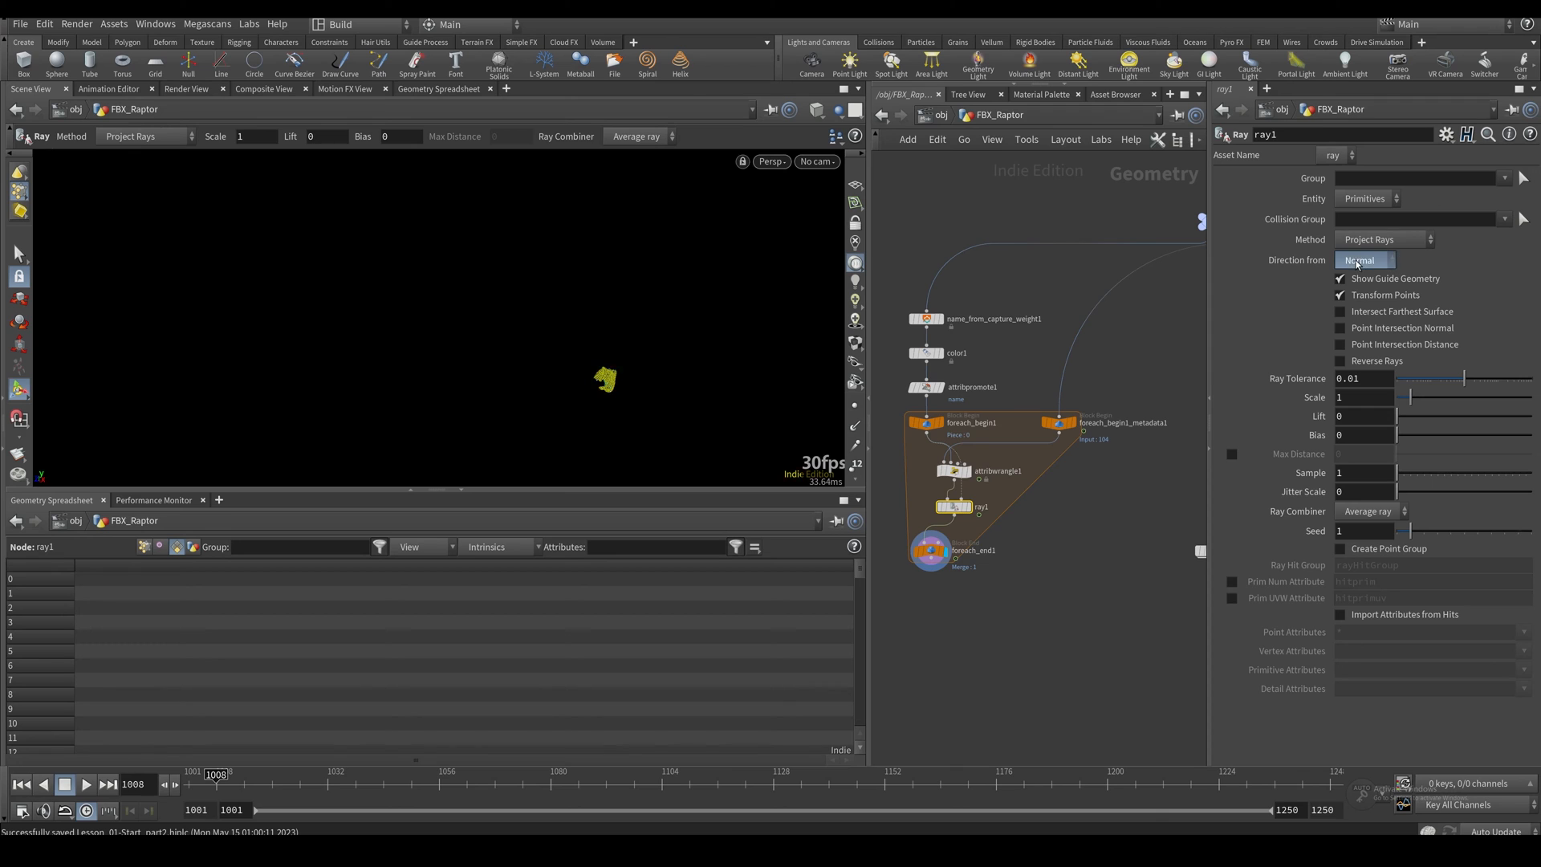
click(1365, 260)
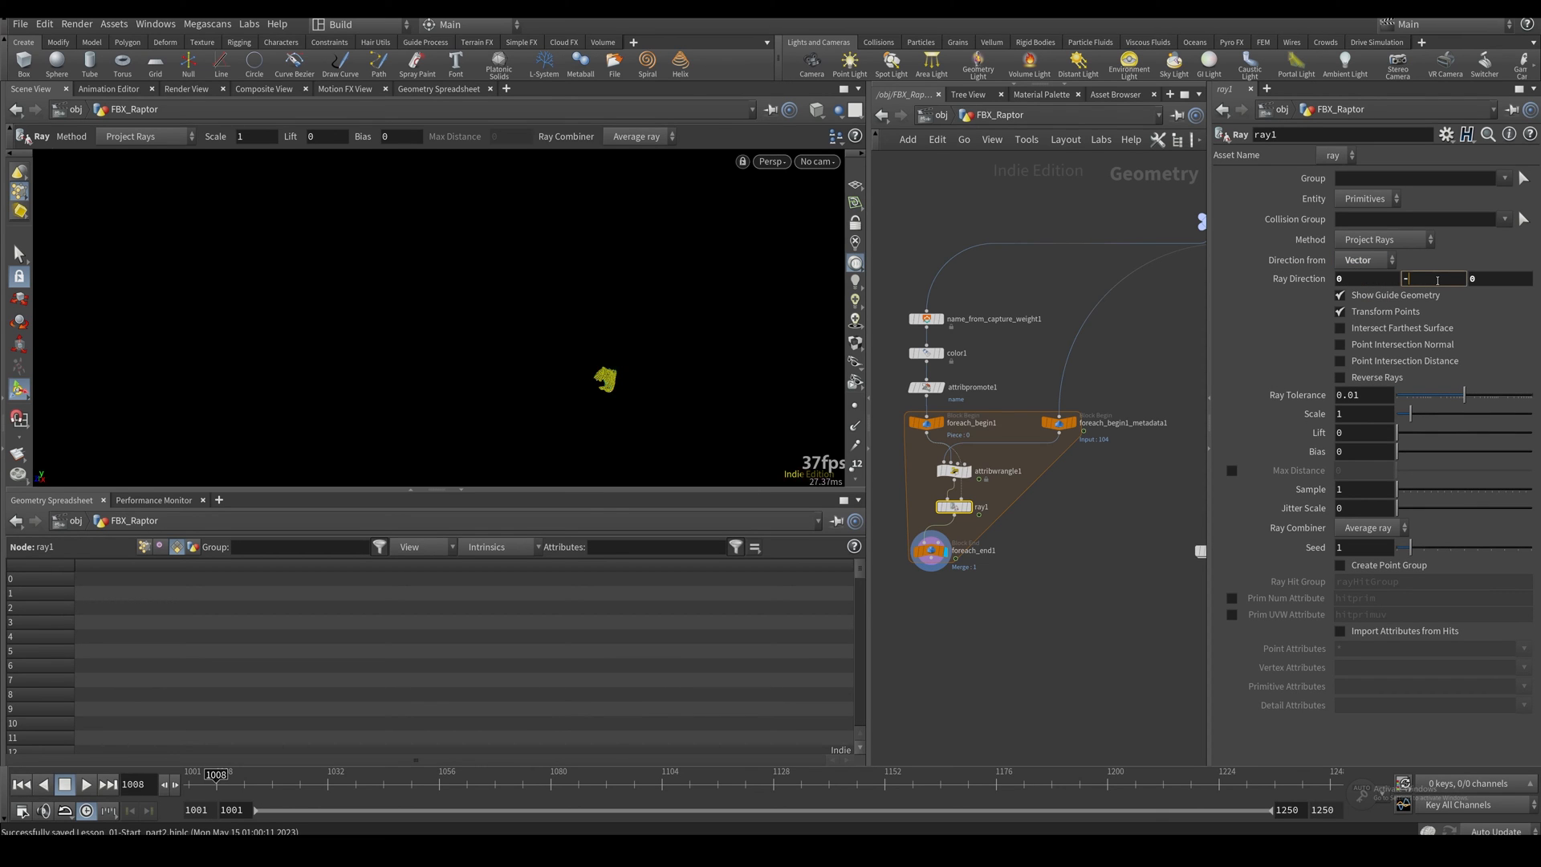
click(931, 551)
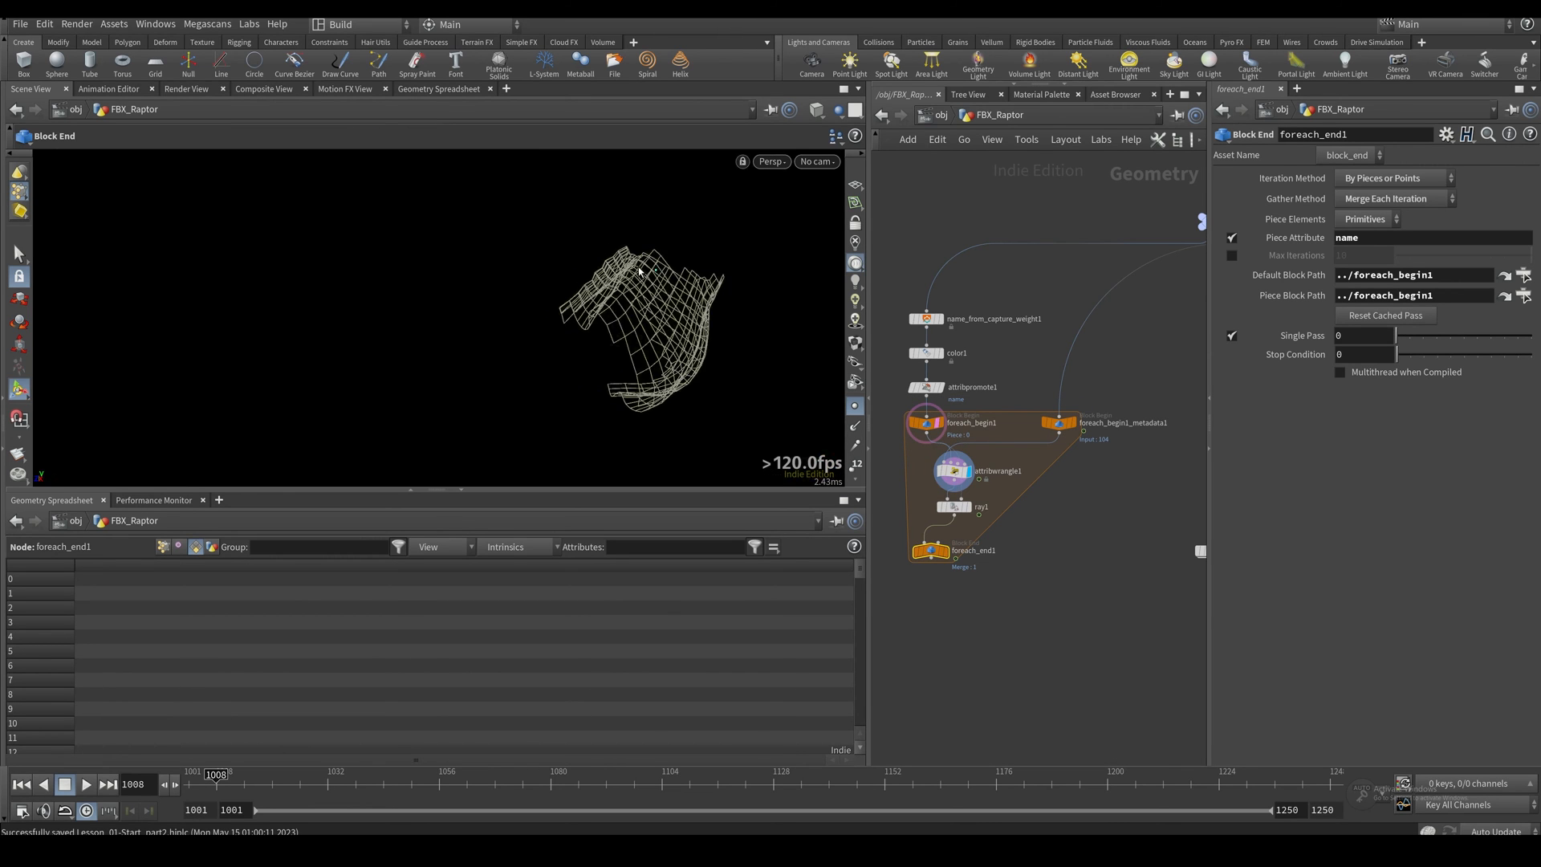
mouse_move(647, 326)
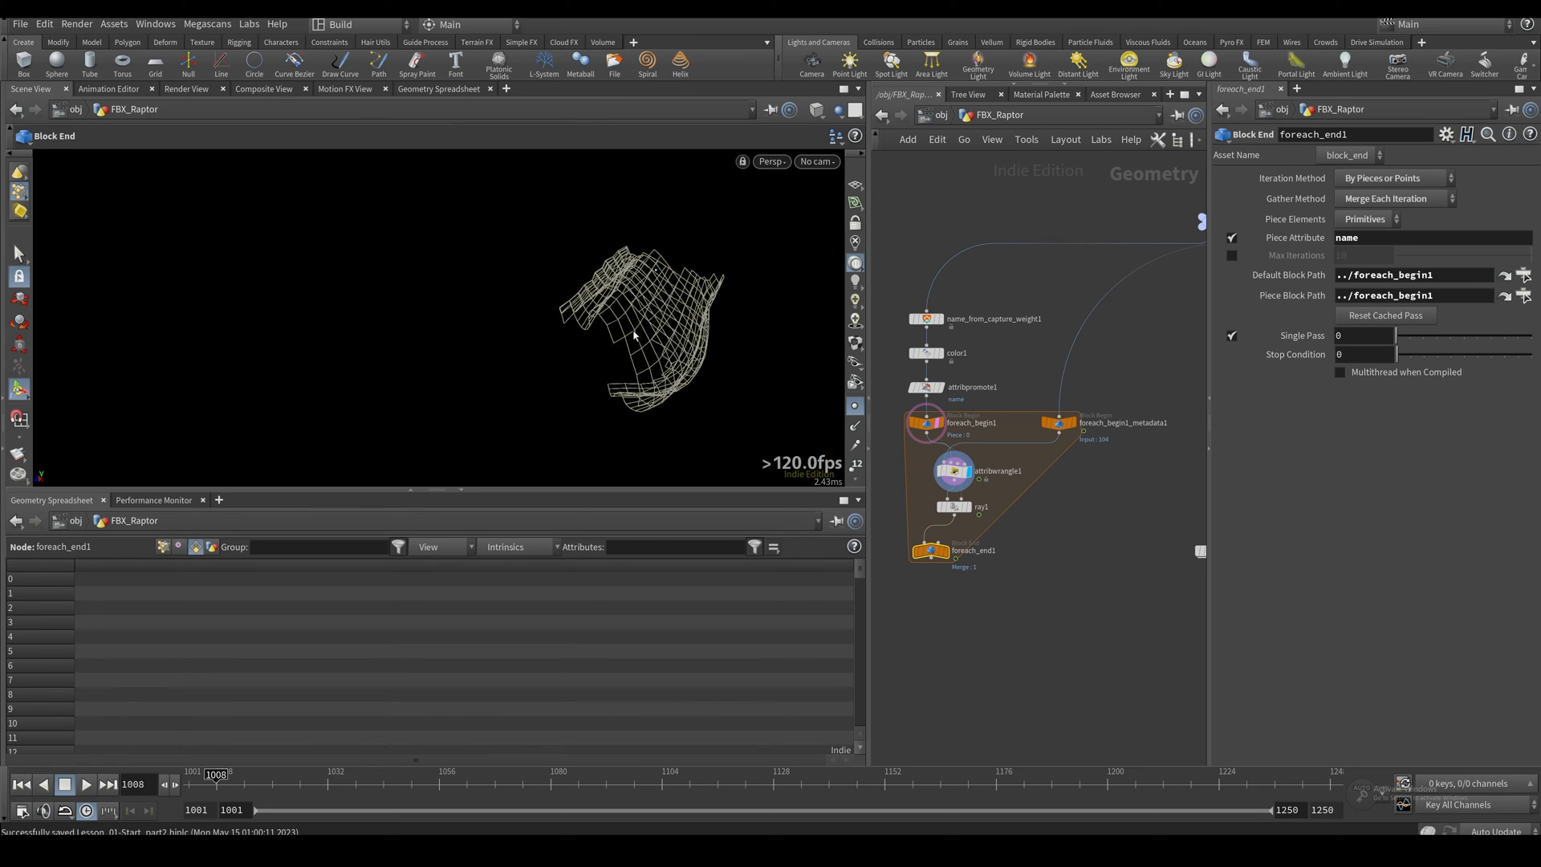
mouse_move(1019, 509)
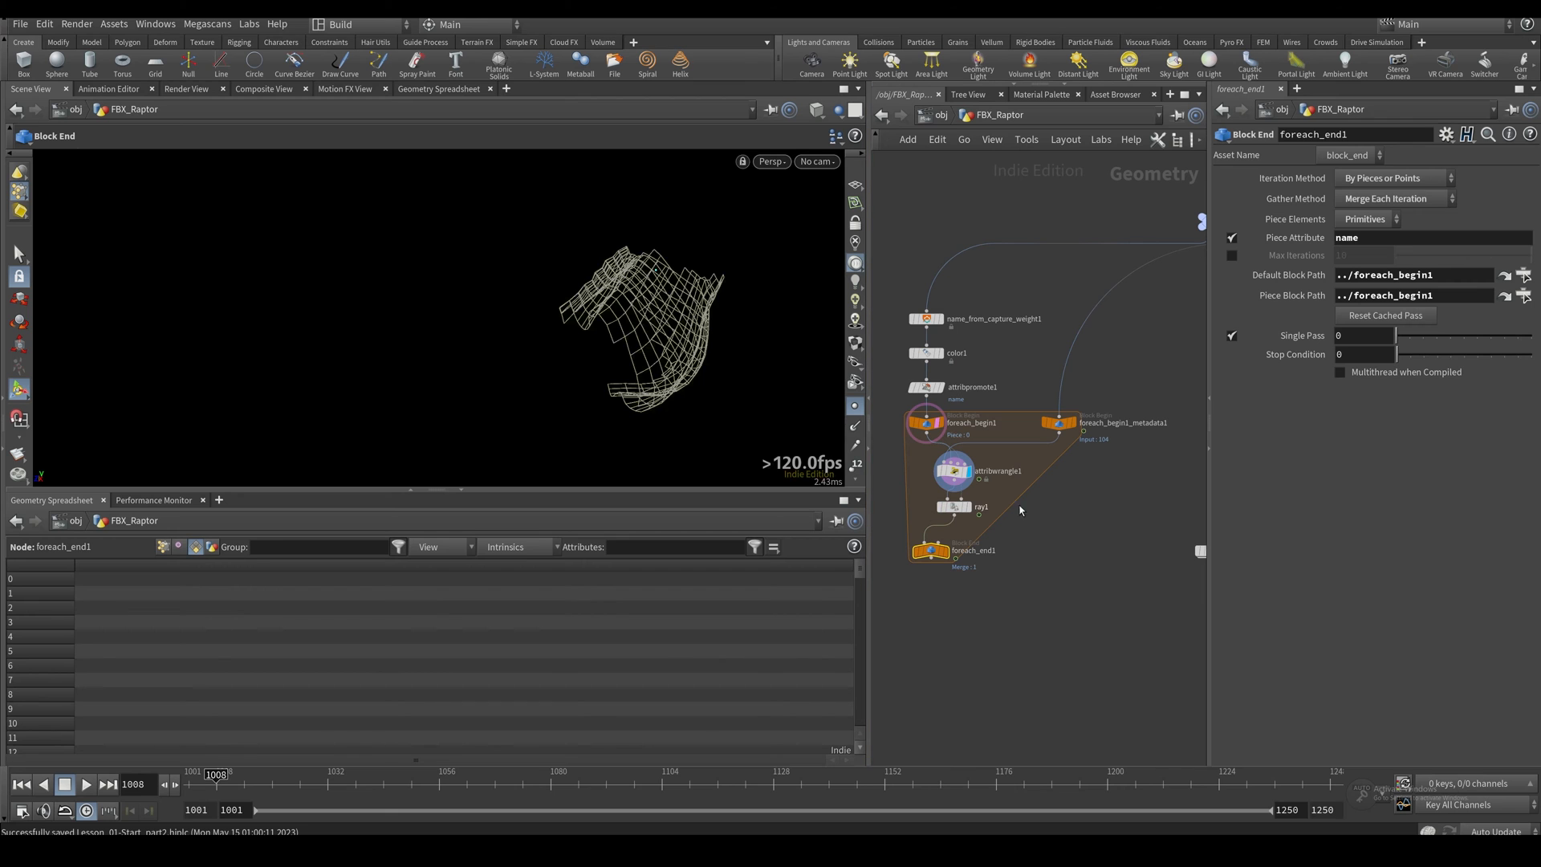
Step: Place a Bound SOP after foreach_begin1 at the start of the loop
key(Tab)
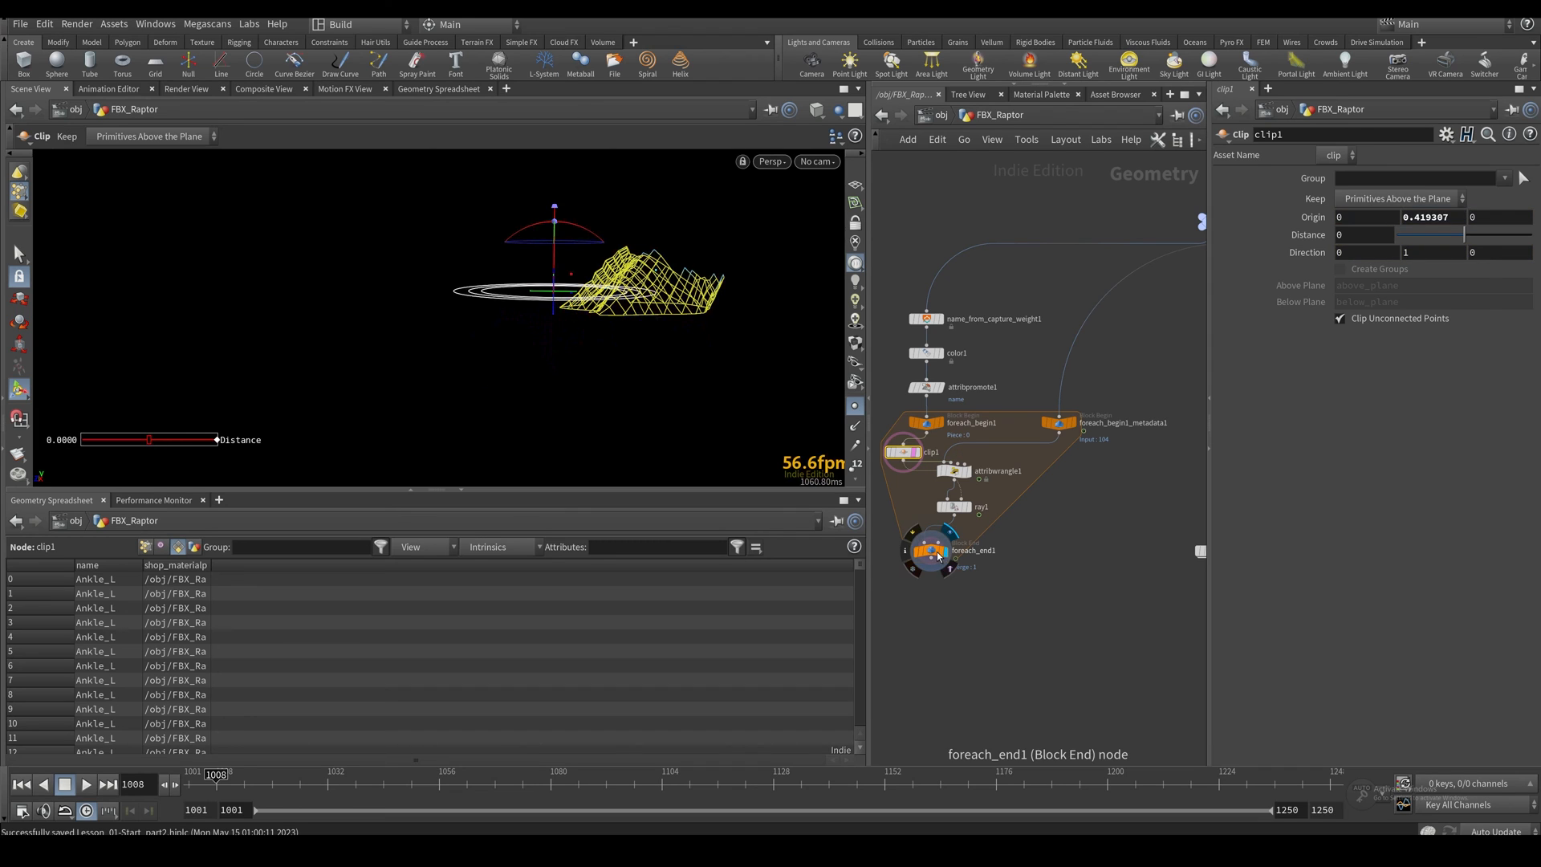
click(926, 549)
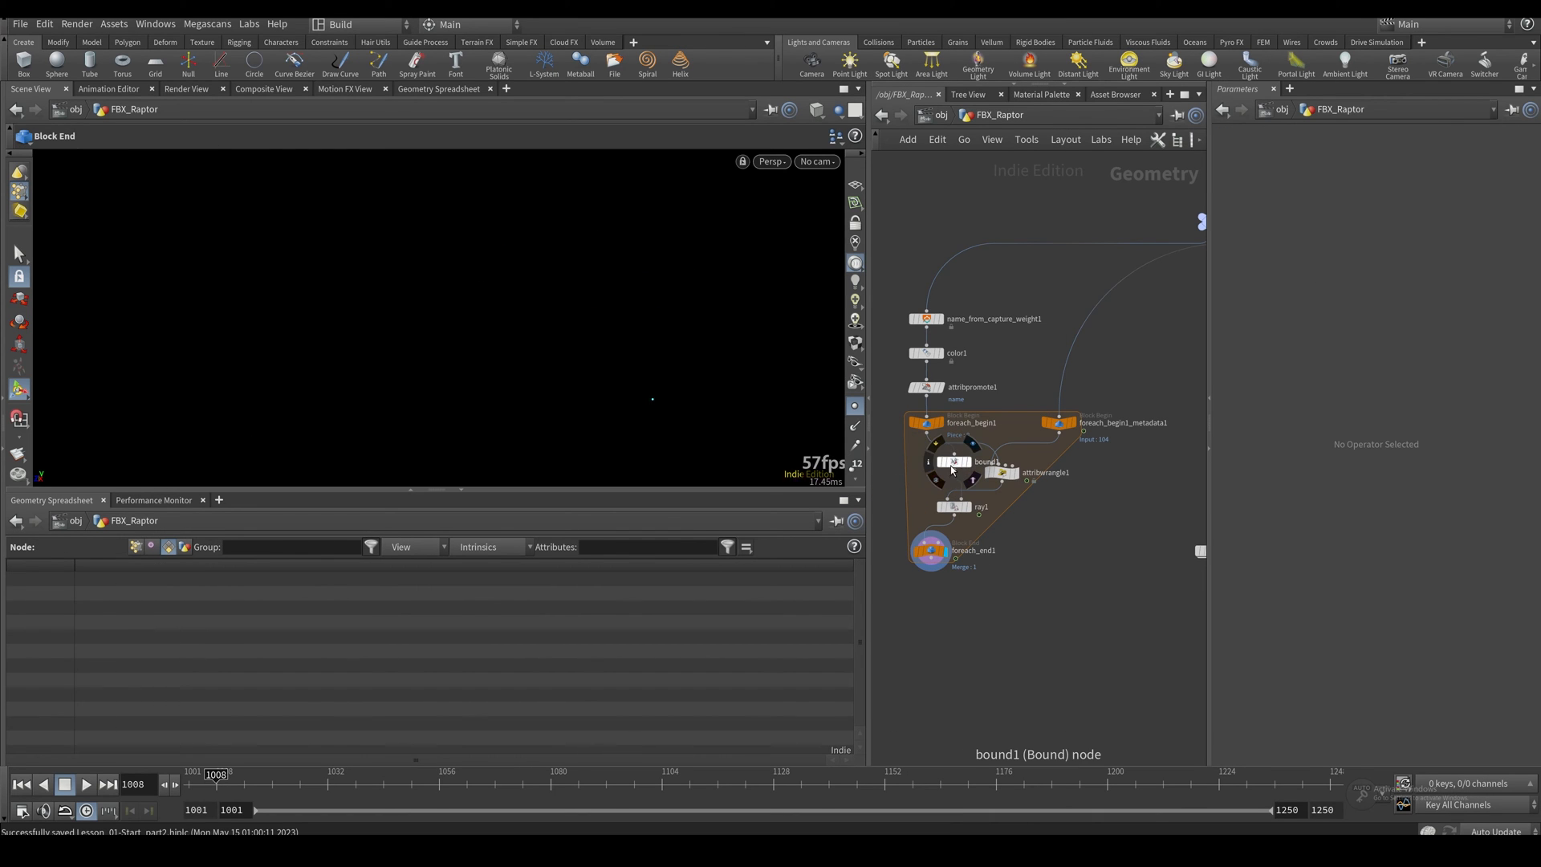
Step: Enable Oriented Bounding Box on bound1; on ray1 disable Transform Points and record Point Intersection Distance
click(952, 460)
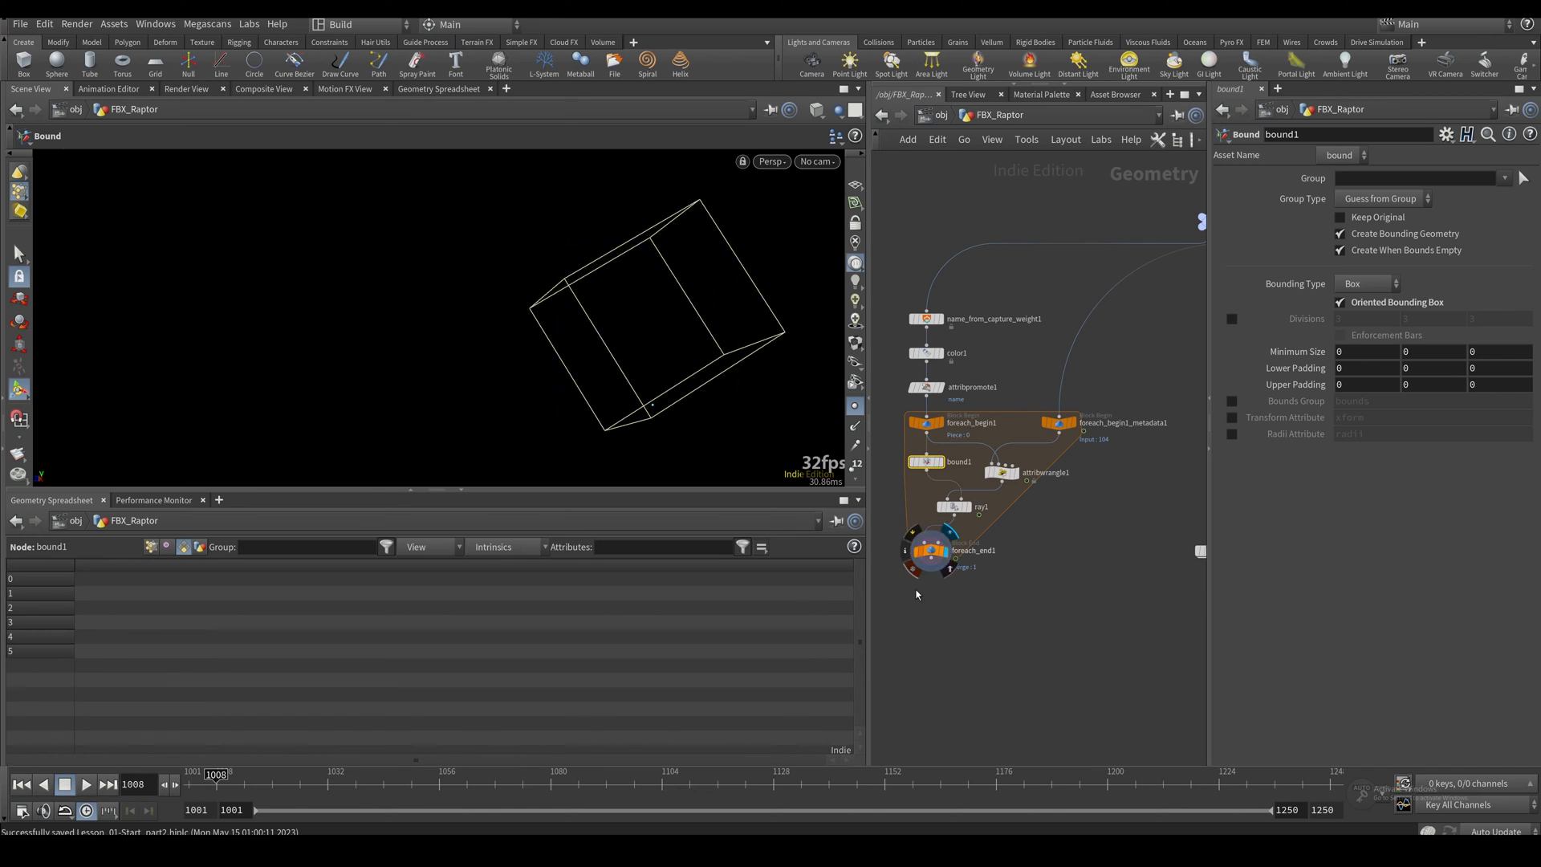
click(953, 515)
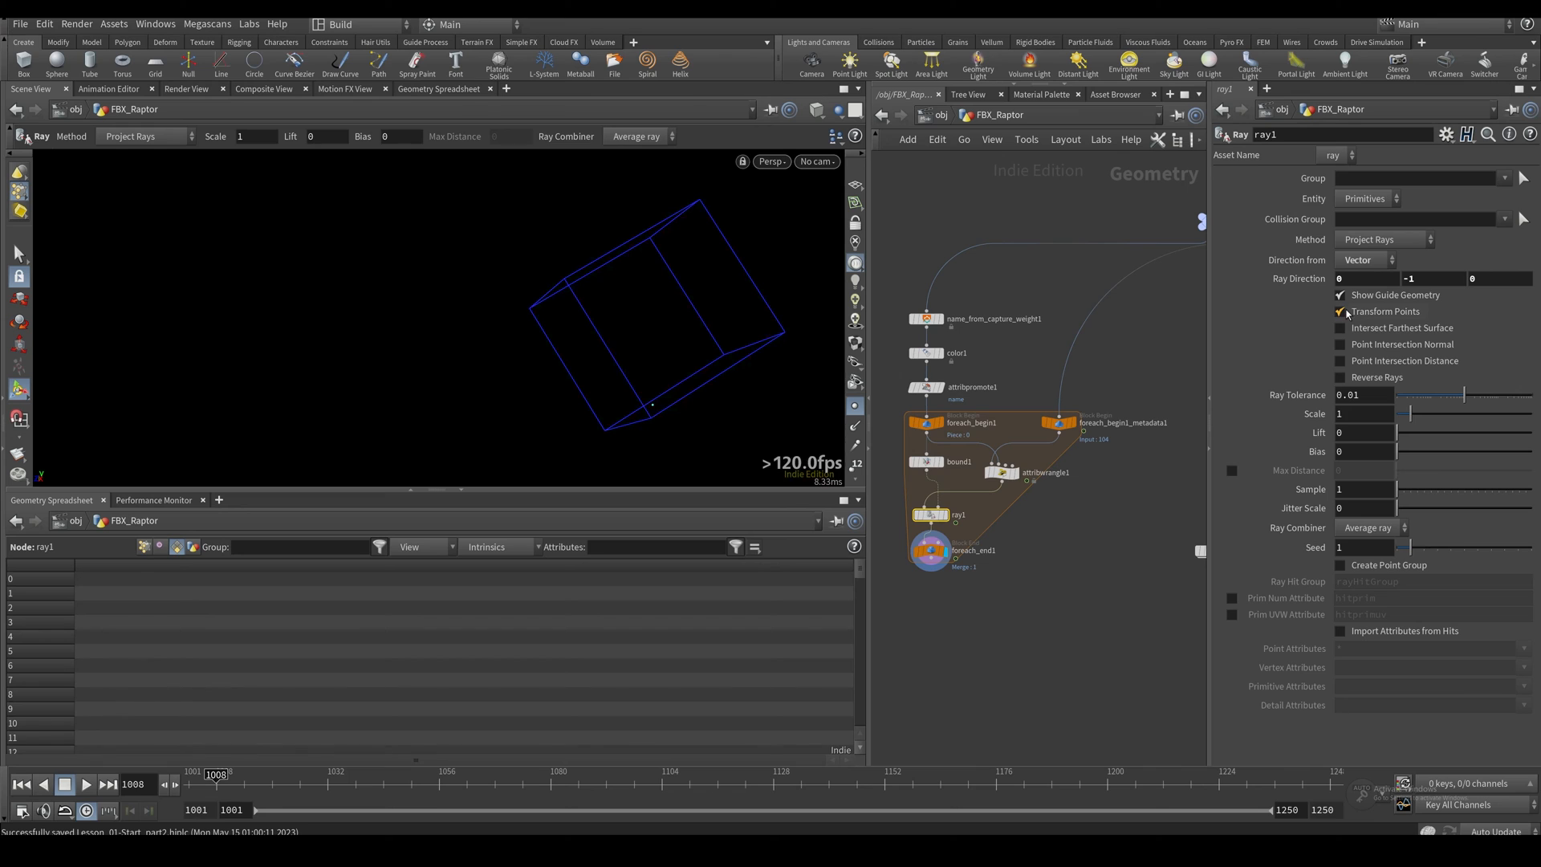
click(1339, 311)
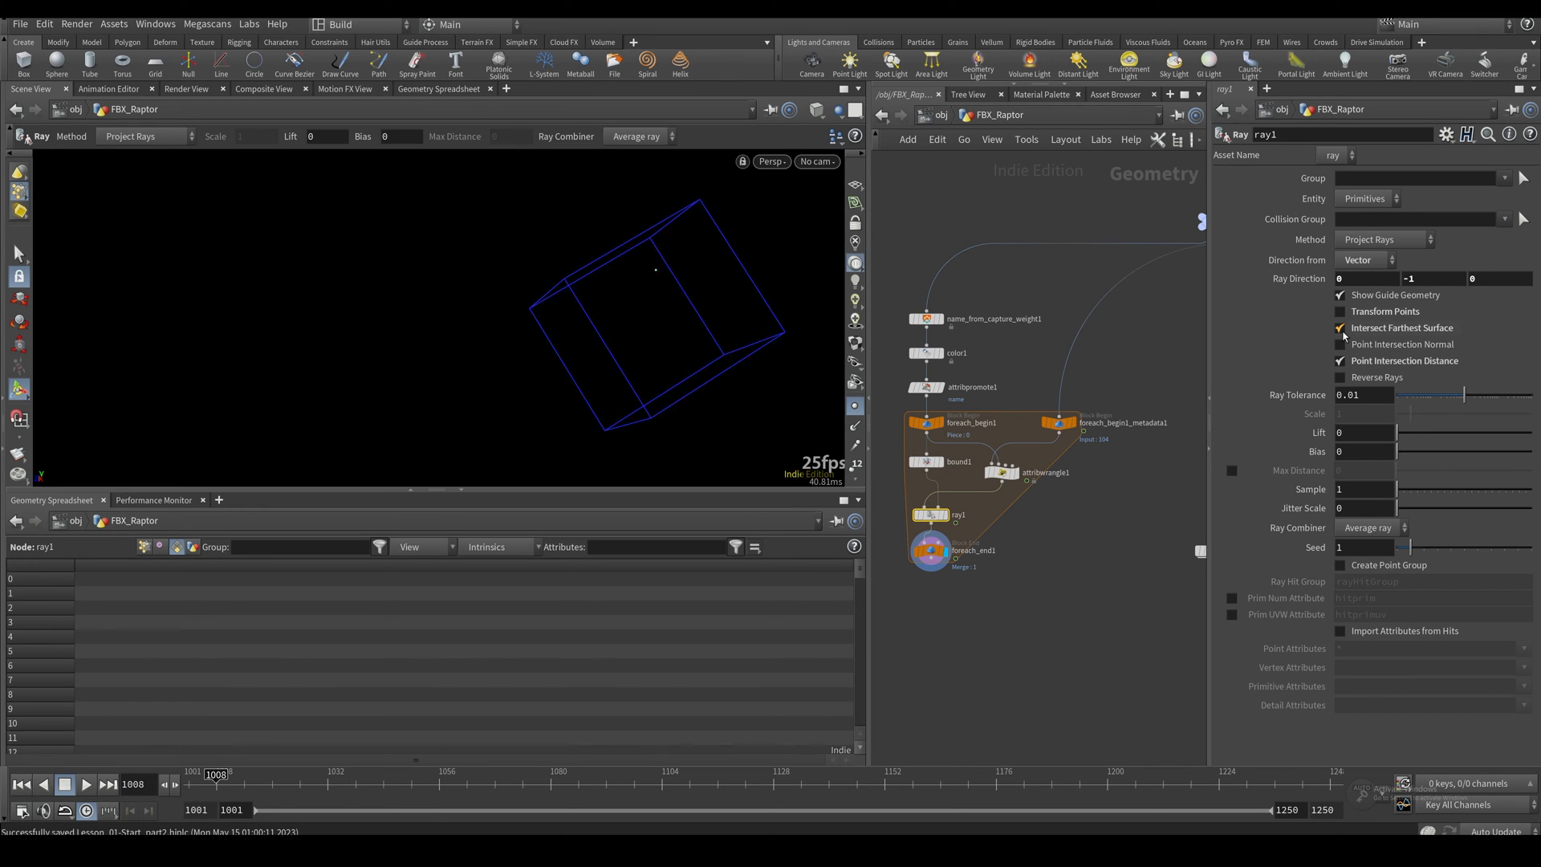
click(929, 551)
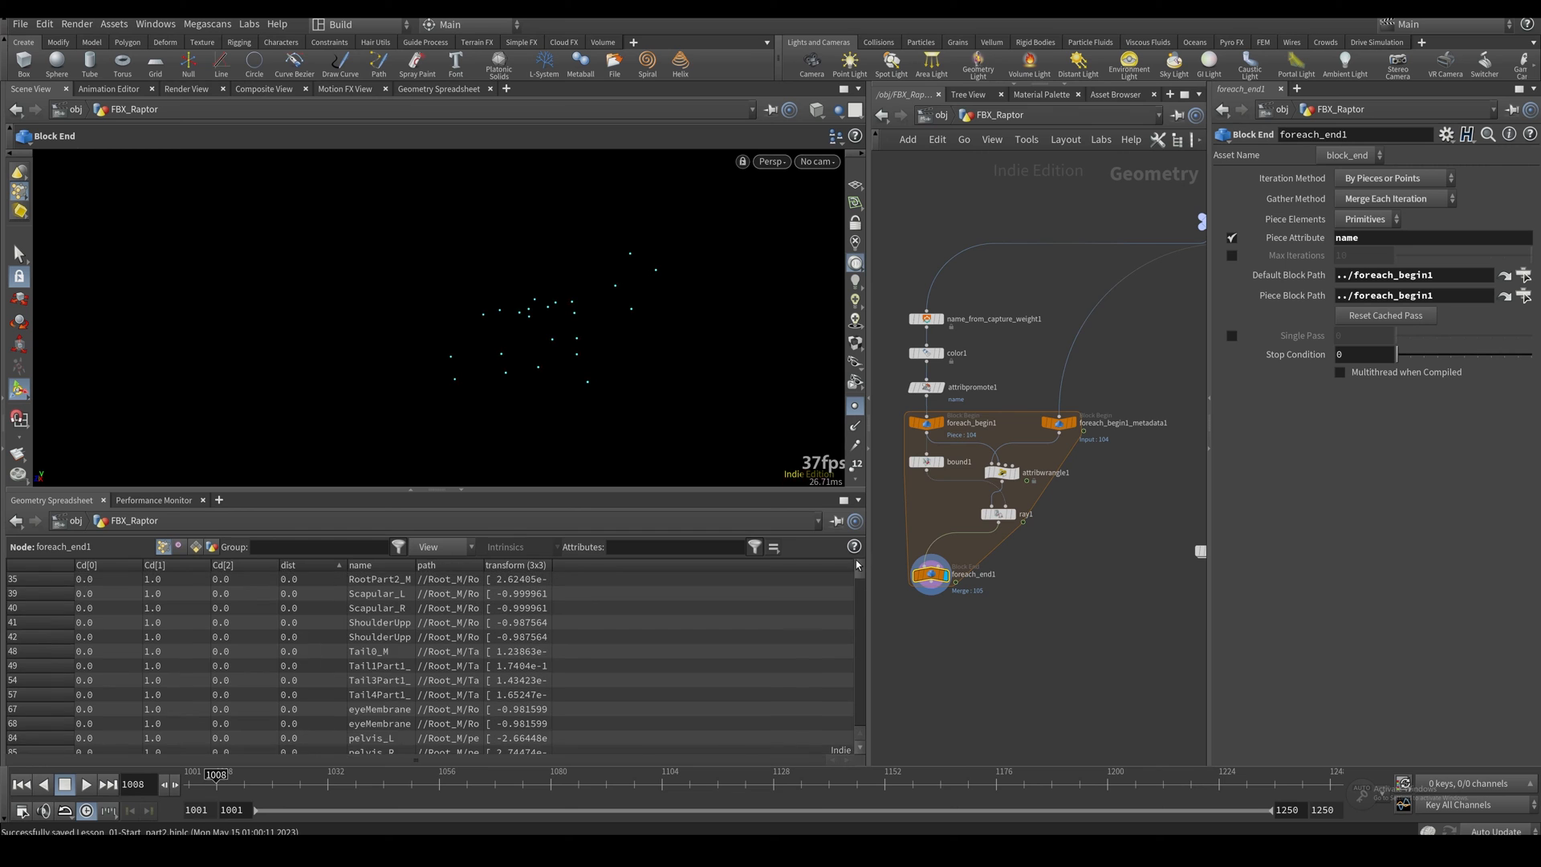
Step: Sort the spreadsheet by dist and place an Attribute Copy SOP after foreach_end1
click(287, 563)
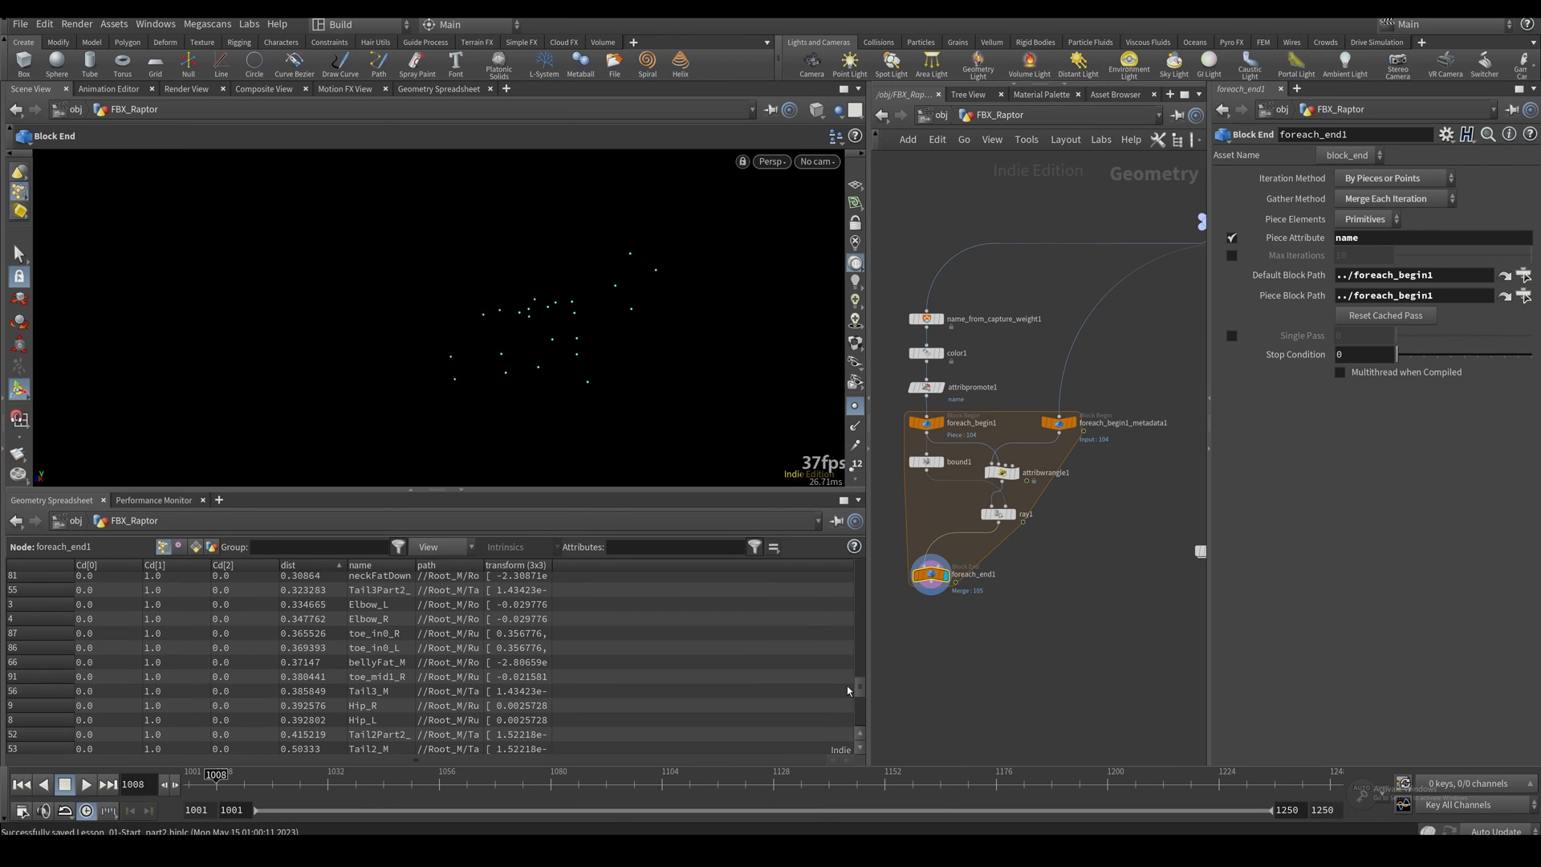
scroll(down, 3)
text(copy)
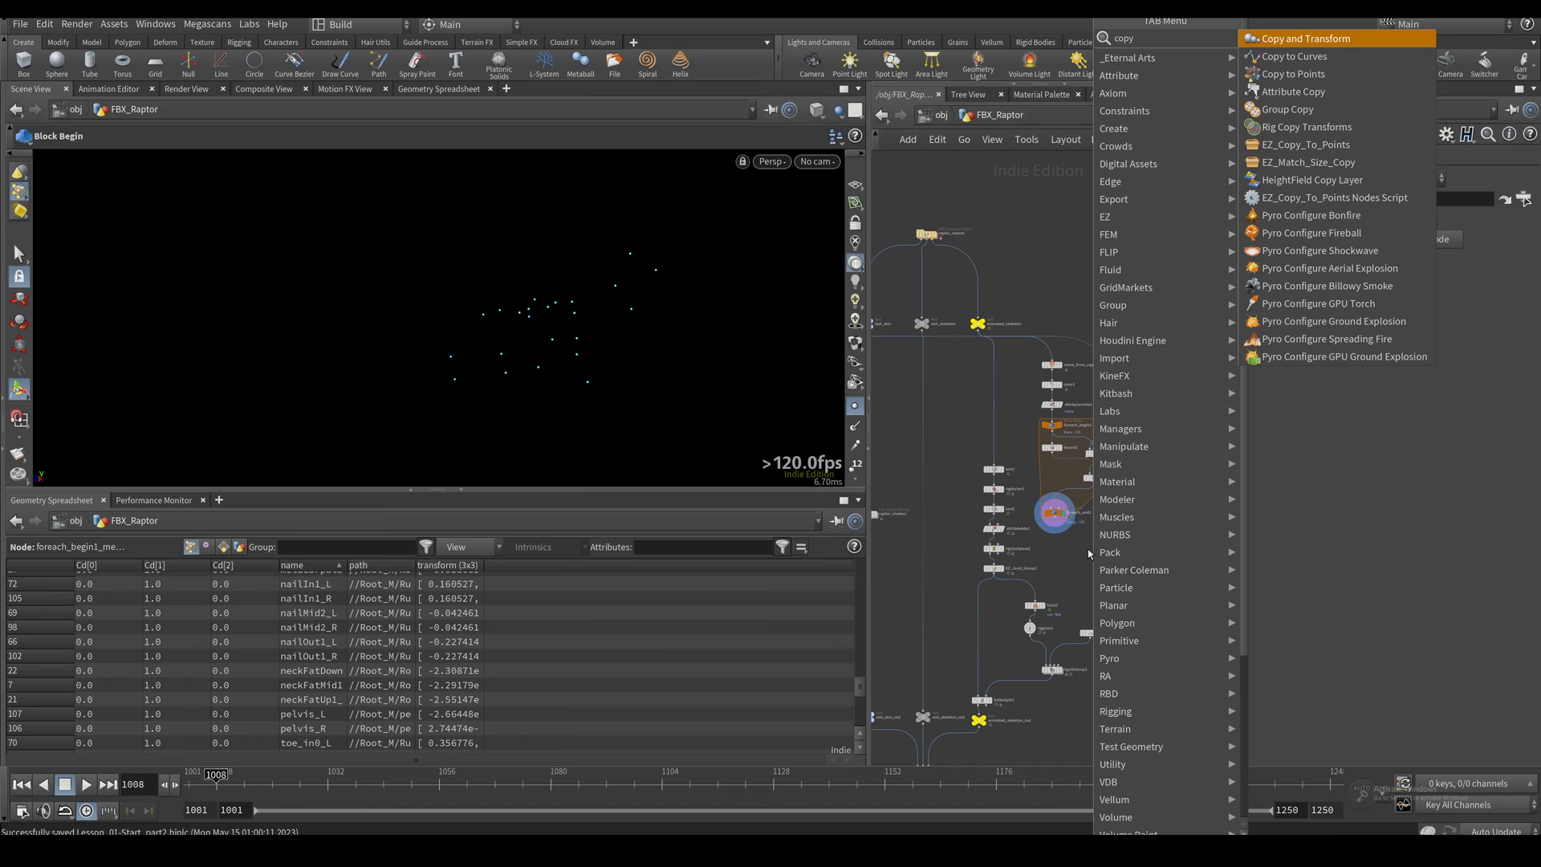
click(1291, 89)
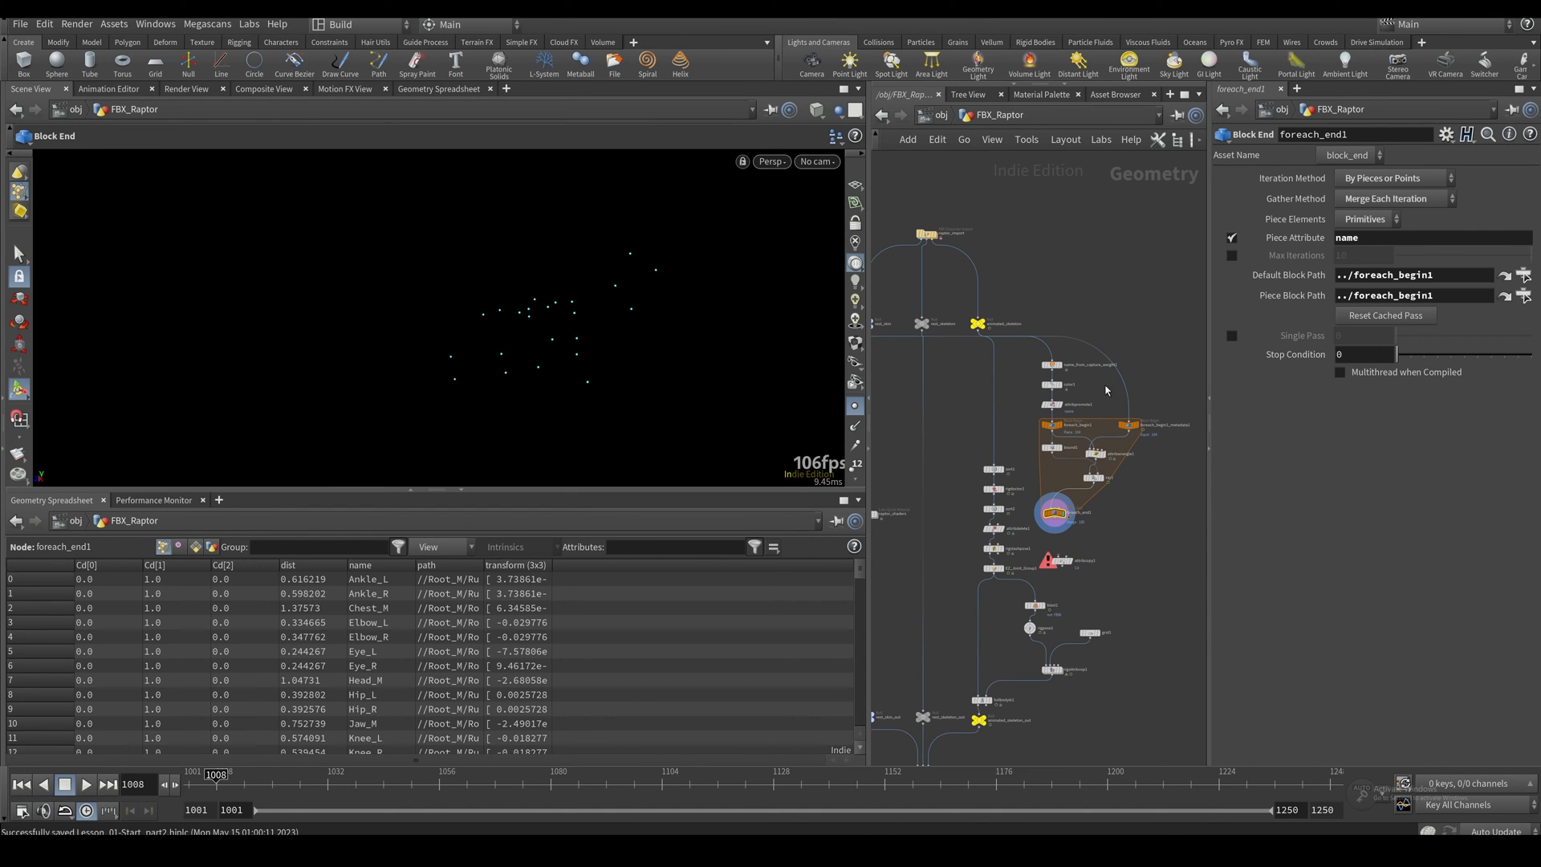
mouse_move(1157, 421)
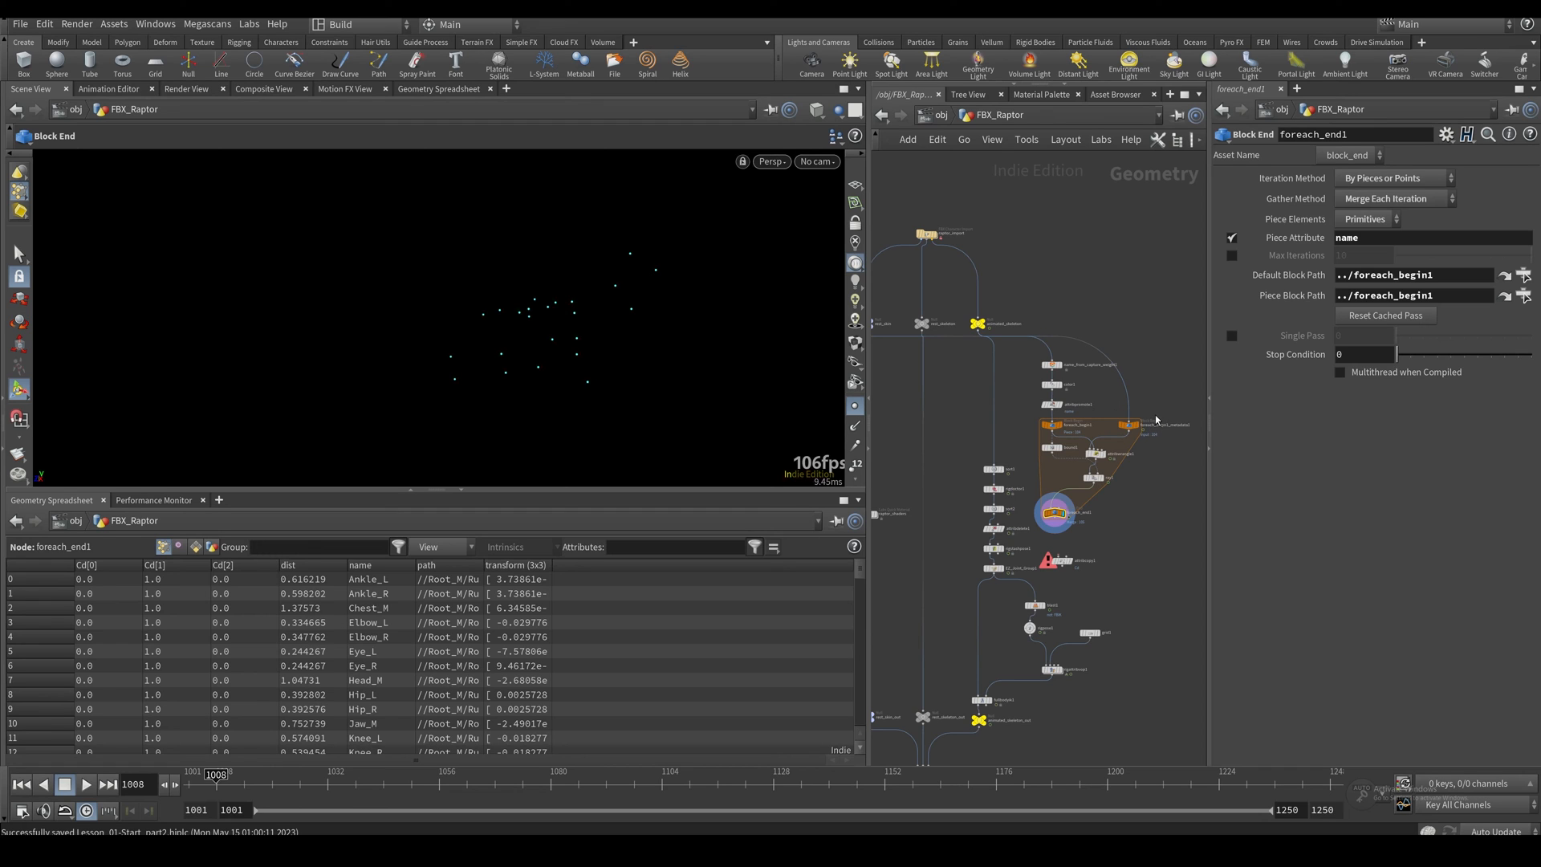
click(1130, 424)
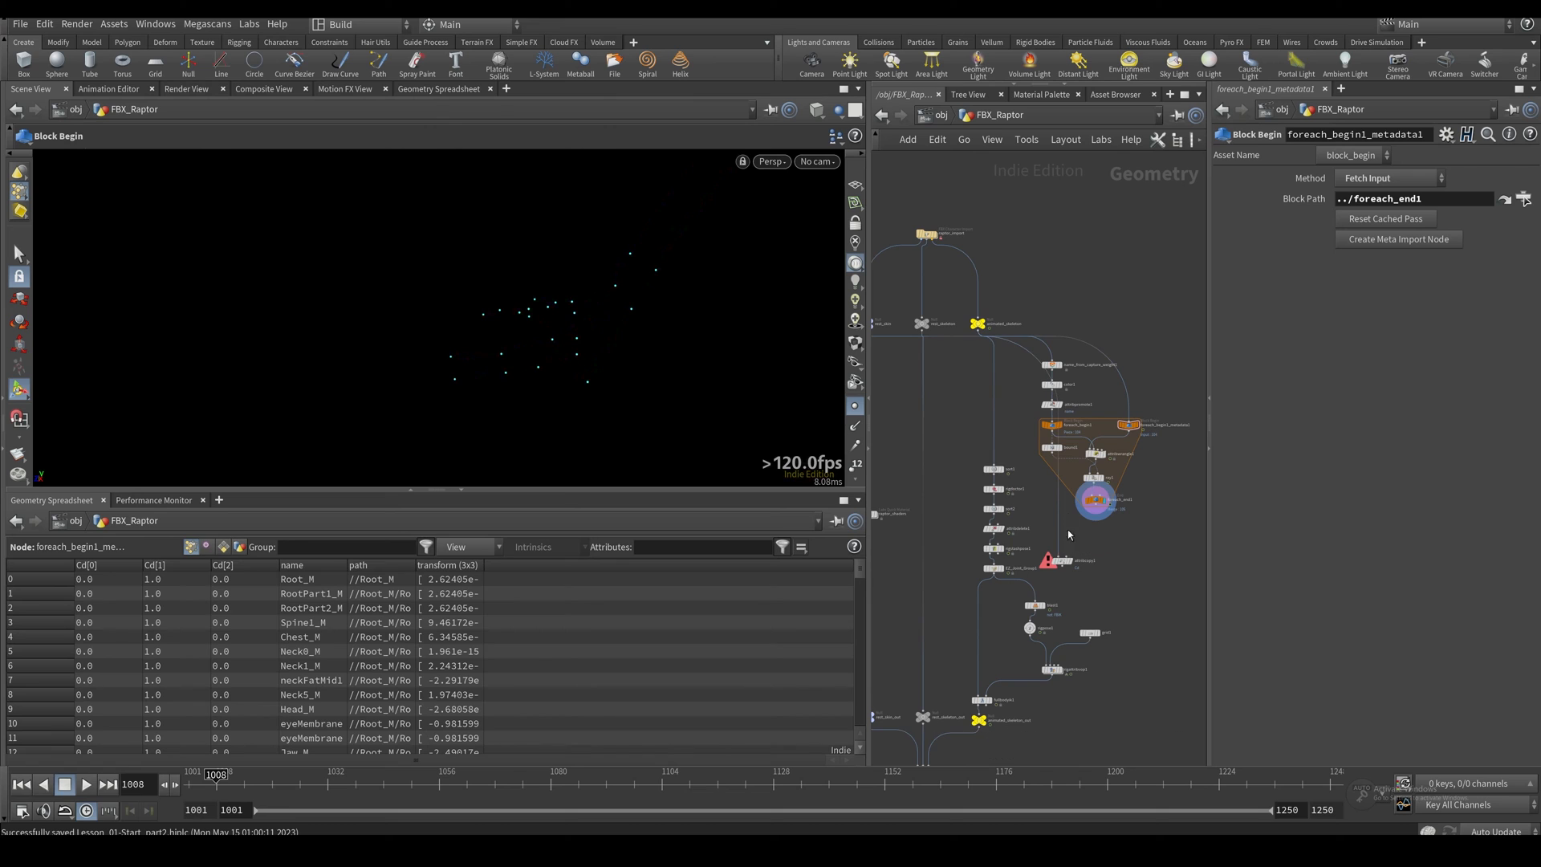
Step: On attribcopy1 copy dist onto the skeleton joints matched by the name attribute
click(1061, 560)
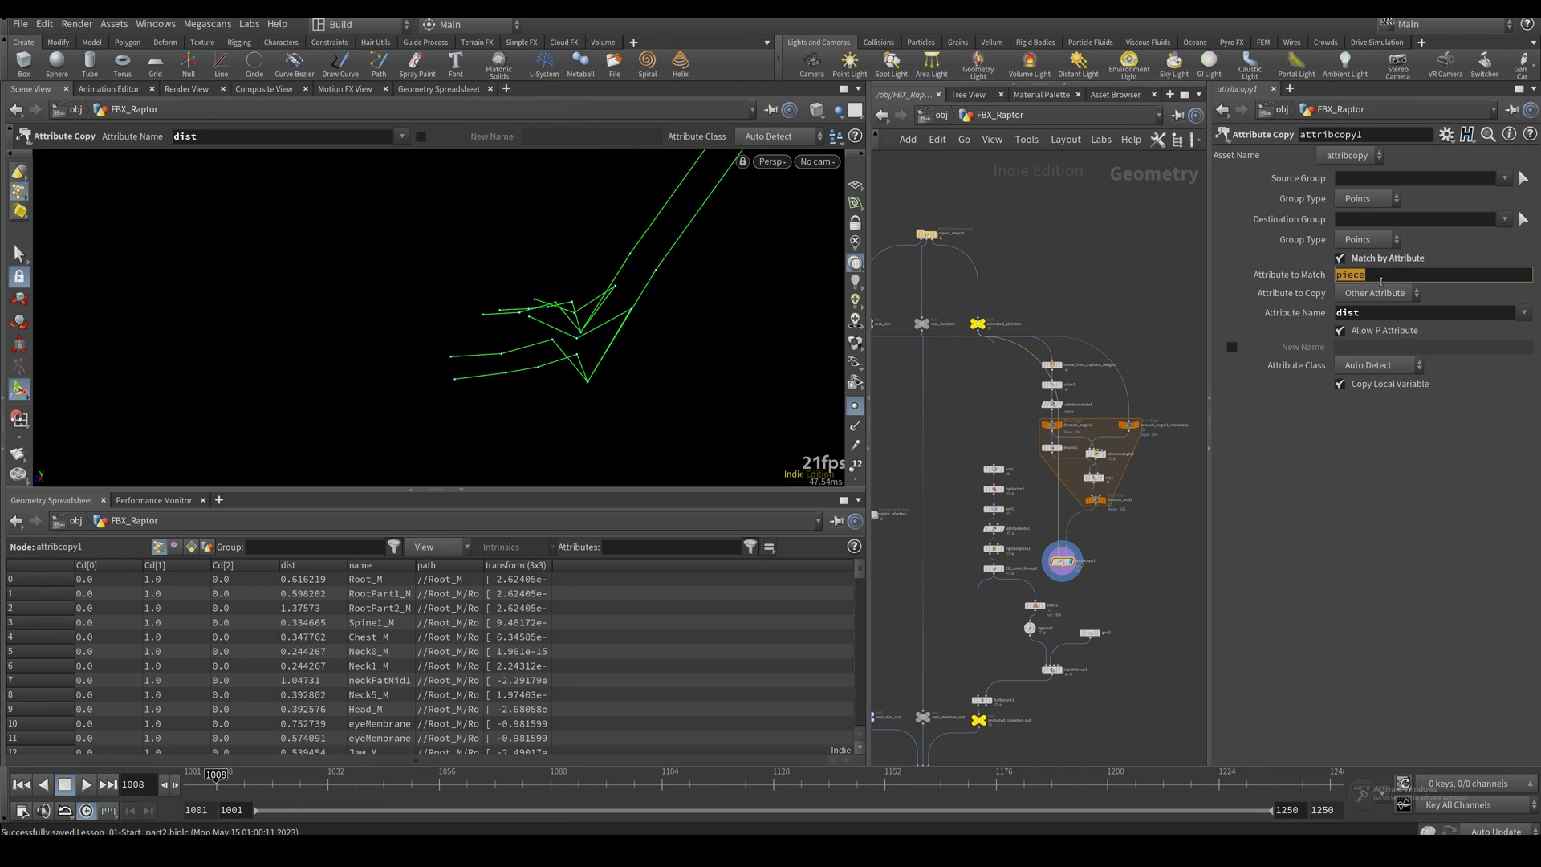
text(name)
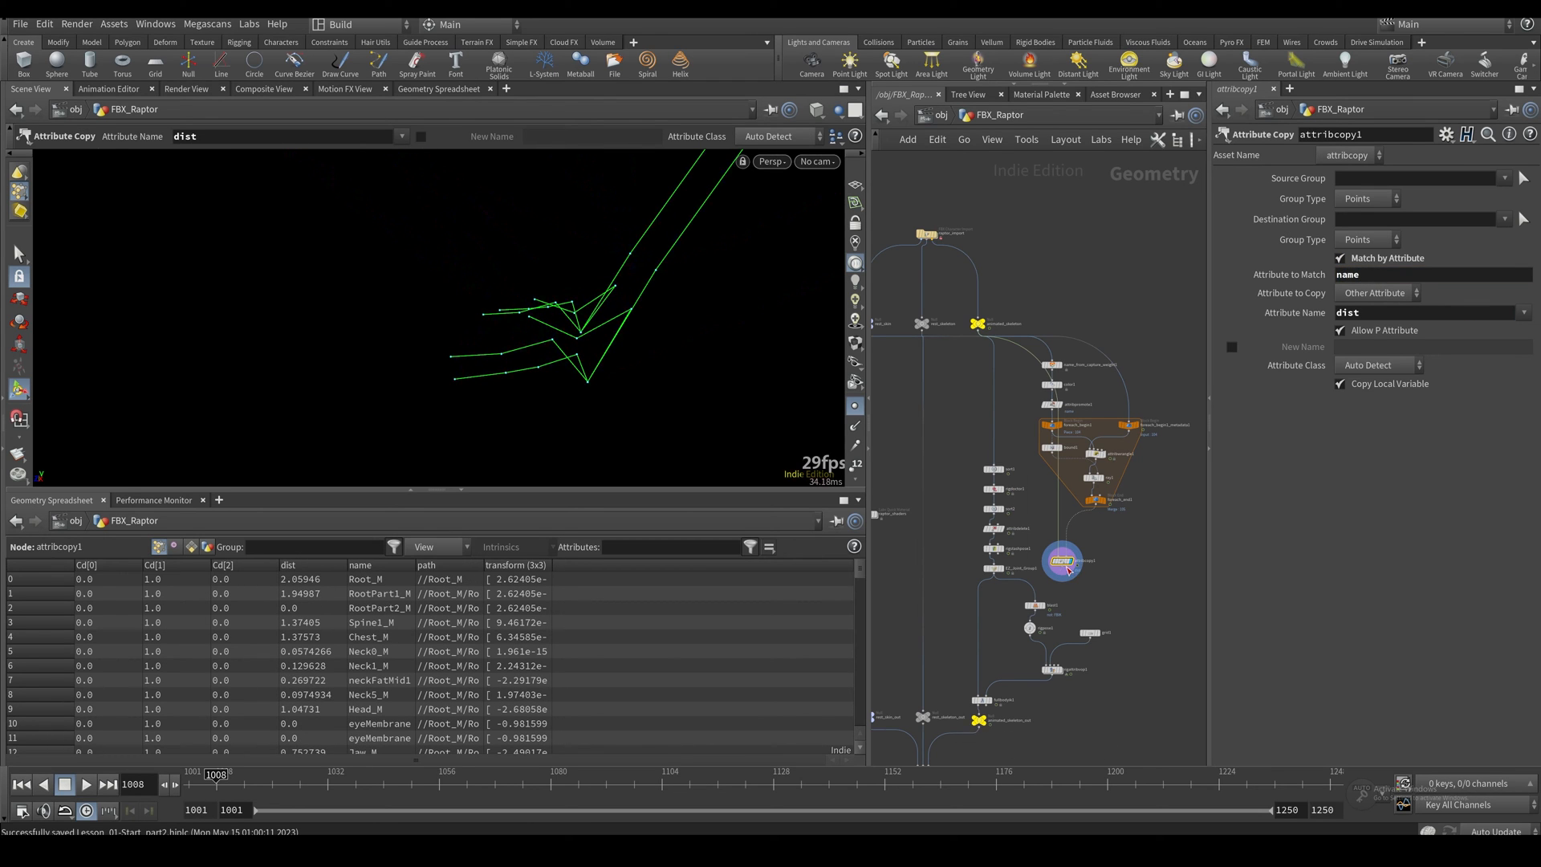
click(995, 470)
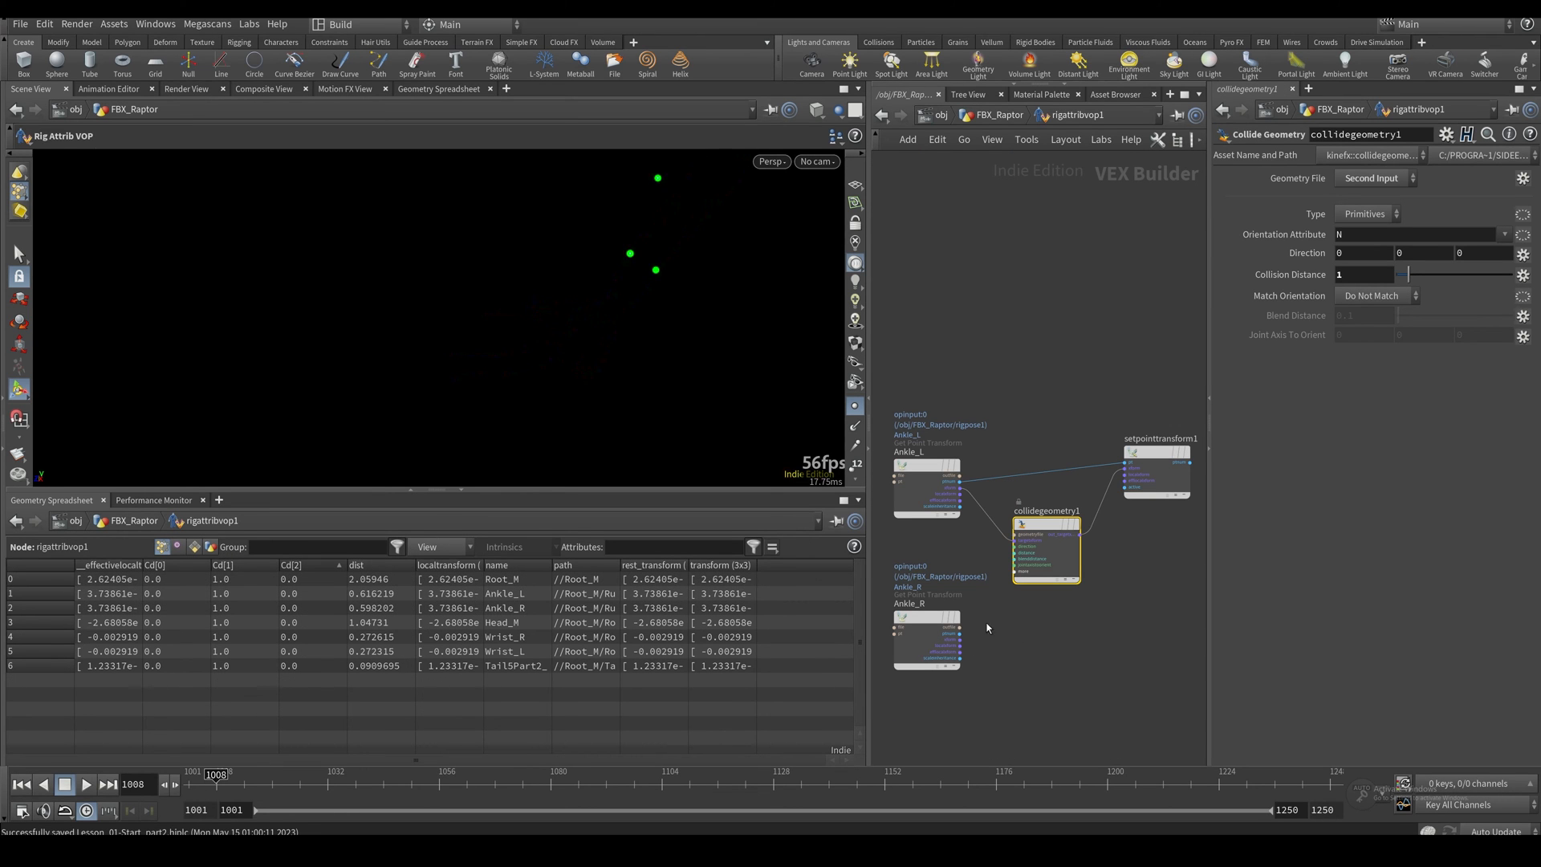
Step: Add an Import Point Attribute VOP reading float dist from the first input for the collision distance
key(tab)
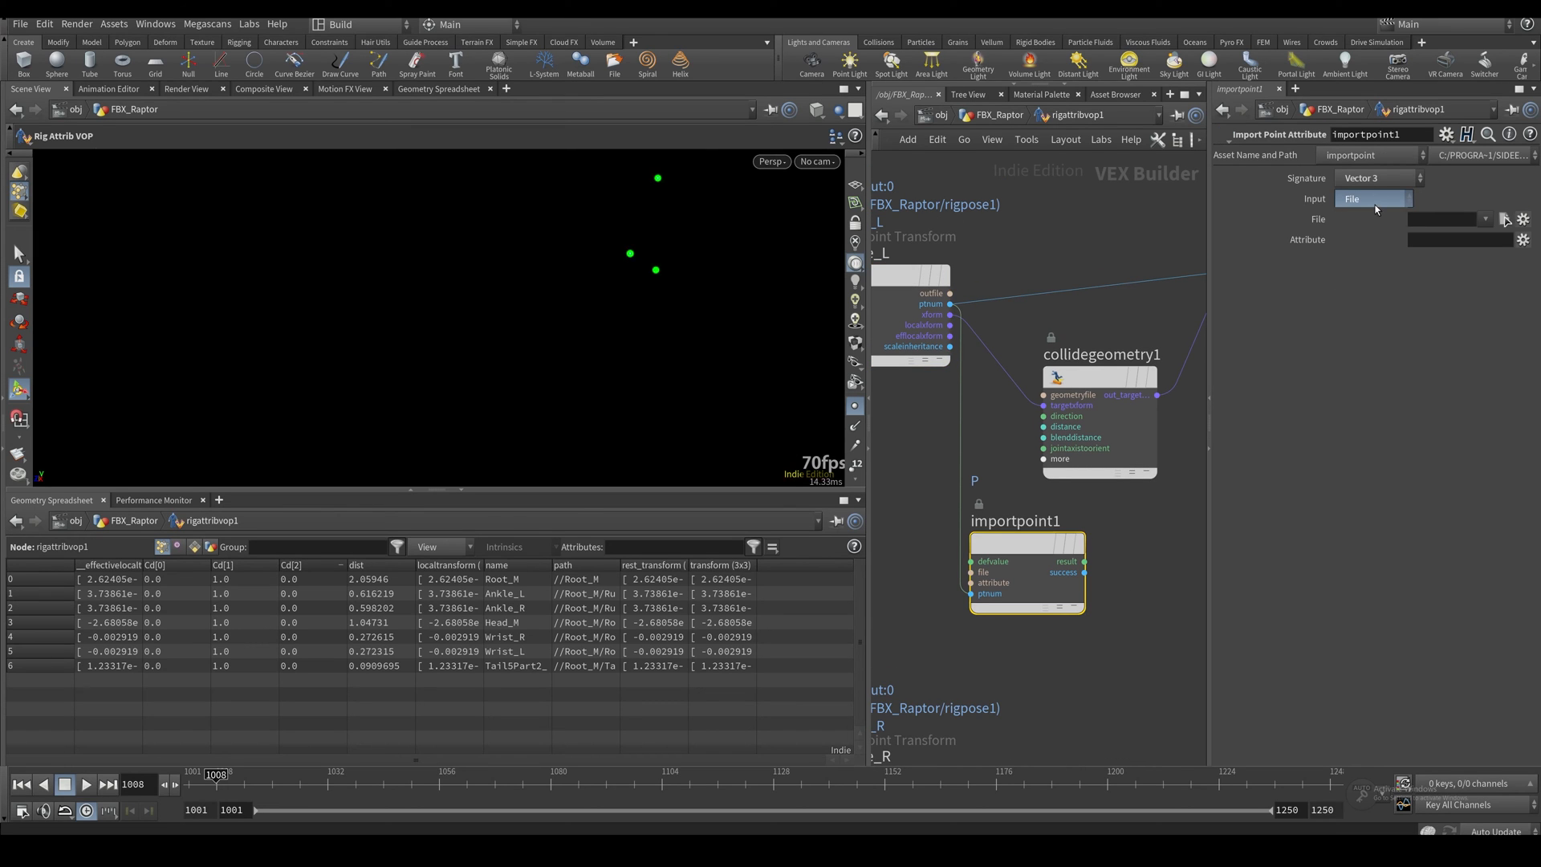
click(1374, 199)
text(dist)
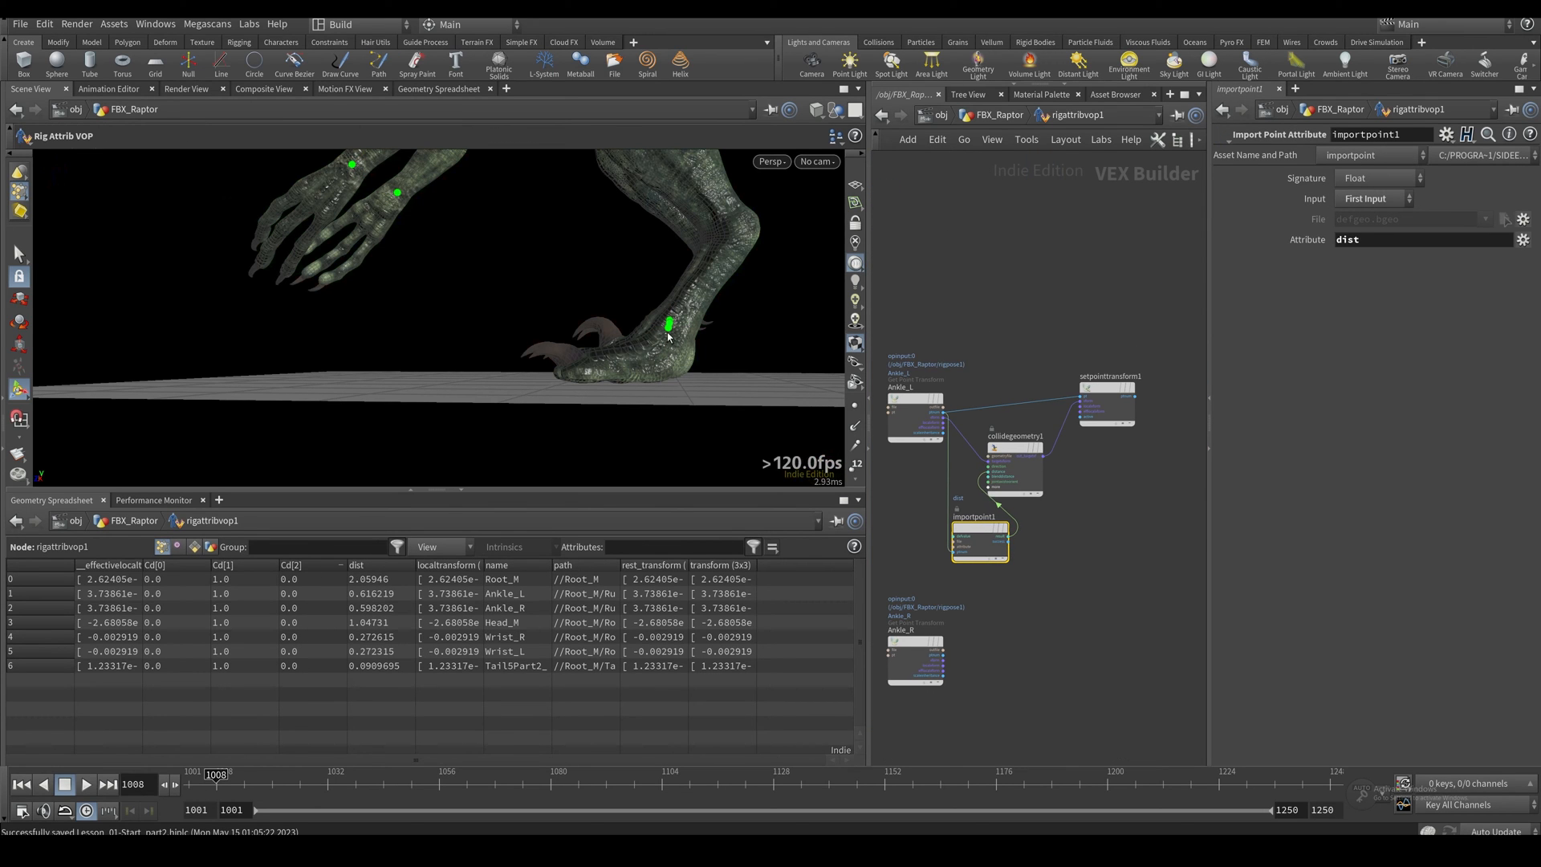
mouse_move(435, 226)
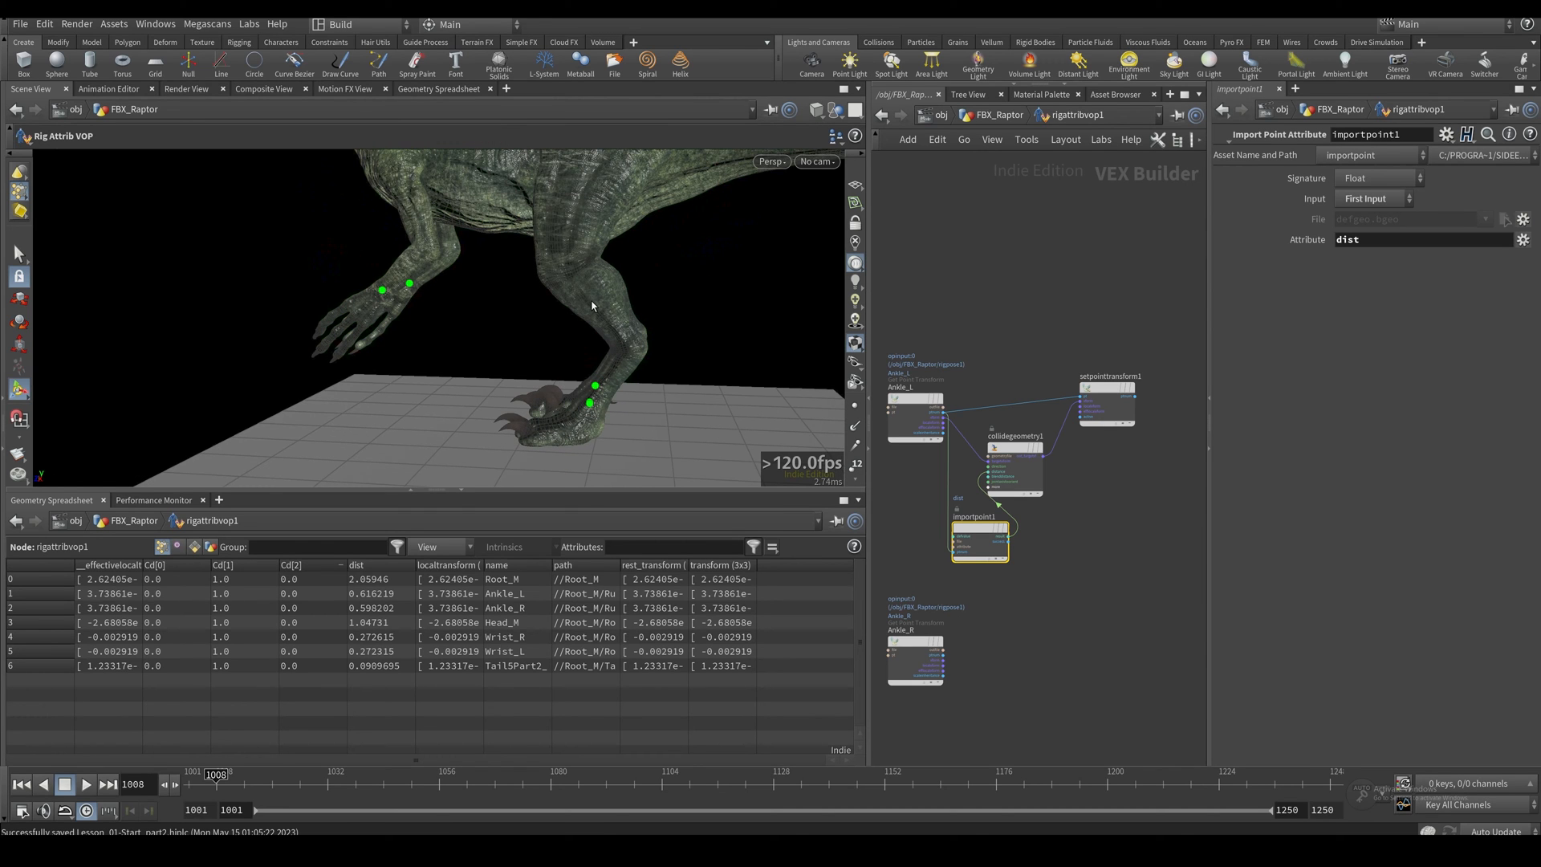
click(934, 408)
text(set)
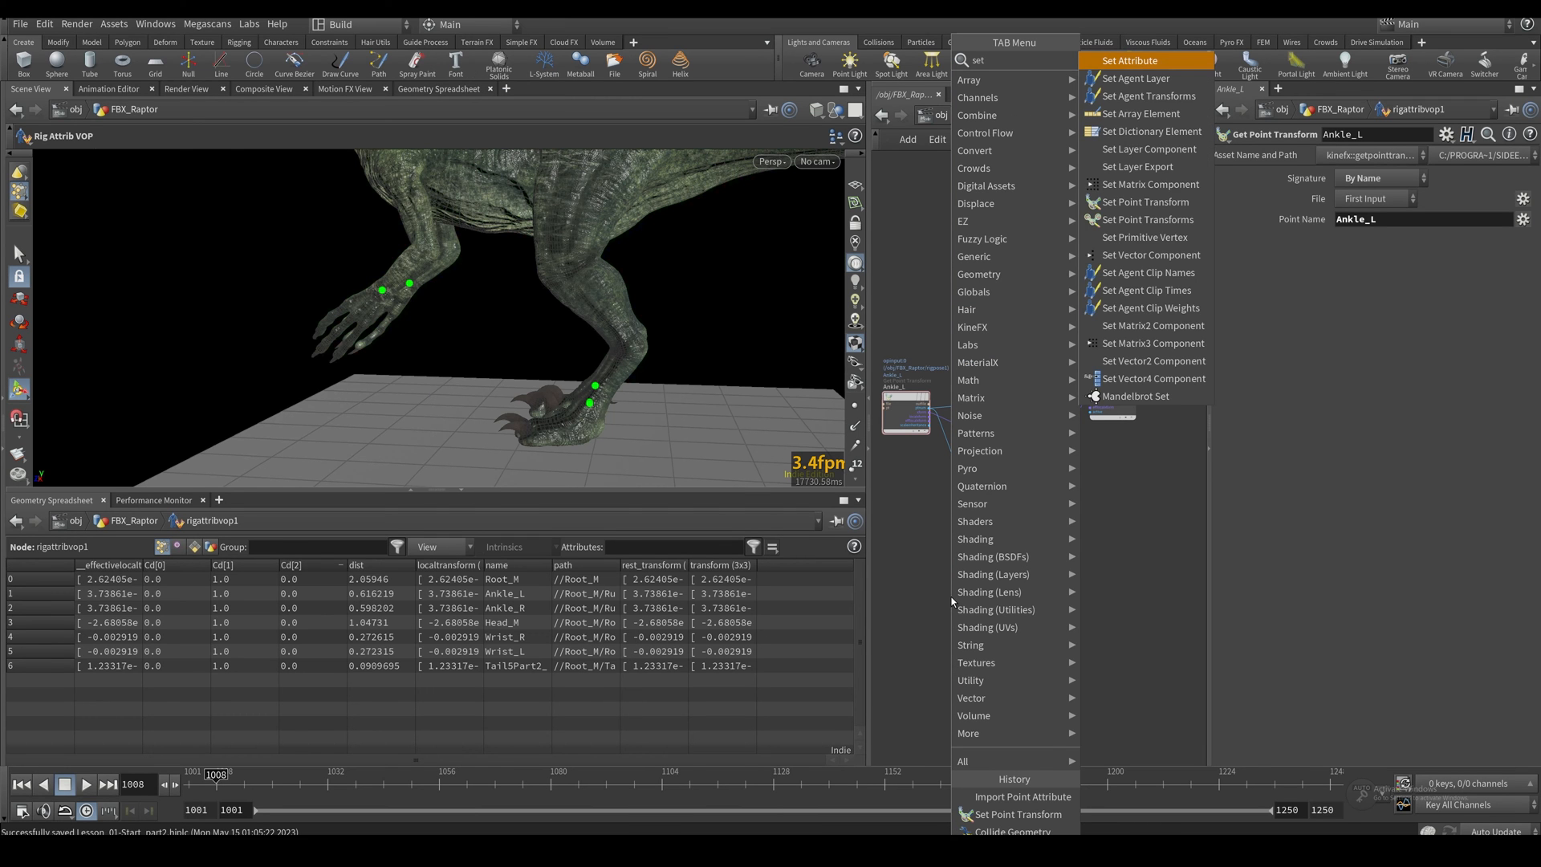
Step: Place a Get Point Transforms node below the Import Point Attribute node
text(getpoi)
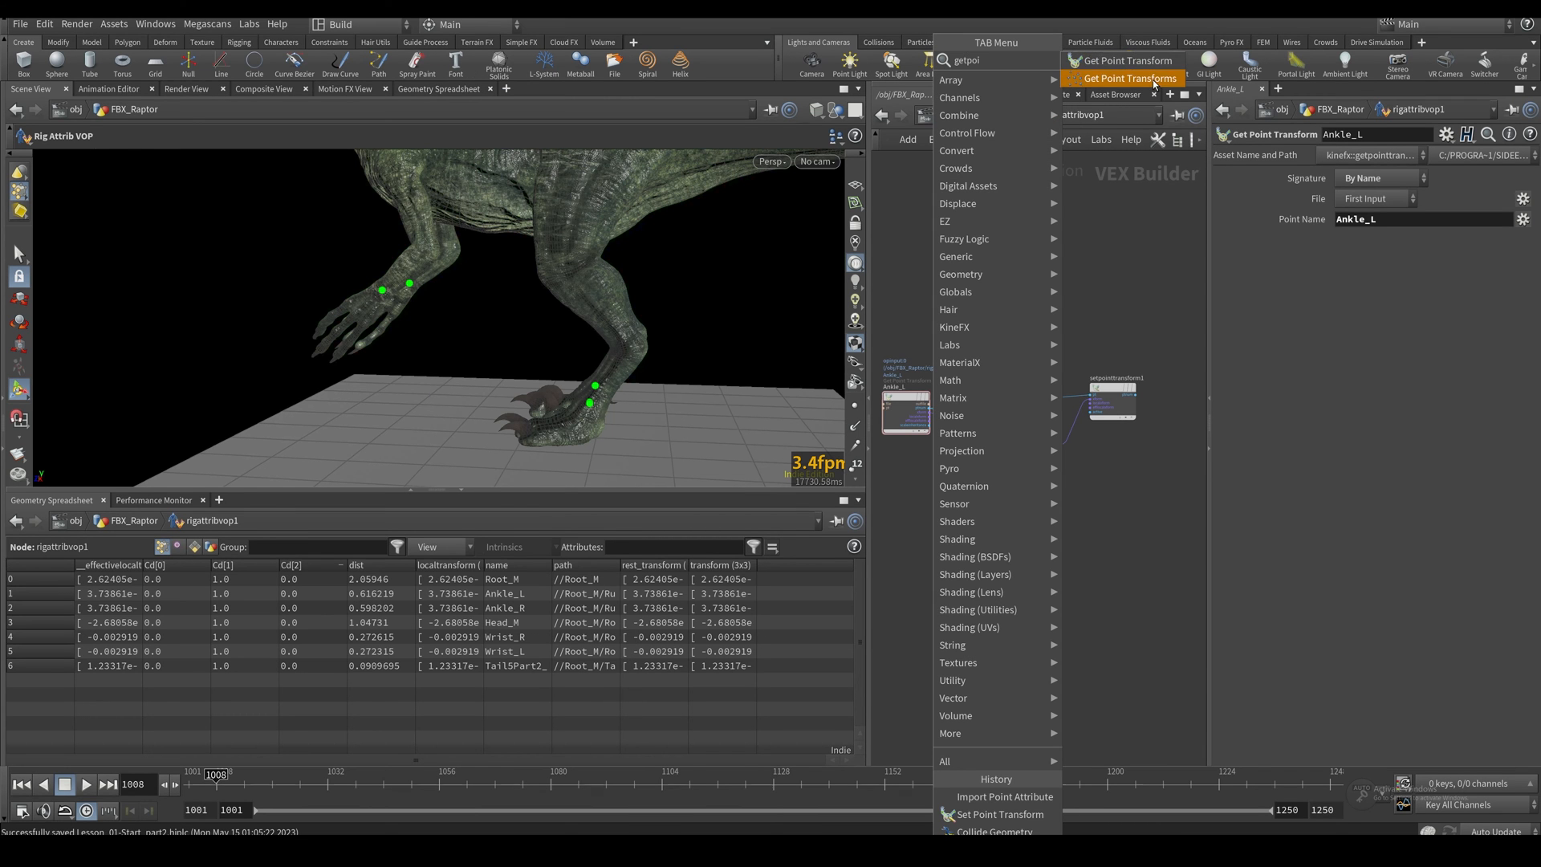
click(1127, 77)
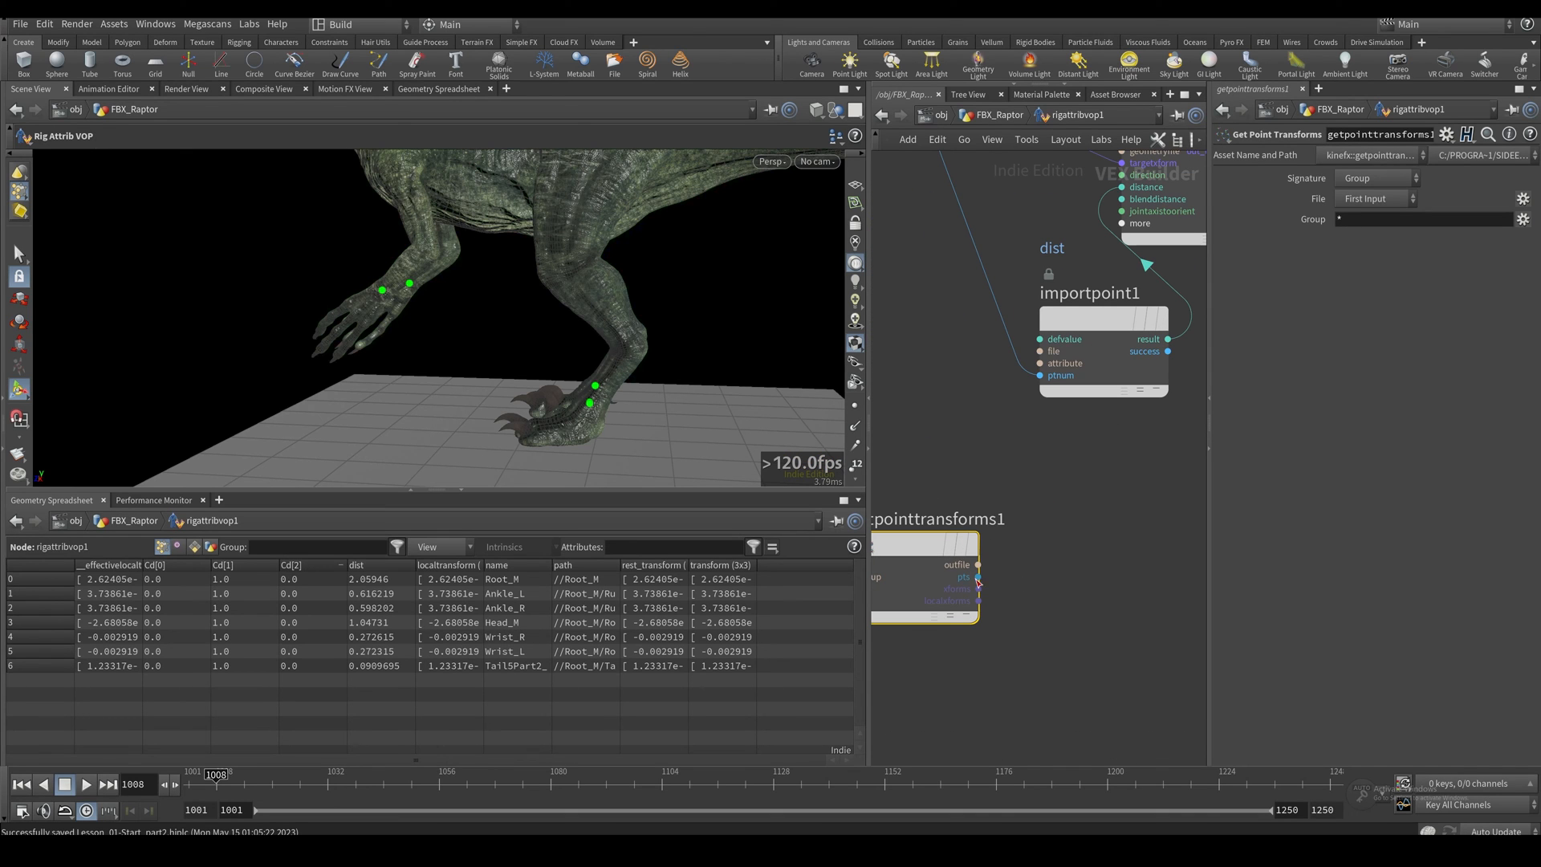
mouse_move(977, 576)
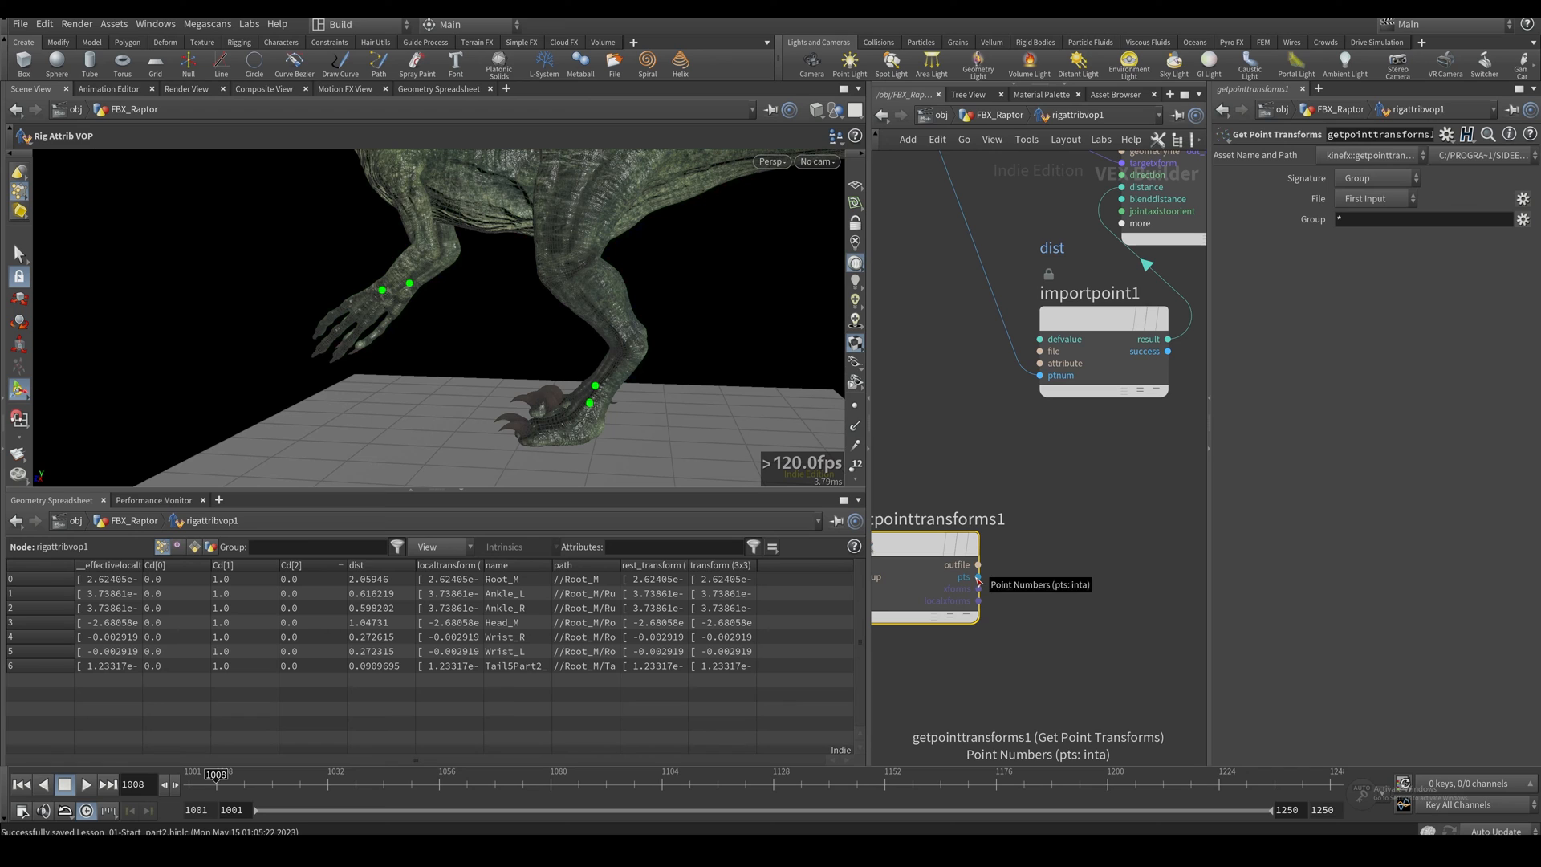
mouse_move(1004, 583)
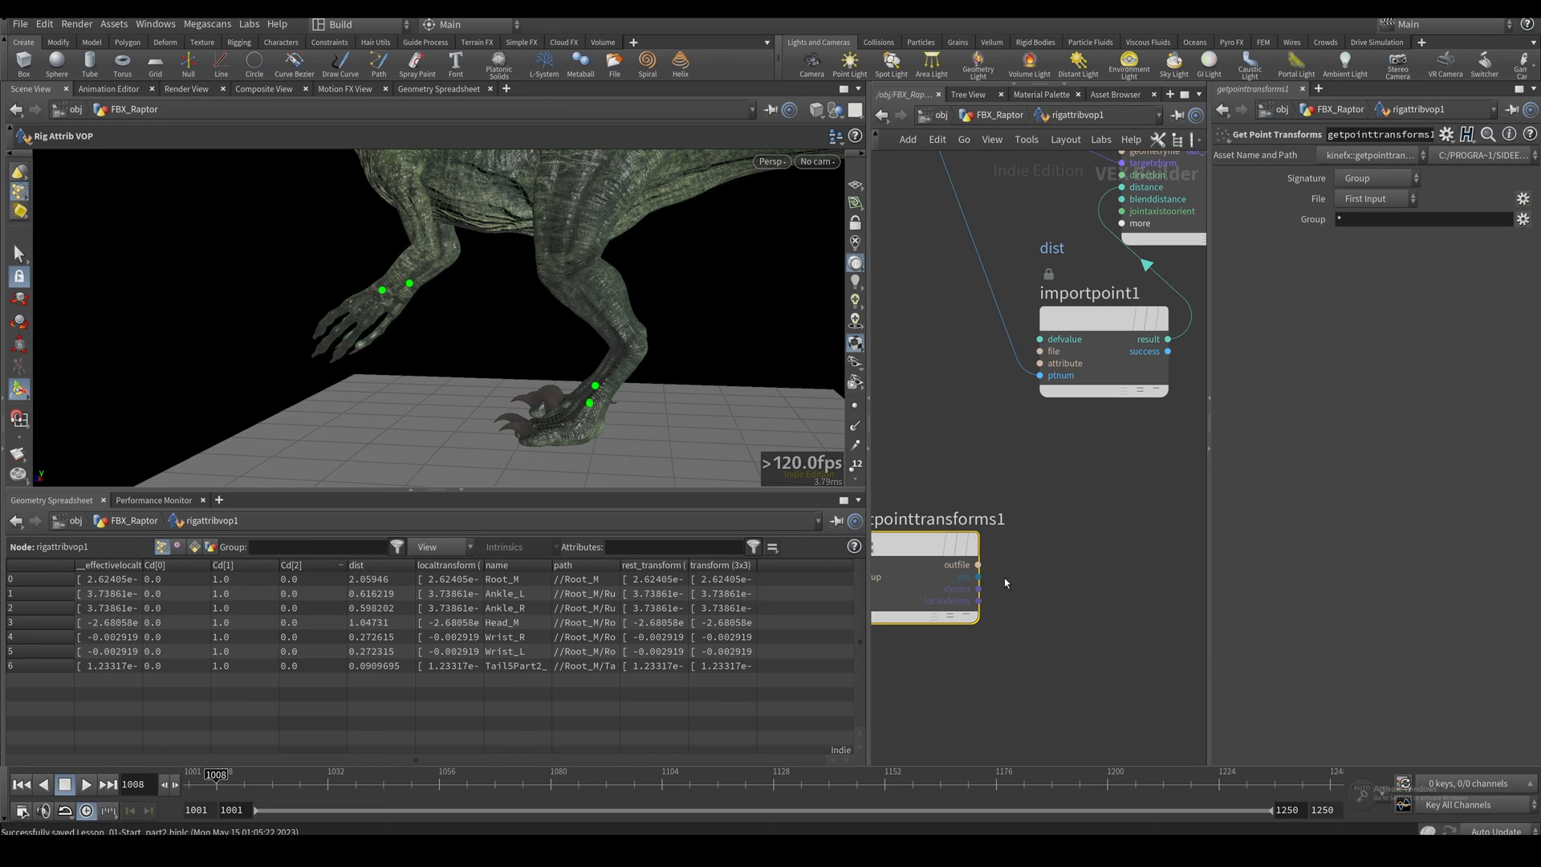
mouse_move(1010, 580)
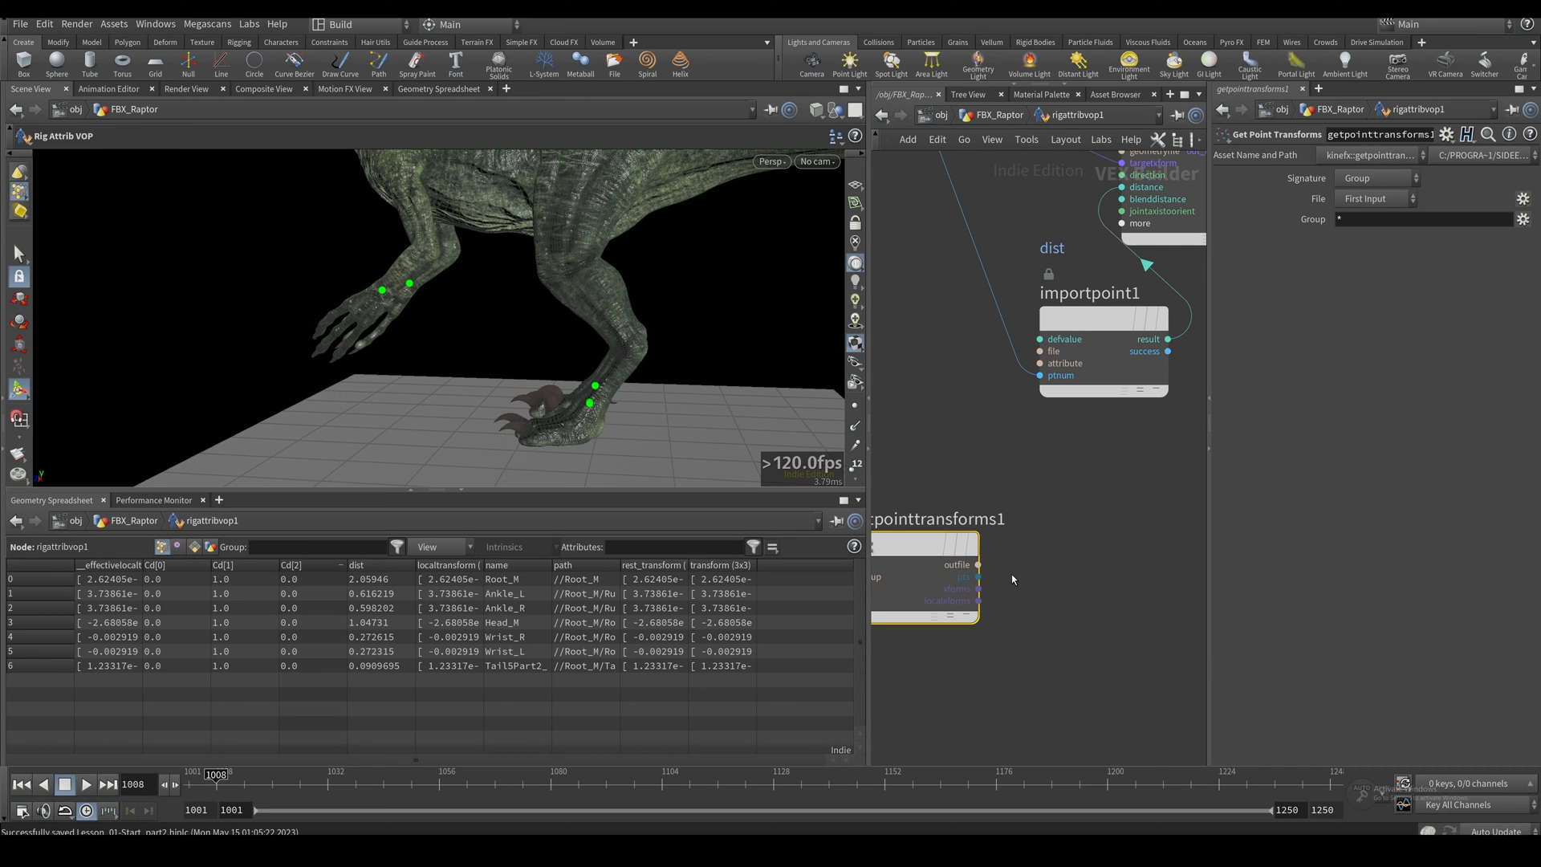
mouse_move(1013, 578)
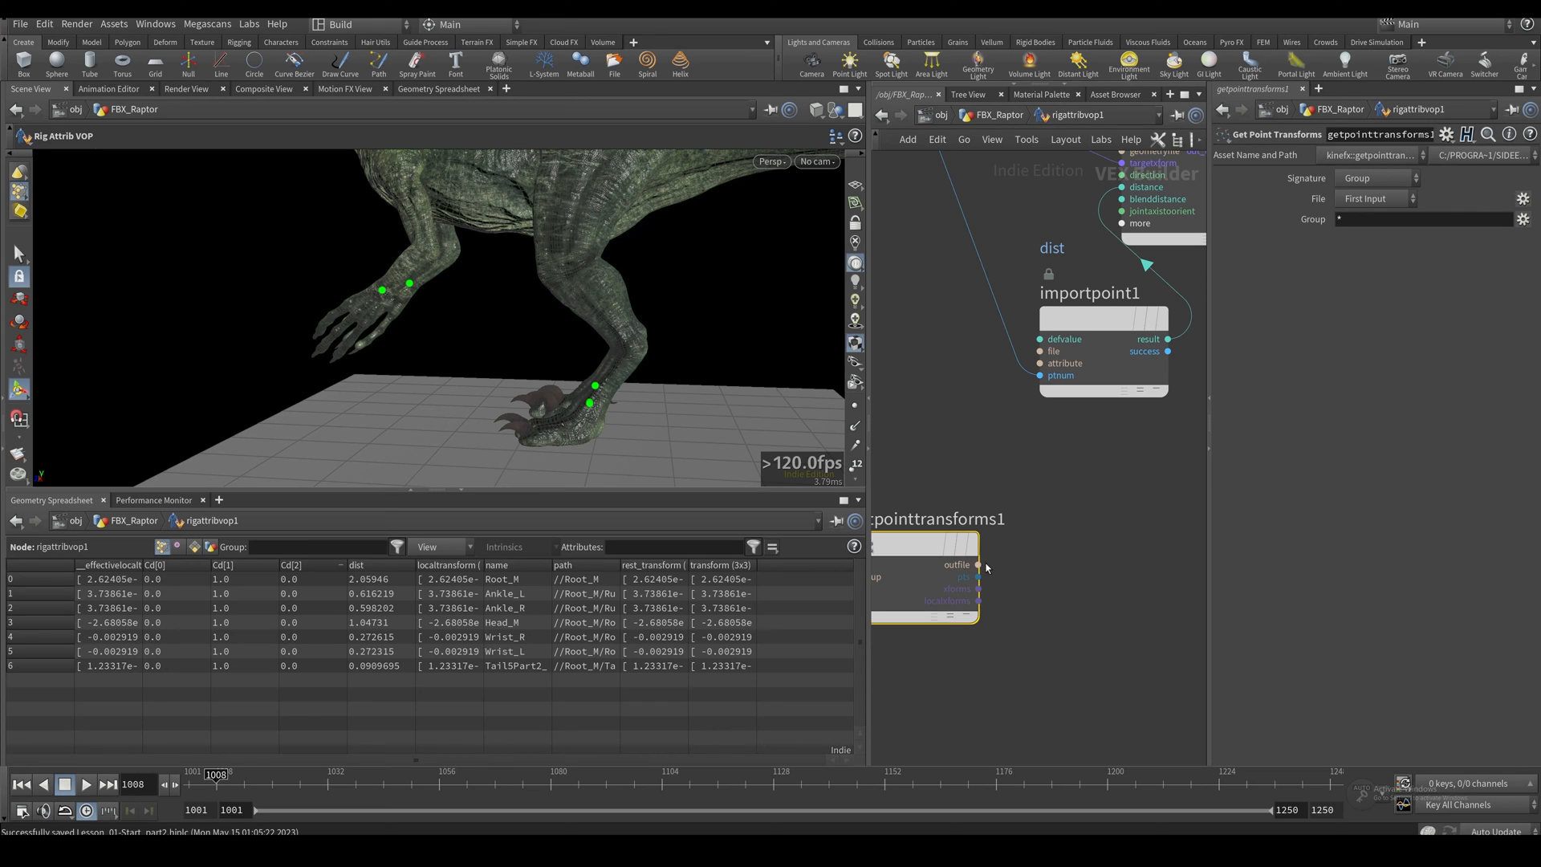
mouse_move(988, 568)
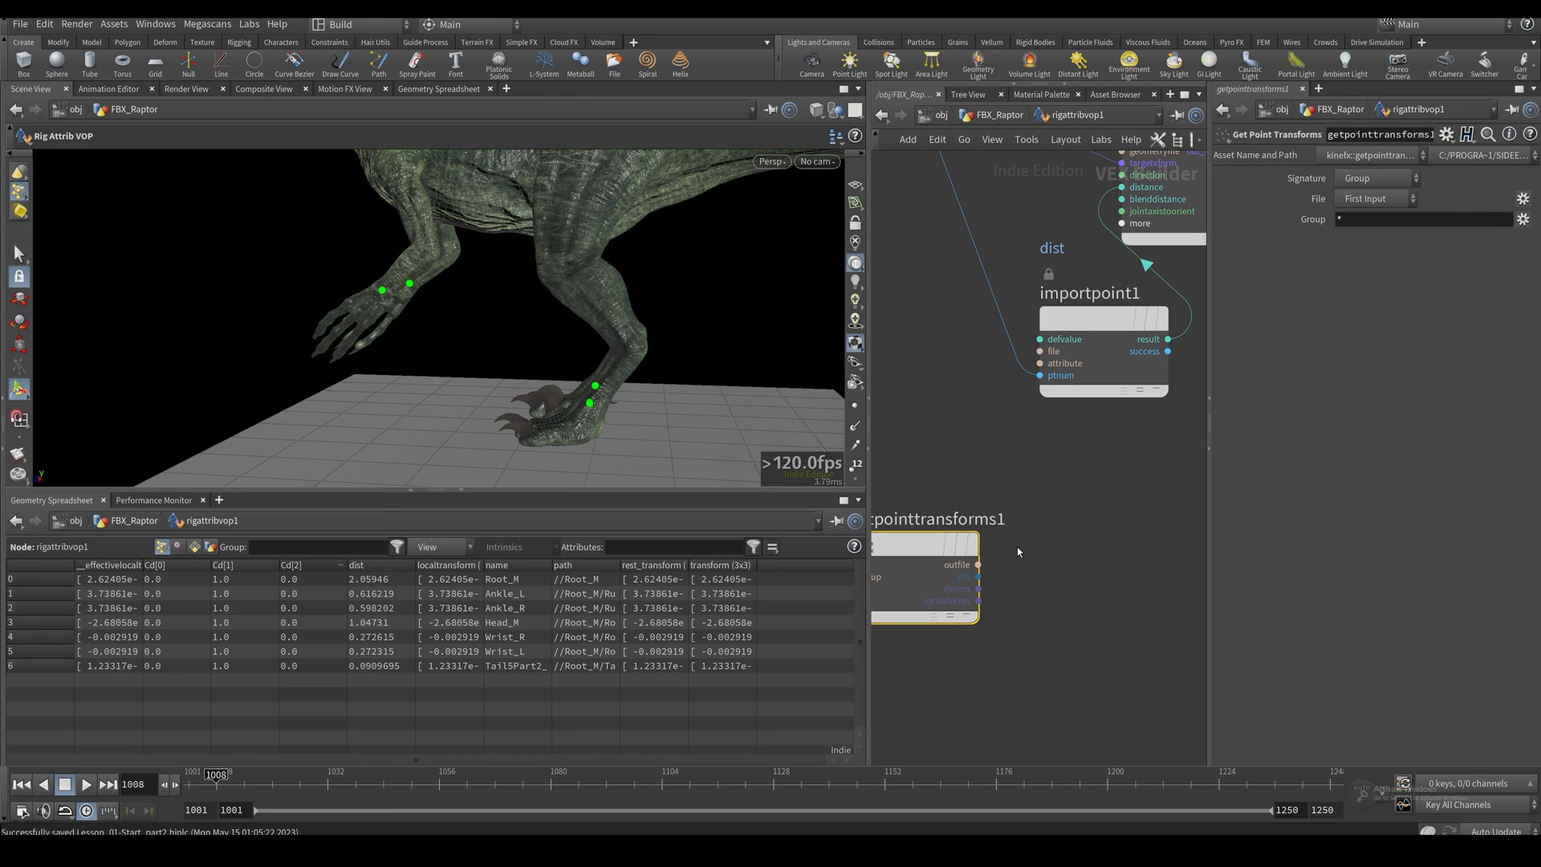
mouse_move(968, 587)
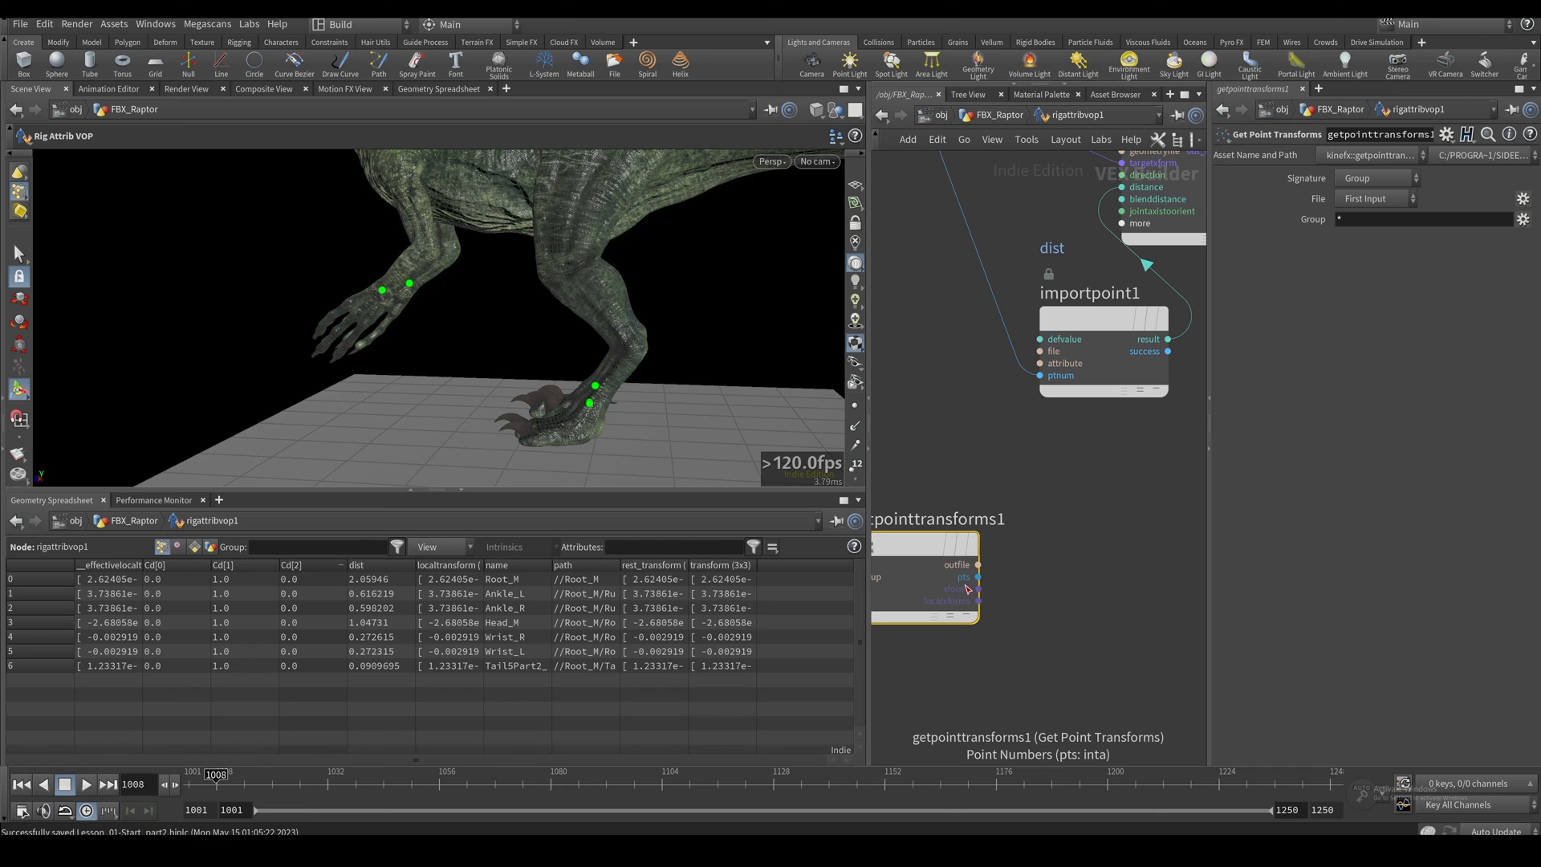
mouse_move(976, 589)
text(fea)
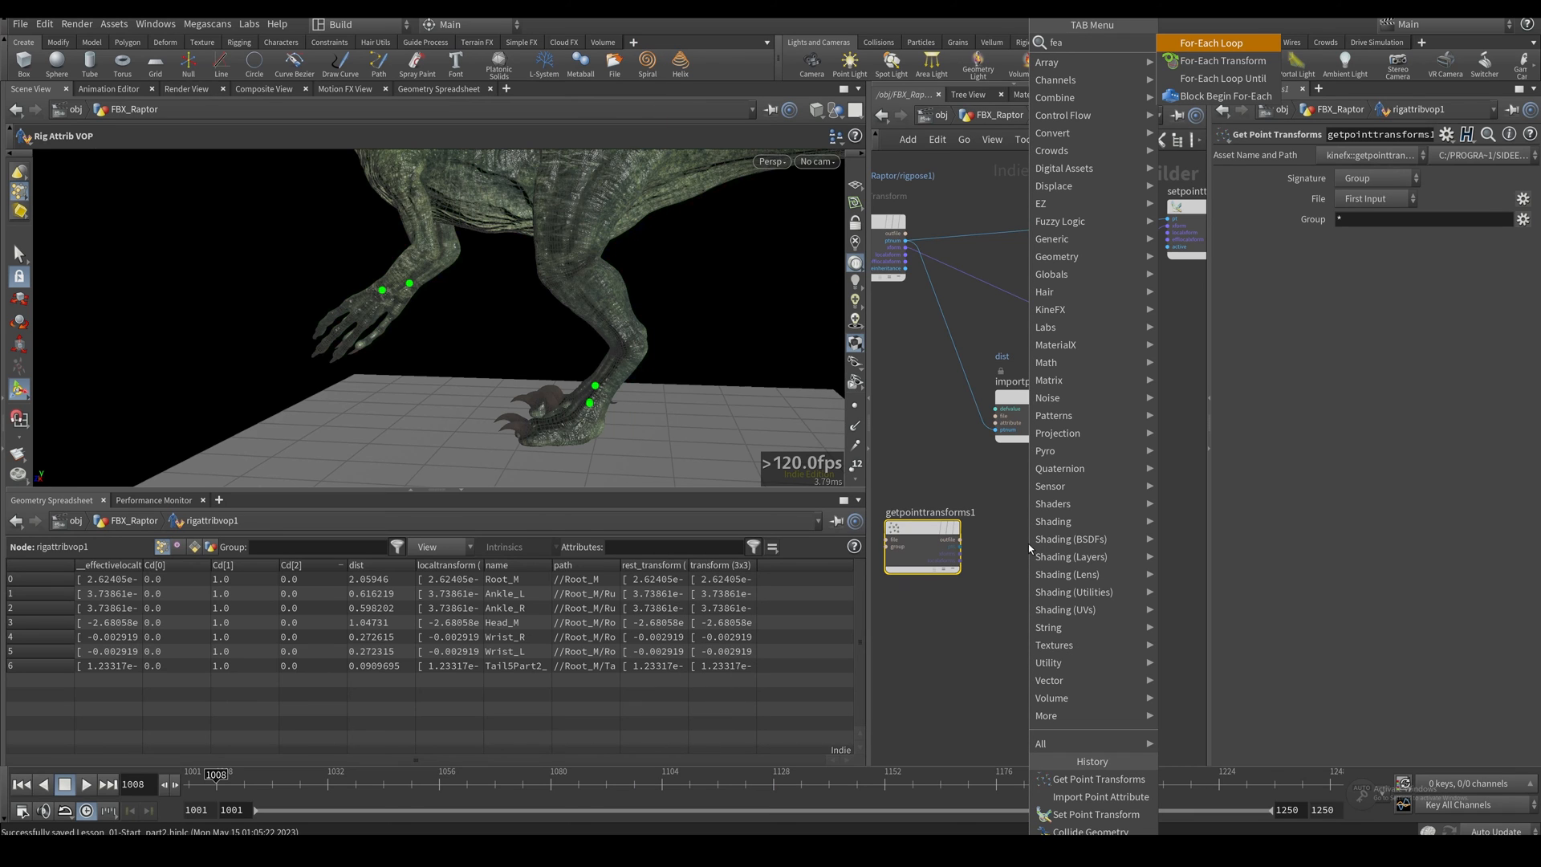
Step: Add a For-Each block fed by the Get Point Transforms point numbers
click(1089, 829)
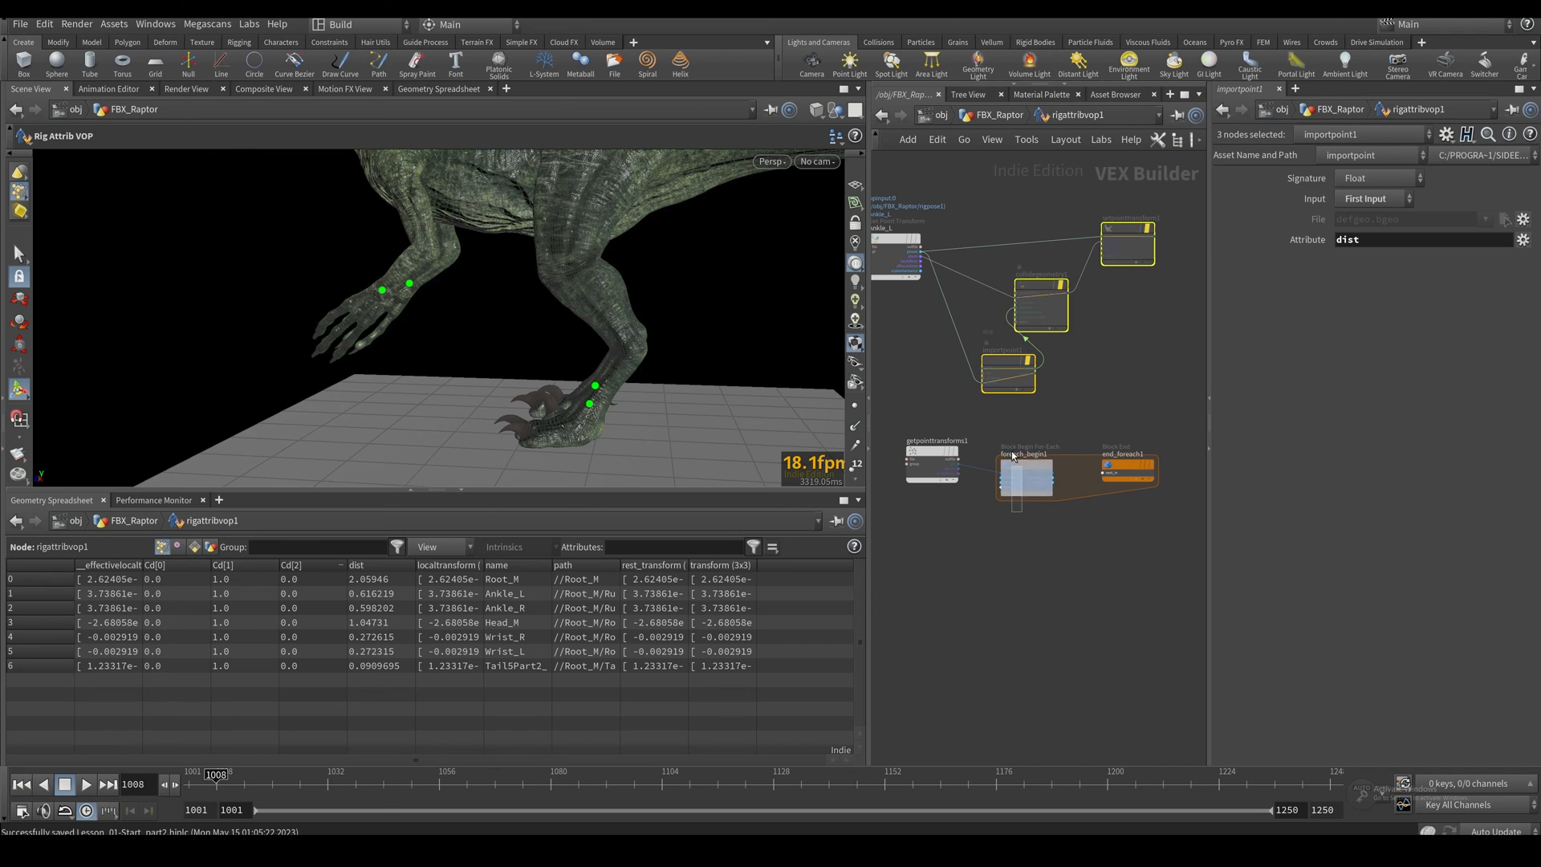
click(1026, 480)
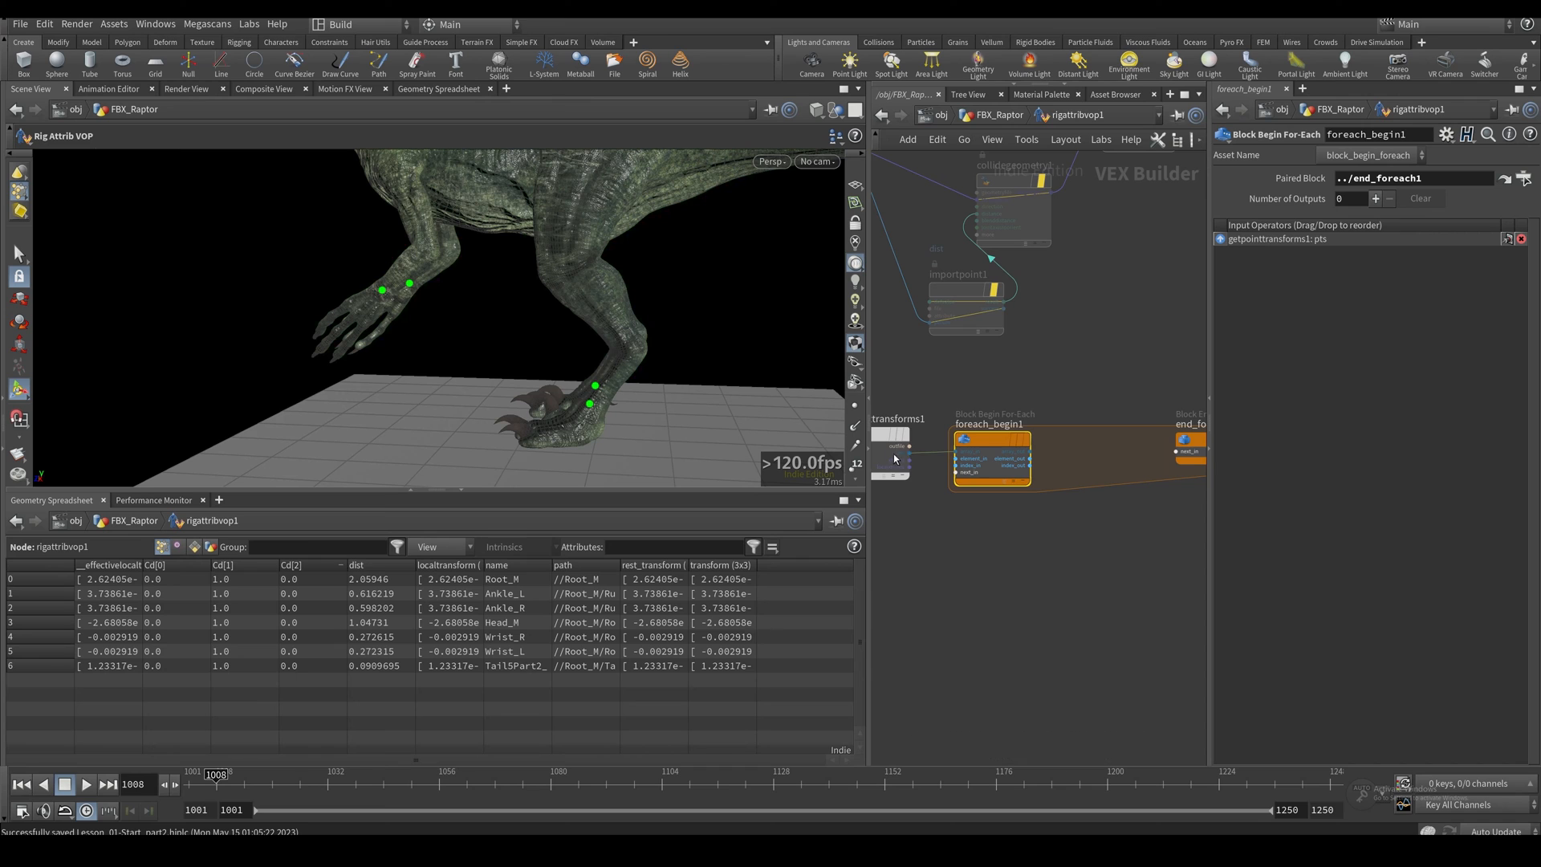
click(893, 444)
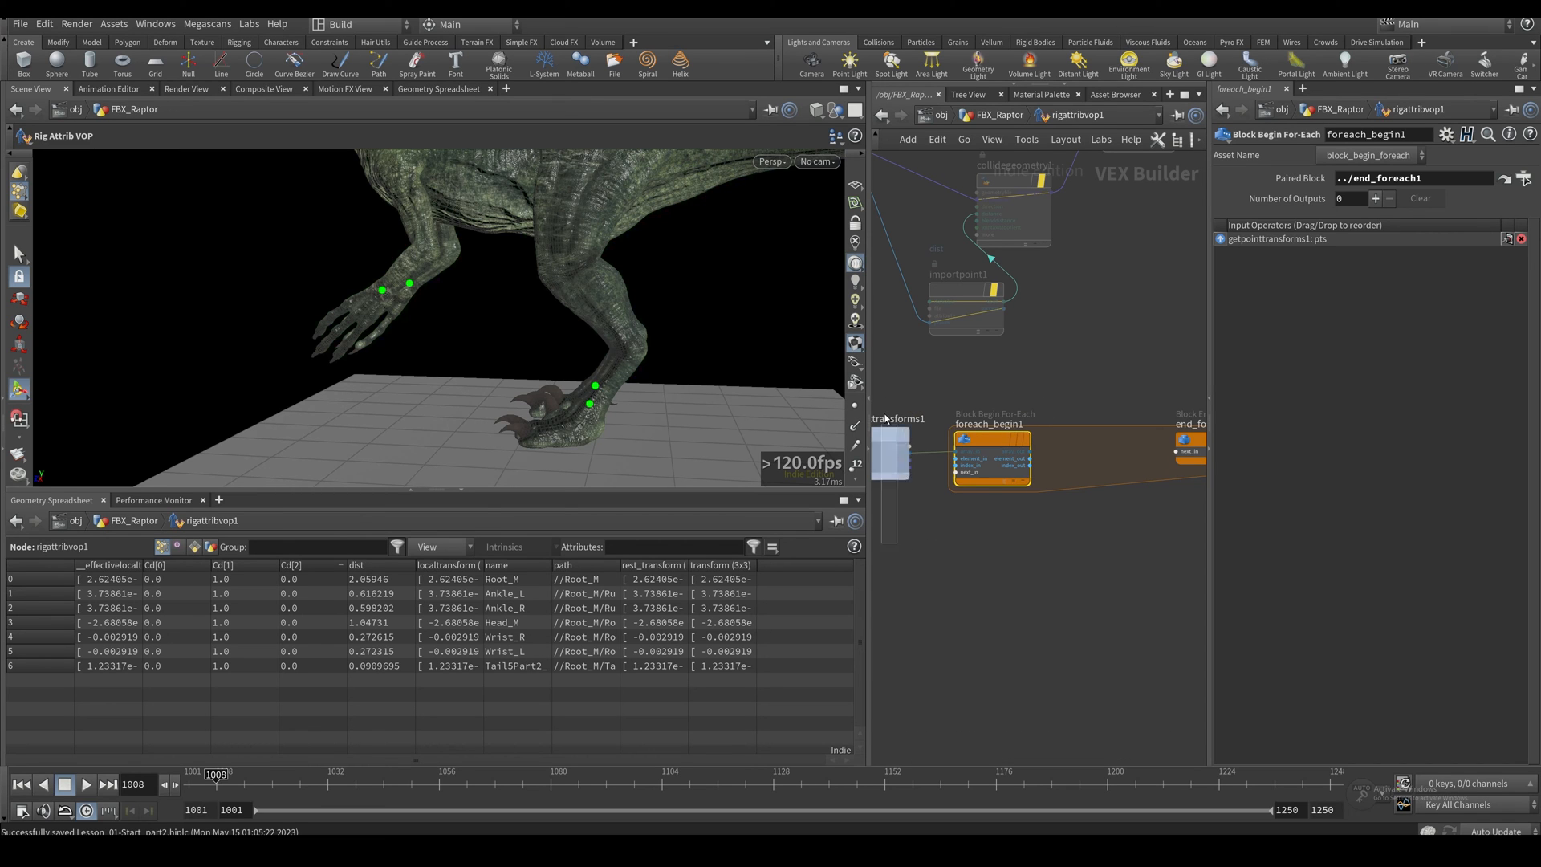
click(992, 462)
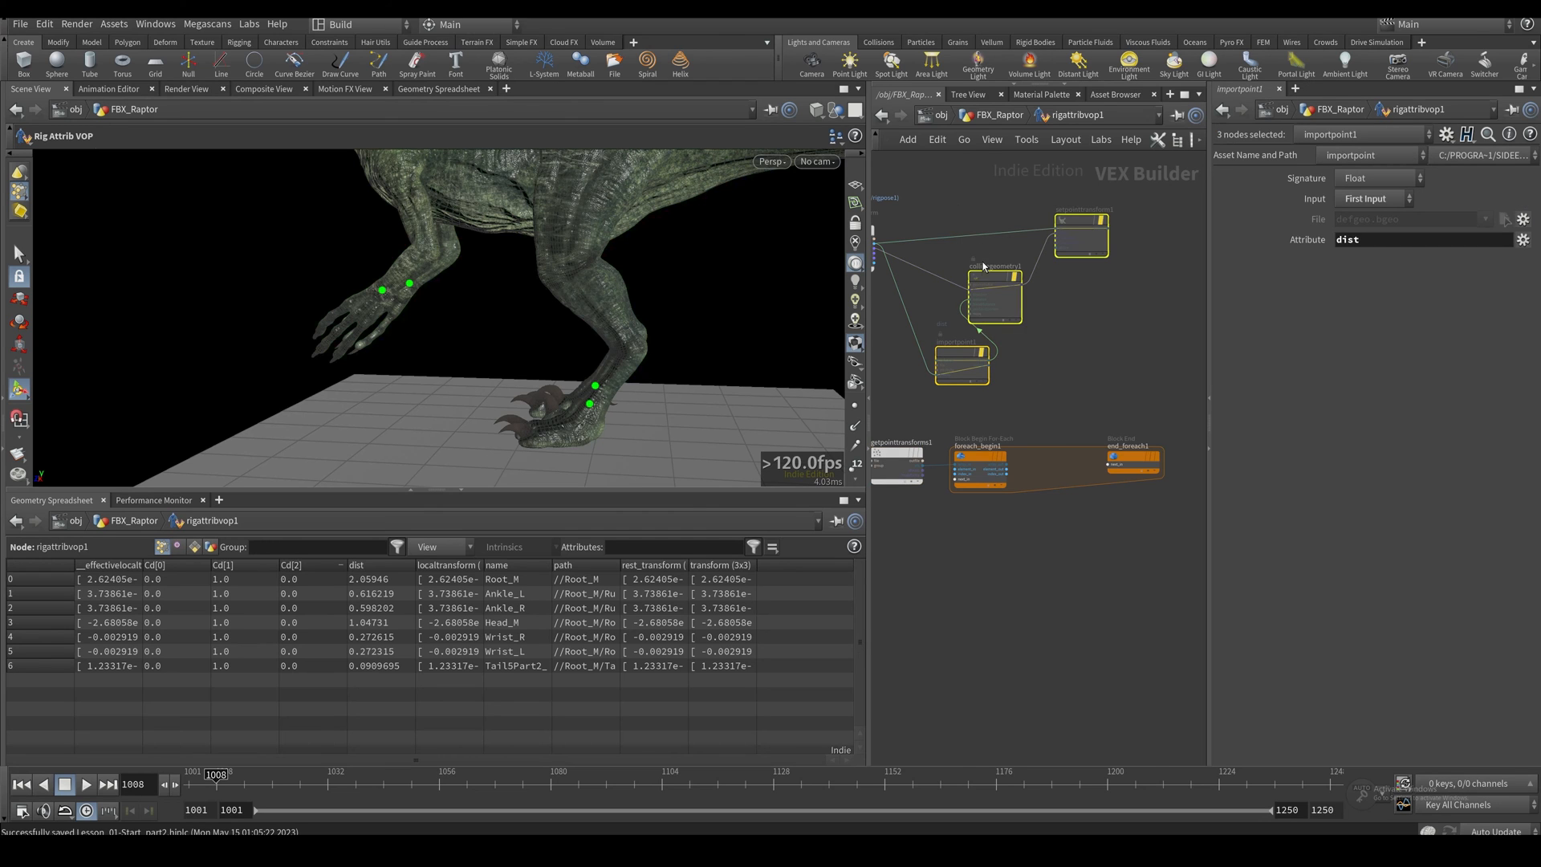
Step: Drag the collision nodes and getpointtransform1 clear of the for-each block
click(1143, 334)
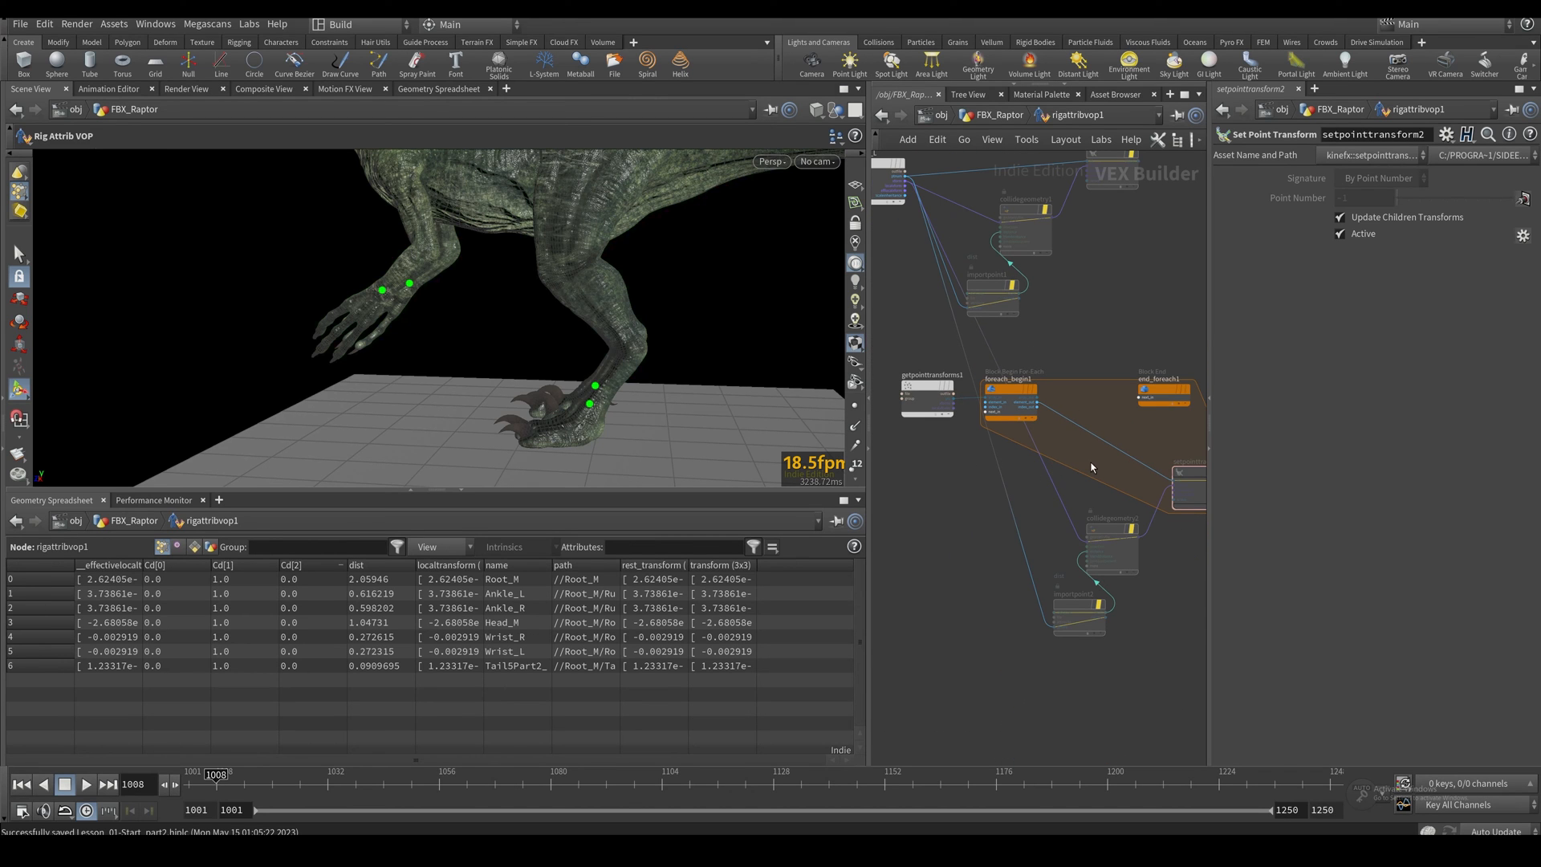
click(978, 510)
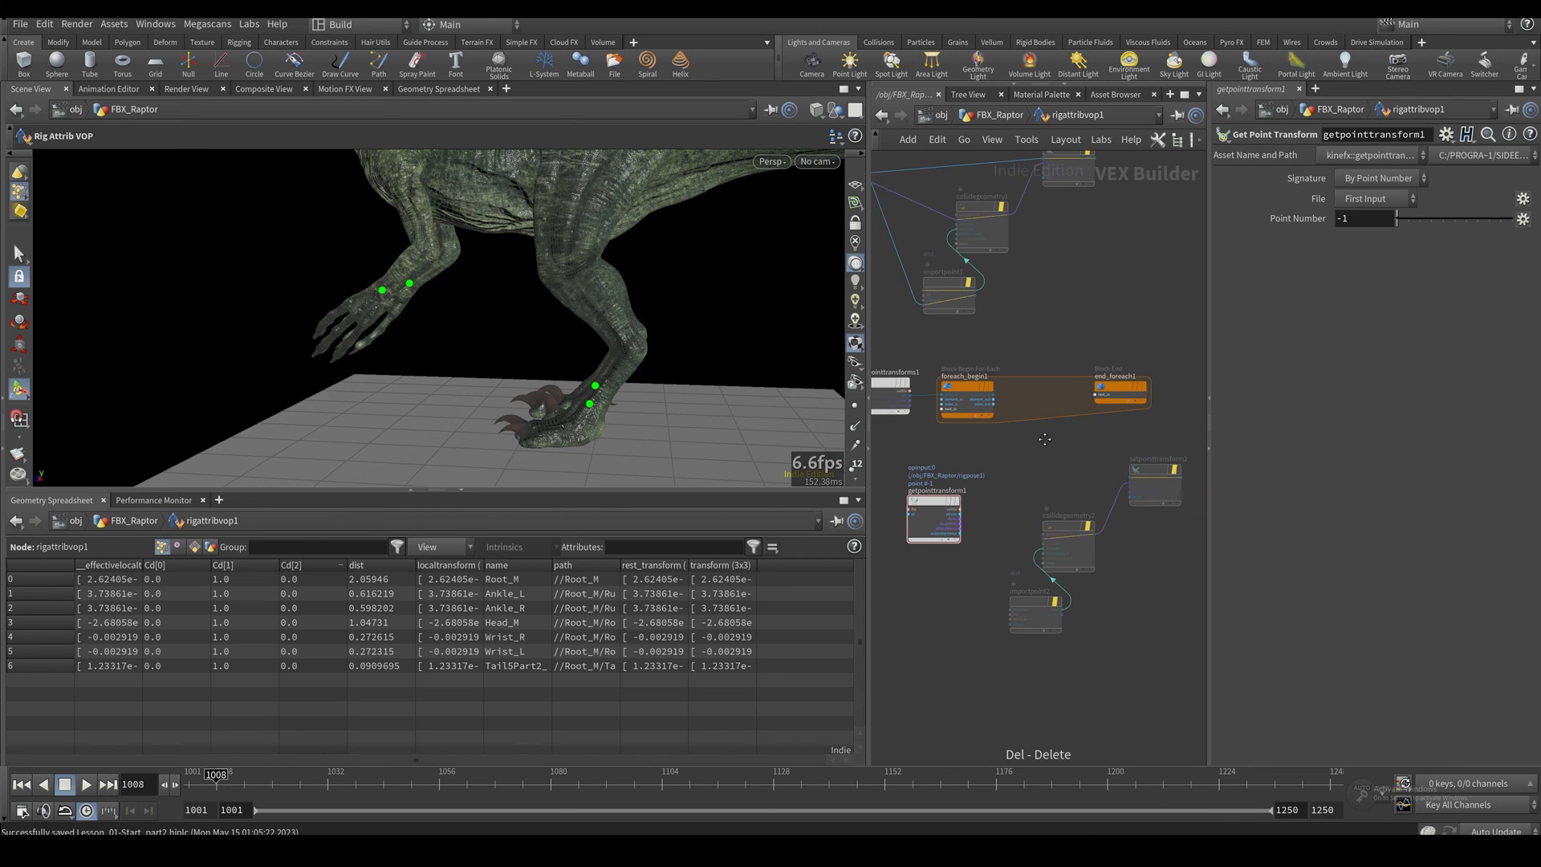
Step: Wire getpointtransform1 into collidegeometry2 and its out_targetxform into setpointtransform2 inside the for-each block
click(997, 610)
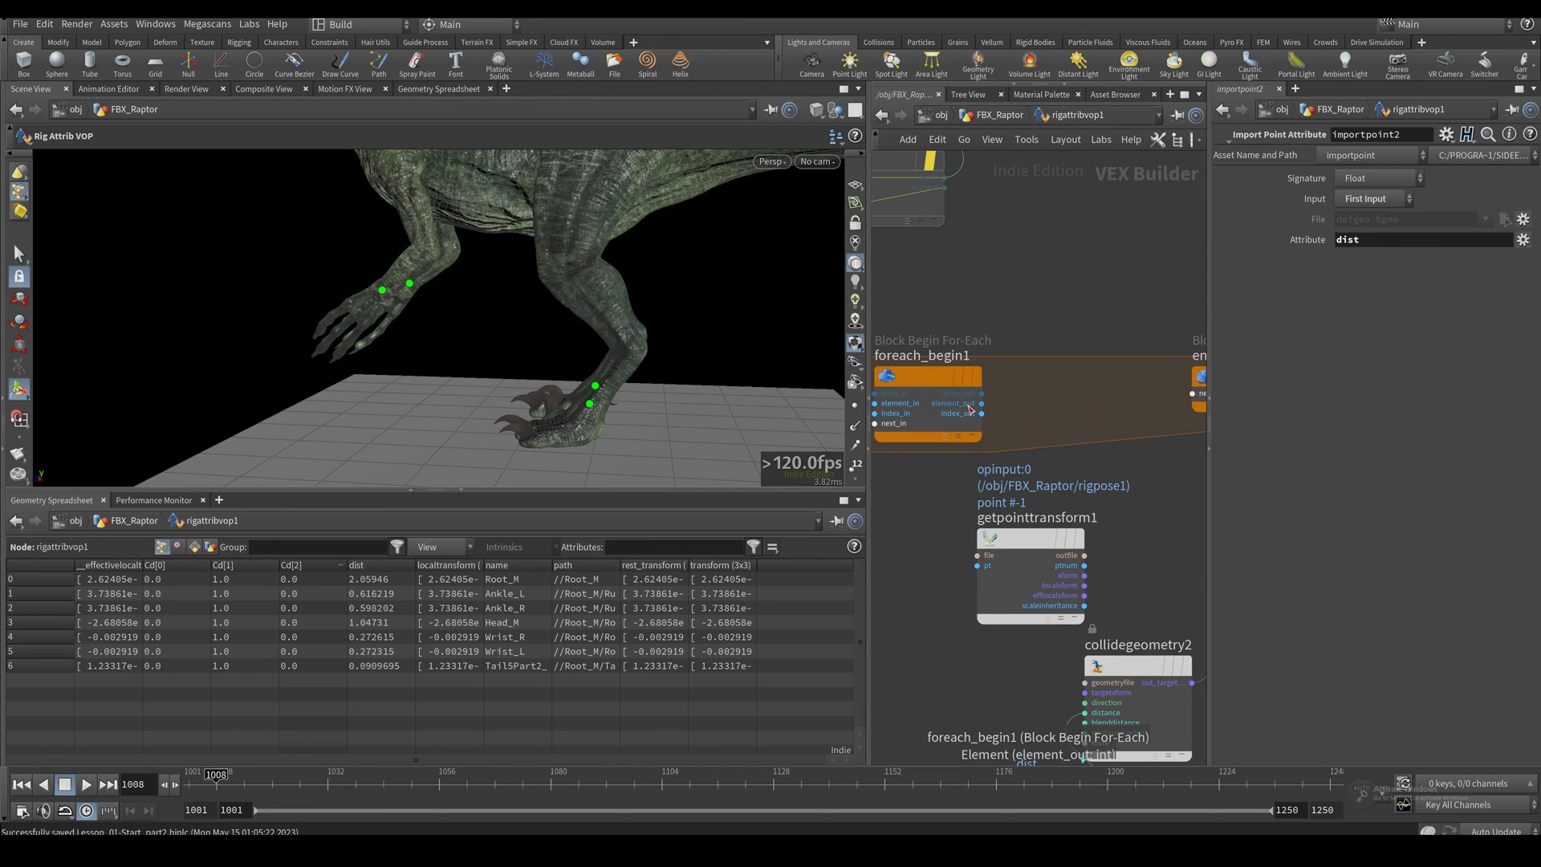
mouse_move(973, 407)
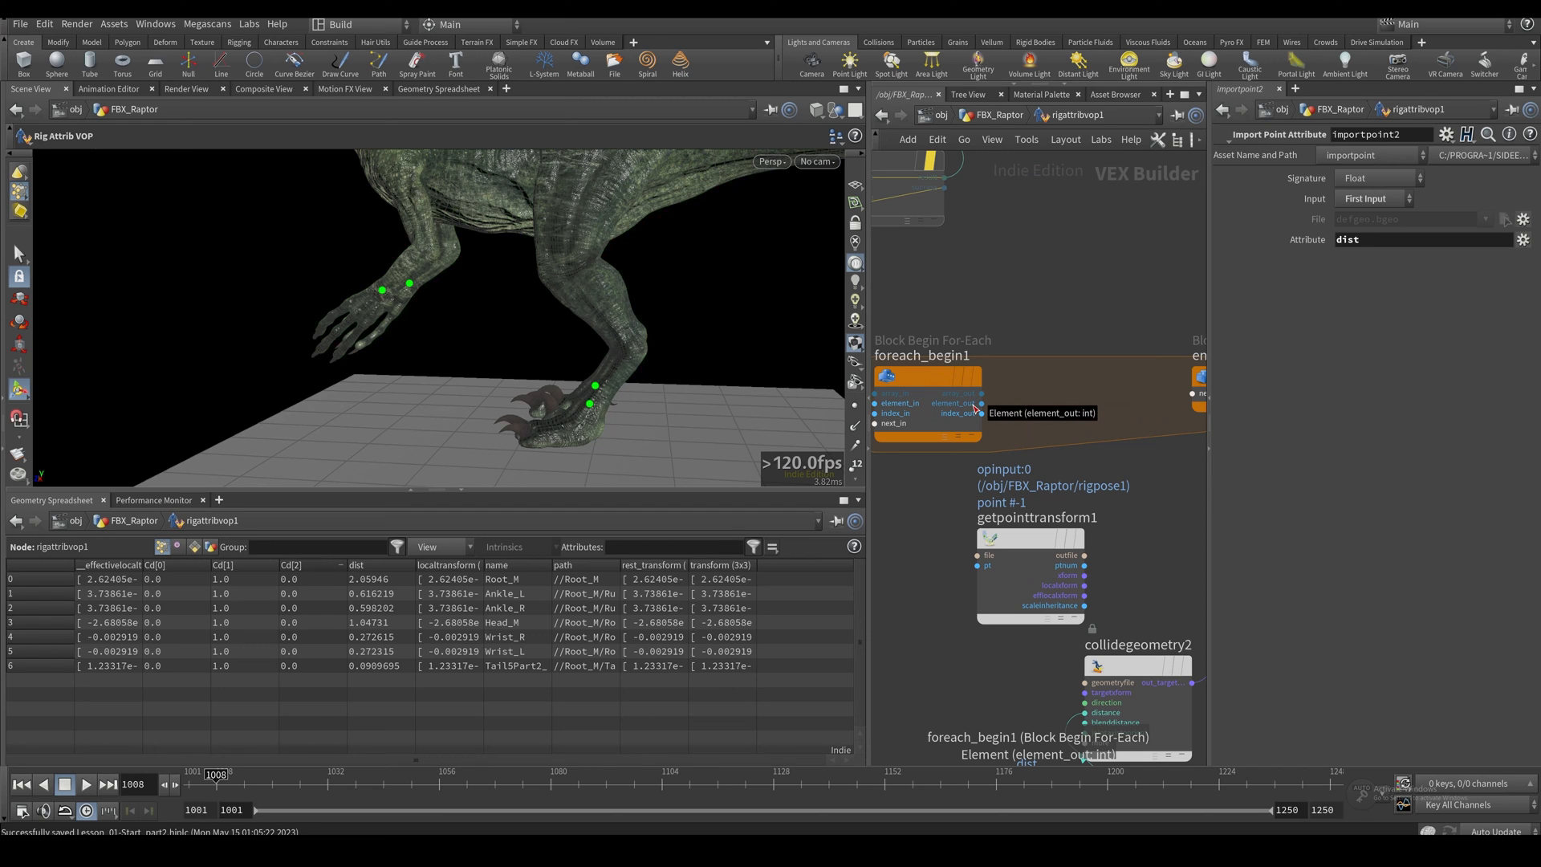
mouse_move(978, 406)
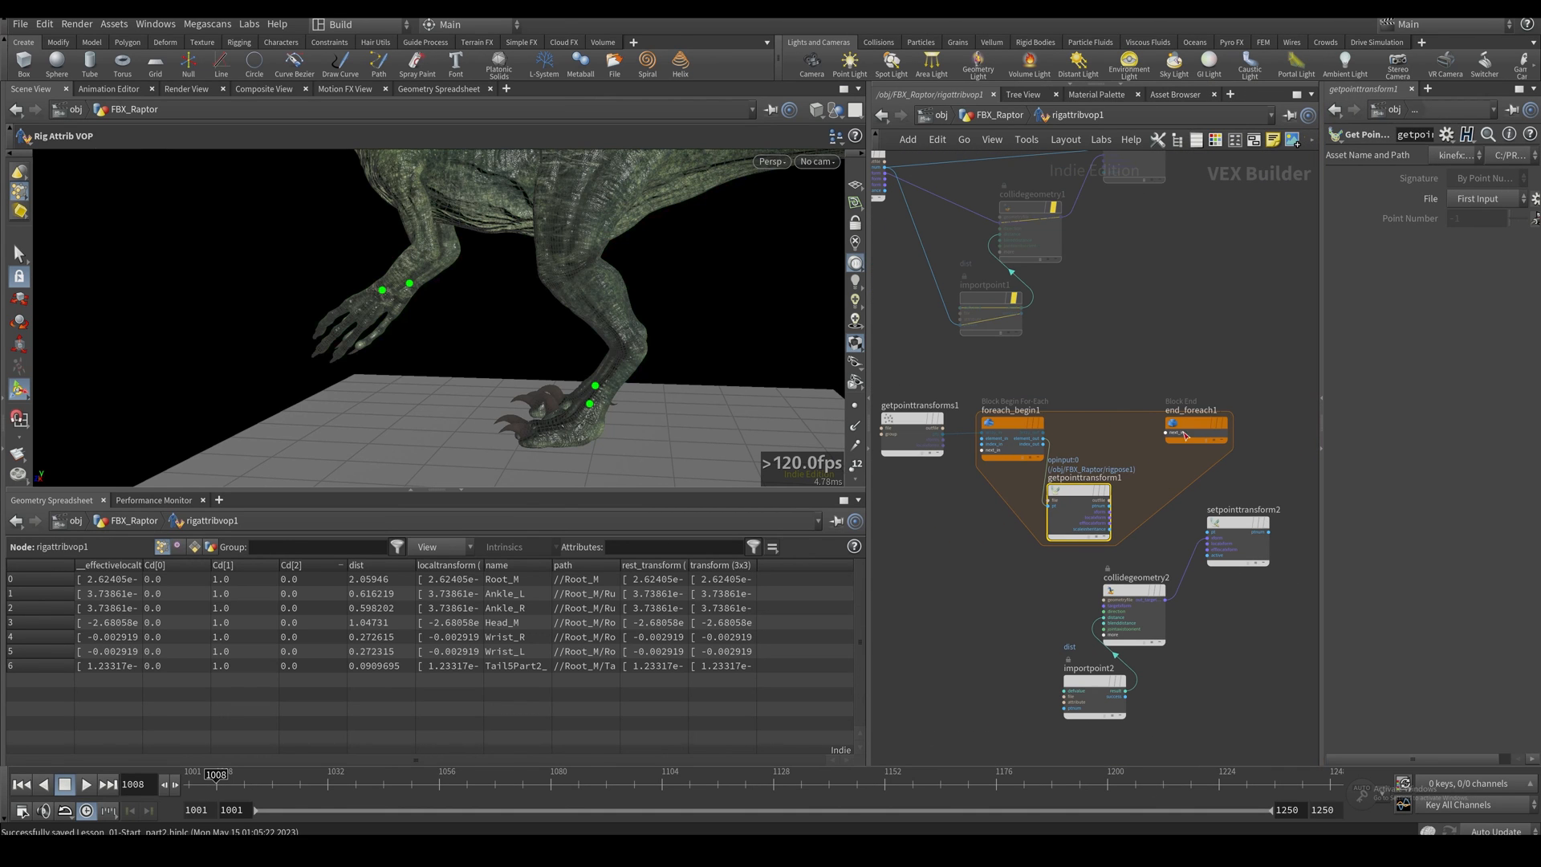
click(1487, 199)
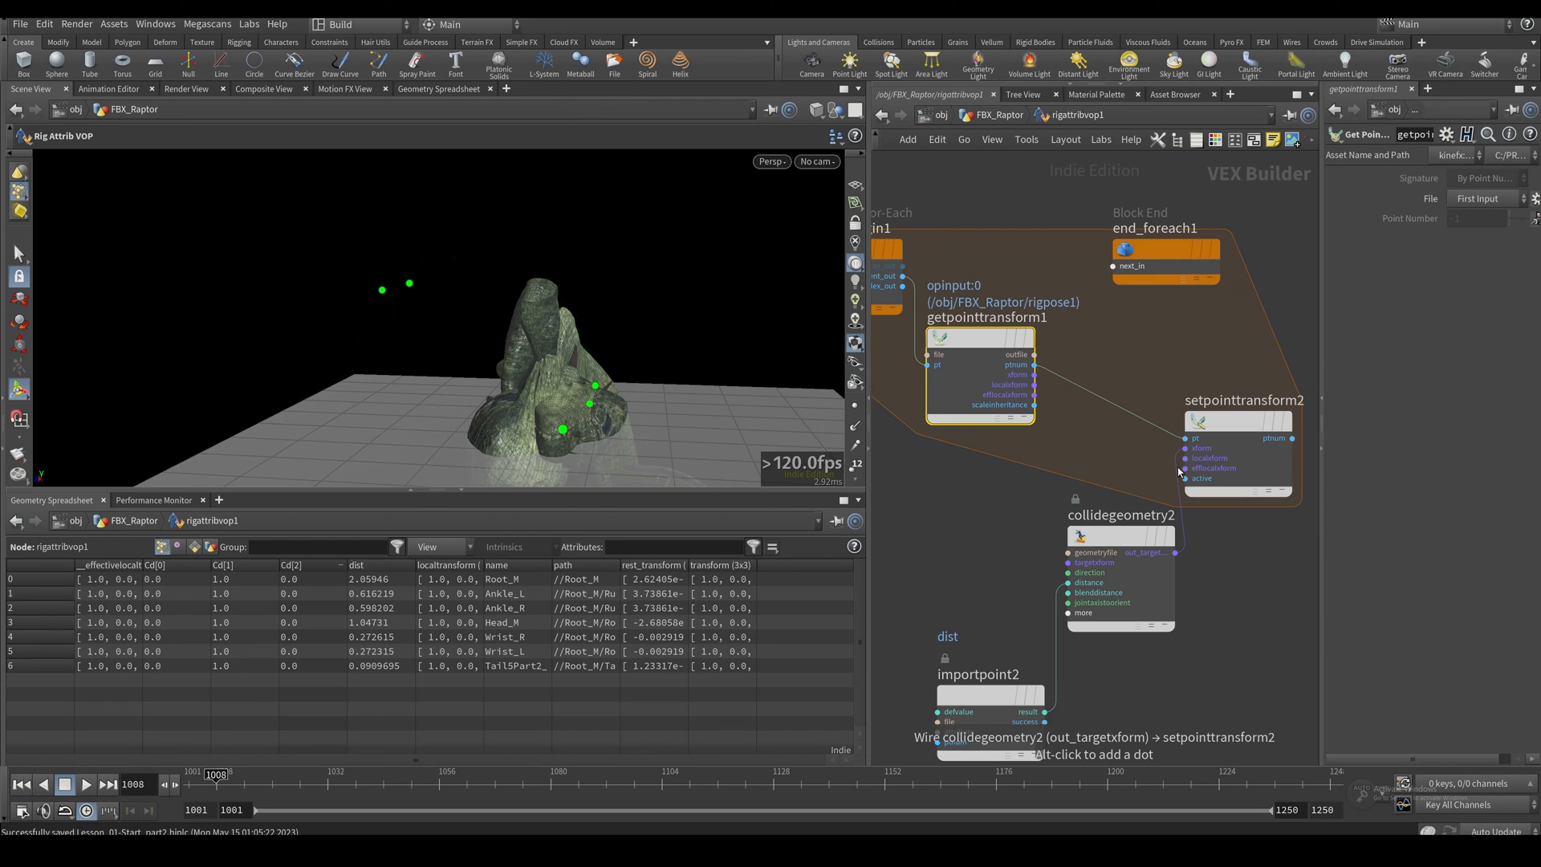
mouse_move(1081, 565)
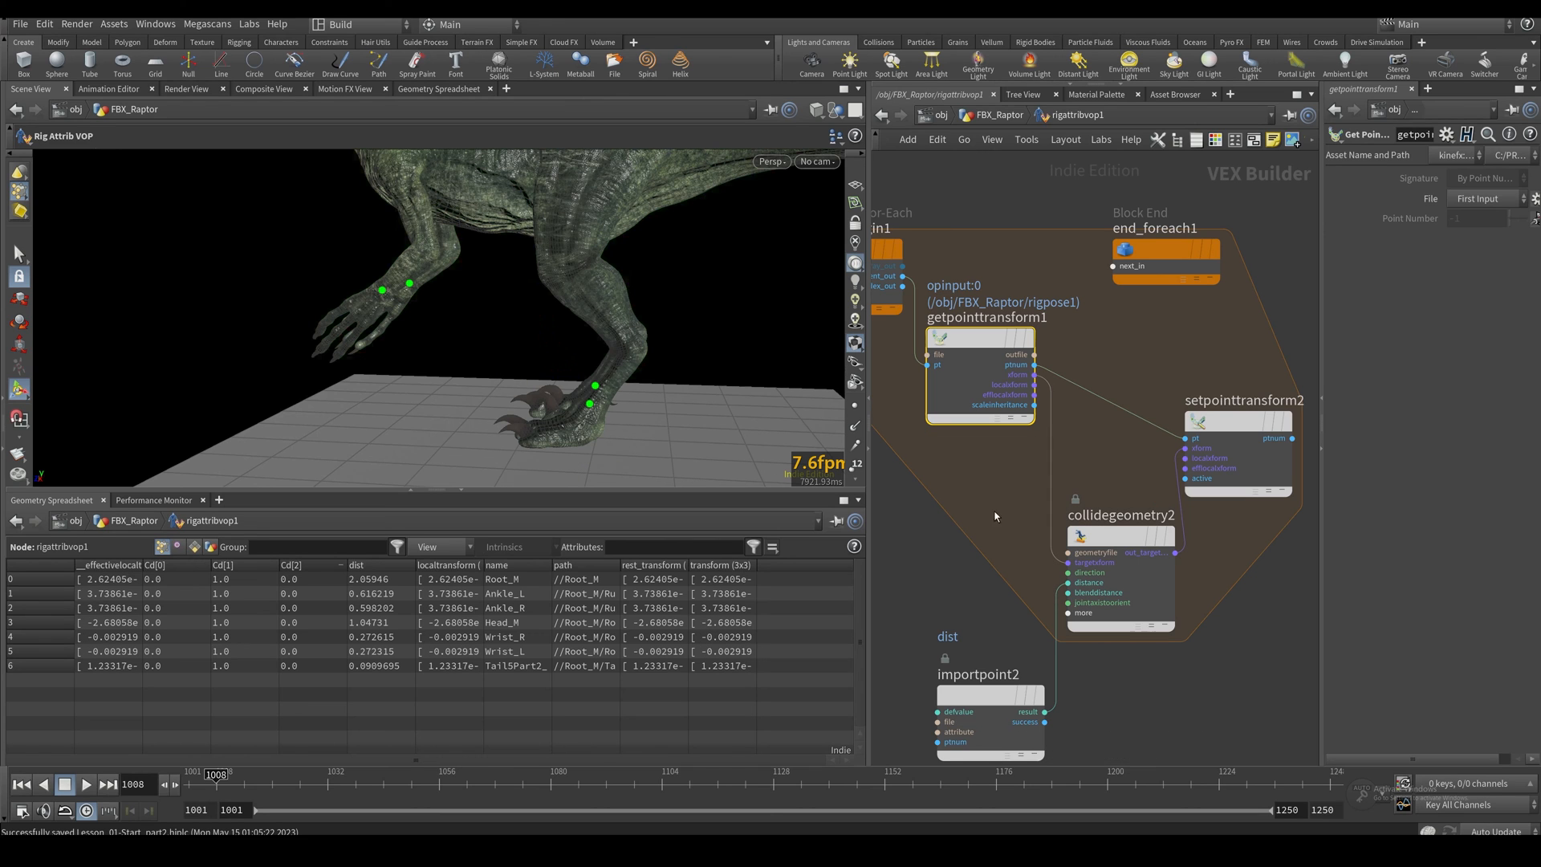
click(1032, 364)
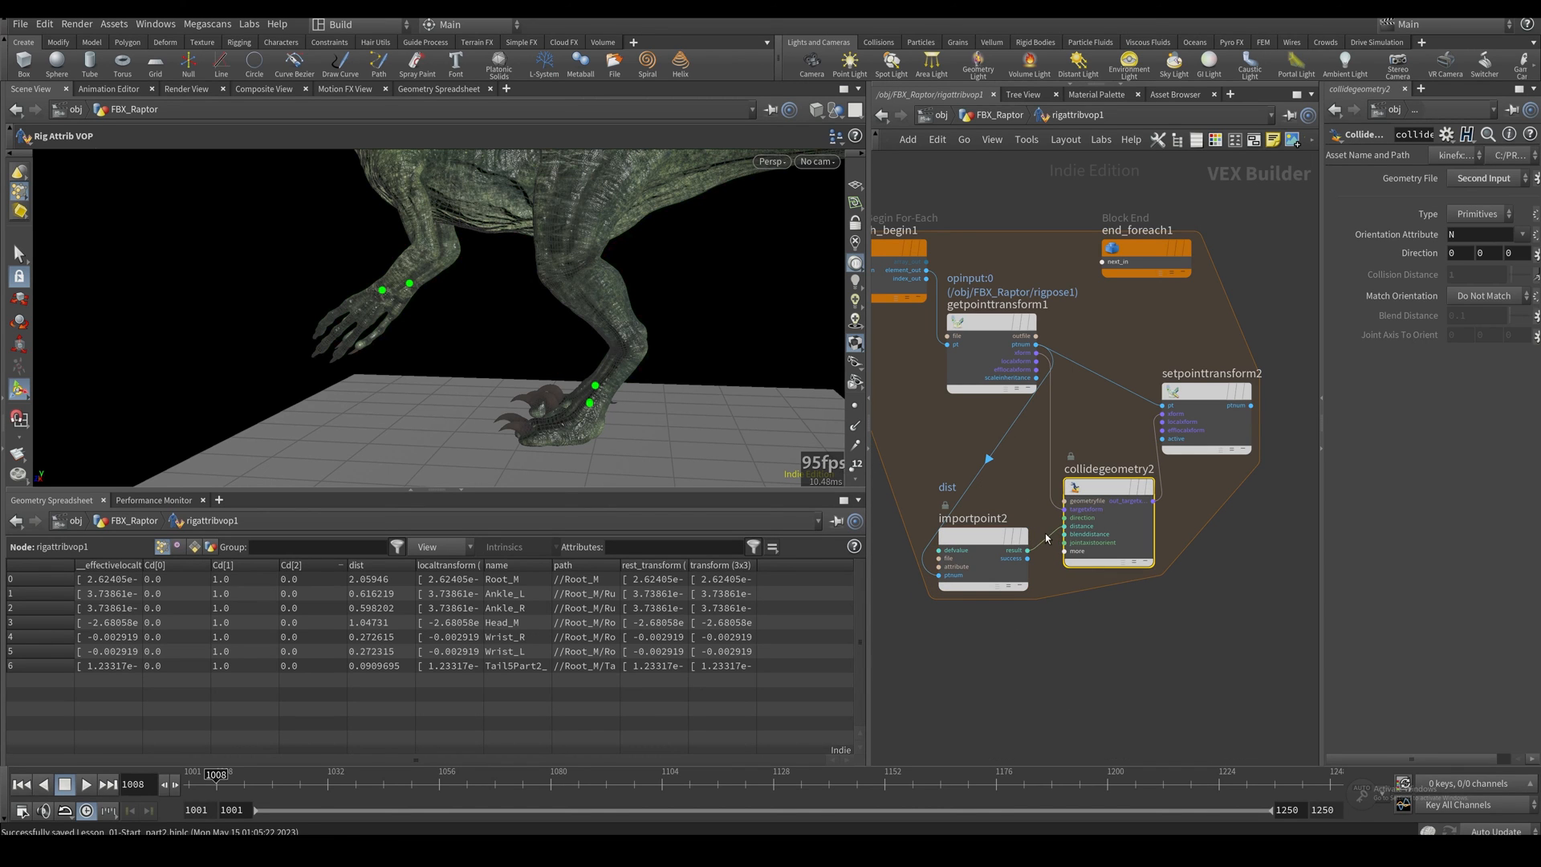
mouse_move(1185, 500)
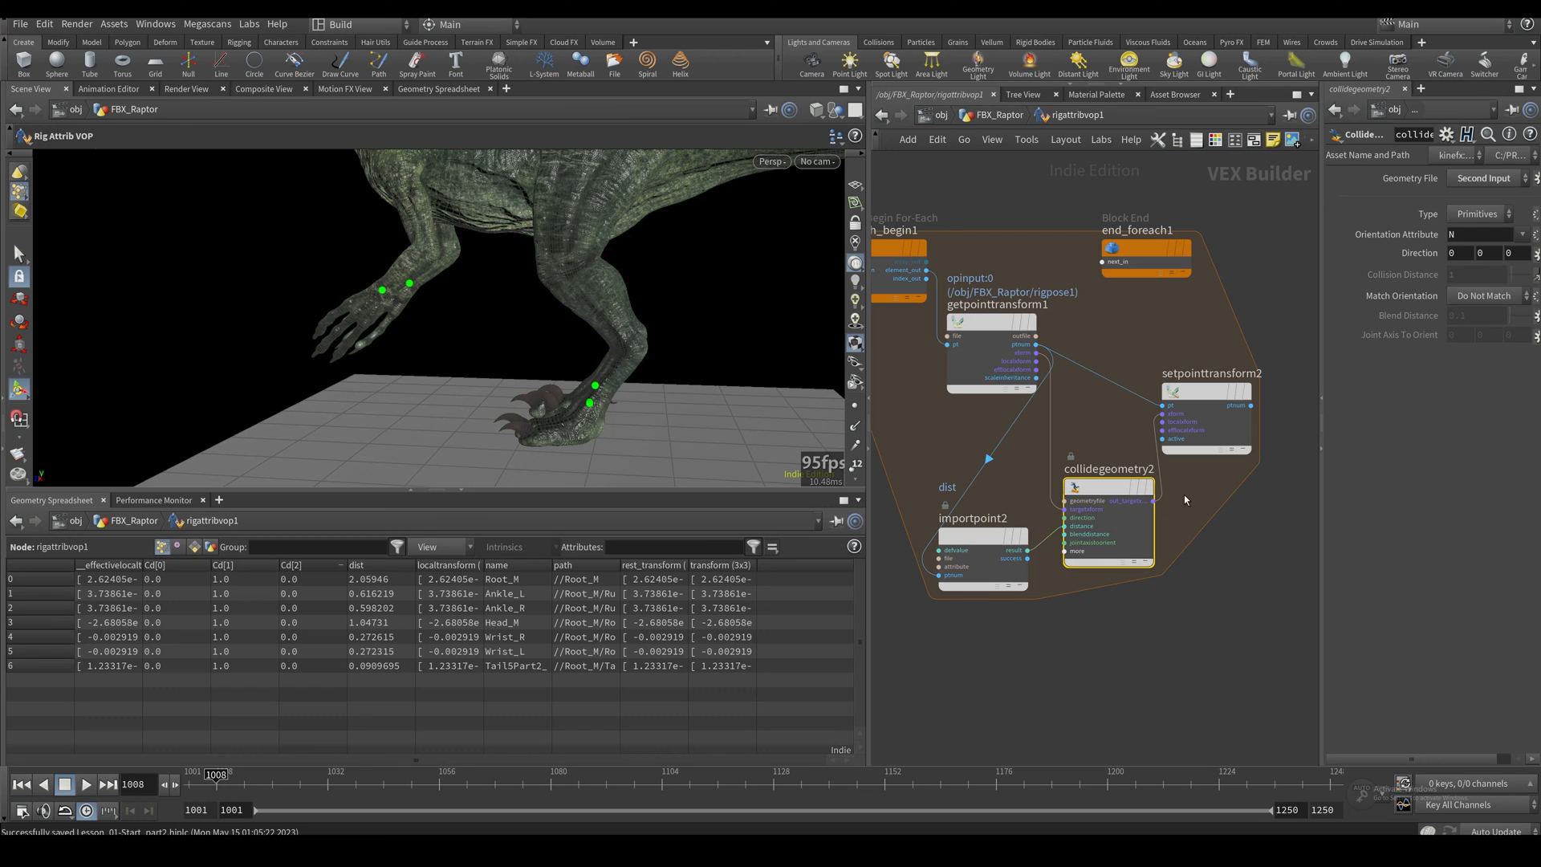
click(1214, 391)
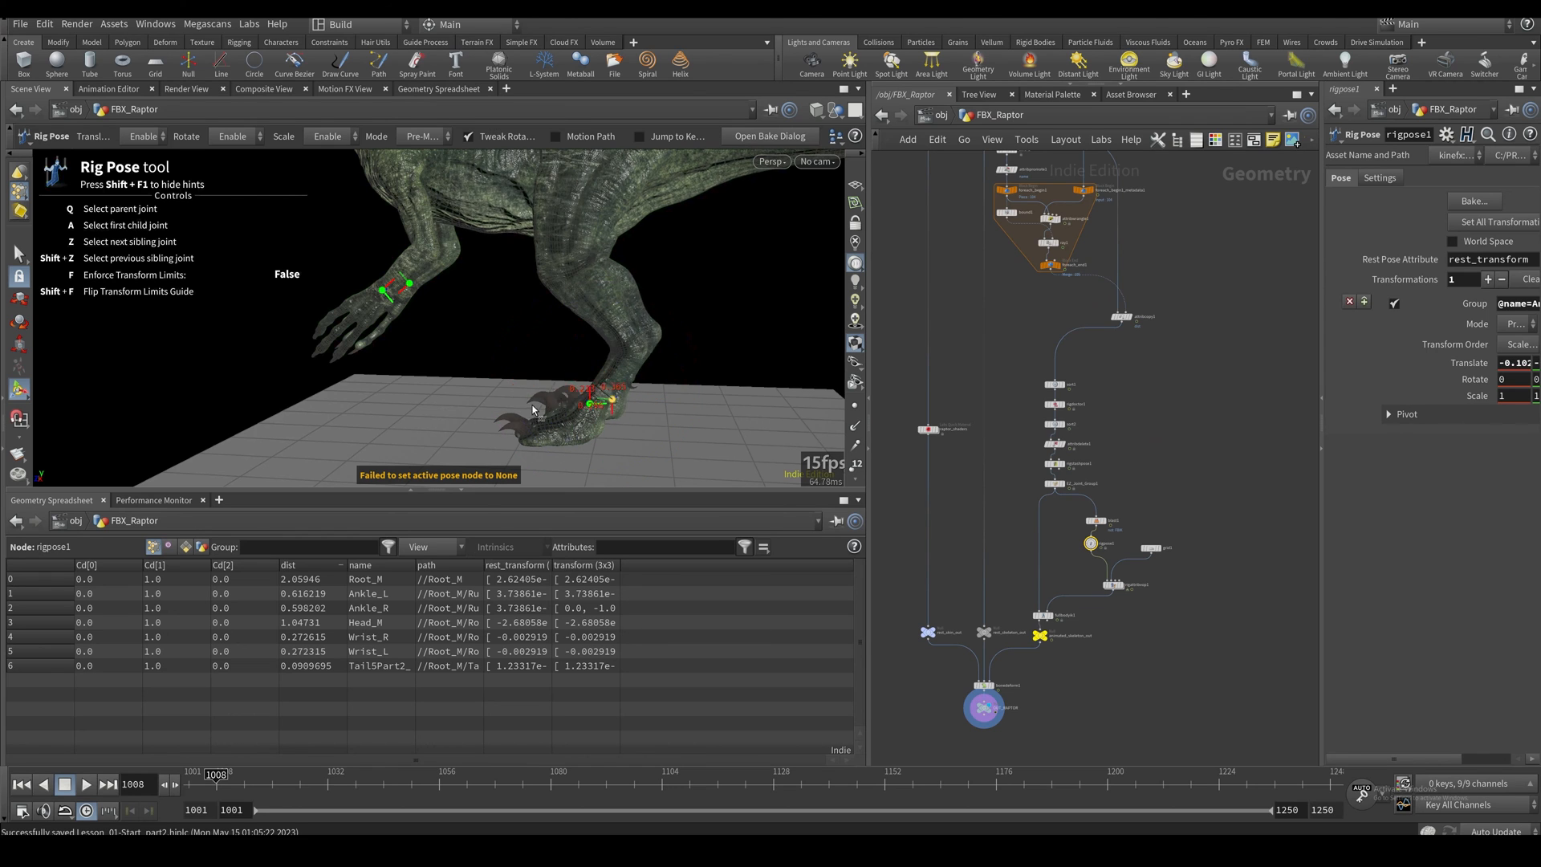
Step: Pick a foot joint on rigpose1 and move it, adding a second transformation entry
click(403, 285)
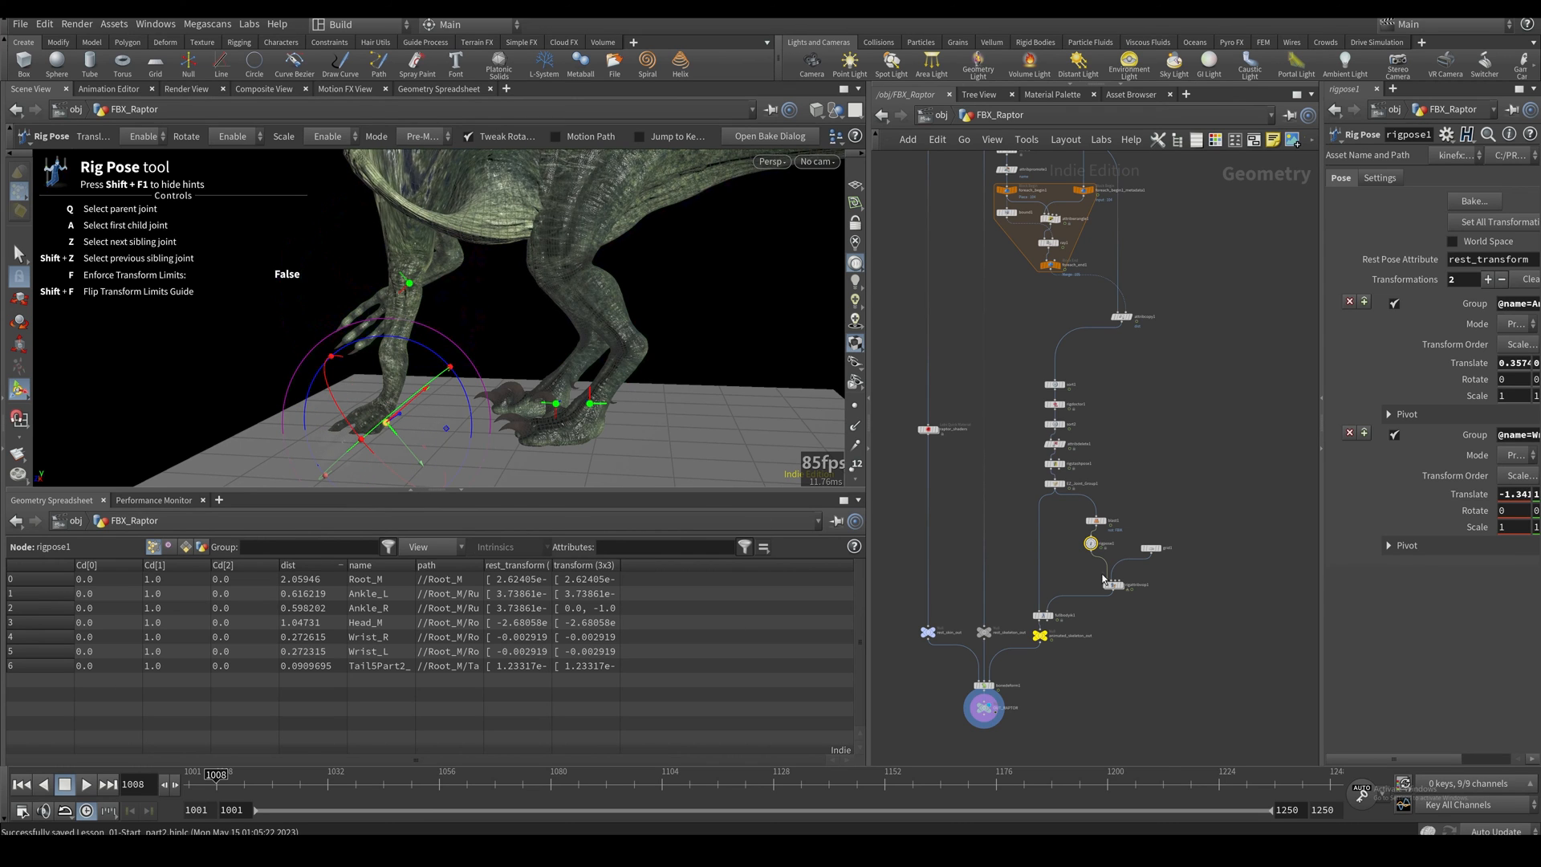
mouse_move(1529, 287)
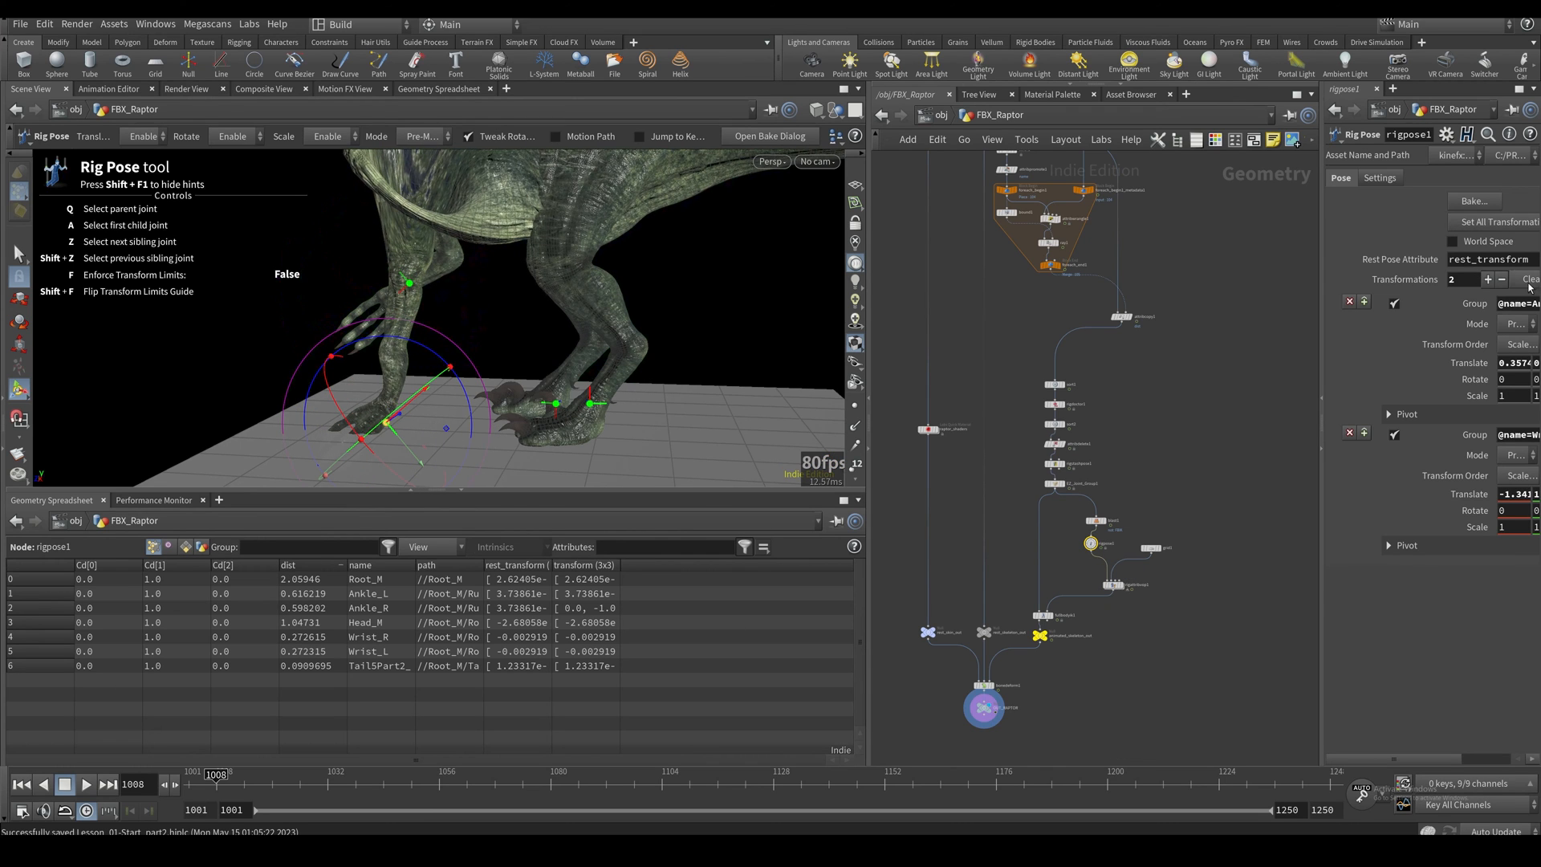
click(1530, 279)
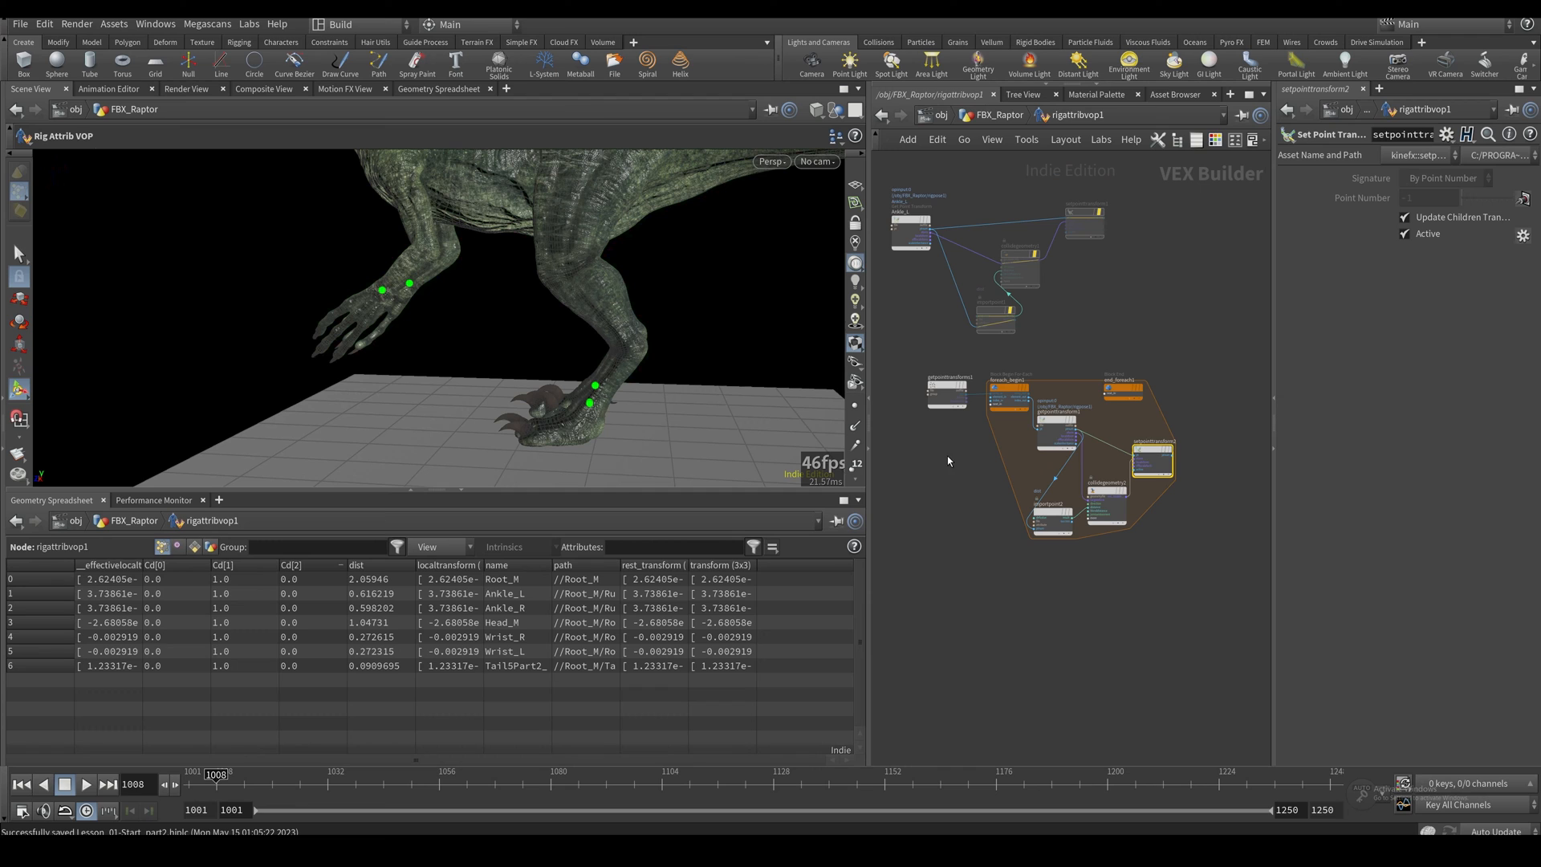
mouse_move(1001, 398)
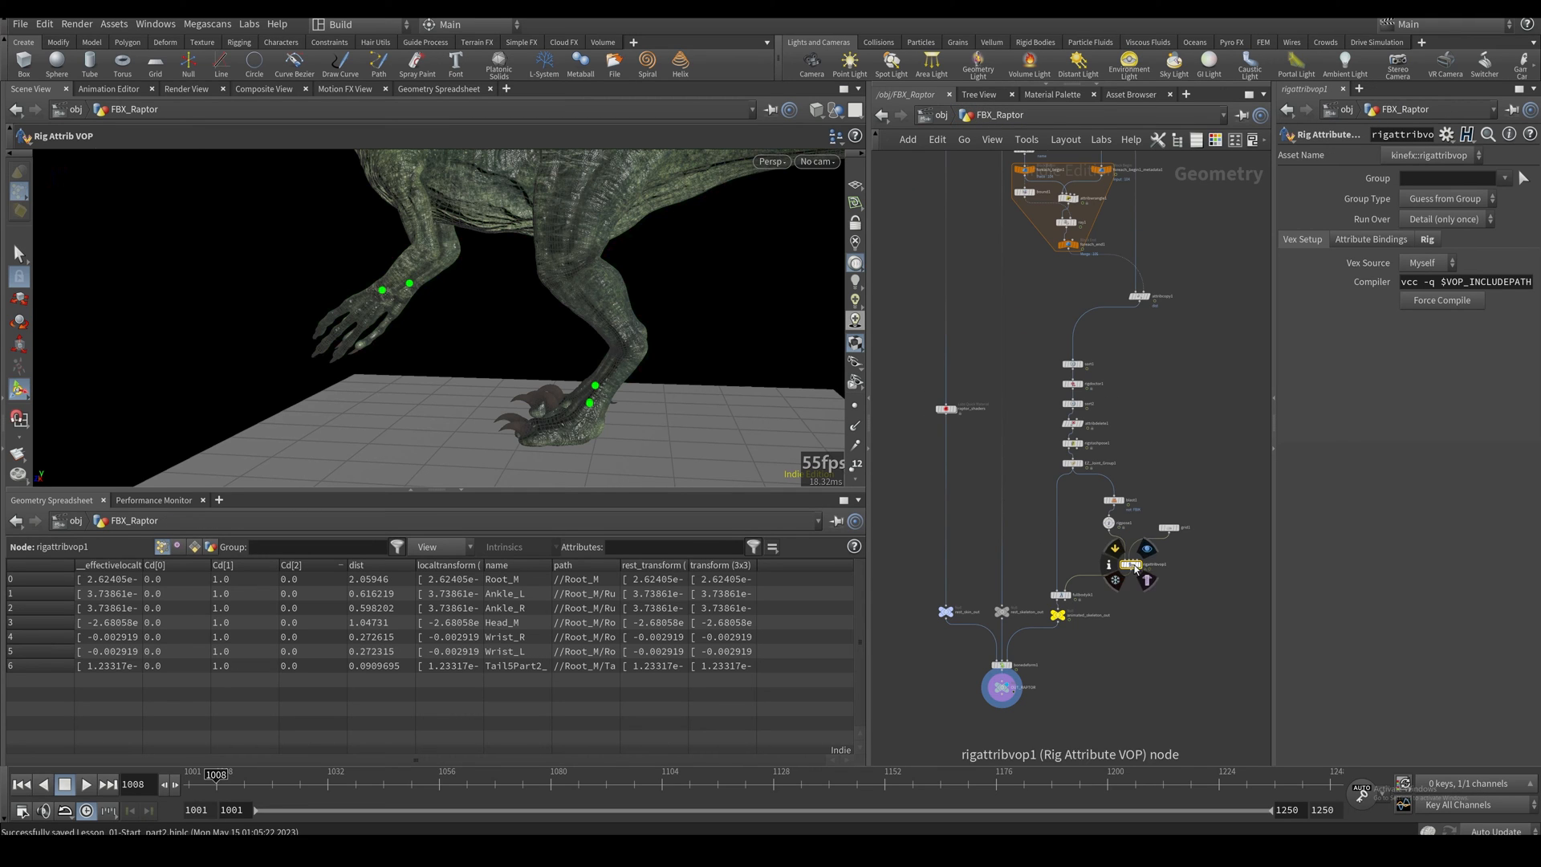
Step: Exit the Rig Attribute VOP, frame the full SOP network and display the animated_skeleton_out Null
click(1131, 564)
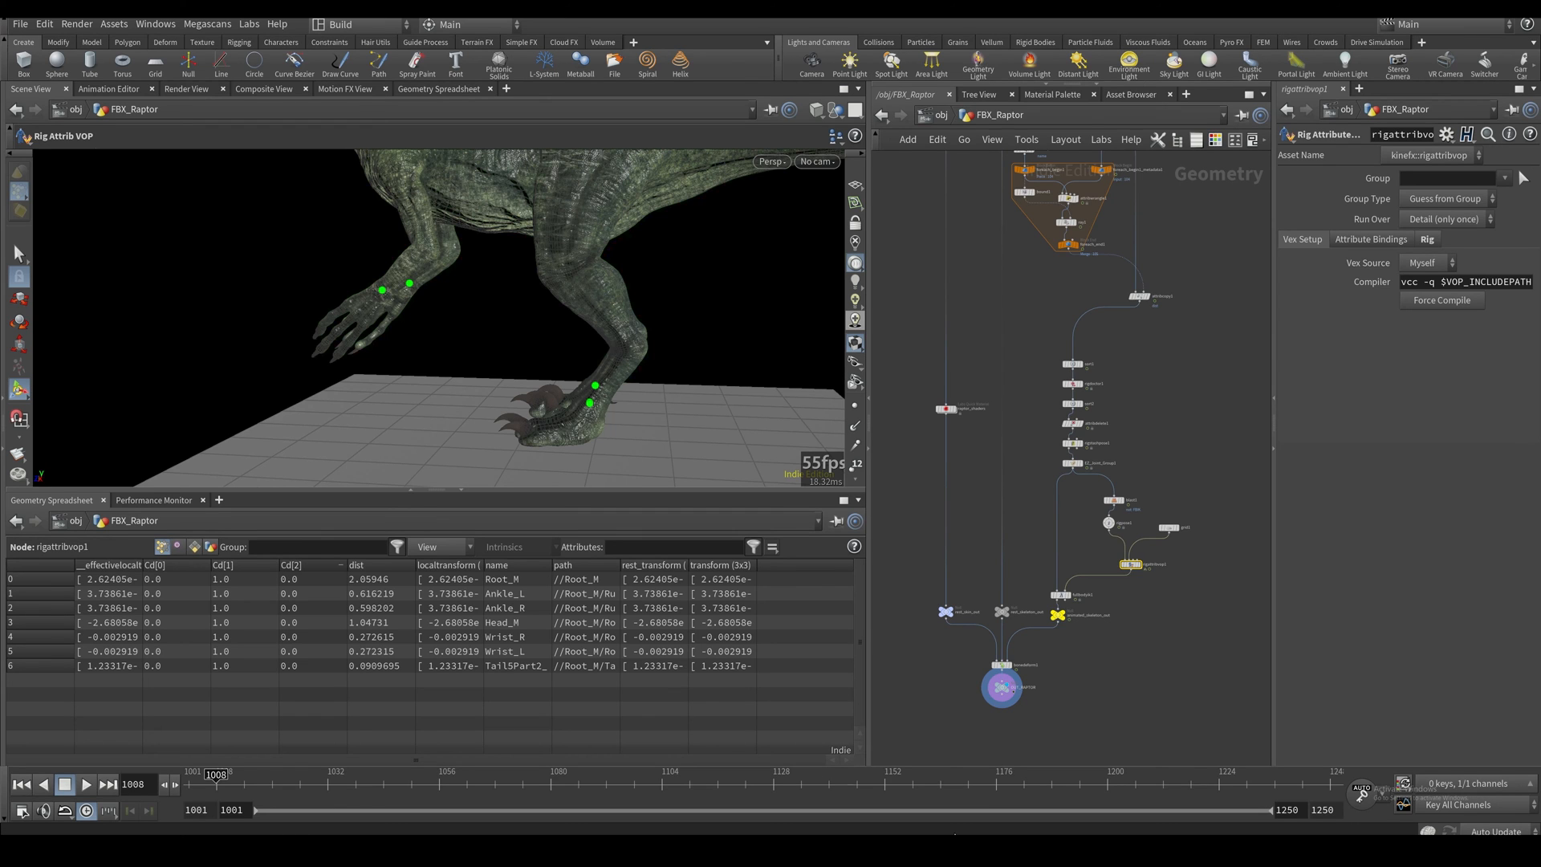
scroll(down, 3)
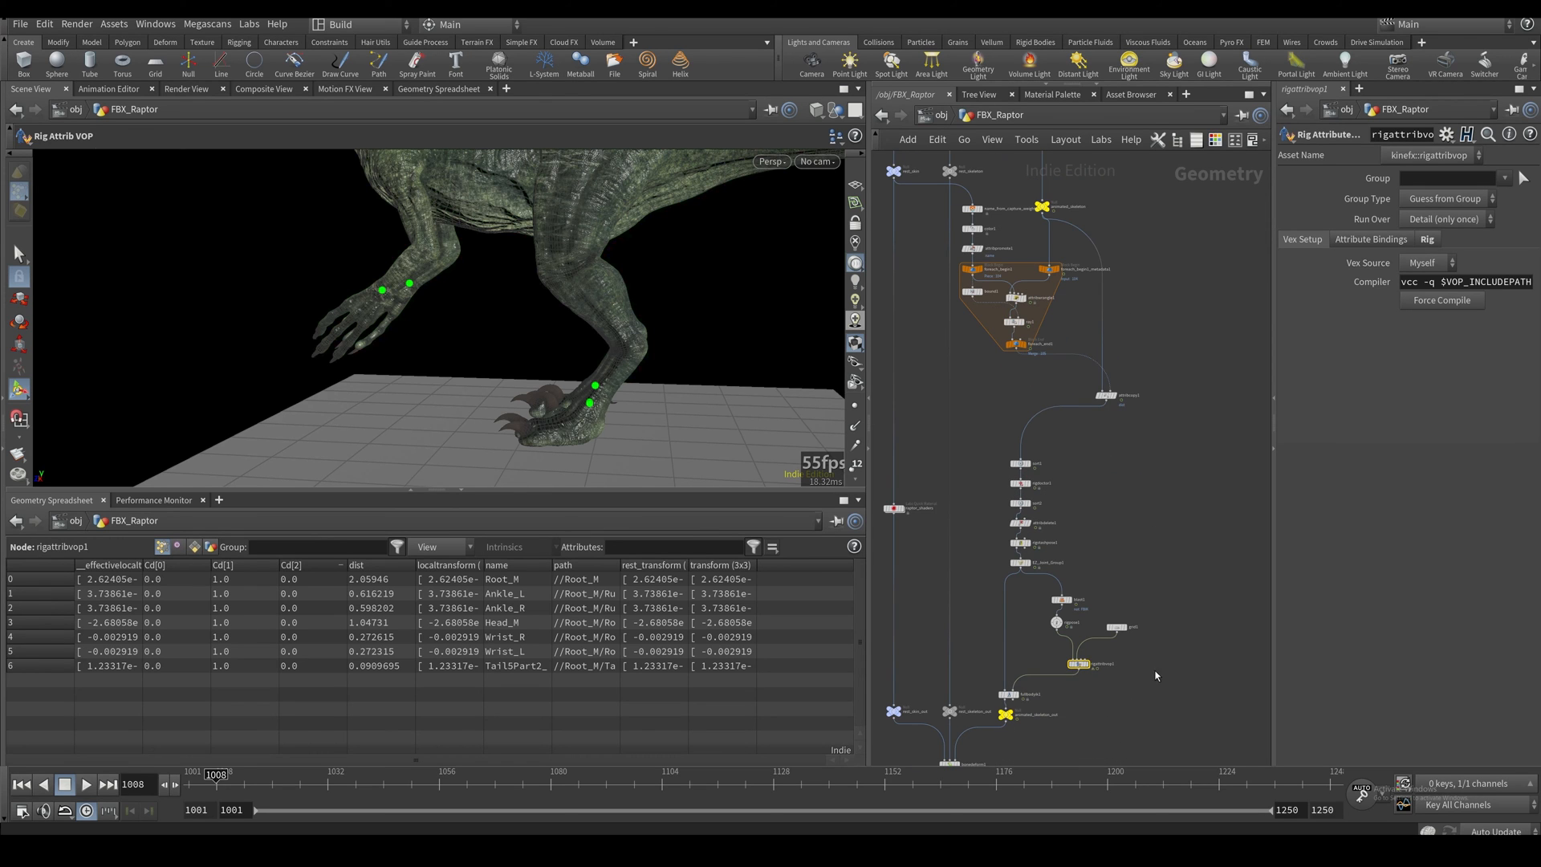
mouse_move(1145, 690)
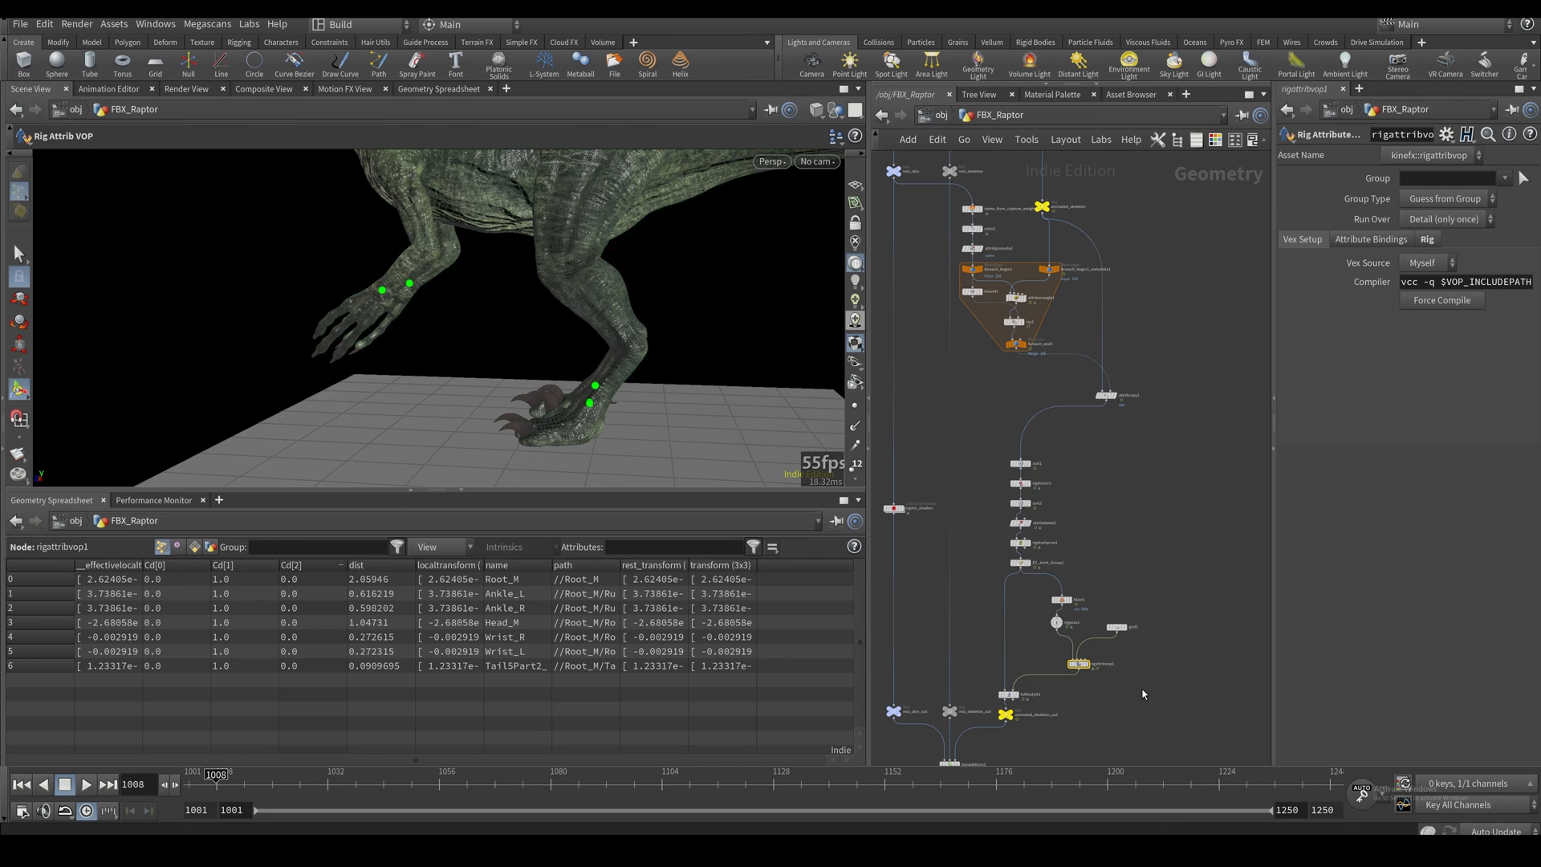
mouse_move(1194, 528)
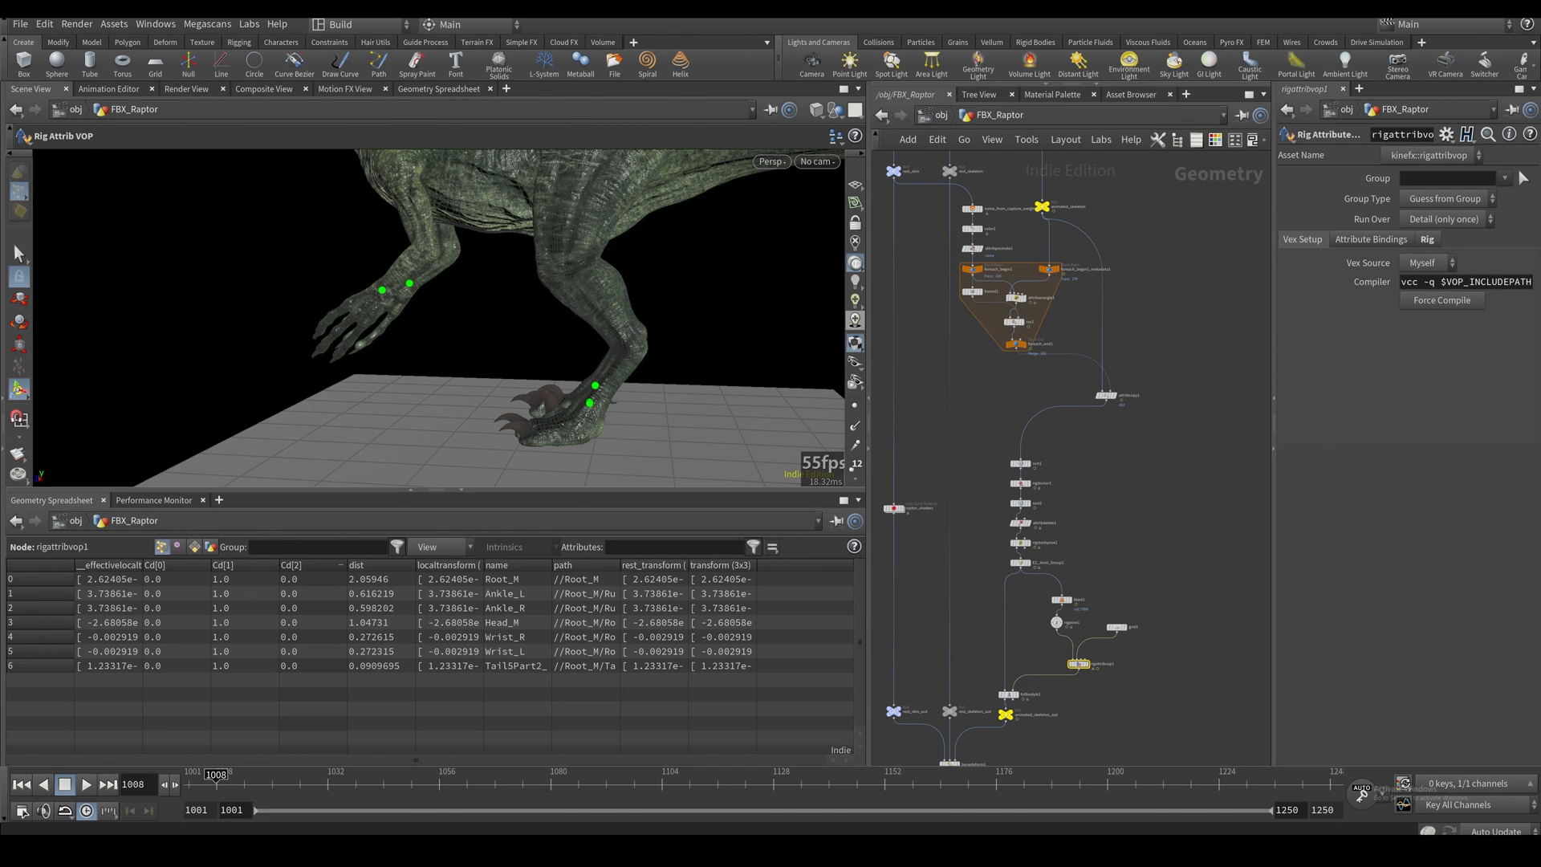
click(1000, 673)
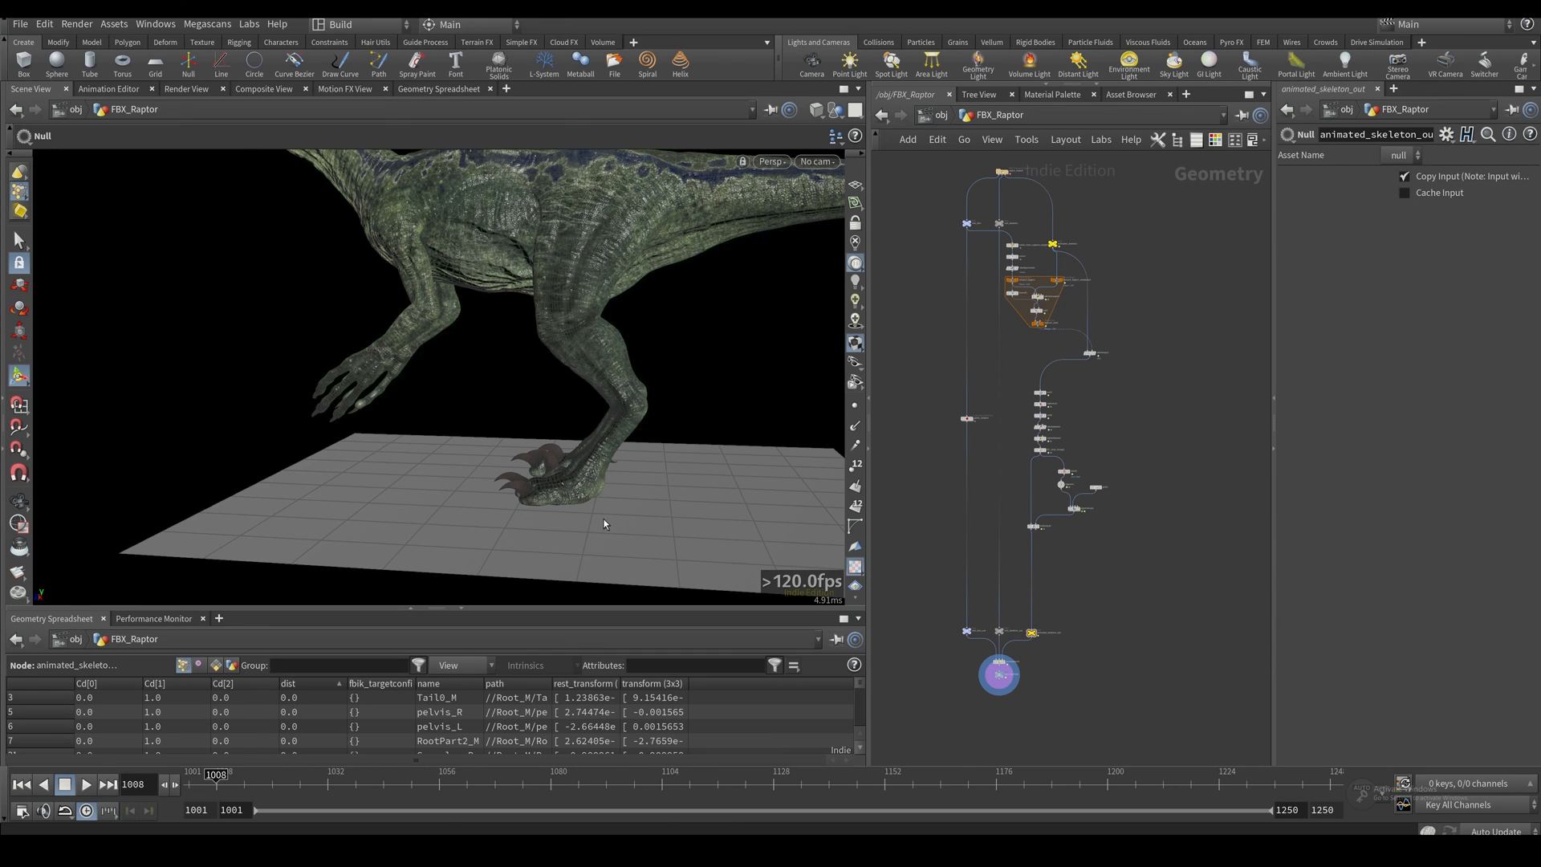
mouse_move(623, 485)
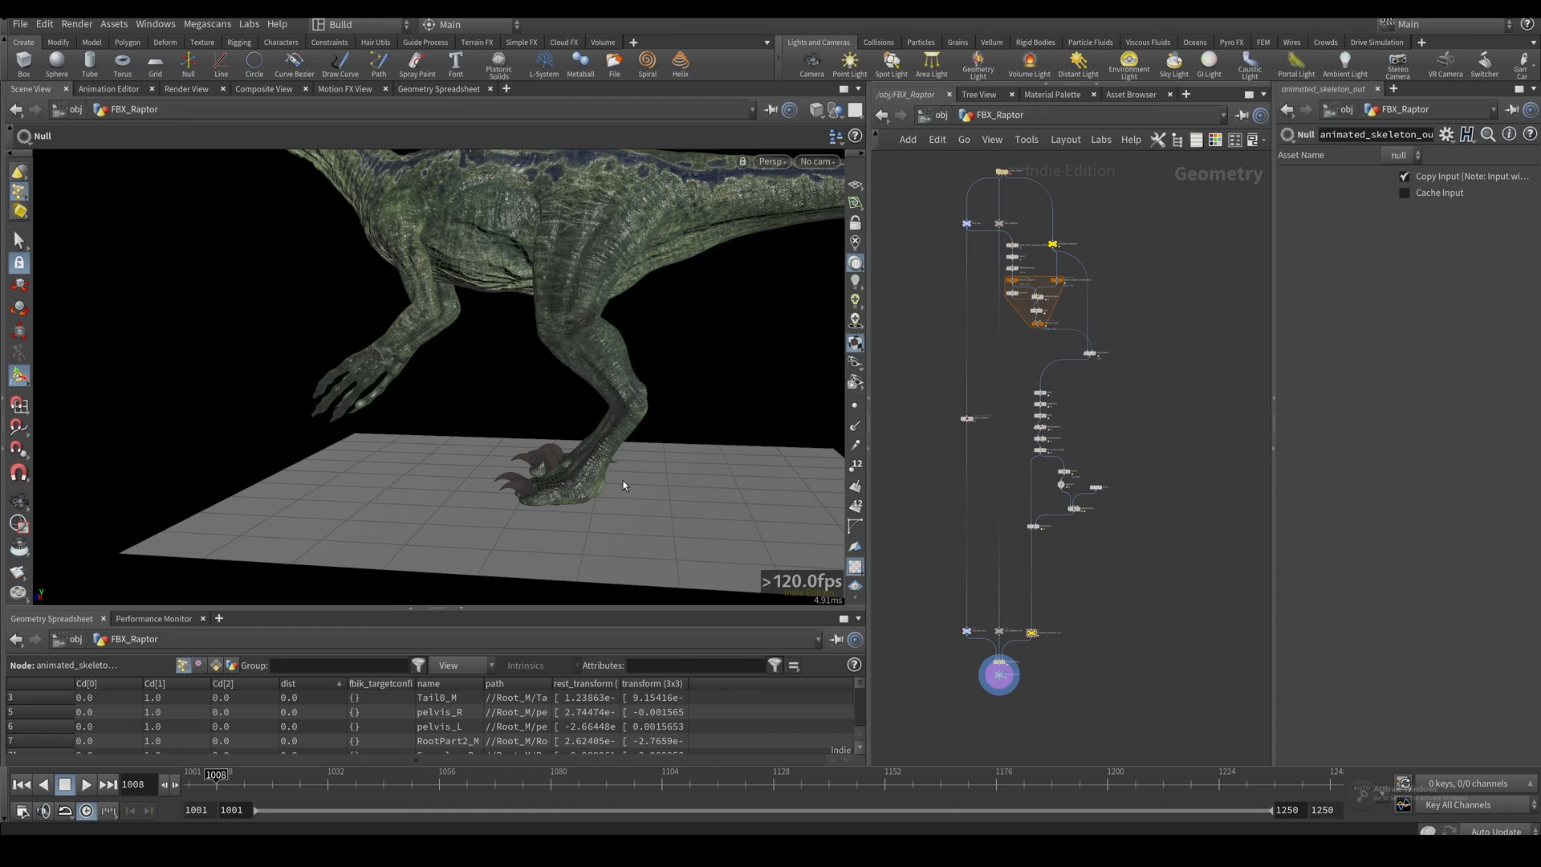
mouse_move(607, 307)
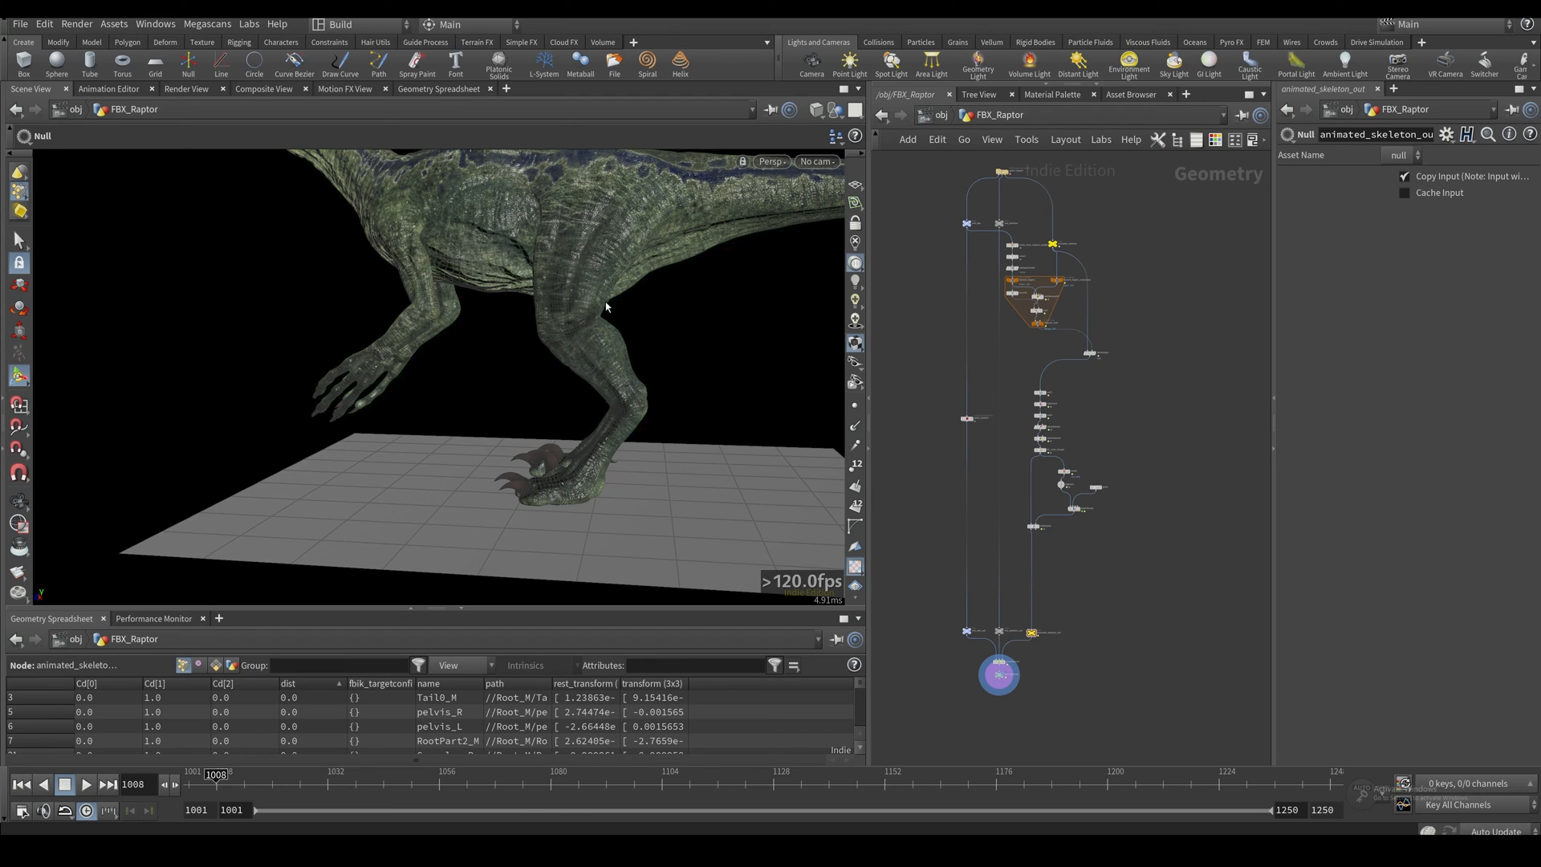
mouse_move(617, 229)
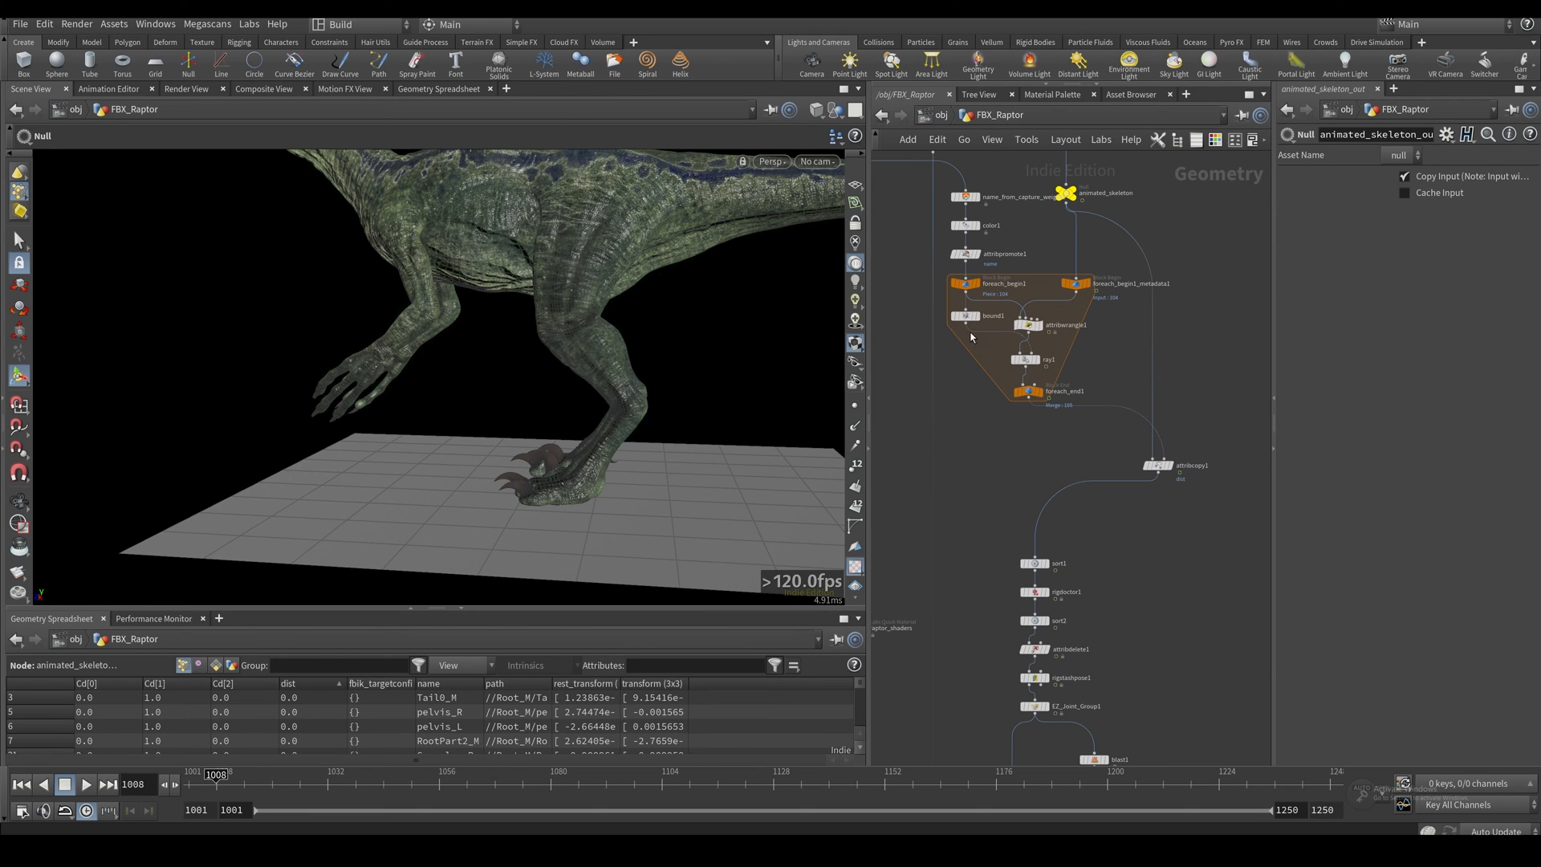
mouse_move(1034, 245)
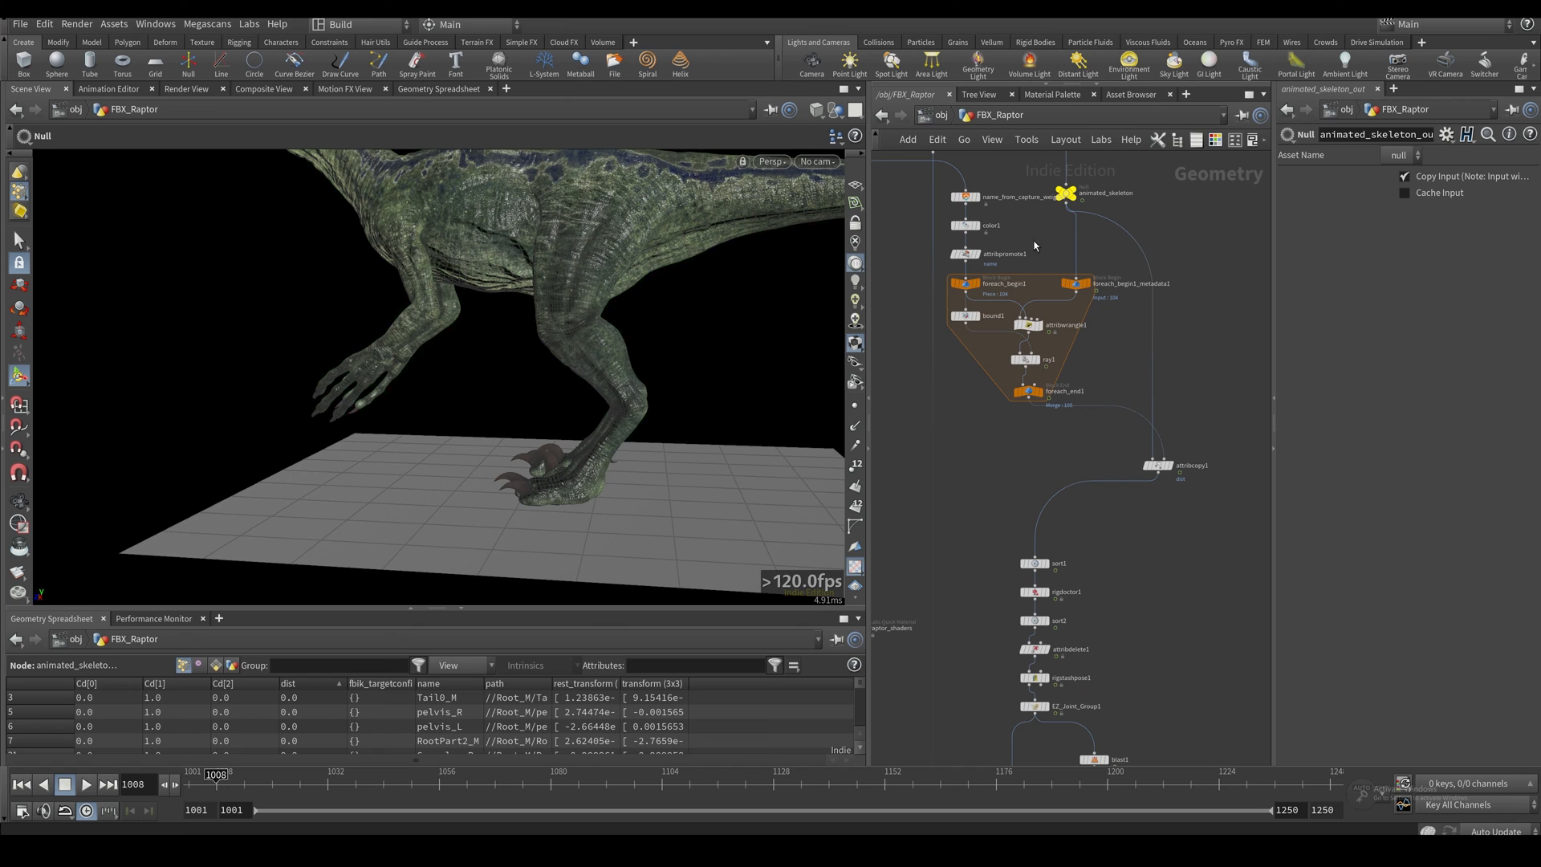
click(966, 196)
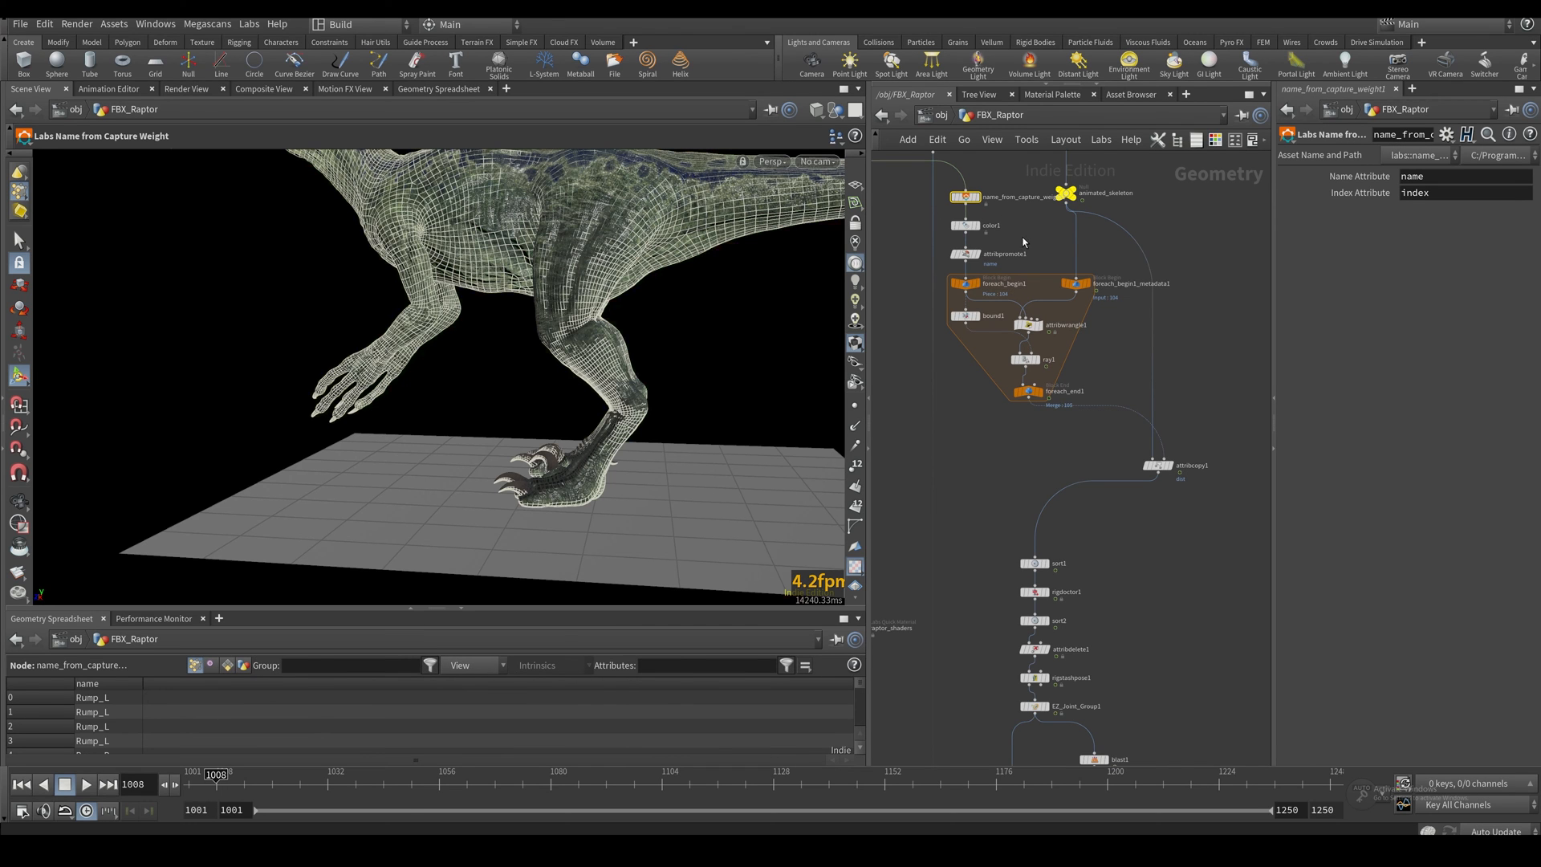
mouse_move(1017, 435)
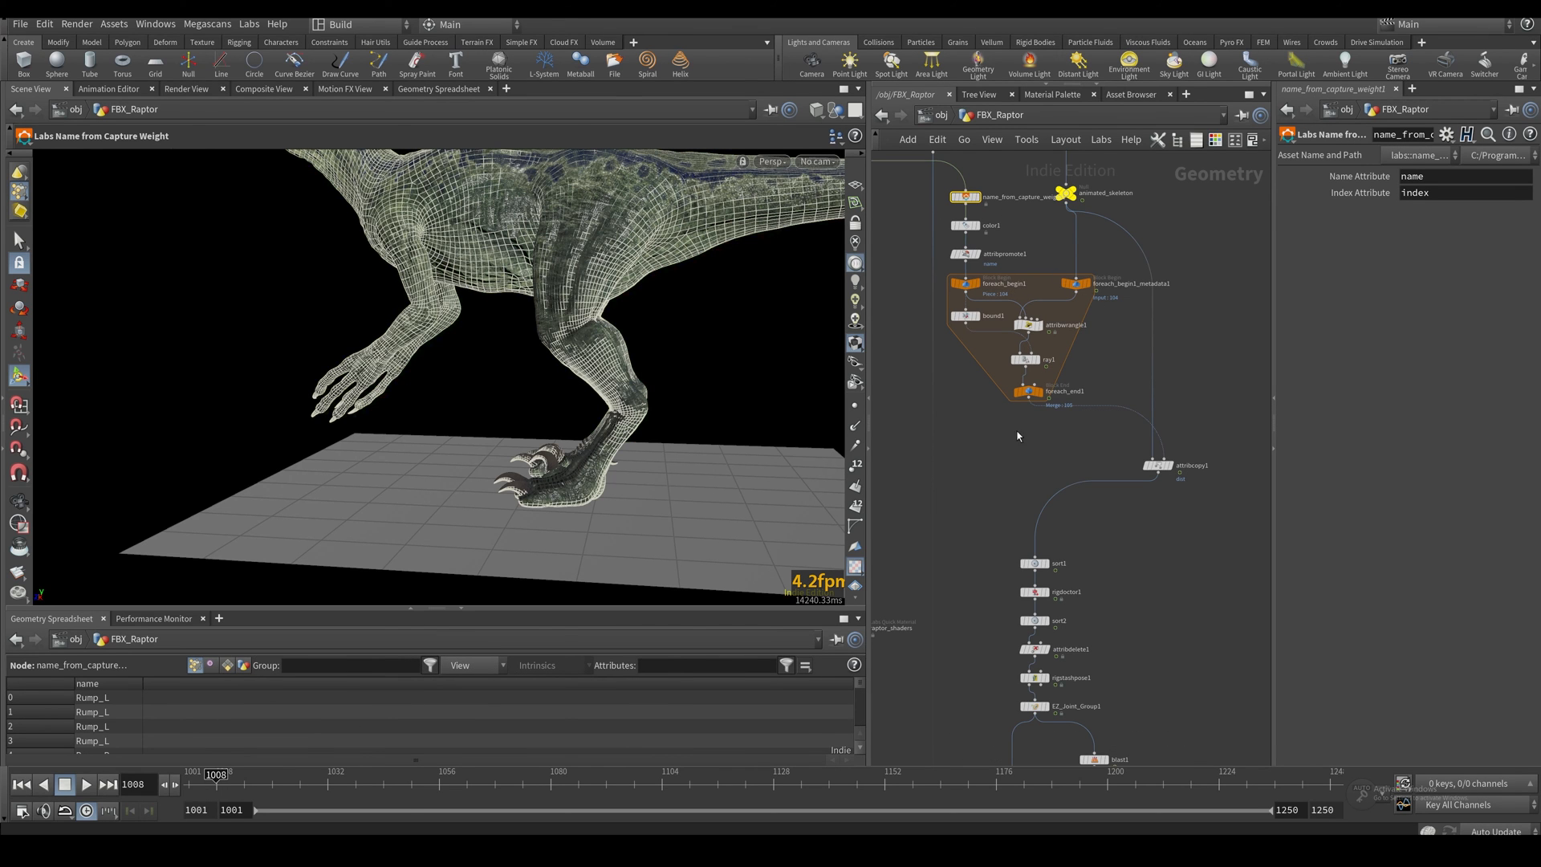
mouse_move(973, 356)
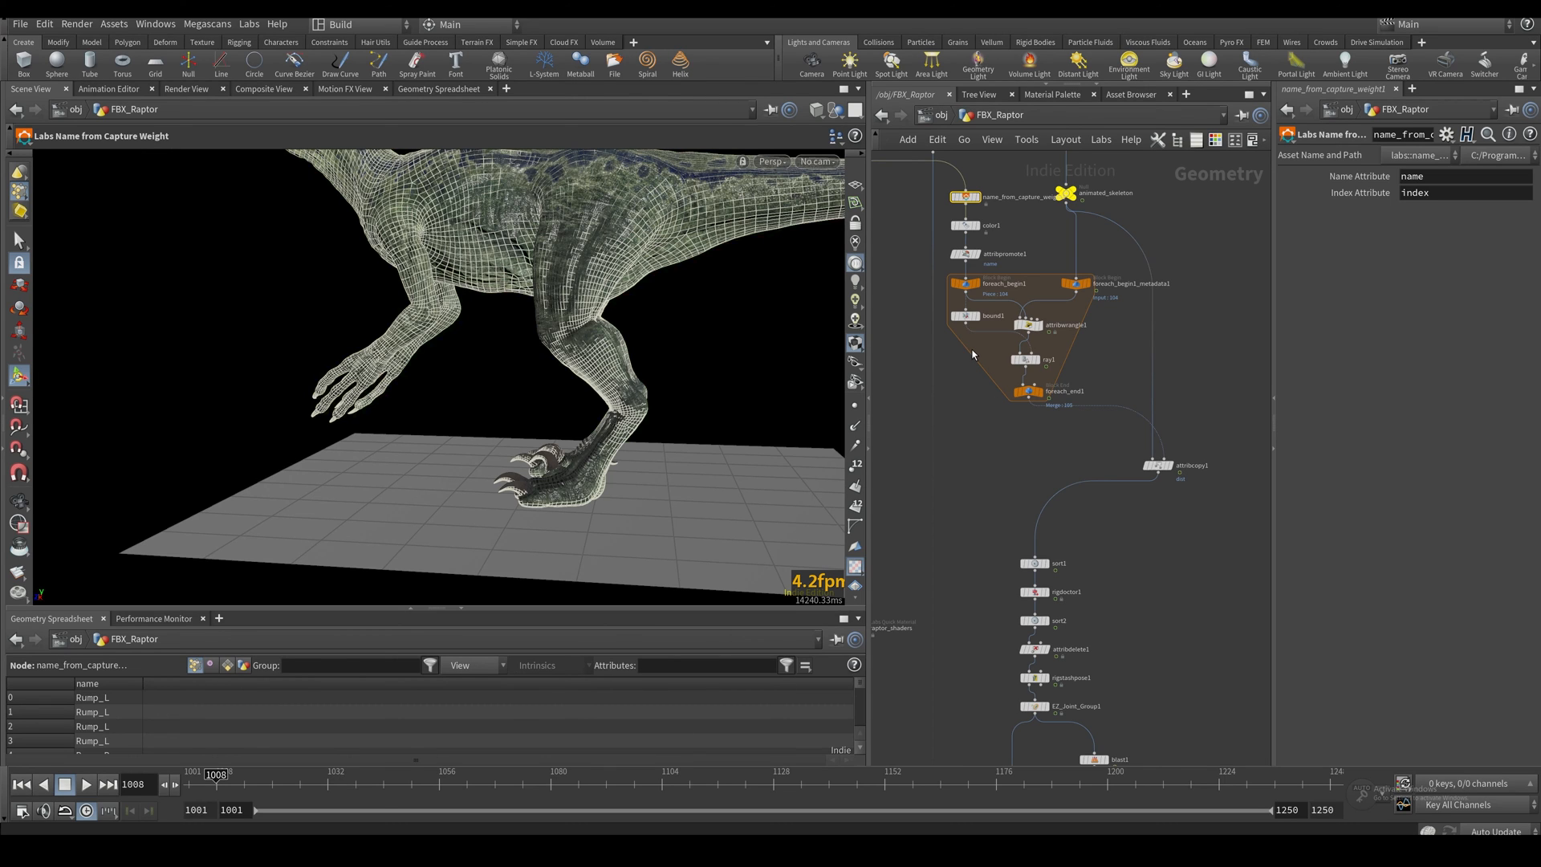
mouse_move(976, 361)
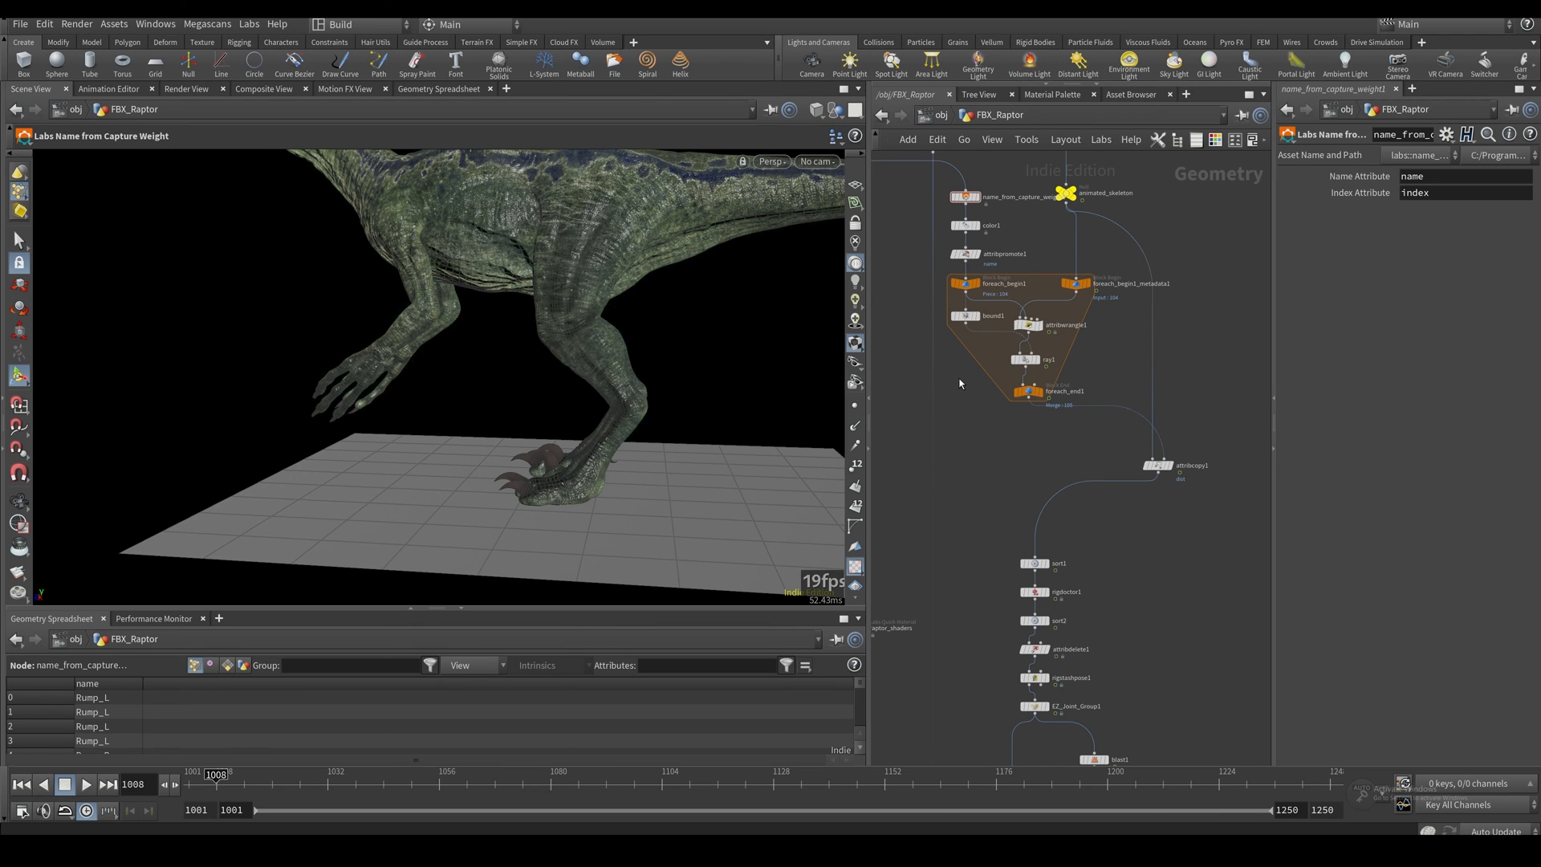
click(1027, 390)
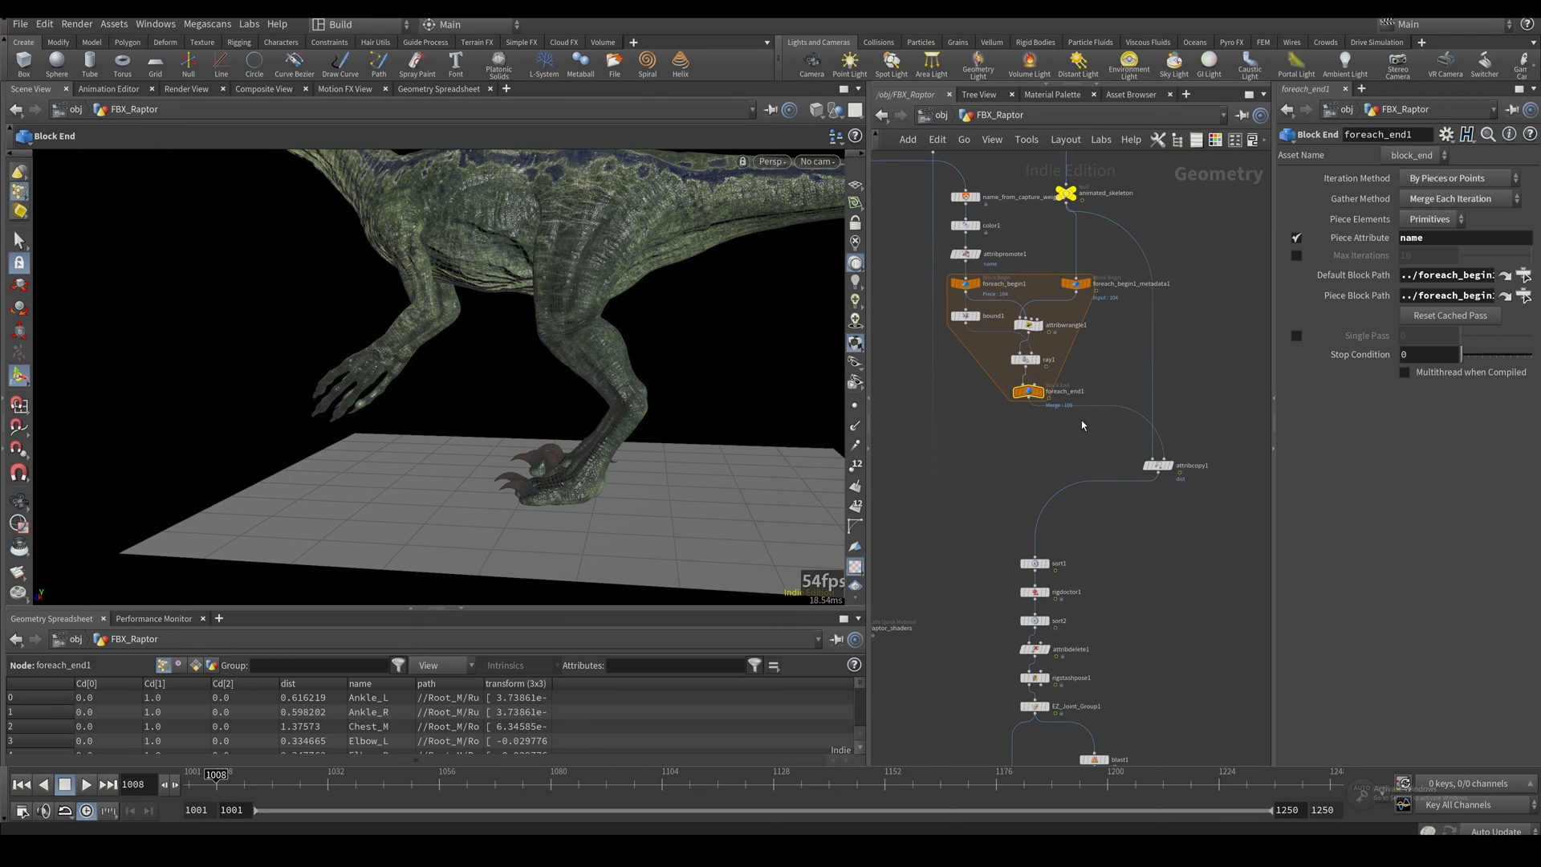
mouse_move(877, 376)
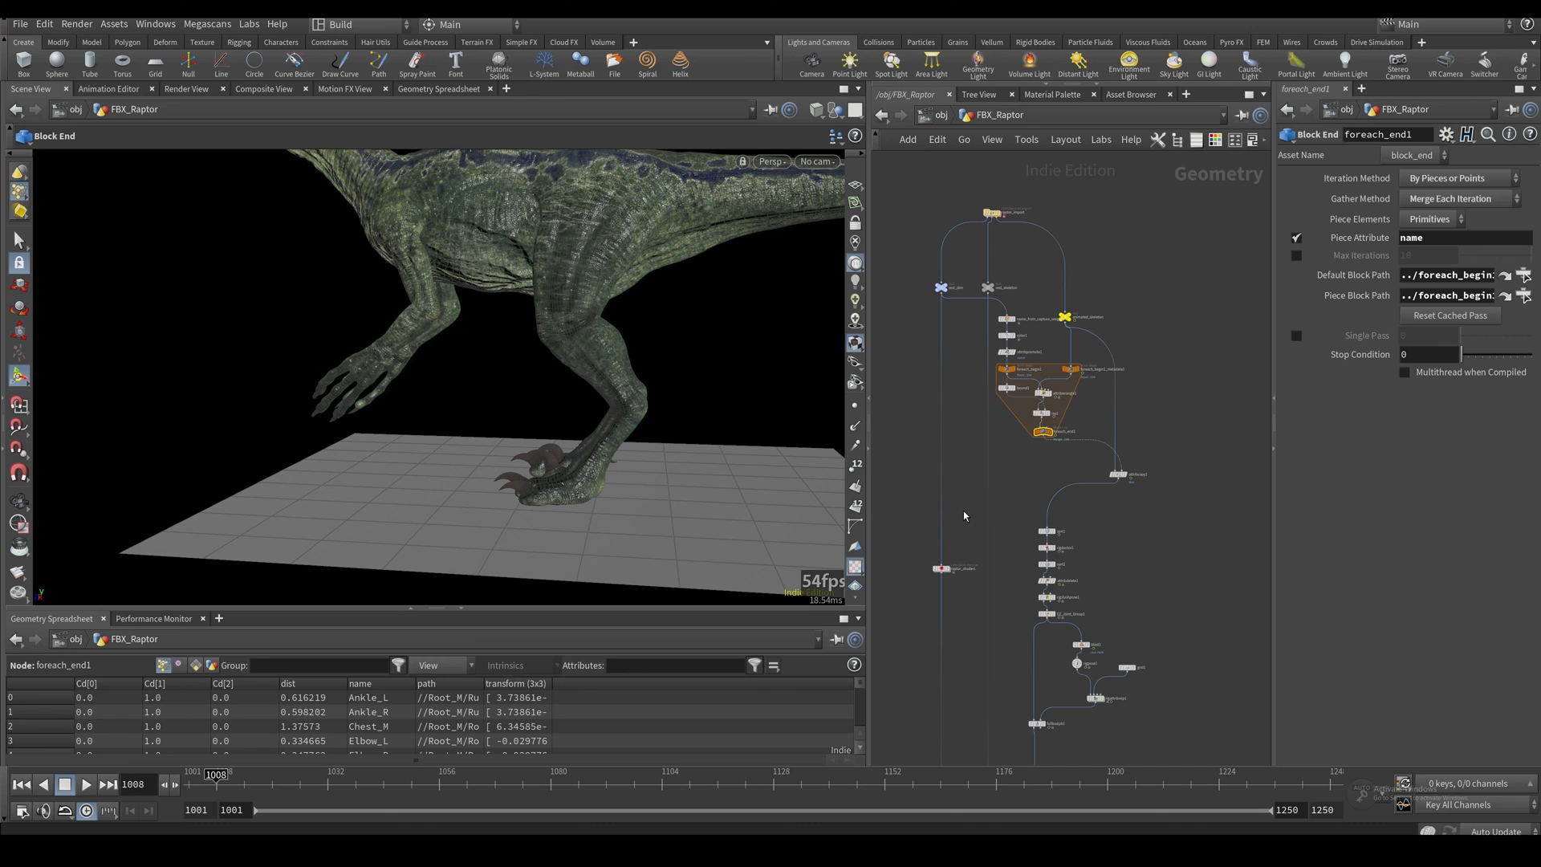
mouse_move(964, 531)
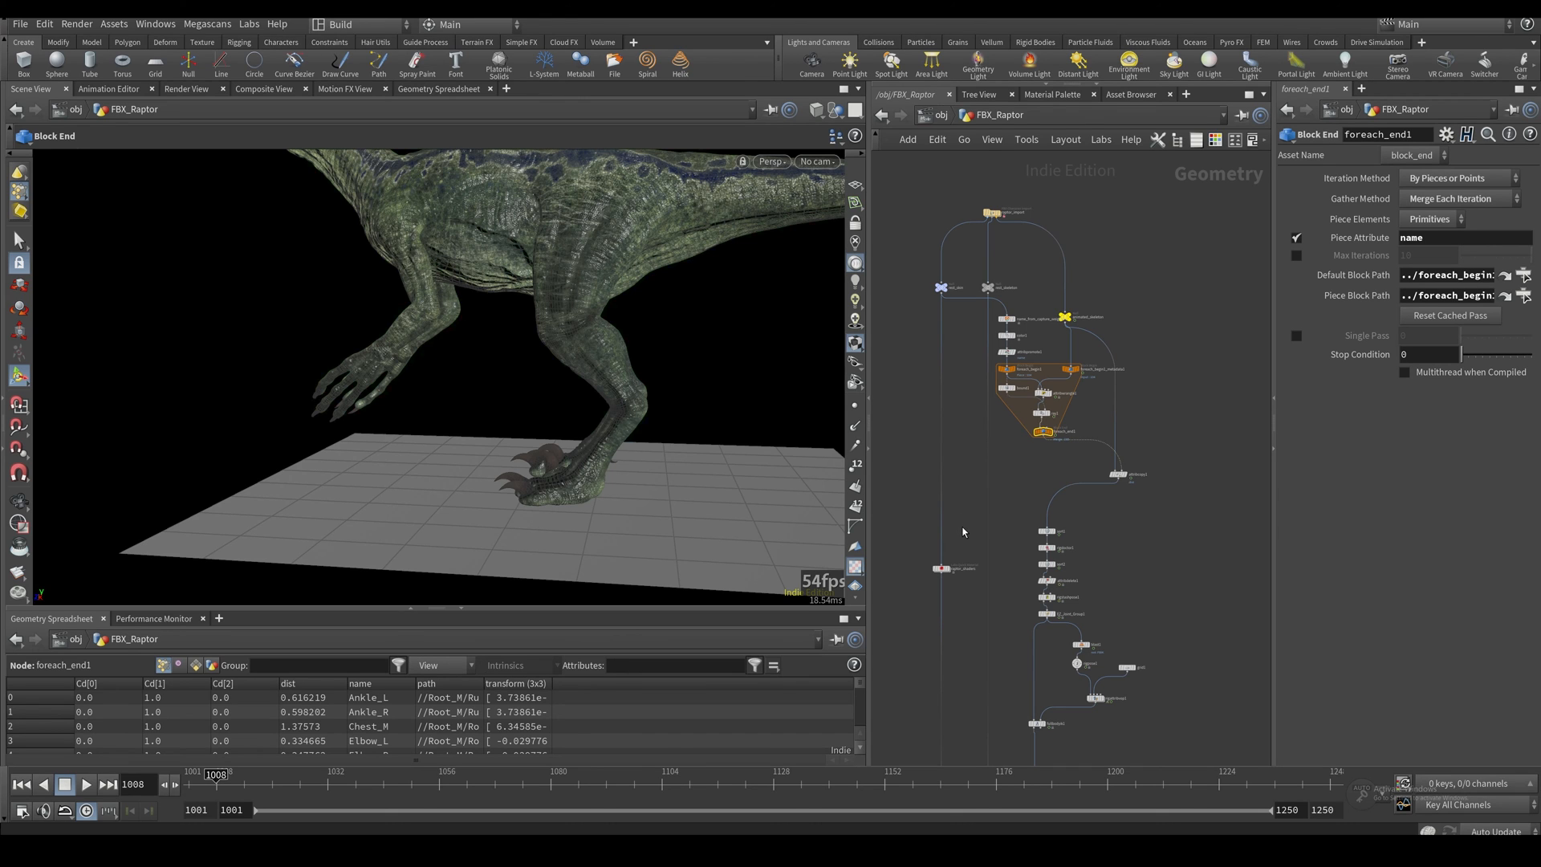
mouse_move(967, 617)
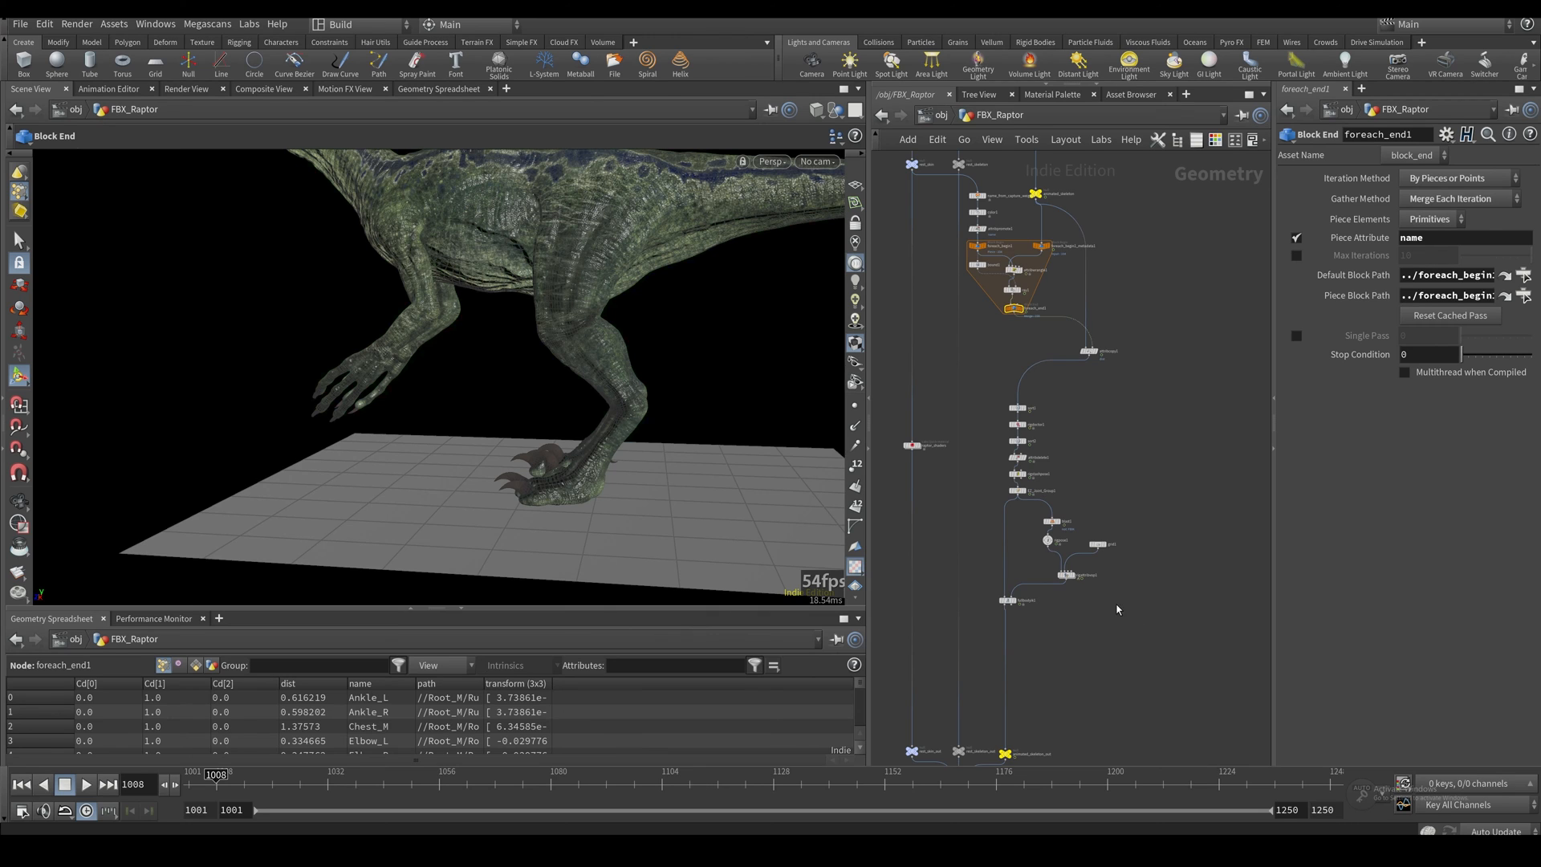
mouse_move(886, 540)
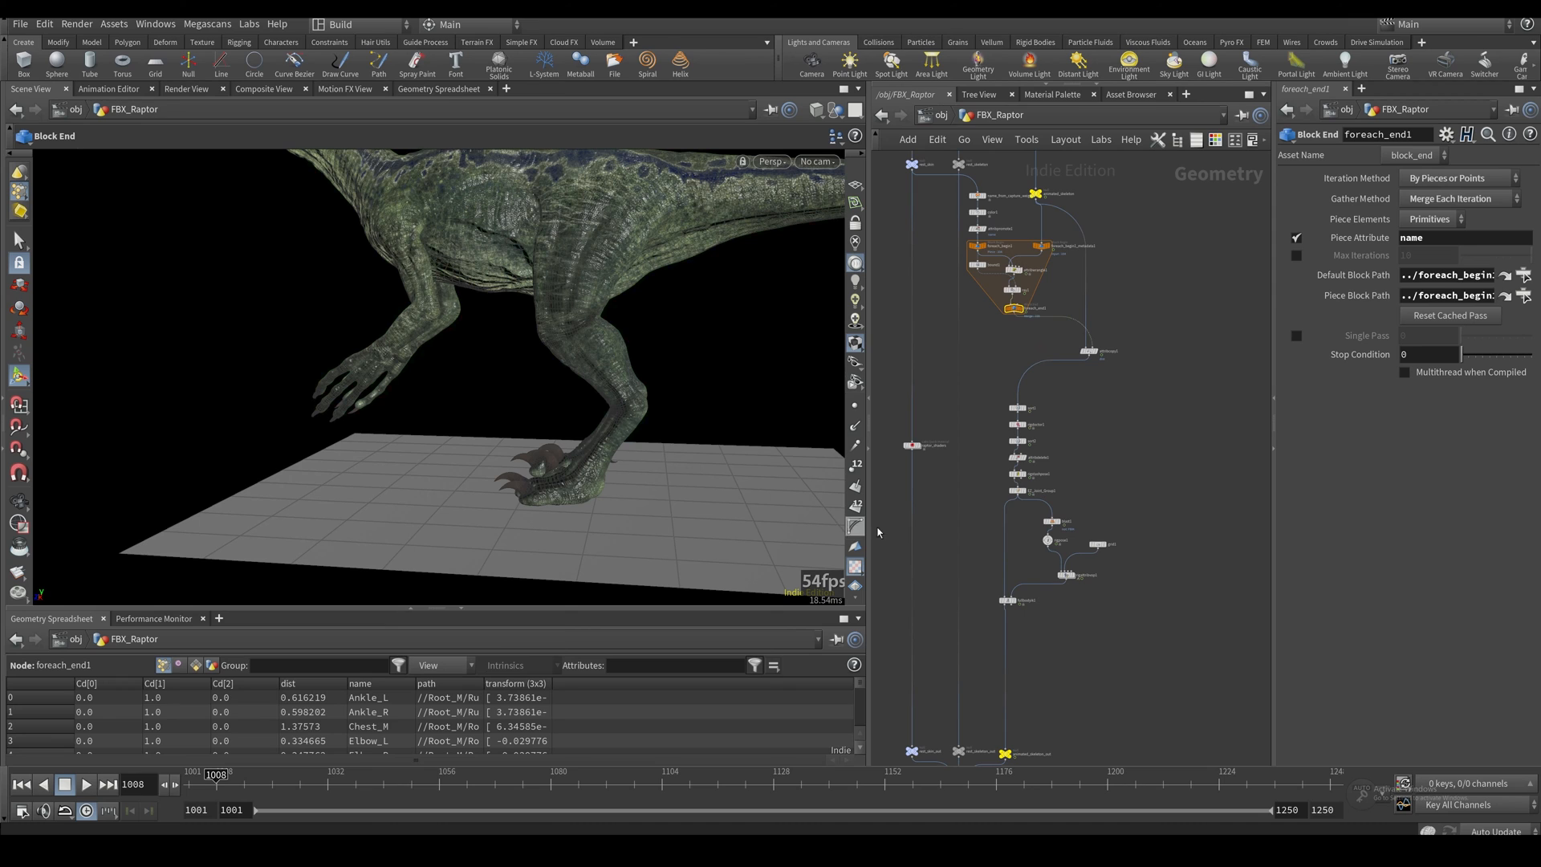
mouse_move(931, 485)
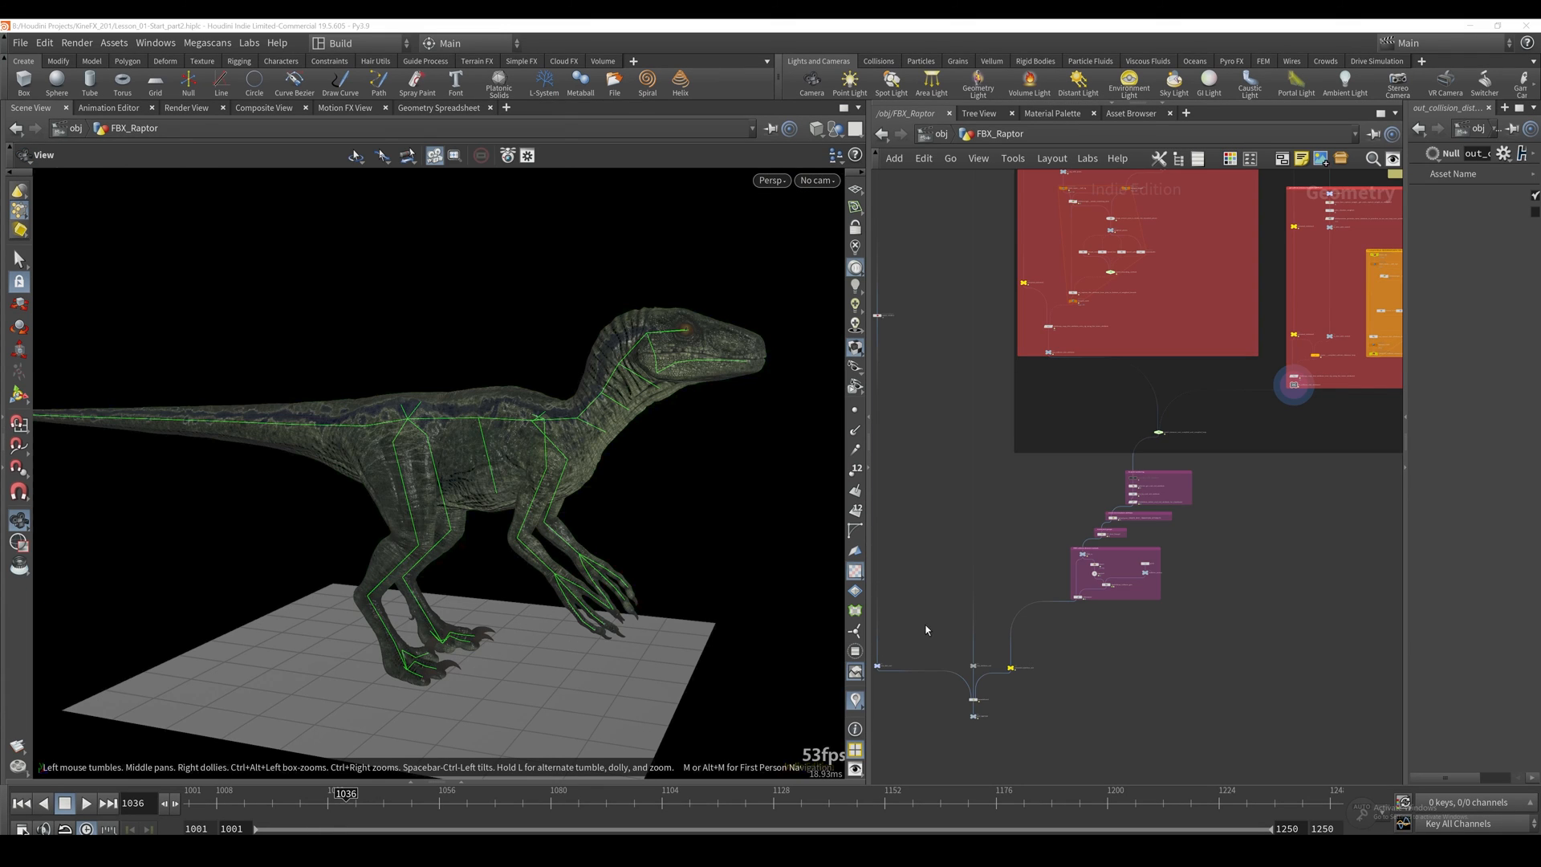
mouse_move(949, 612)
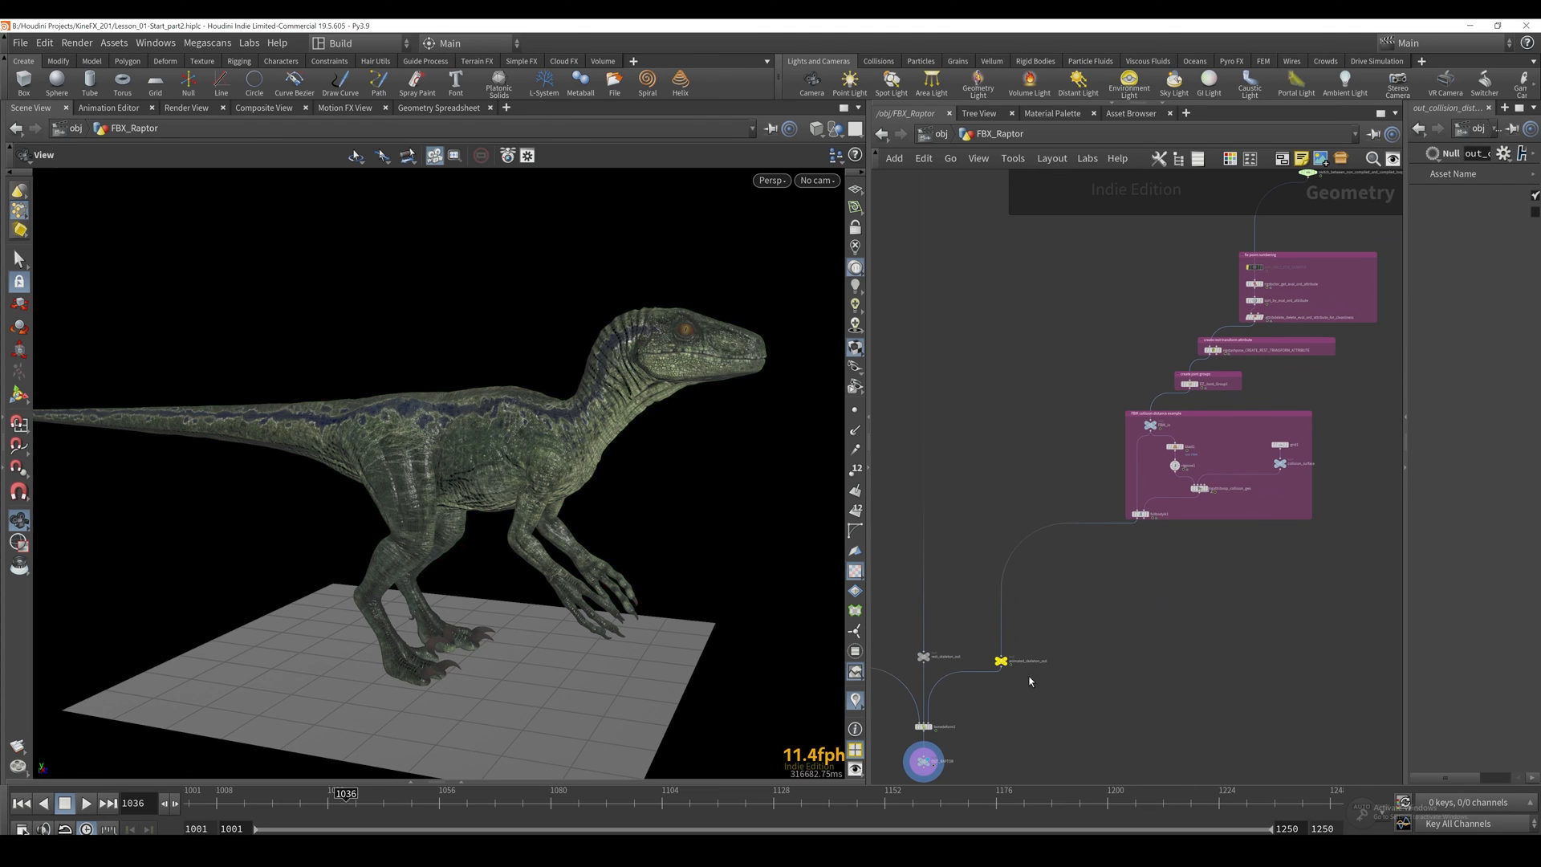
mouse_move(1053, 630)
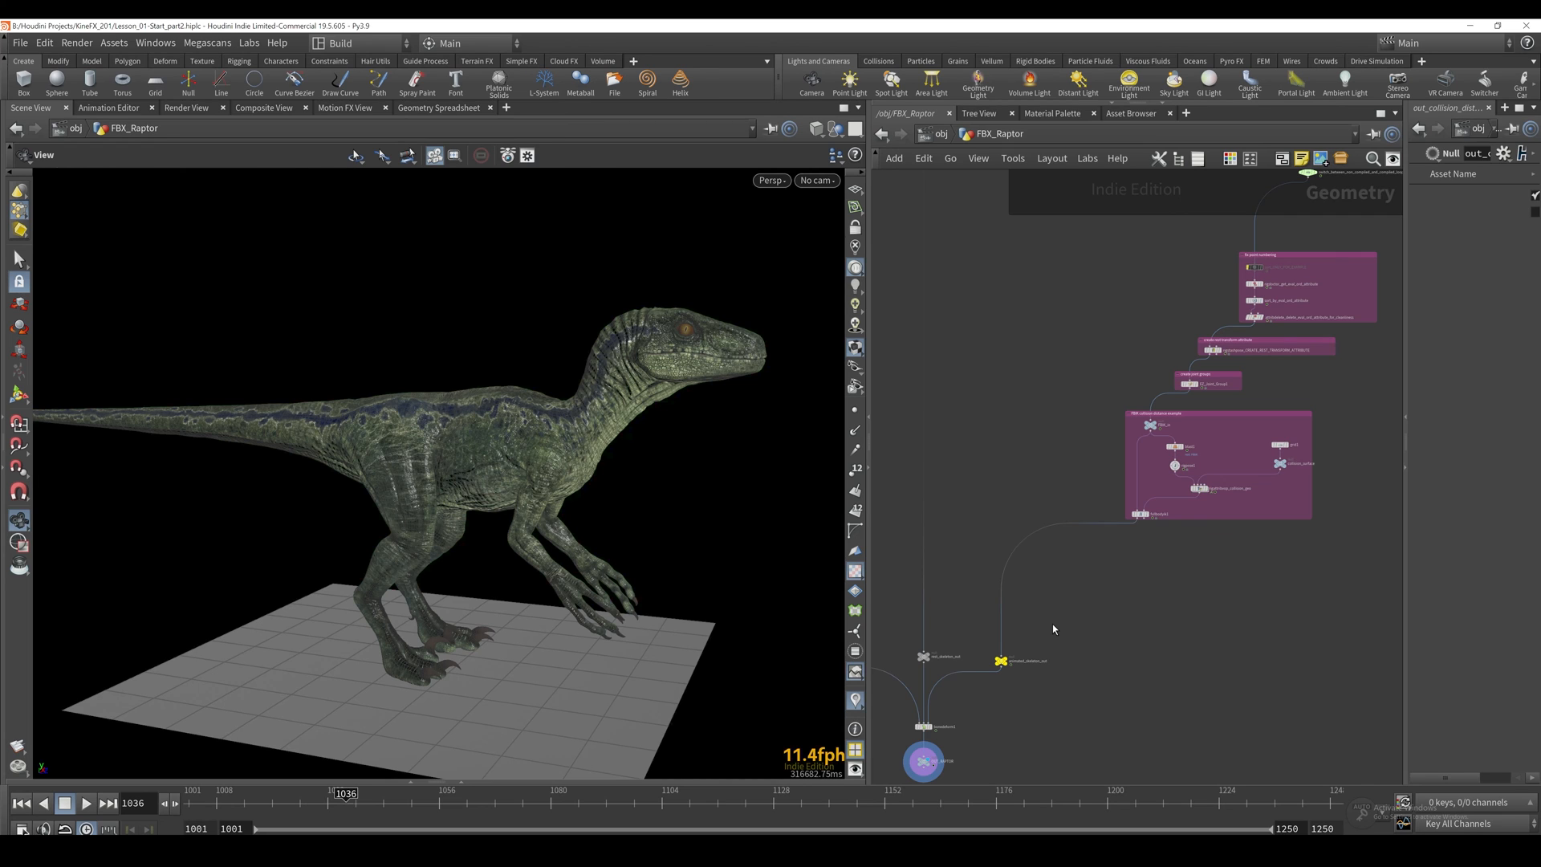
mouse_move(1040, 580)
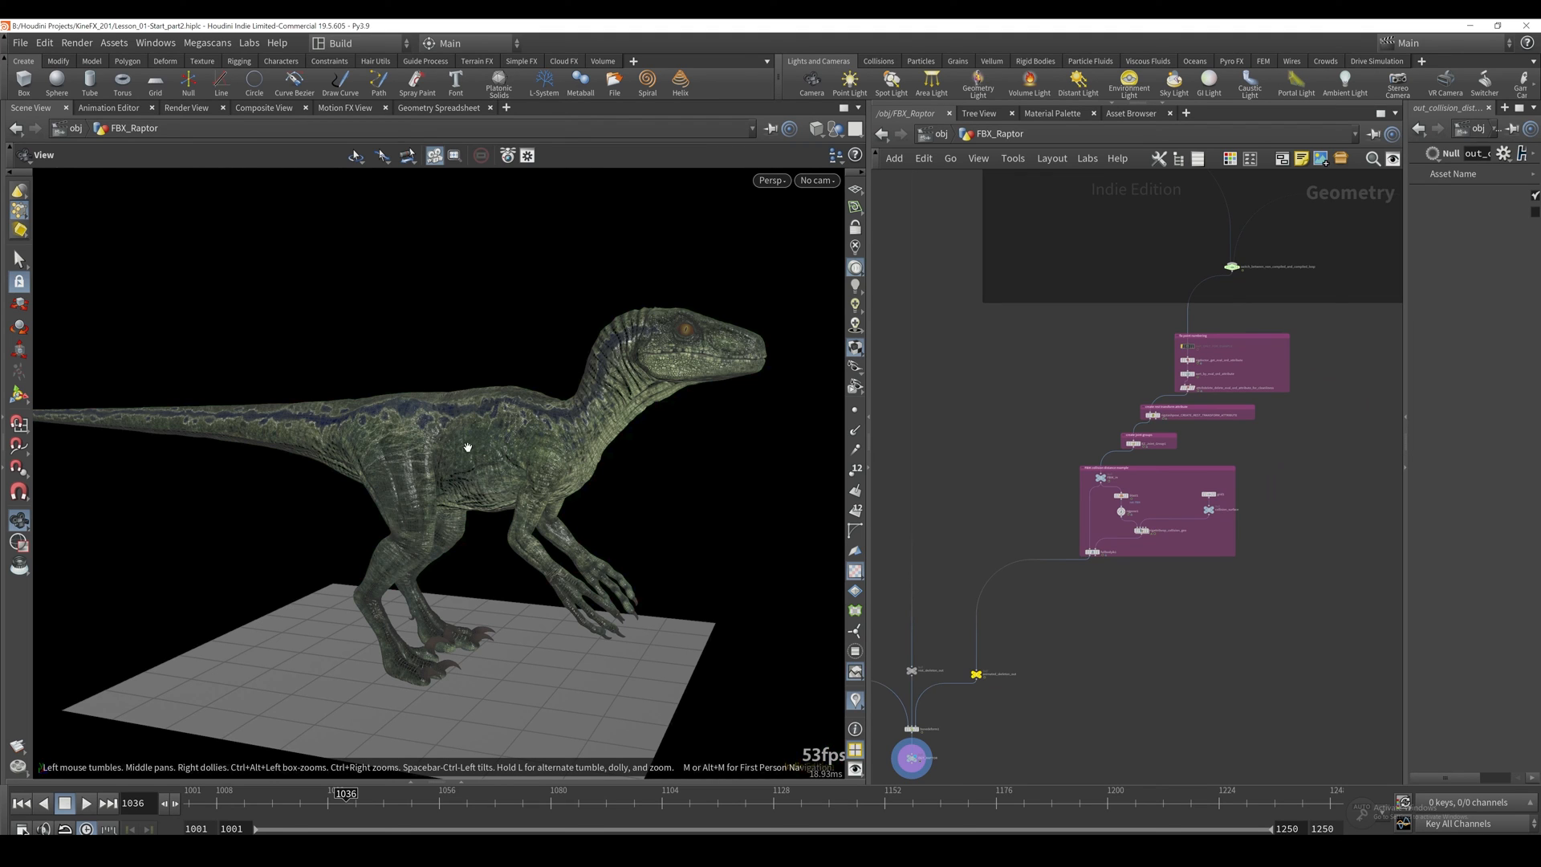
mouse_move(646, 366)
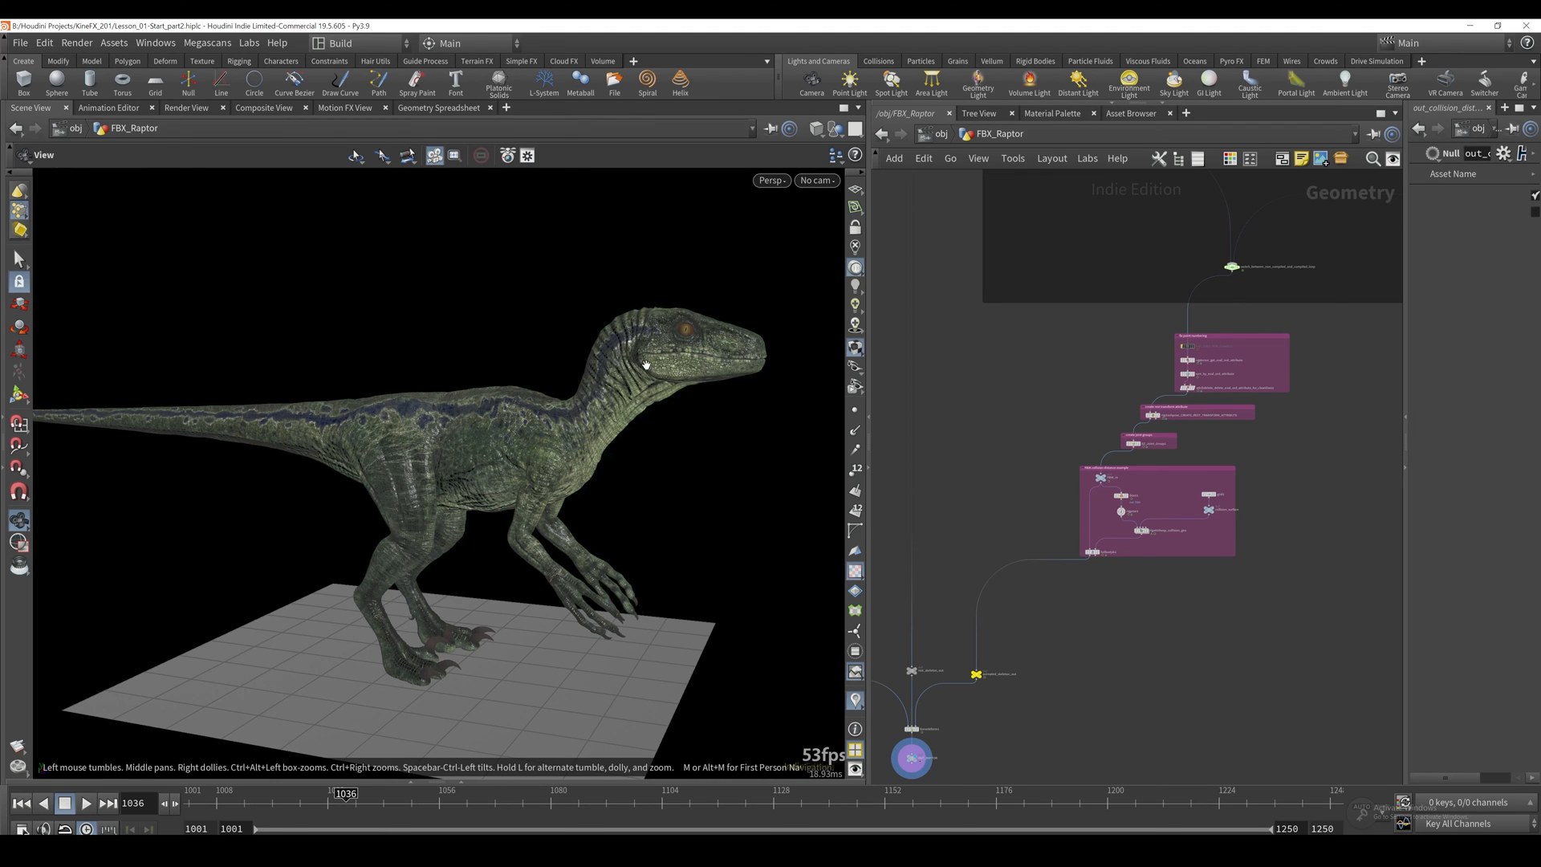
mouse_move(562, 457)
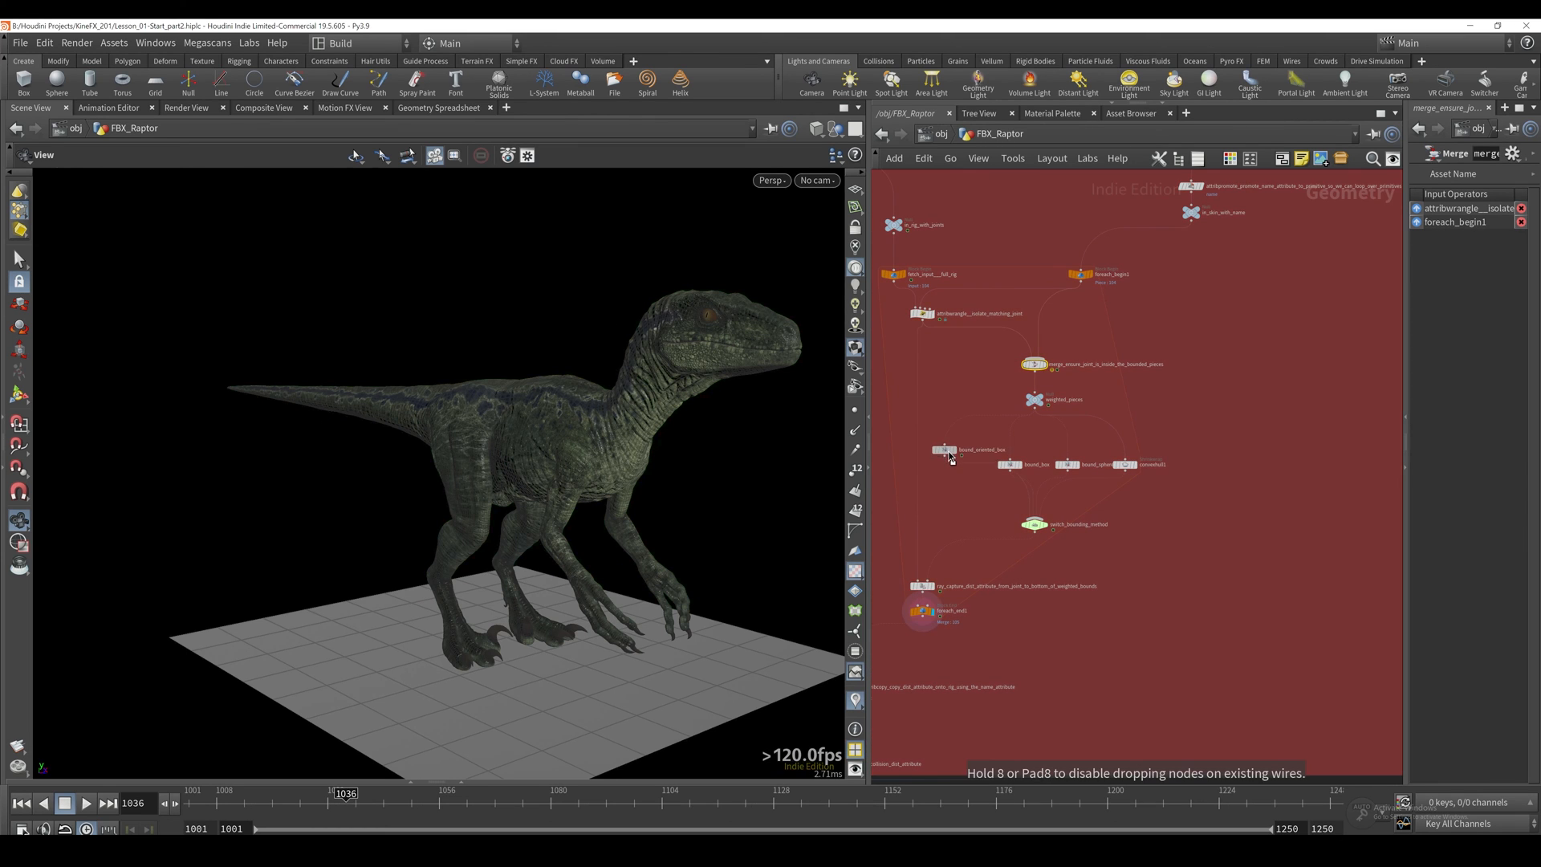
Step: Change bound_sphere's Bounding Type from Box to Sphere, then review convexhull1 and the Merge node
click(946, 464)
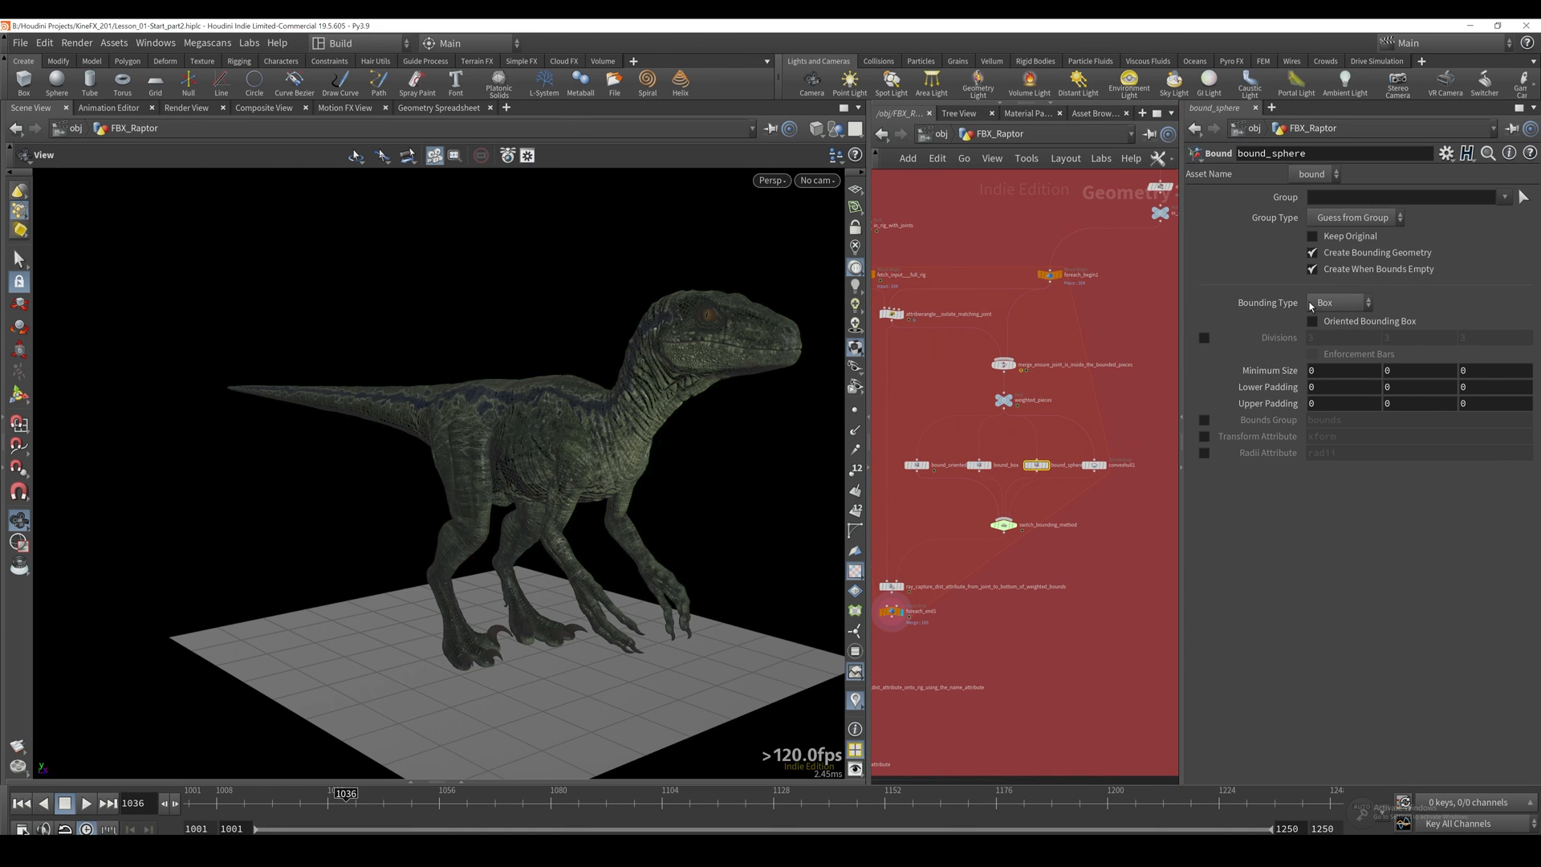
click(1339, 302)
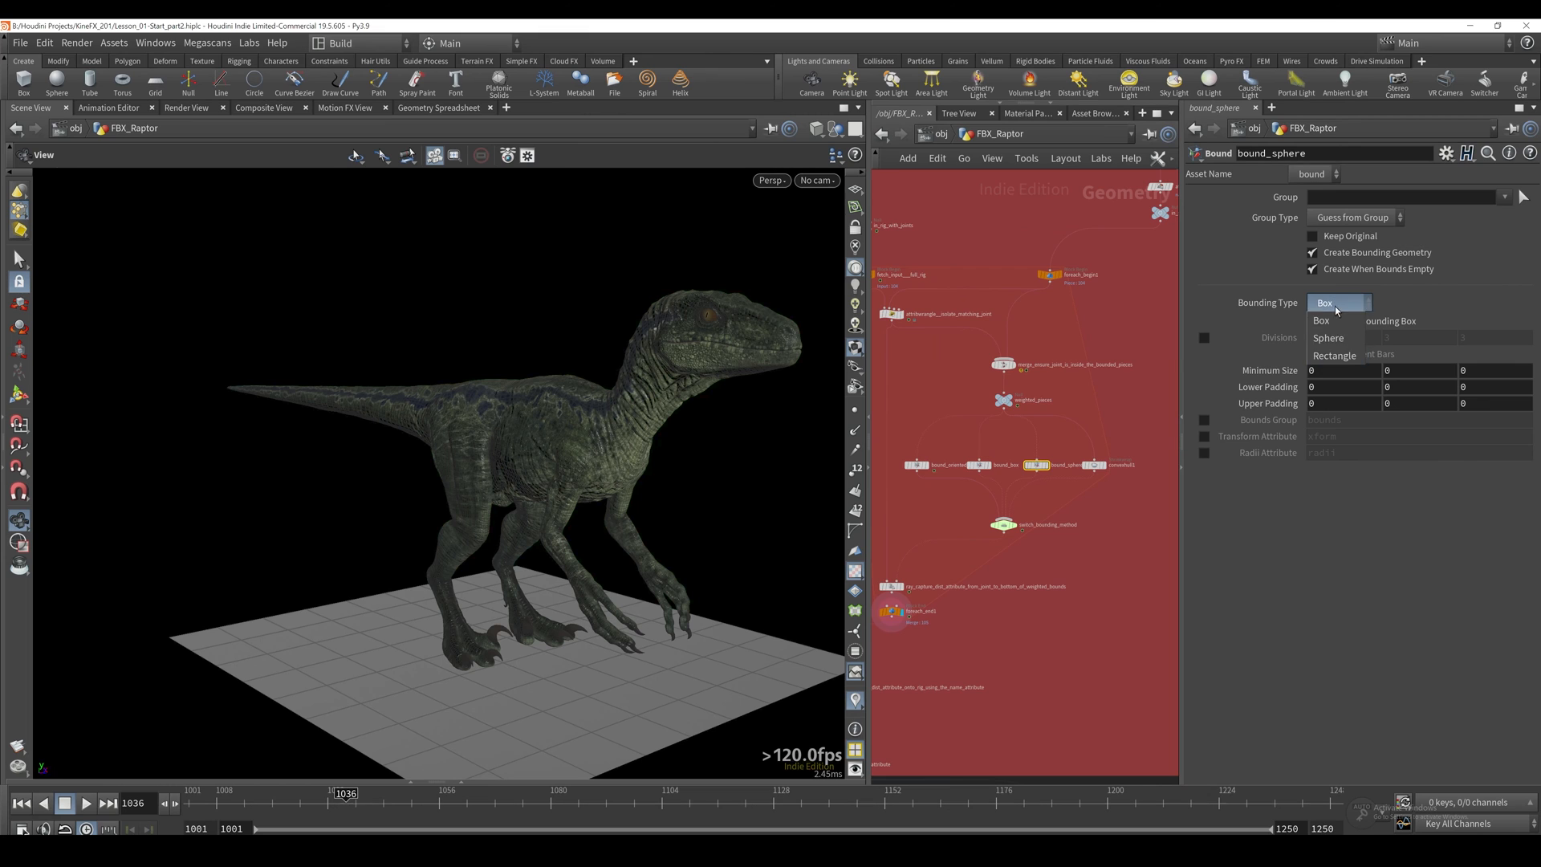
click(1327, 337)
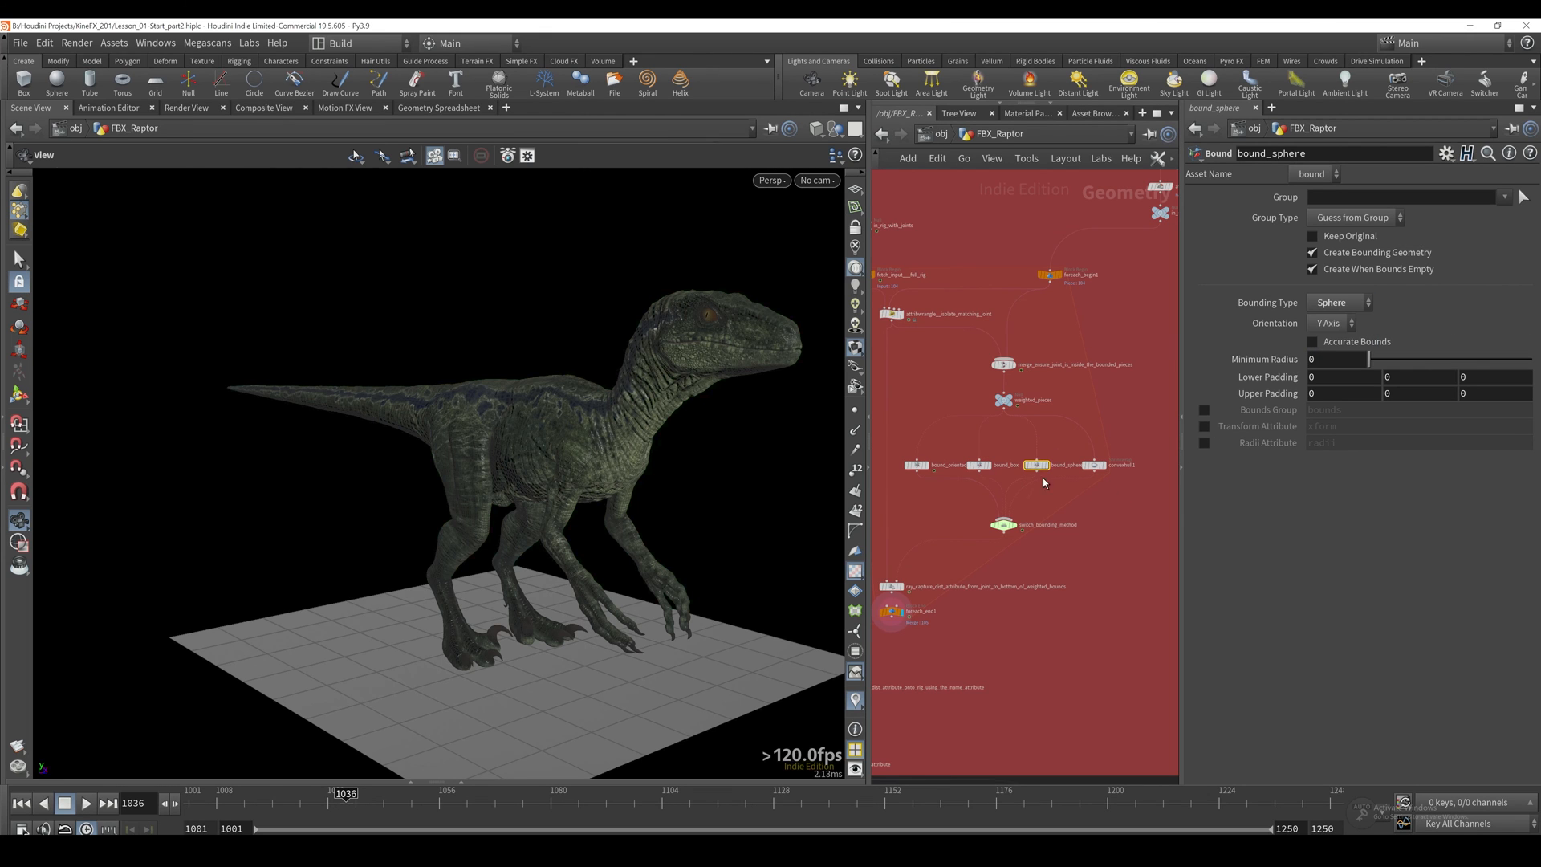
click(1093, 464)
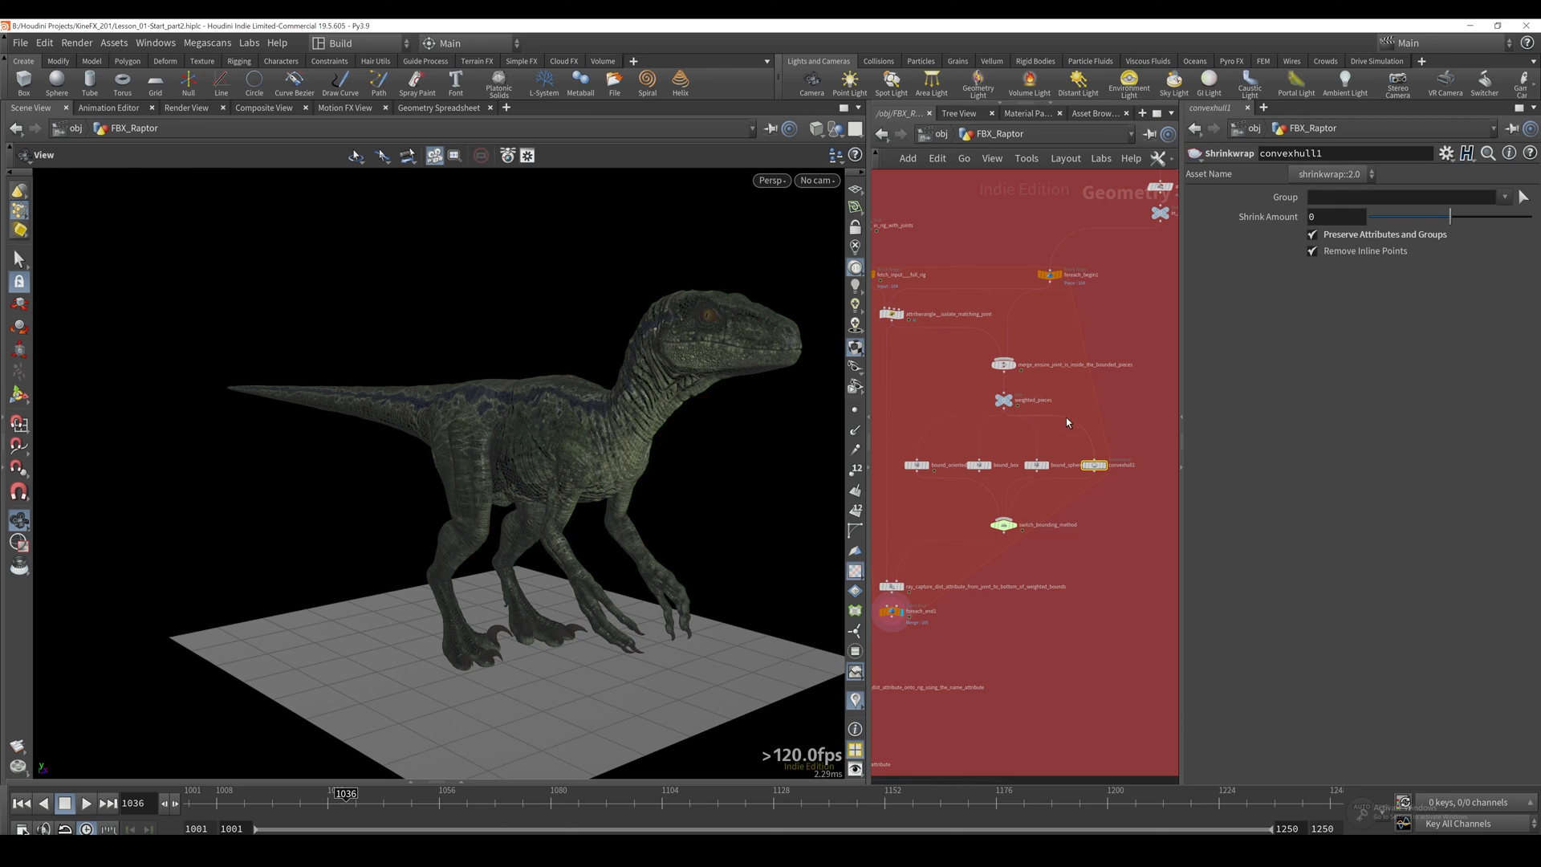
mouse_move(1063, 433)
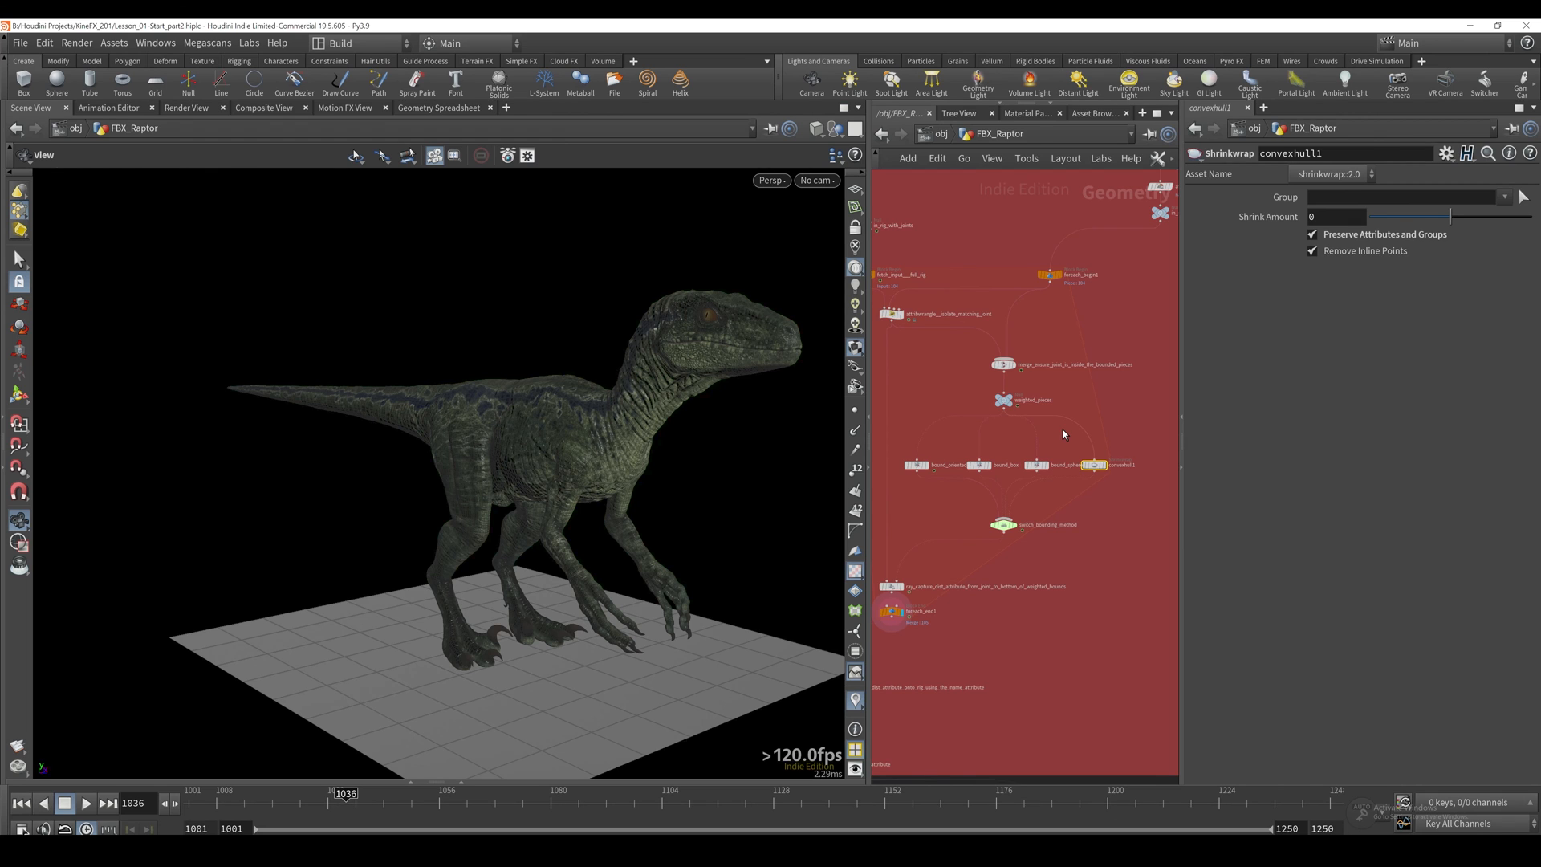
click(1003, 365)
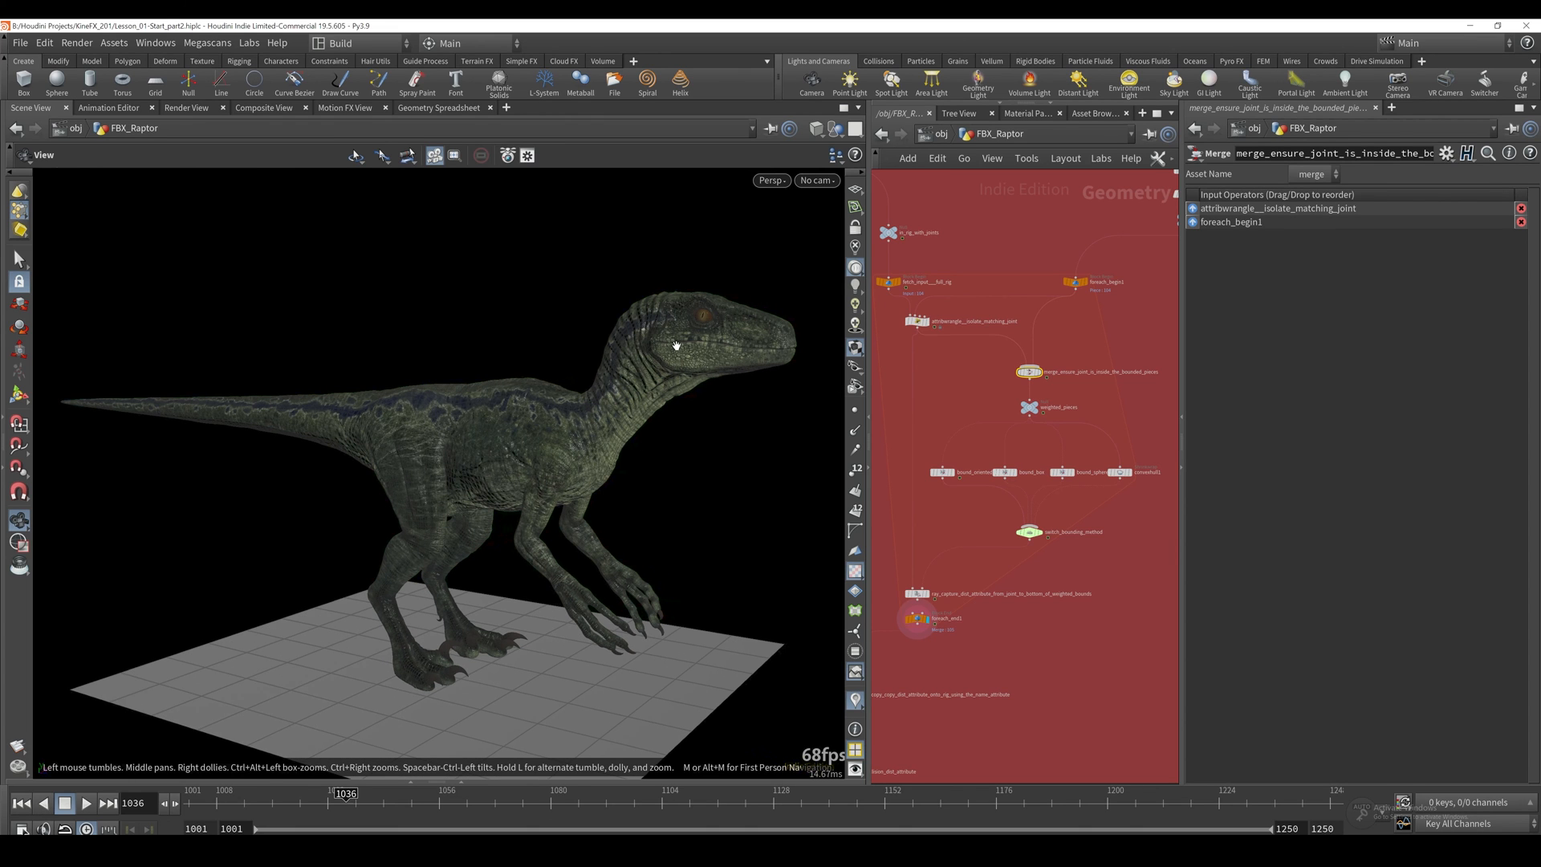
mouse_move(660, 336)
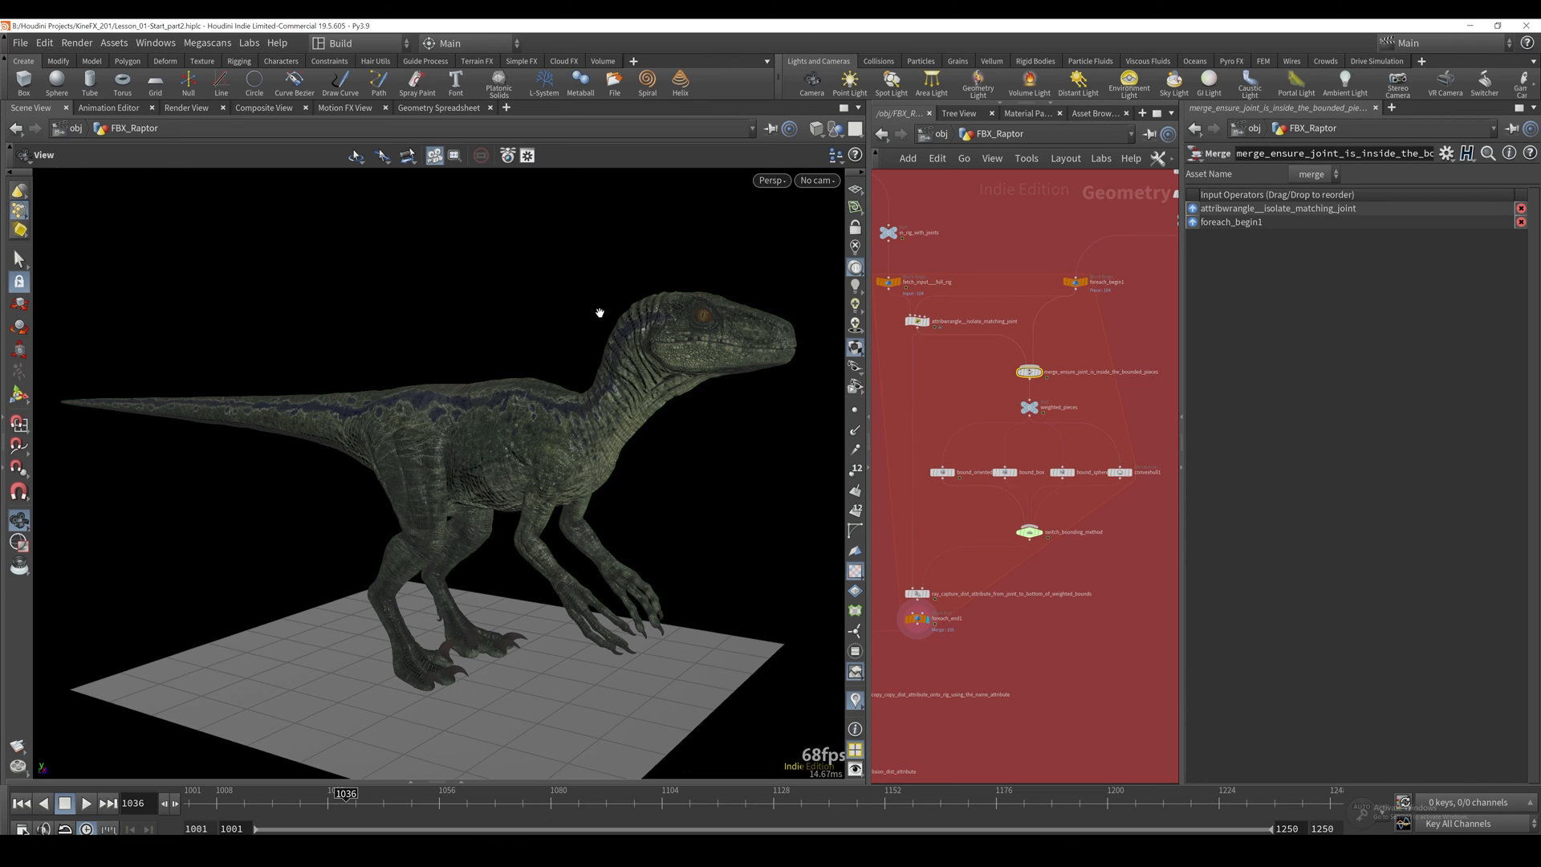
mouse_move(769, 364)
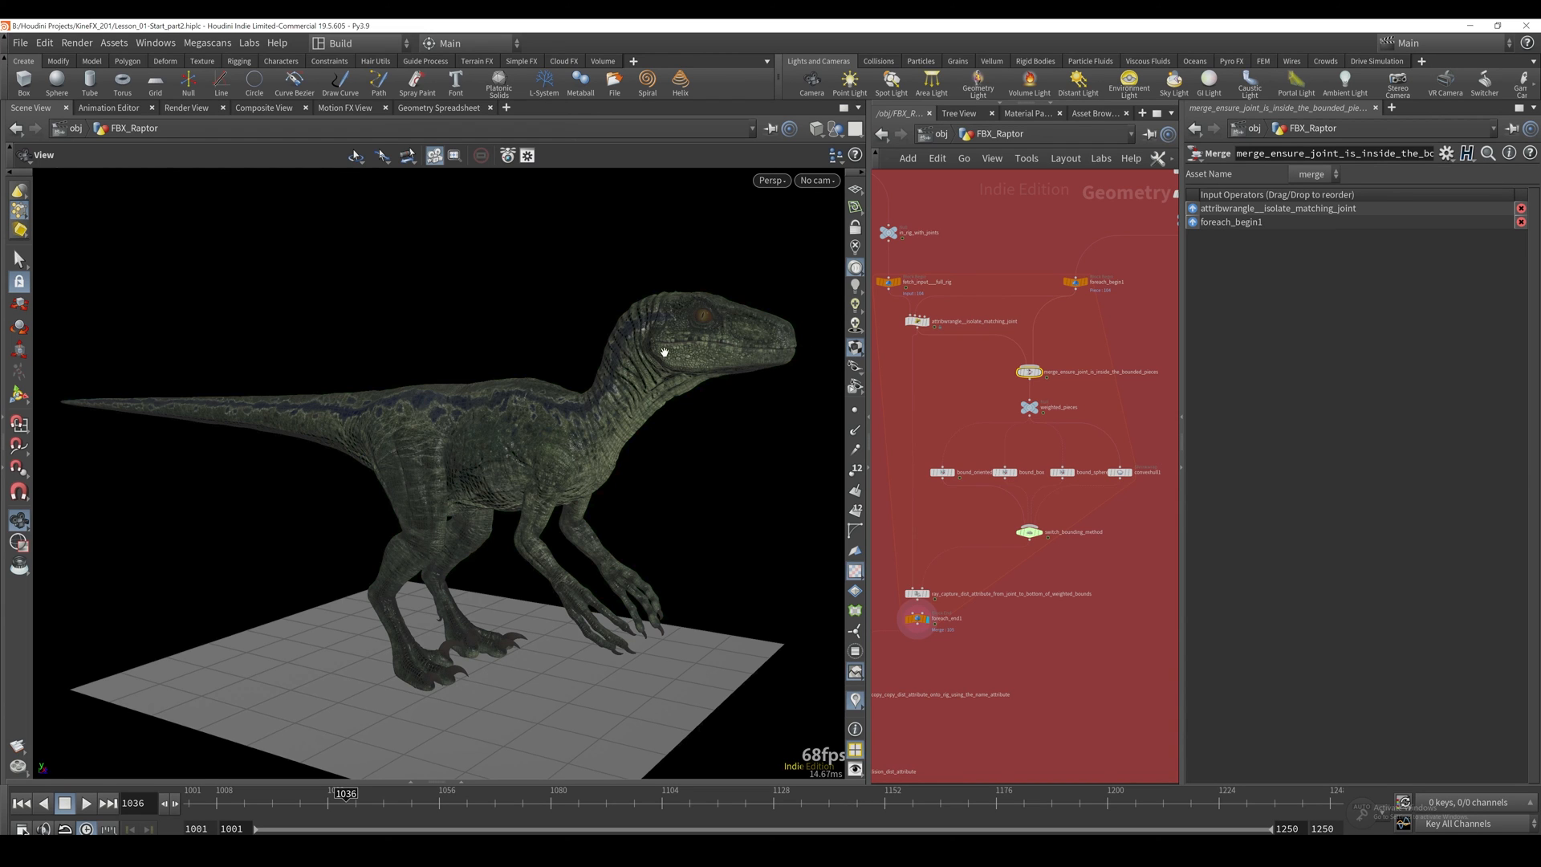
mouse_move(750, 376)
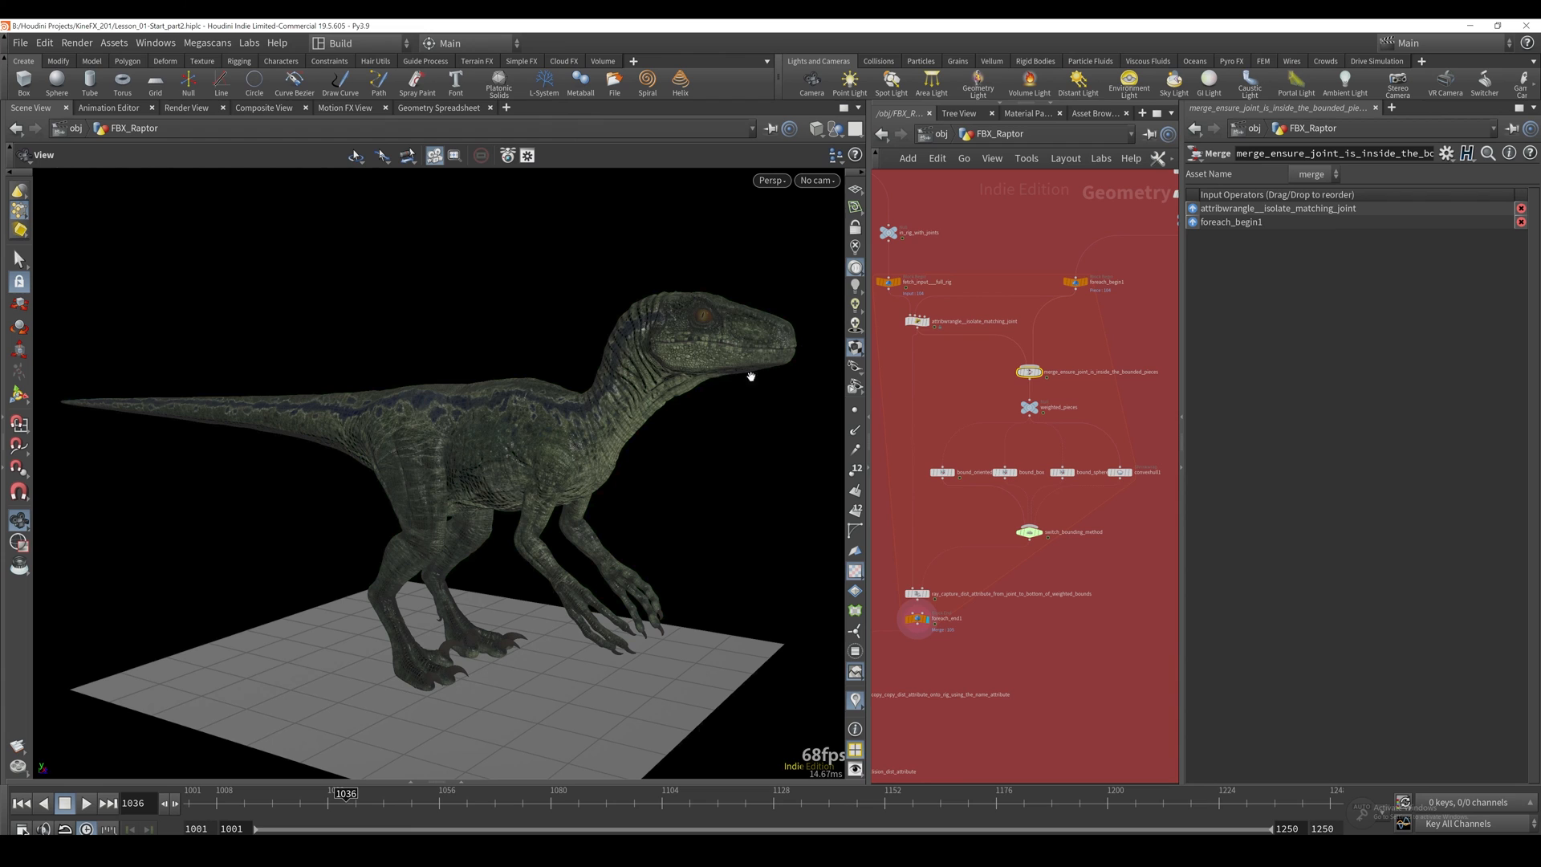
mouse_move(602, 340)
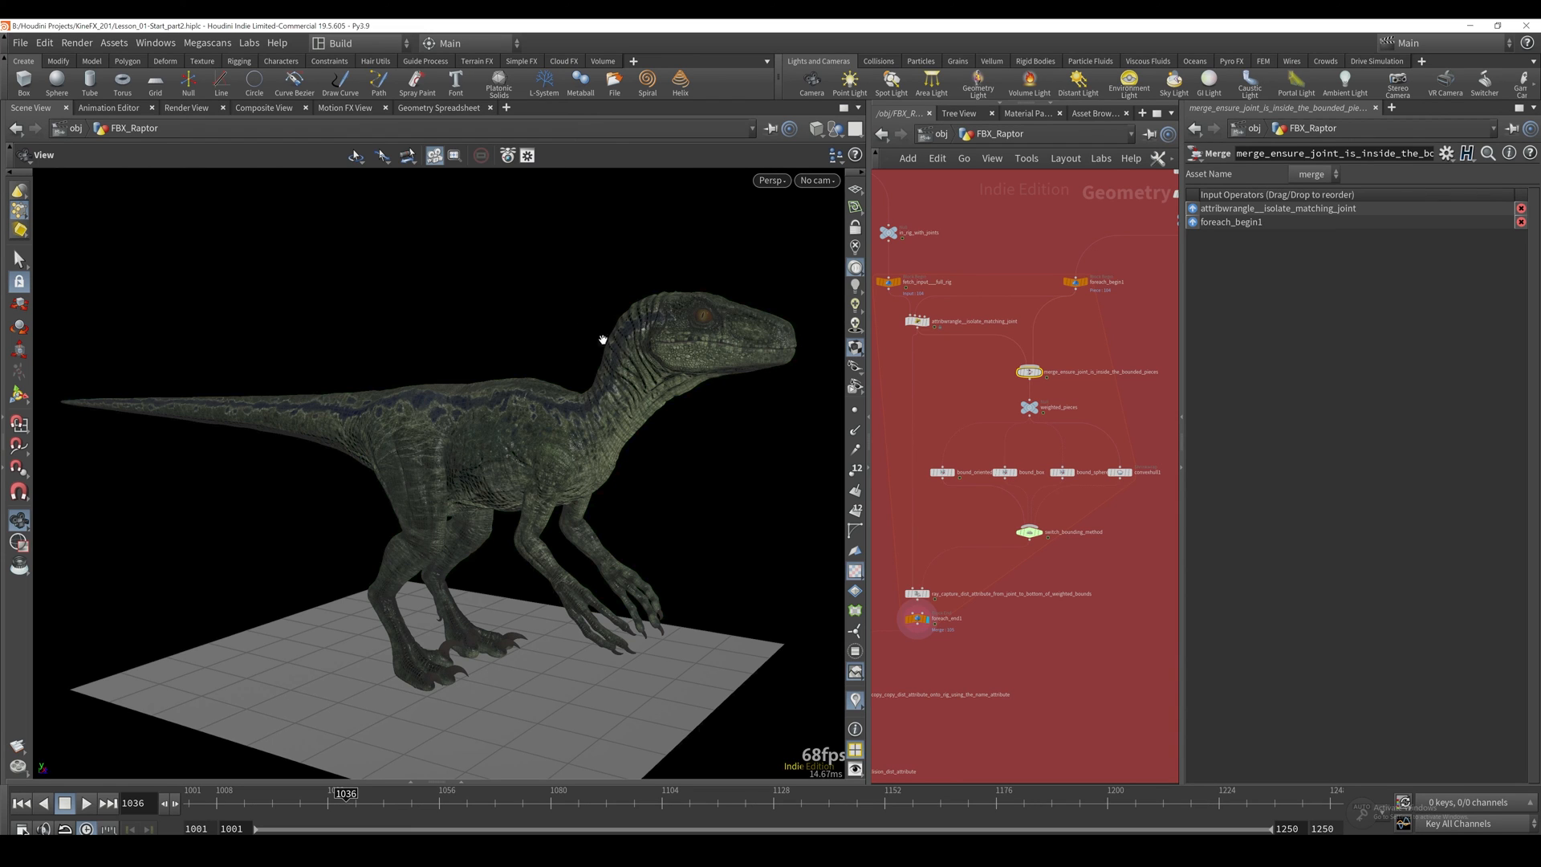
mouse_move(789, 353)
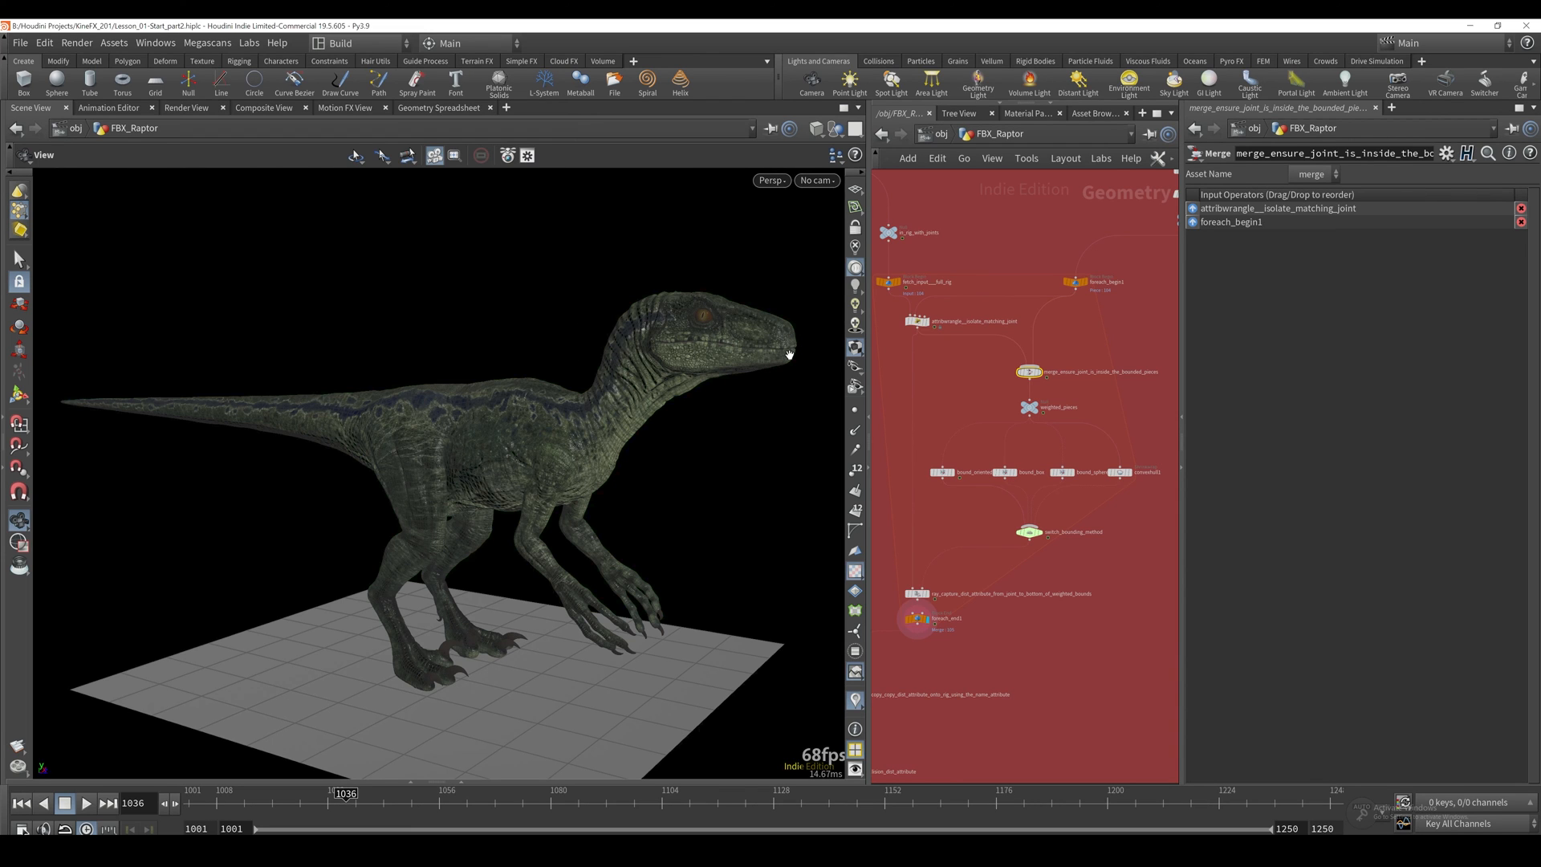
mouse_move(599, 286)
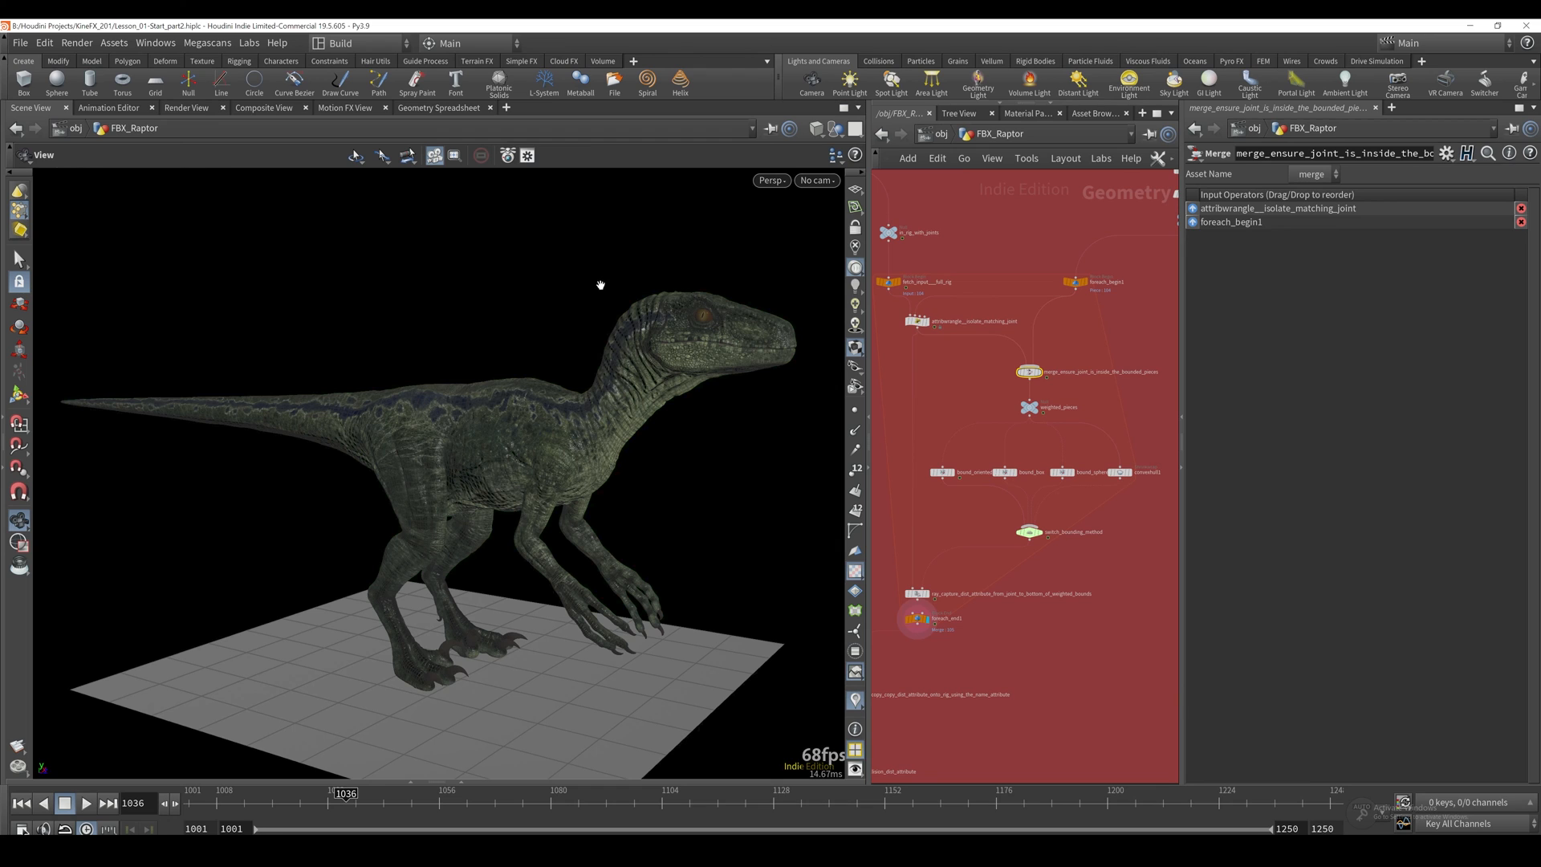
mouse_move(902, 346)
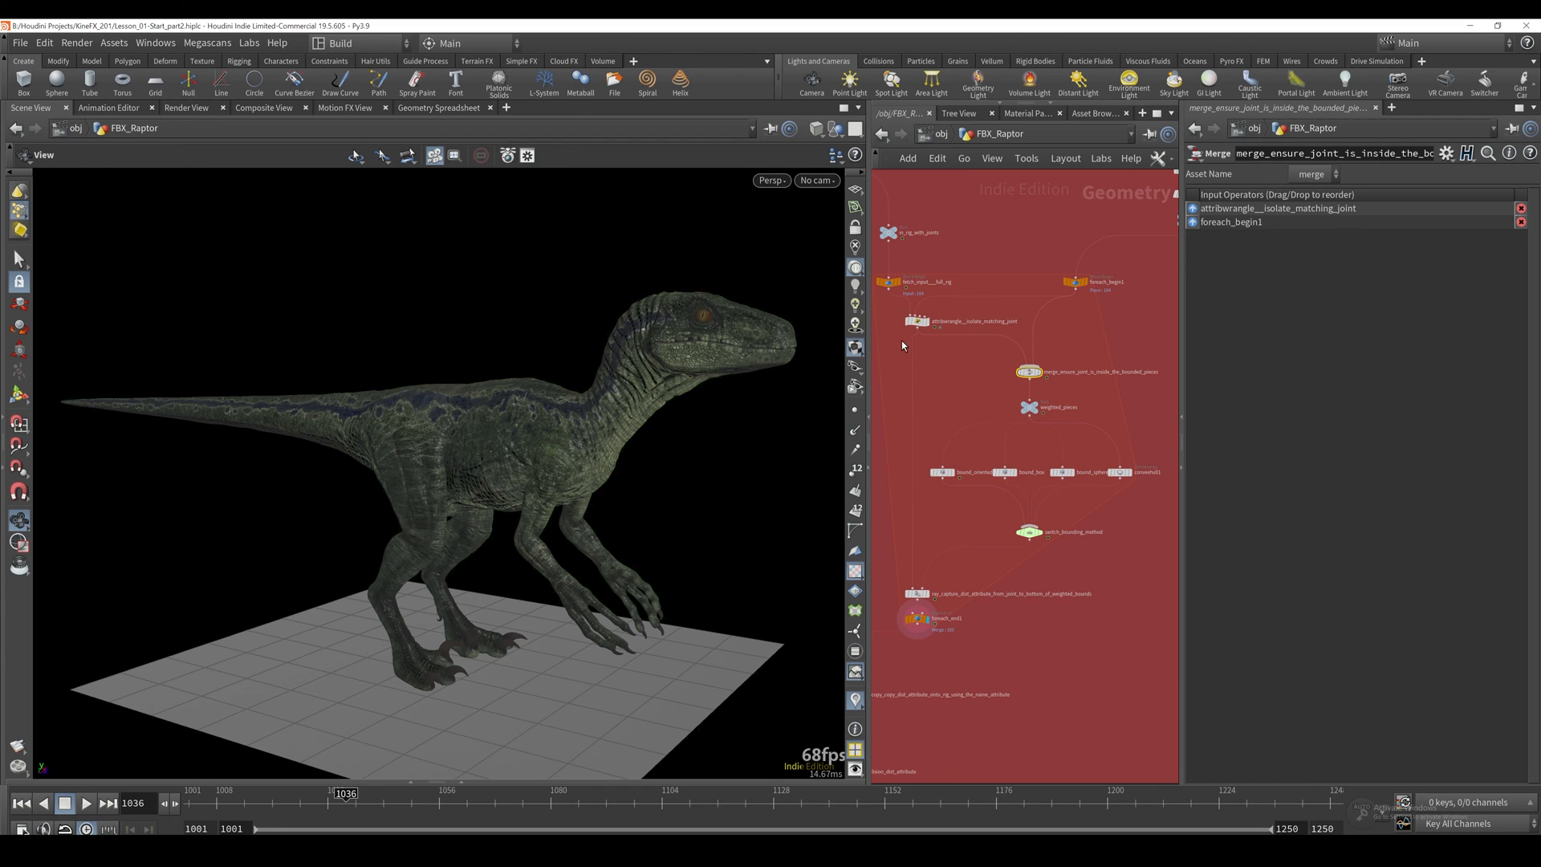
mouse_move(1027, 371)
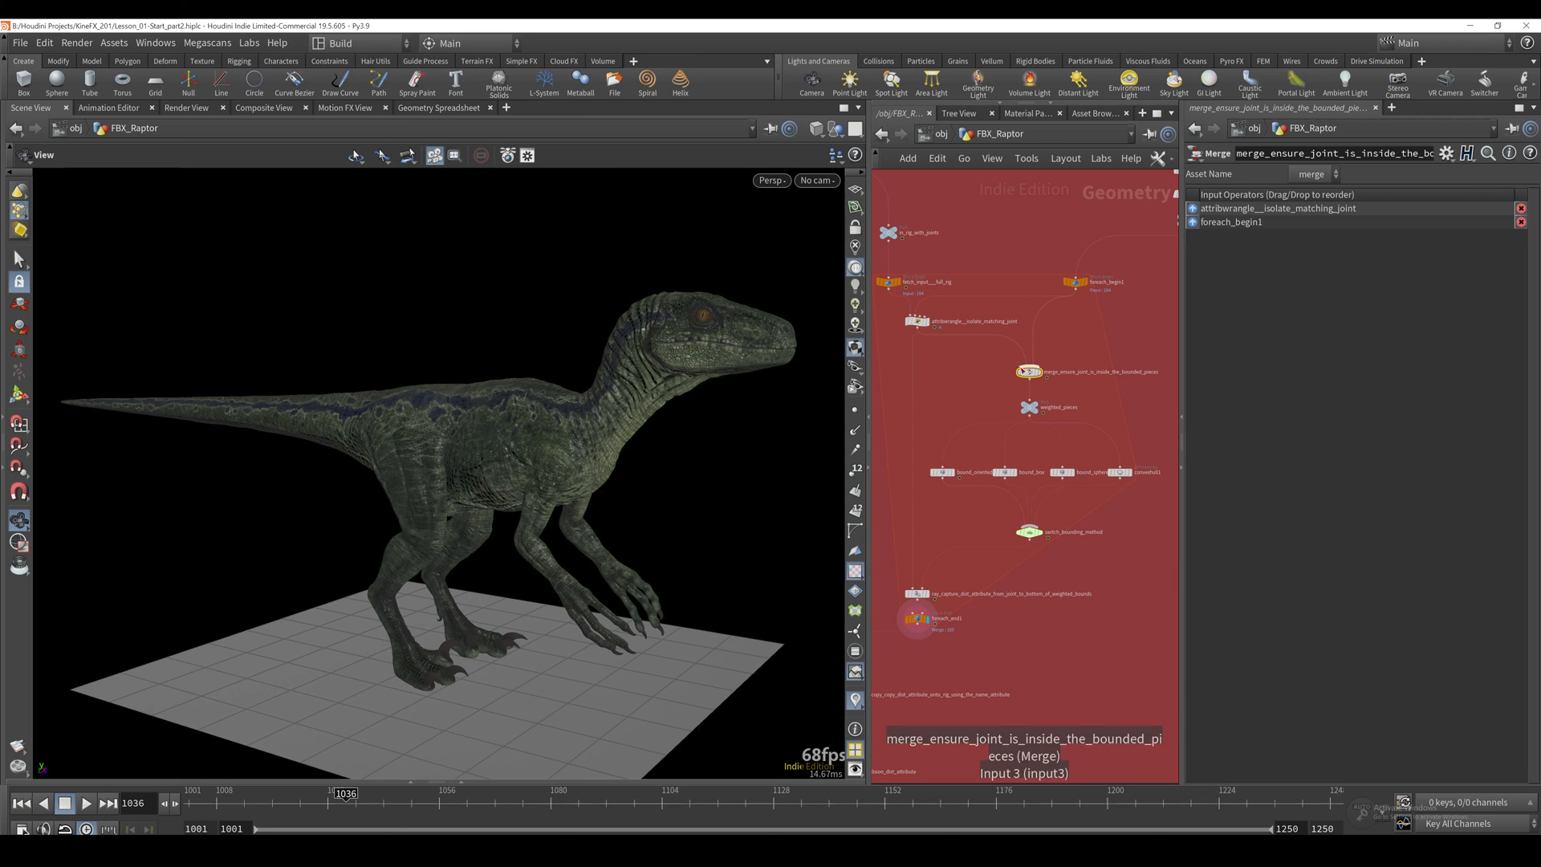
Step: Display foreach_end1, test one piece's convex hull via a Transform node, then display the Block End again
click(917, 618)
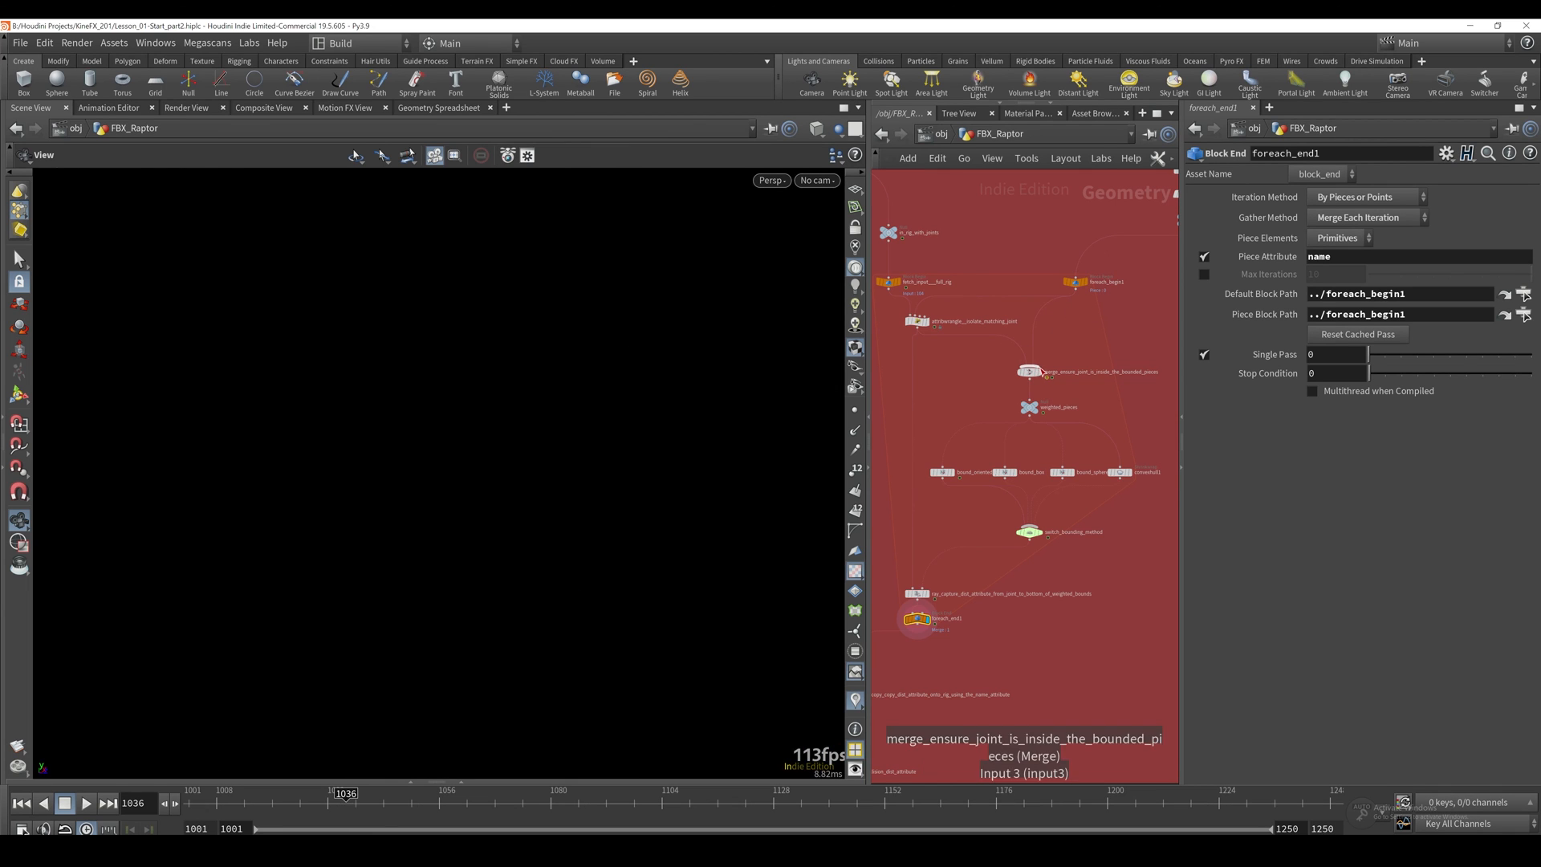
click(1029, 370)
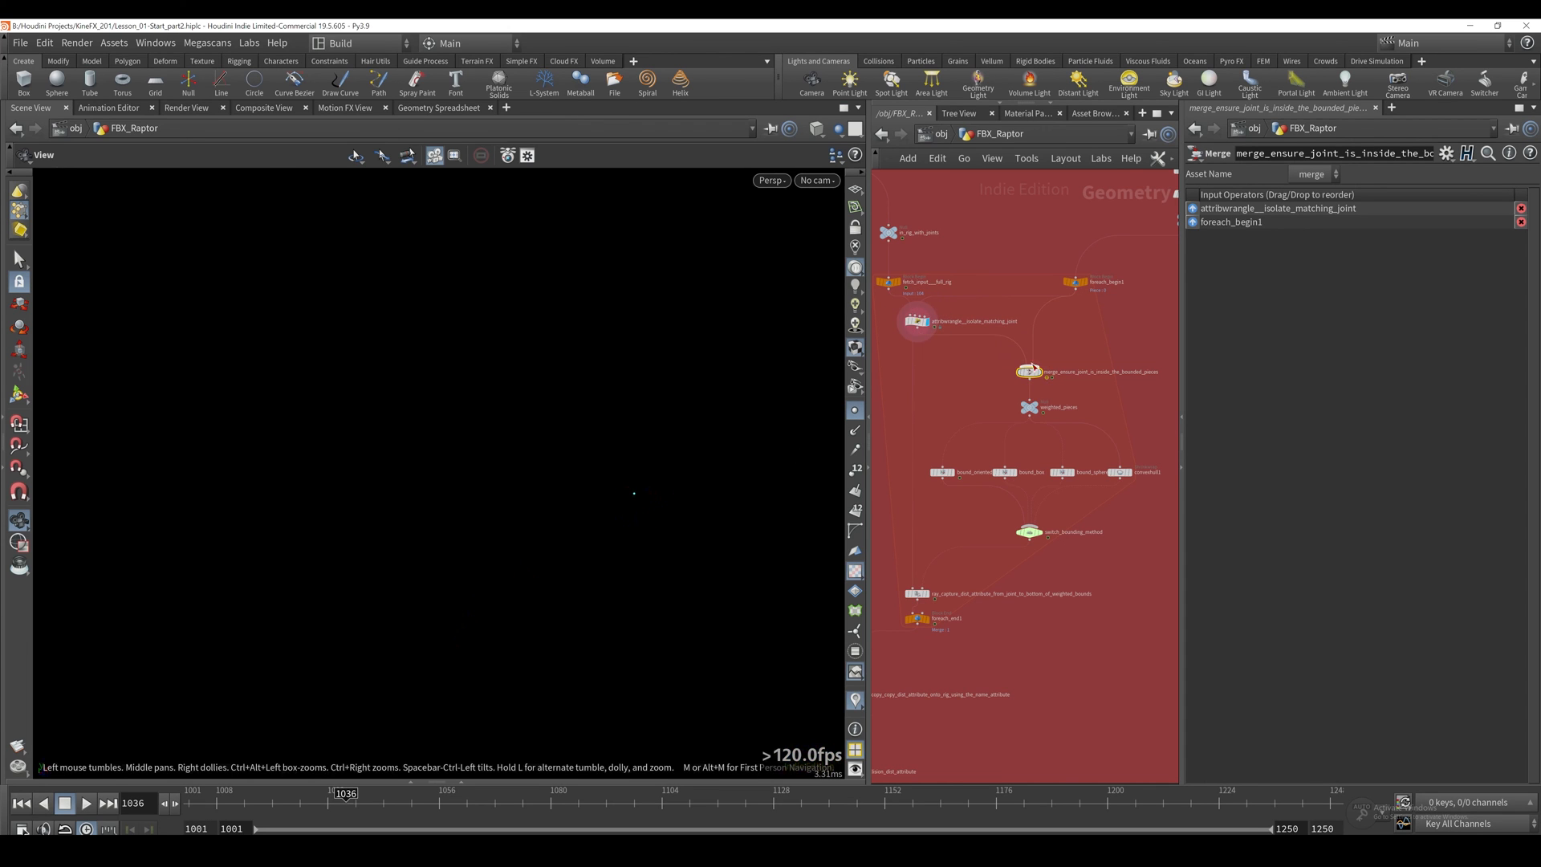
key(Tab)
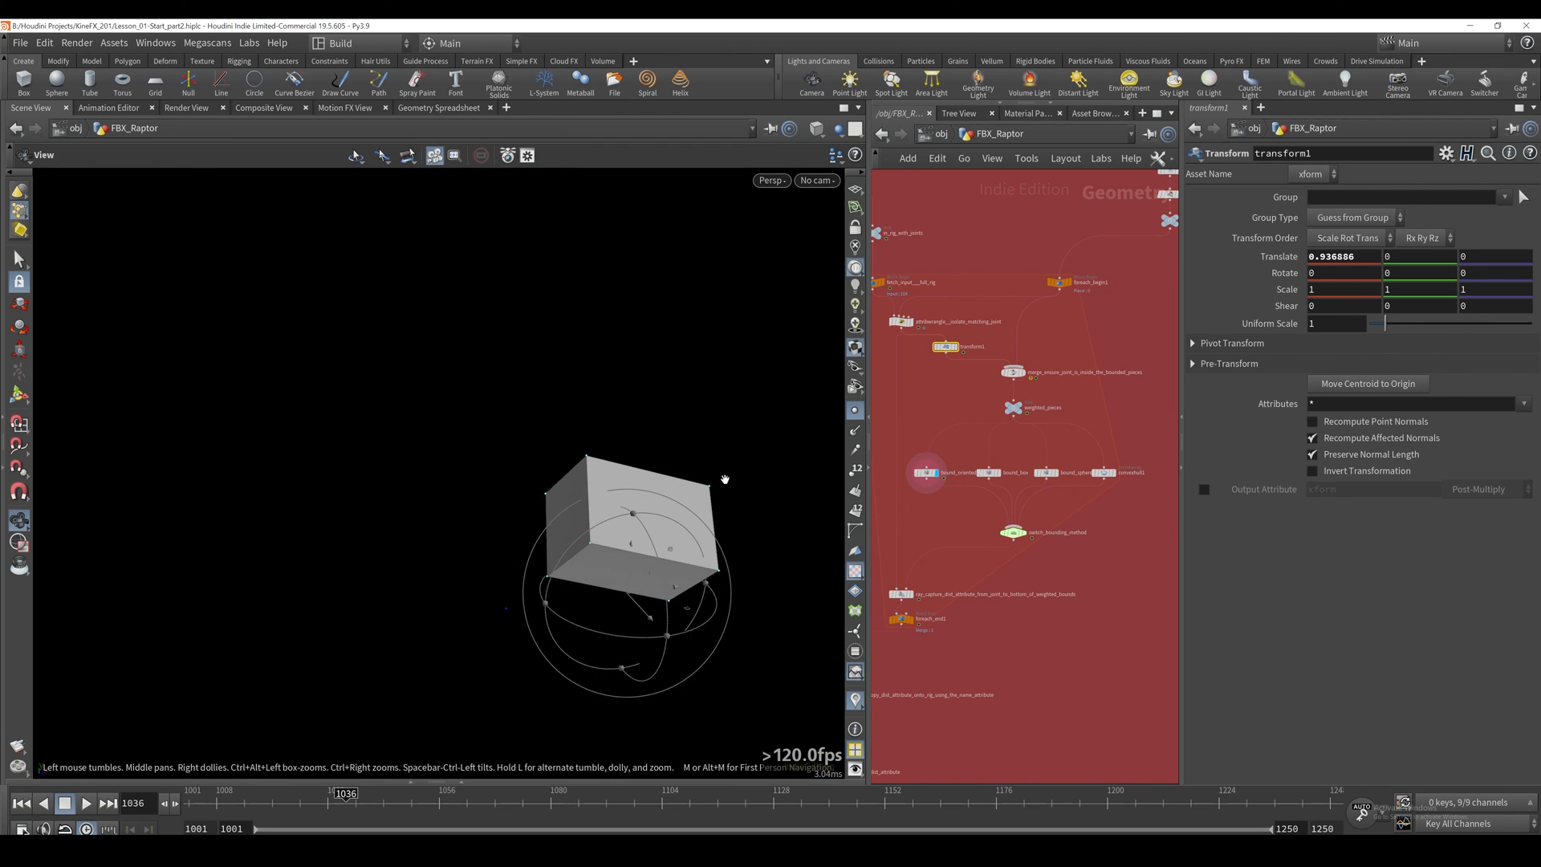
click(1045, 472)
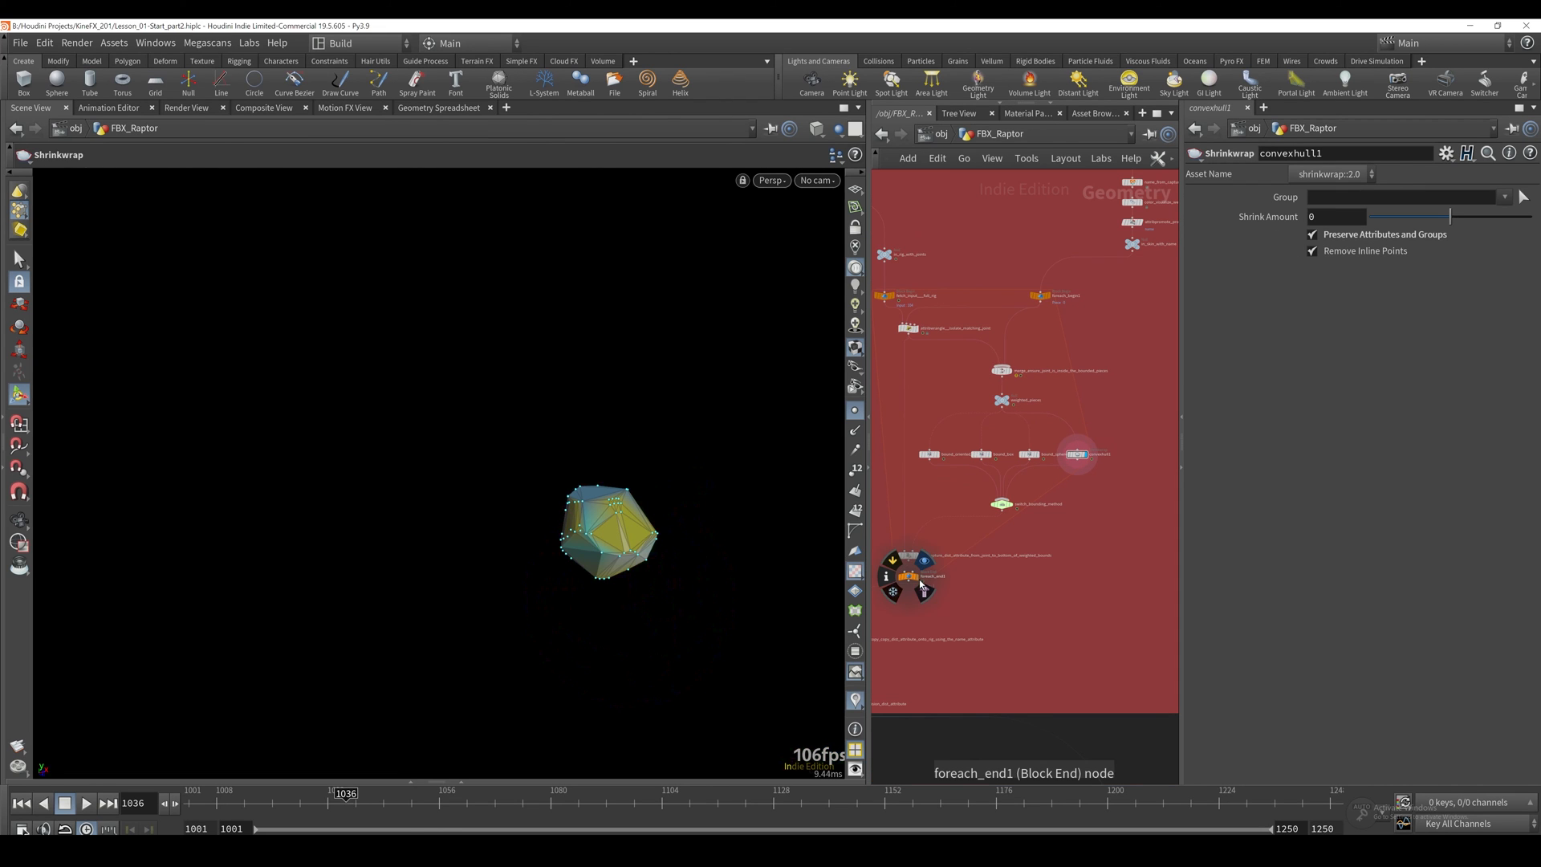
click(908, 575)
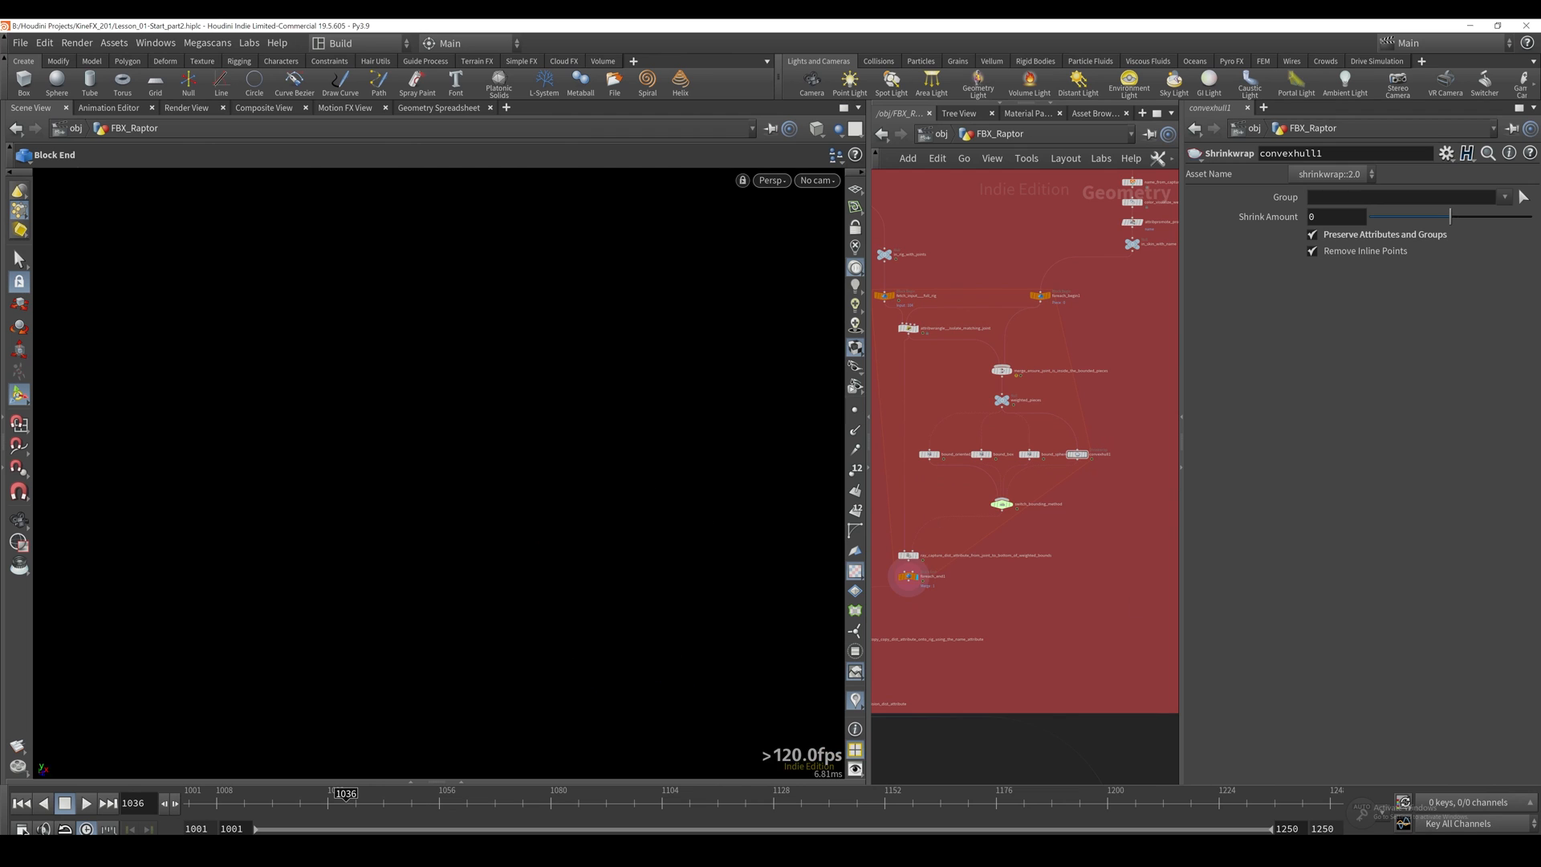
scroll(down, 3)
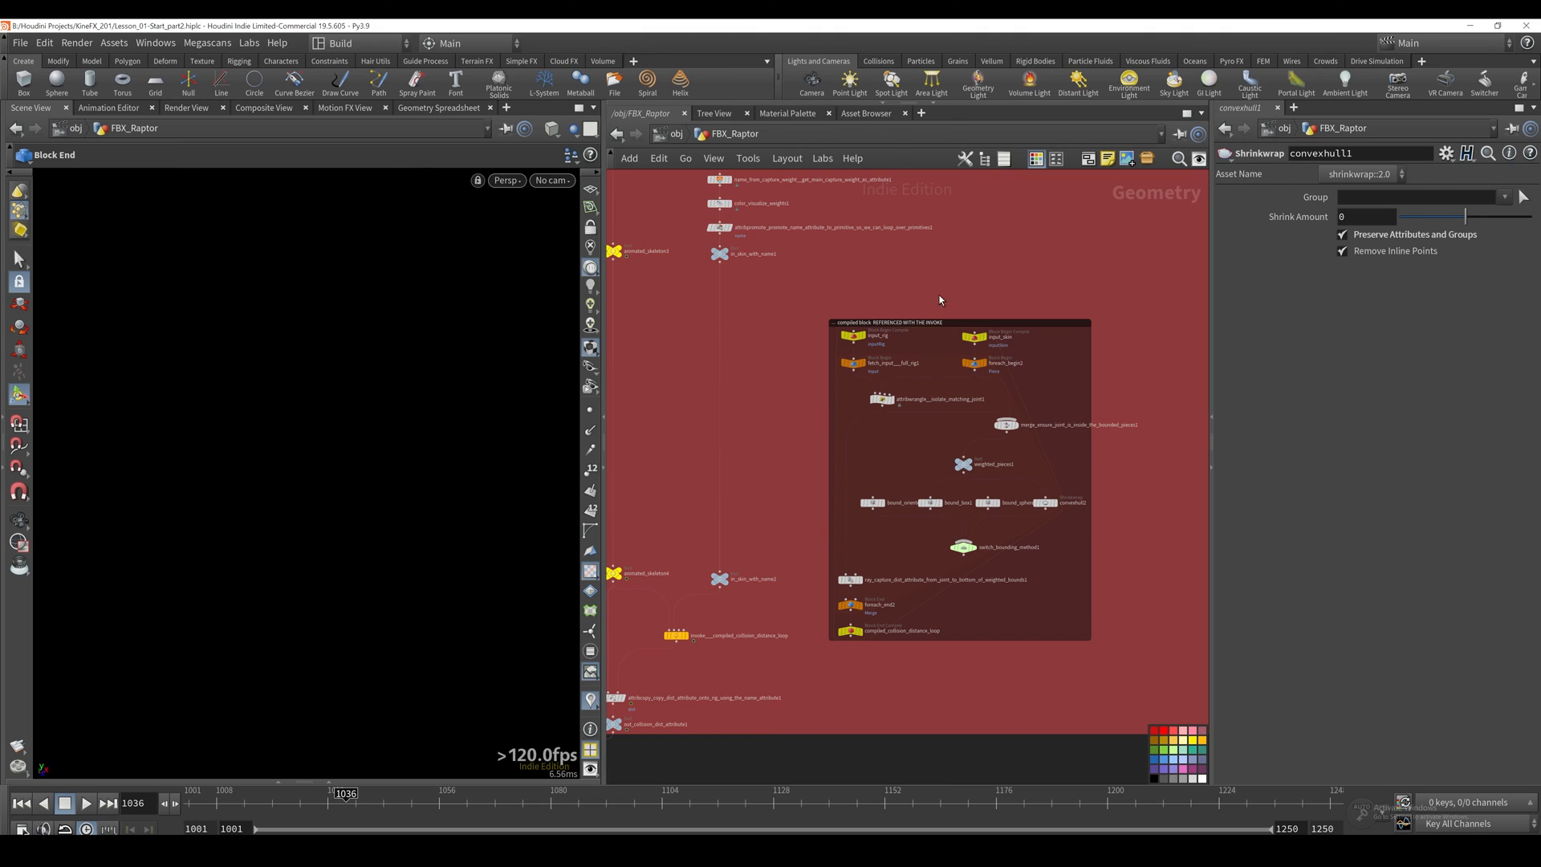
mouse_move(941, 300)
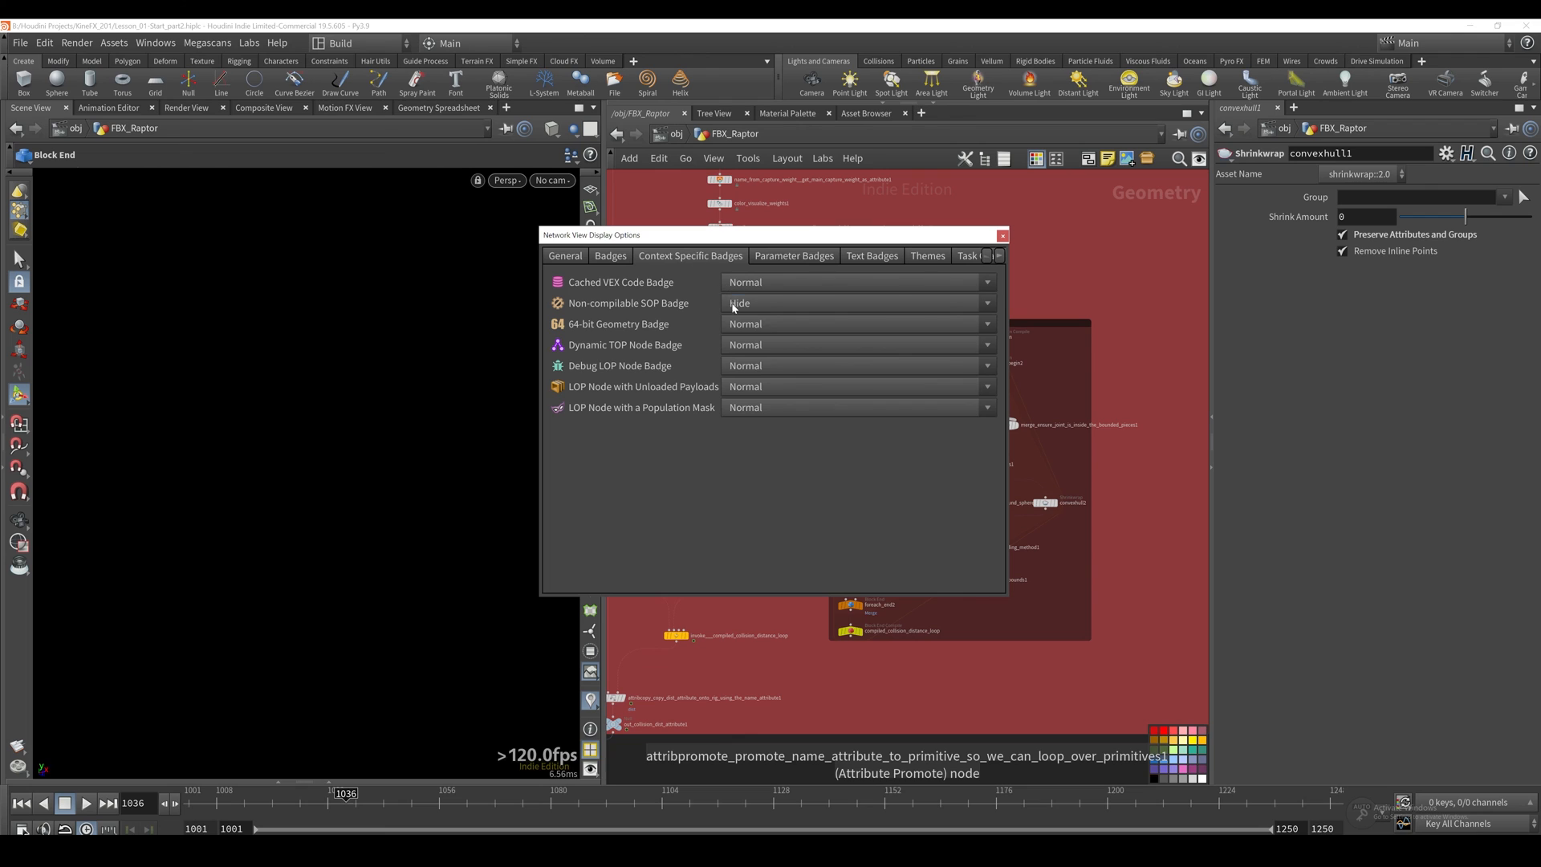
Step: Set the Non-compilable SOP Badge to Large in Network View Display Options and close the dialog
click(855, 303)
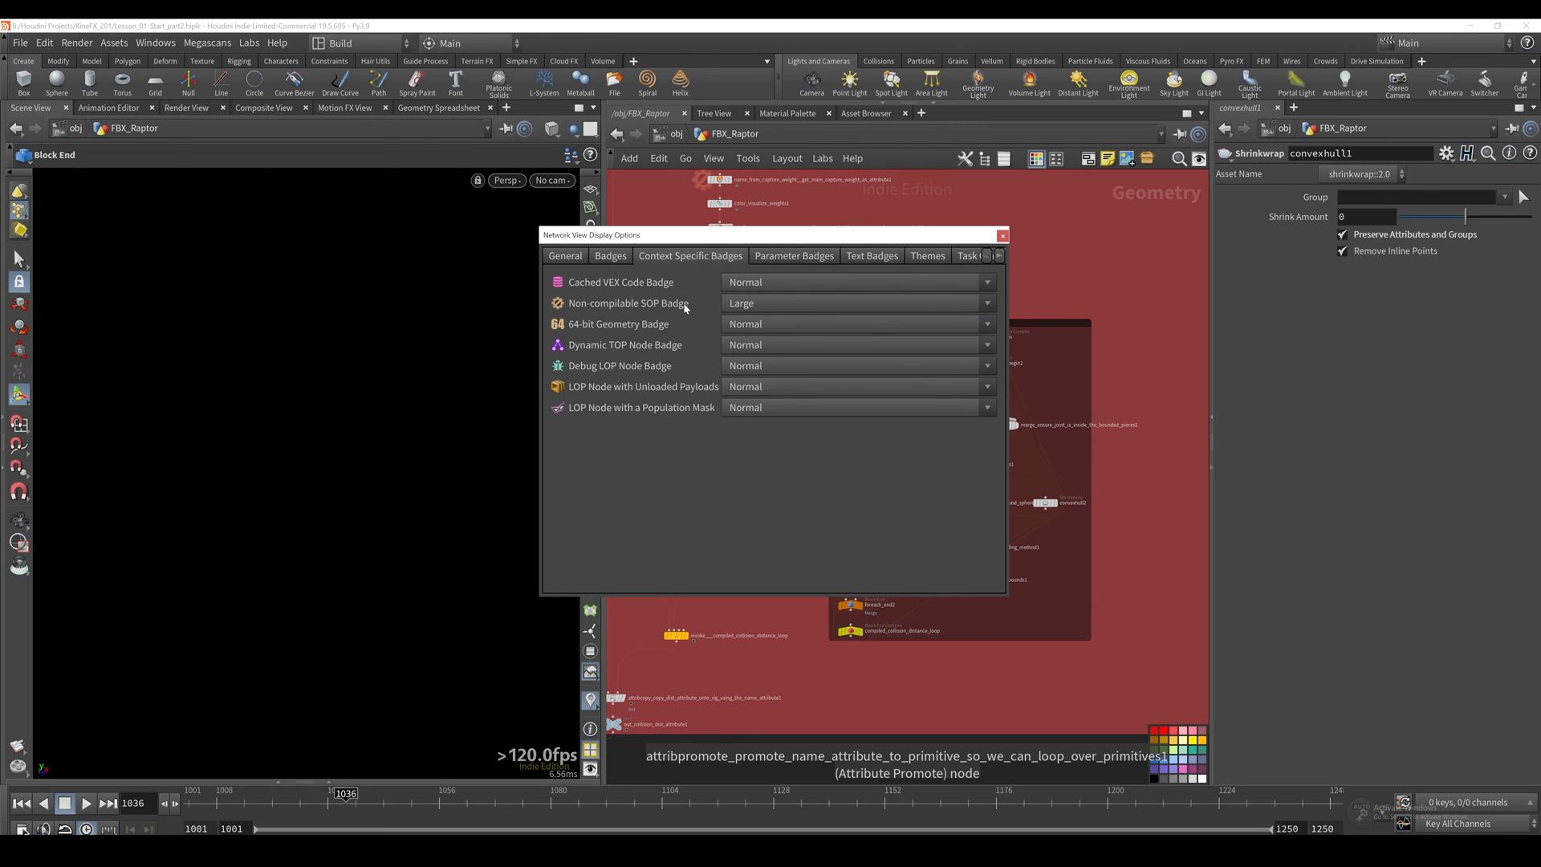
mouse_move(1002, 243)
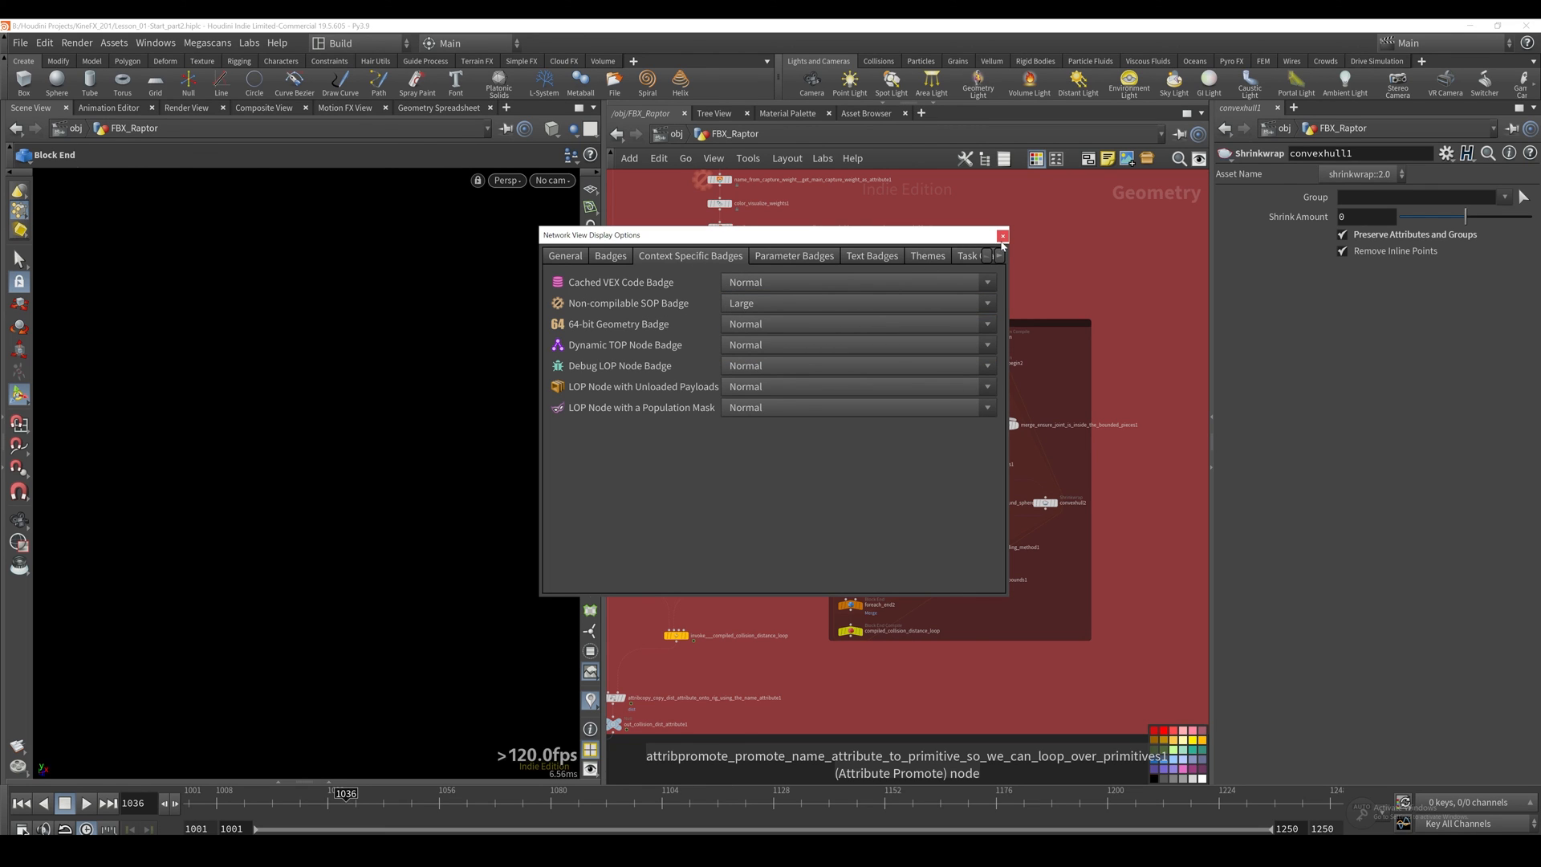
click(1002, 234)
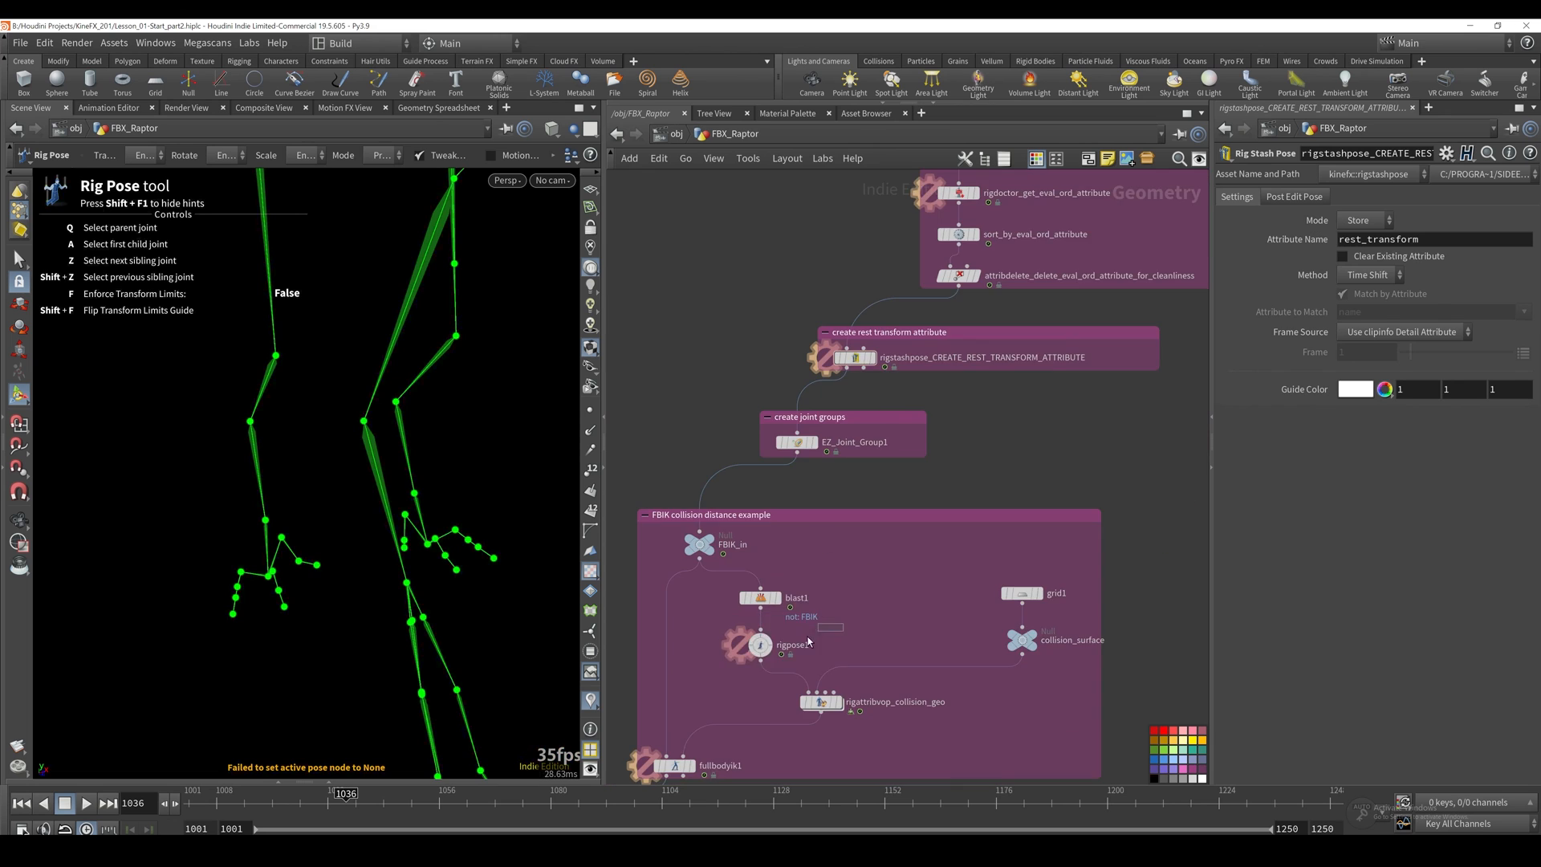
Step: Dive into the FBIK collision distance network, inspect the Invoke Compiled Block and foreach_end2 settings
click(761, 645)
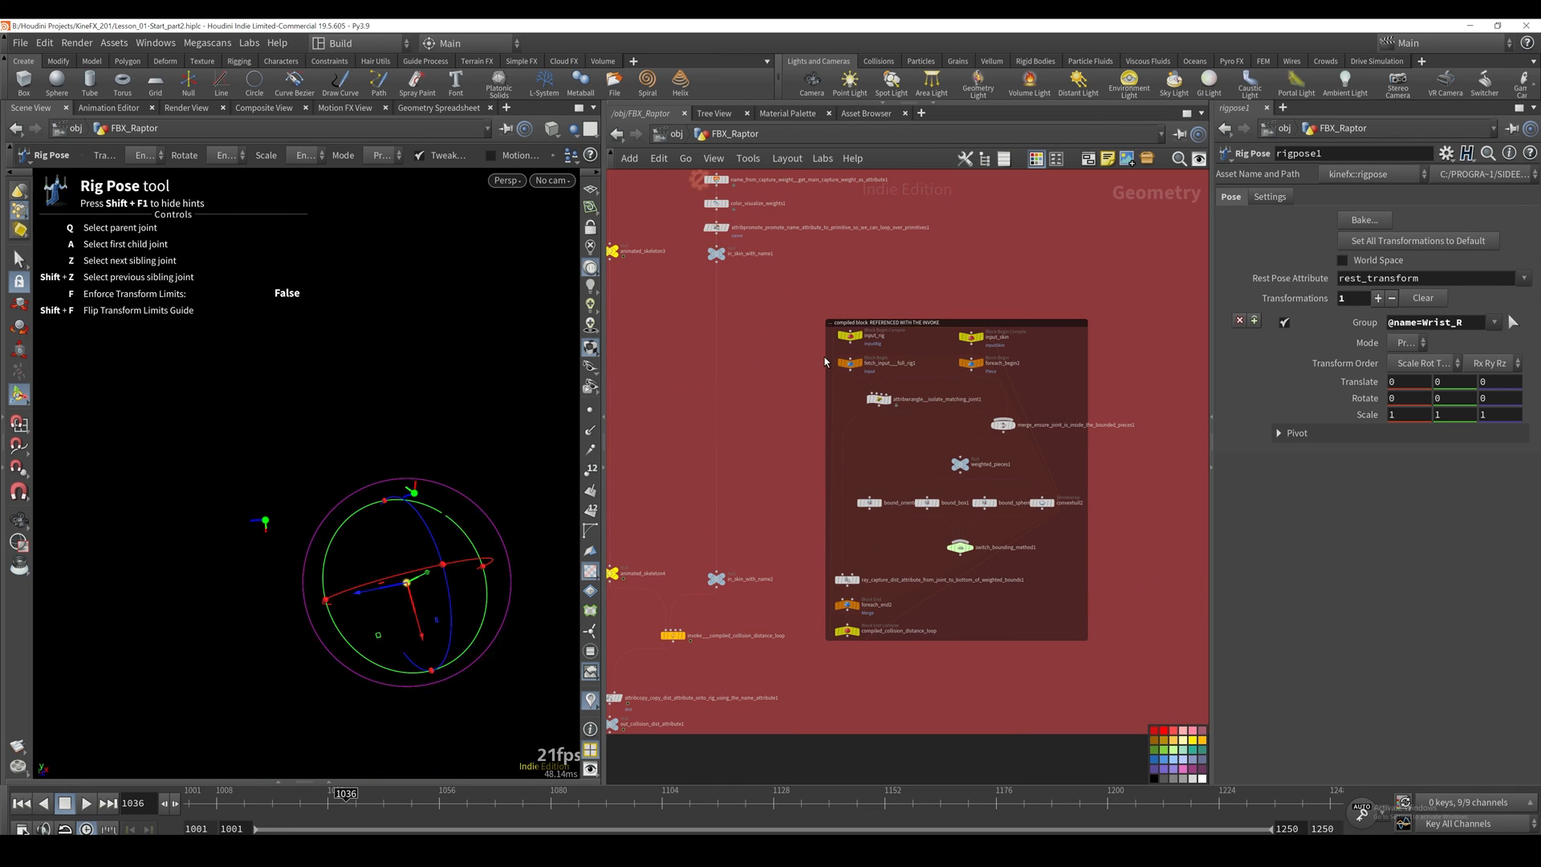
mouse_move(892, 321)
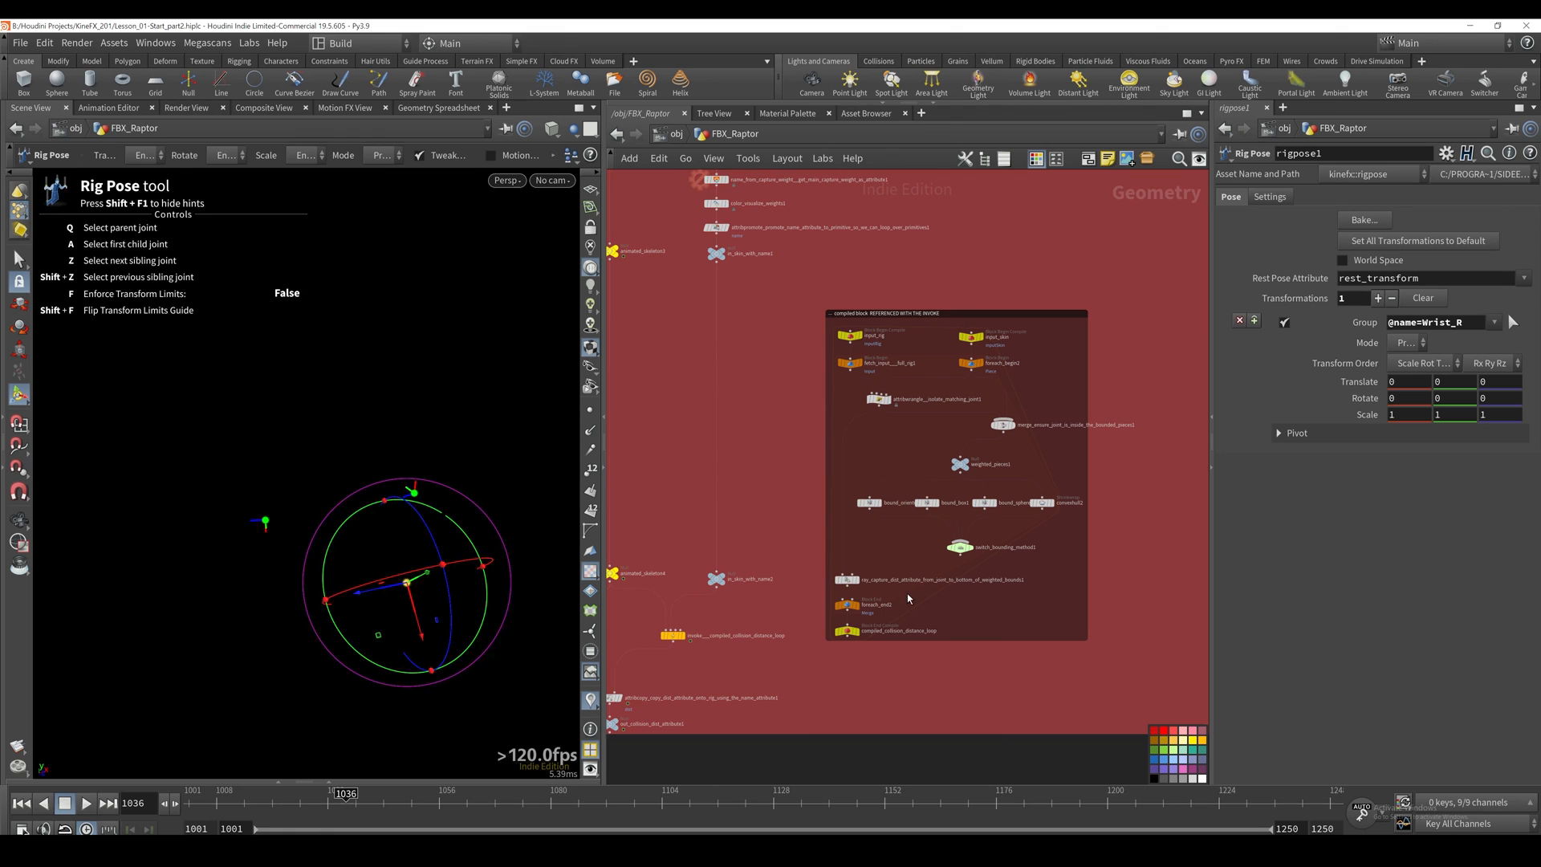
click(673, 635)
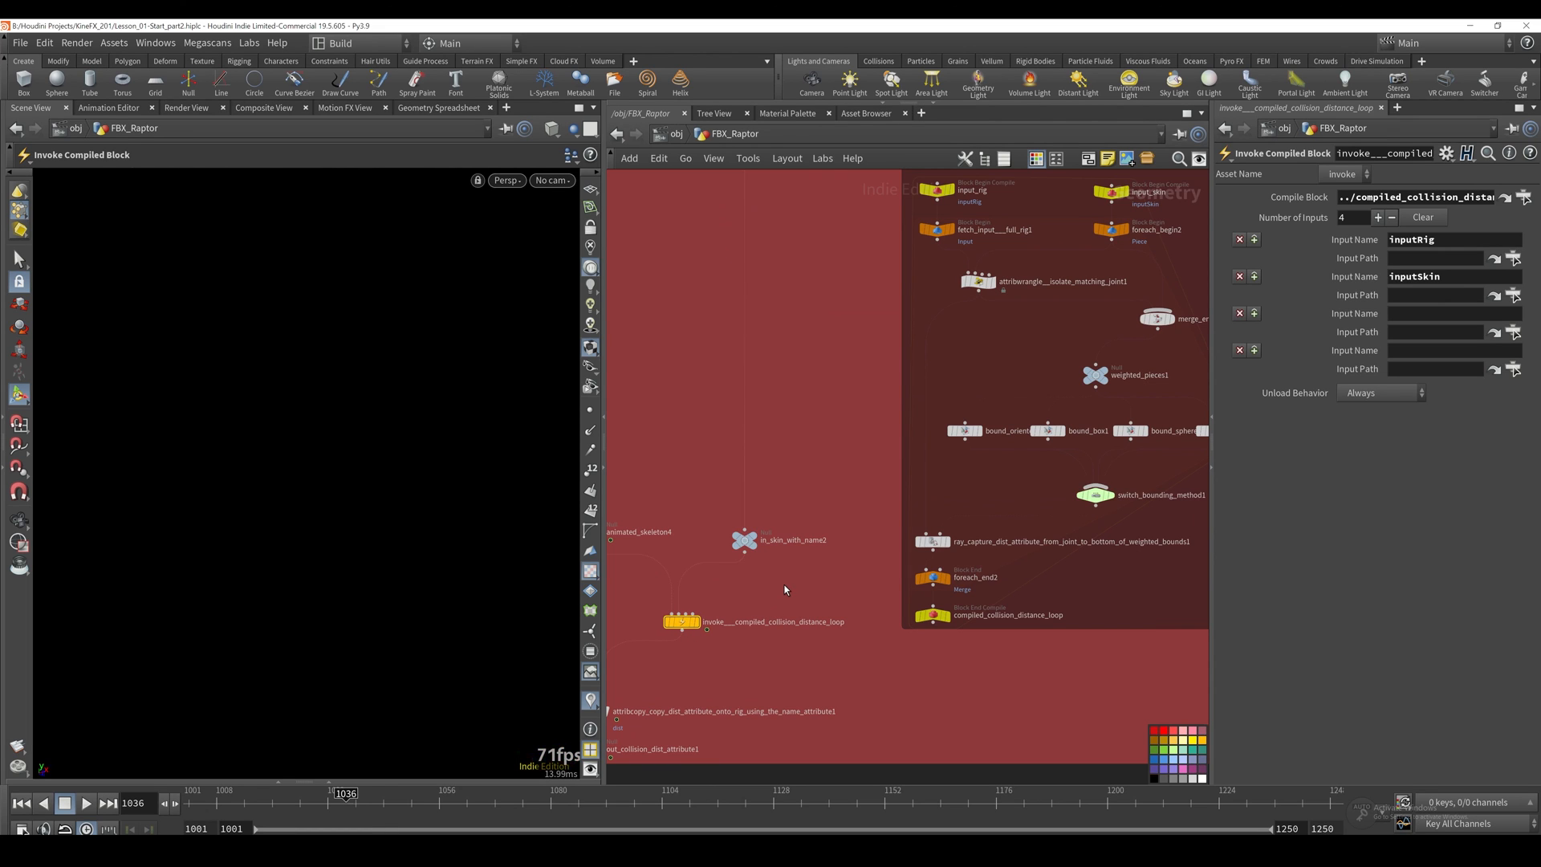
mouse_move(798, 579)
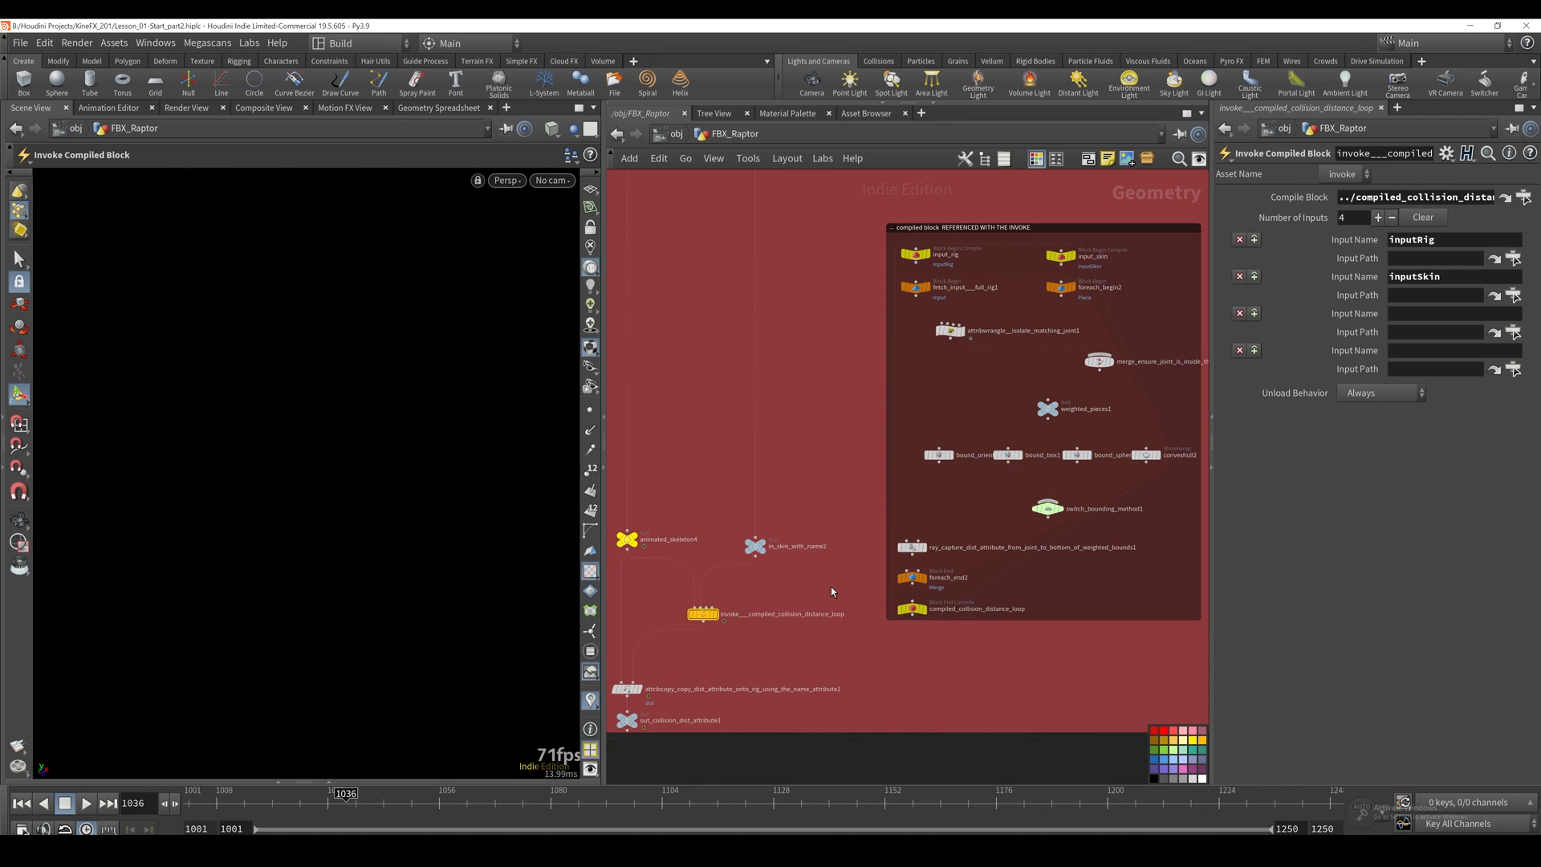
mouse_move(859, 594)
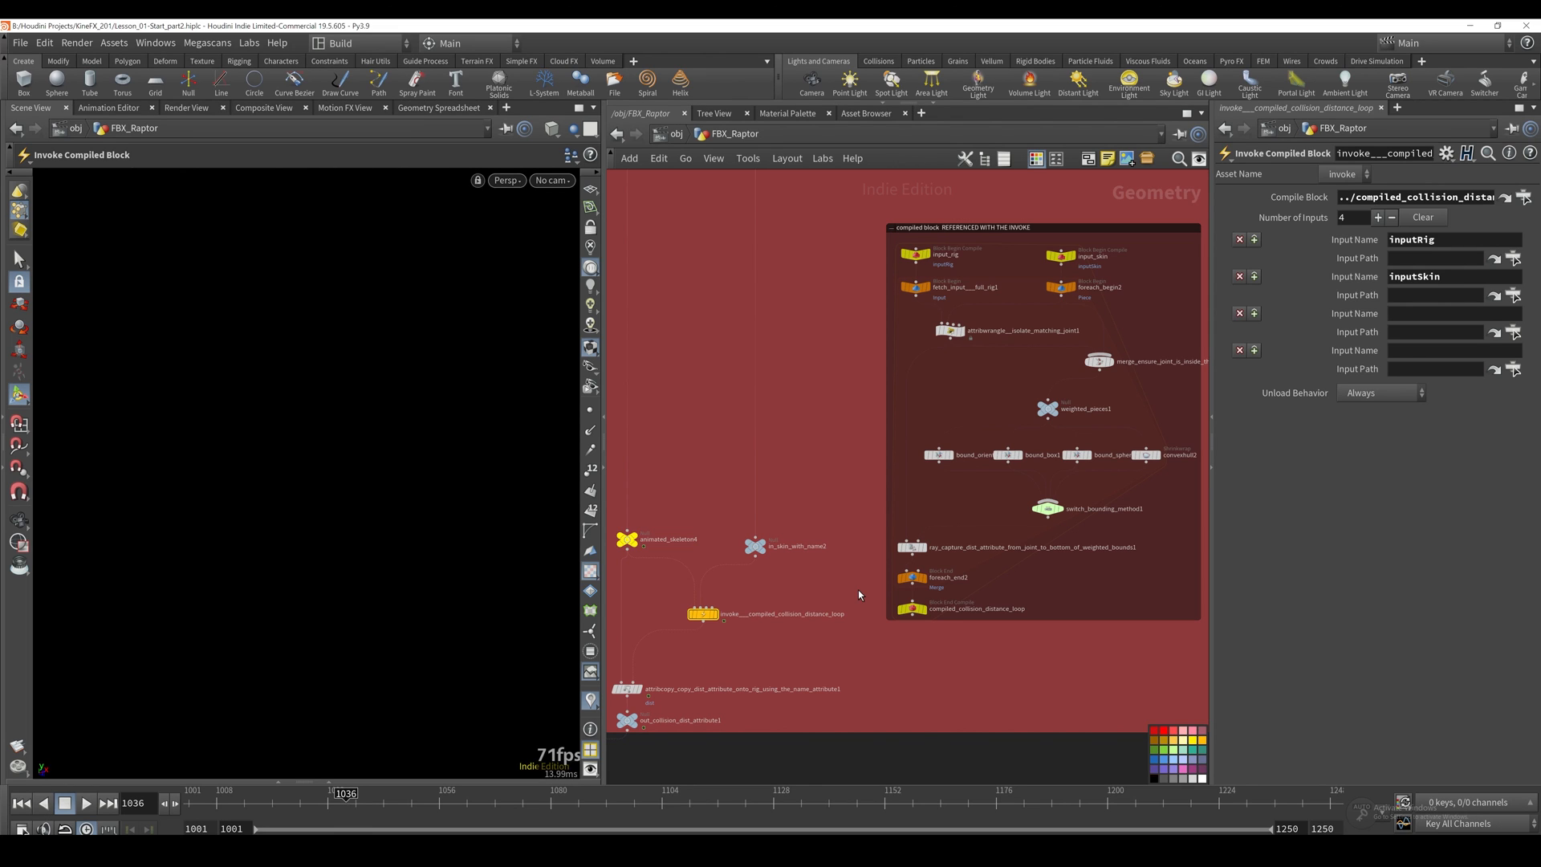
mouse_move(873, 582)
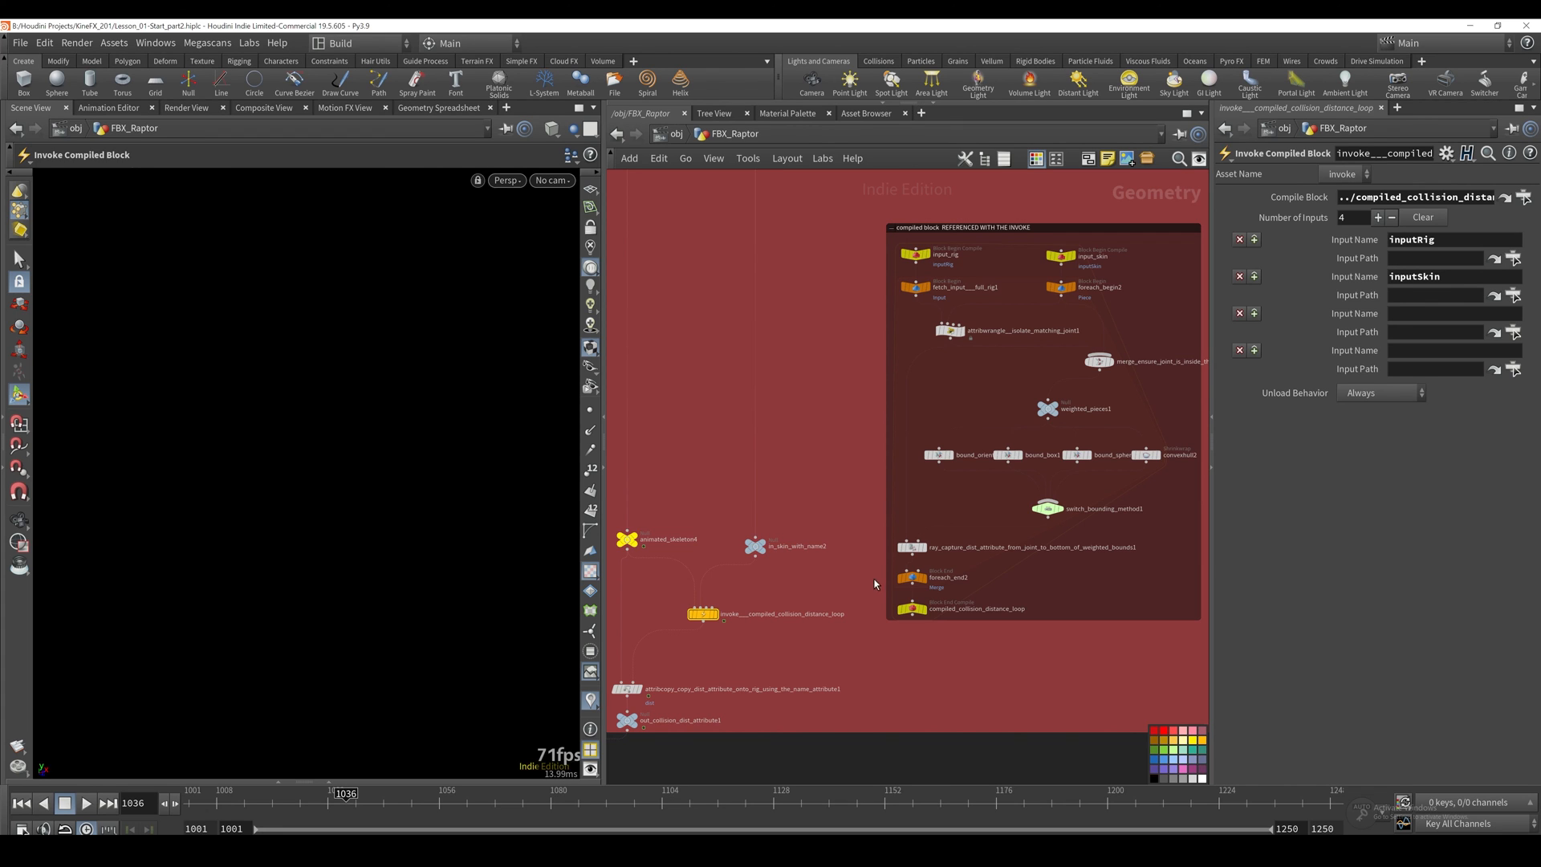
click(931, 579)
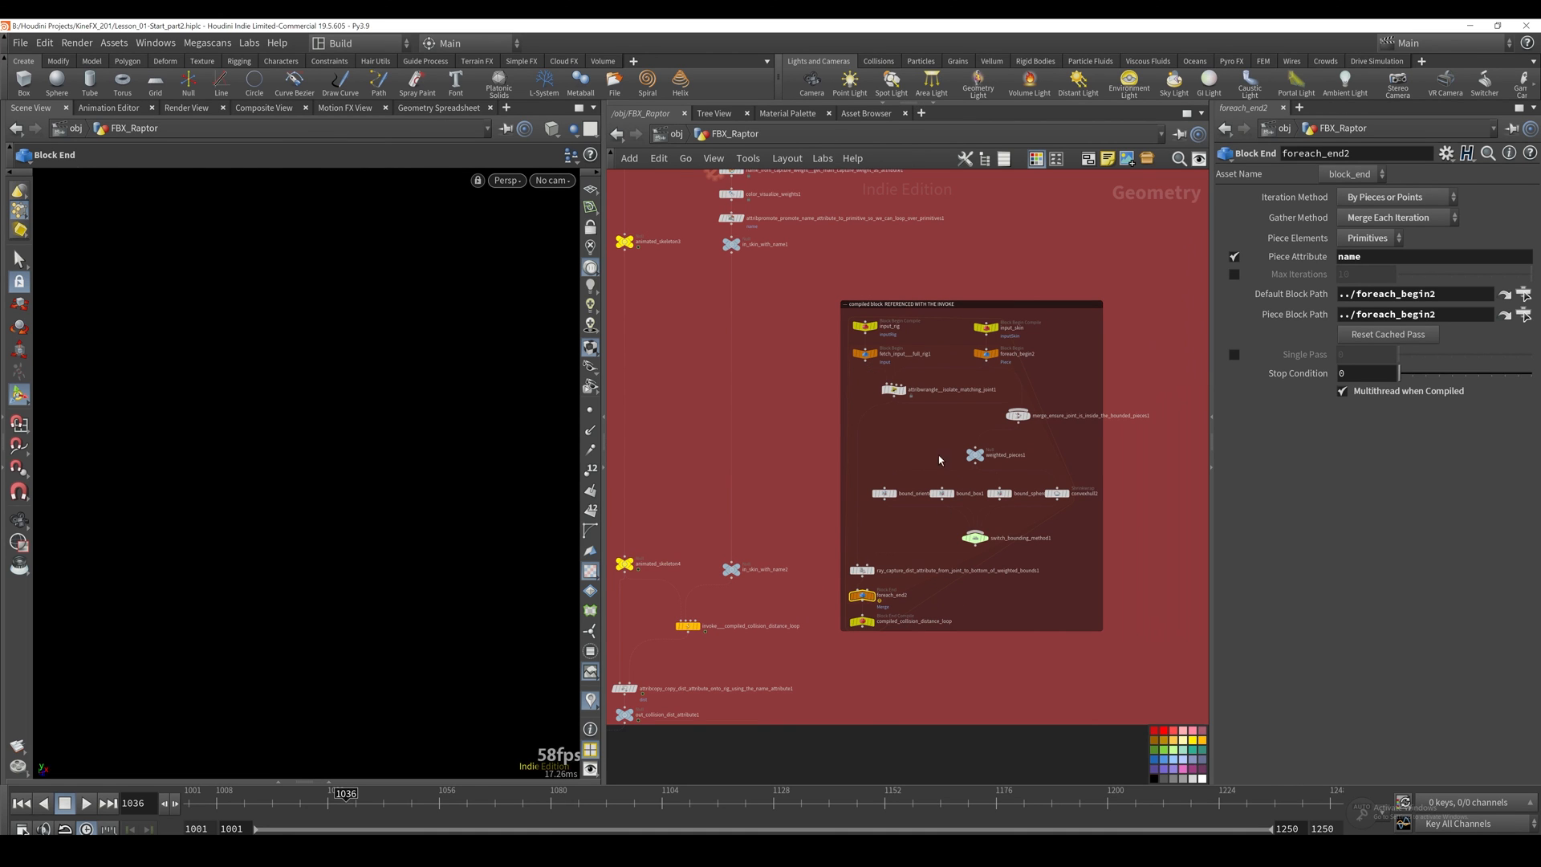
mouse_move(995, 383)
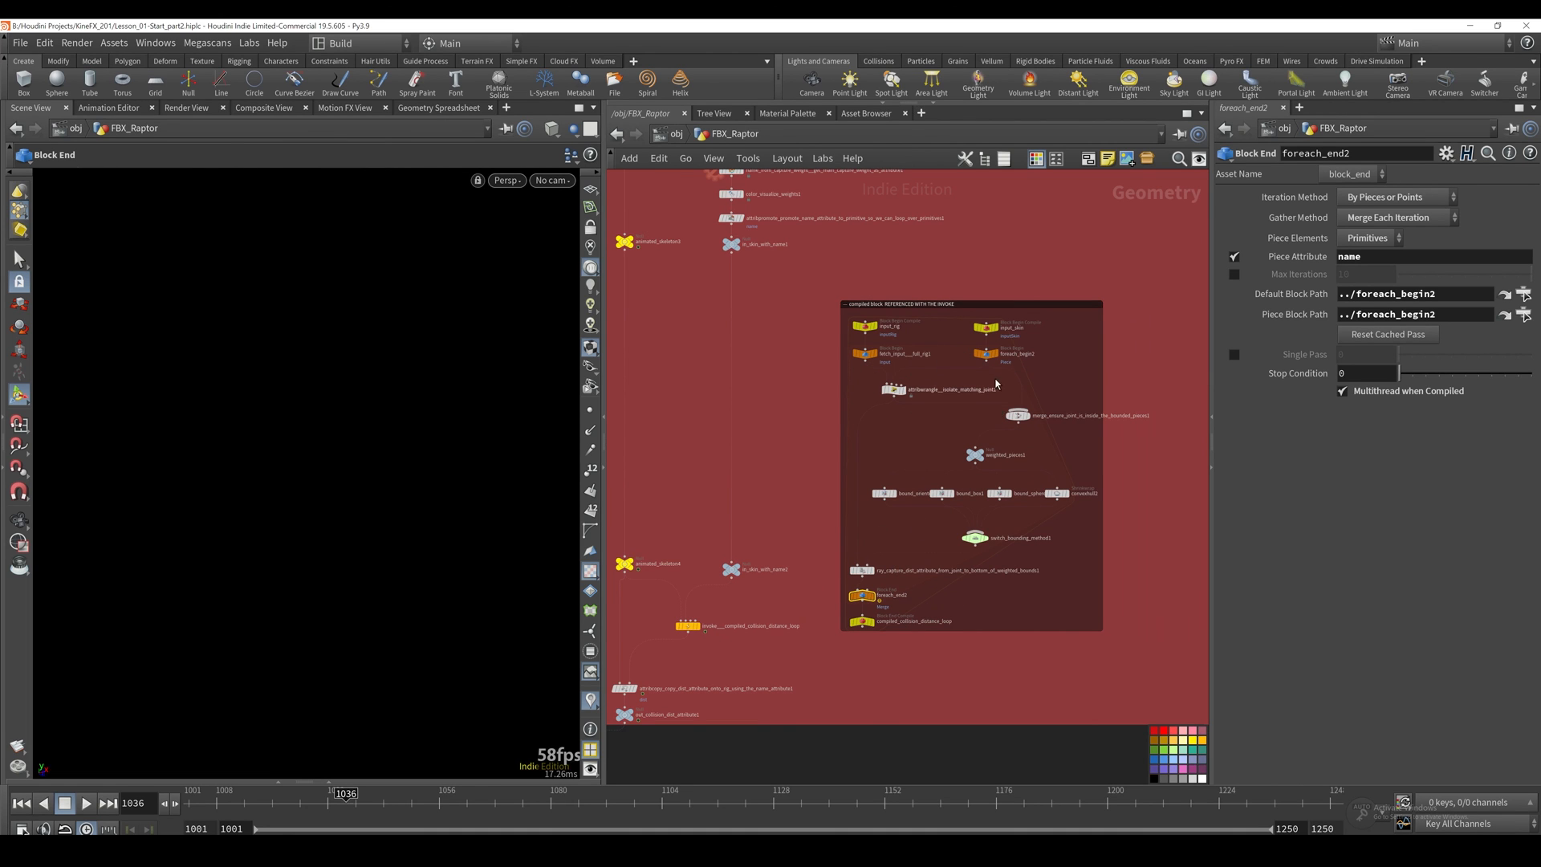
mouse_move(883, 419)
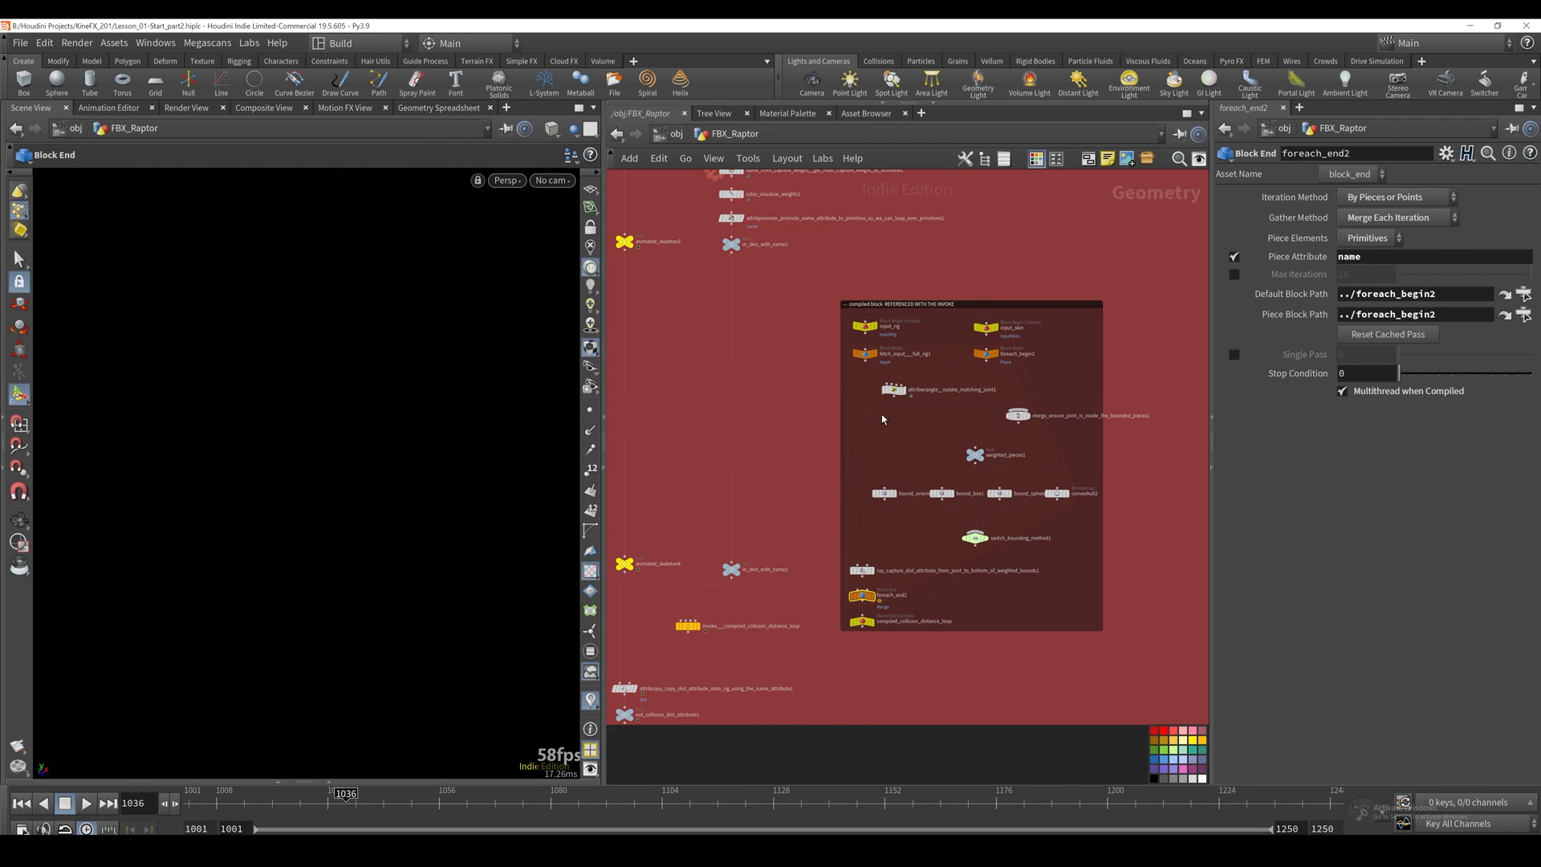
mouse_move(903, 501)
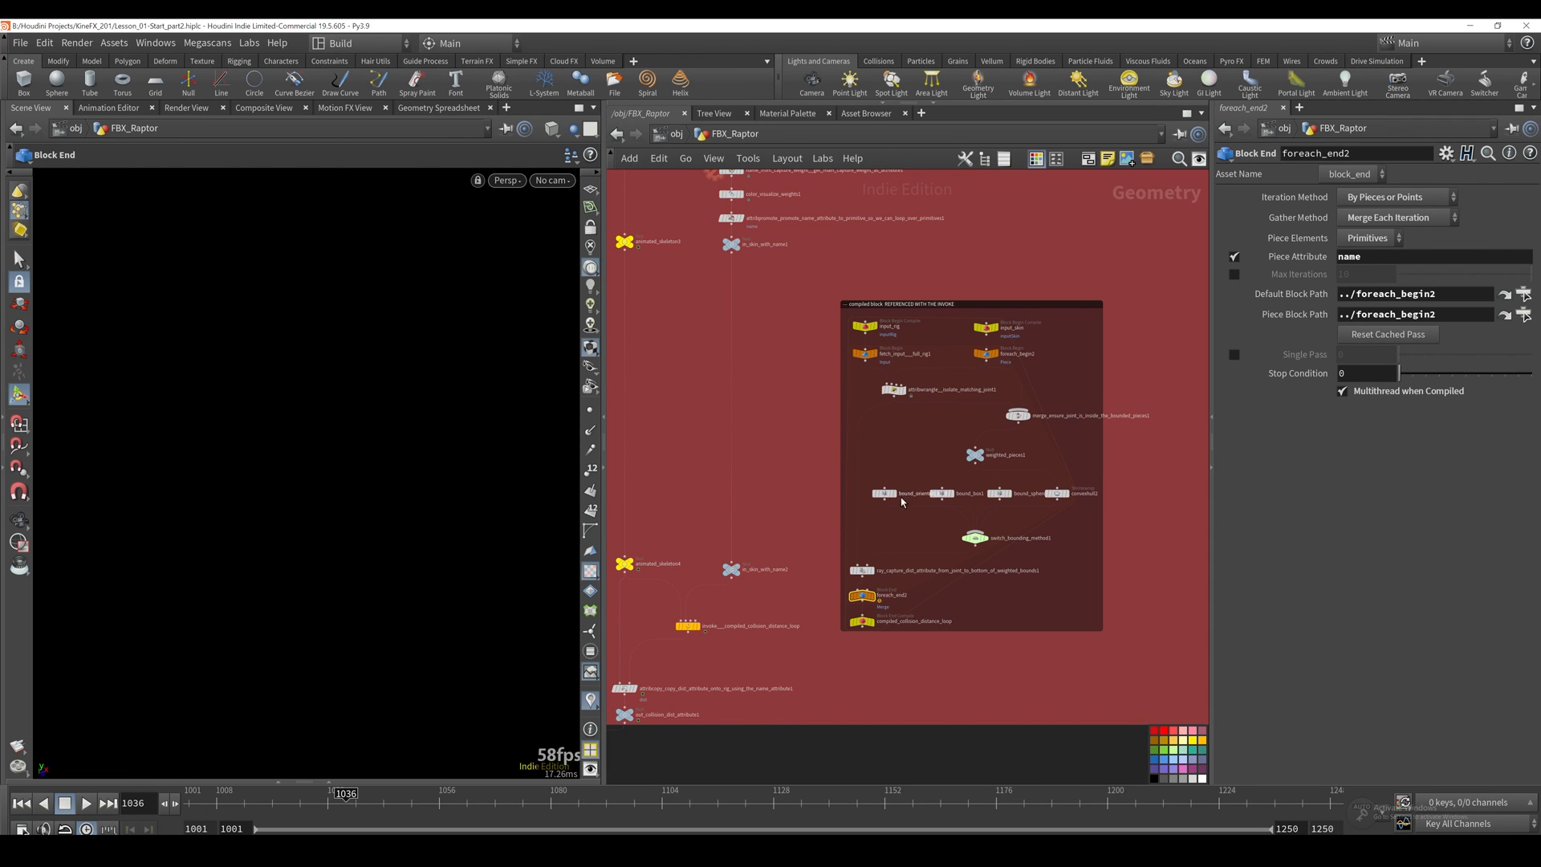
mouse_move(891, 523)
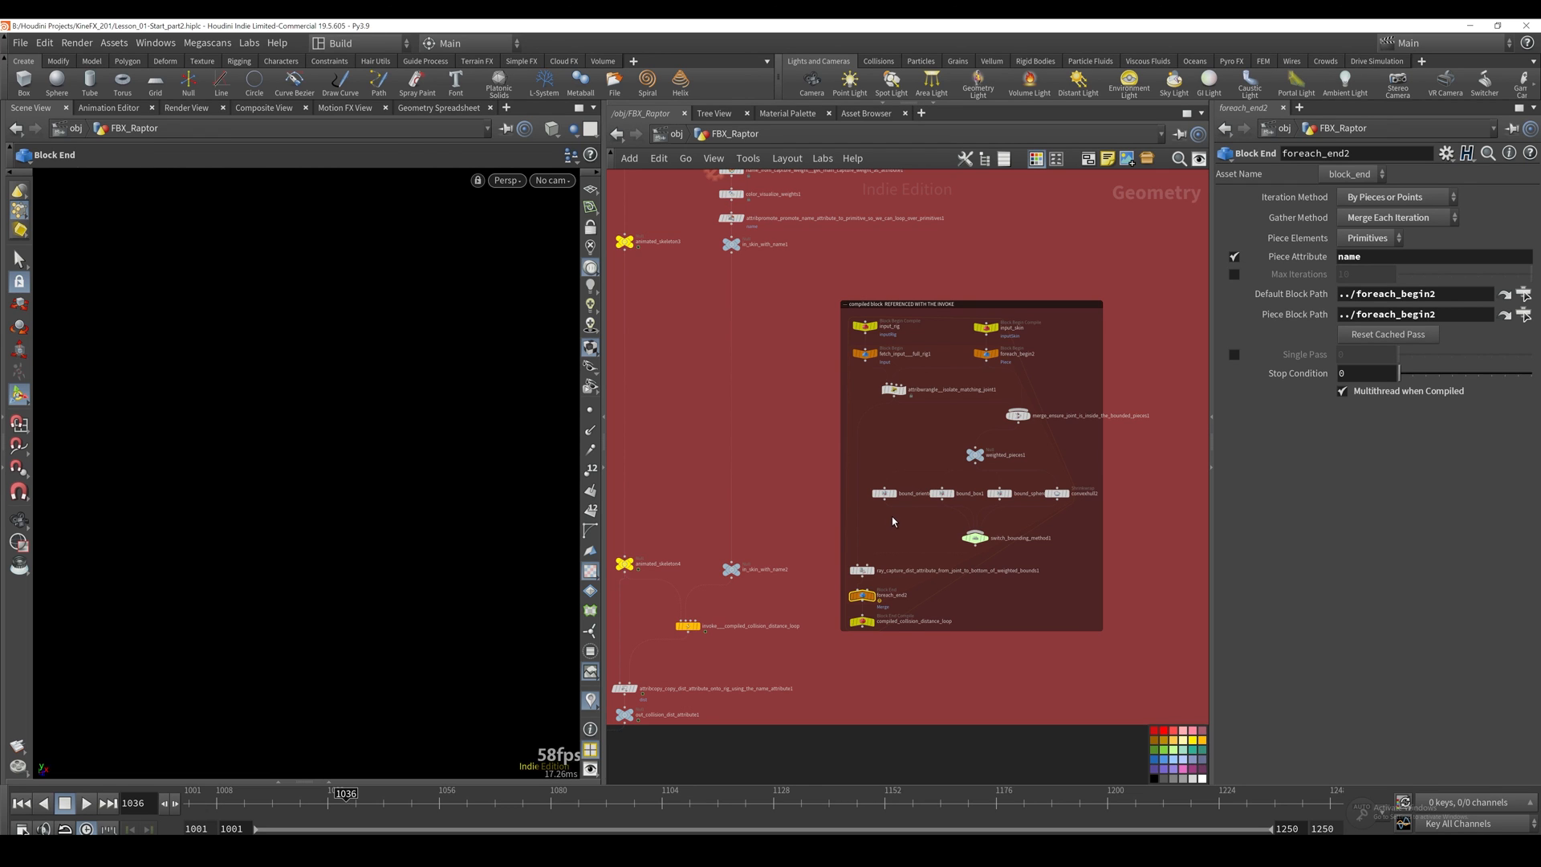
Step: Review the compile block end, input_rig, Invoke inputRig/inputSkin names, foreach_begin2 and input_skin nodes
scroll(down, 3)
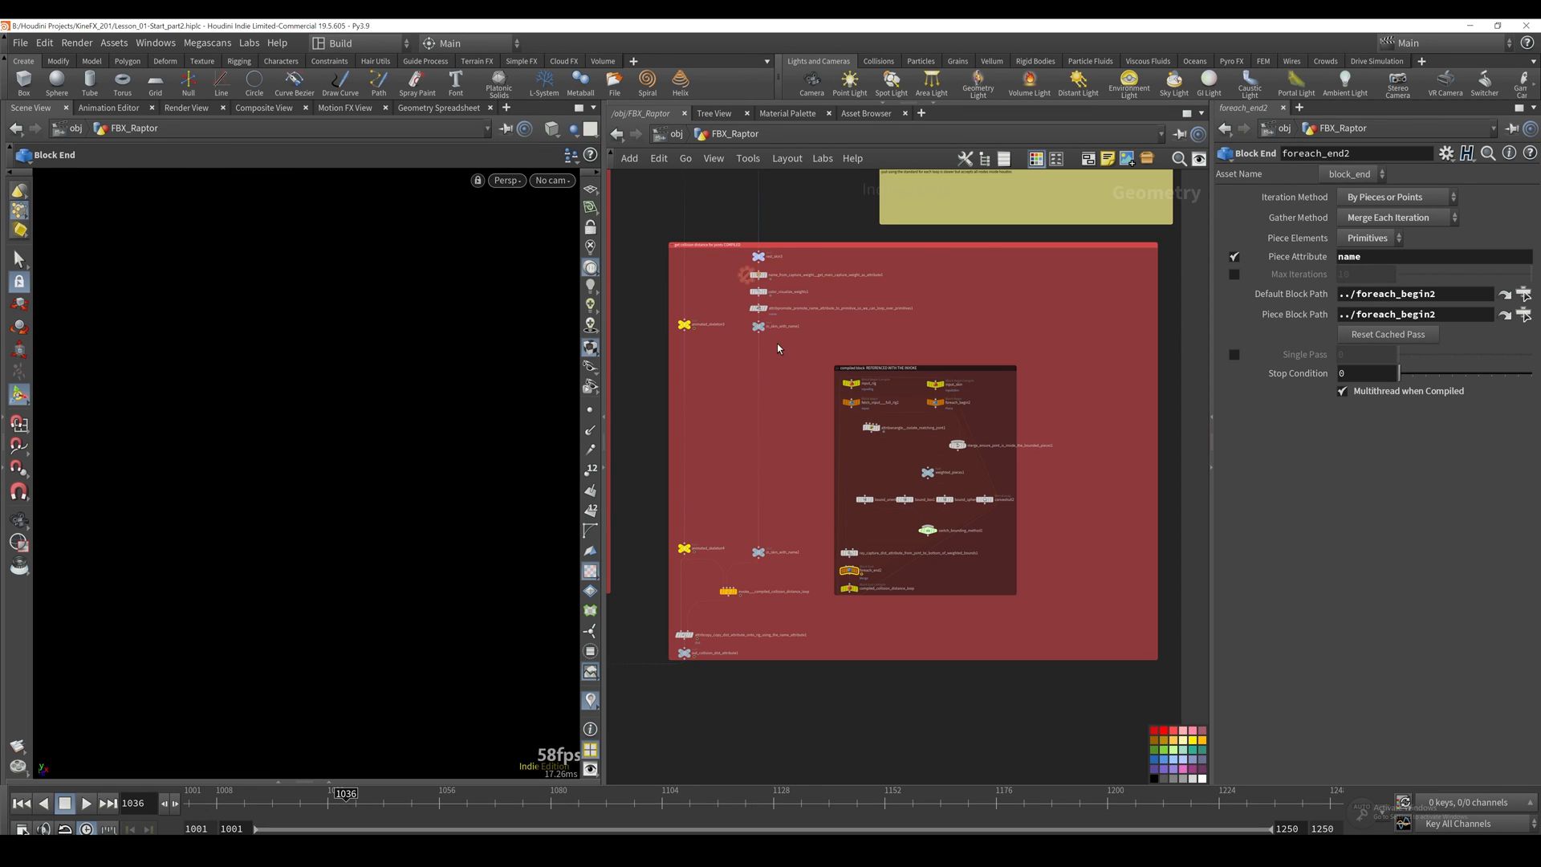
mouse_move(795, 425)
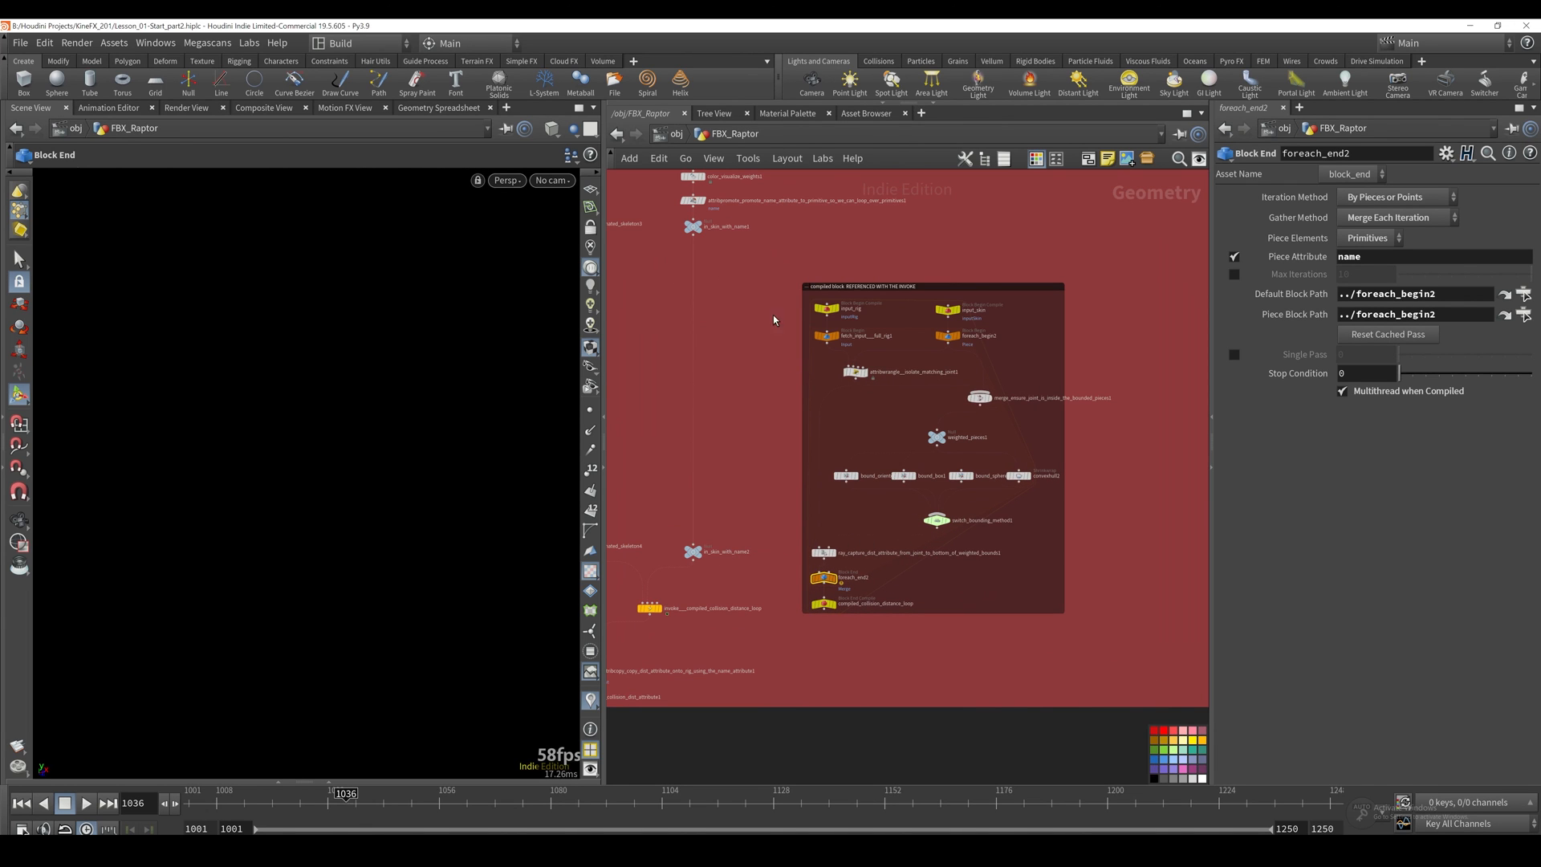
mouse_move(776, 594)
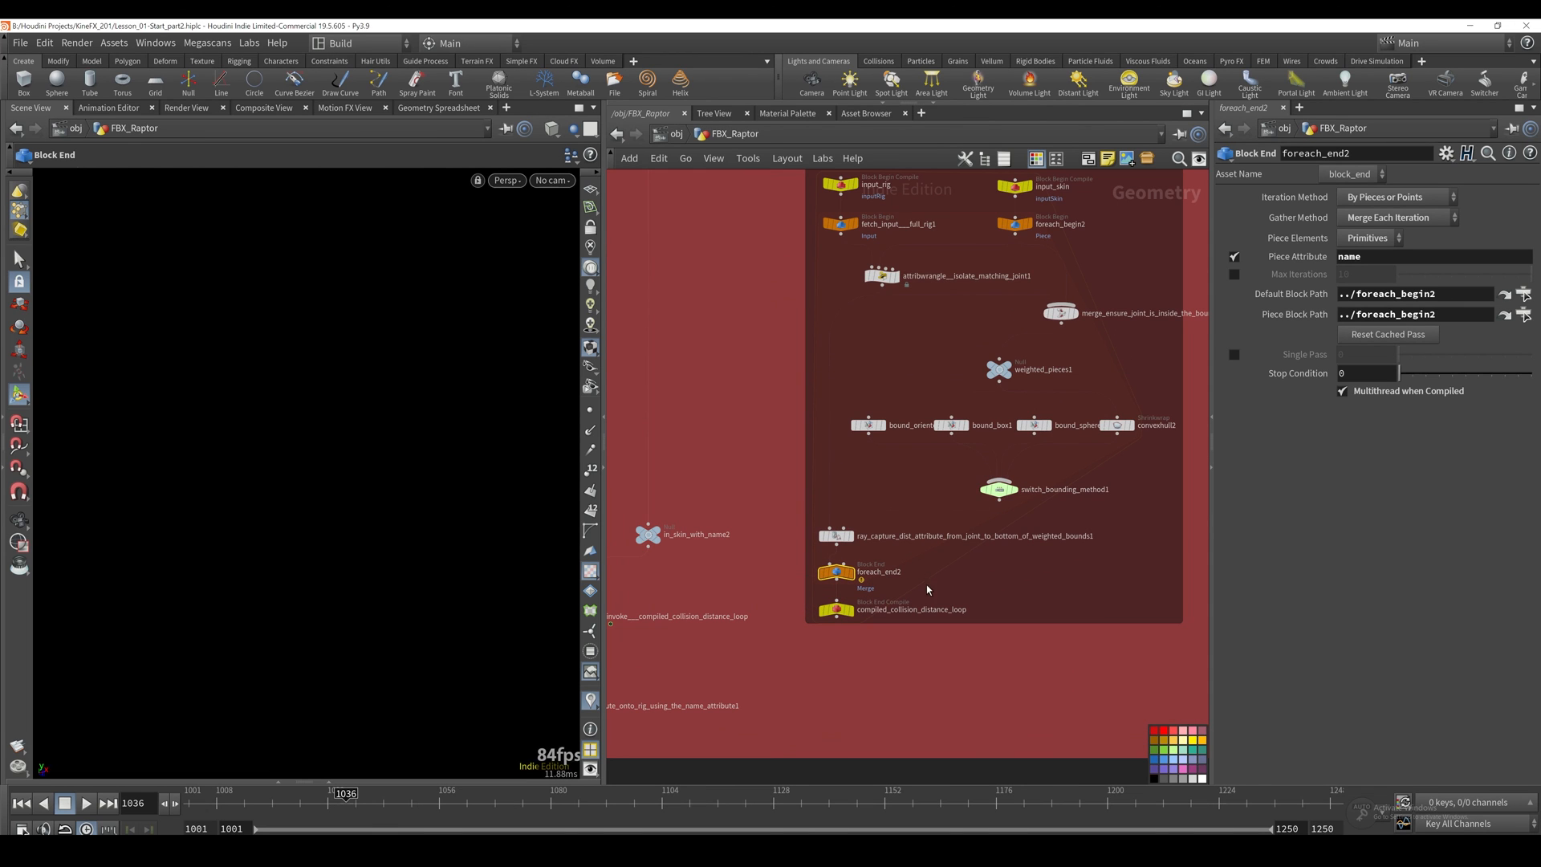
click(835, 611)
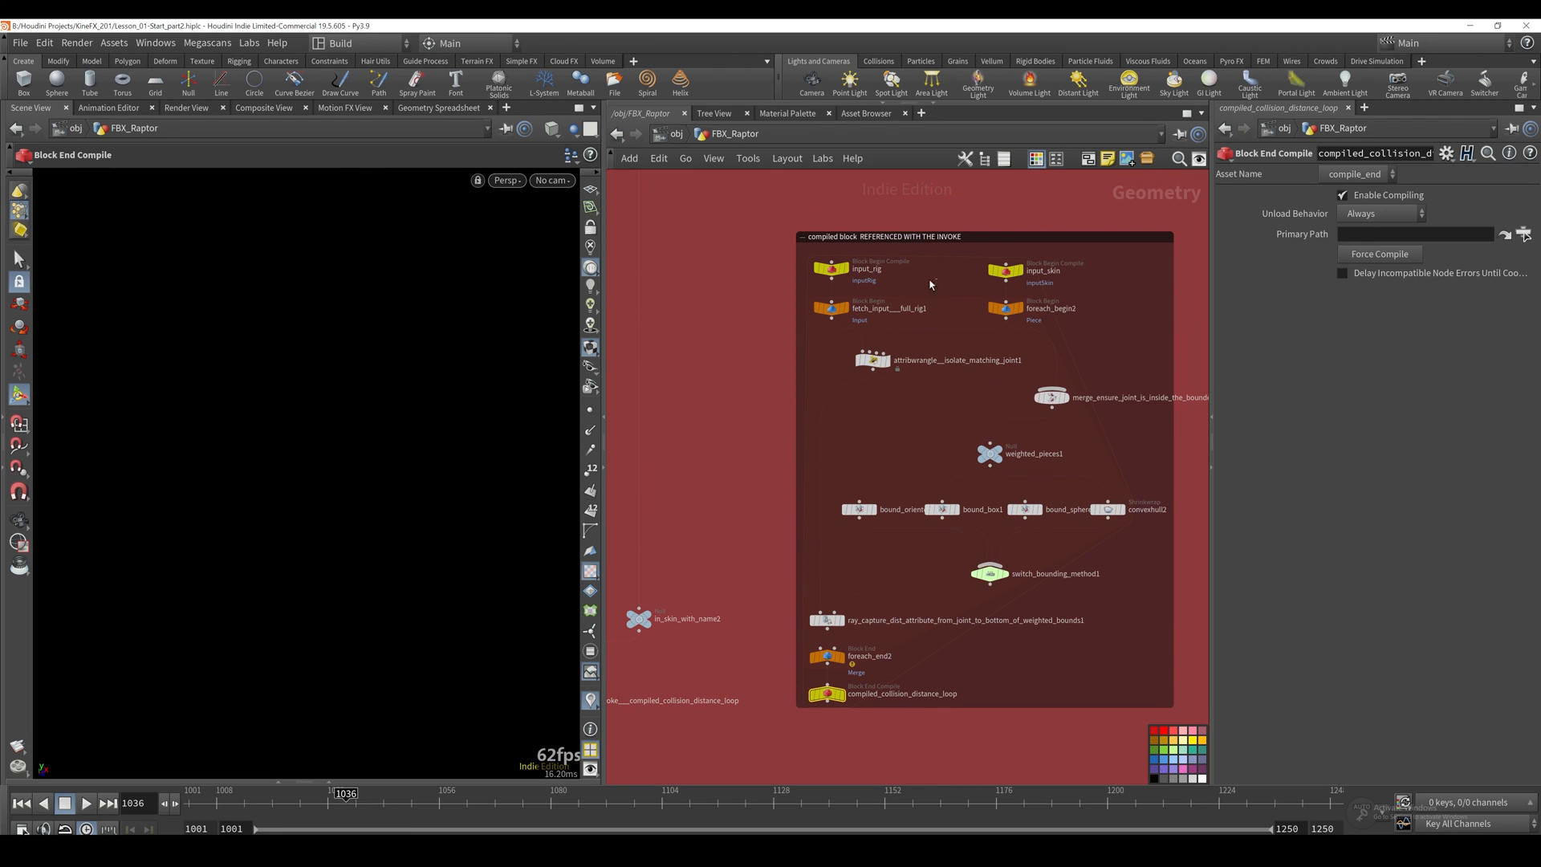
click(830, 268)
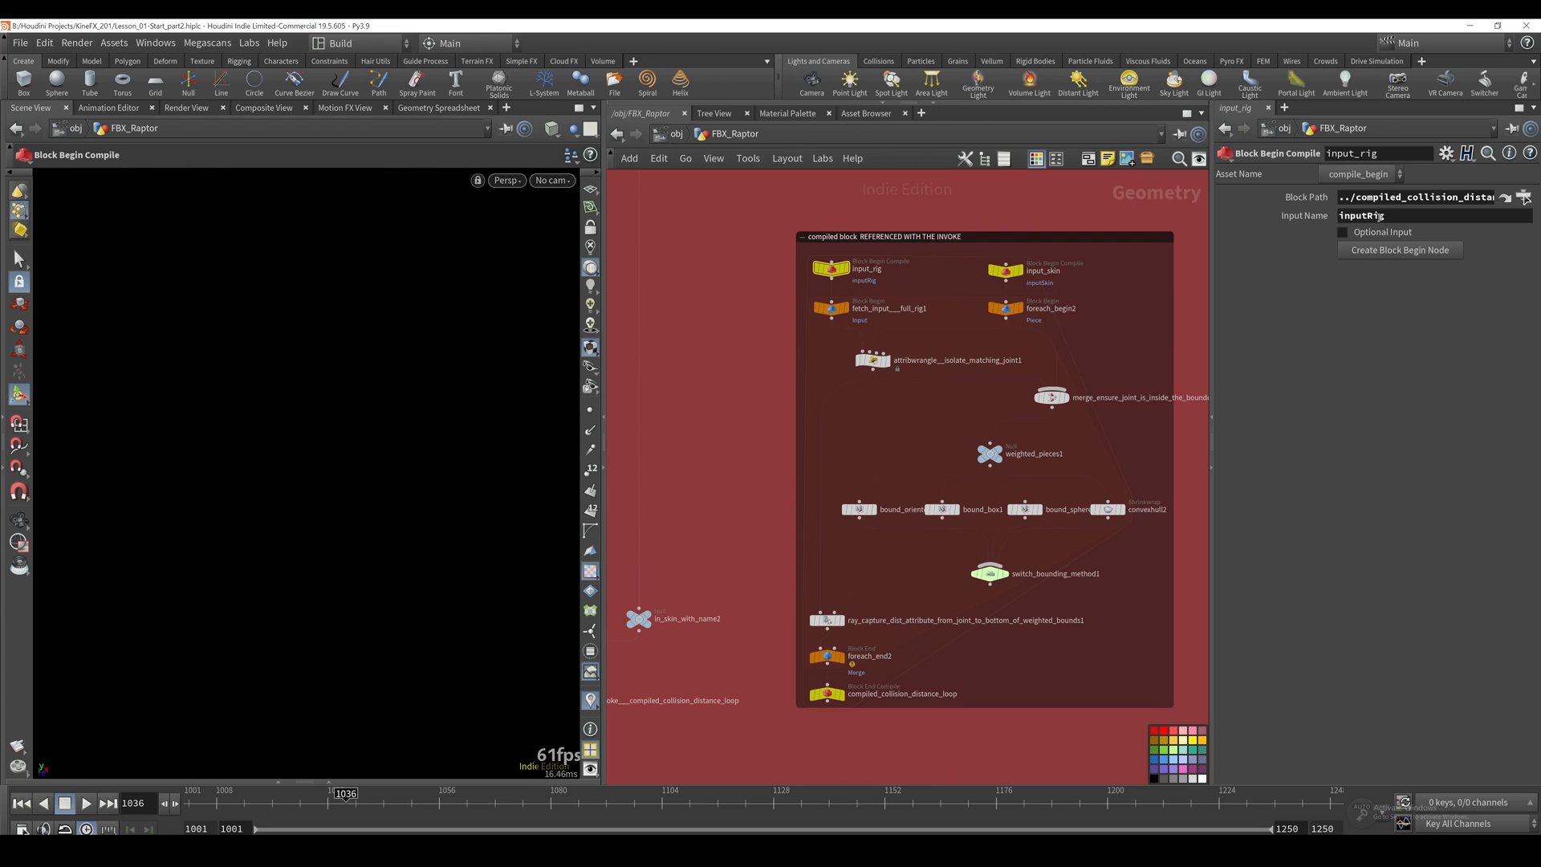
click(716, 618)
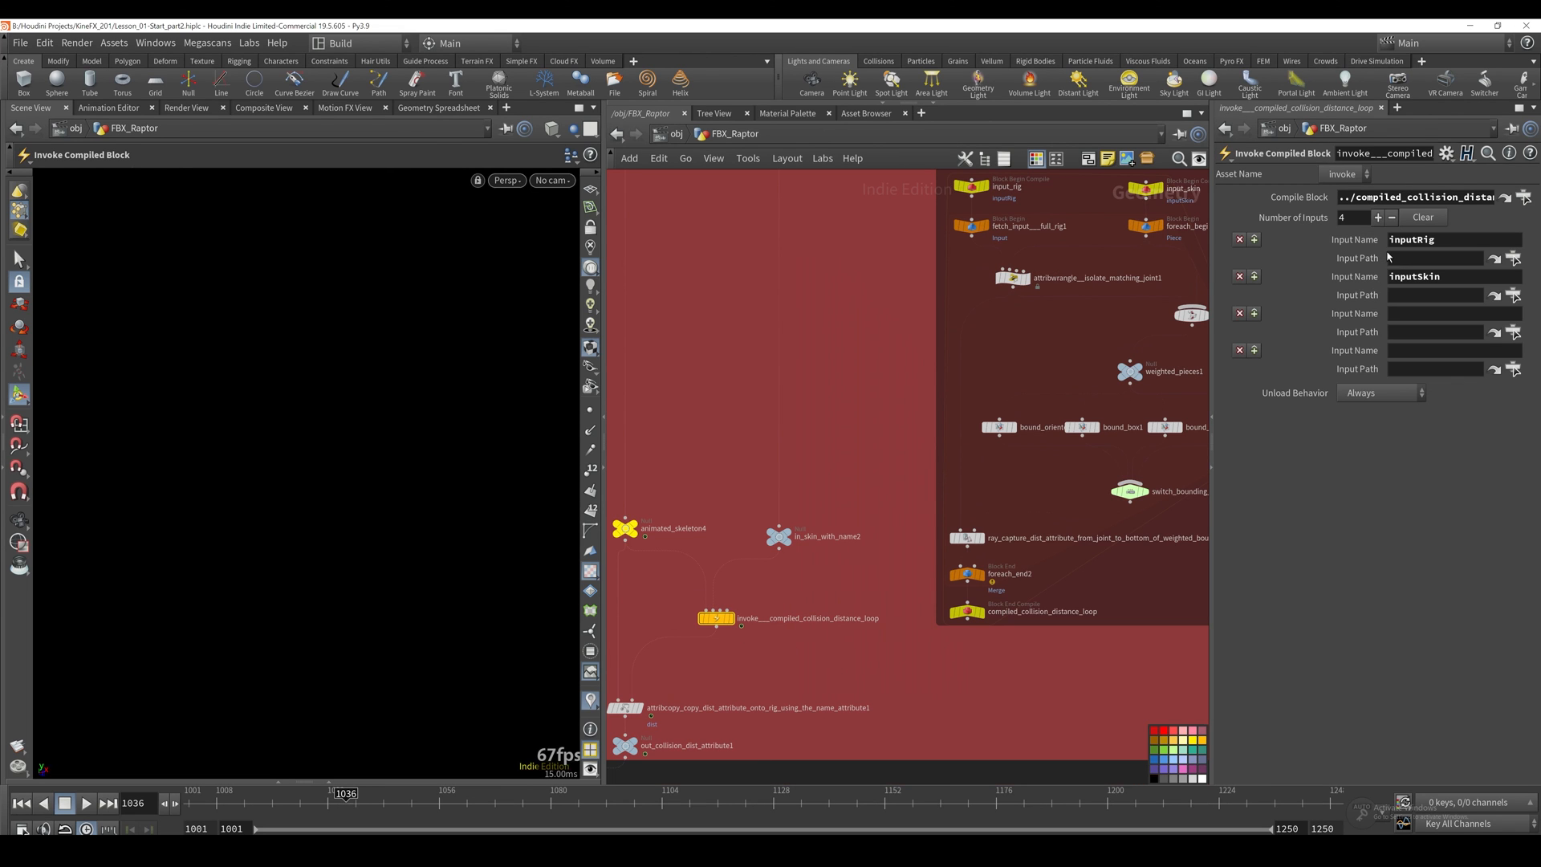
mouse_move(891, 581)
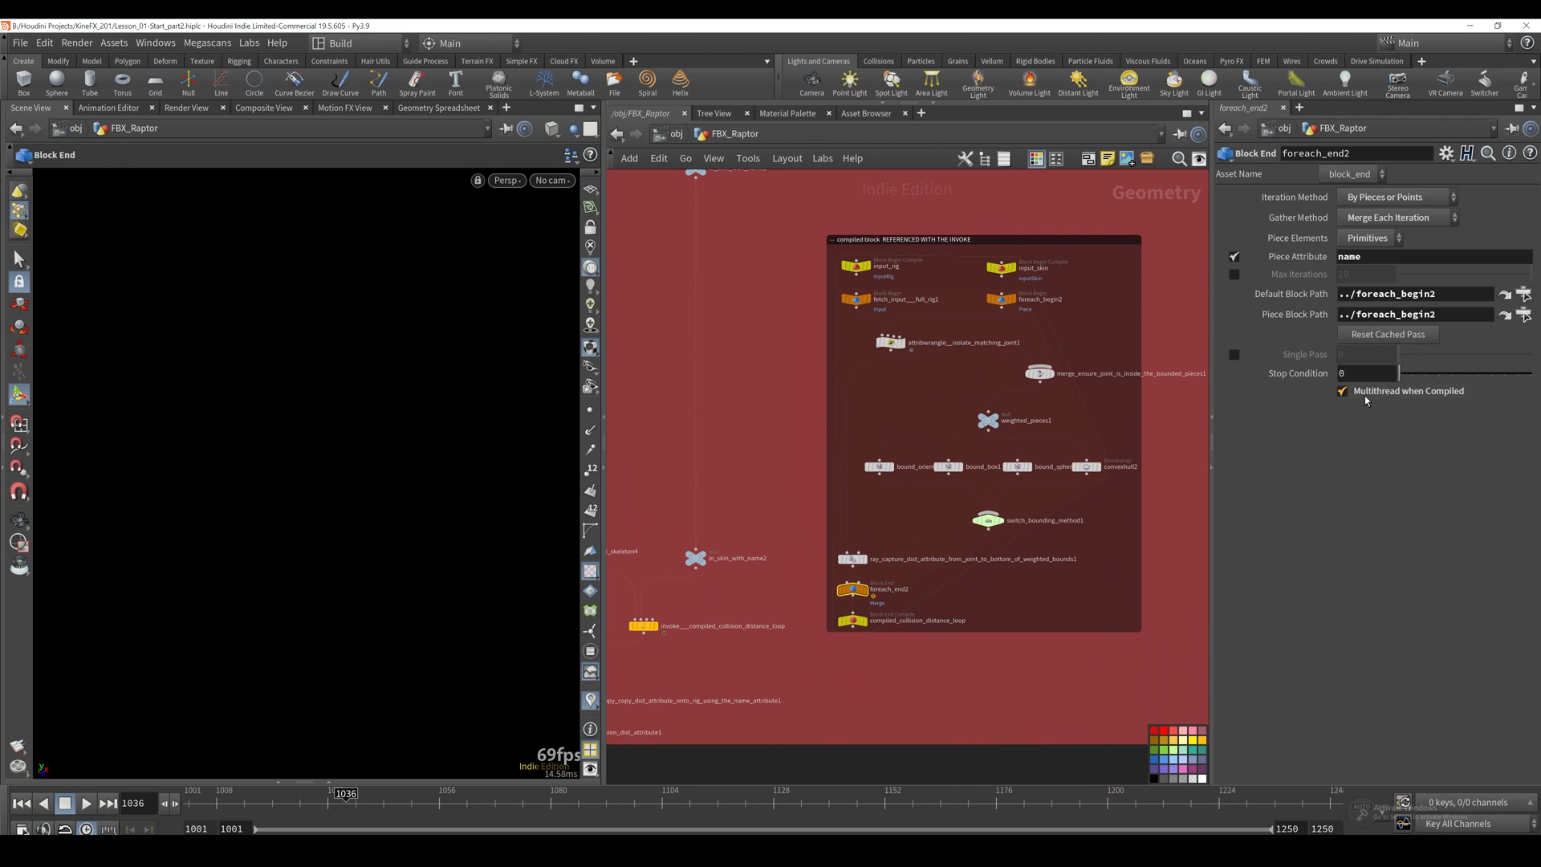
click(851, 590)
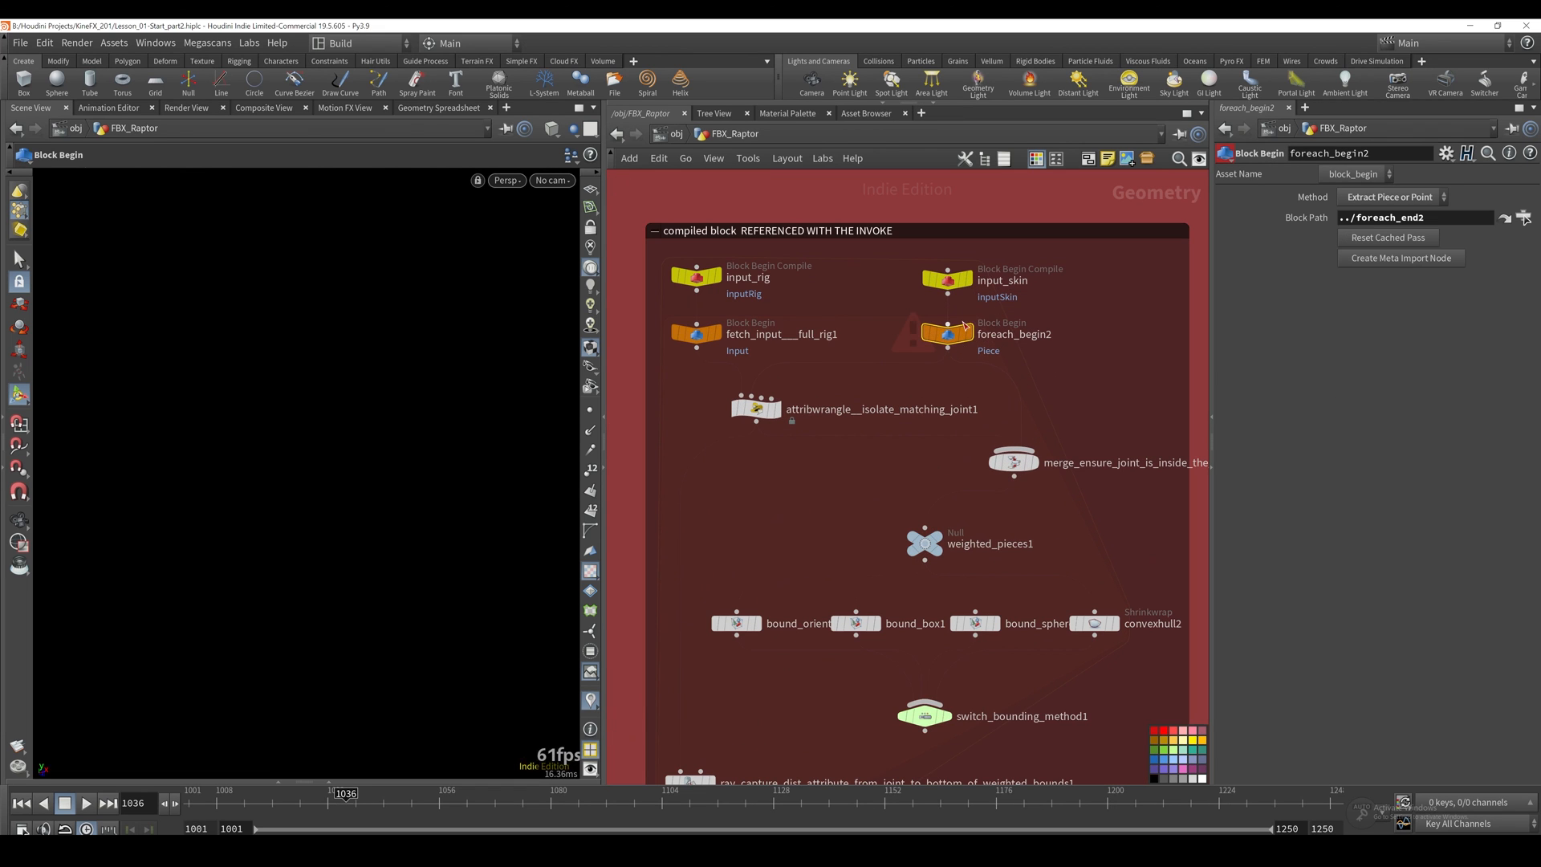
click(947, 279)
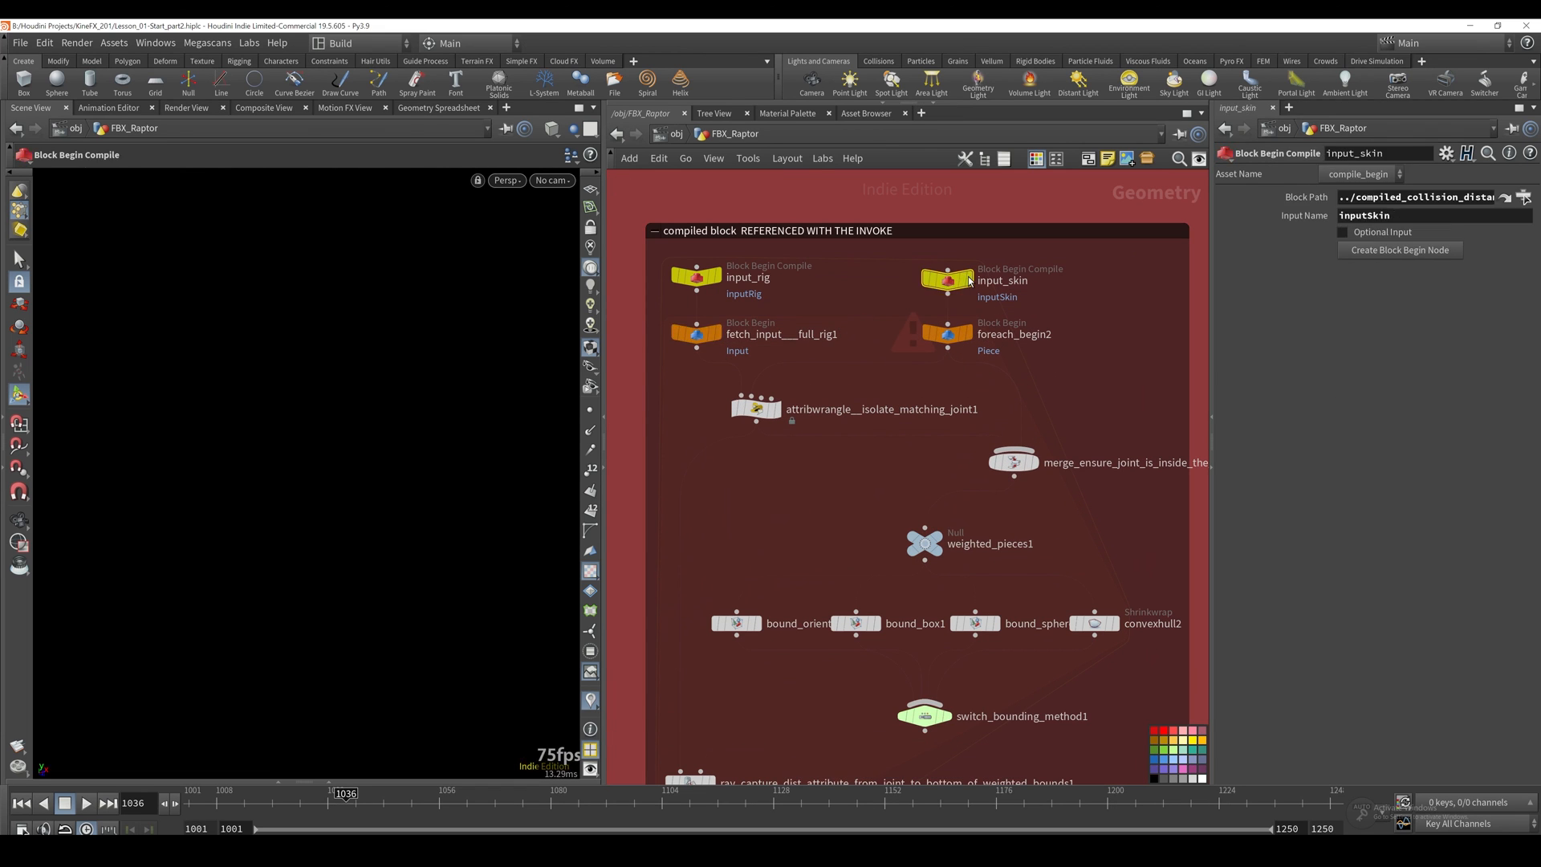
mouse_move(941, 324)
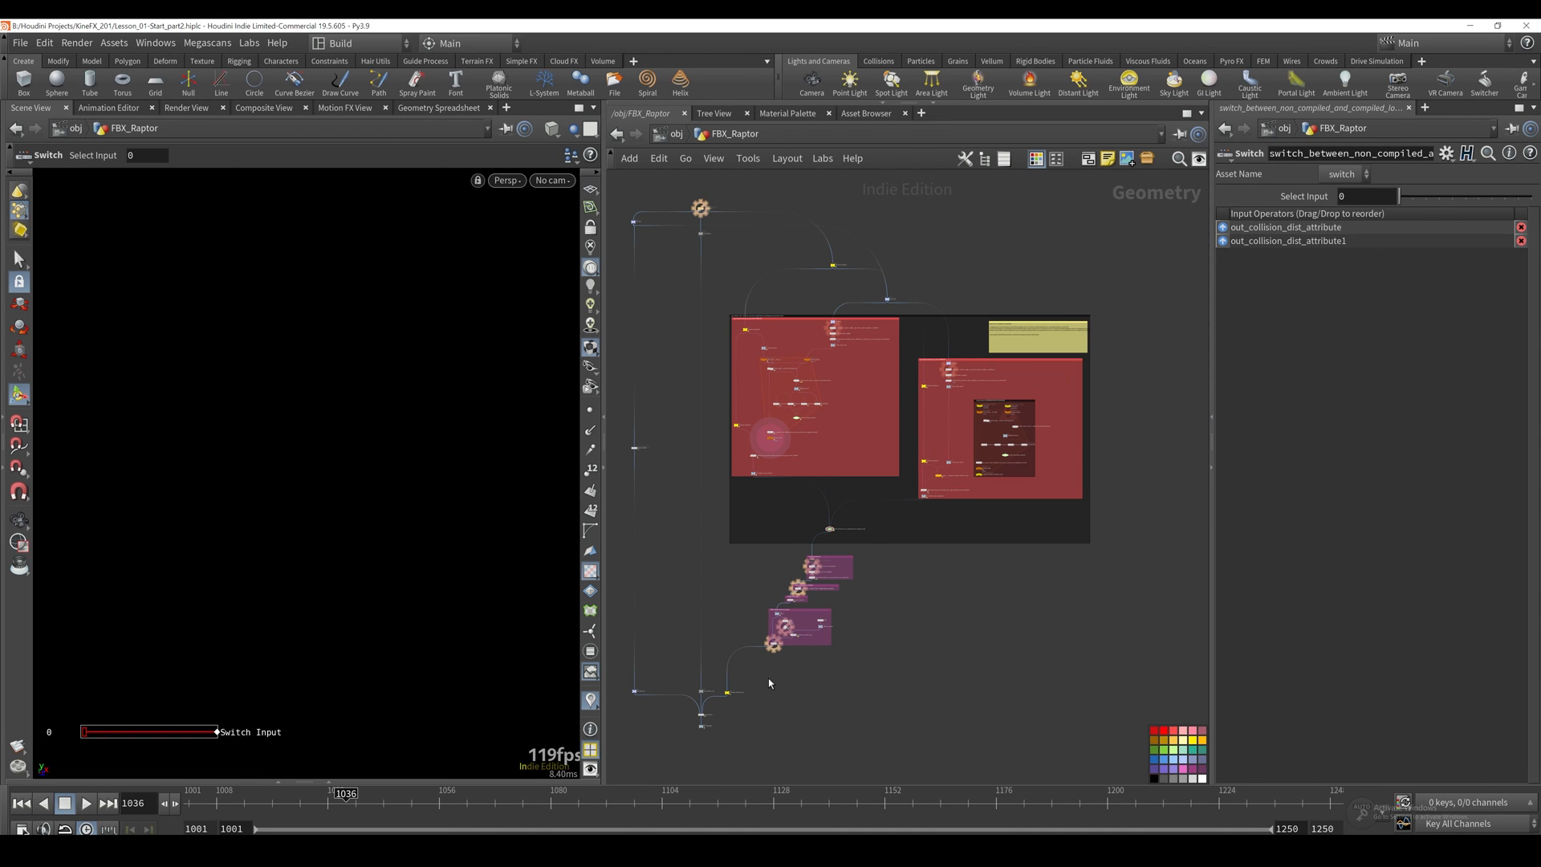
Step: Open the Lesson_02 FBIK custom hip file with raptor_import feeding animated_skeleton
click(703, 693)
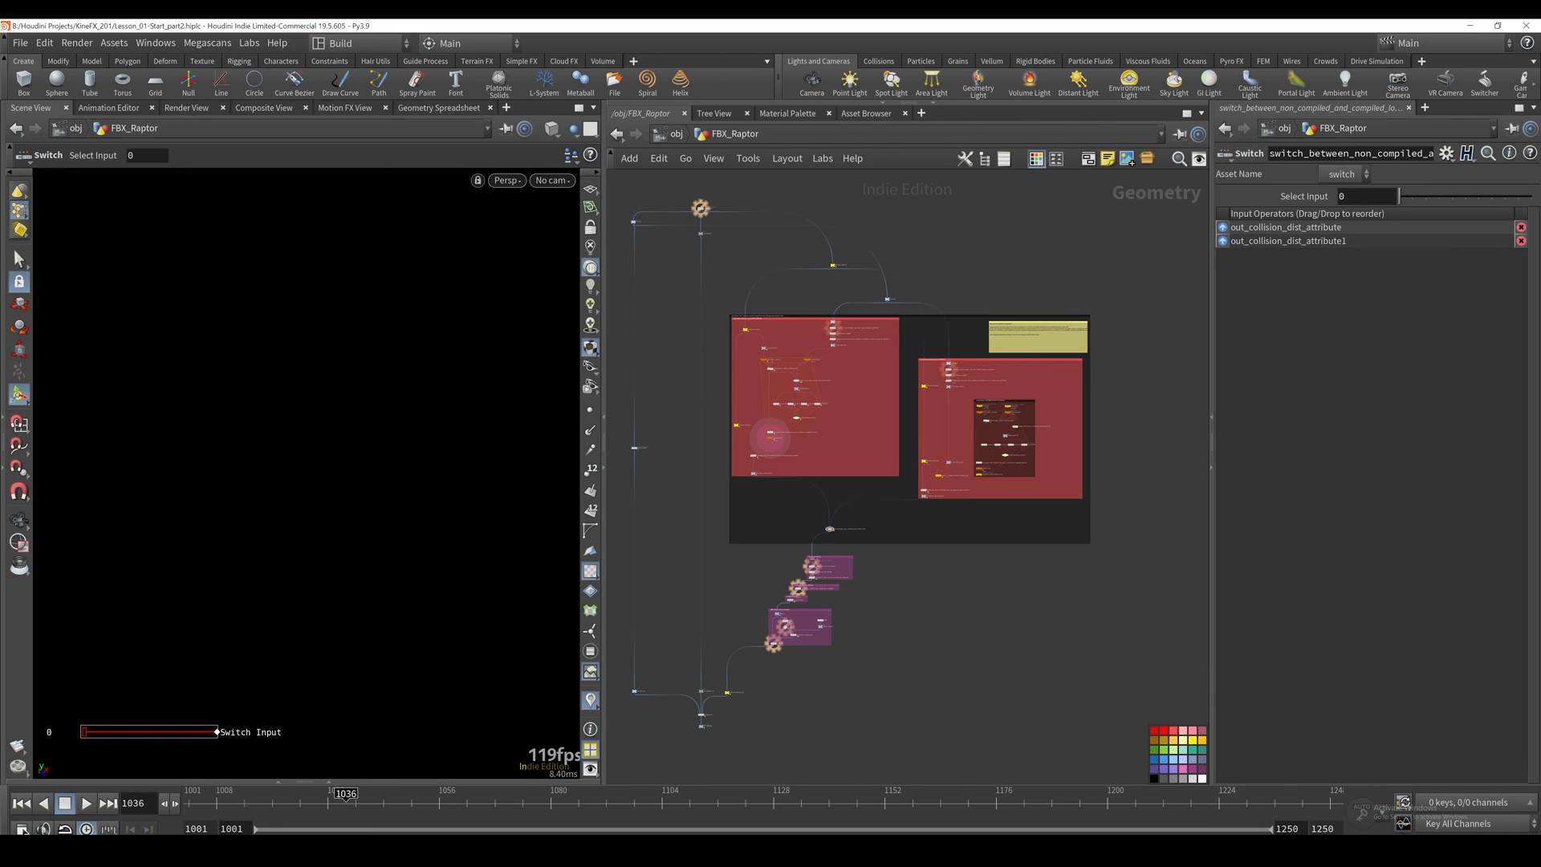
key(ctrl+r)
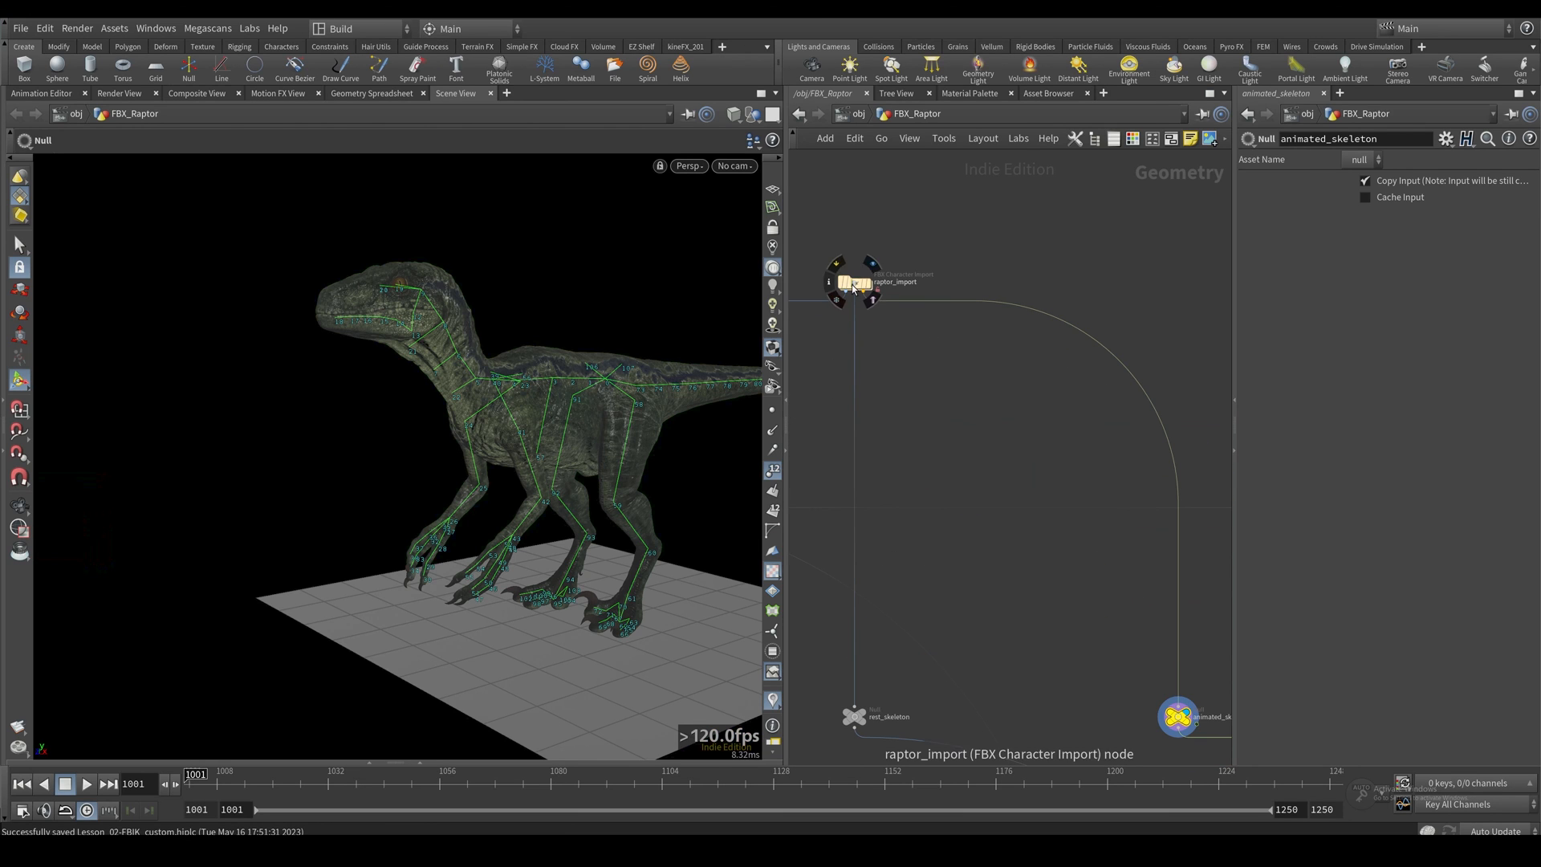
mouse_move(863, 296)
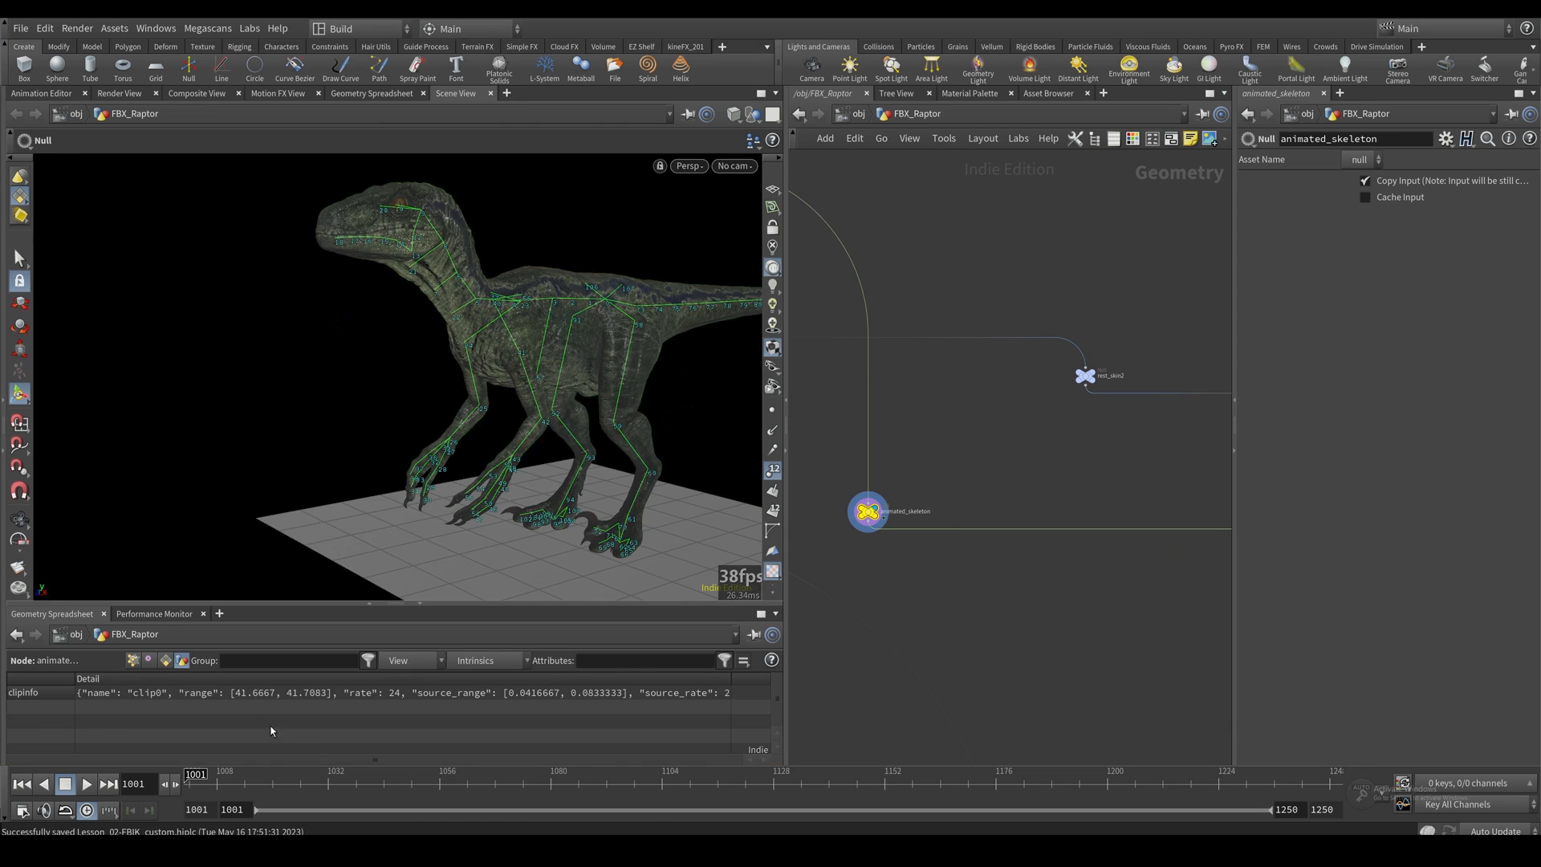
mouse_move(423, 606)
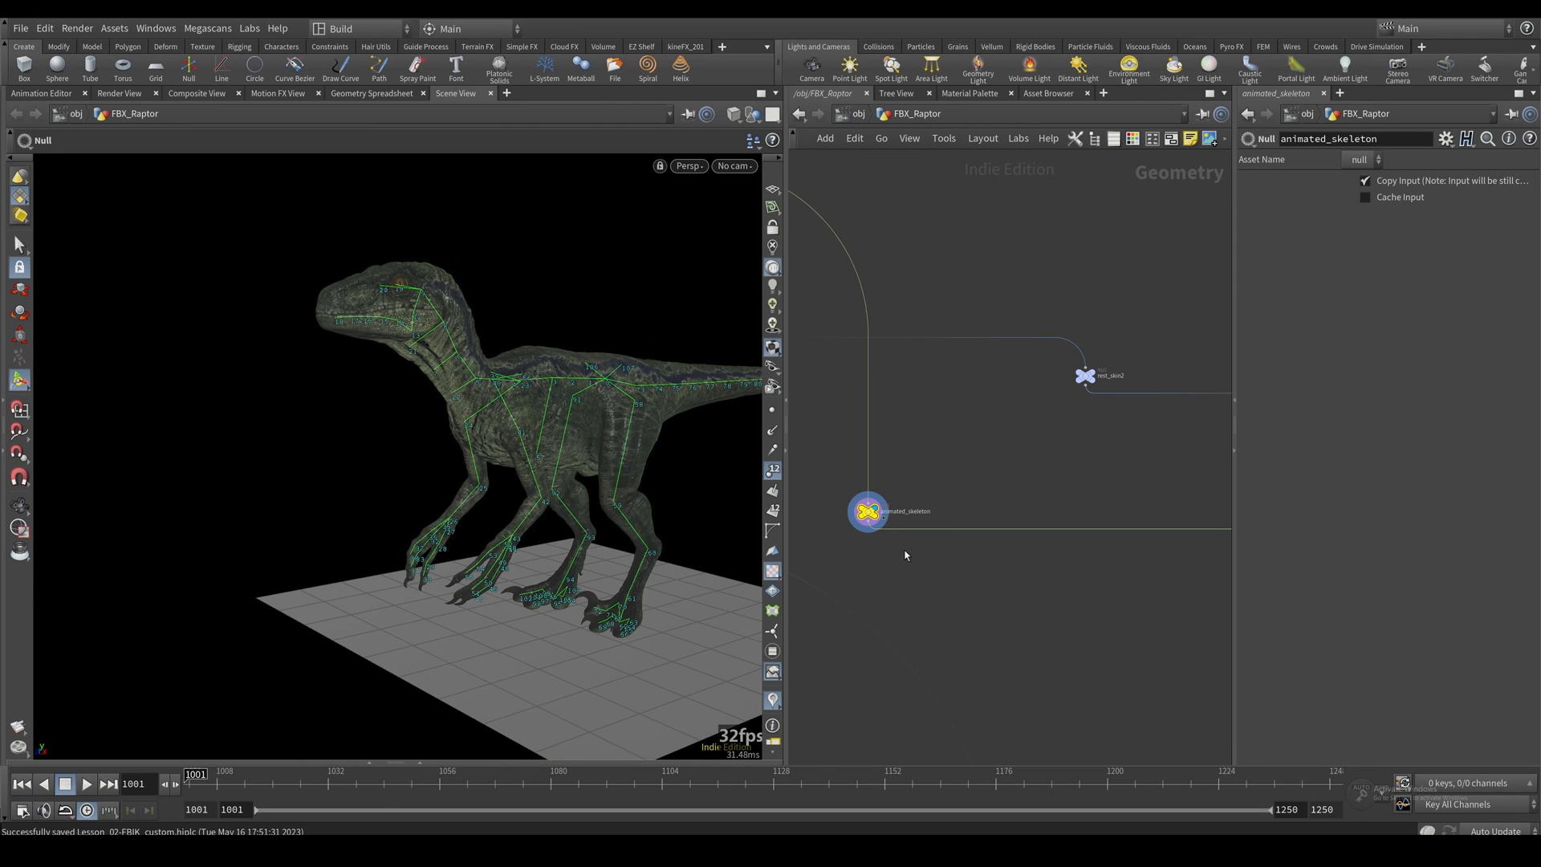
mouse_move(897, 553)
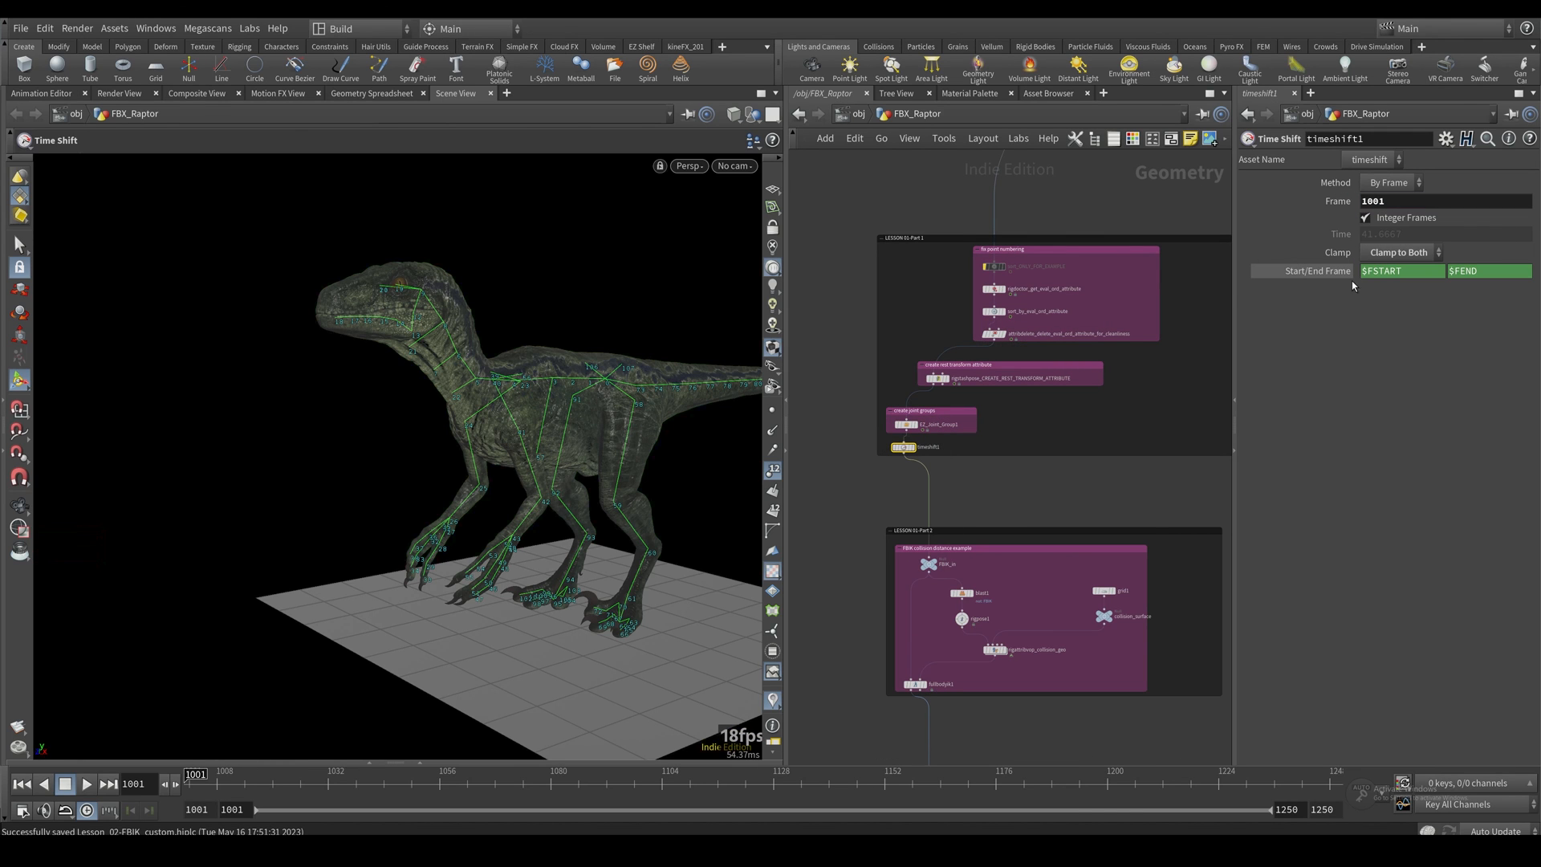
Step: Set timeshift1 to By Frame 1001 with Clamp changed from Clamp to Both to None
click(1395, 252)
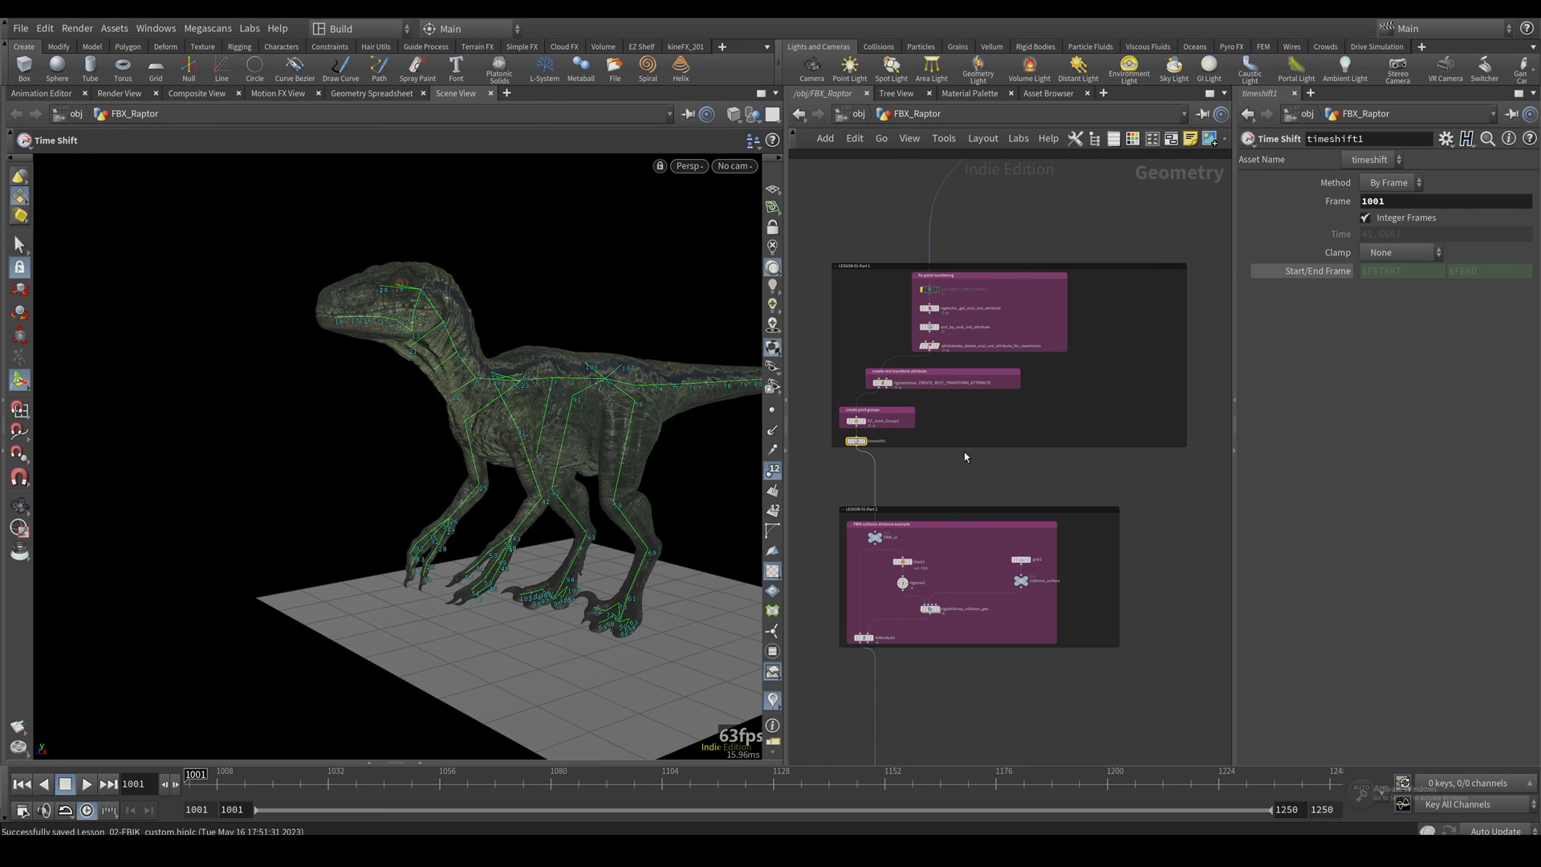
mouse_move(944, 469)
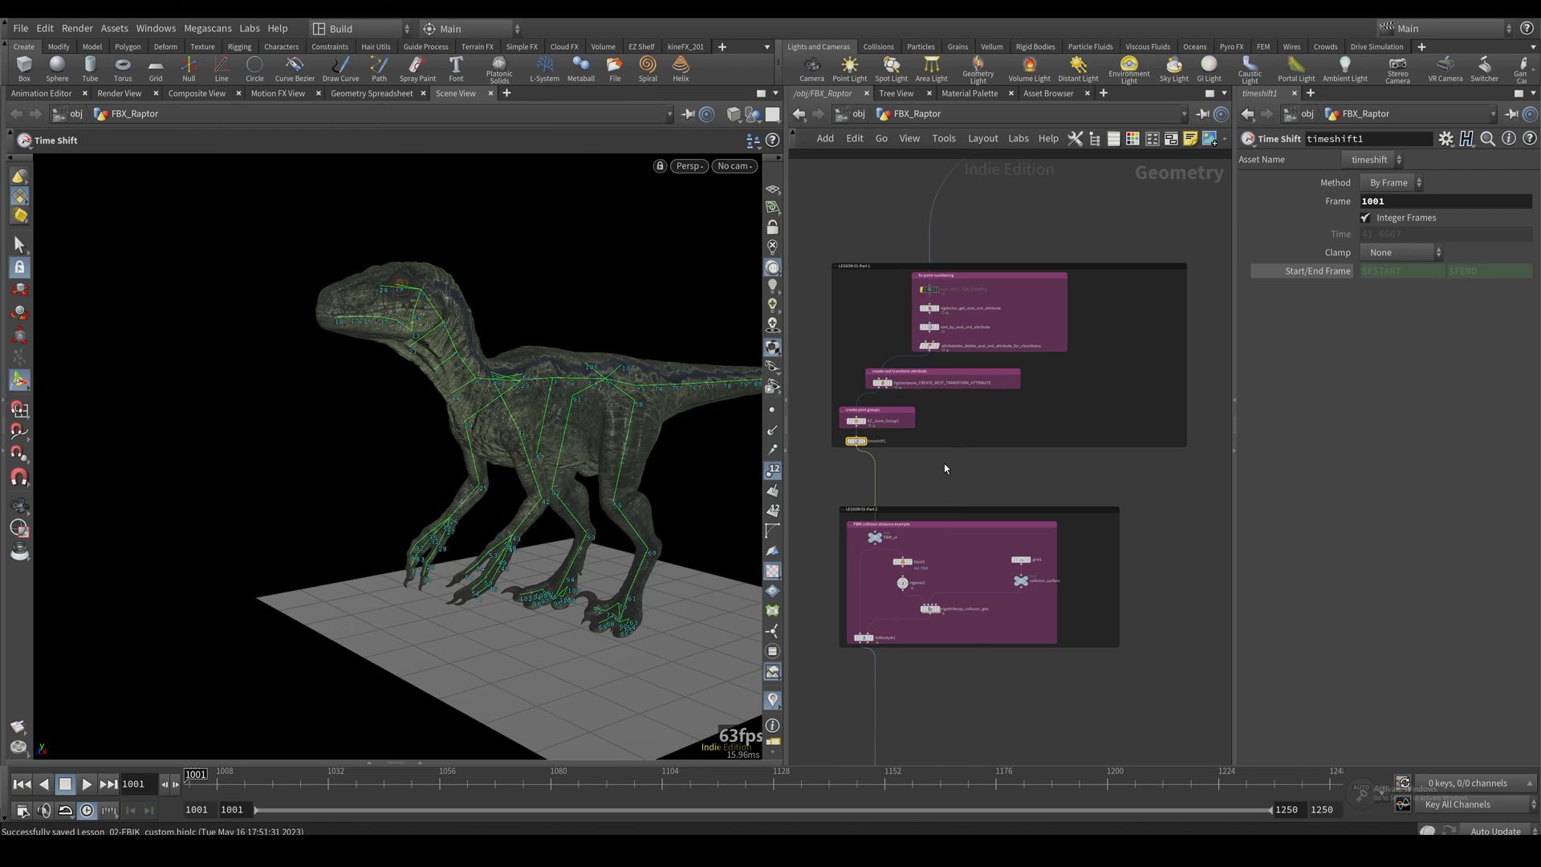
mouse_move(940, 477)
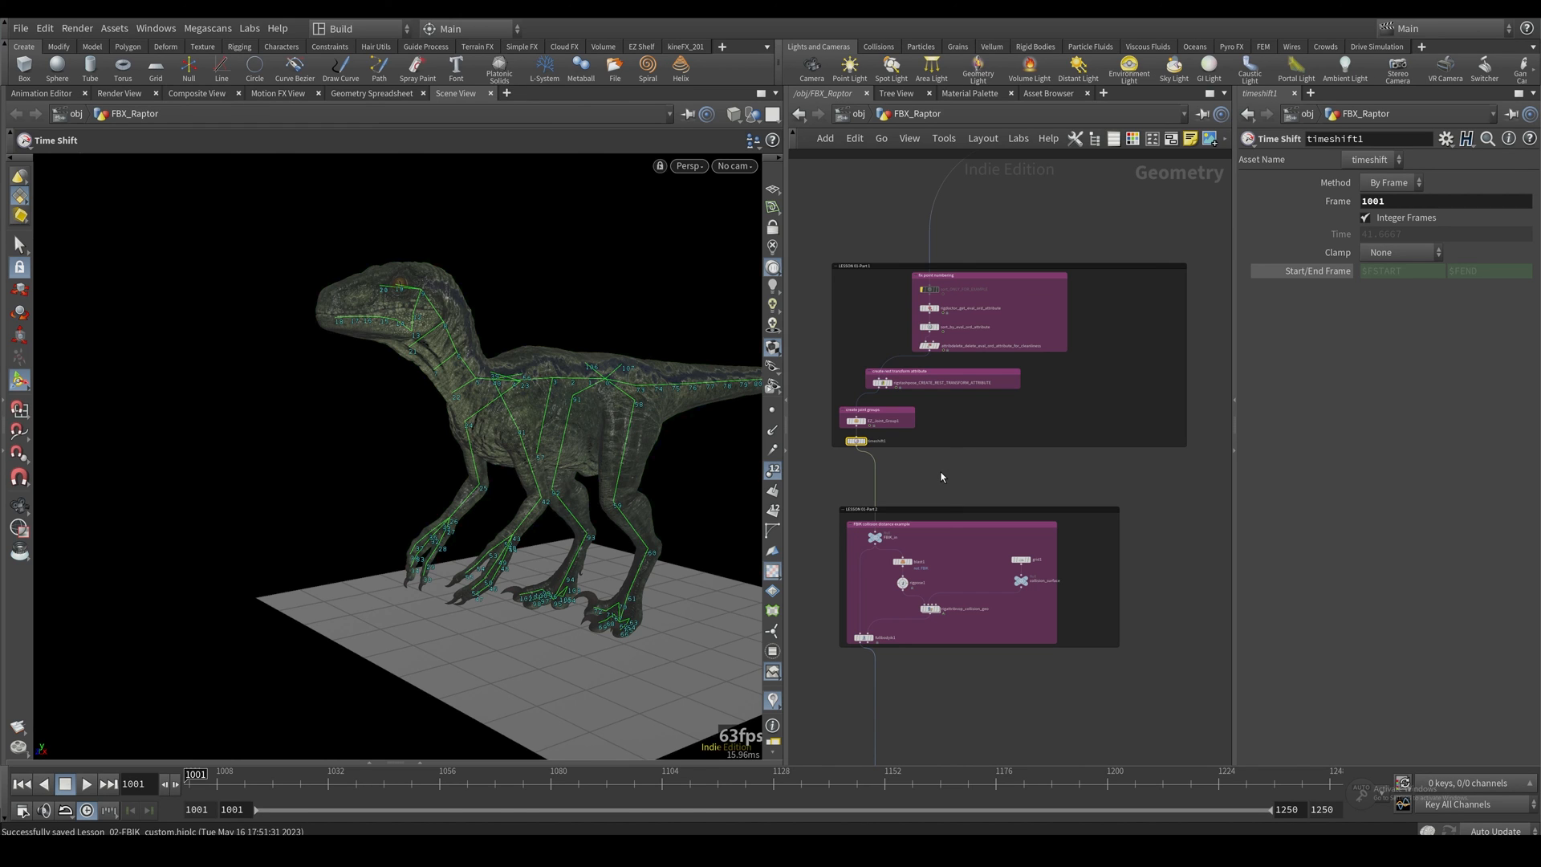